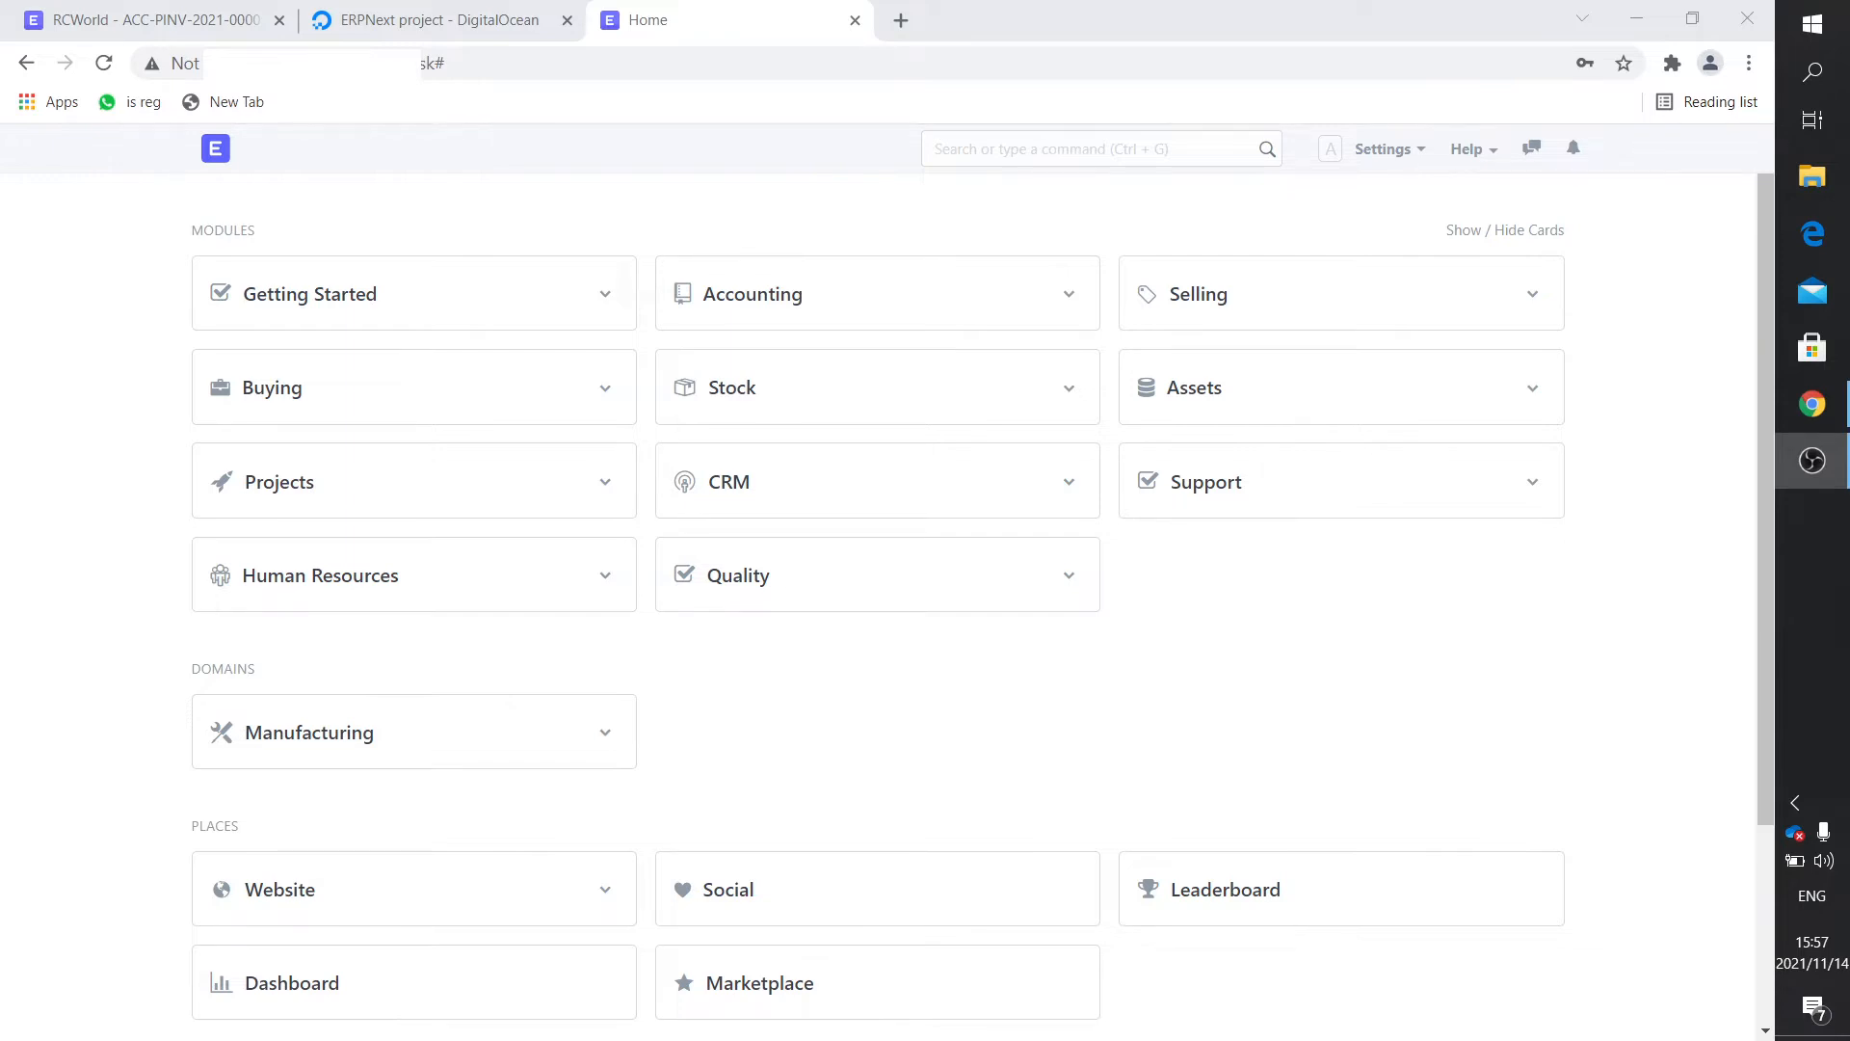
Return to the home page and open the Purchase Invoice list under Buying.
scroll(down, 3)
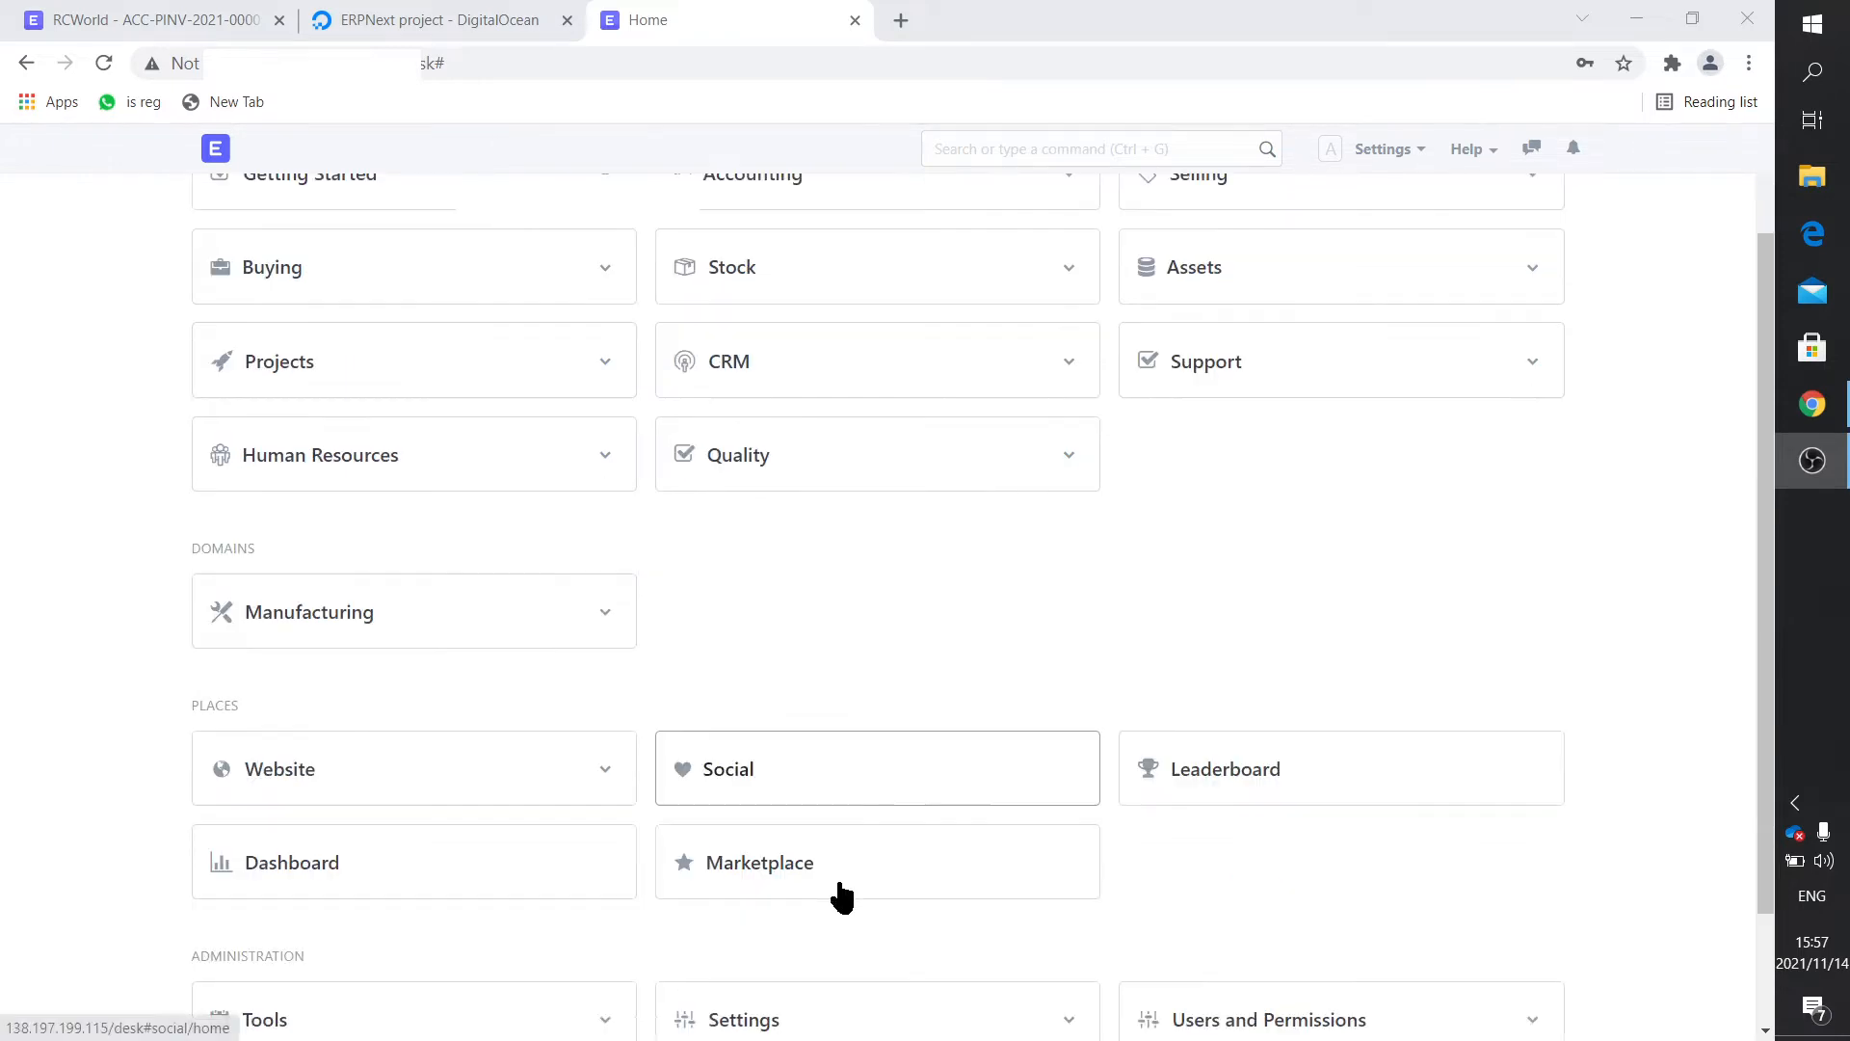
click(742, 1020)
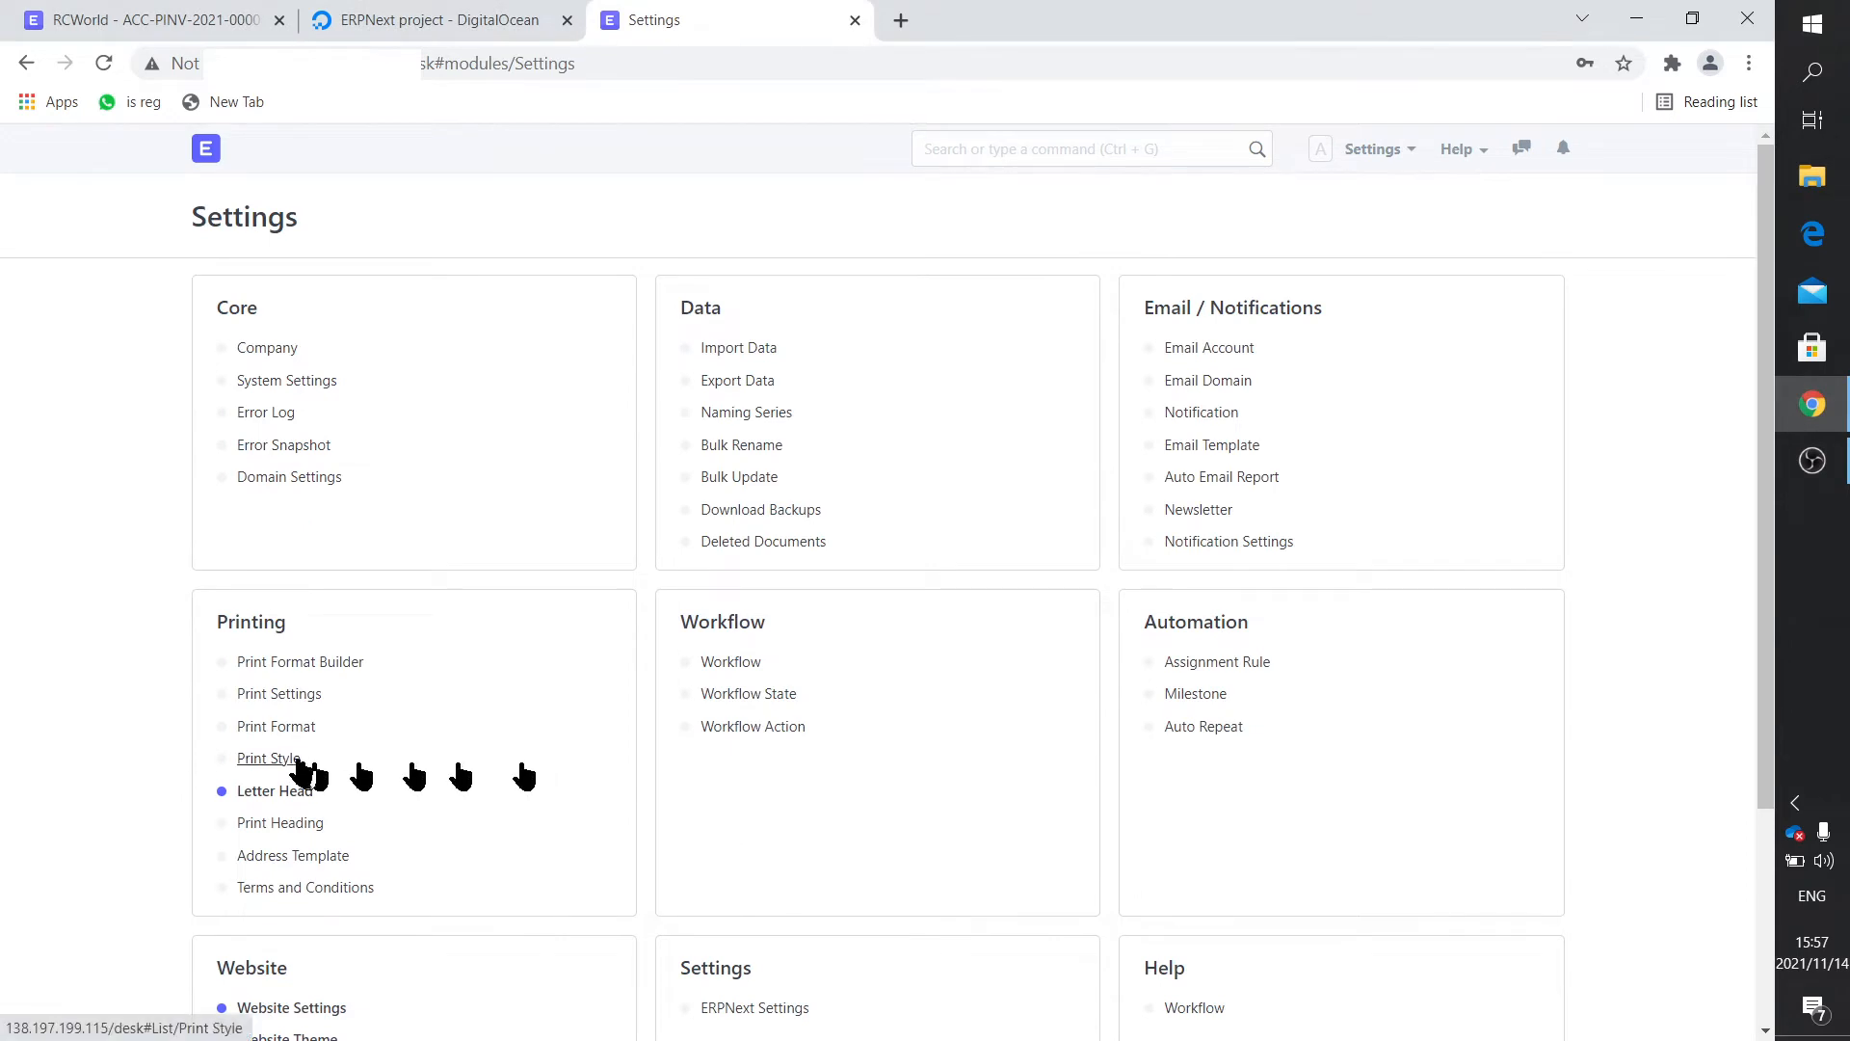
mouse_move(277, 726)
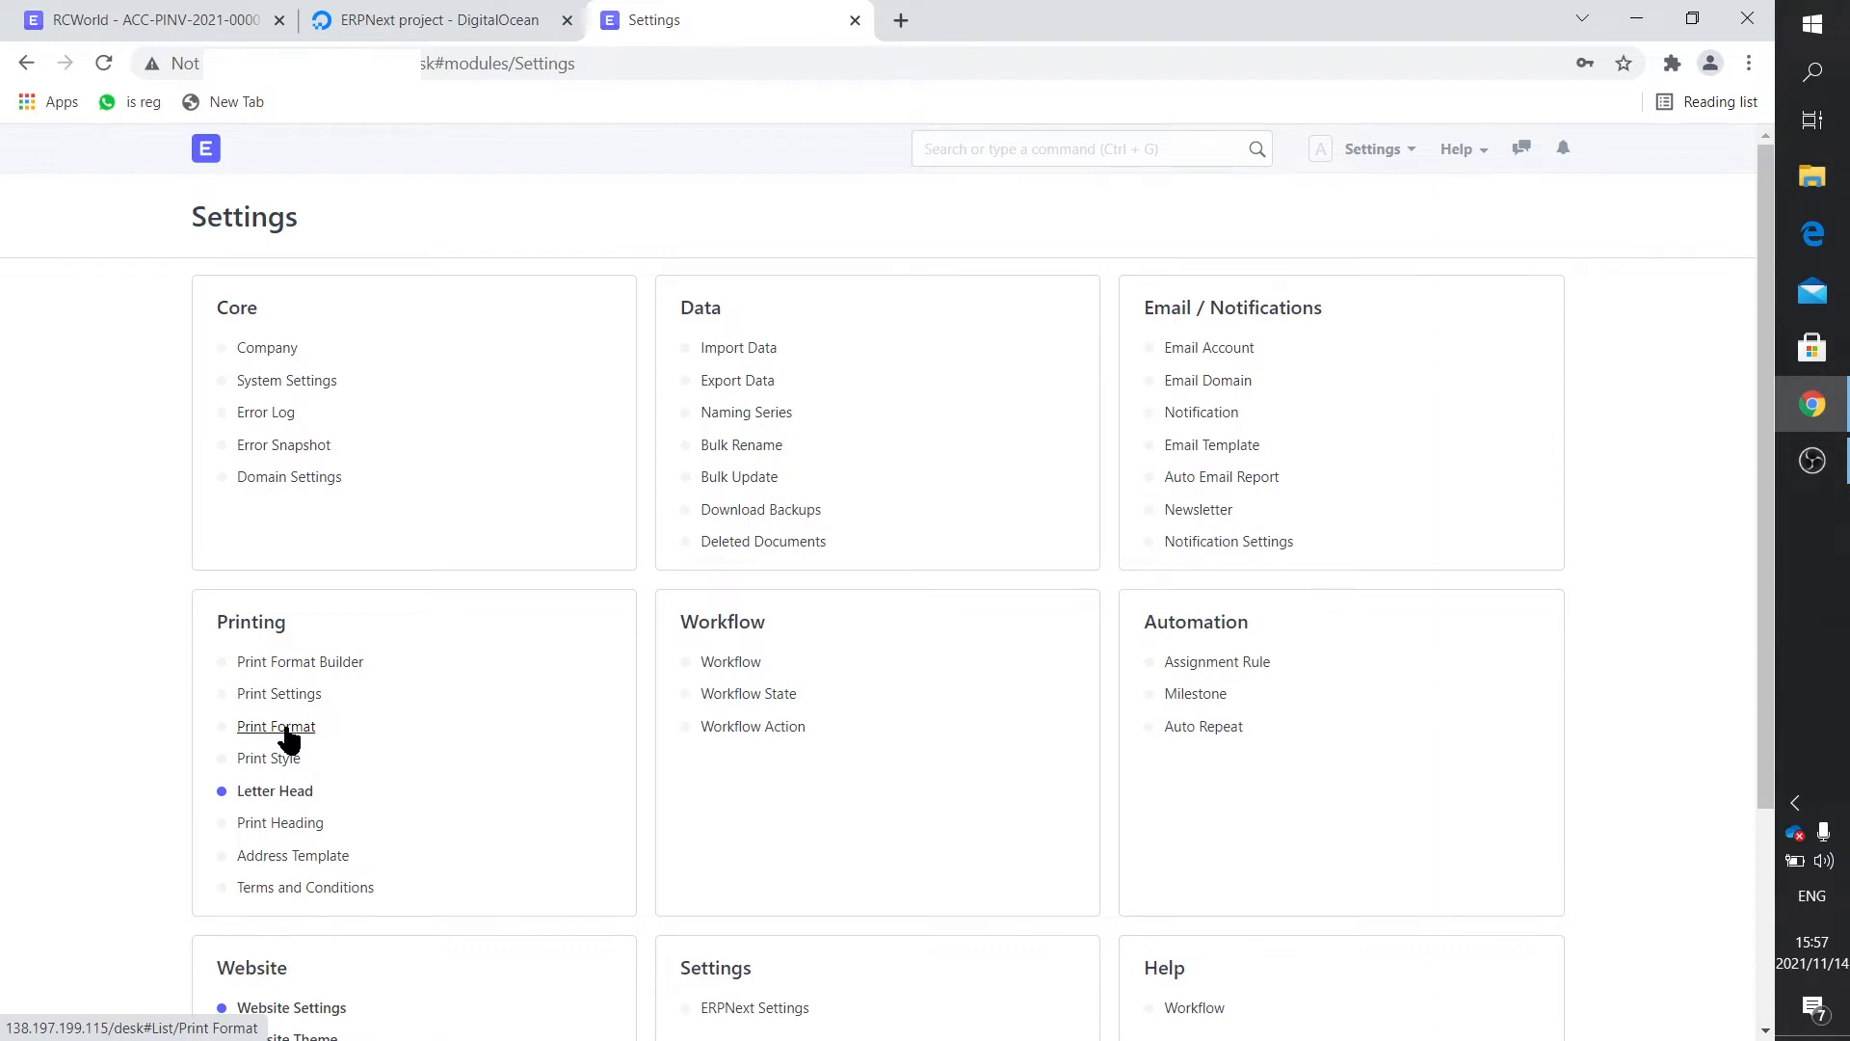
mouse_move(231, 191)
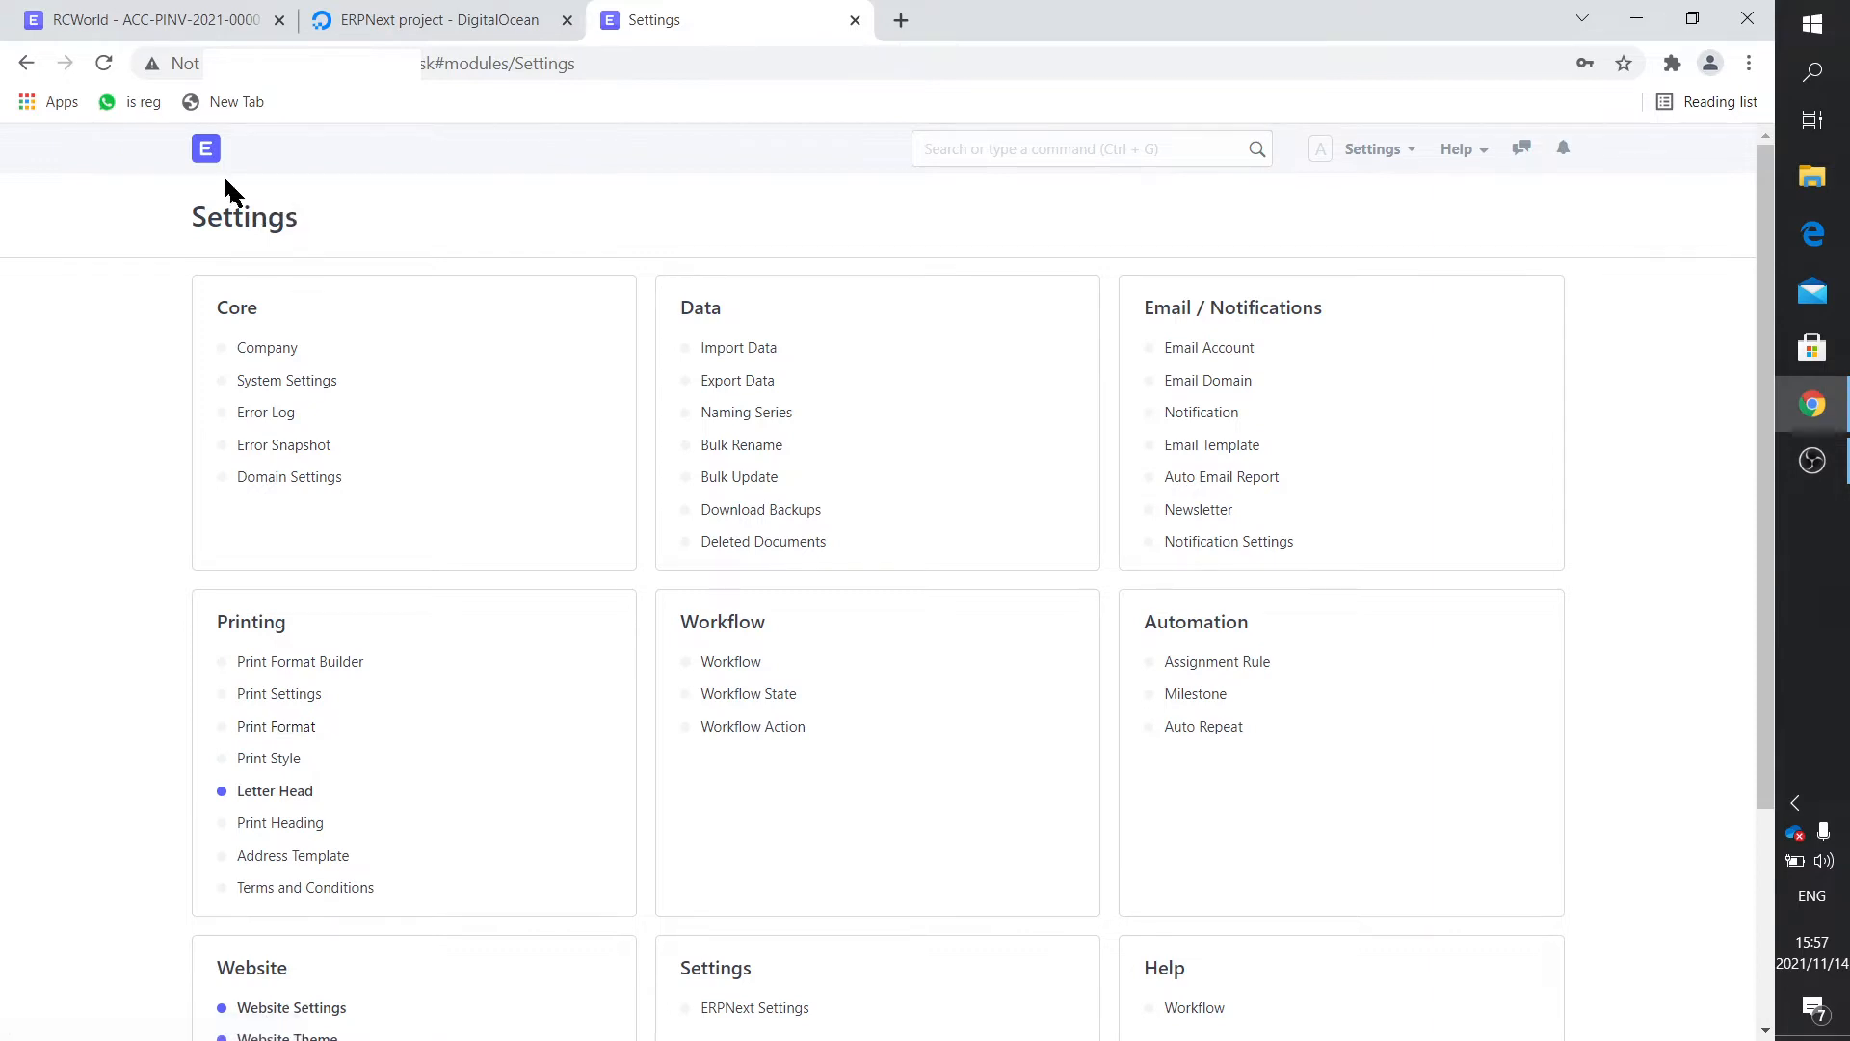
click(215, 148)
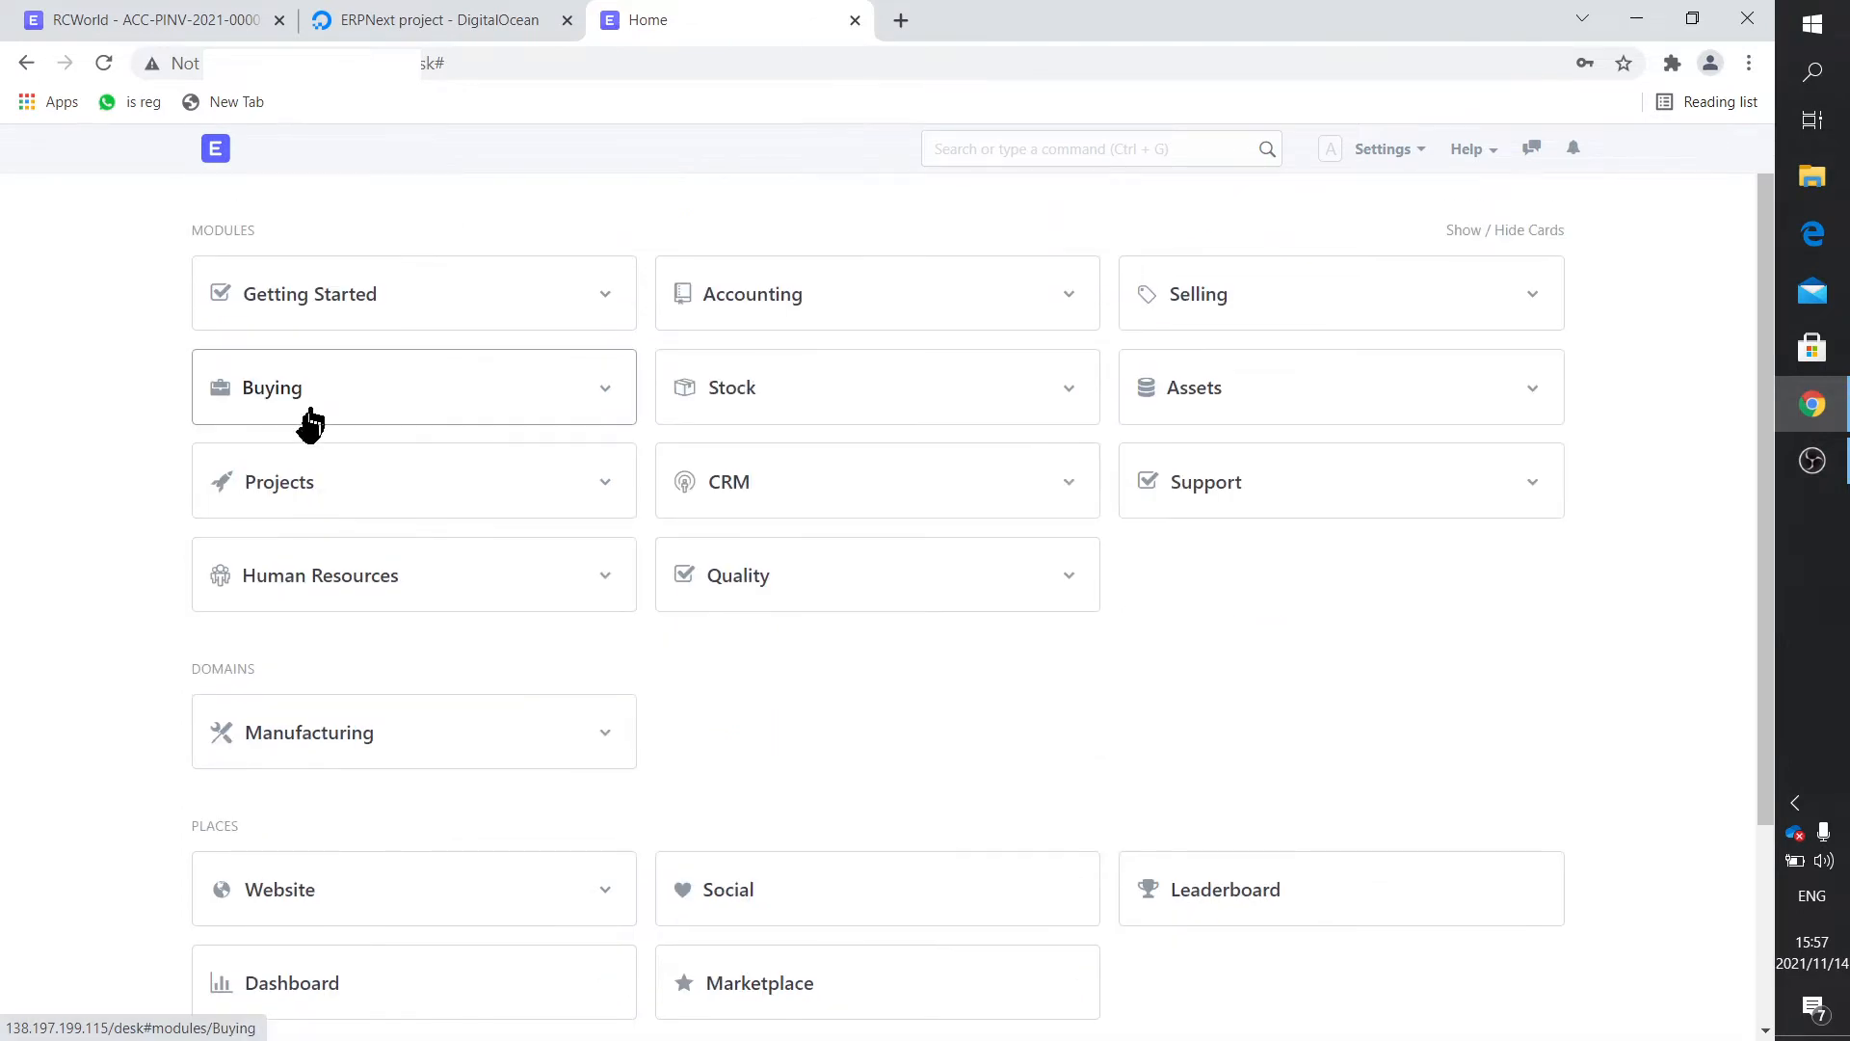
click(272, 388)
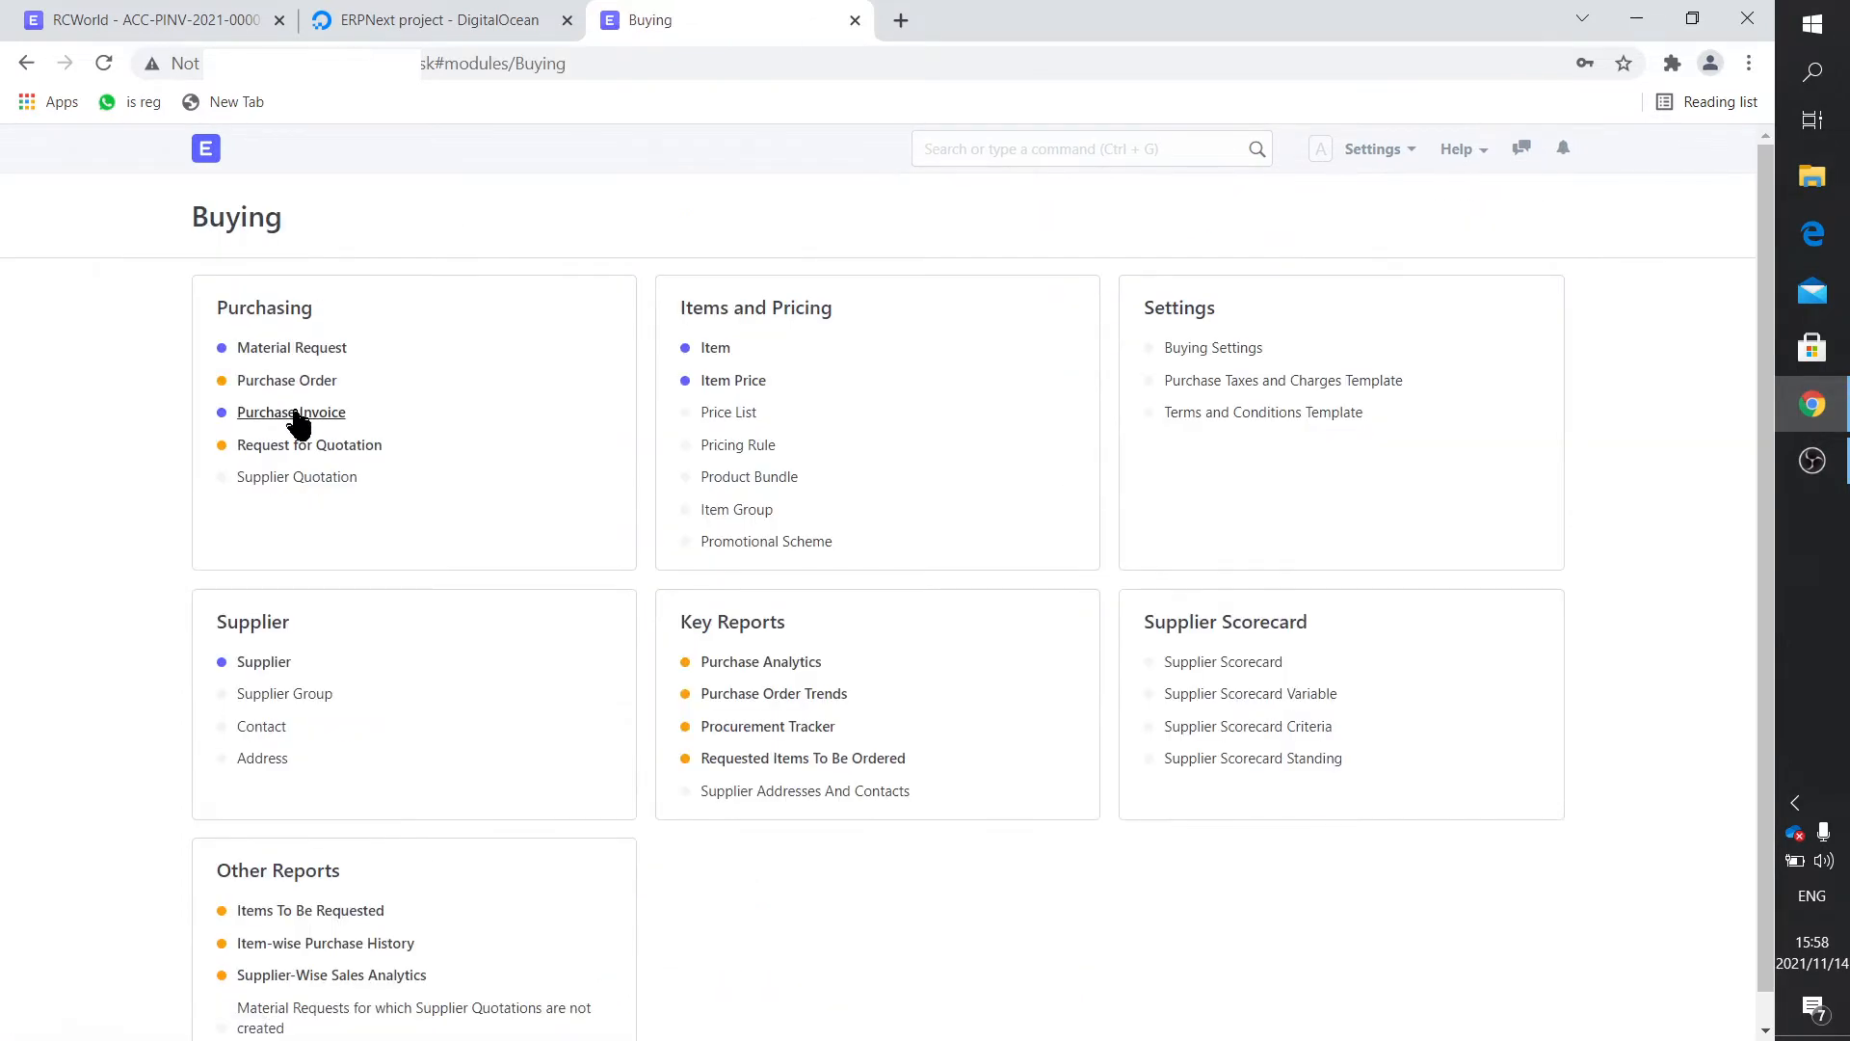
click(290, 411)
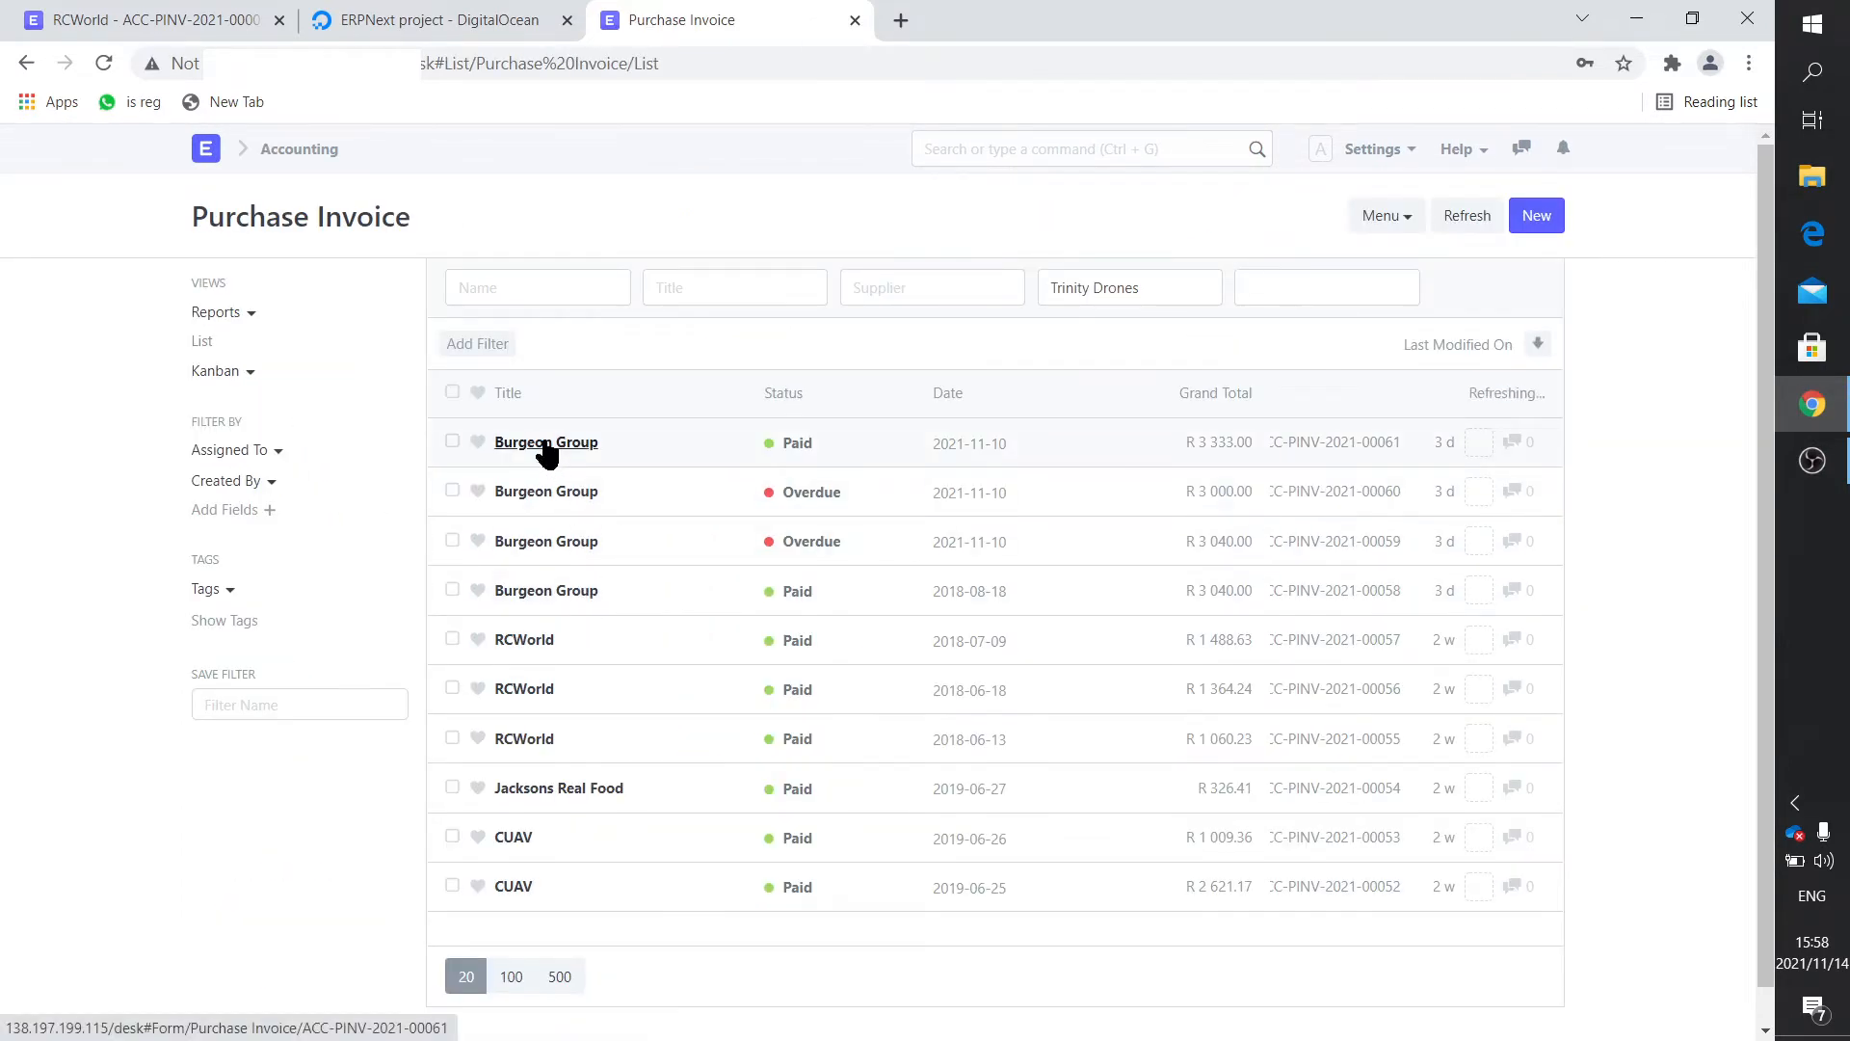
Open the paid Burgeon Group invoice ACC-PINV-2021-00061 and scroll through its details.
click(546, 442)
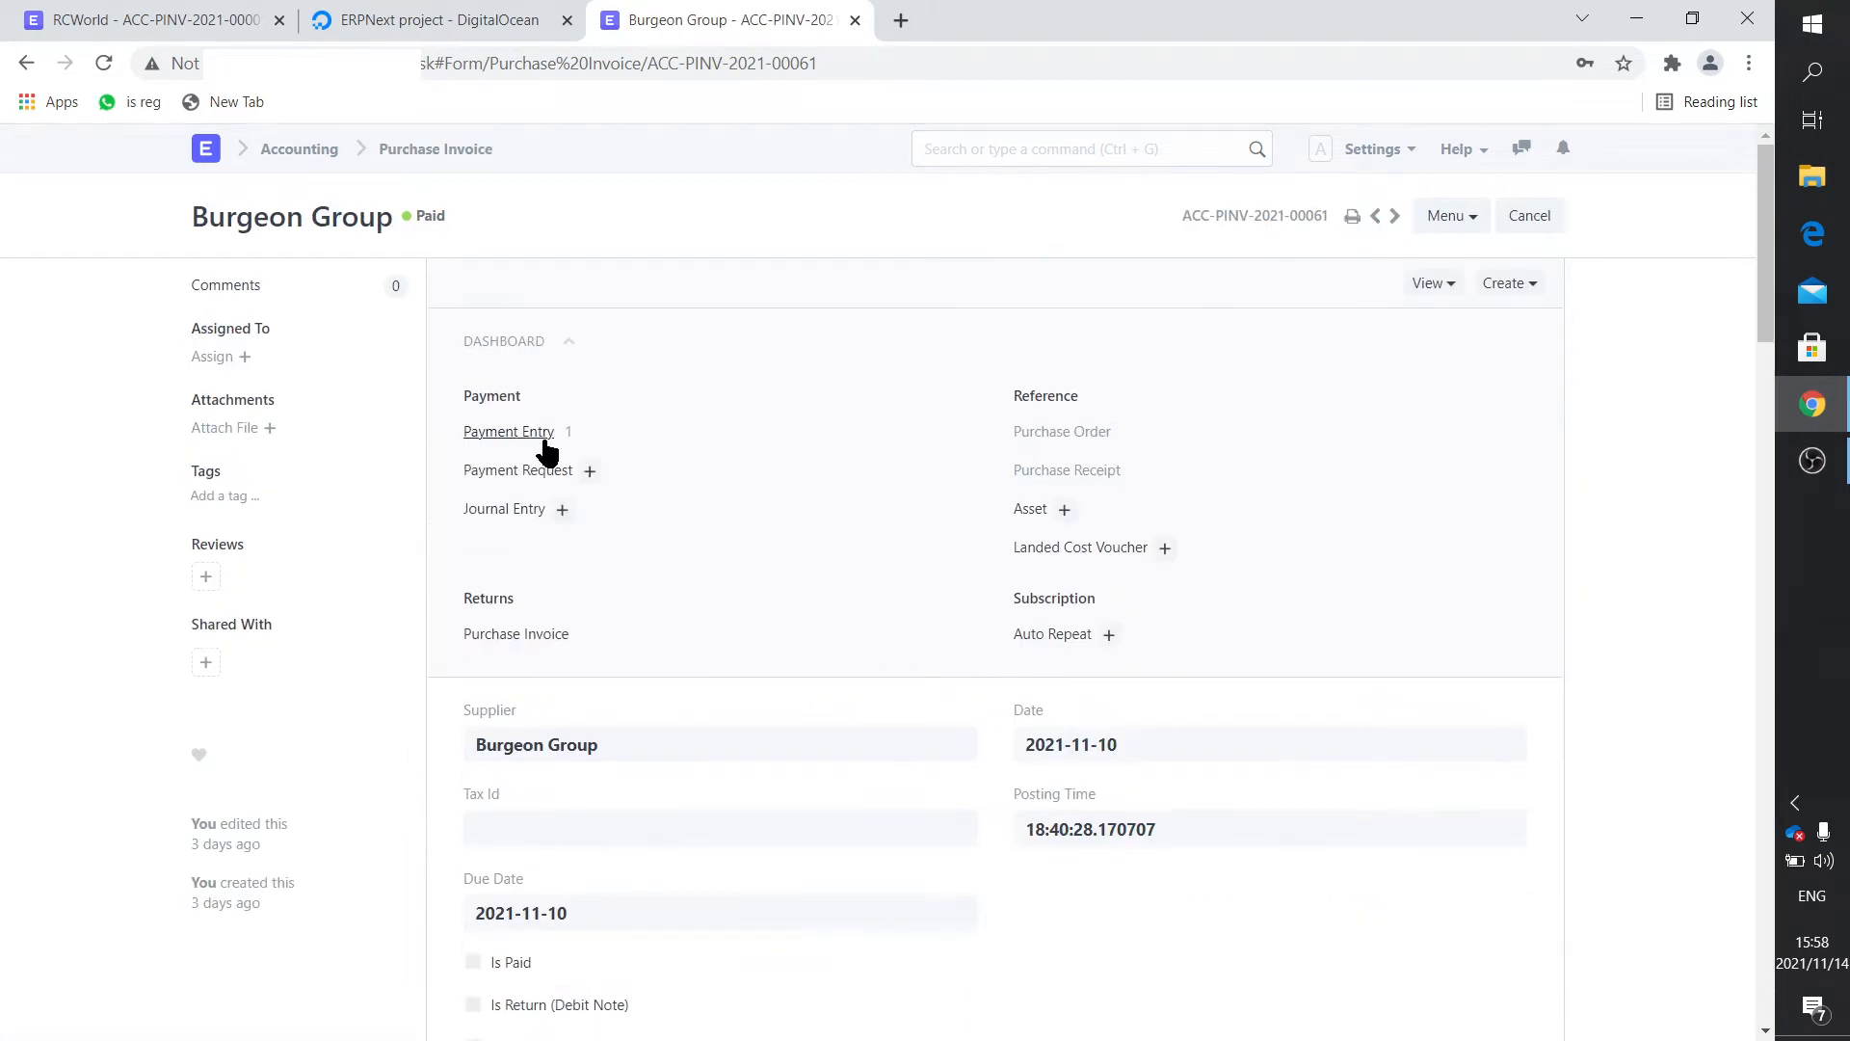
scroll(down, 3)
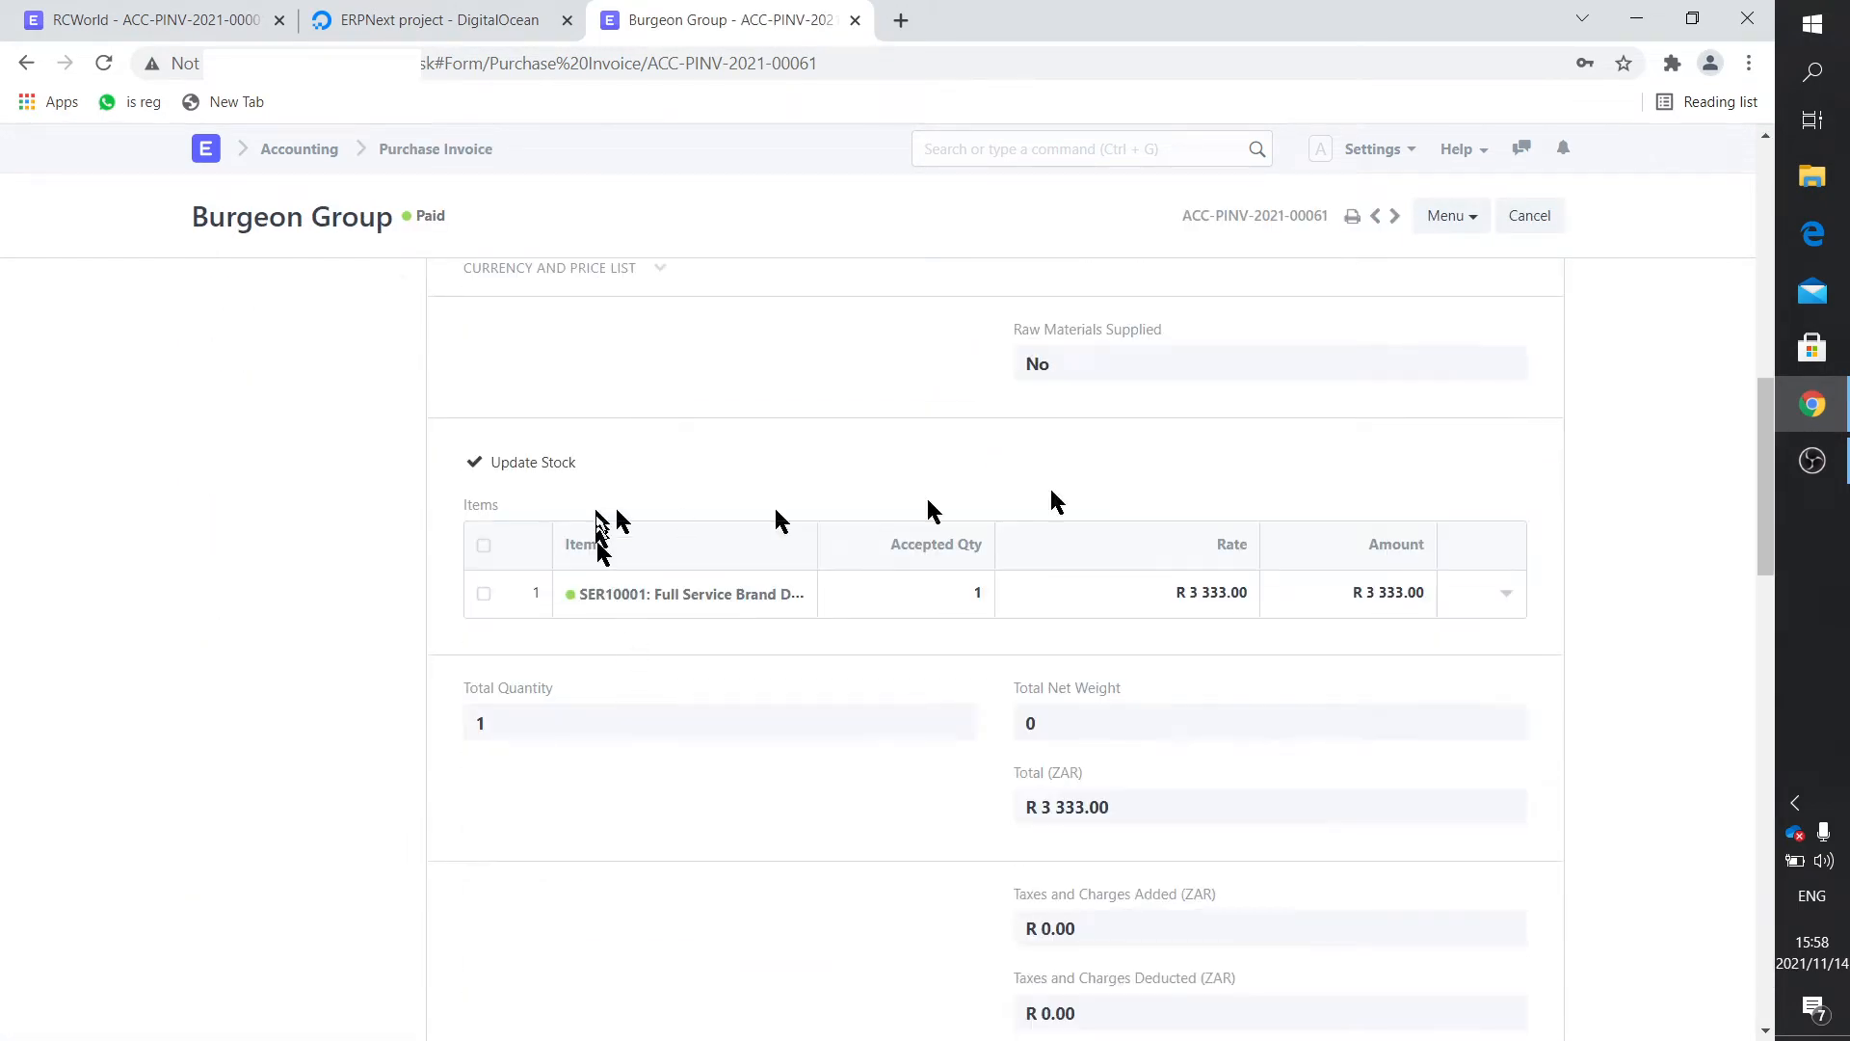
mouse_move(696, 702)
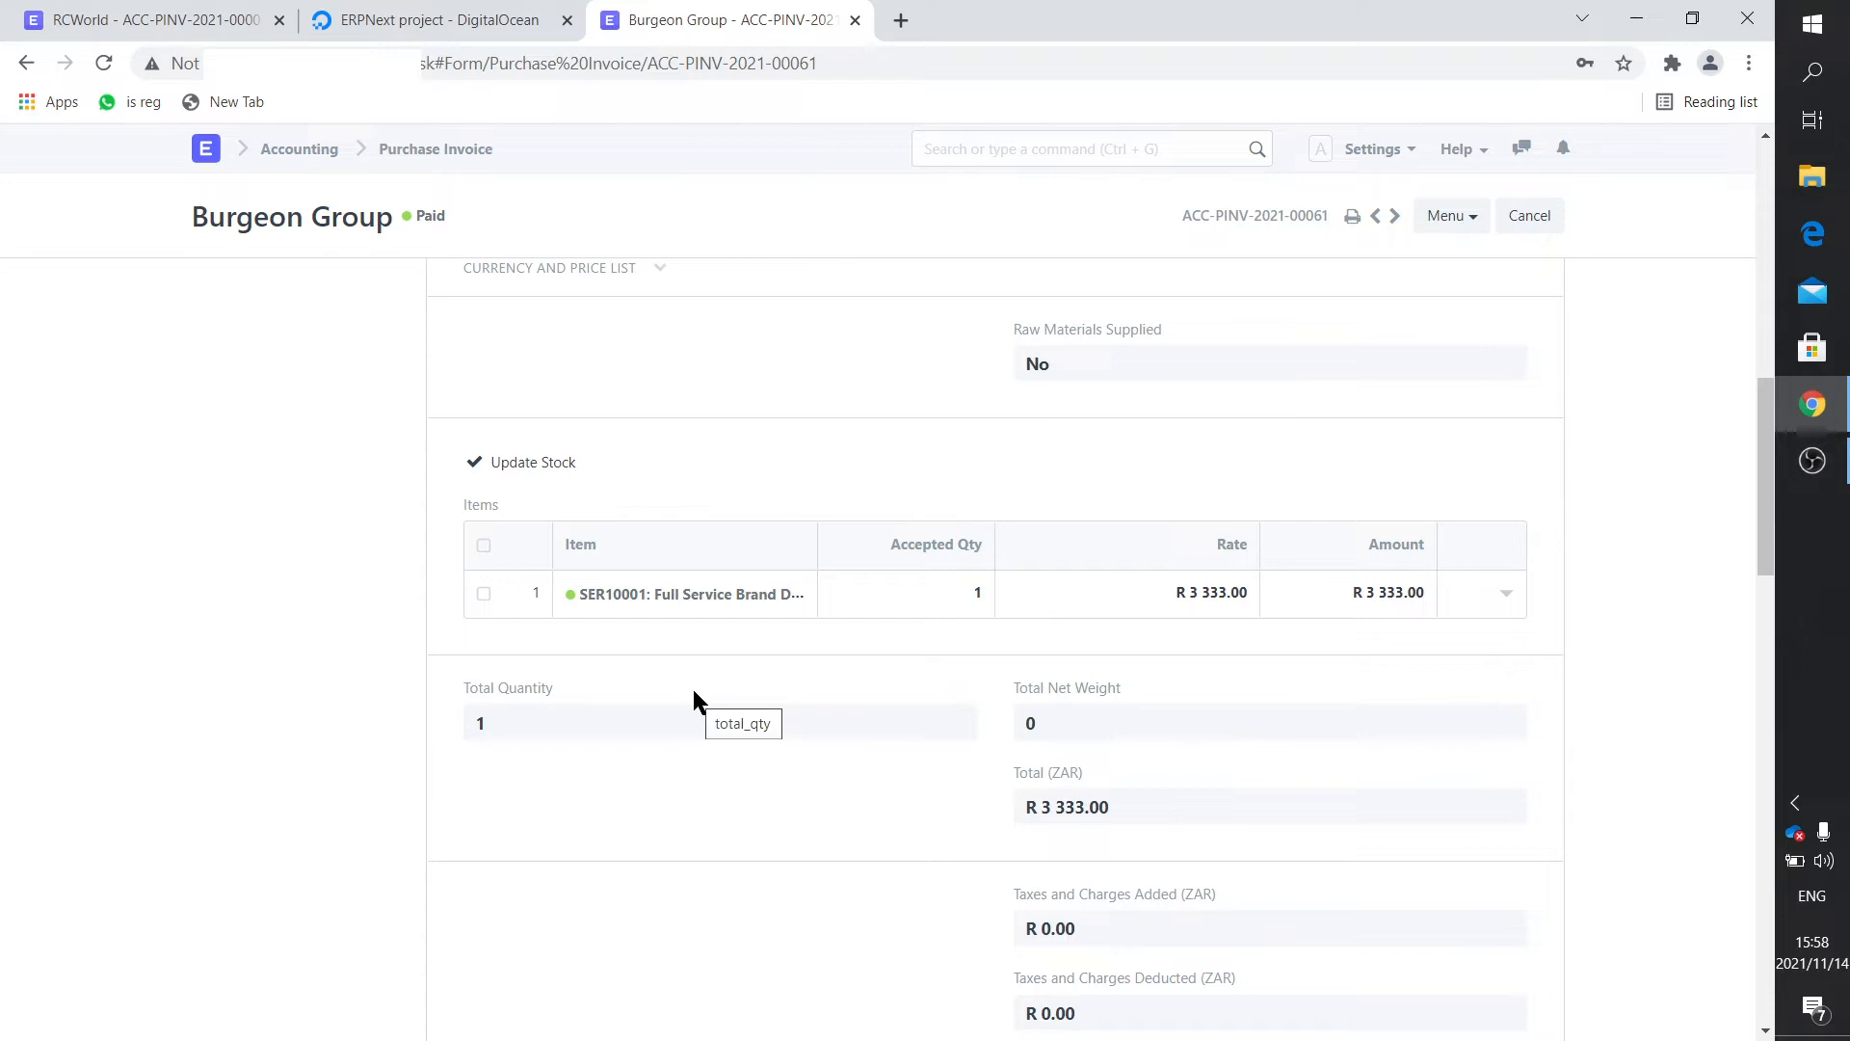
scroll(up, 3)
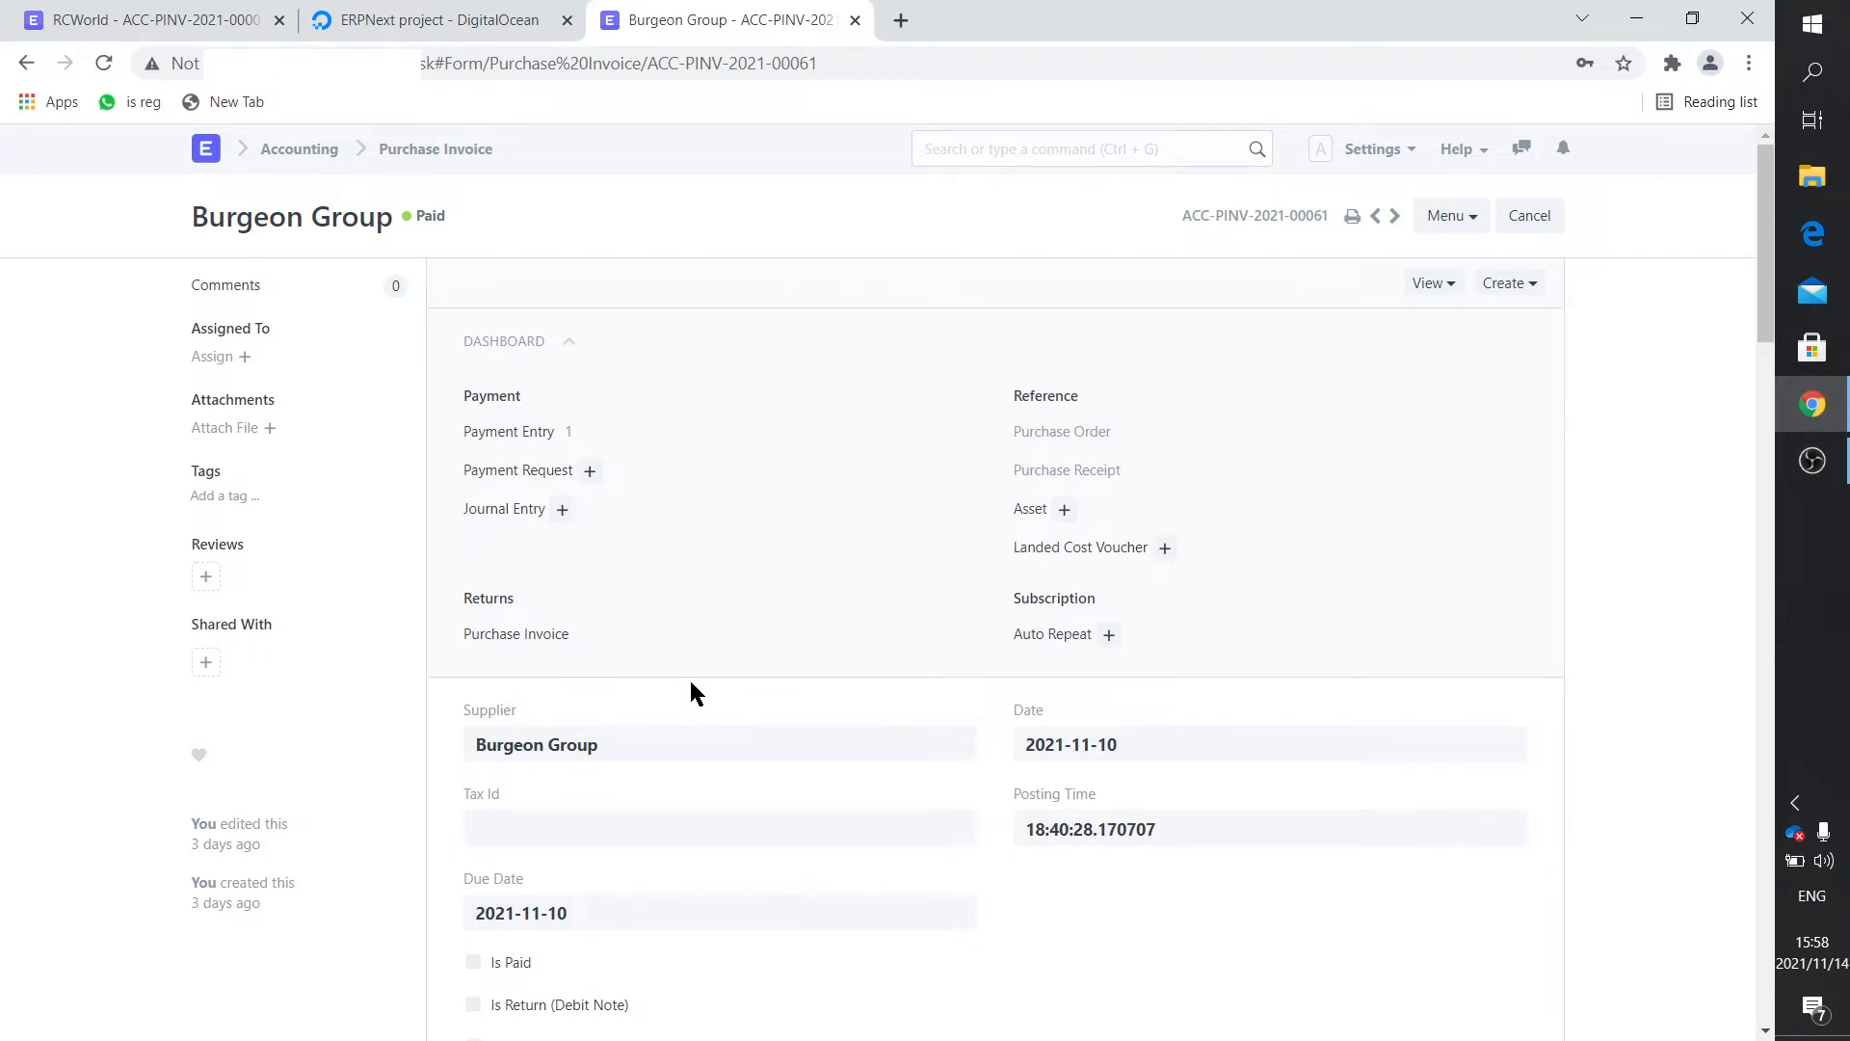
mouse_move(885, 682)
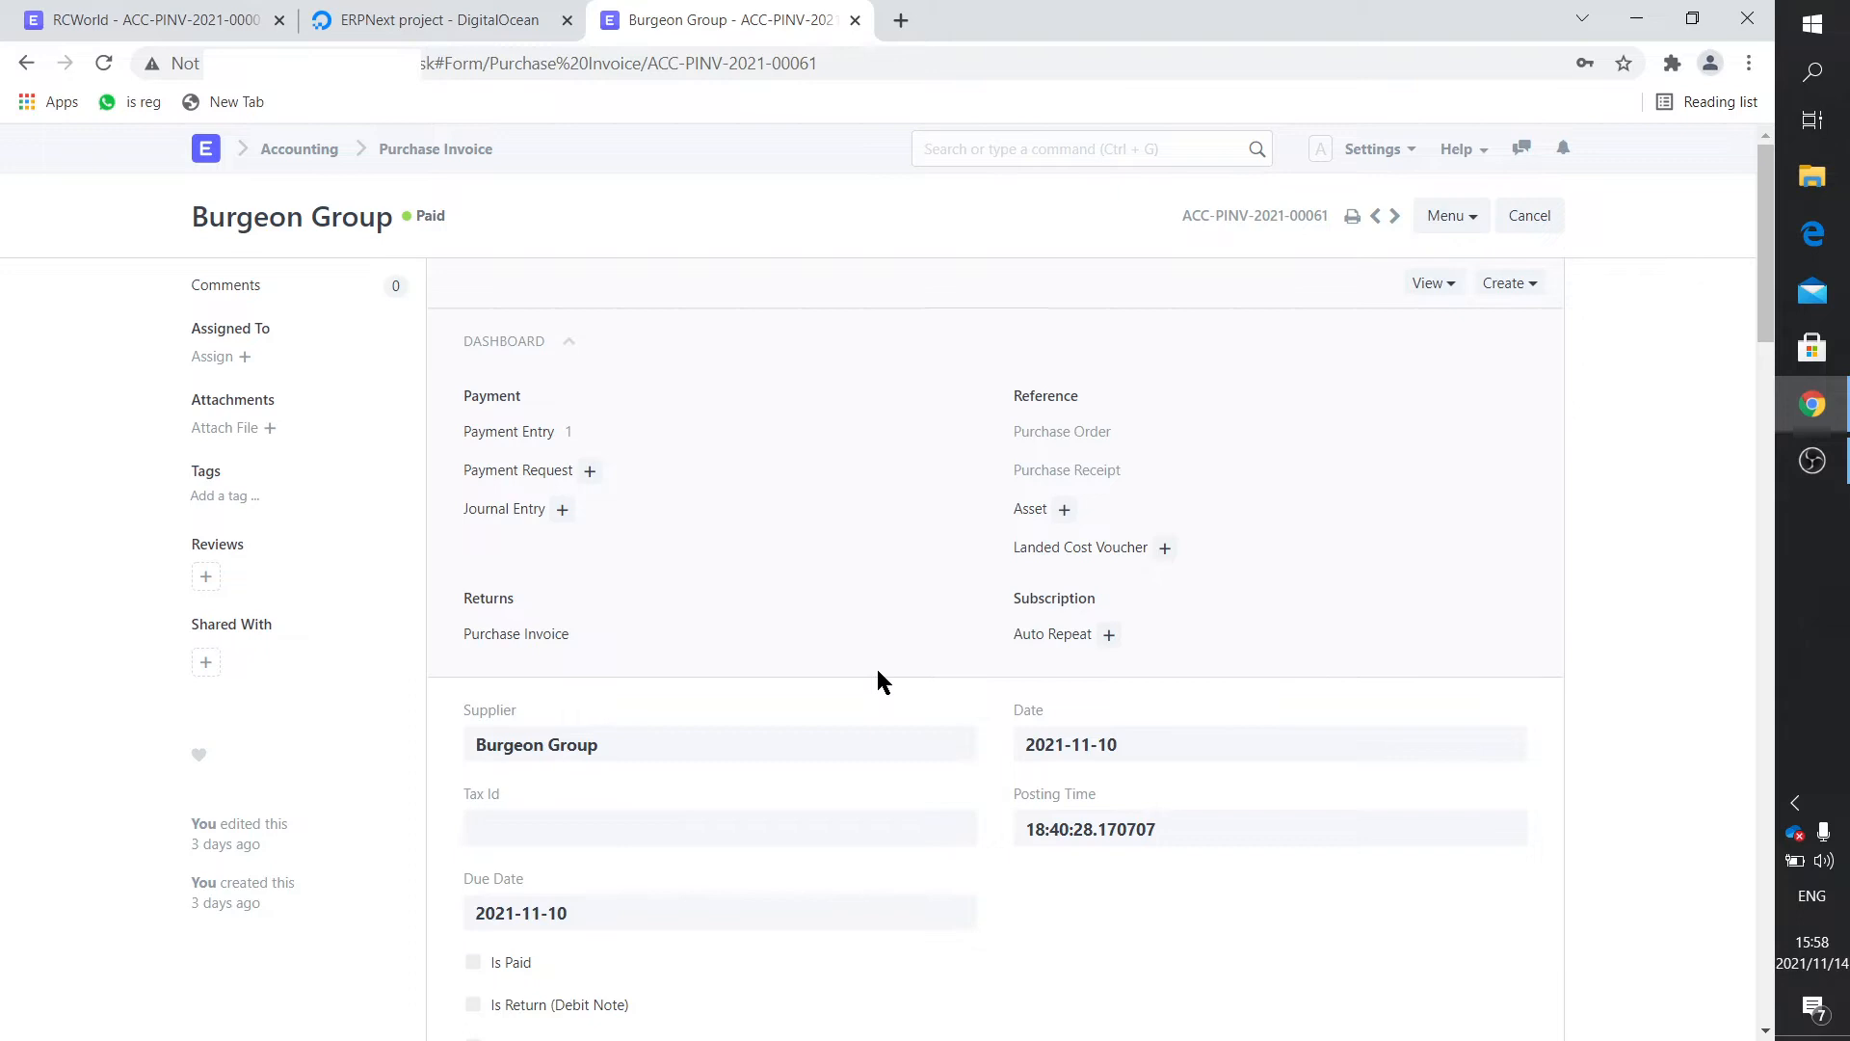
mouse_move(968, 295)
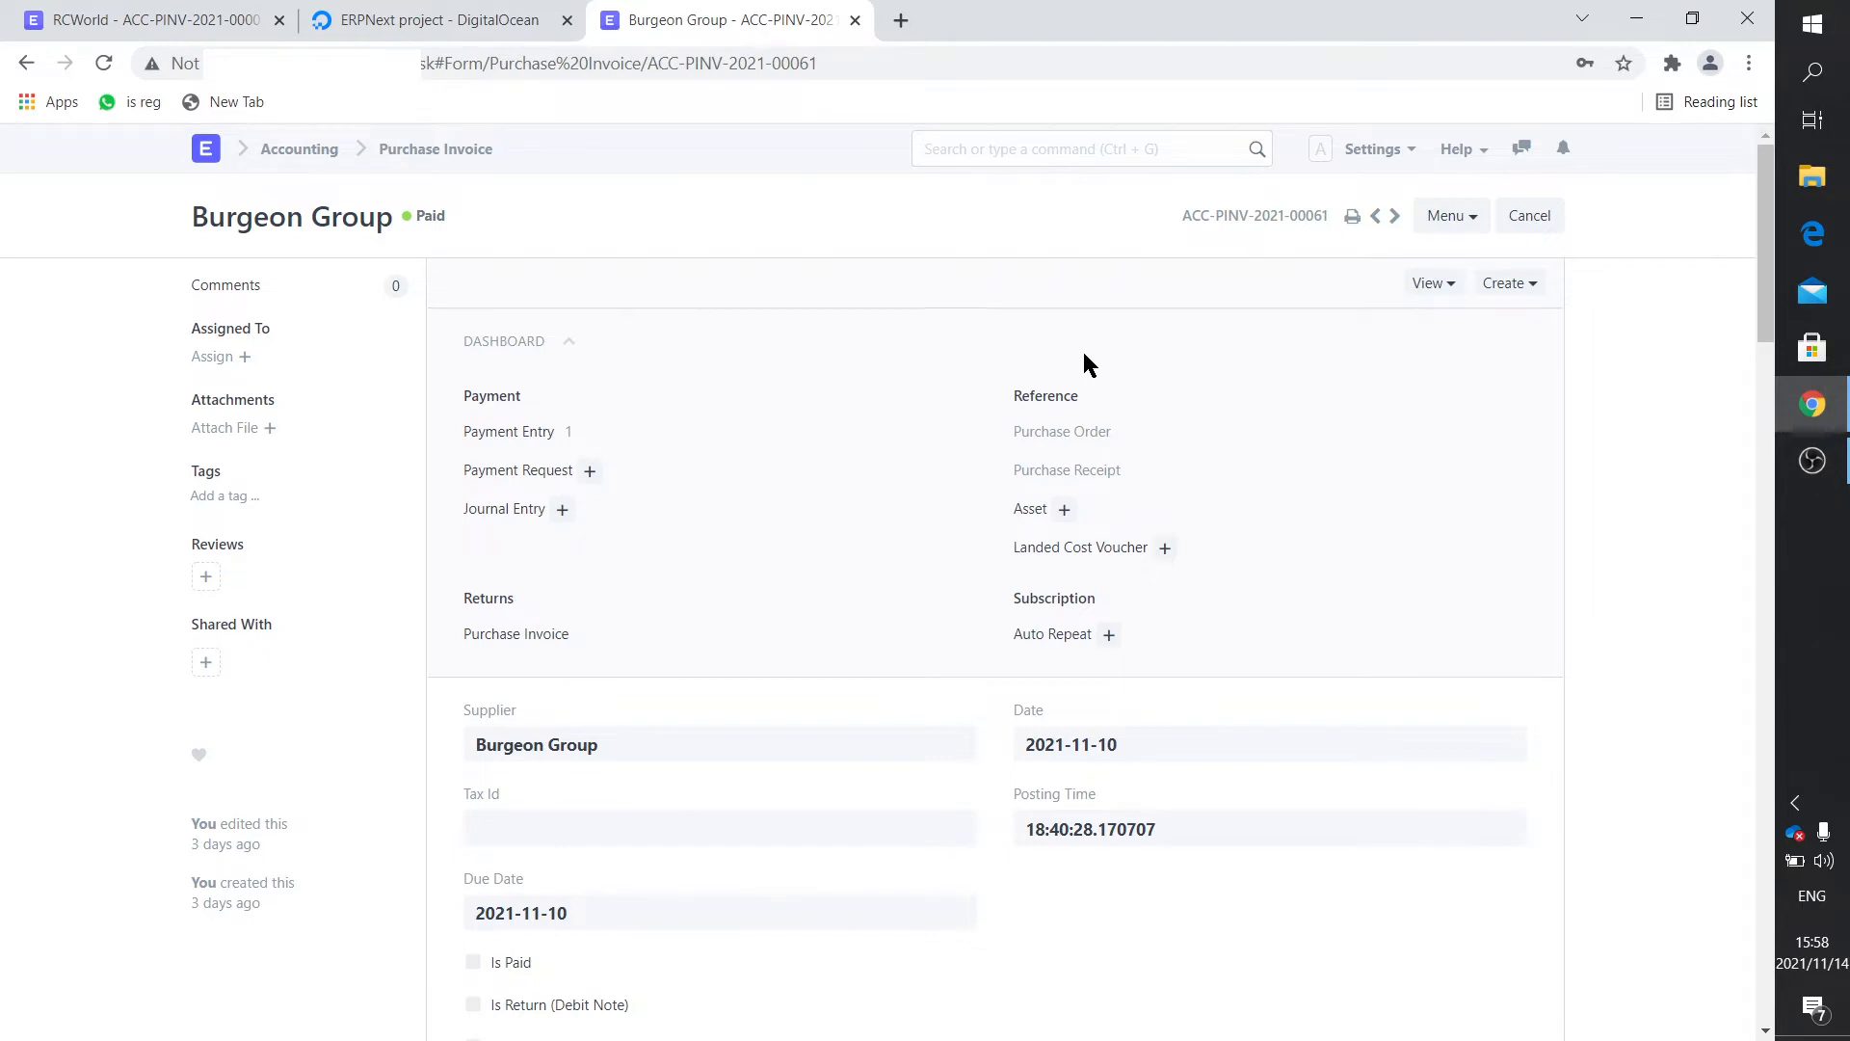
mouse_move(956, 312)
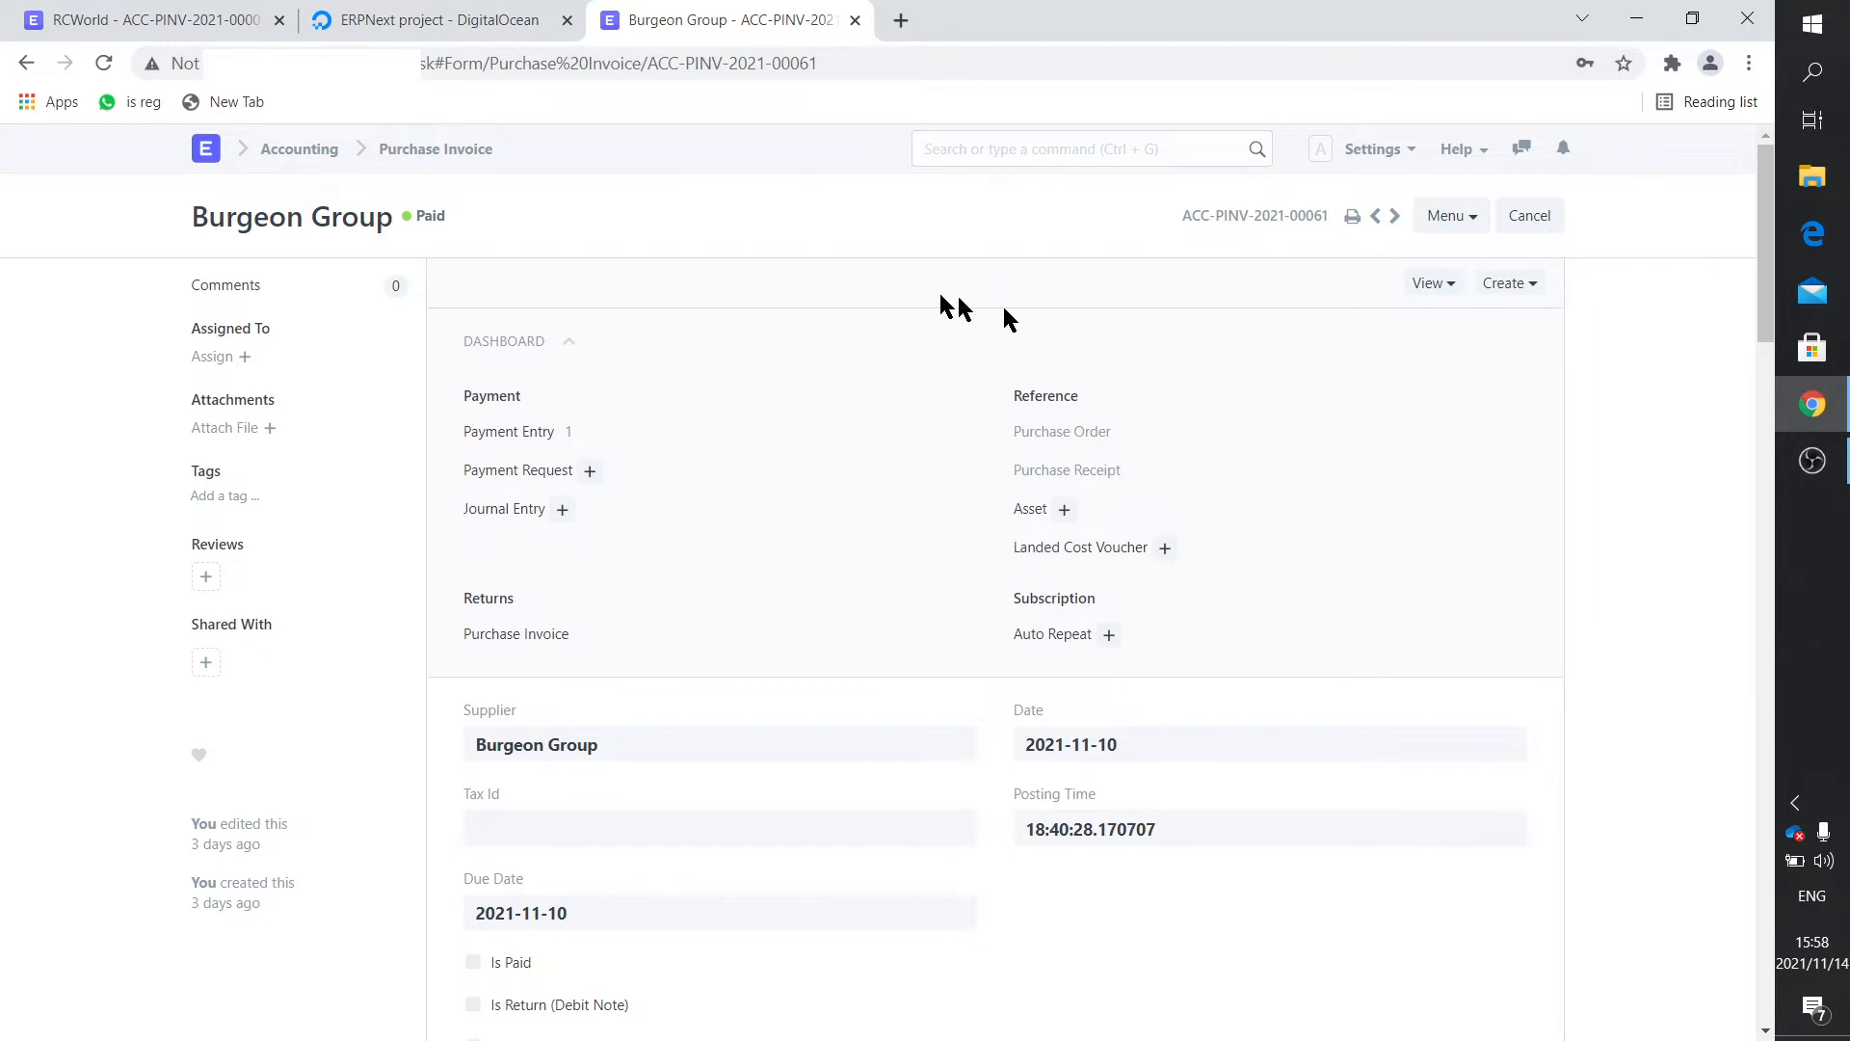
mouse_move(1152, 316)
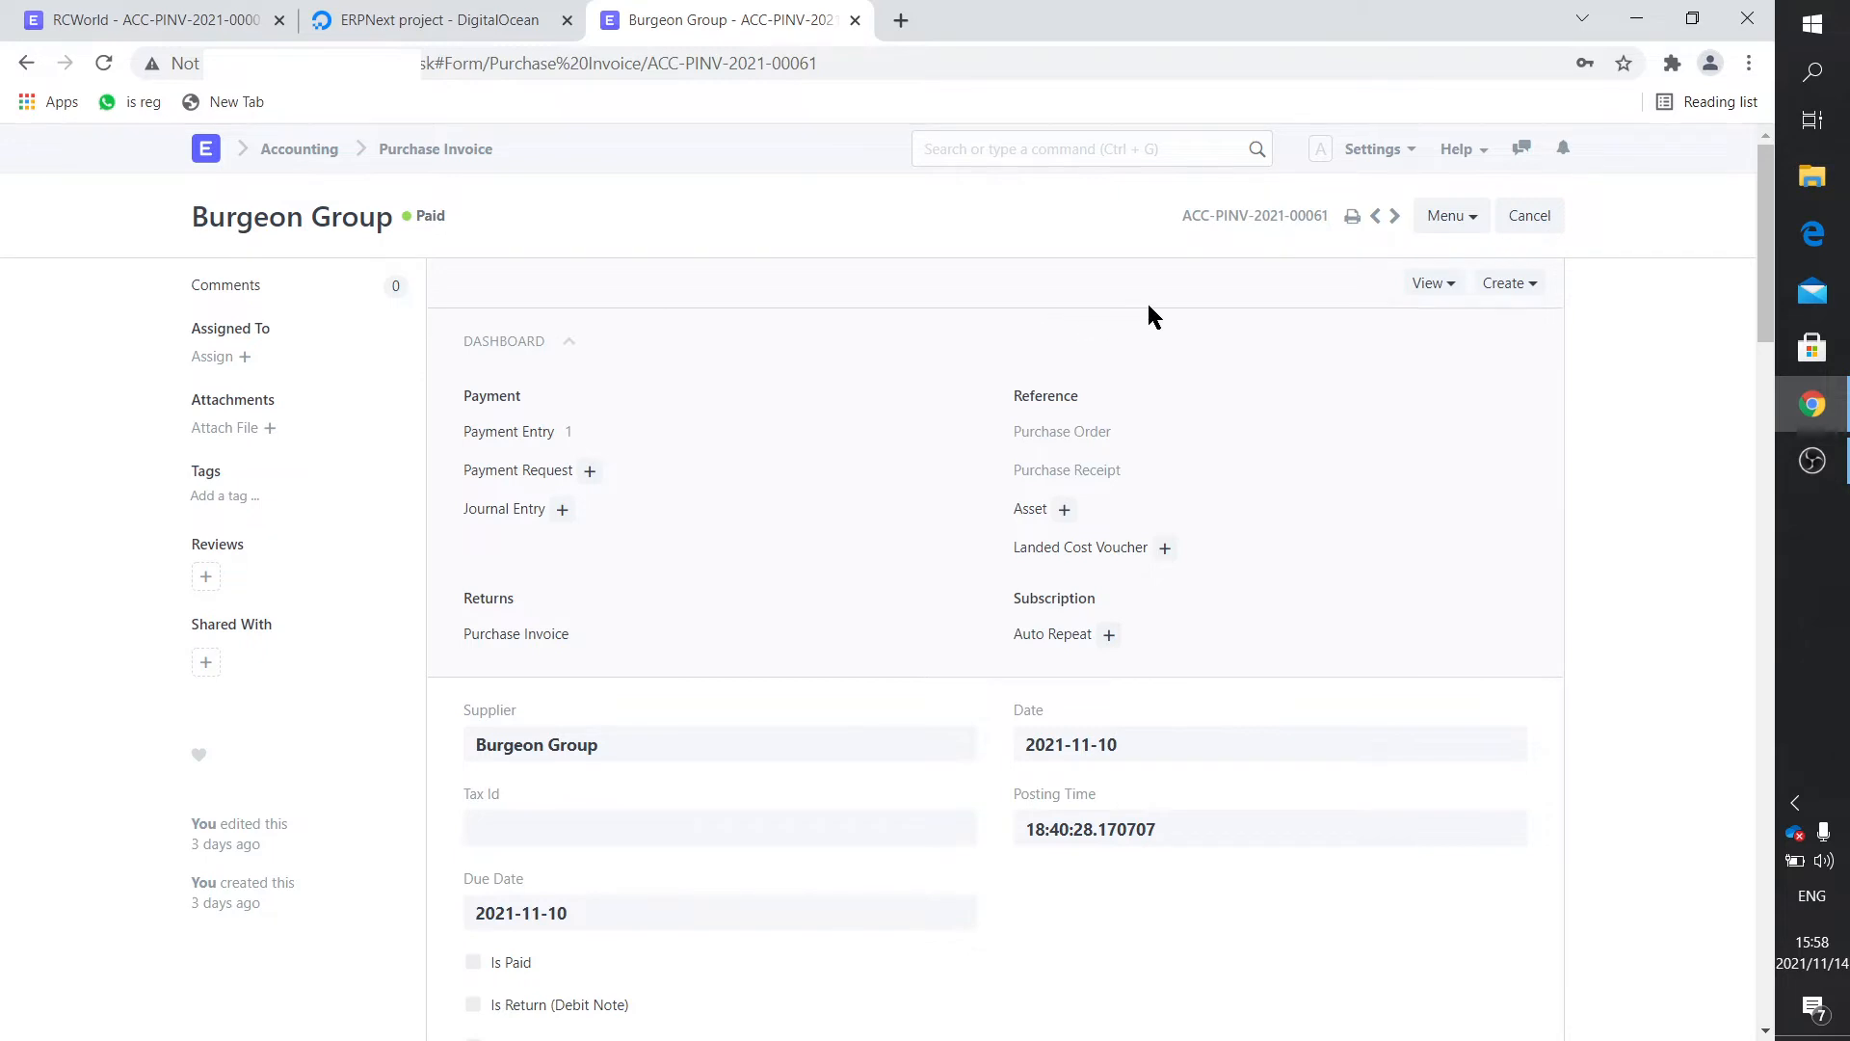
mouse_move(894, 677)
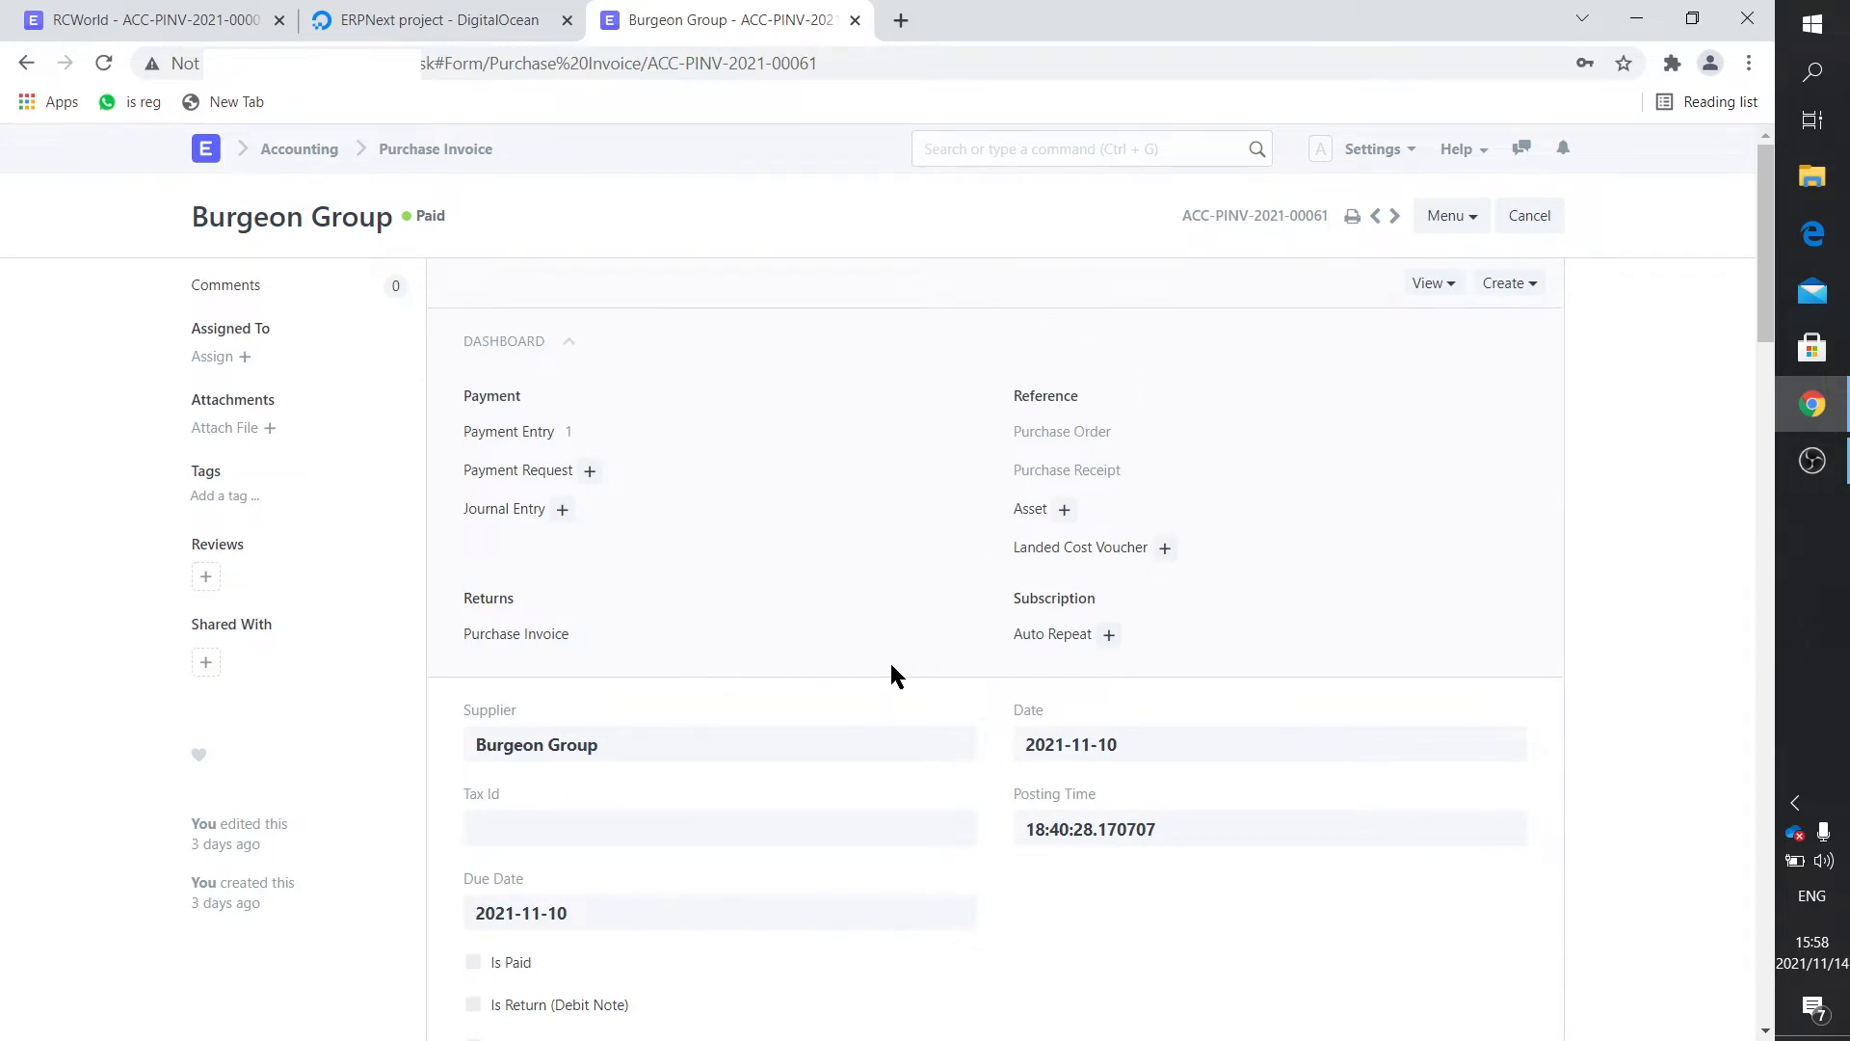
scroll(down, 3)
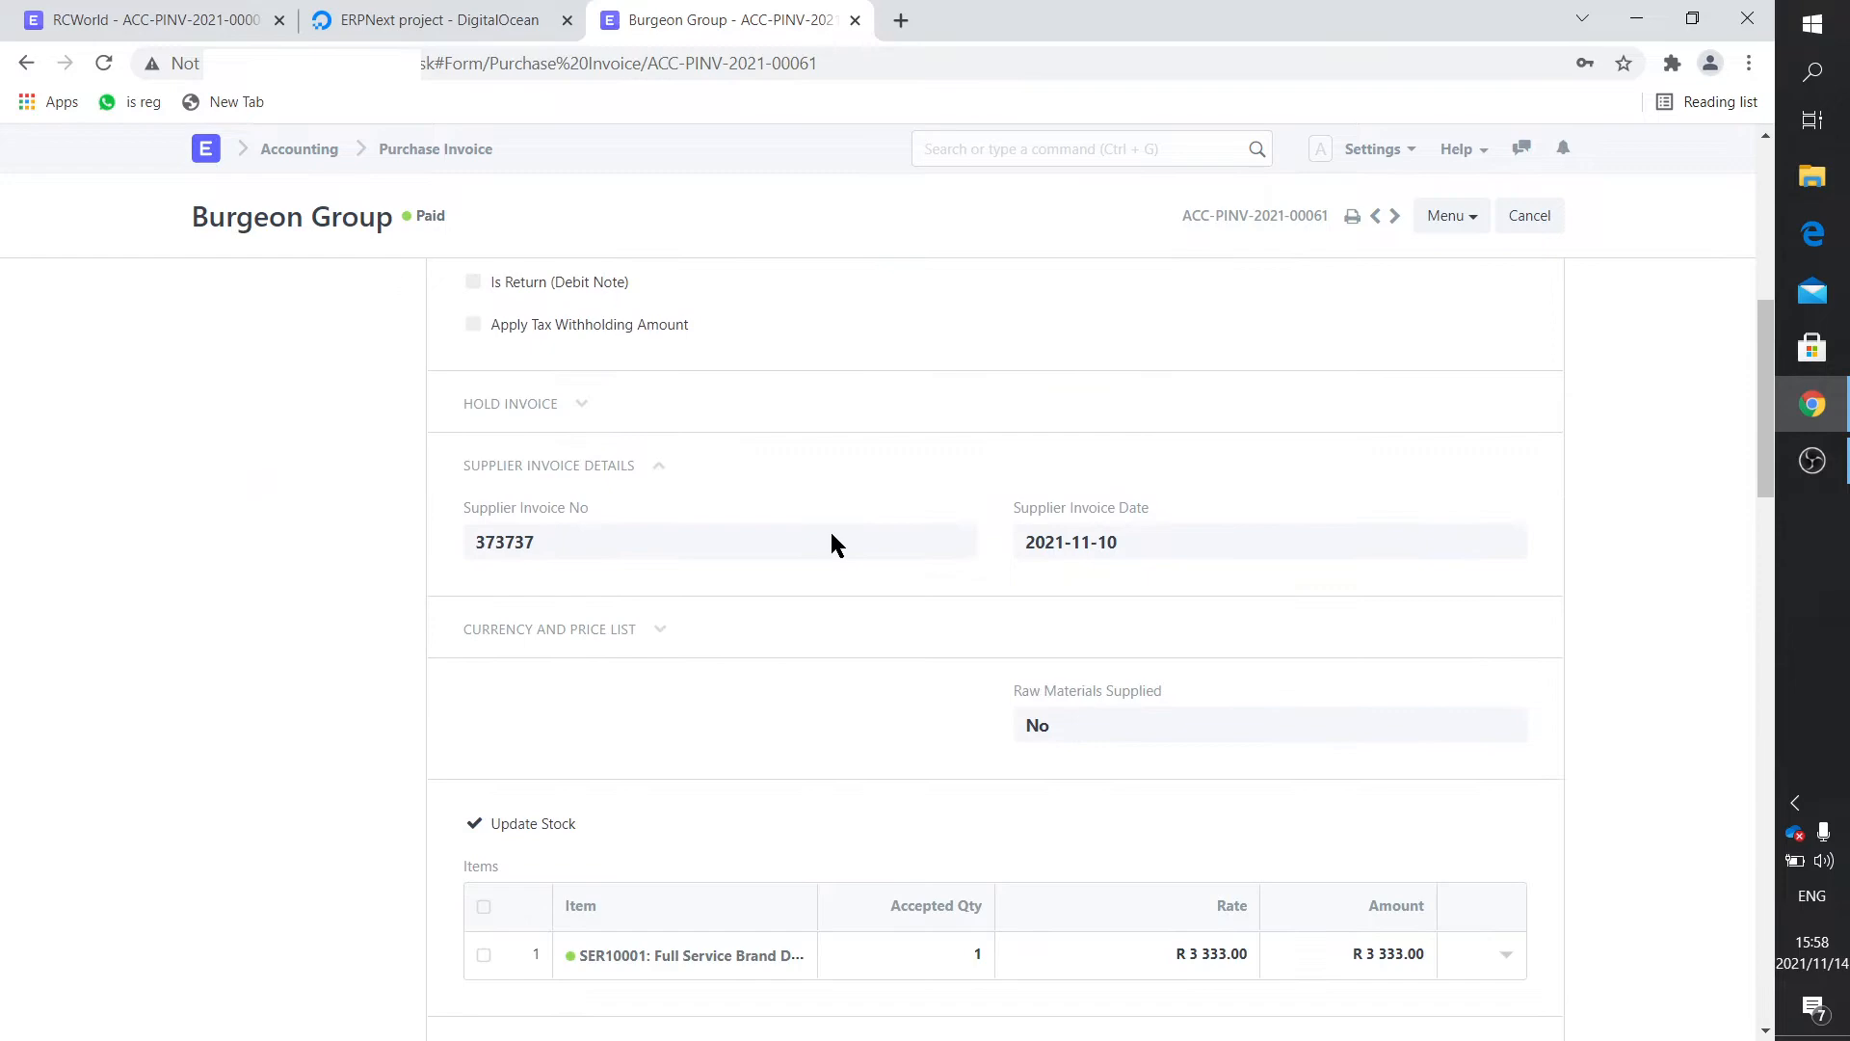
scroll(down, 3)
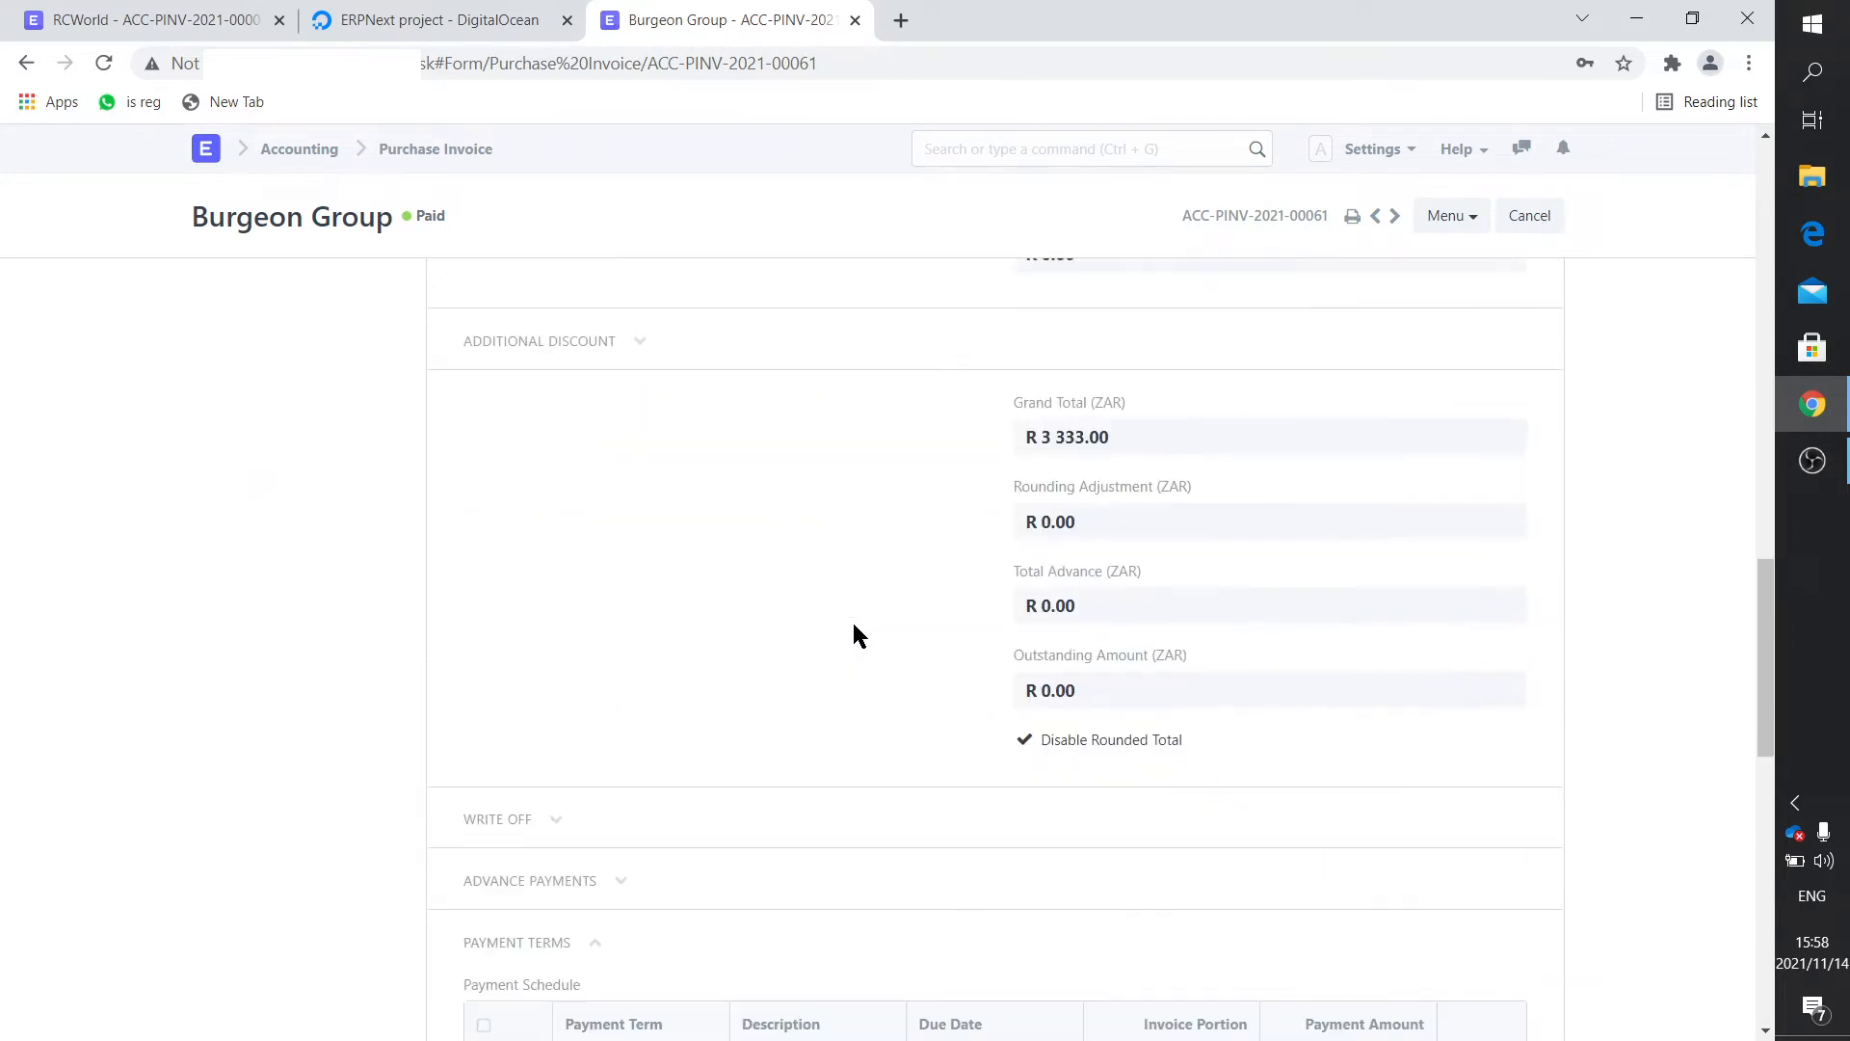
scroll(up, 3)
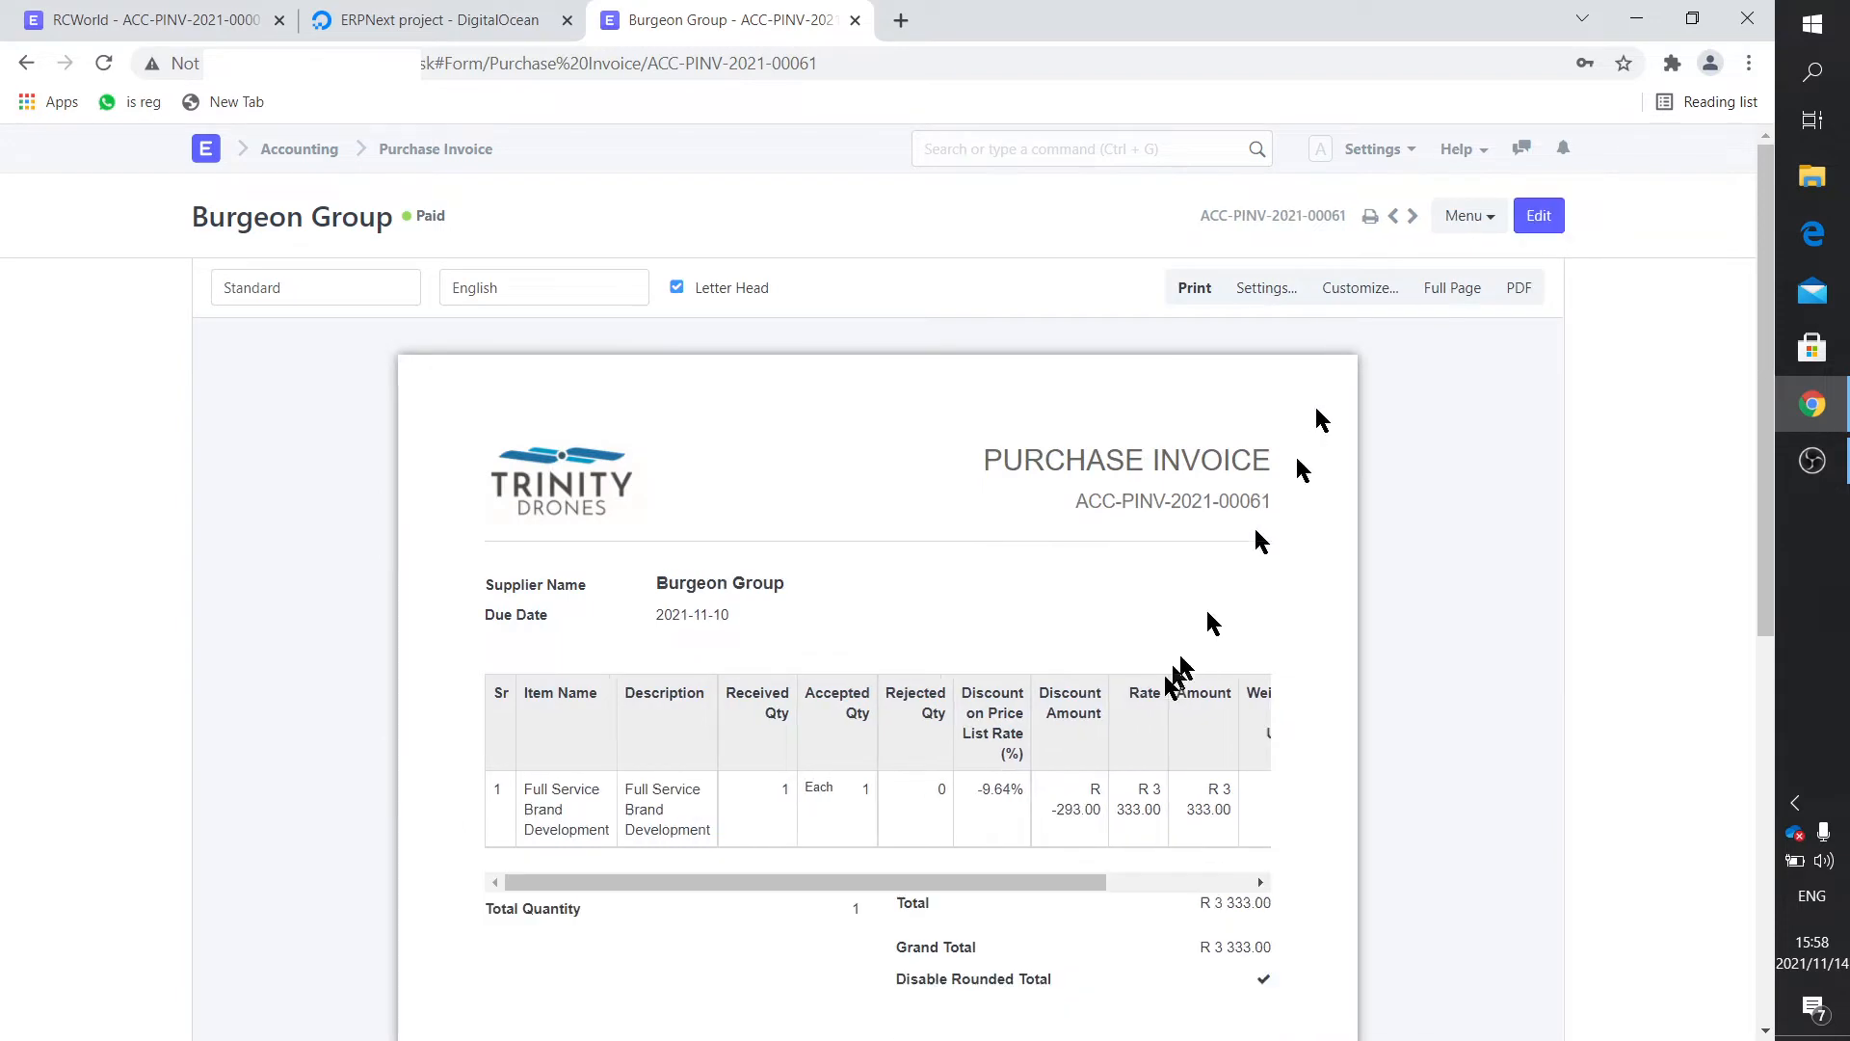
mouse_move(1037, 745)
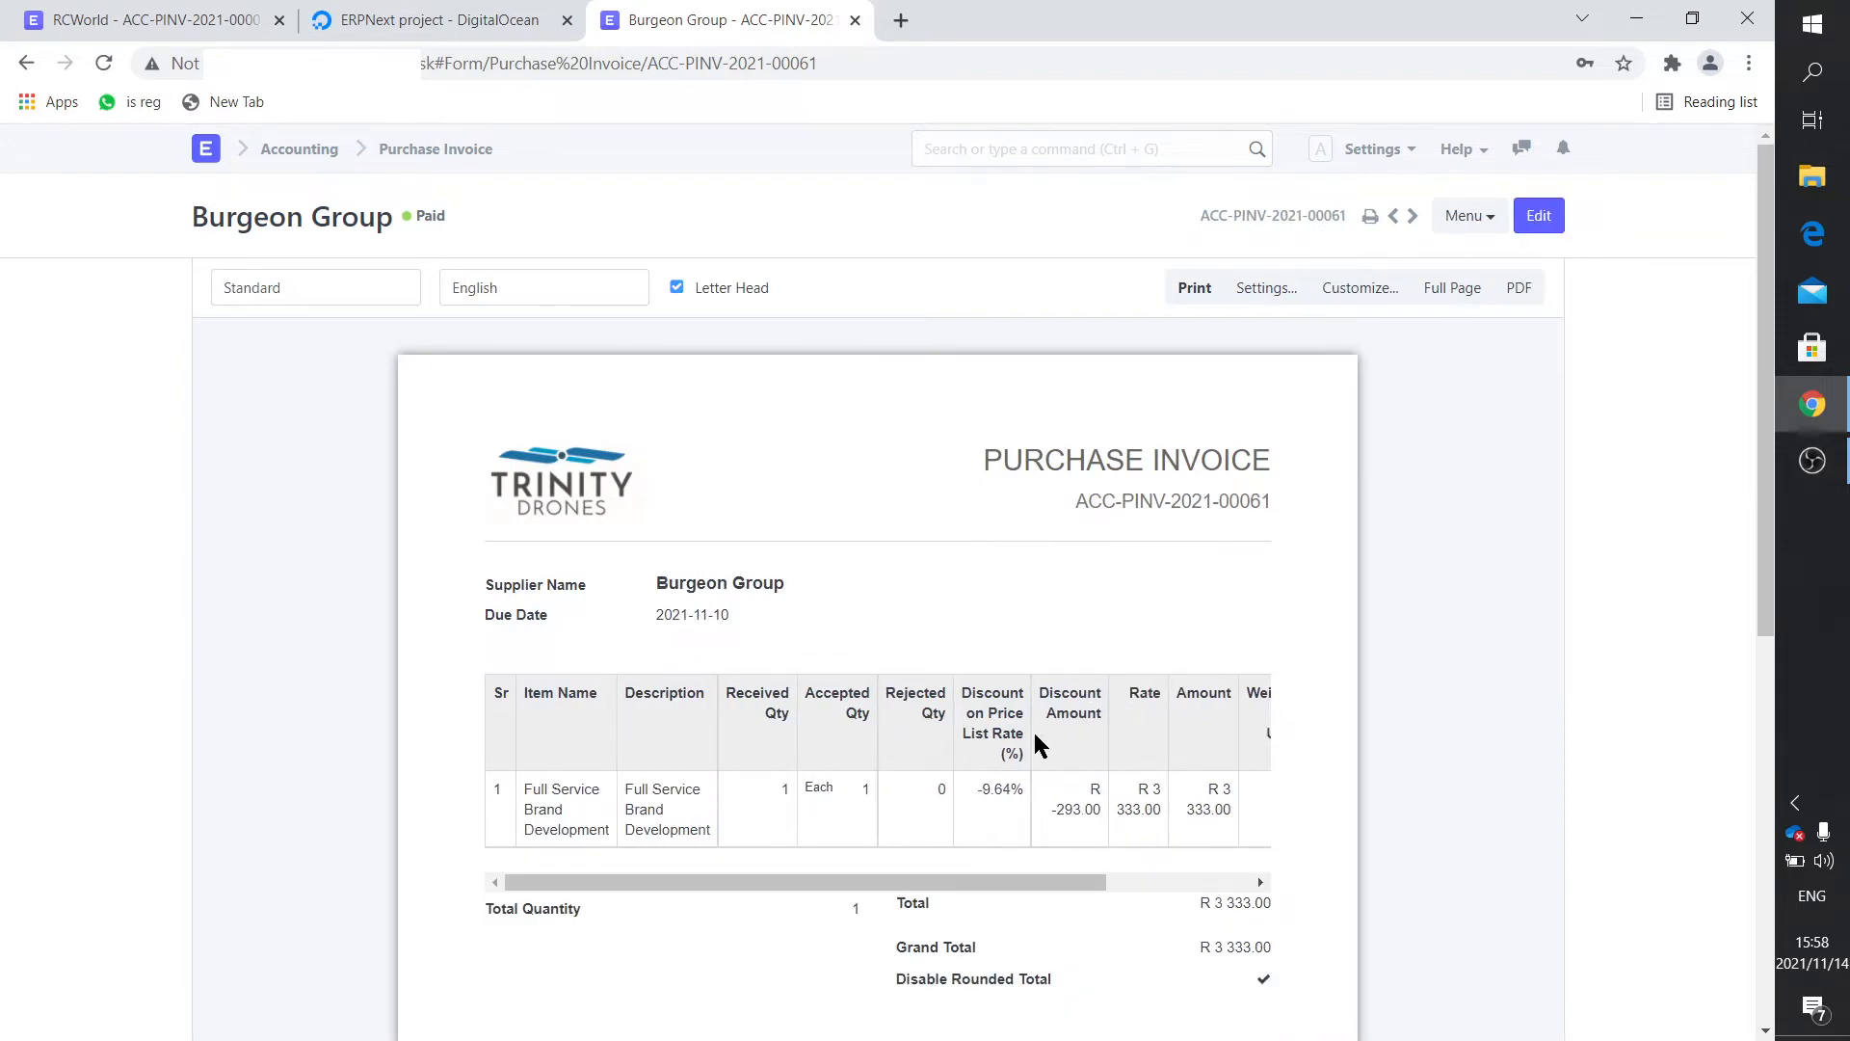
mouse_move(1039, 728)
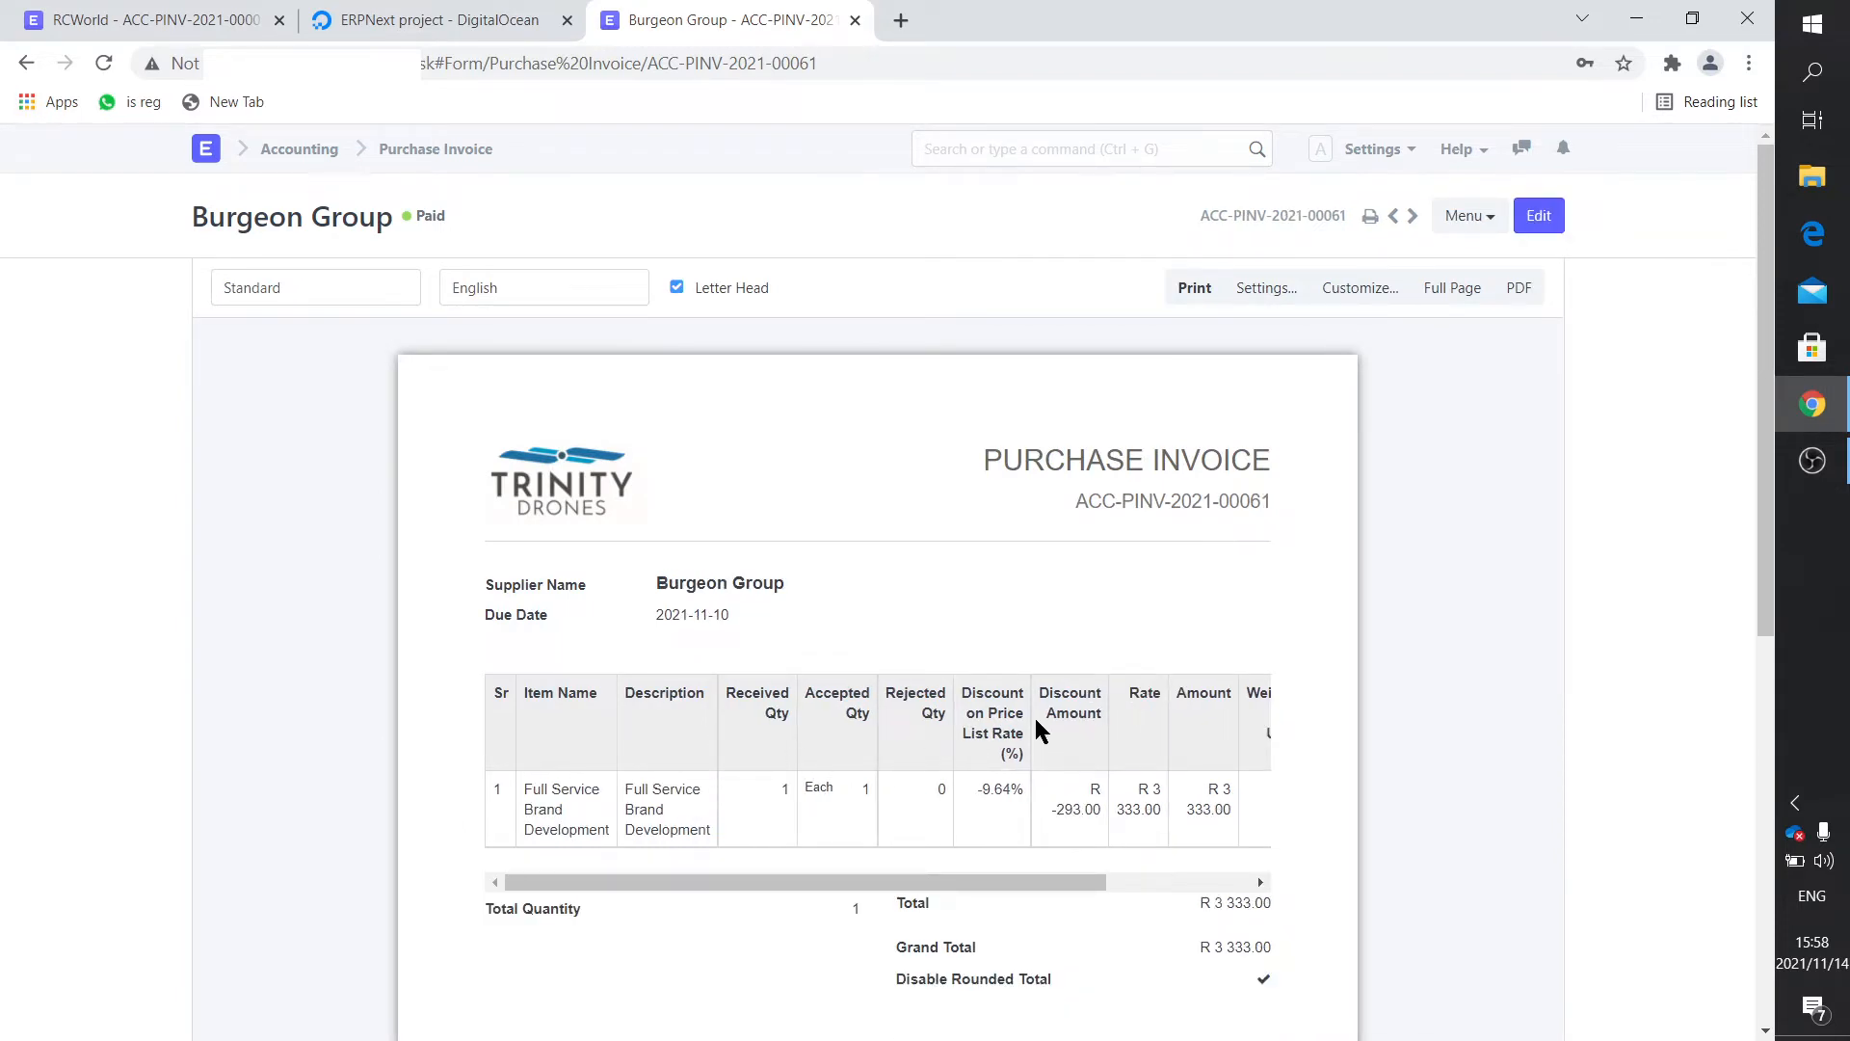
mouse_move(559, 764)
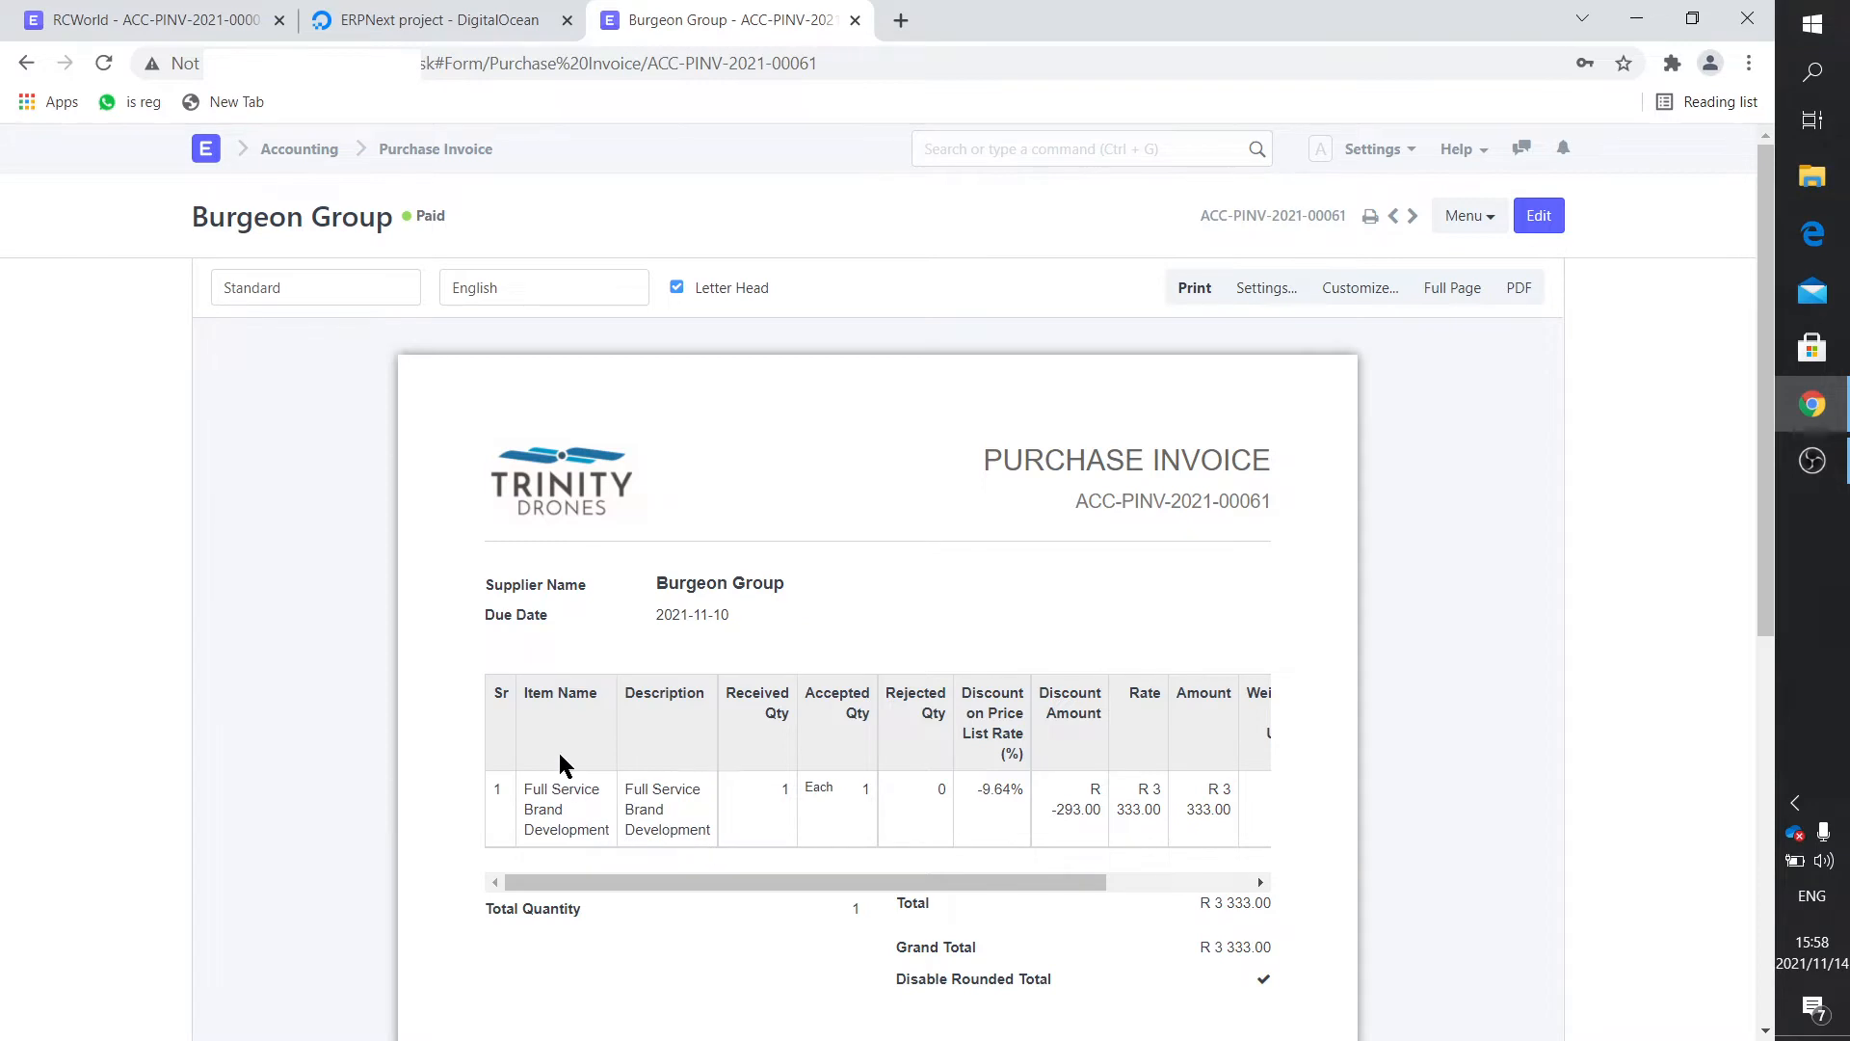
mouse_move(803, 768)
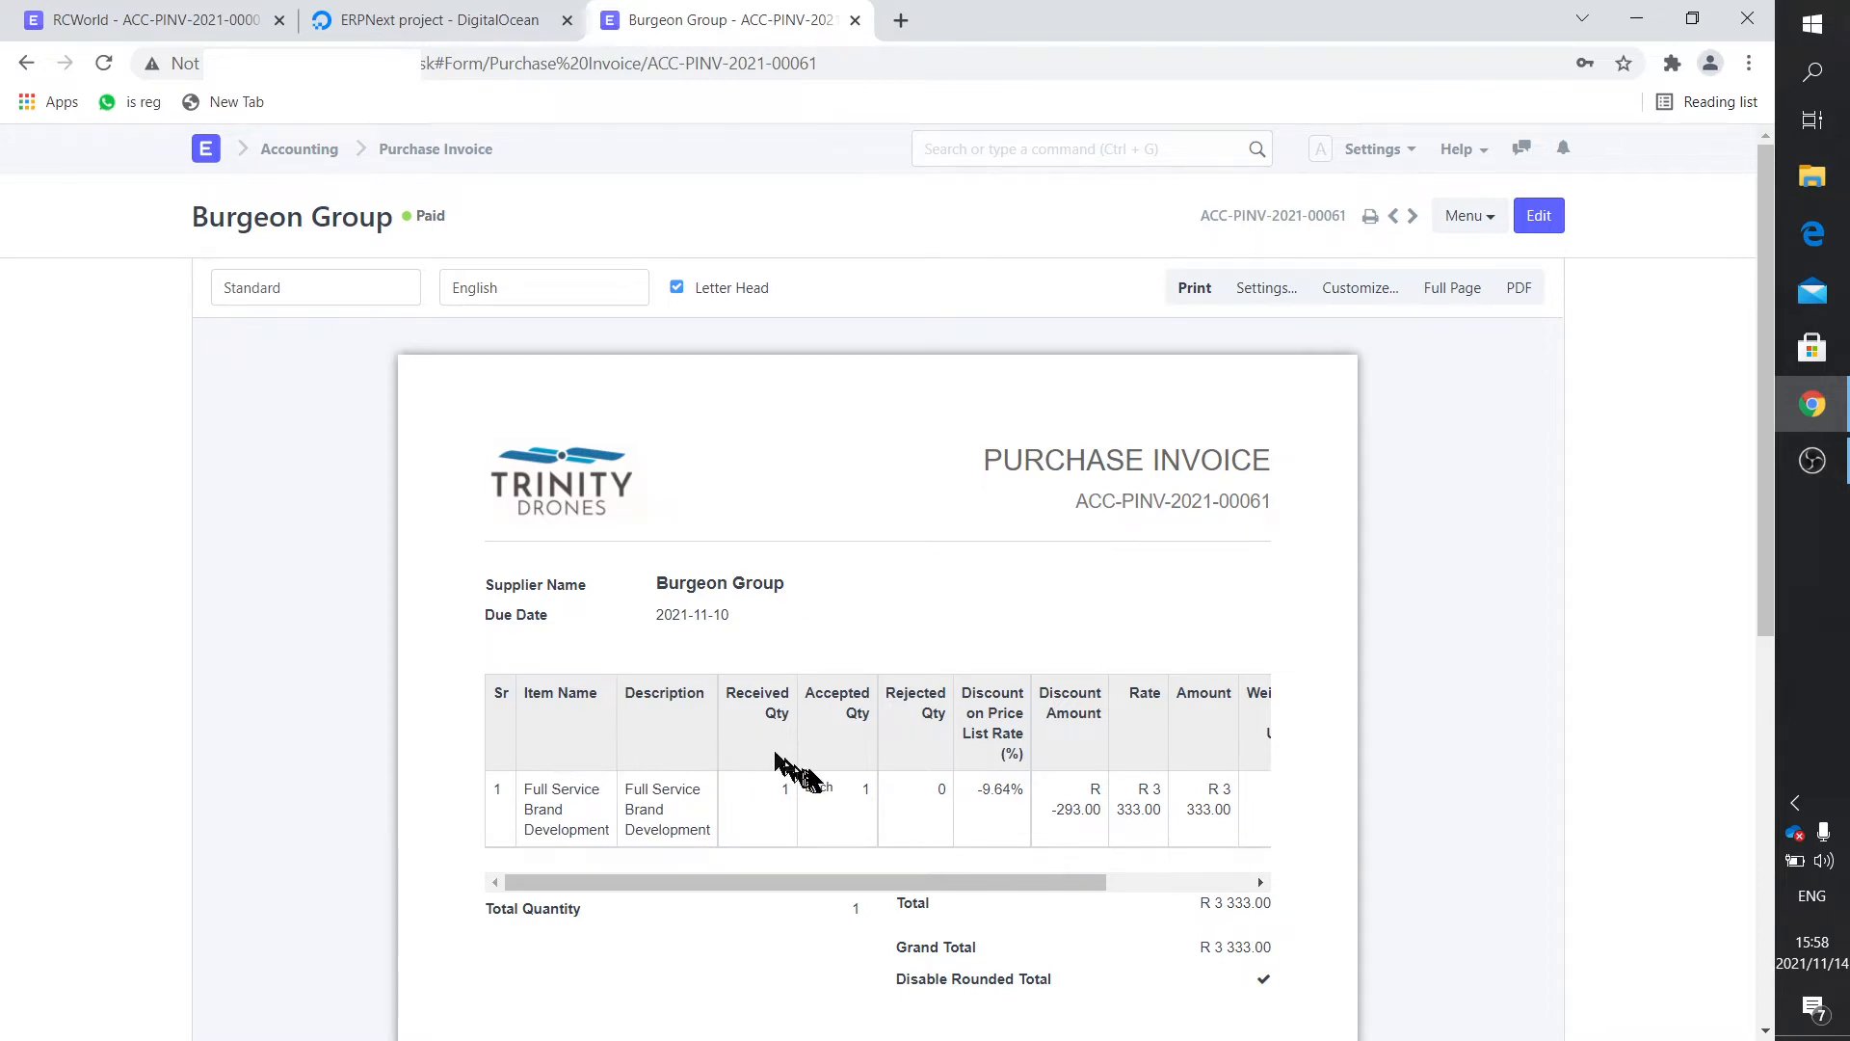
mouse_move(935, 714)
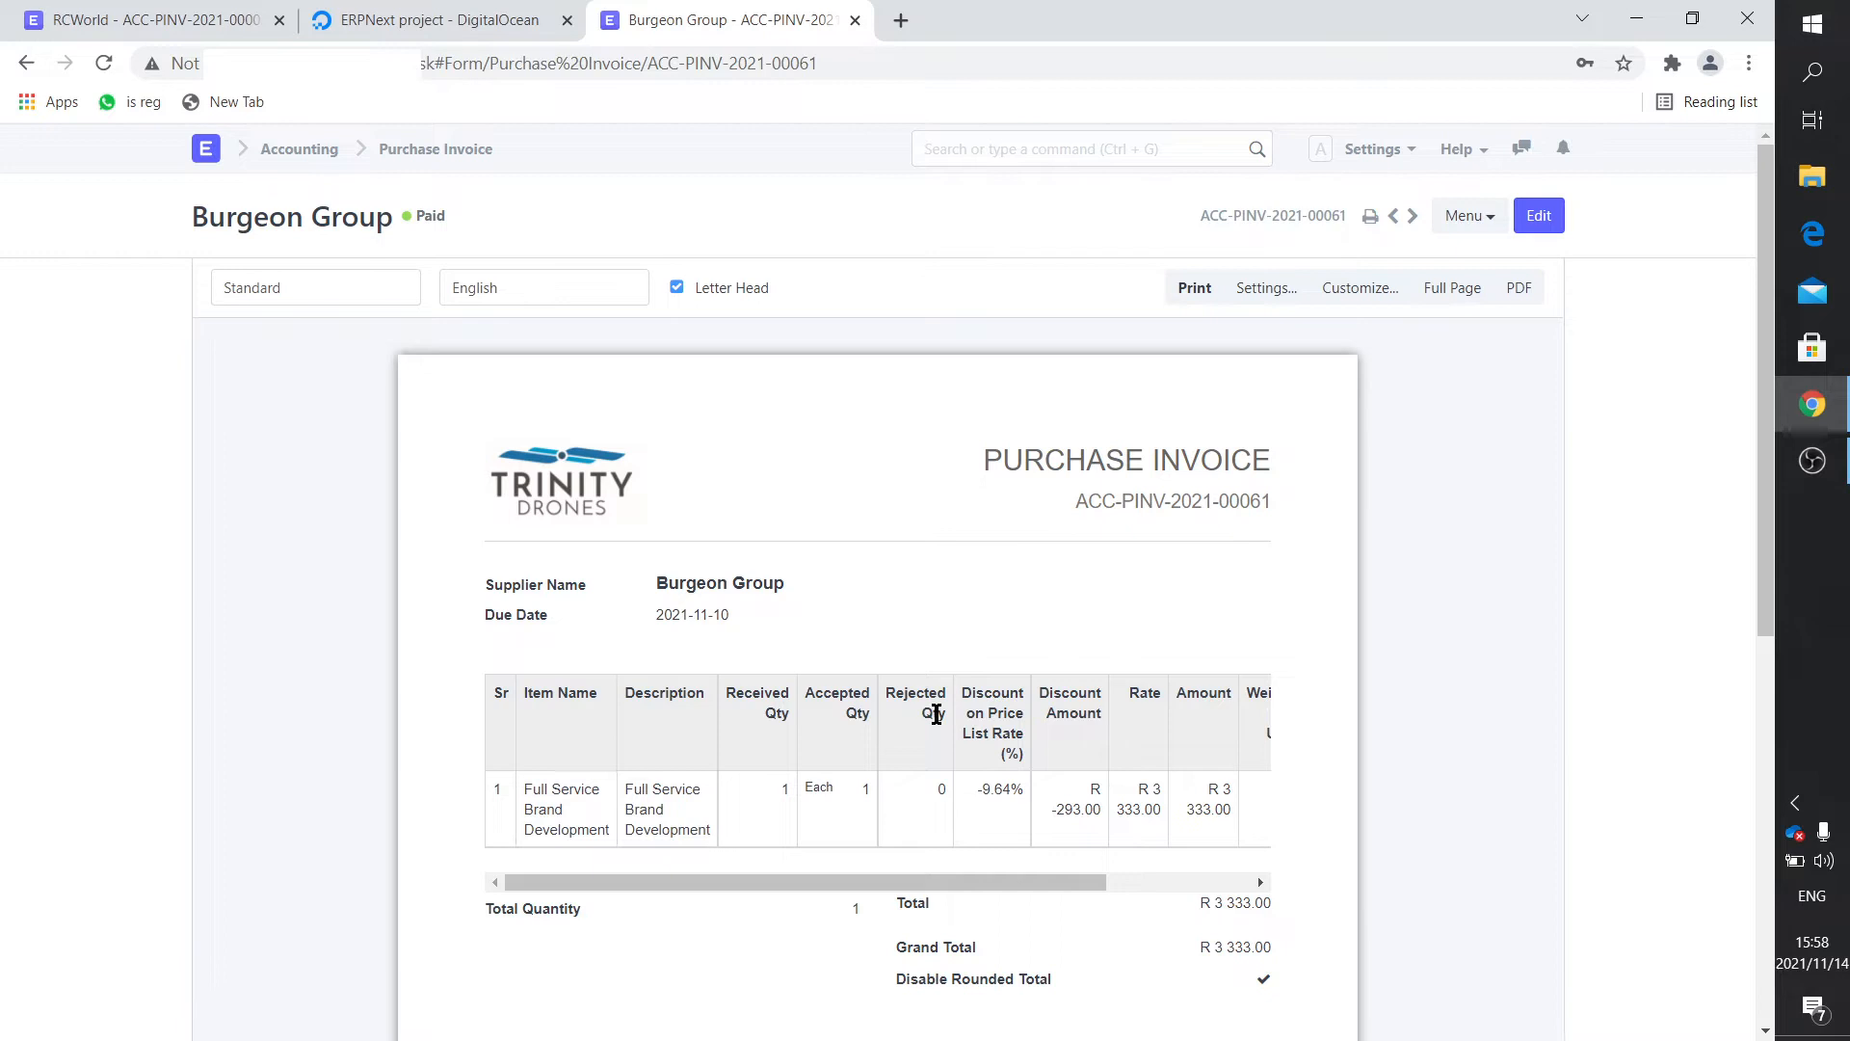
mouse_move(944, 835)
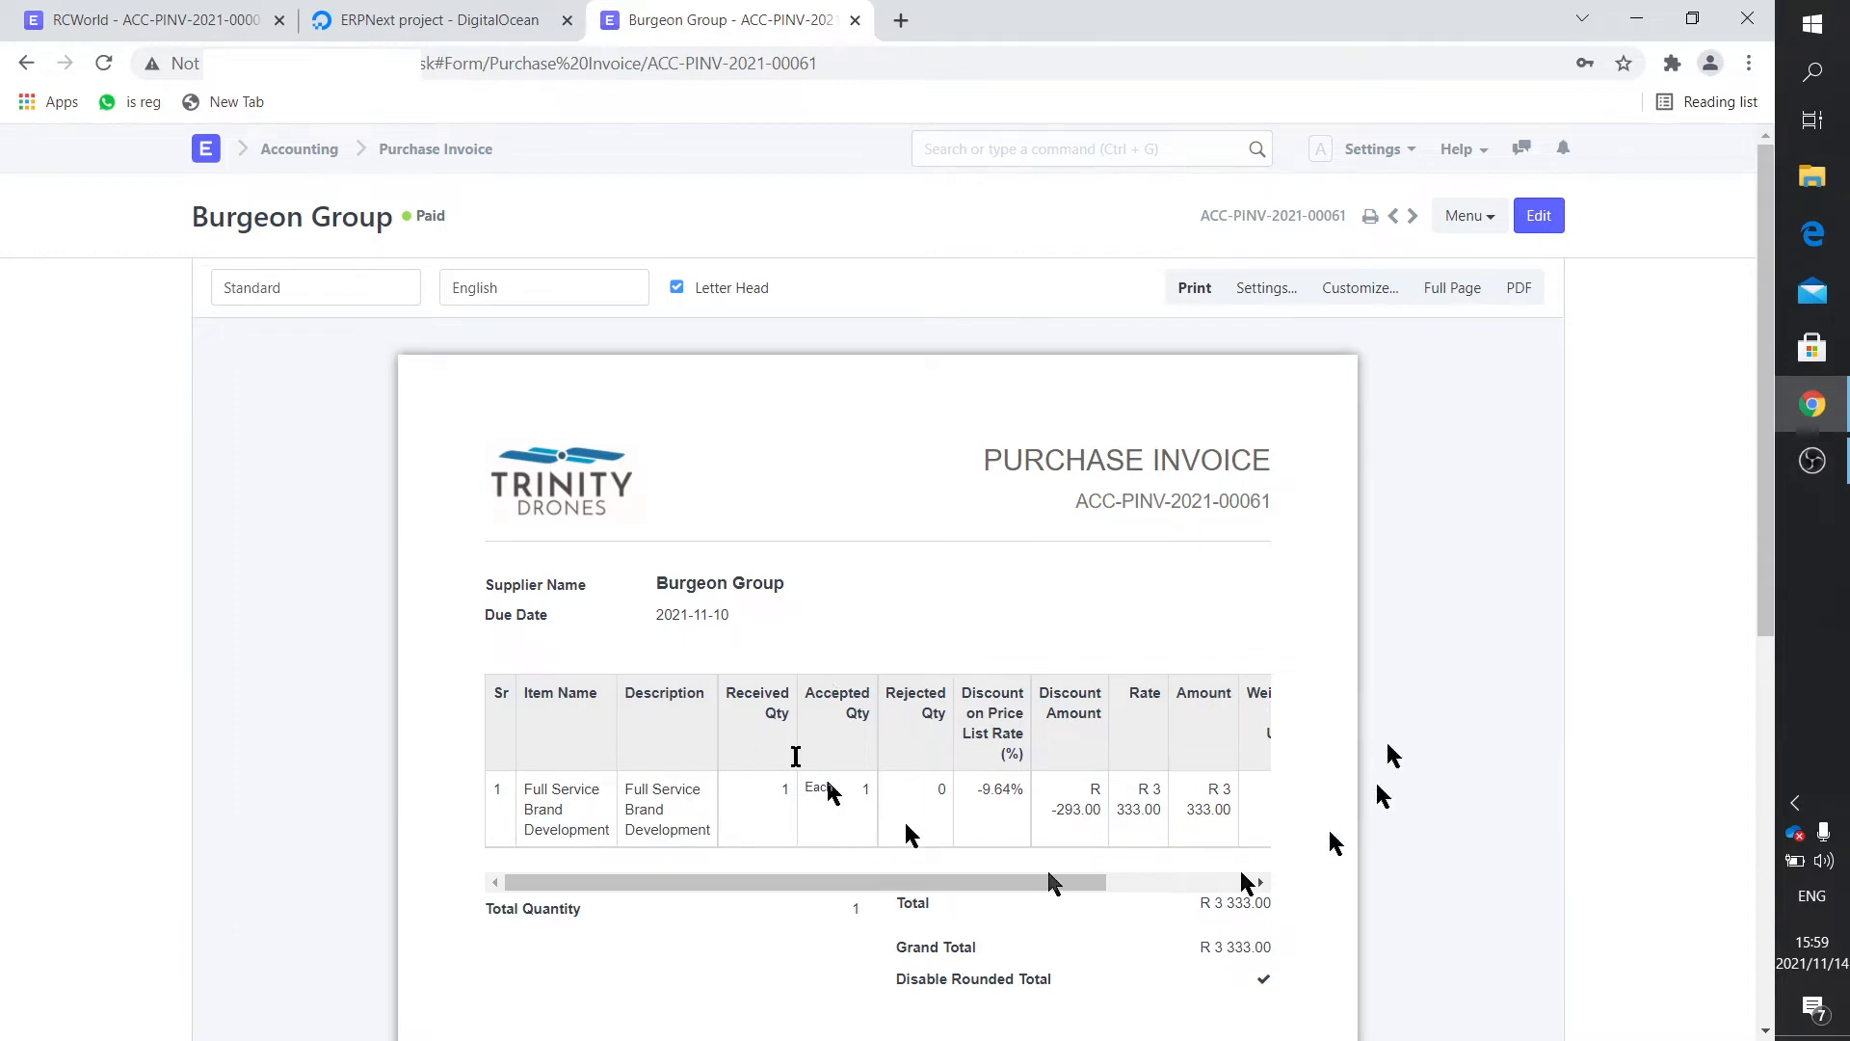
mouse_move(737, 764)
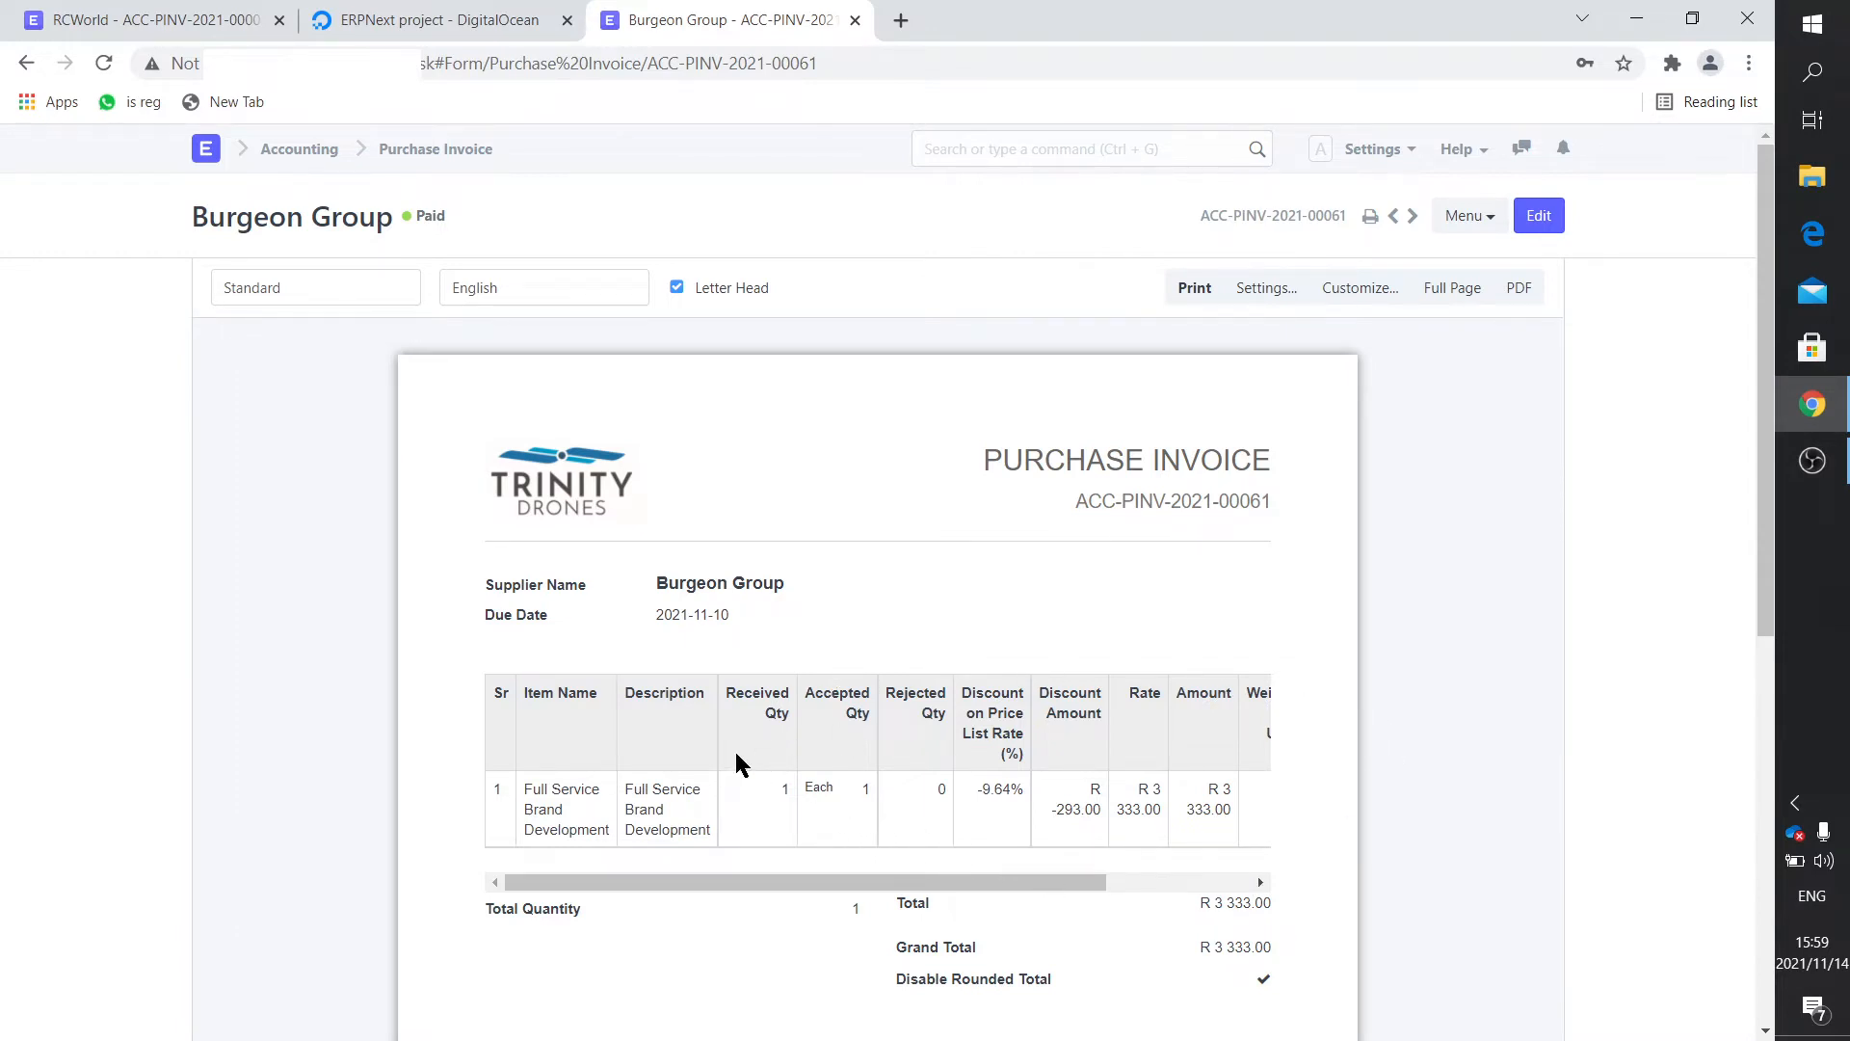
mouse_move(531, 490)
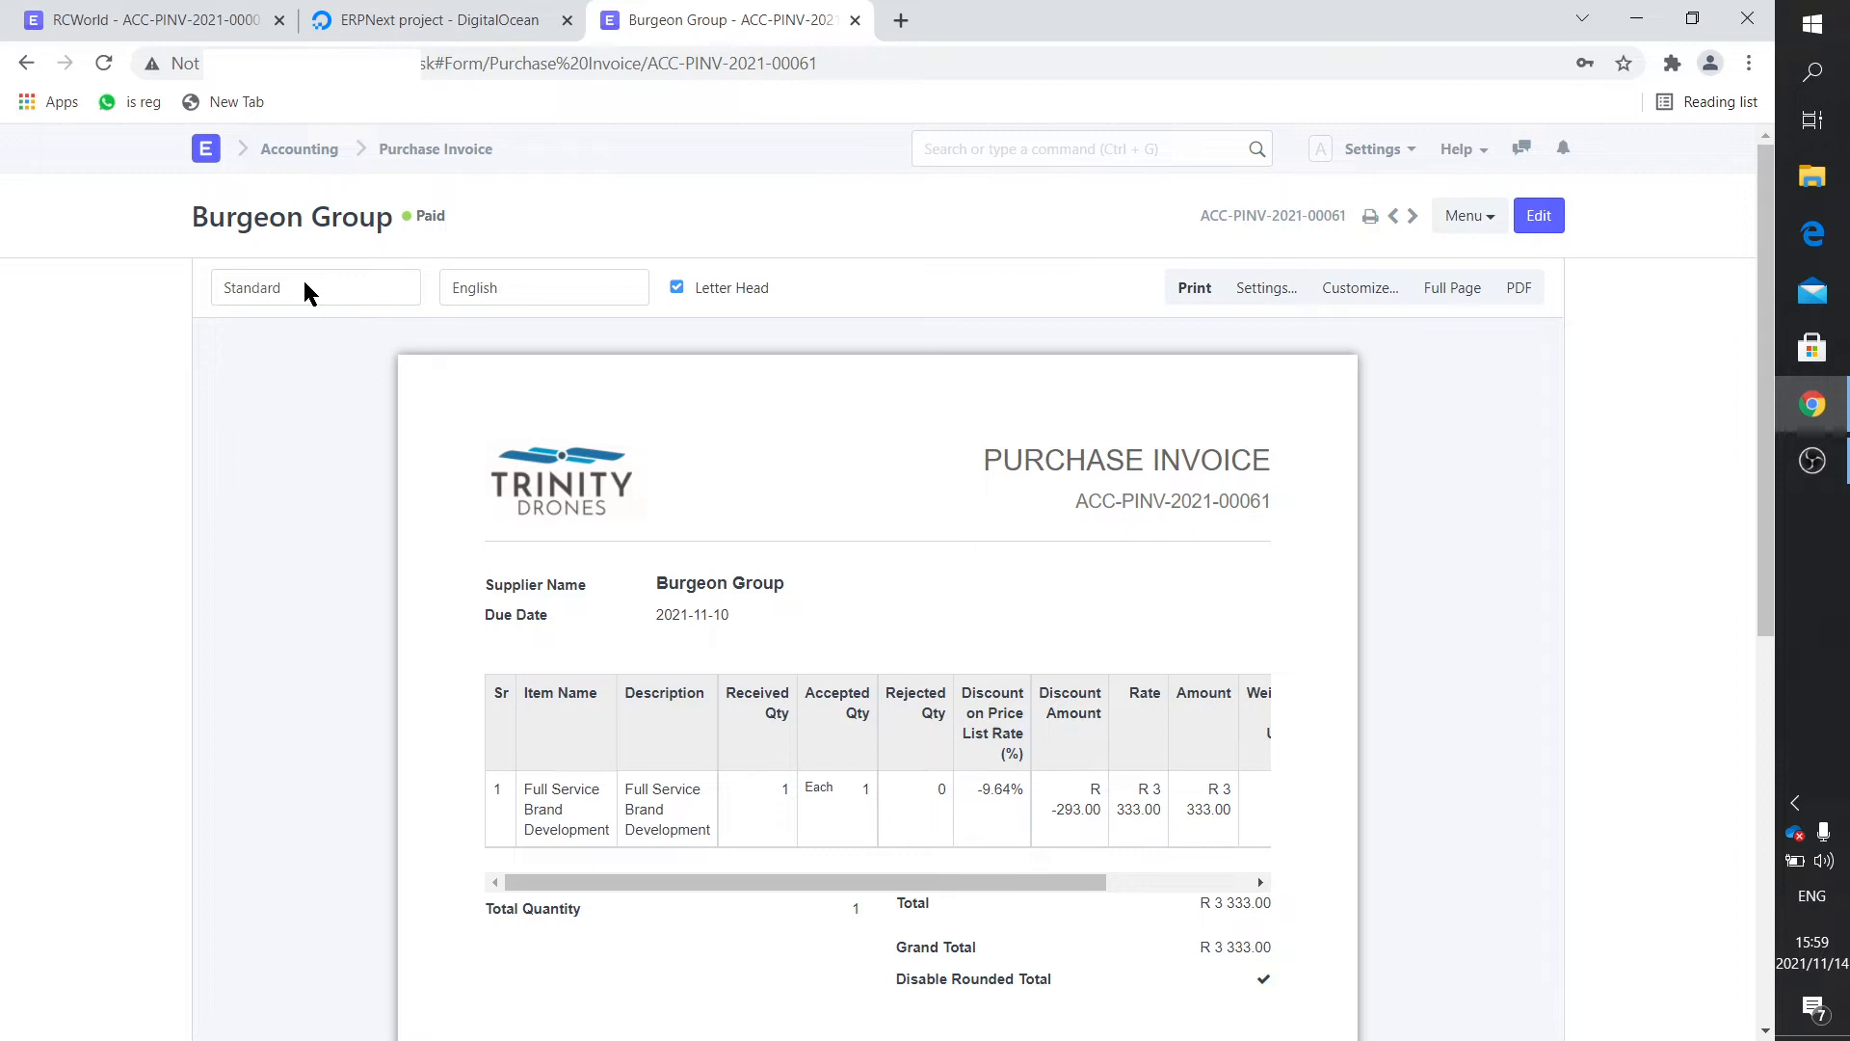
Select the Purchase Invoice TD print format for the Burgeon Group invoice preview.
click(315, 288)
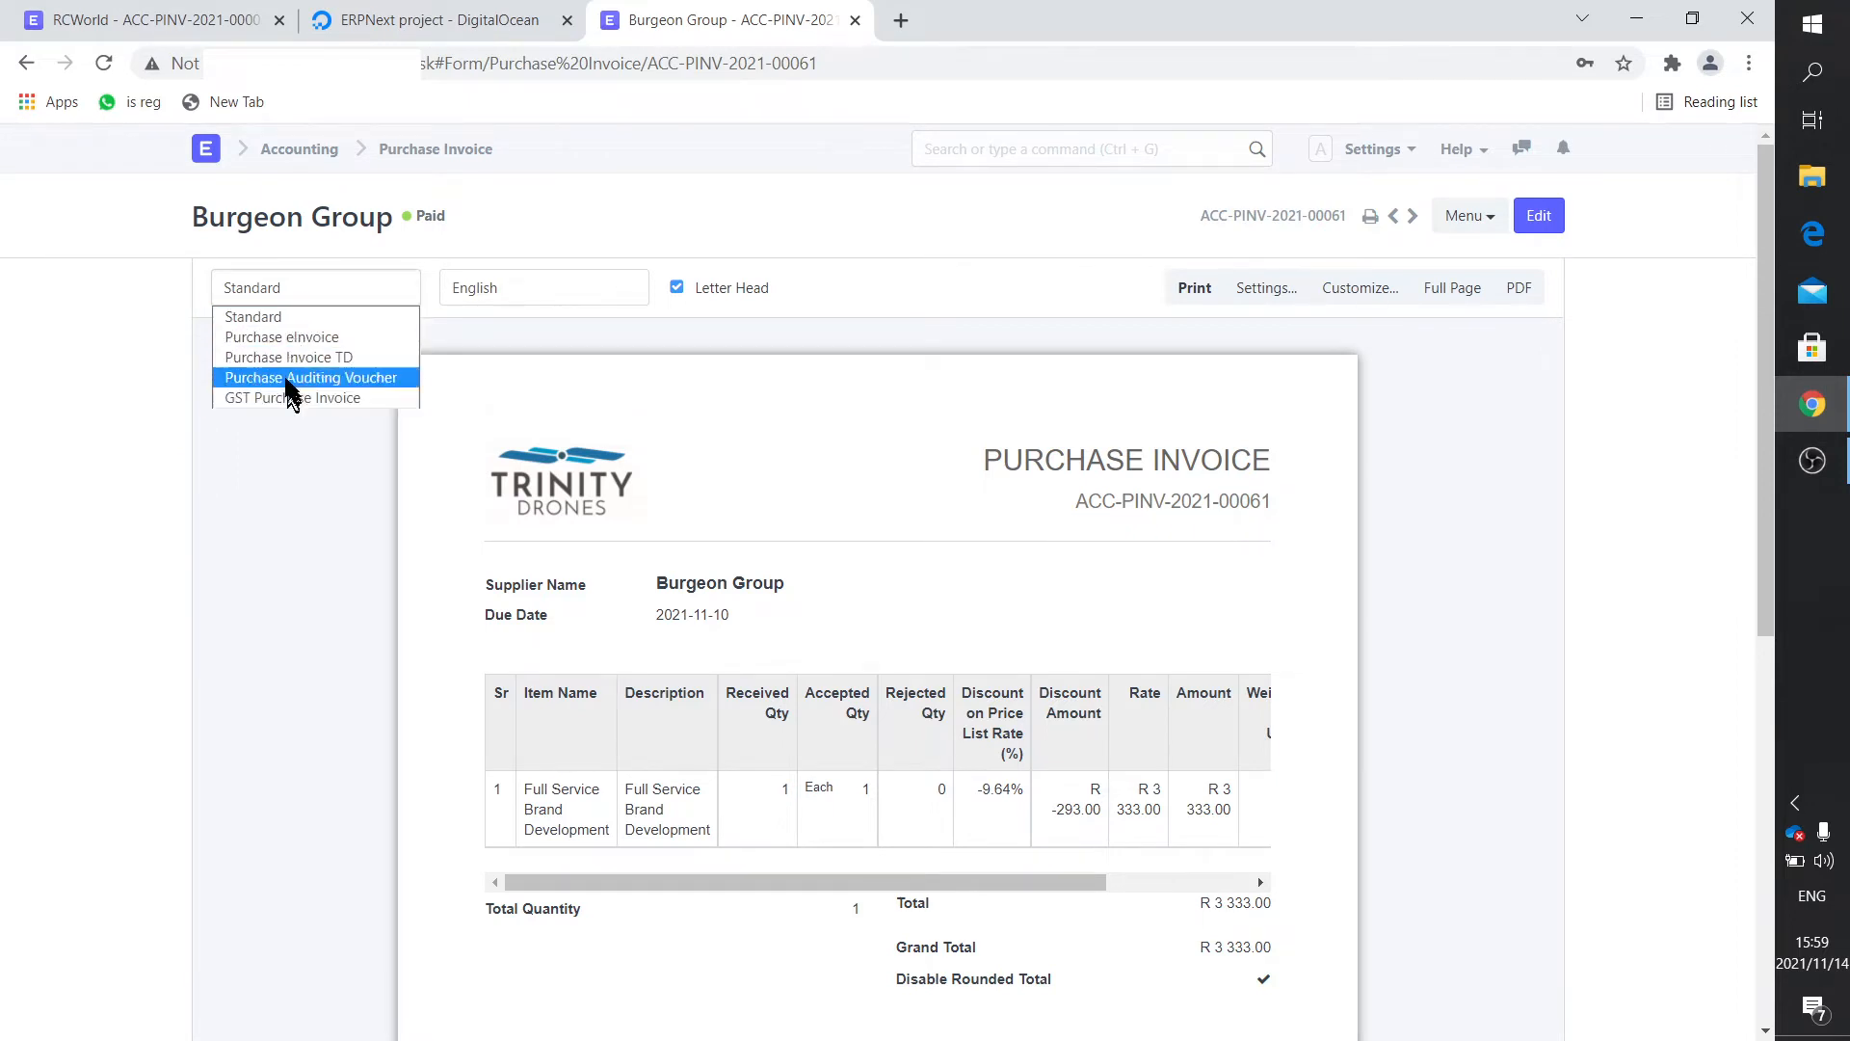
mouse_move(288, 357)
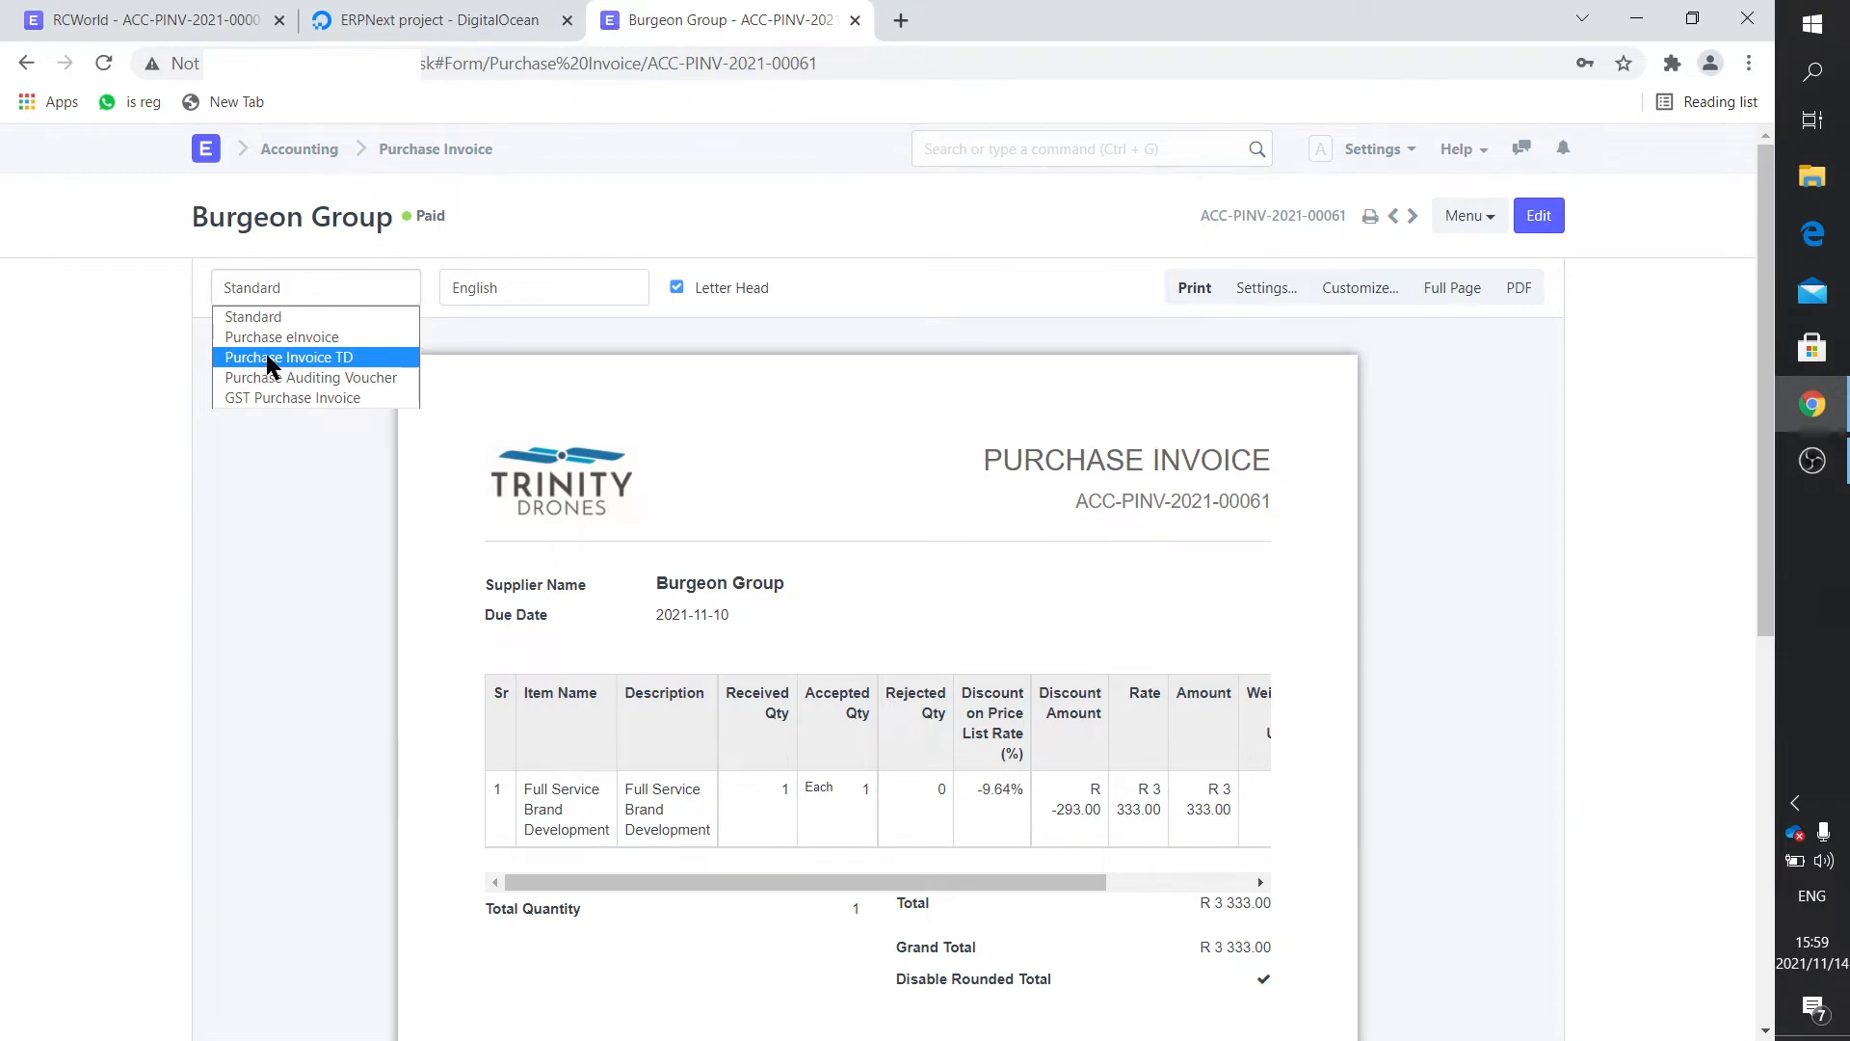
click(289, 356)
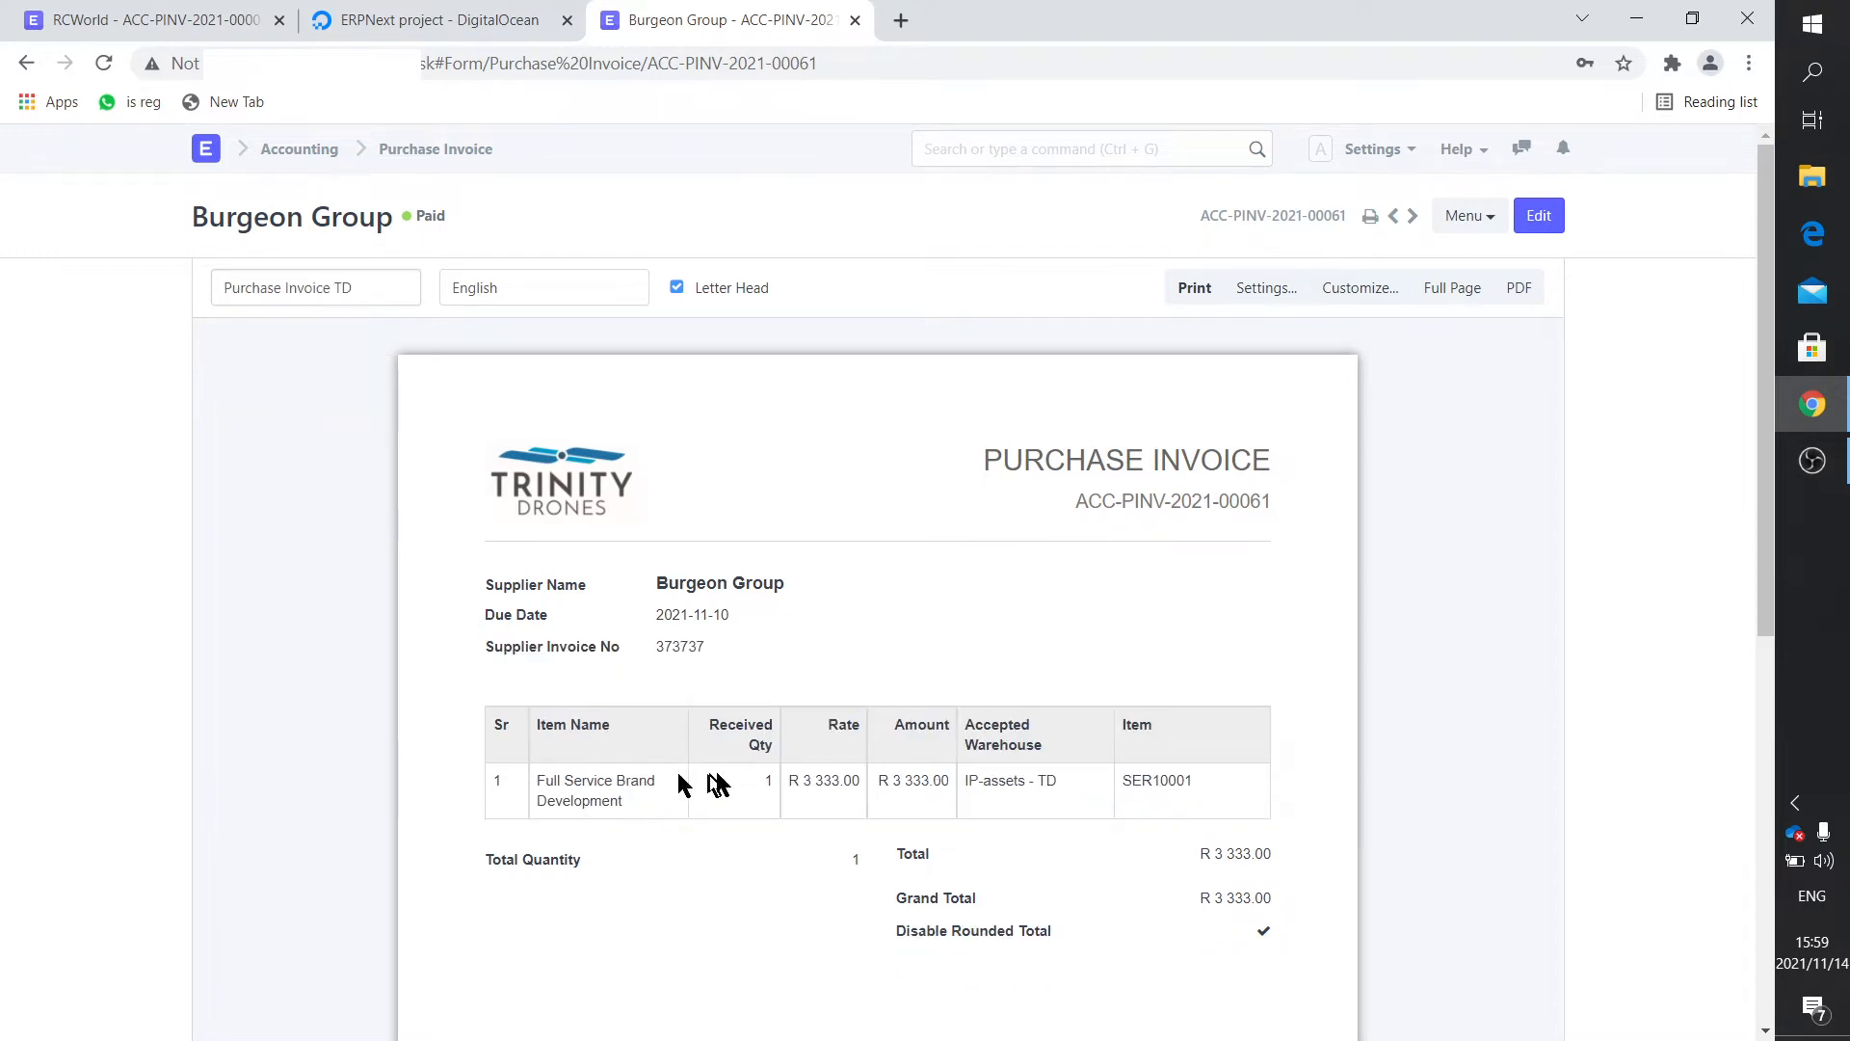
mouse_move(667, 803)
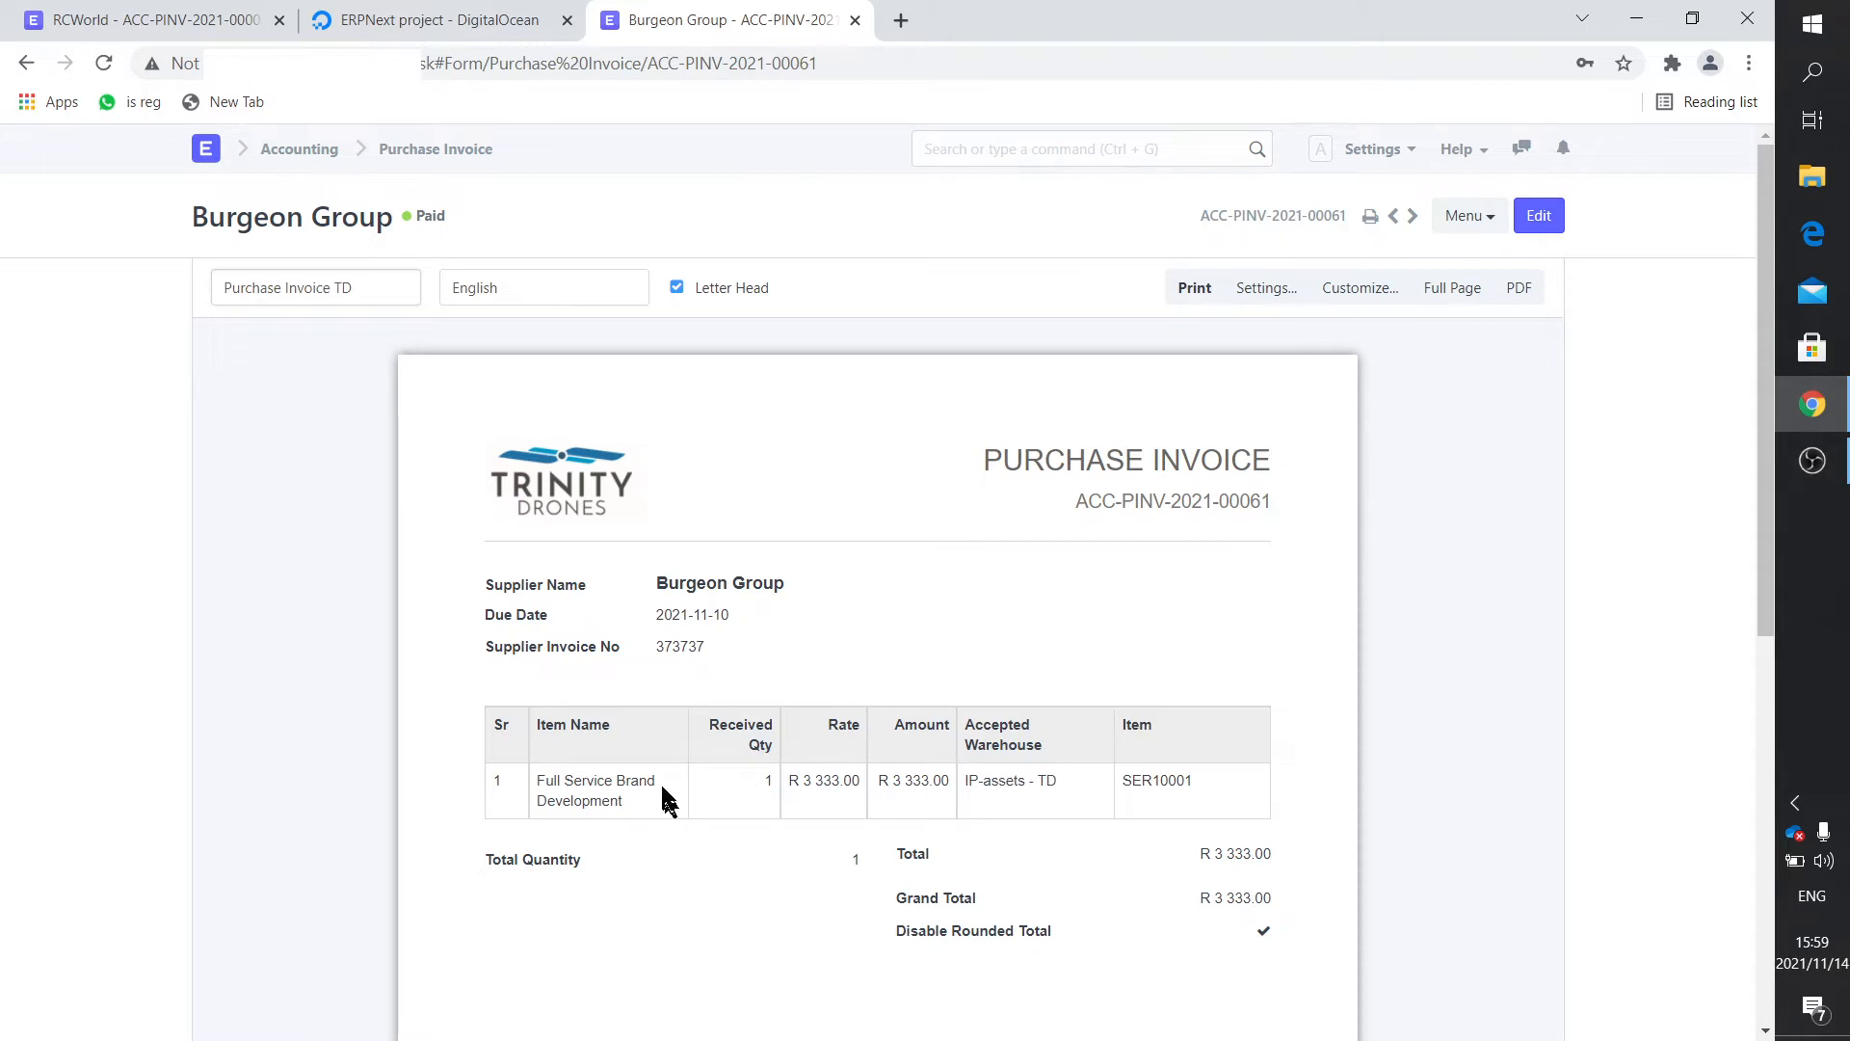
mouse_move(1048, 788)
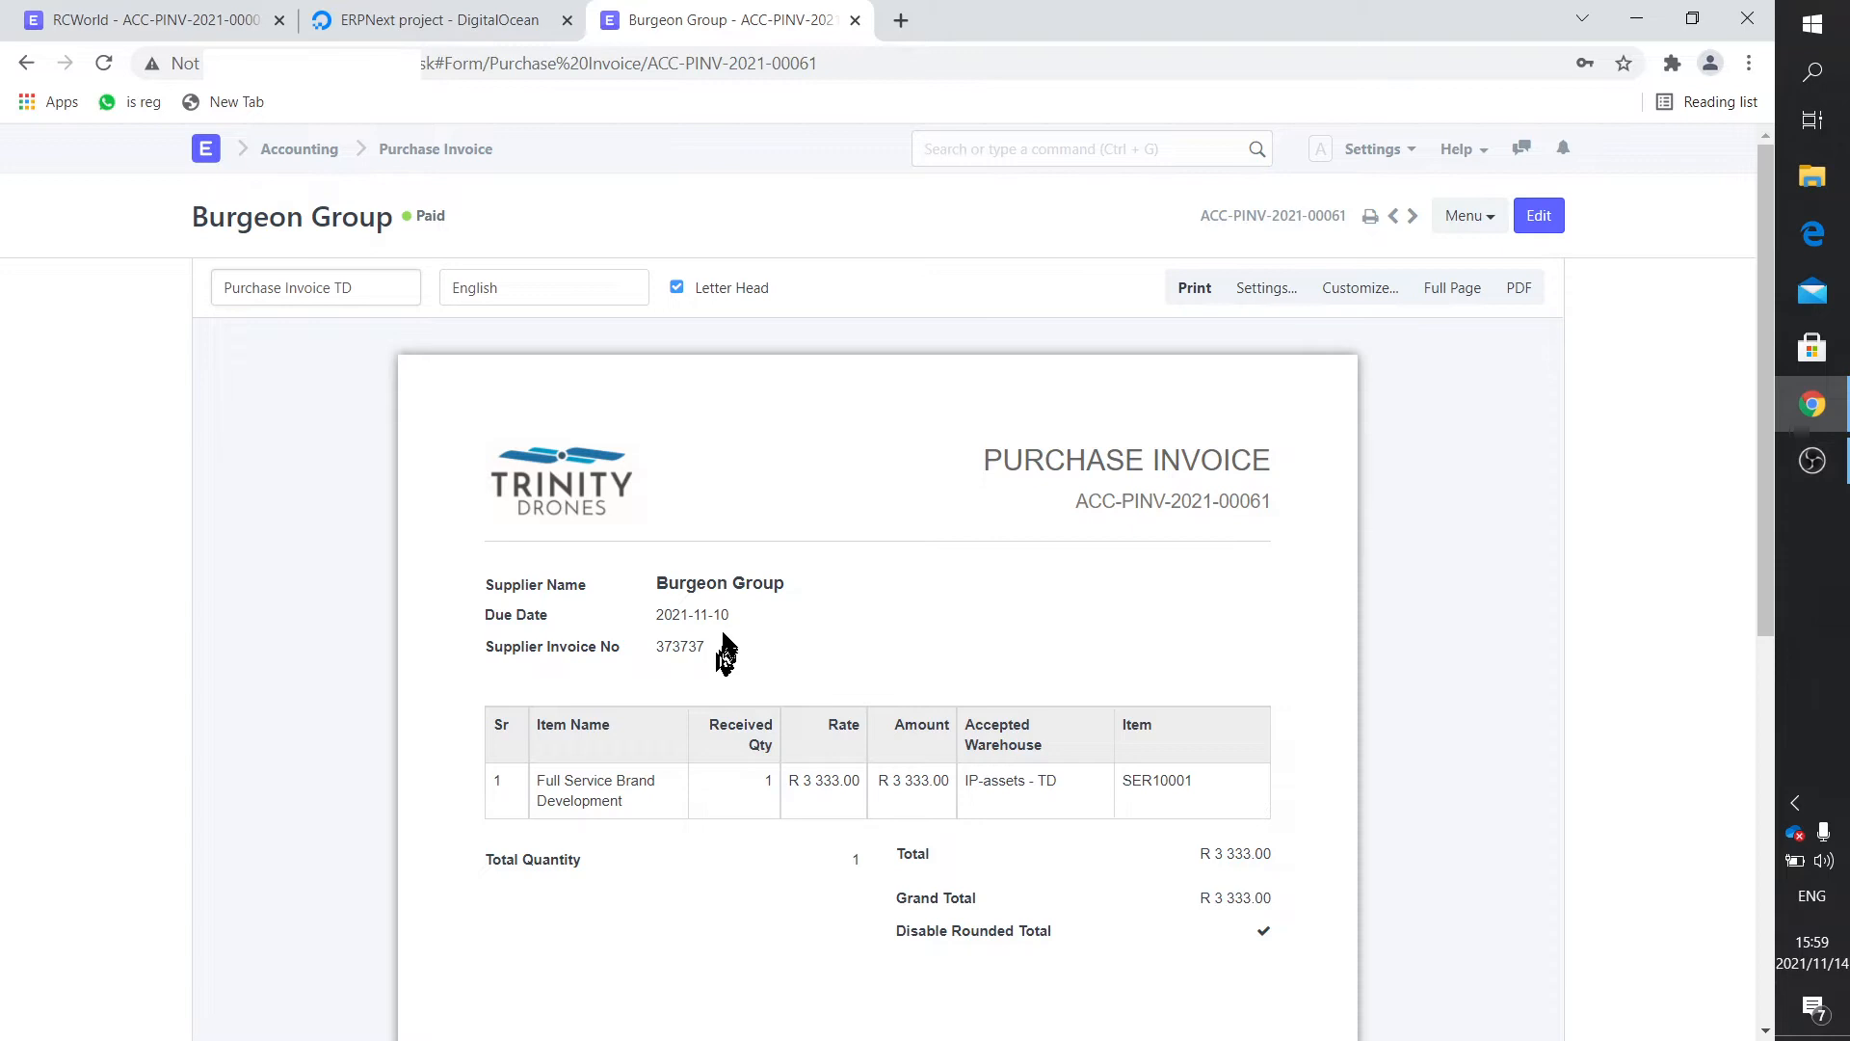
mouse_move(509, 621)
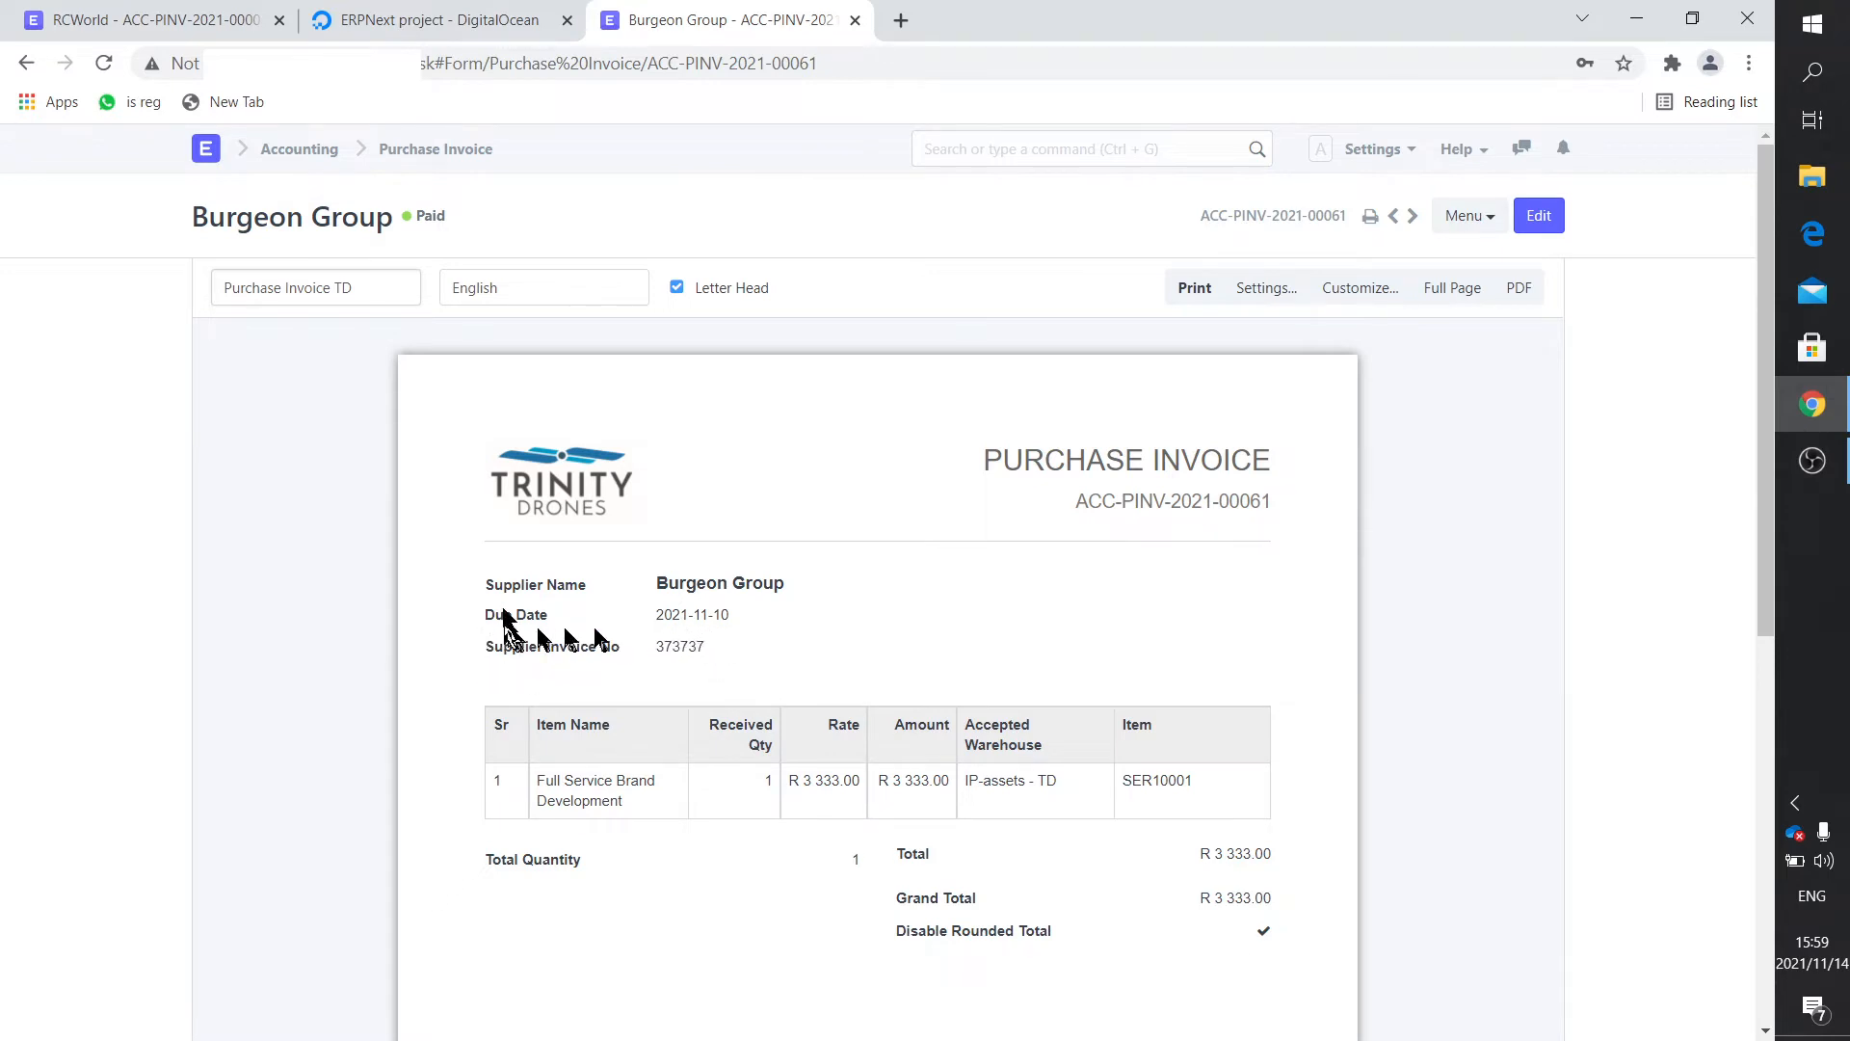
Switch the invoice preview's print format dropdown back to Standard.
click(315, 288)
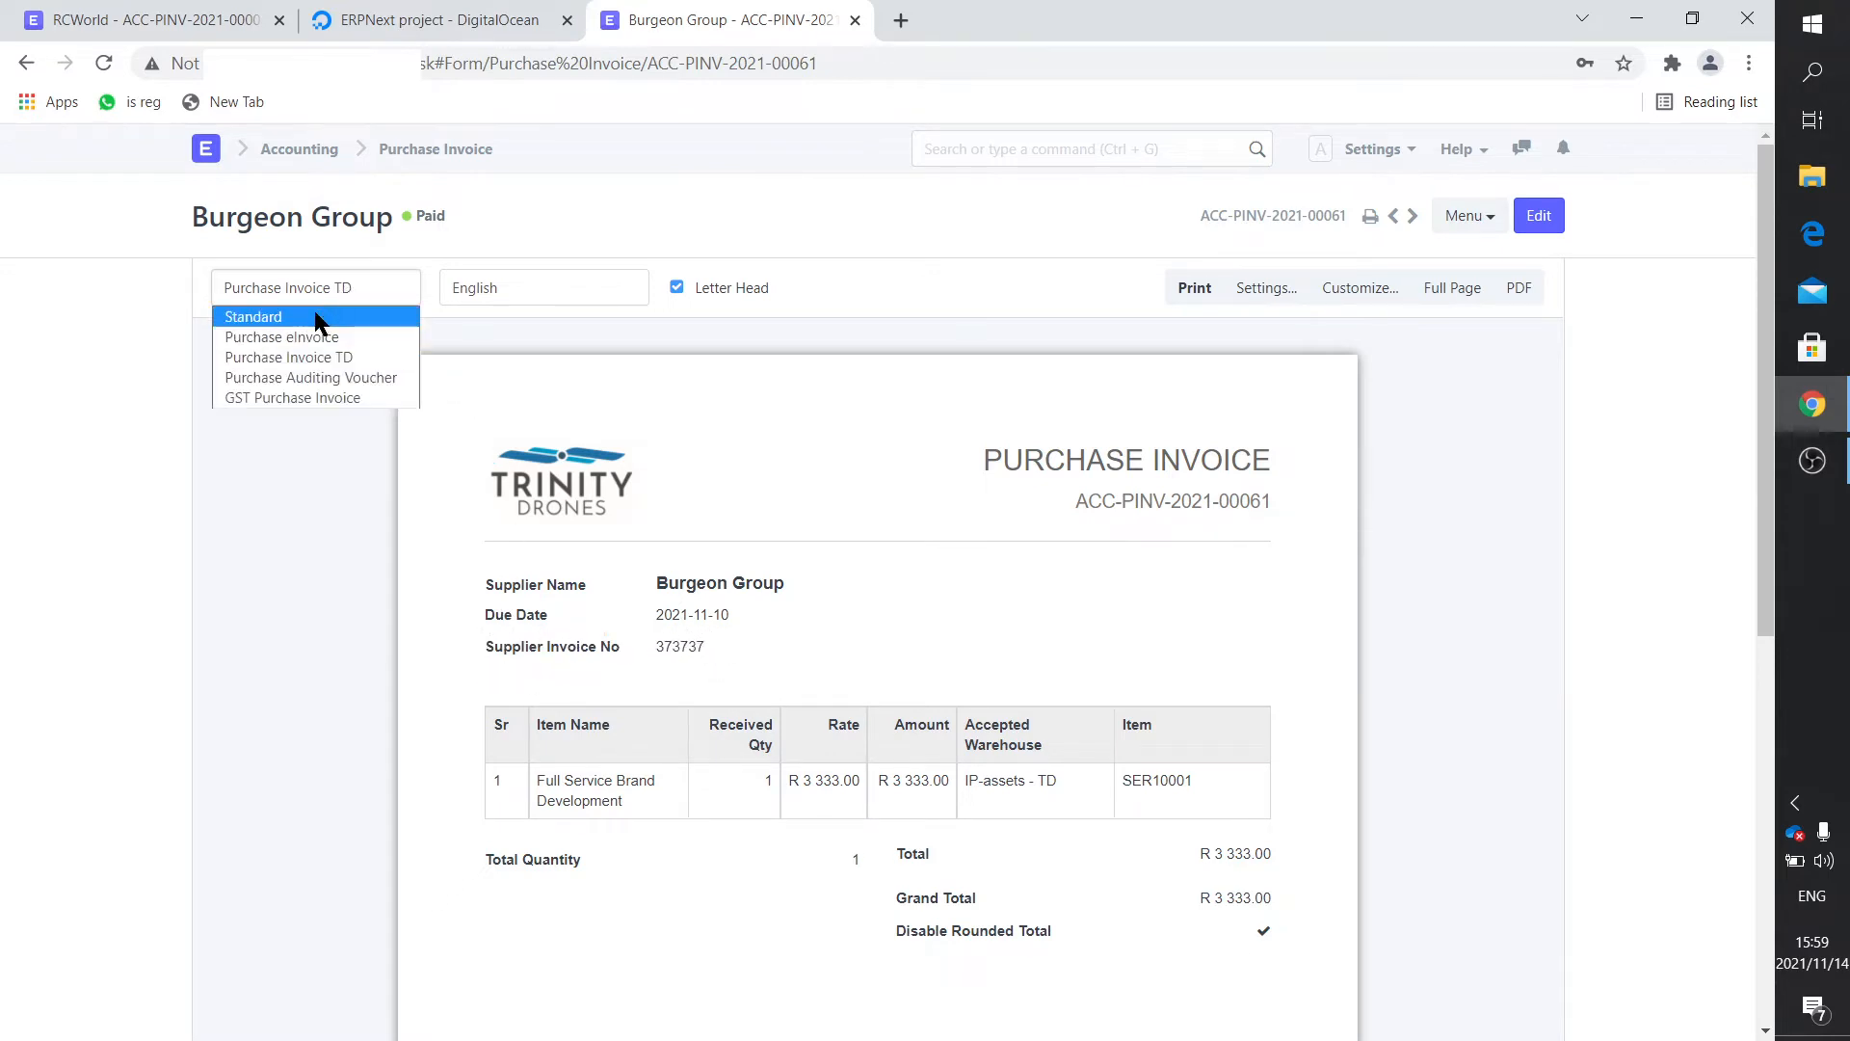
click(252, 317)
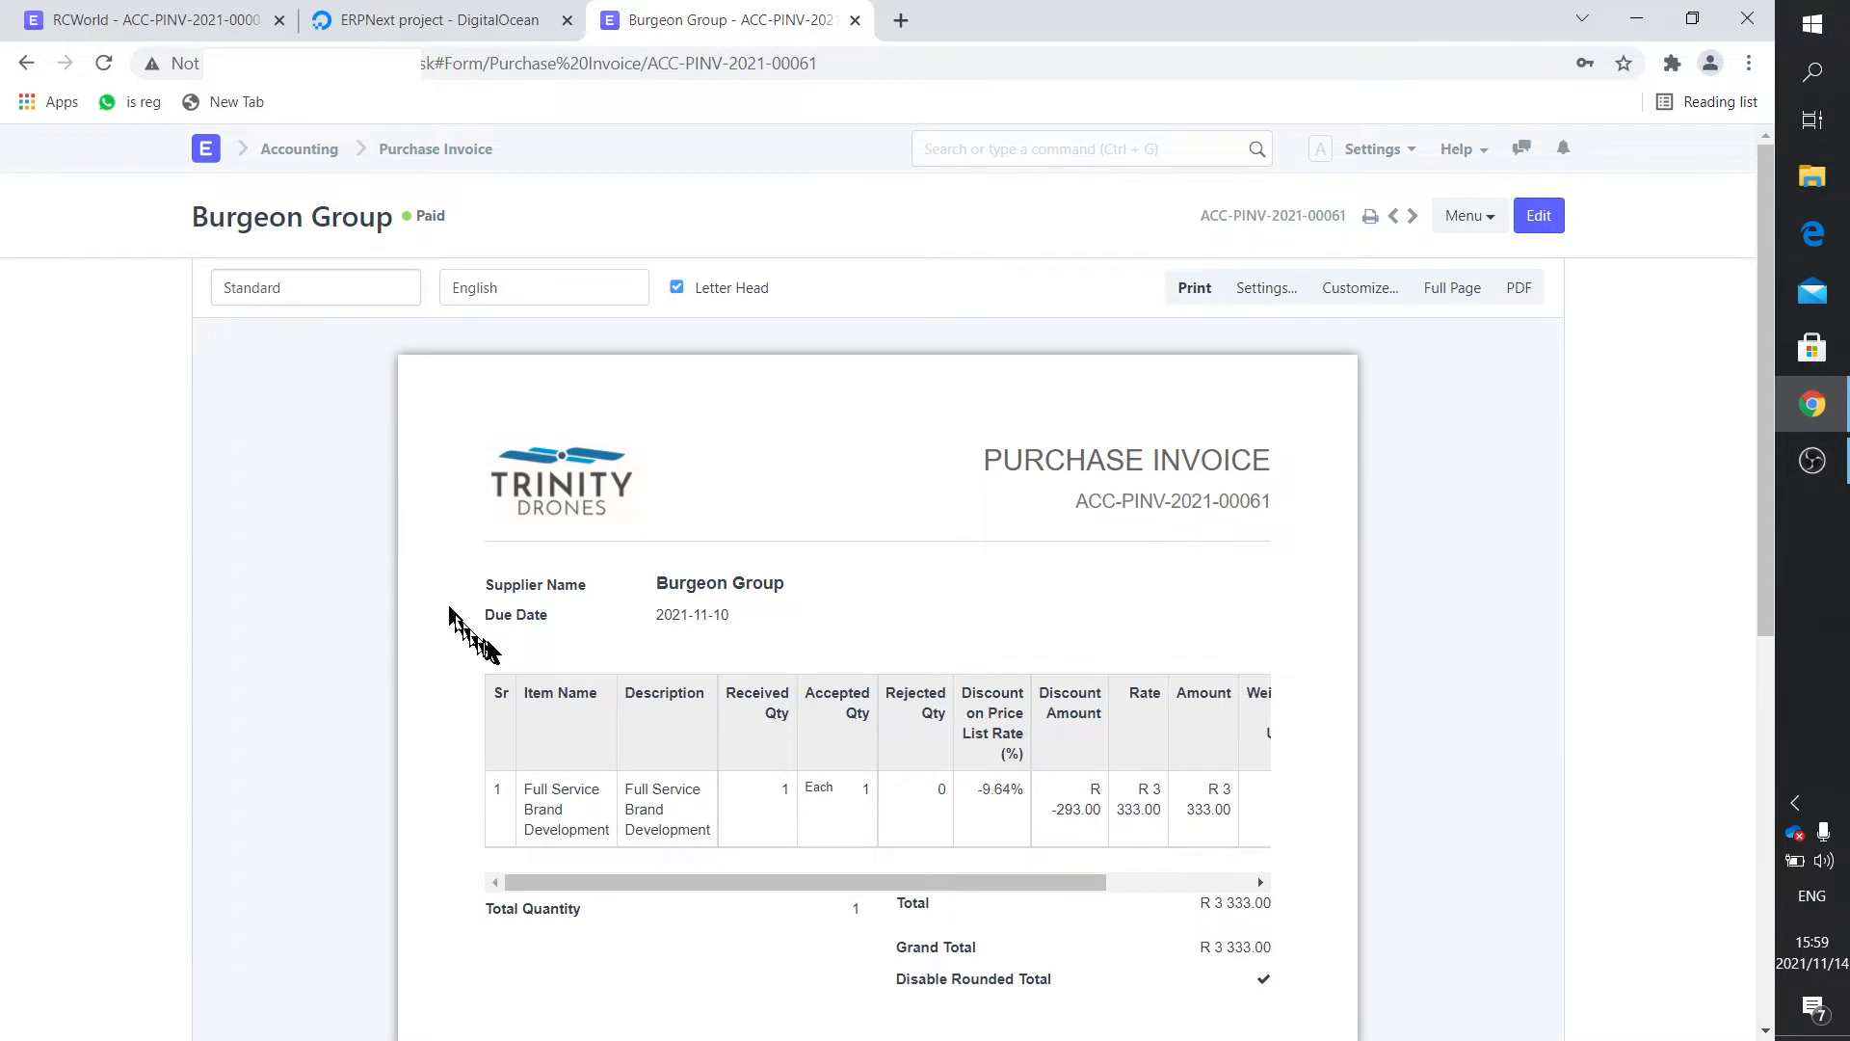
mouse_move(656, 649)
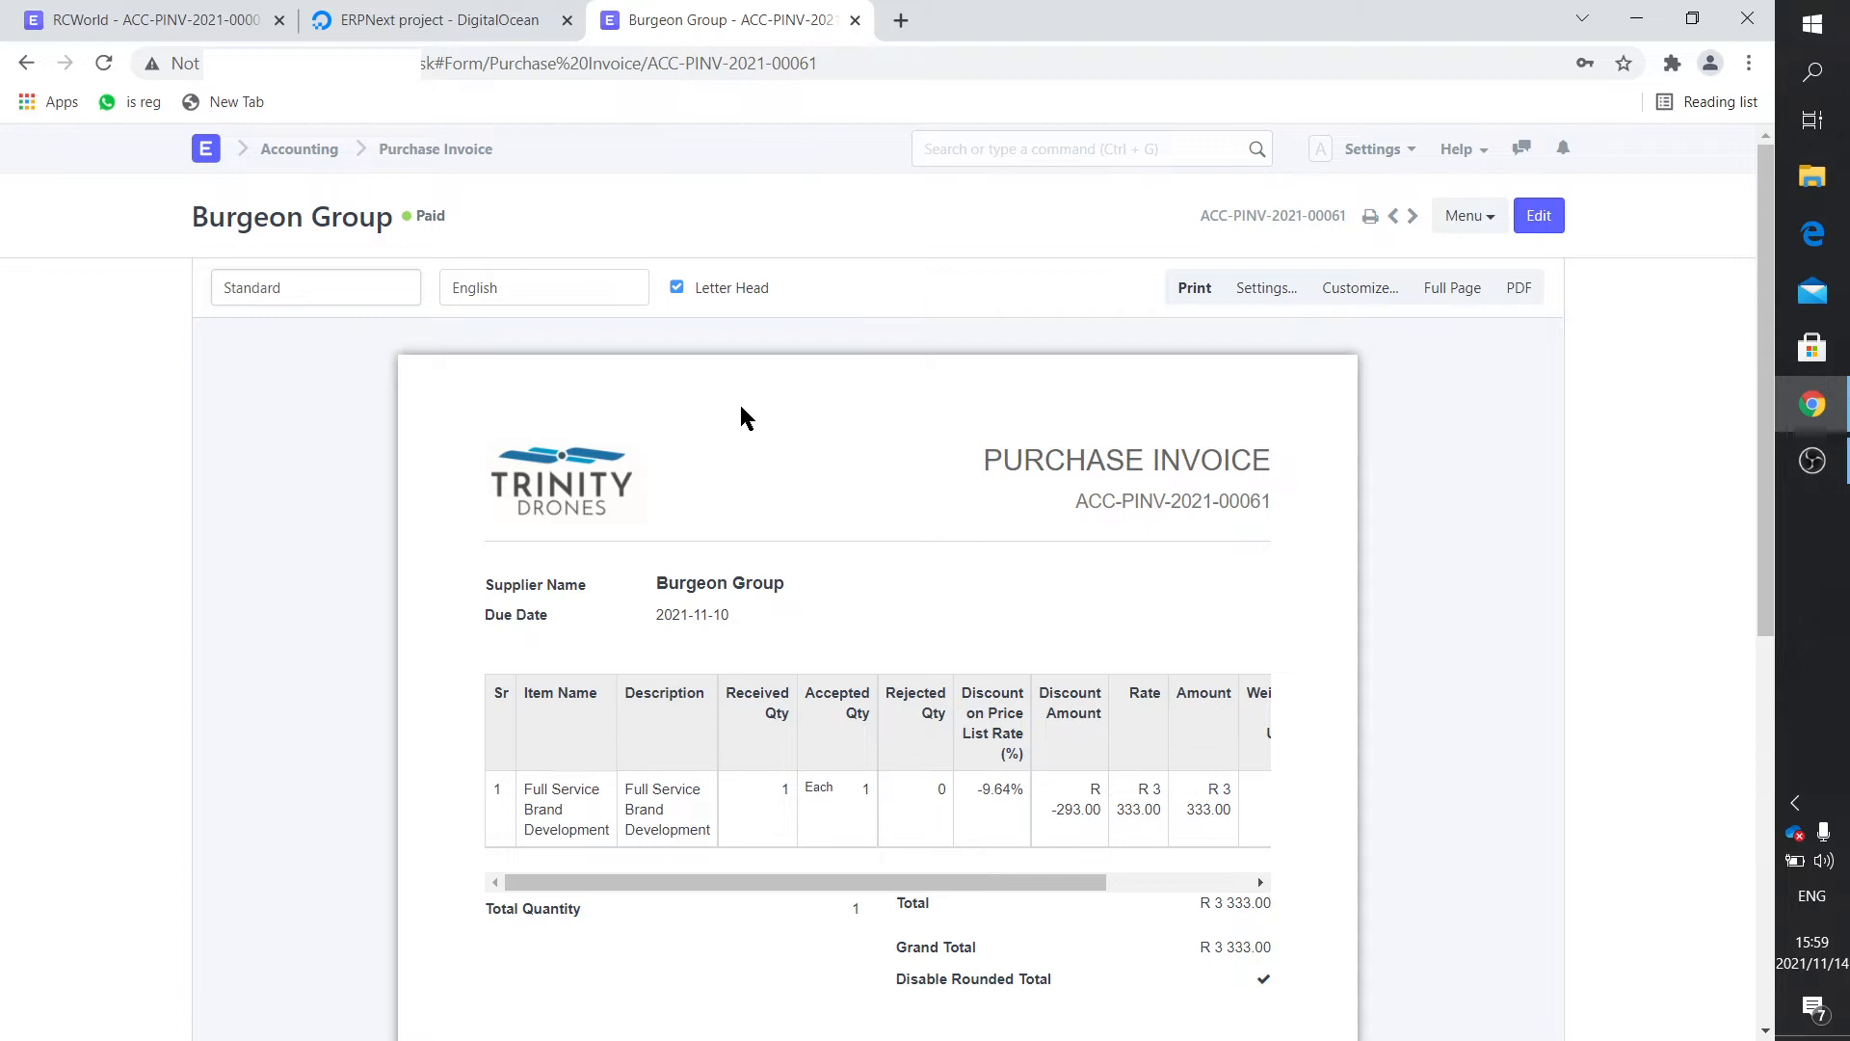
mouse_move(1375, 231)
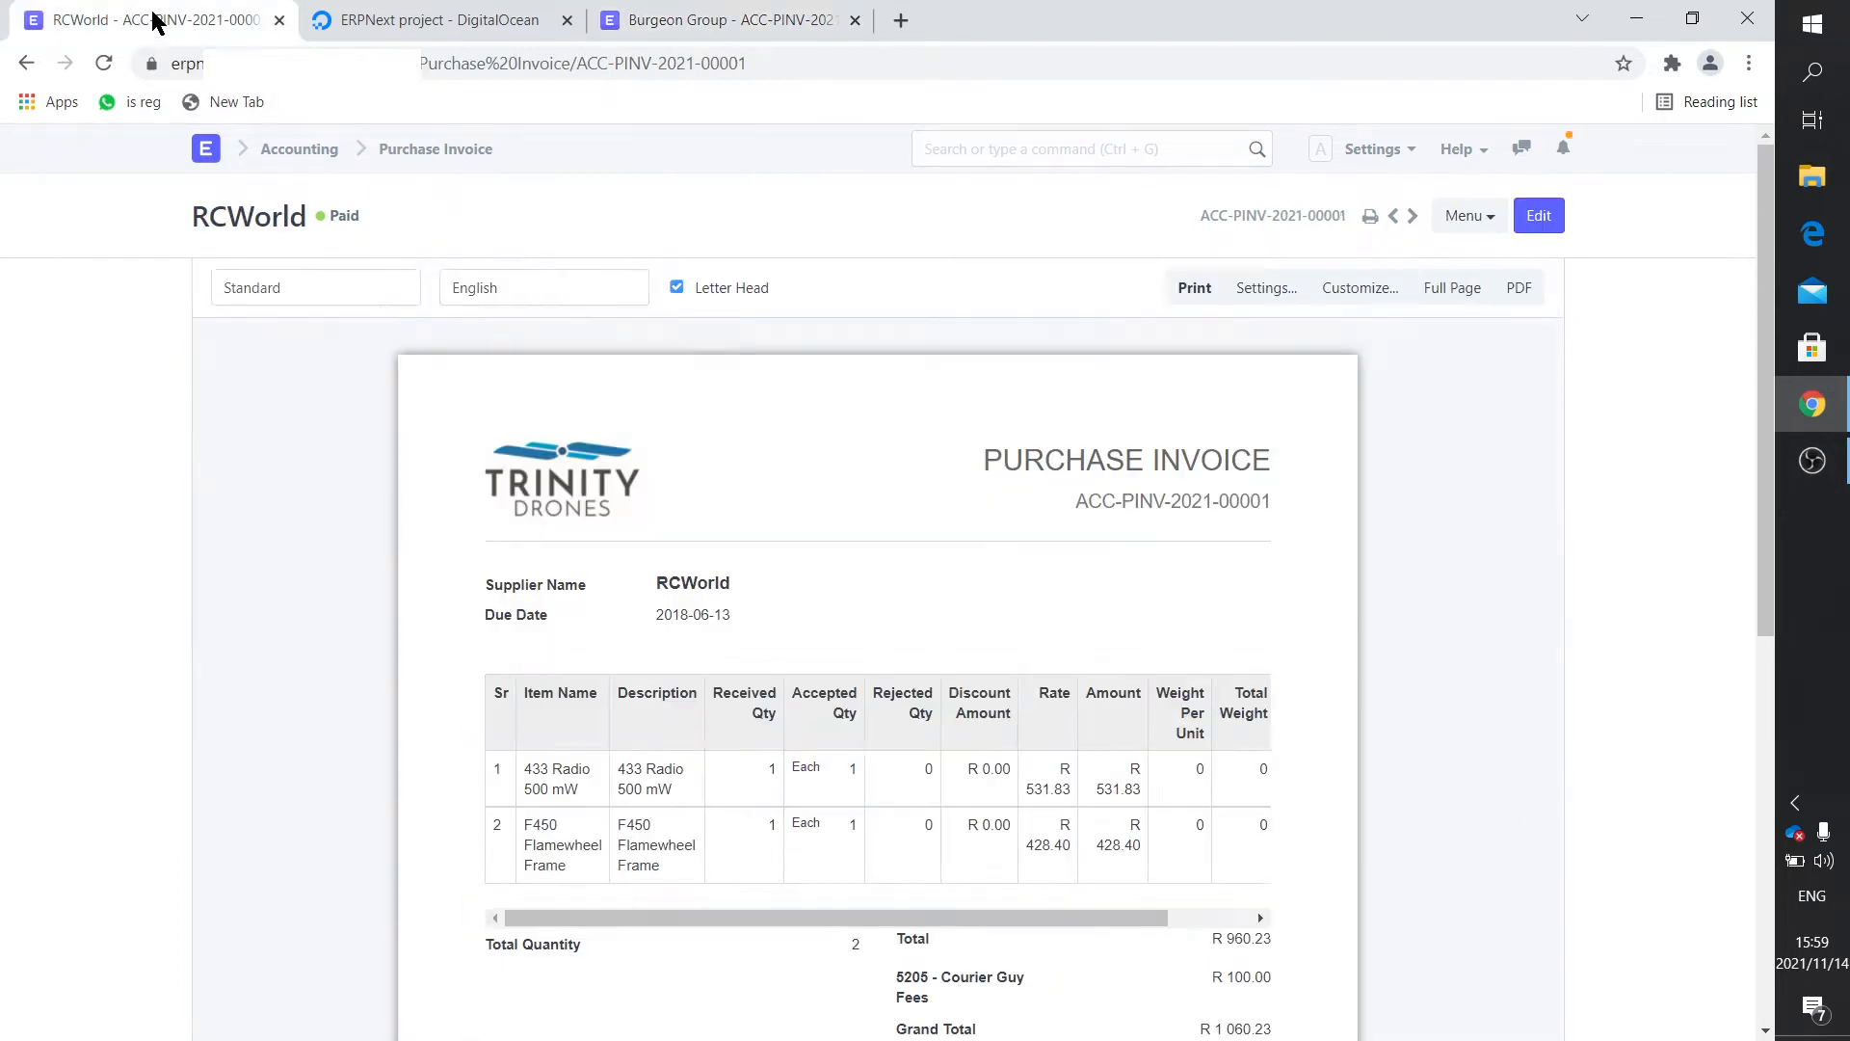
mouse_move(1142, 729)
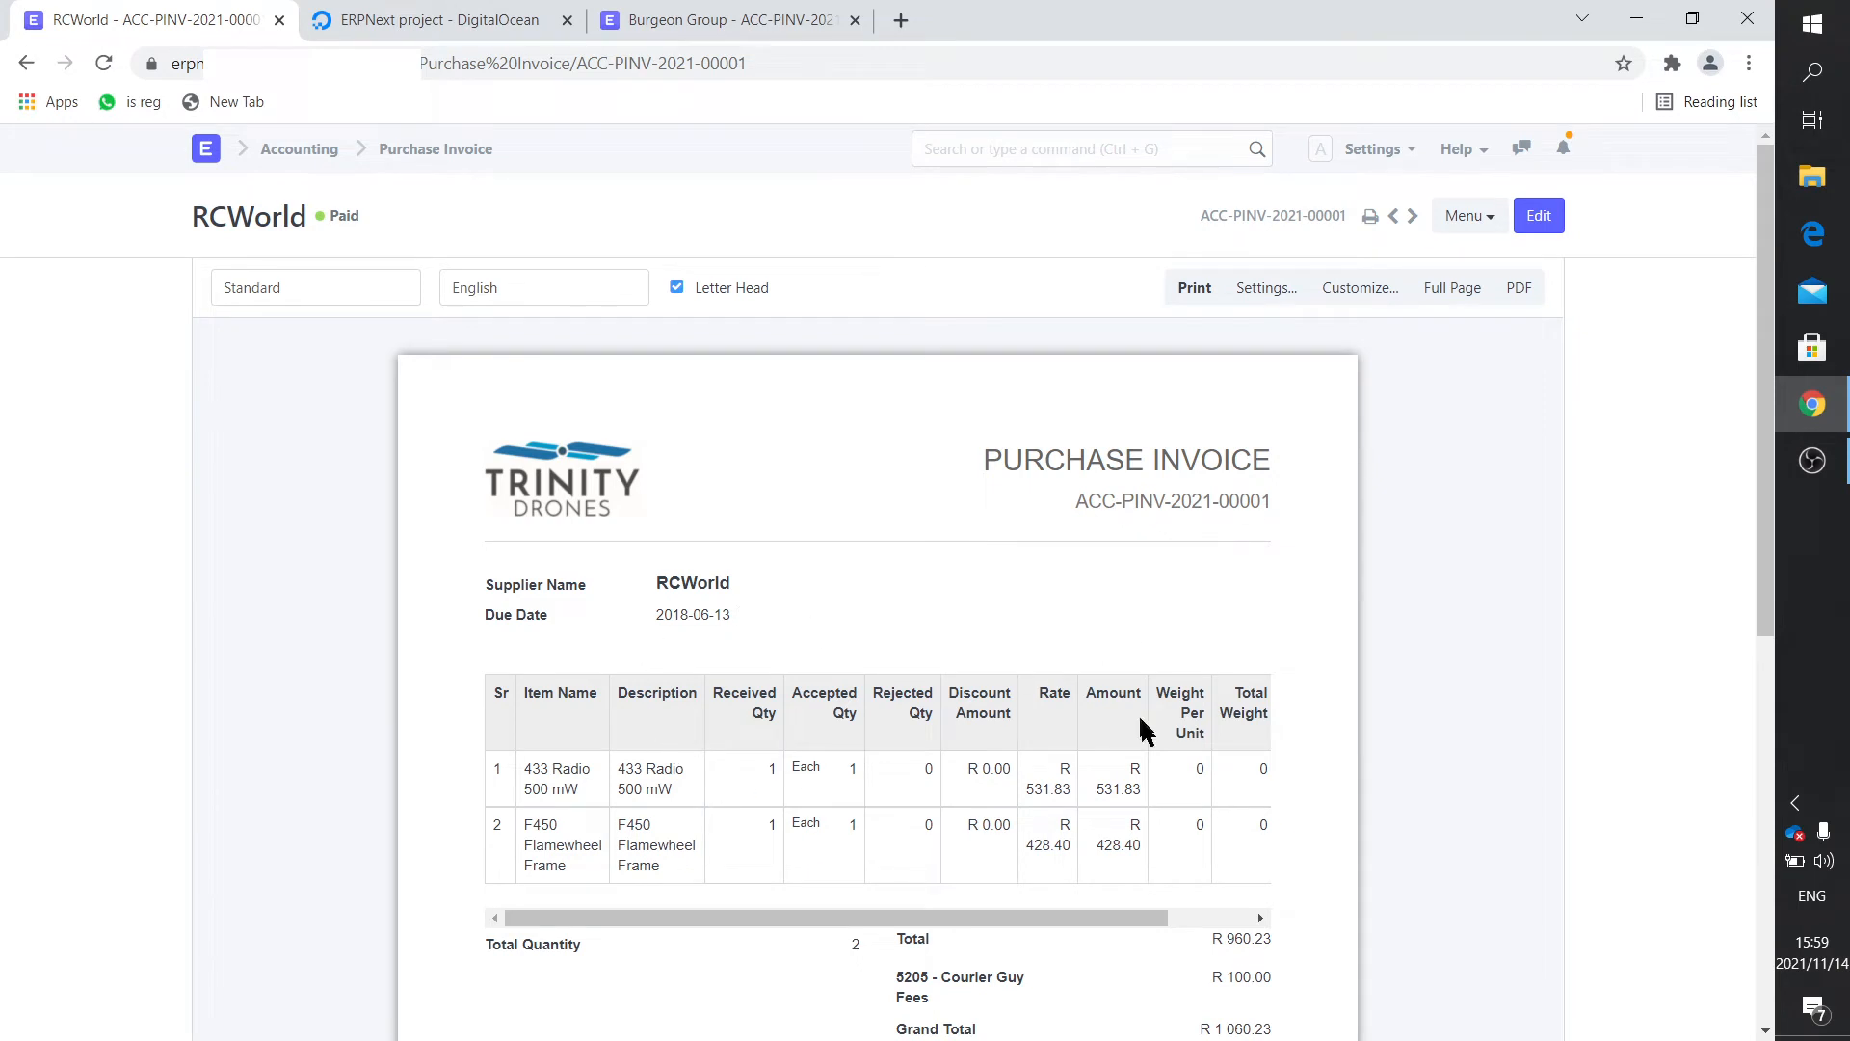
mouse_move(956, 811)
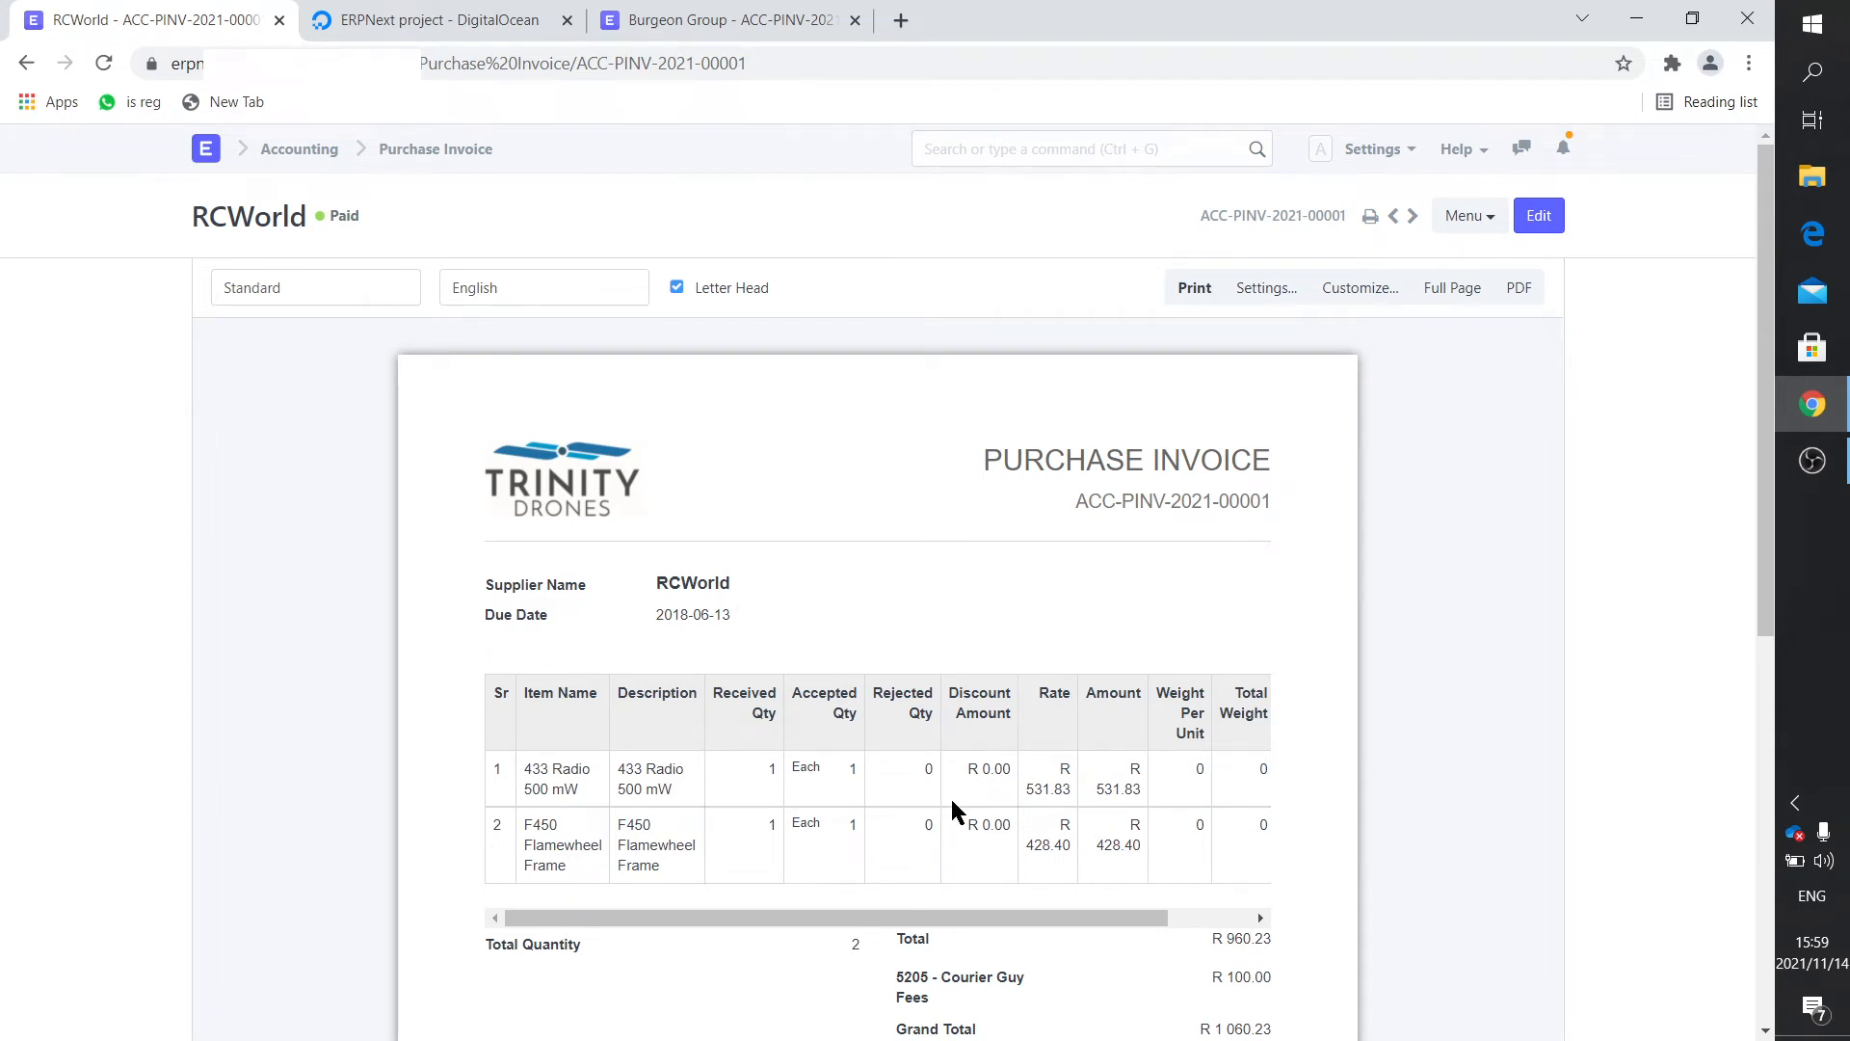
mouse_move(1006, 699)
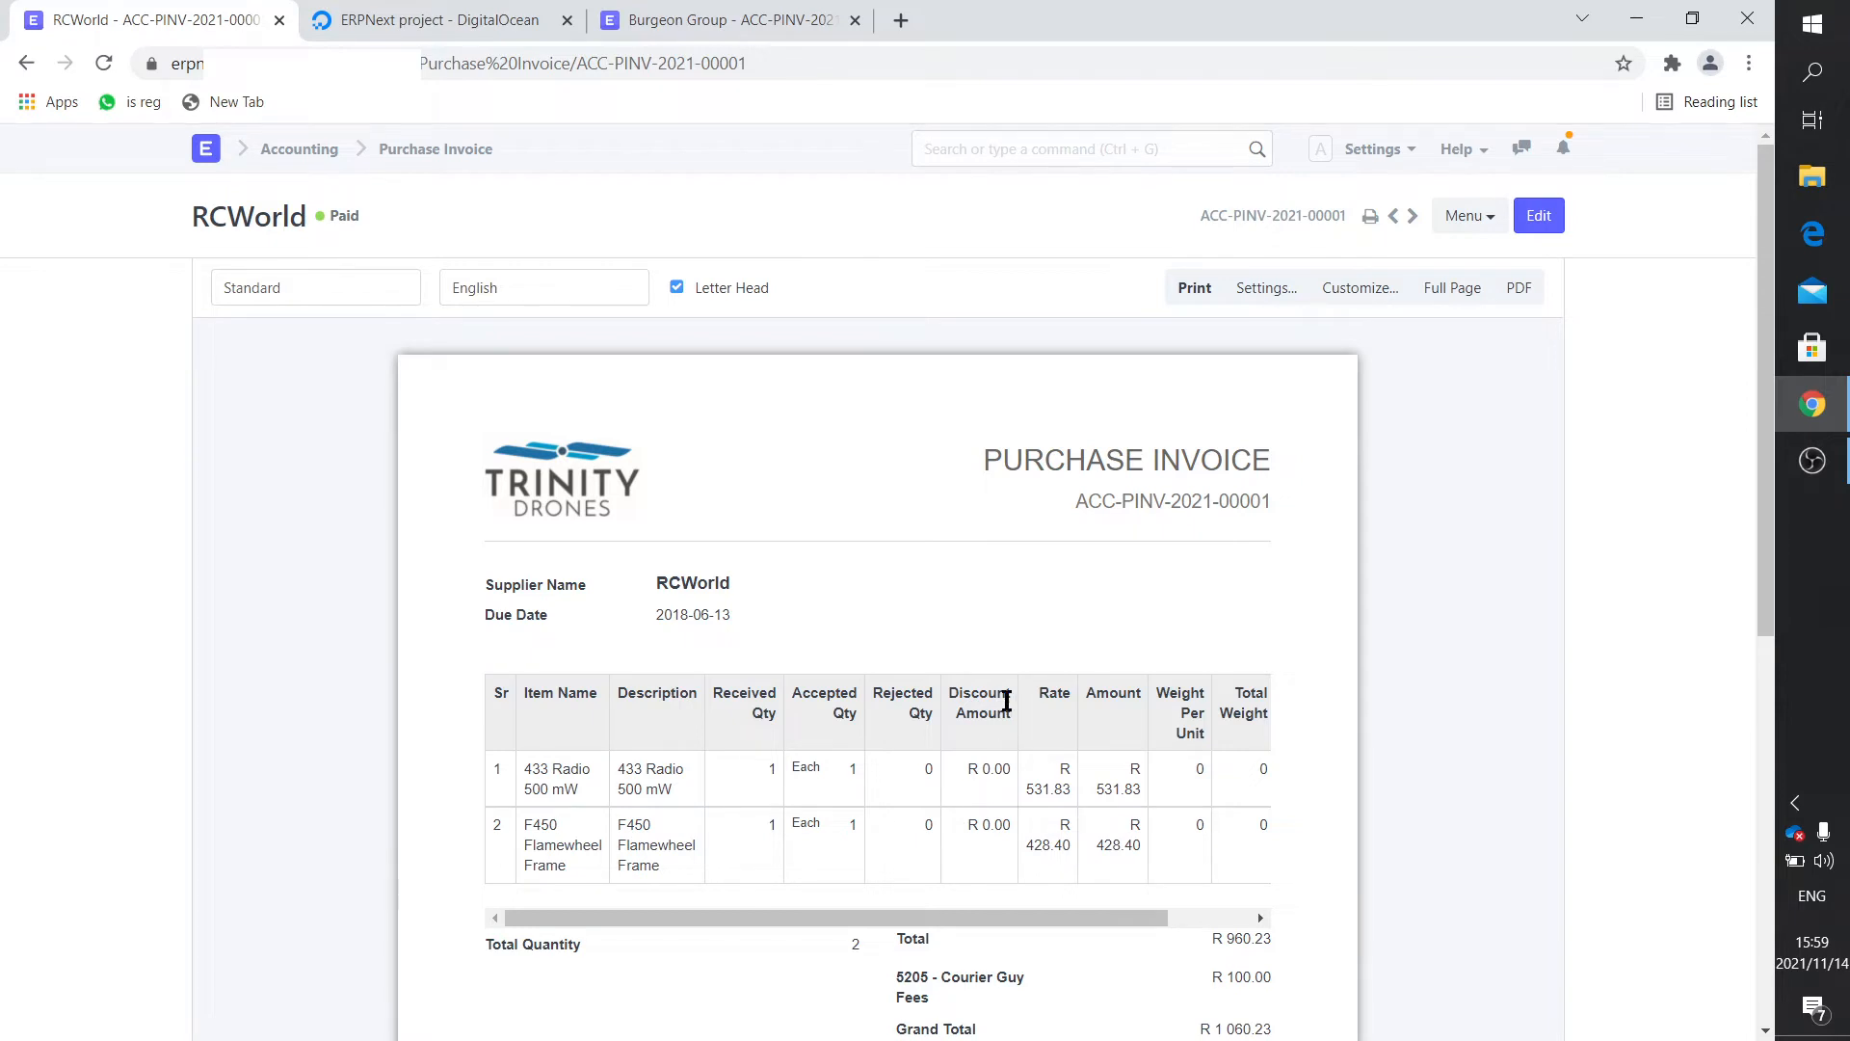
mouse_move(1360, 287)
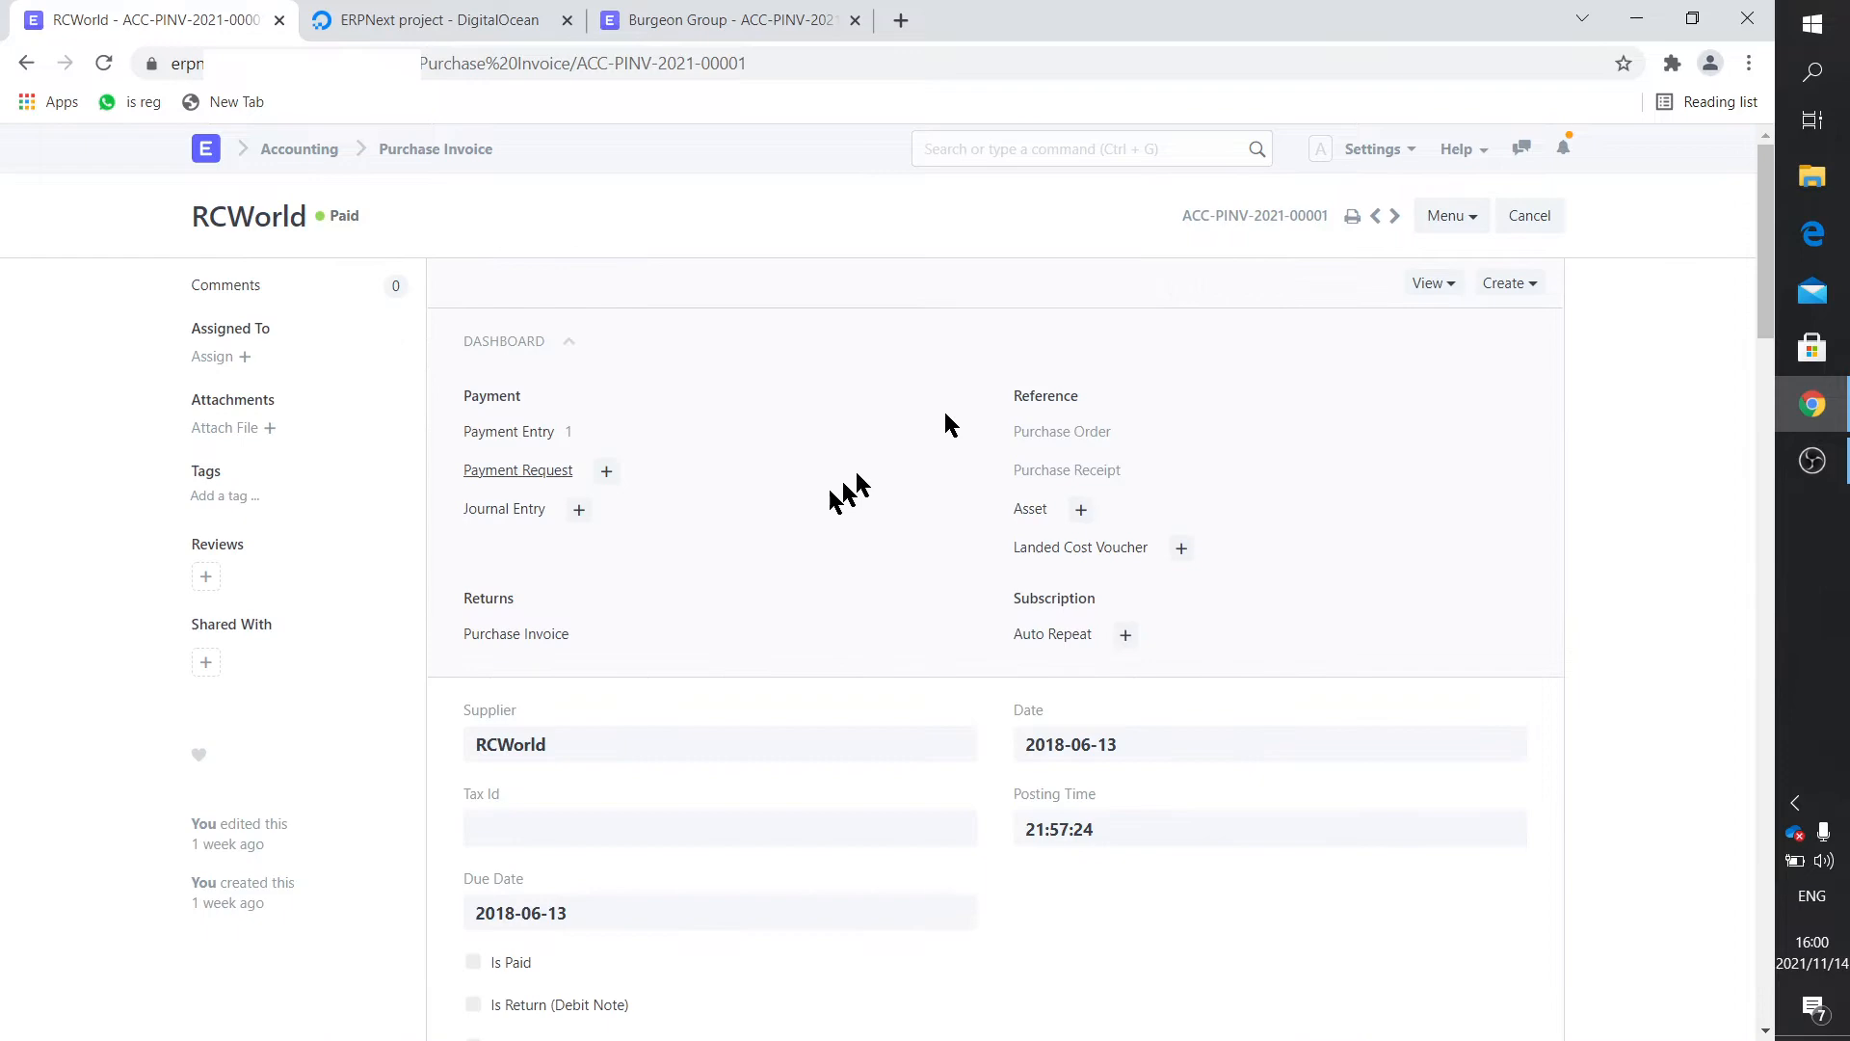
mouse_move(643, 625)
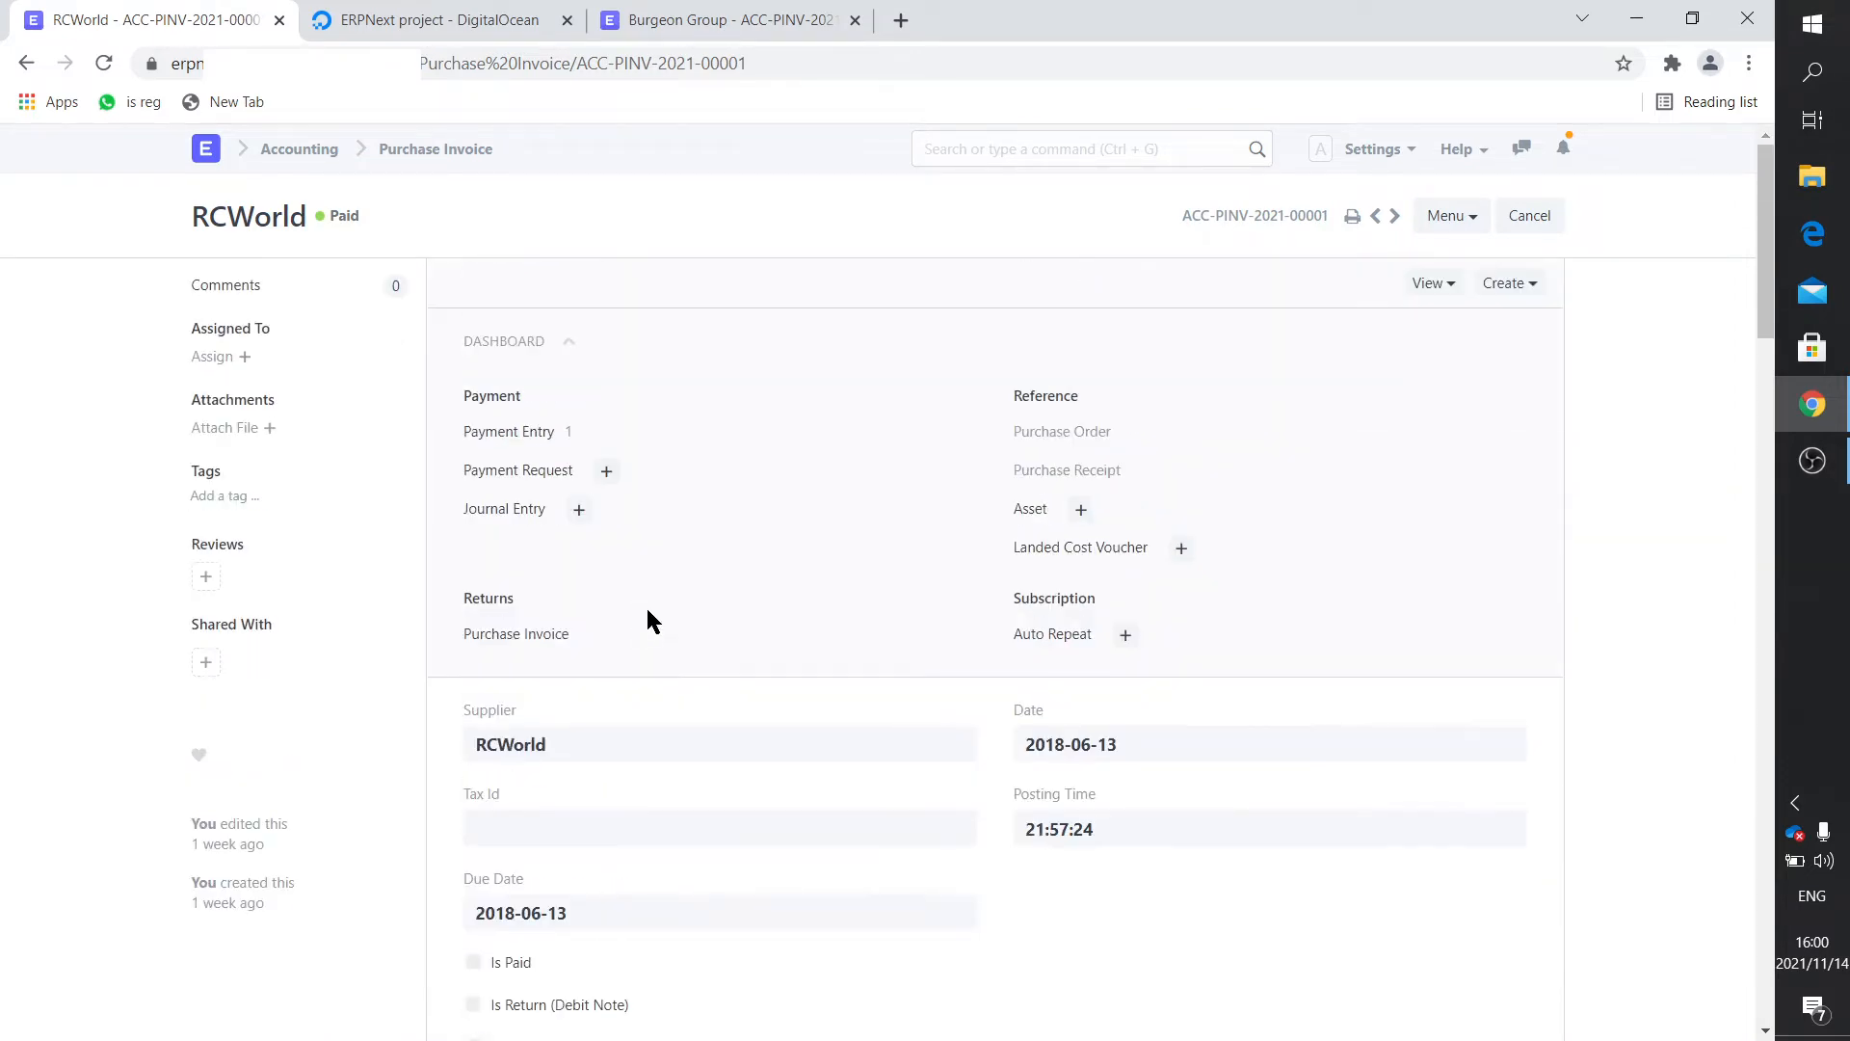
Return to the Standard print preview of RCWorld invoice ACC-PINV-2021-00001.
click(1371, 215)
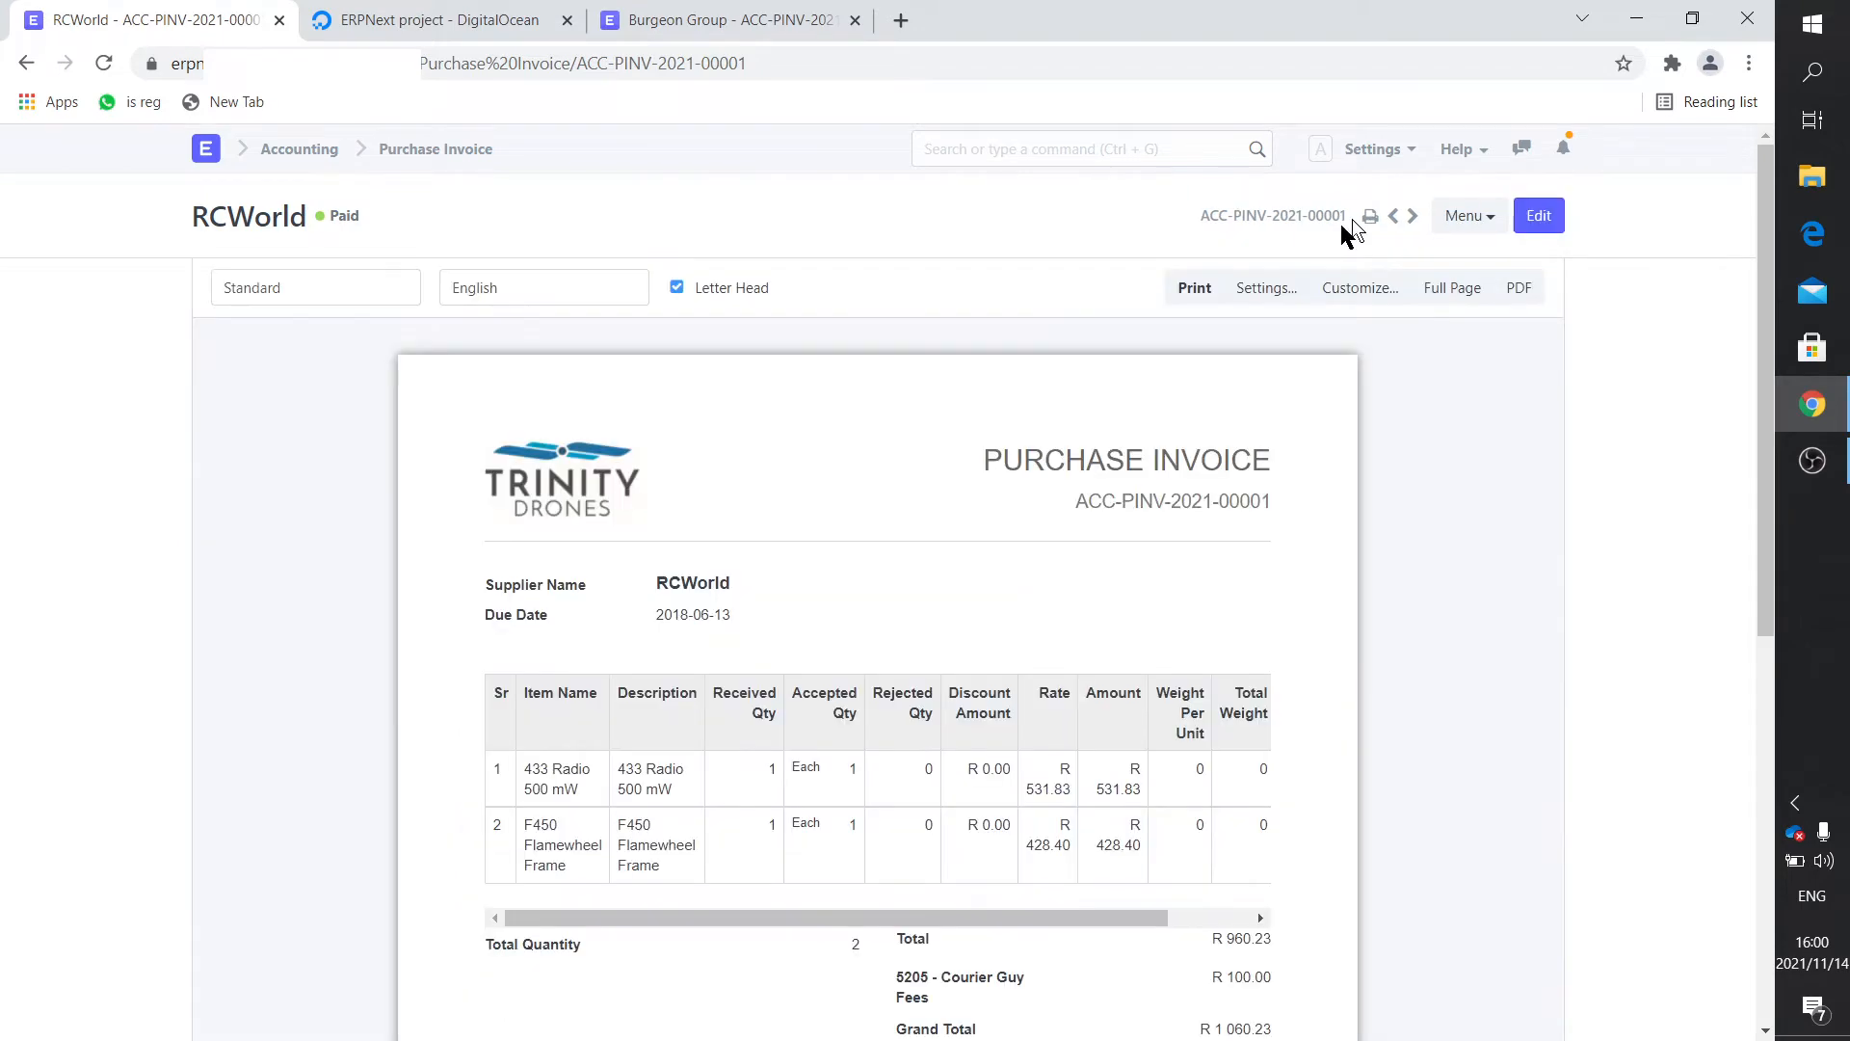
mouse_move(1036, 642)
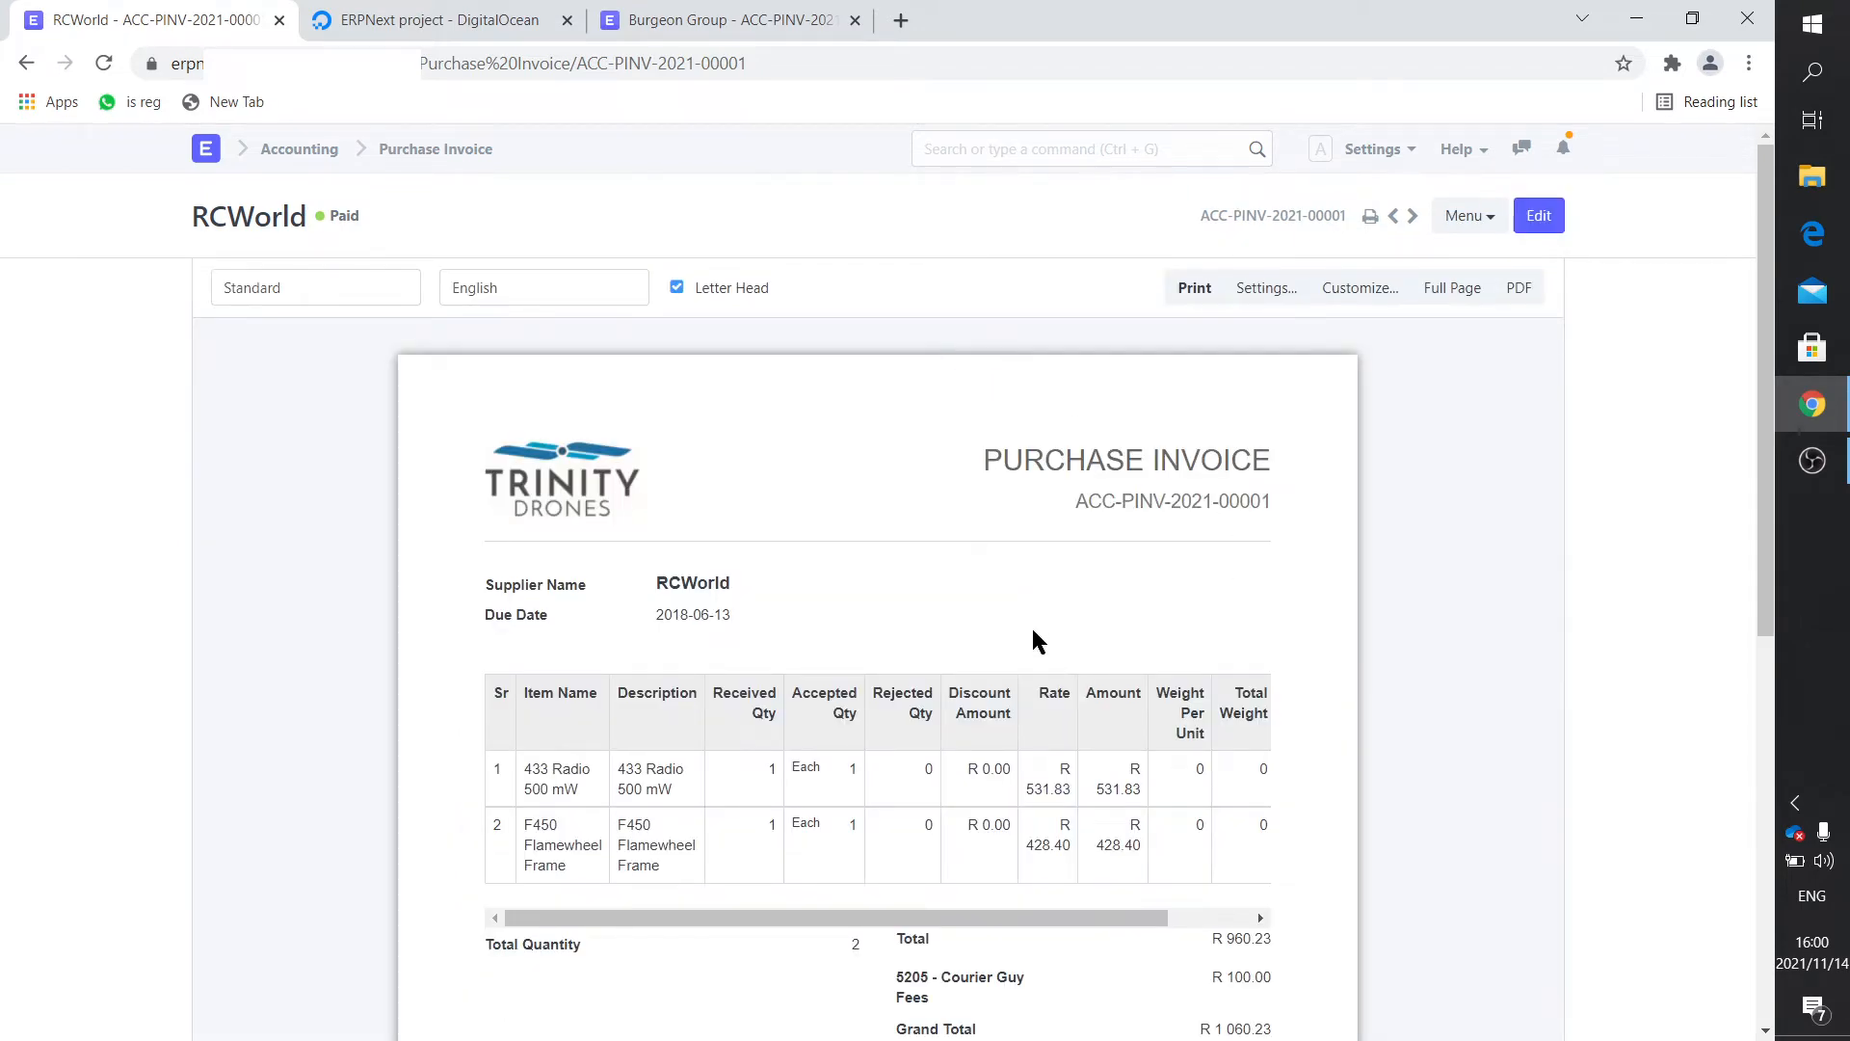
Create a print format named 'Purchase Invoice TD' and open it in the builder.
click(1357, 287)
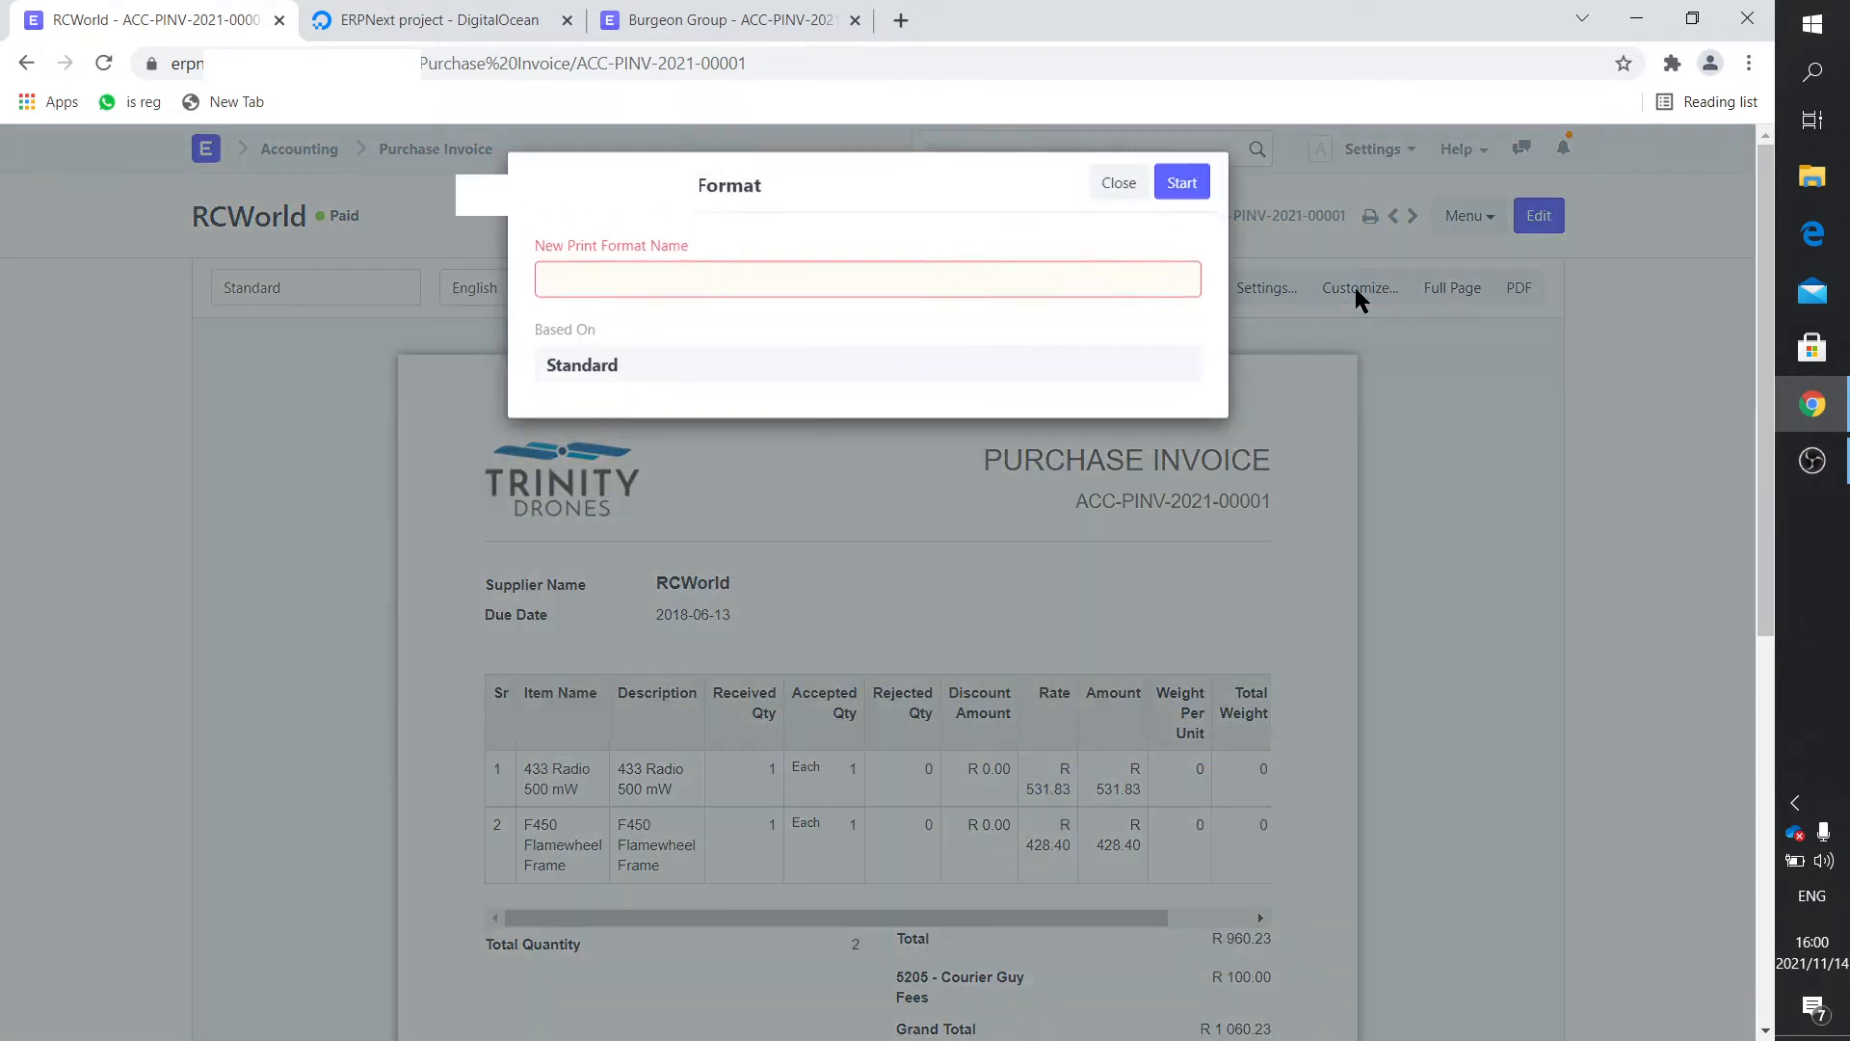
click(866, 289)
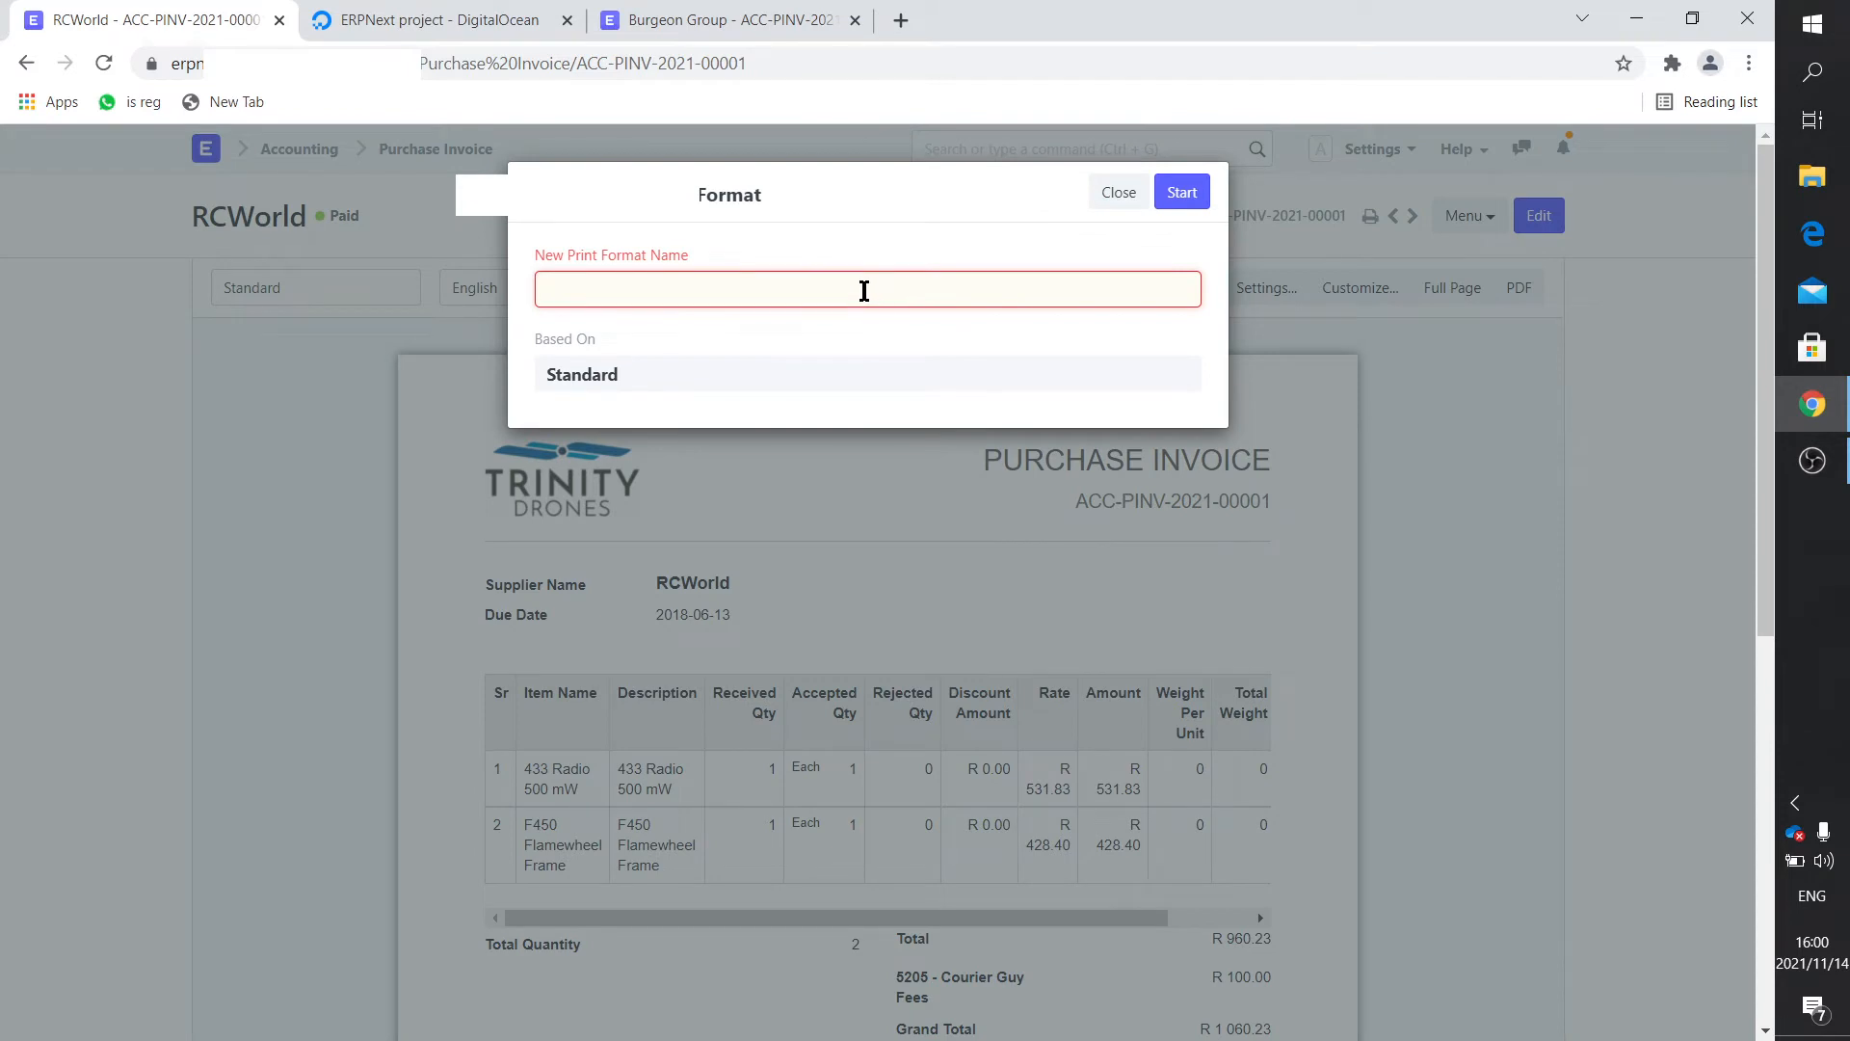
text(Purcha)
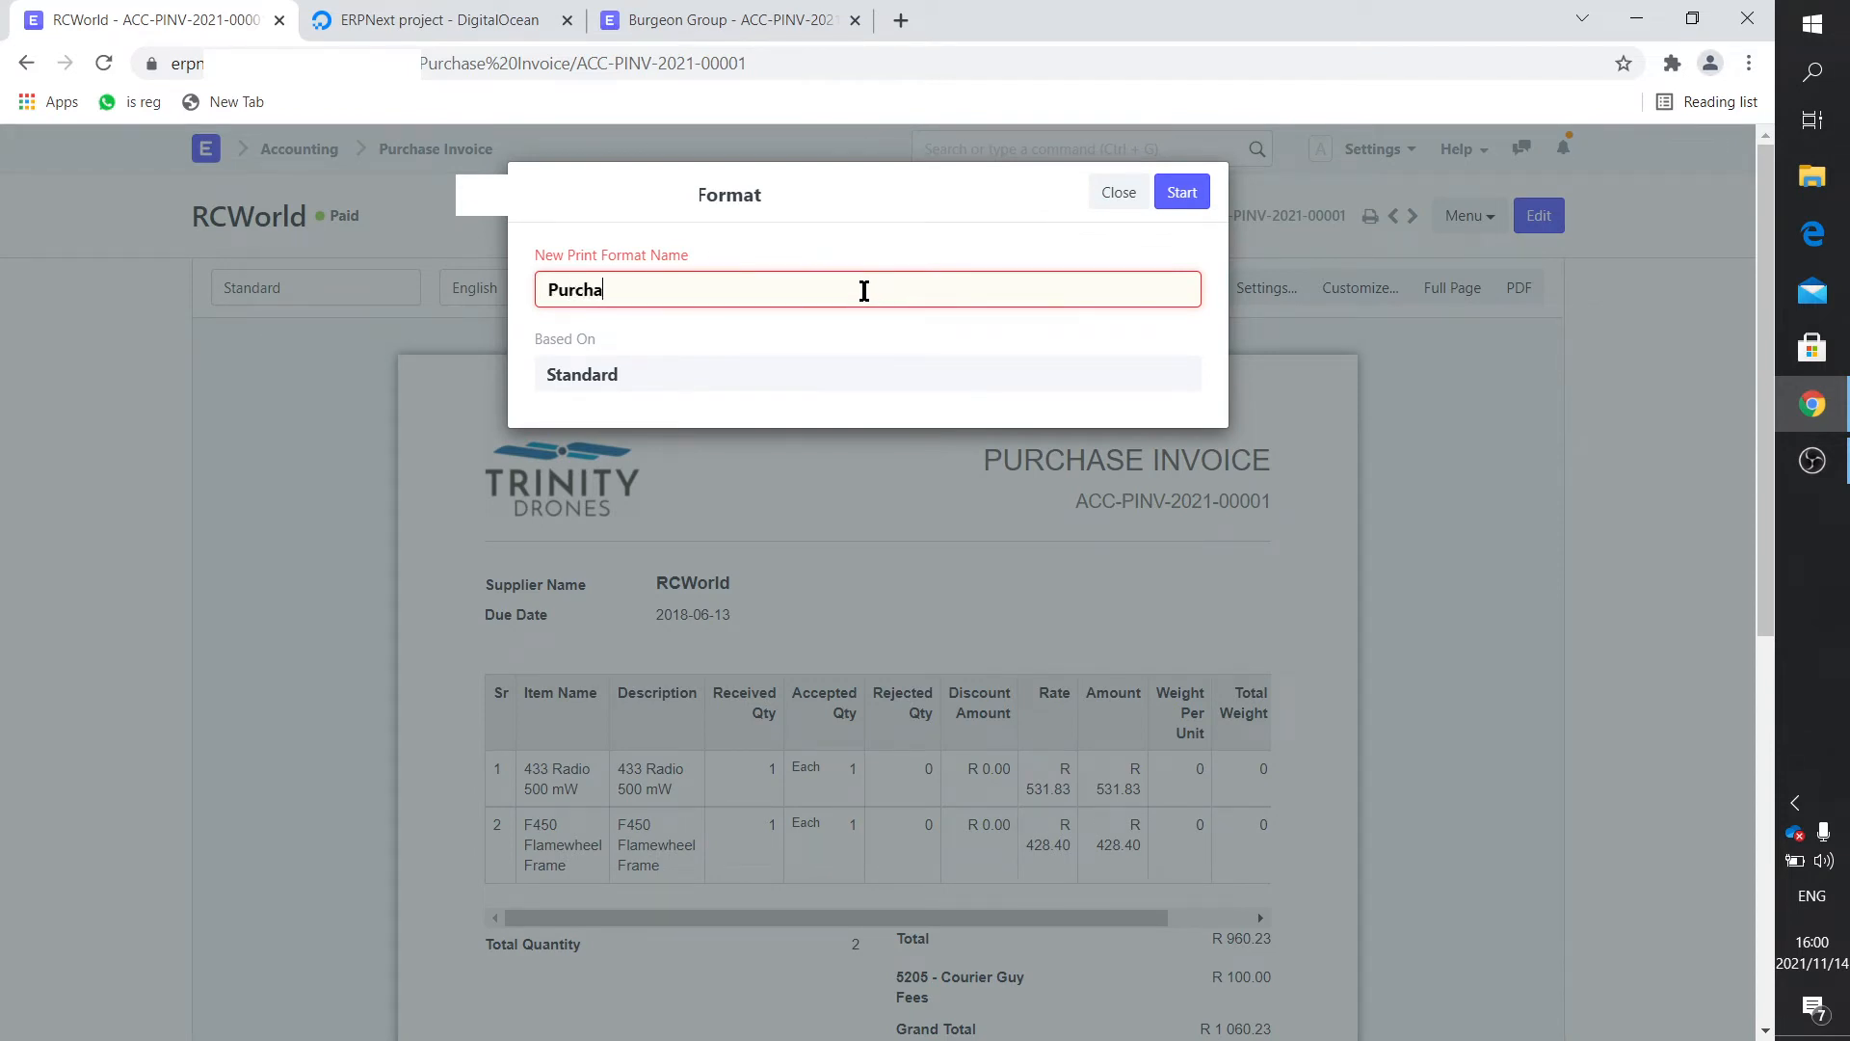
text(se Invoice)
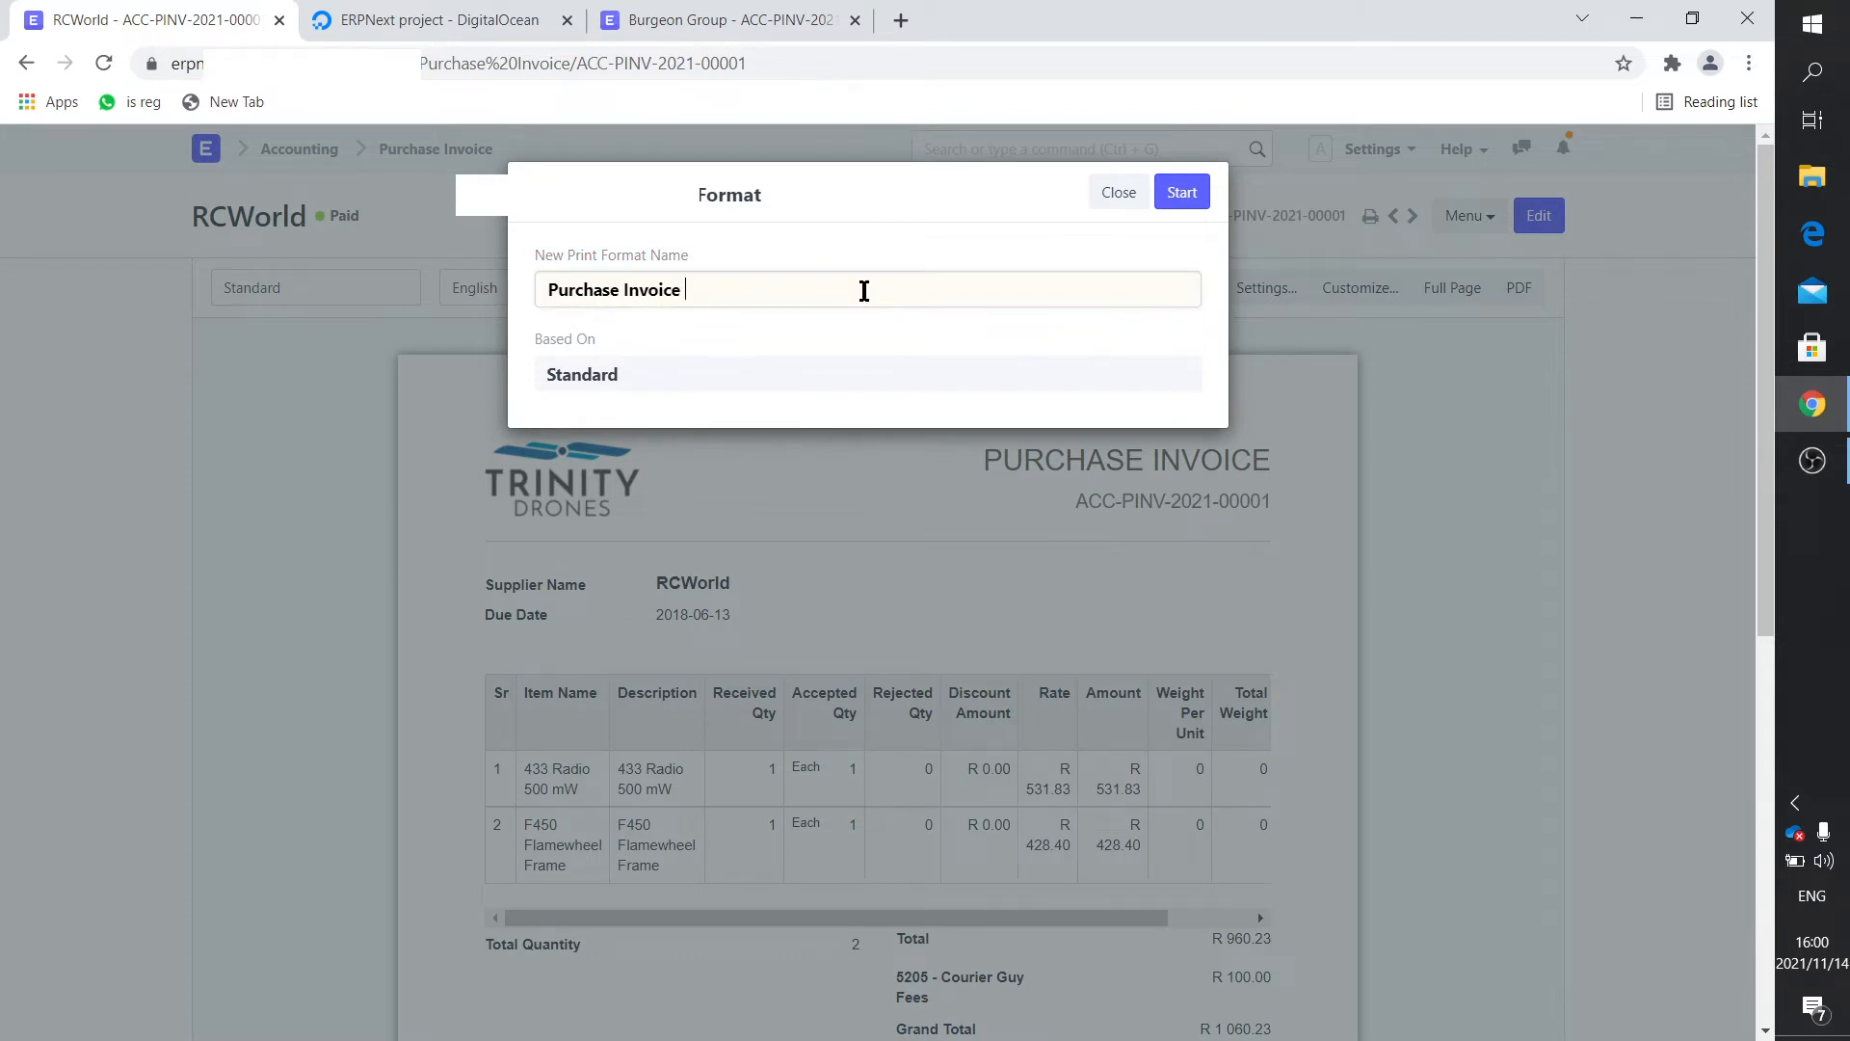
text(TD)
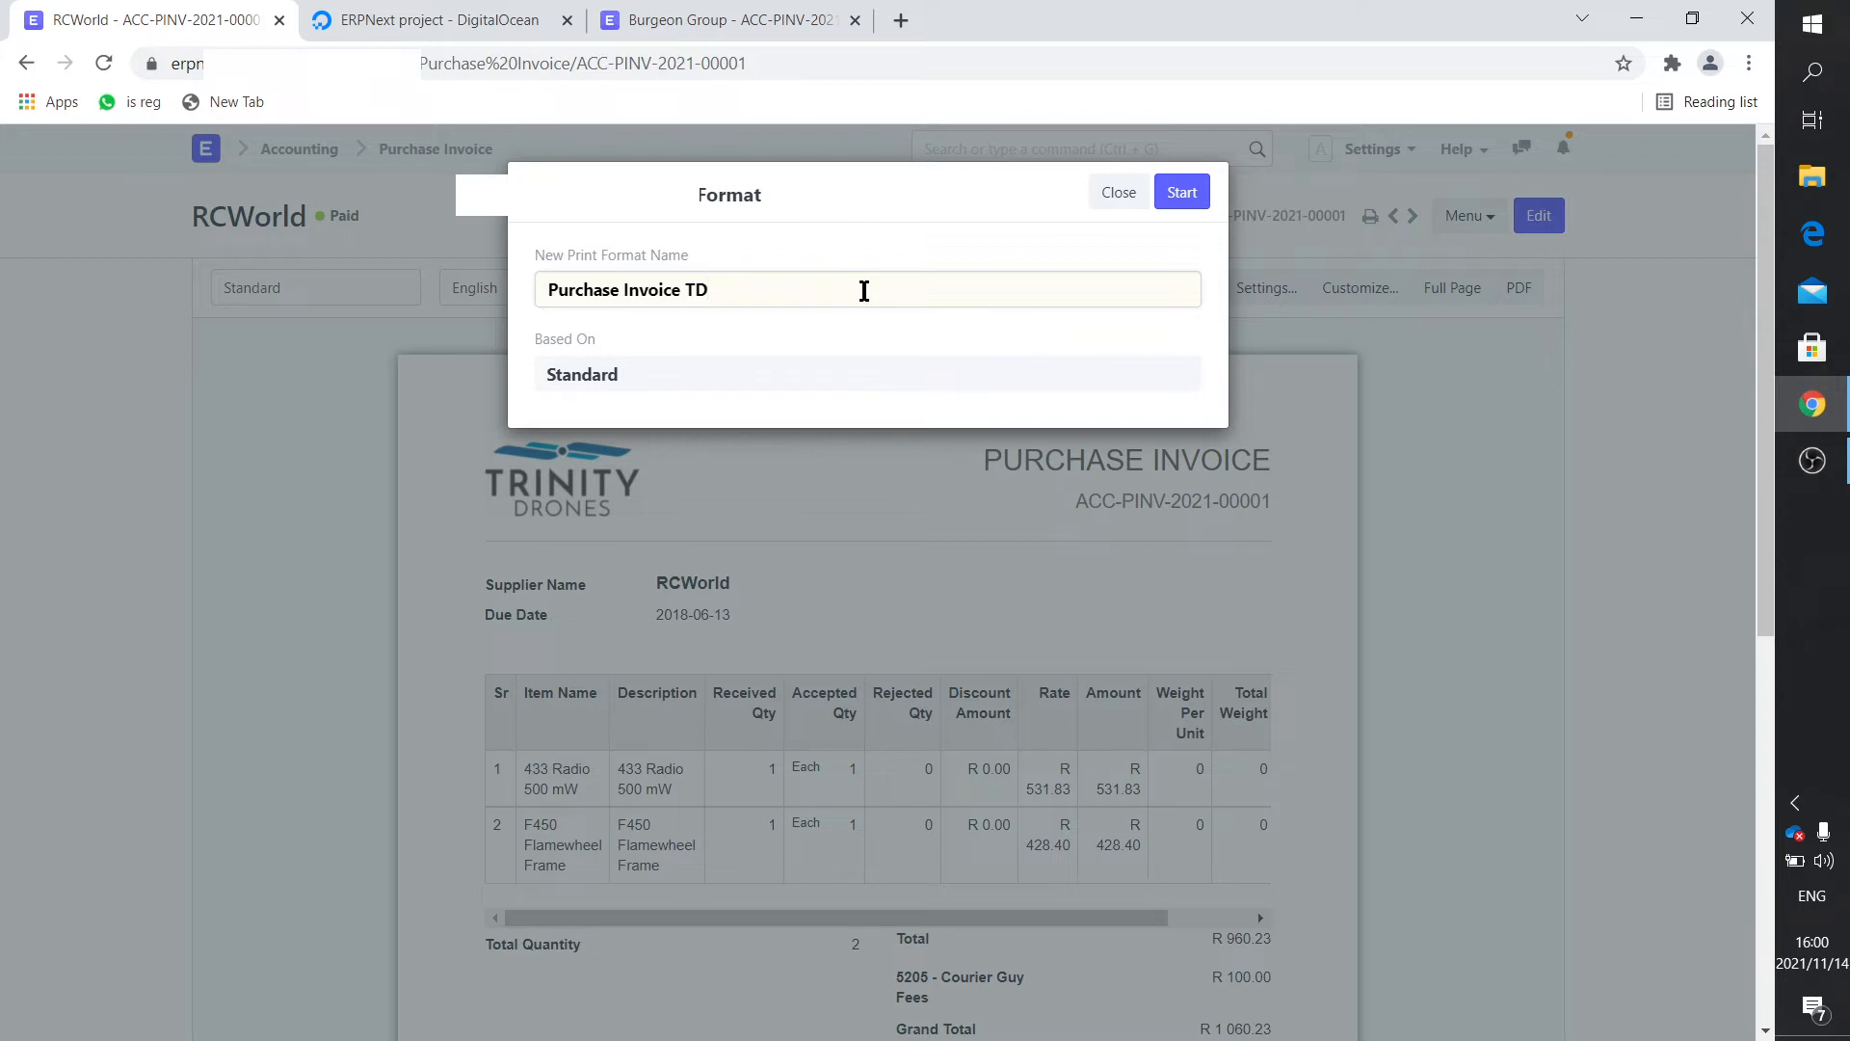
click(1180, 191)
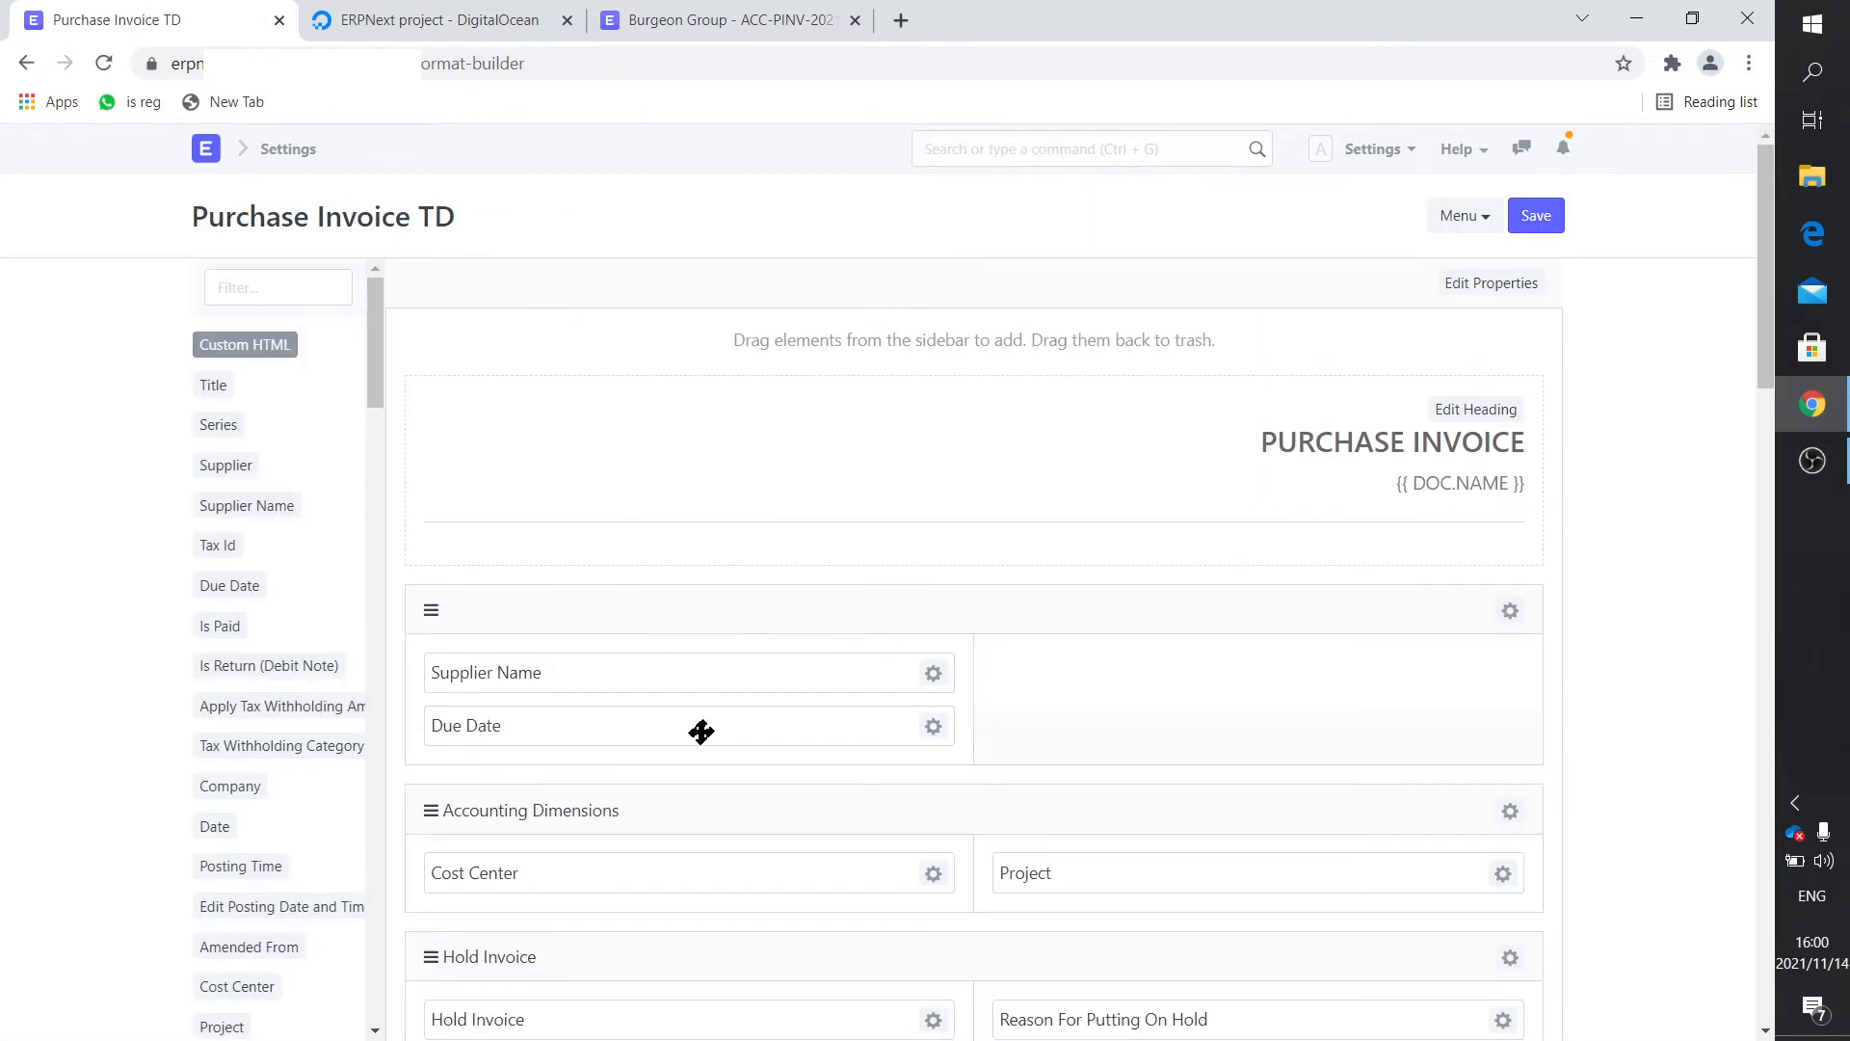
mouse_move(616, 945)
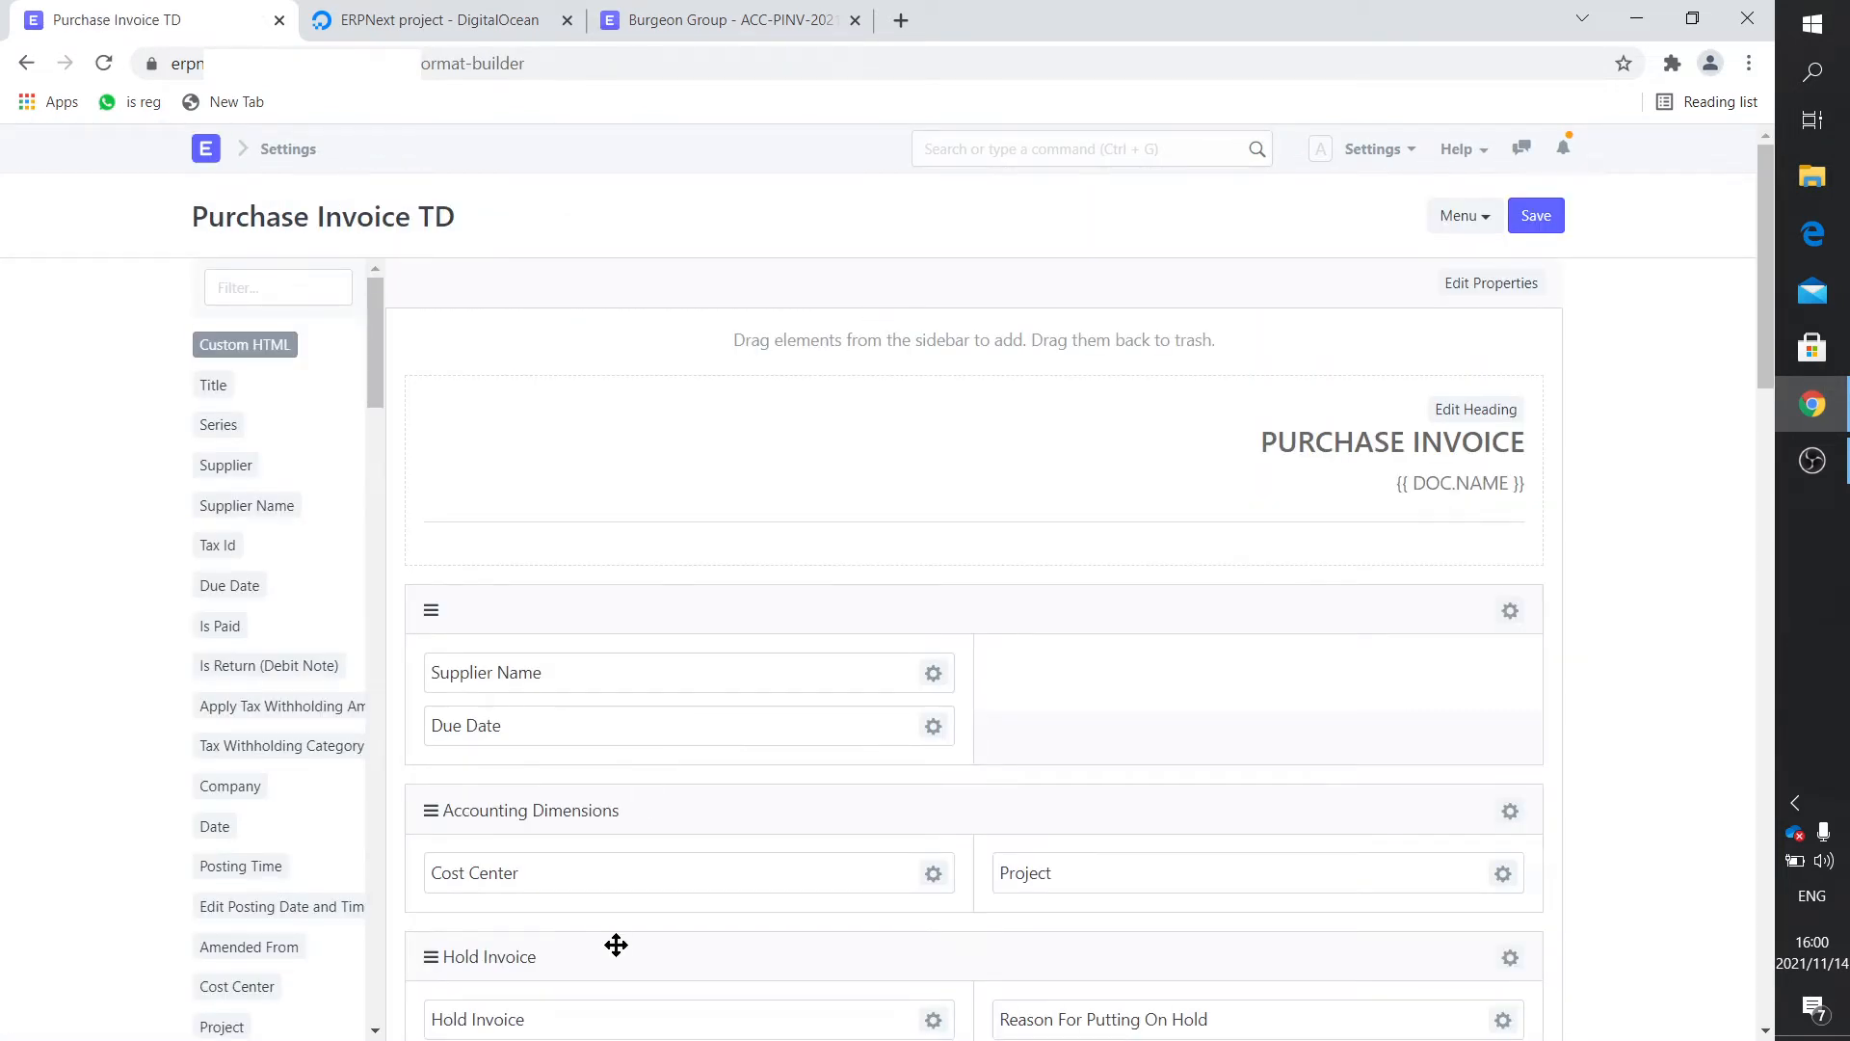
mouse_move(1150, 630)
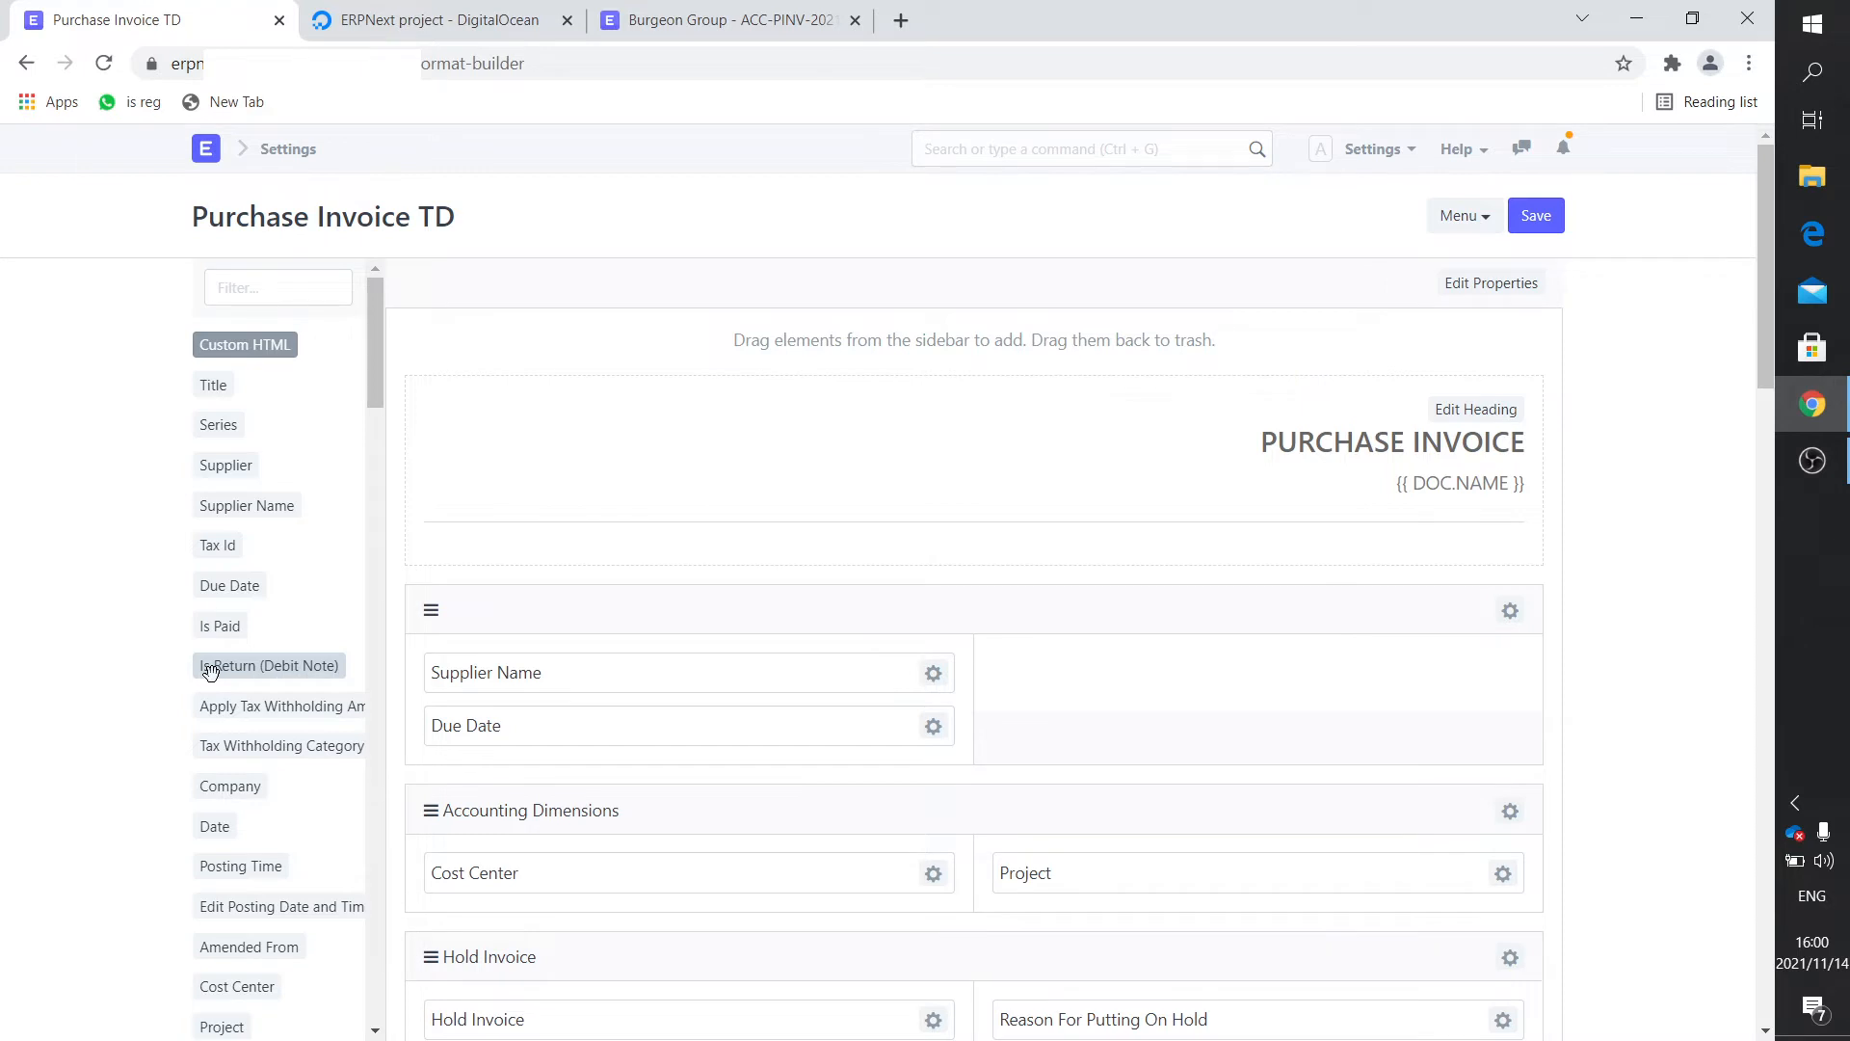
mouse_move(535, 731)
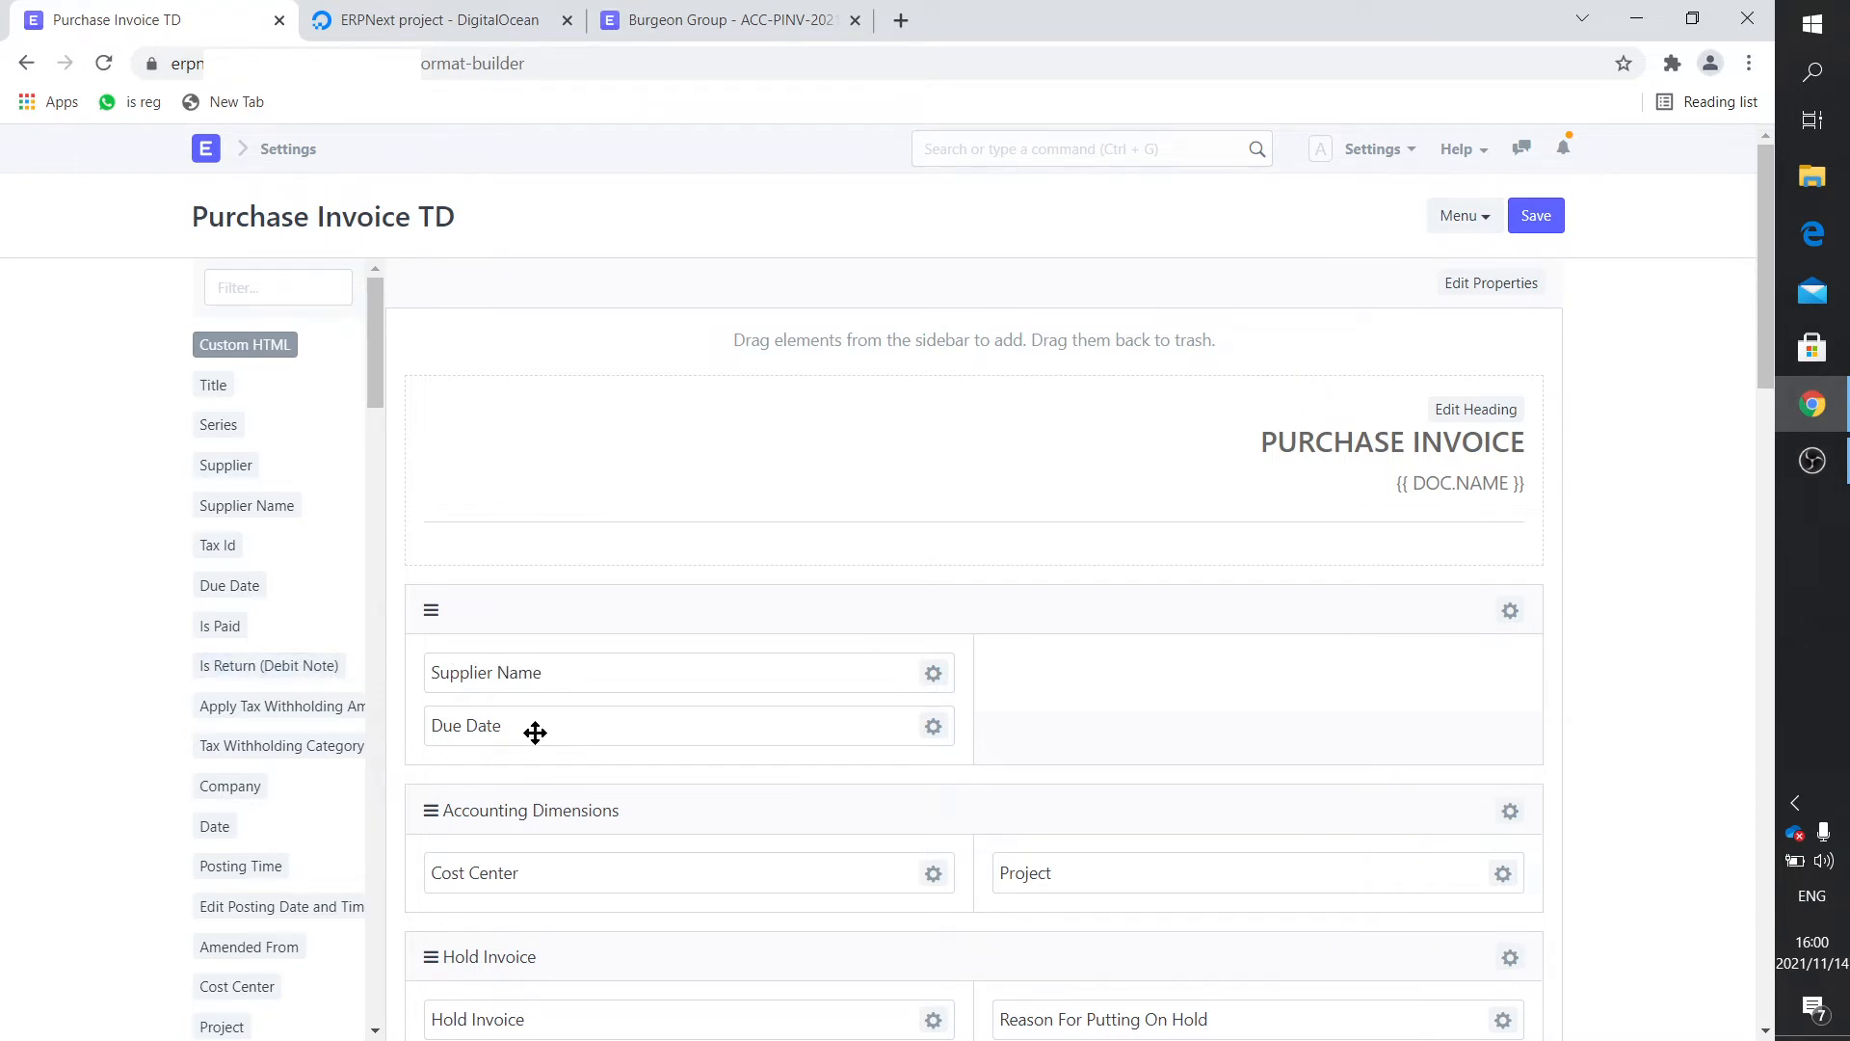
mouse_move(587, 725)
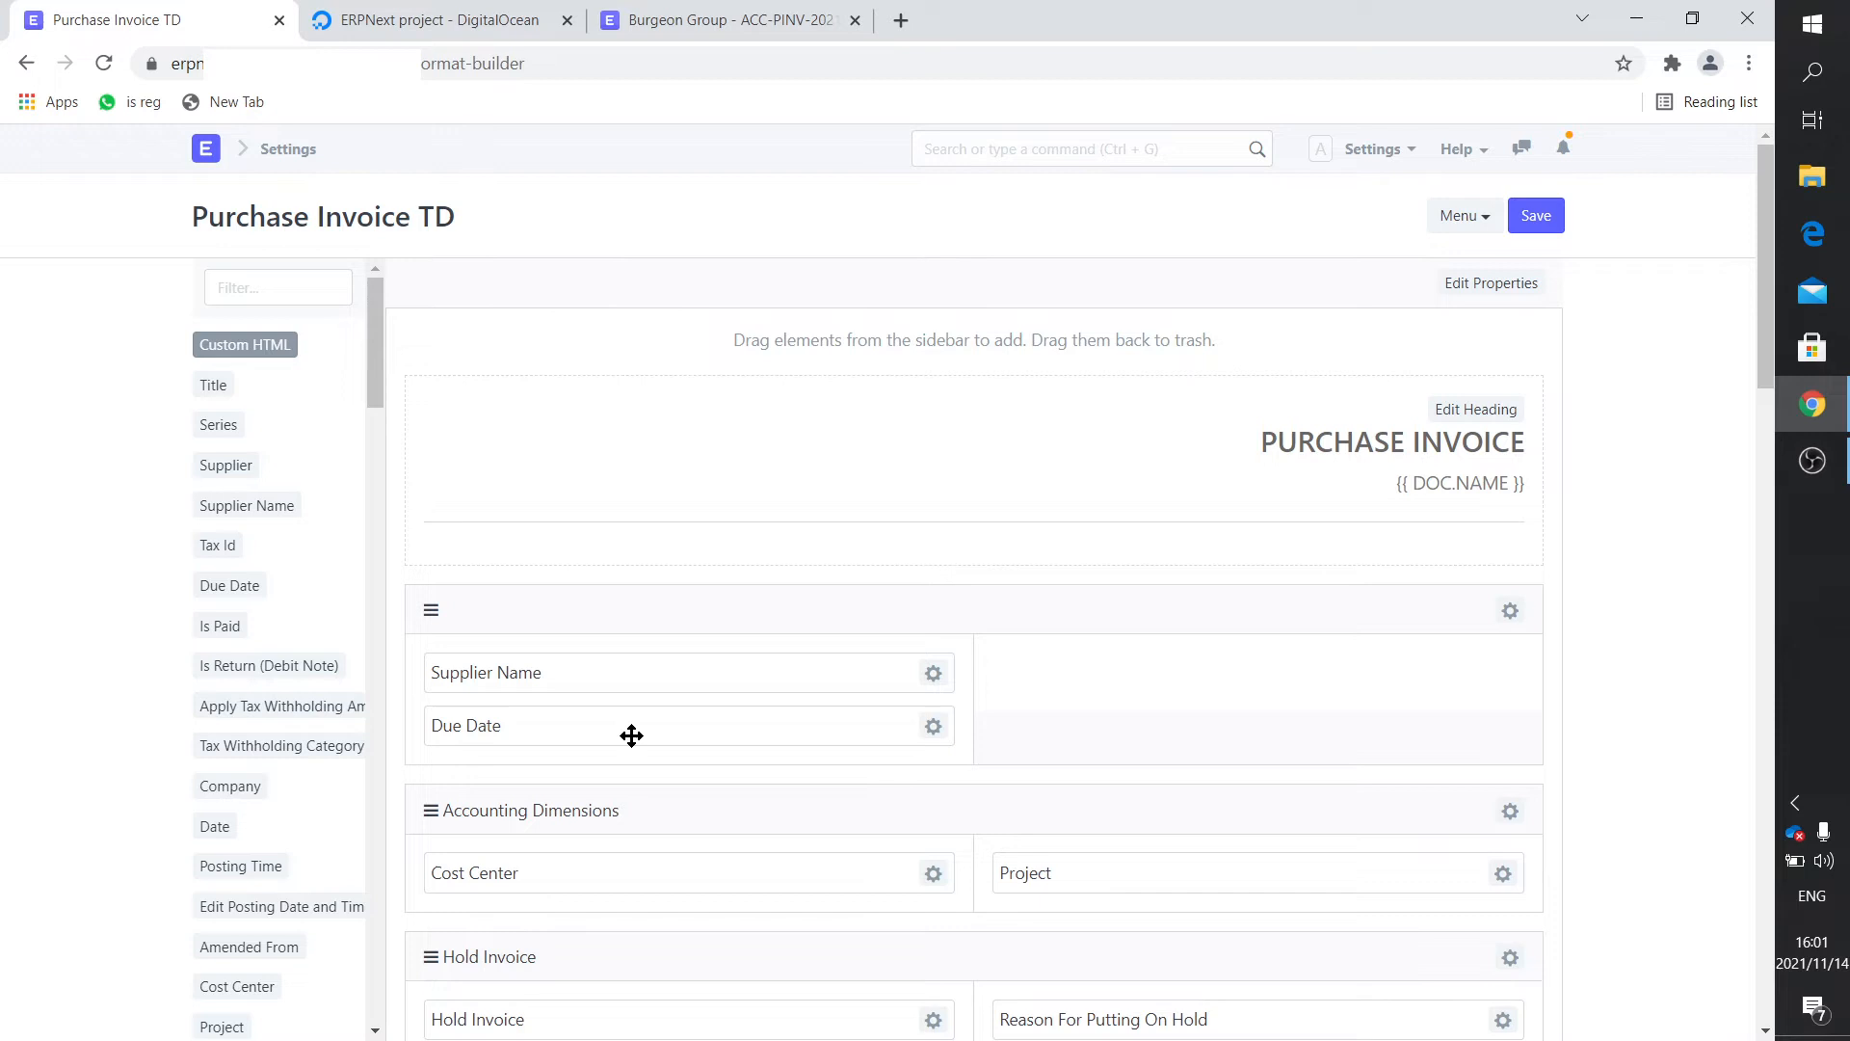
mouse_move(647, 788)
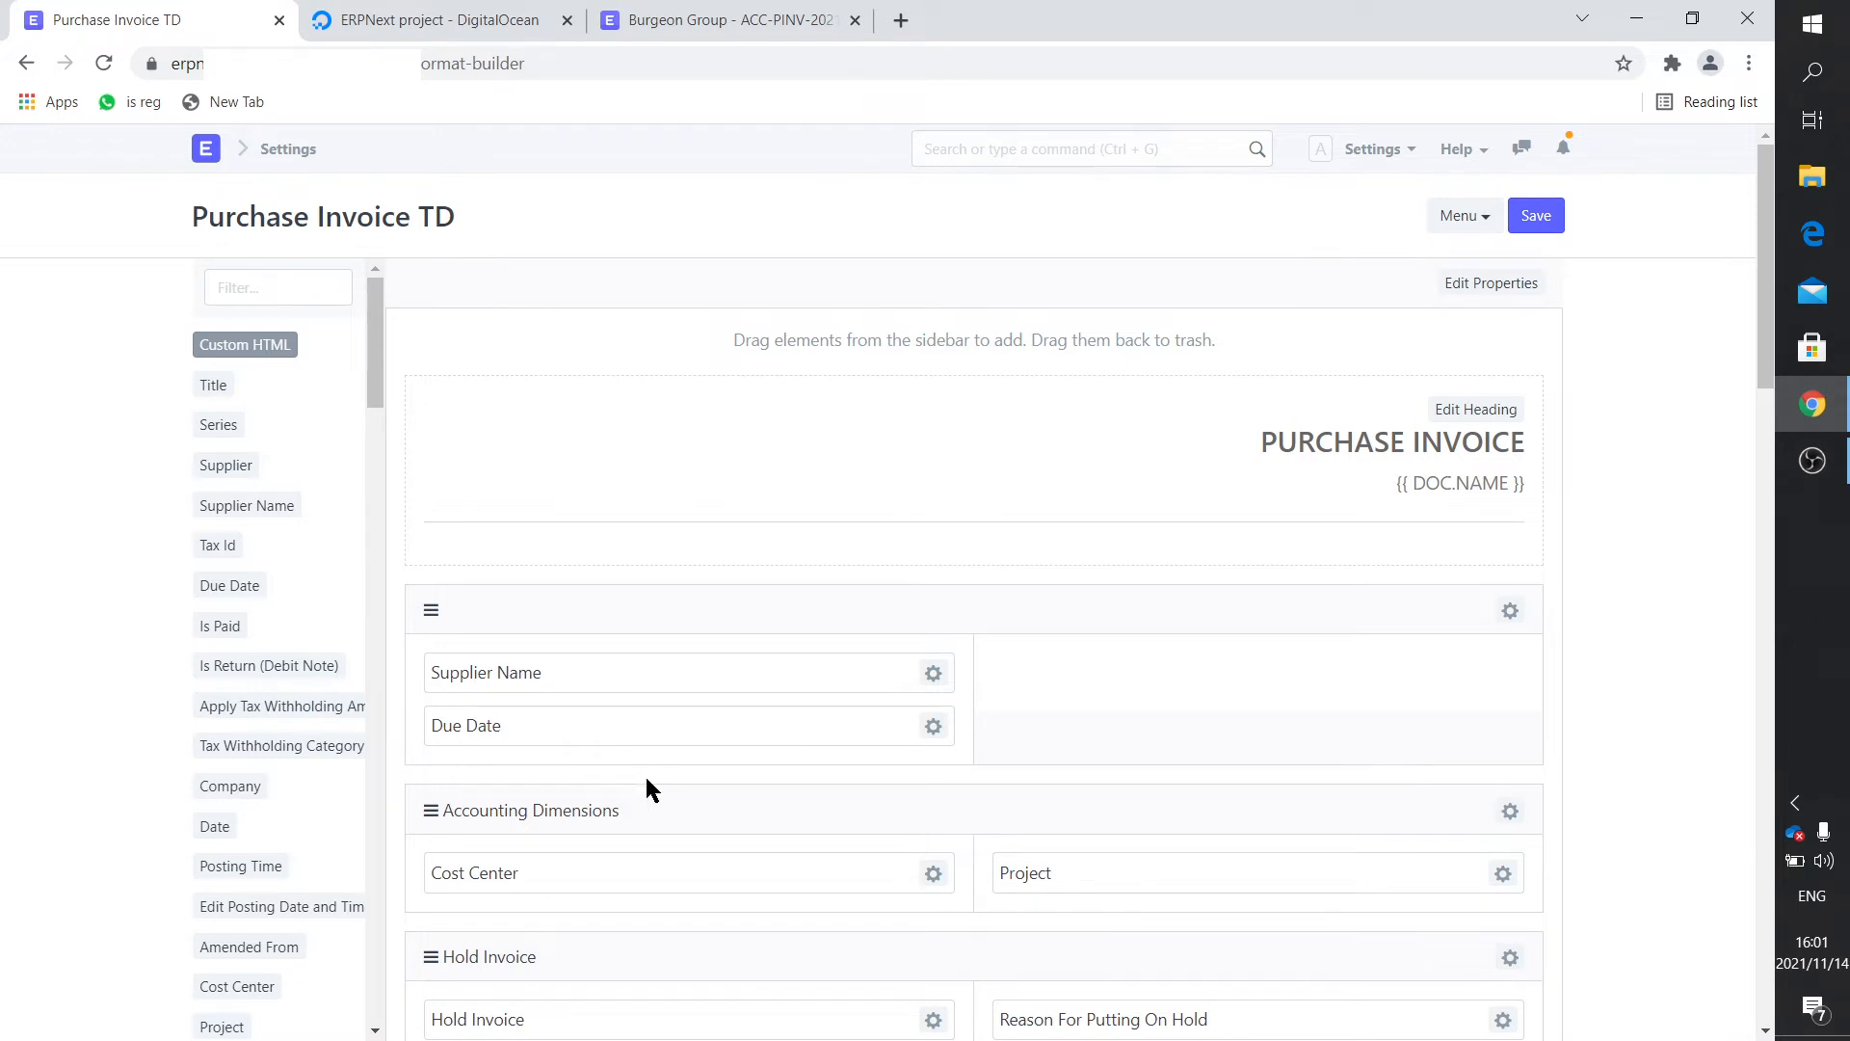
mouse_move(561, 726)
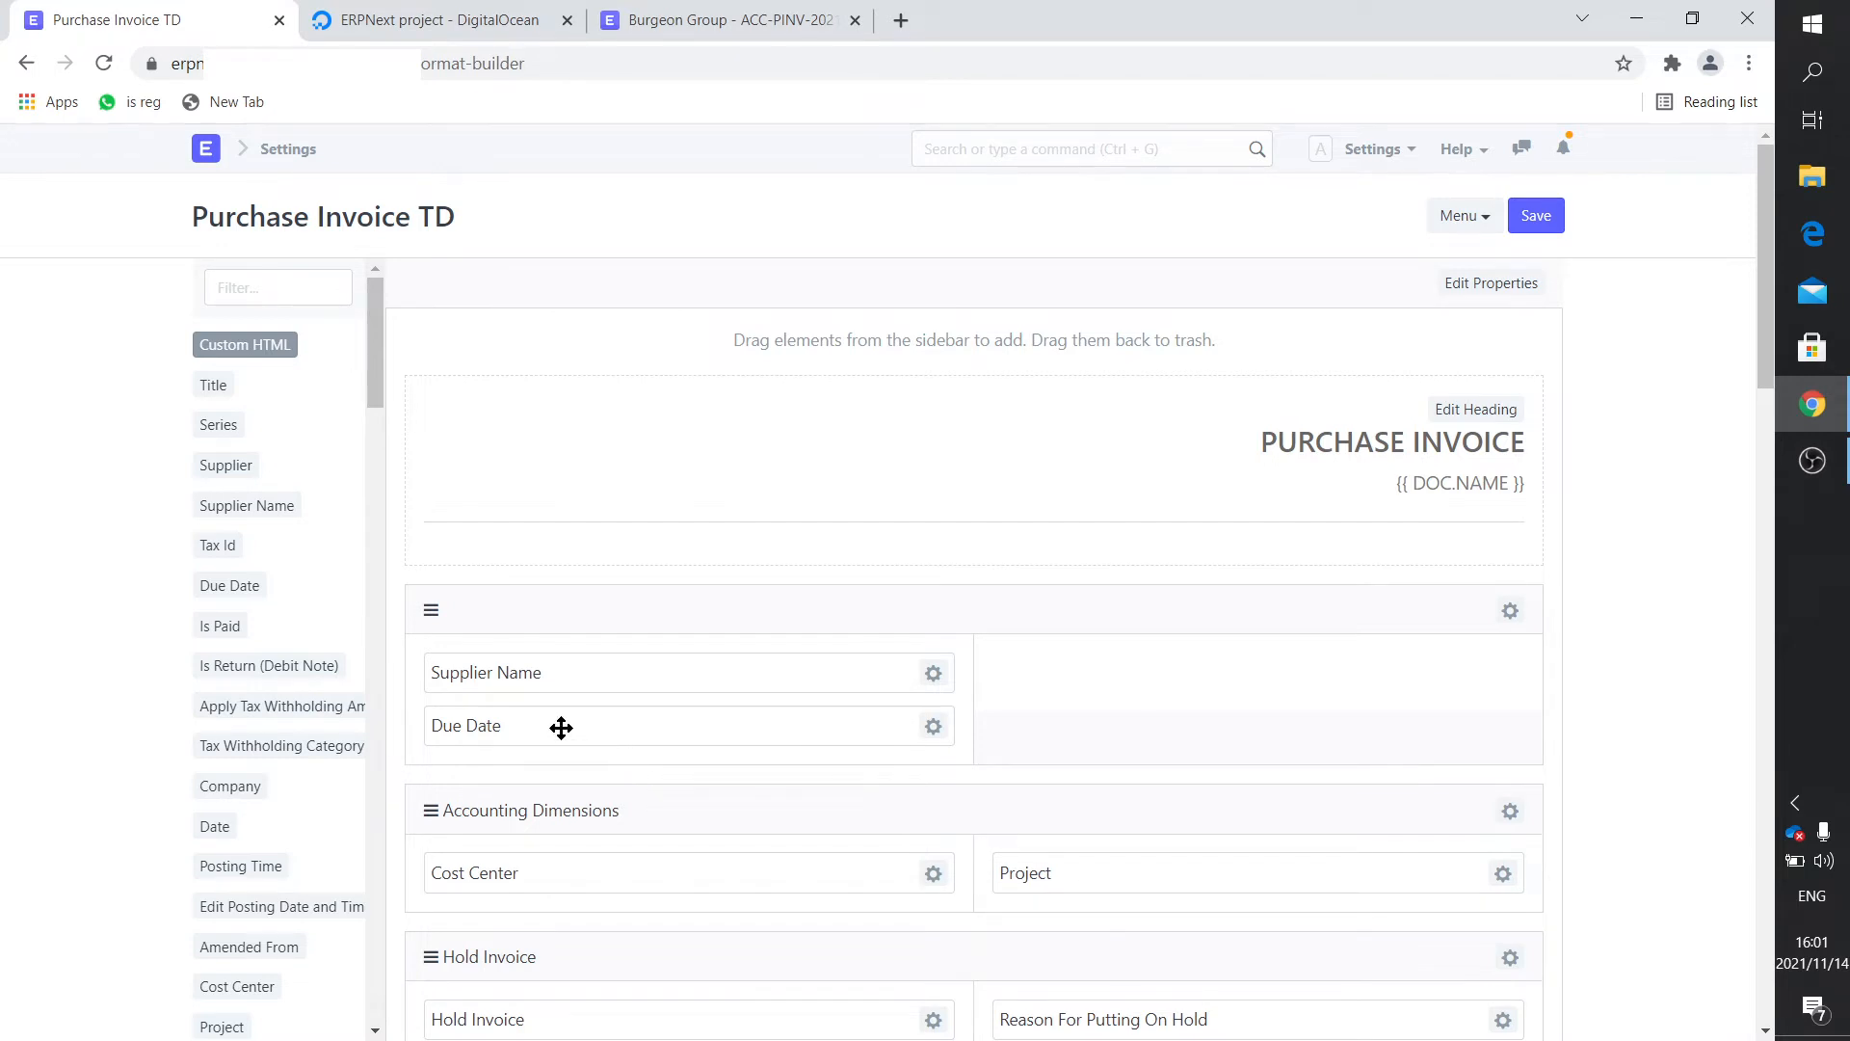
scroll(down, 3)
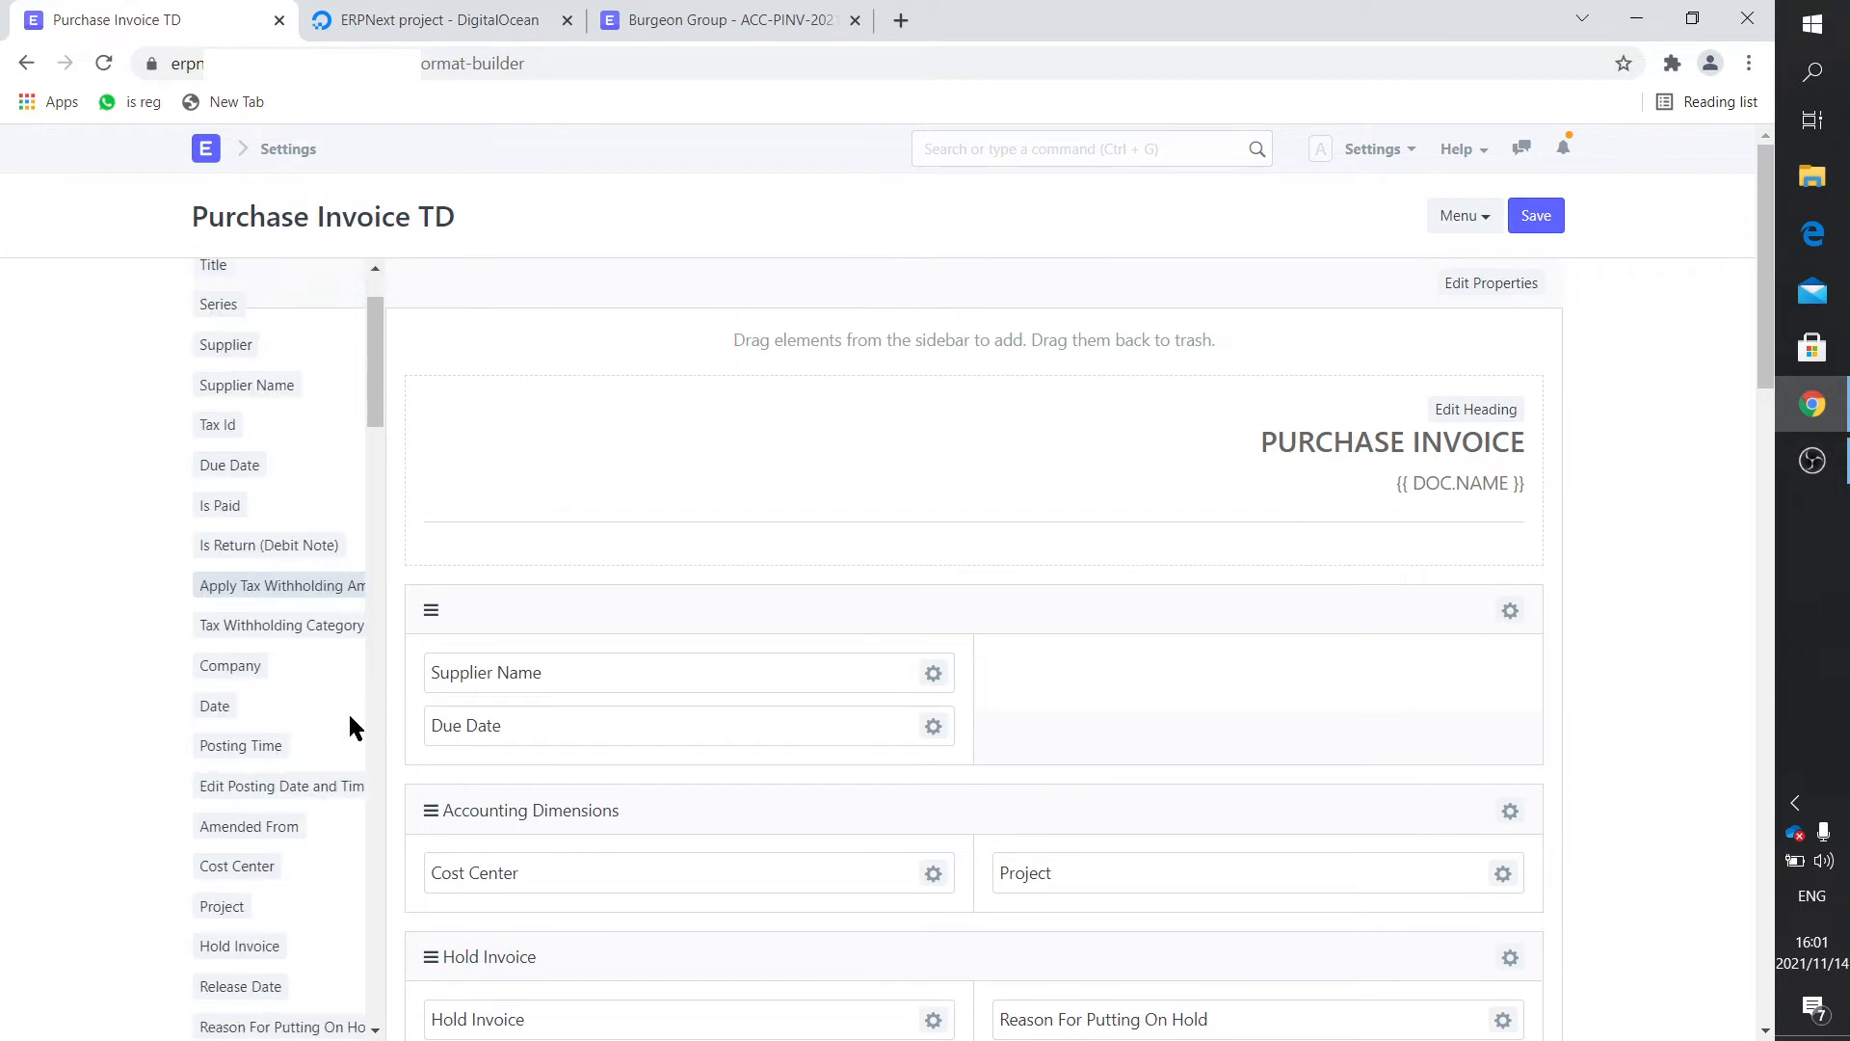
scroll(down, 3)
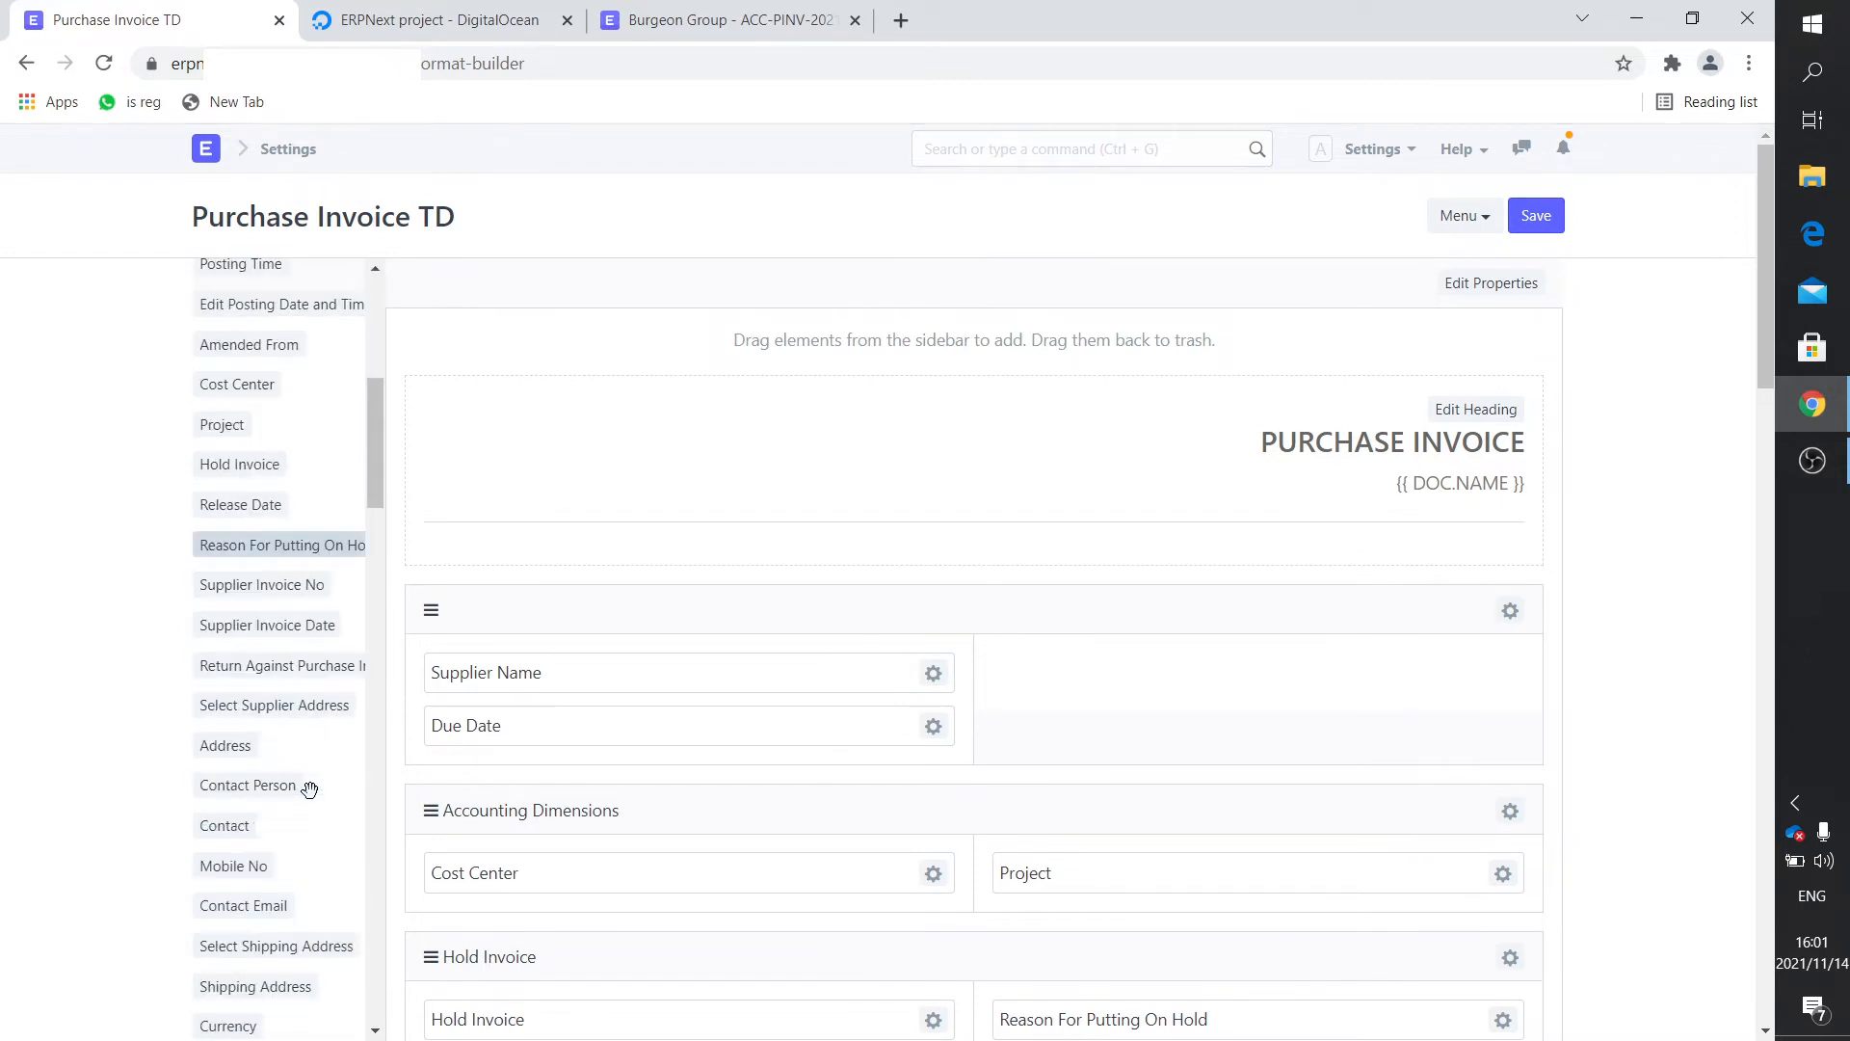
scroll(down, 3)
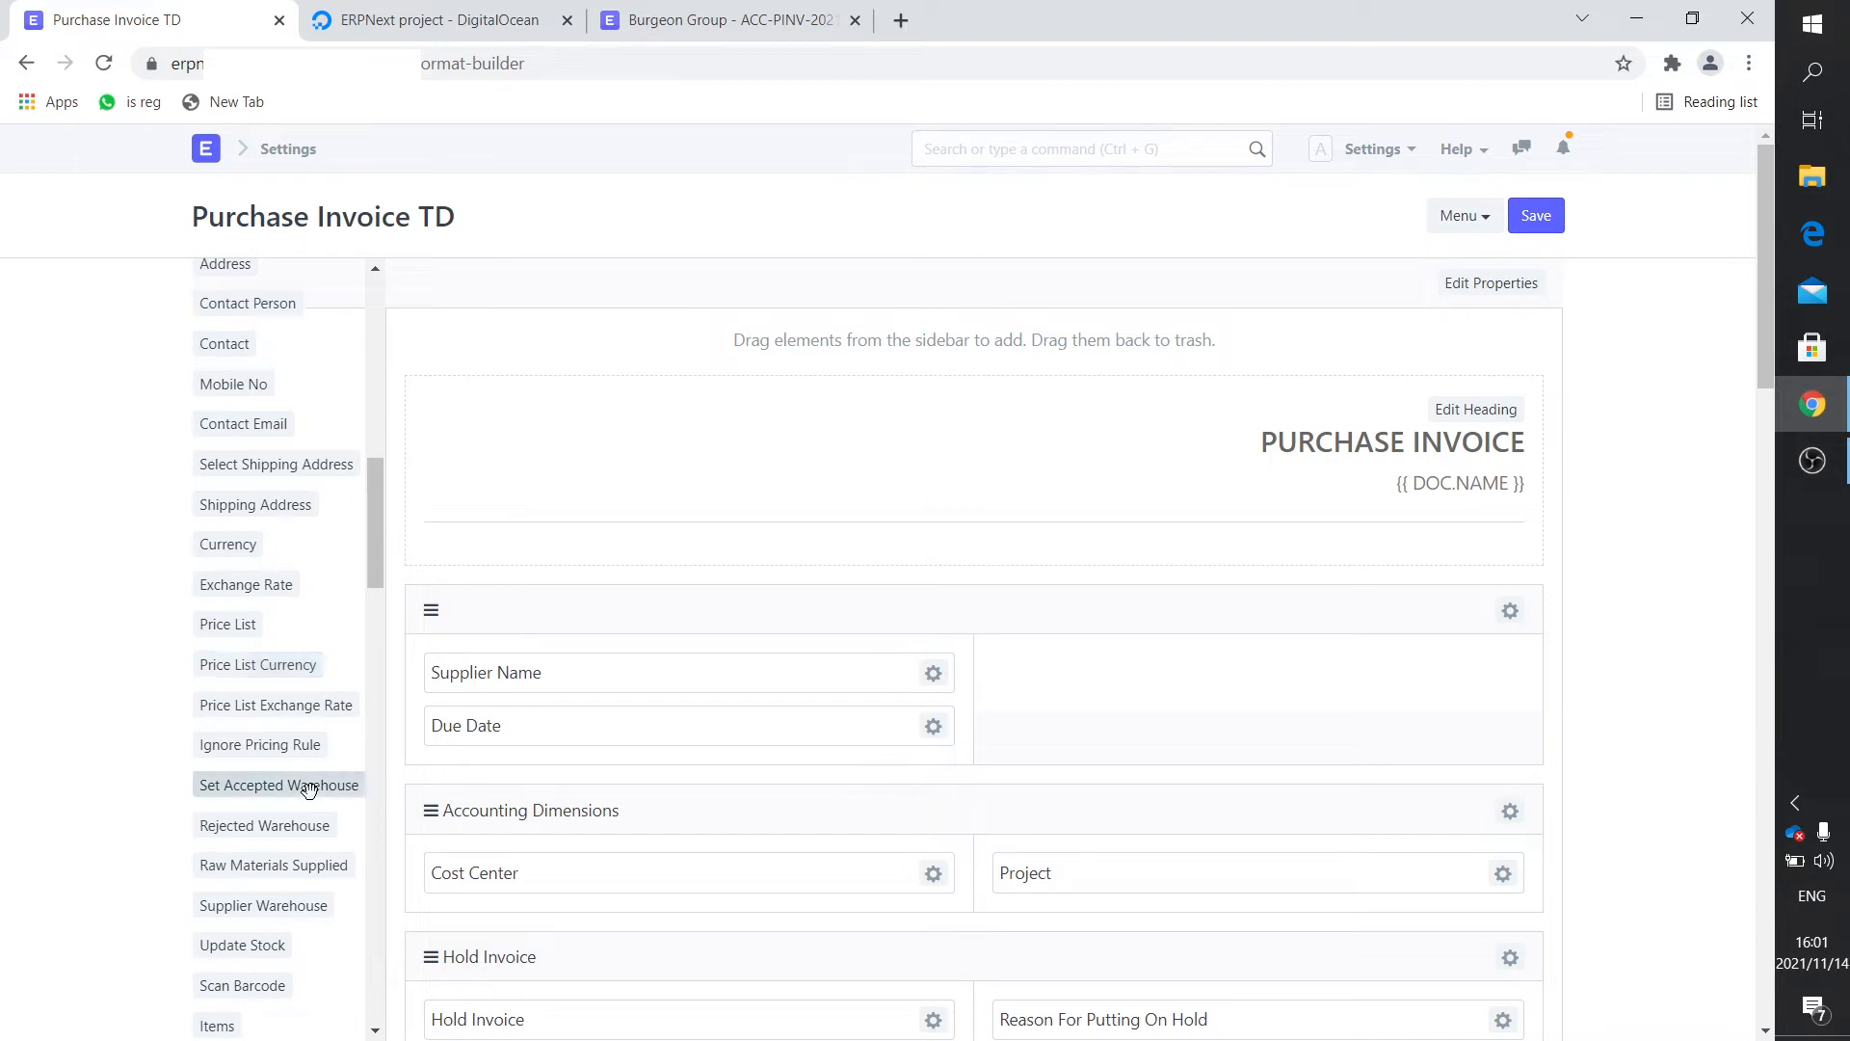
scroll(down, 3)
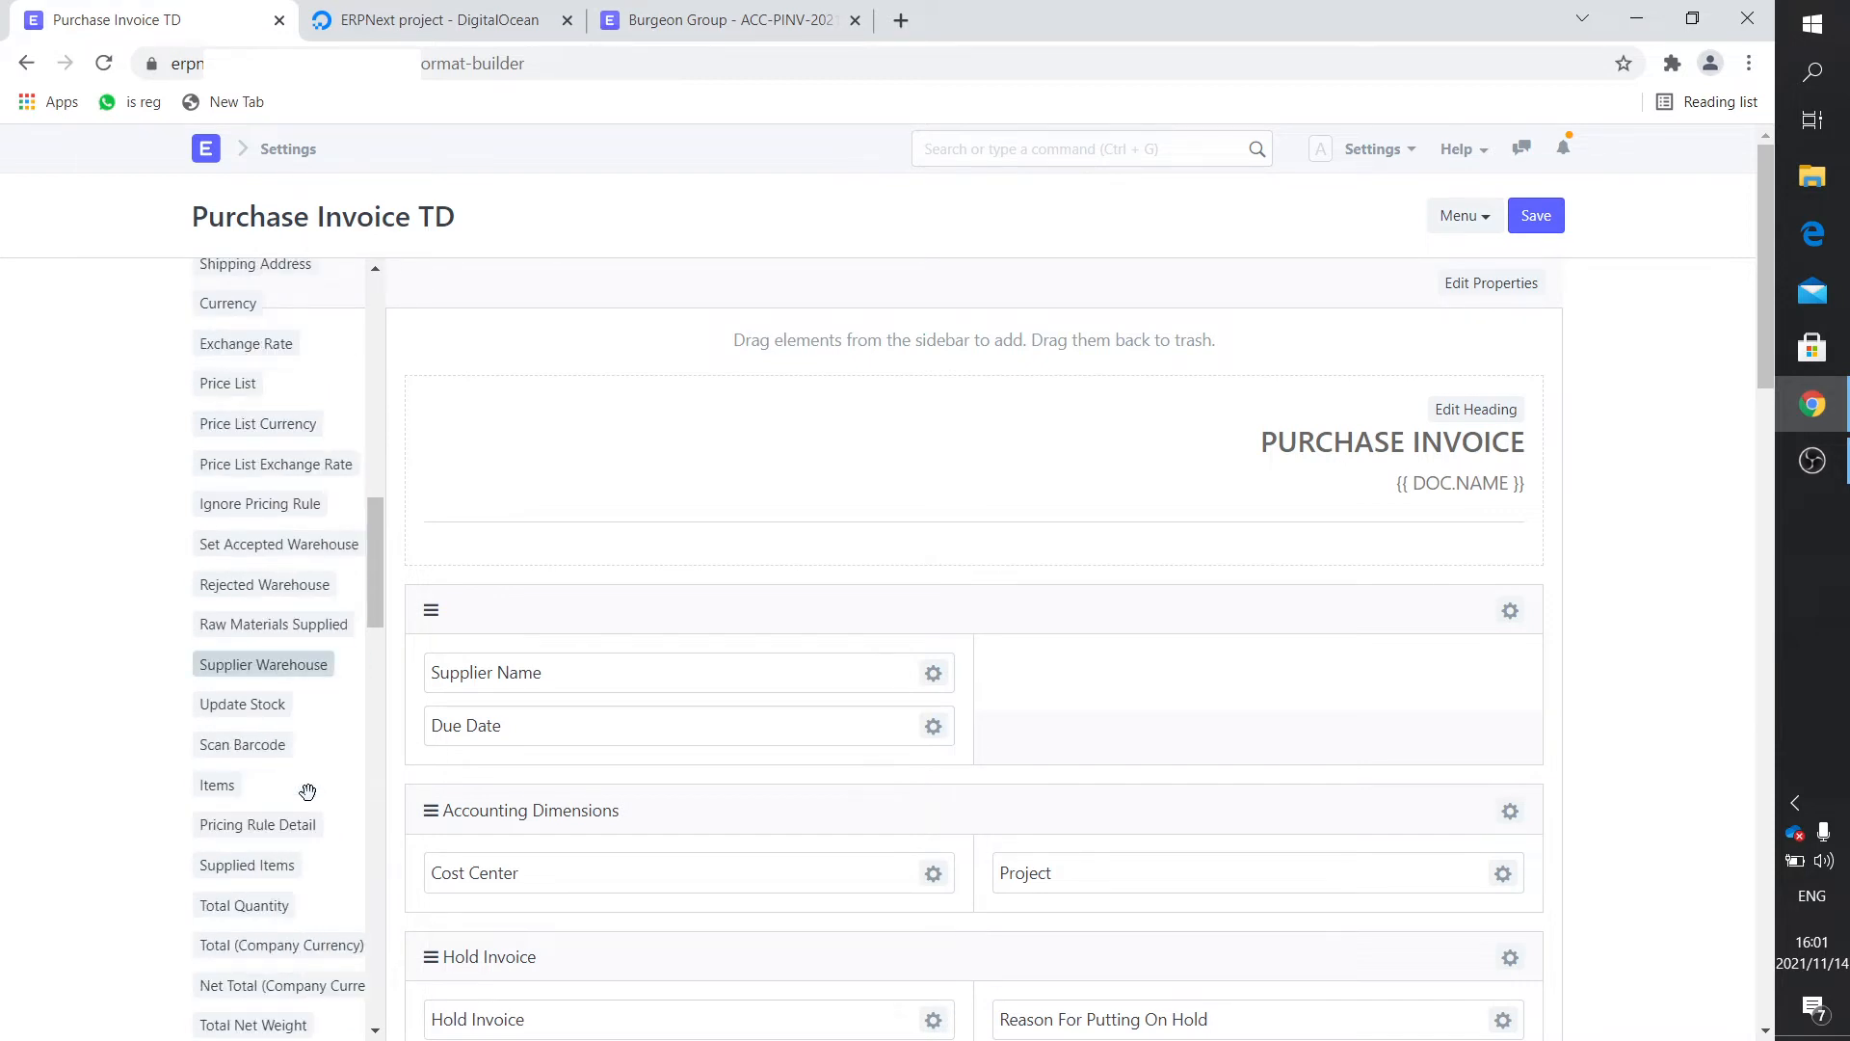
scroll(down, 3)
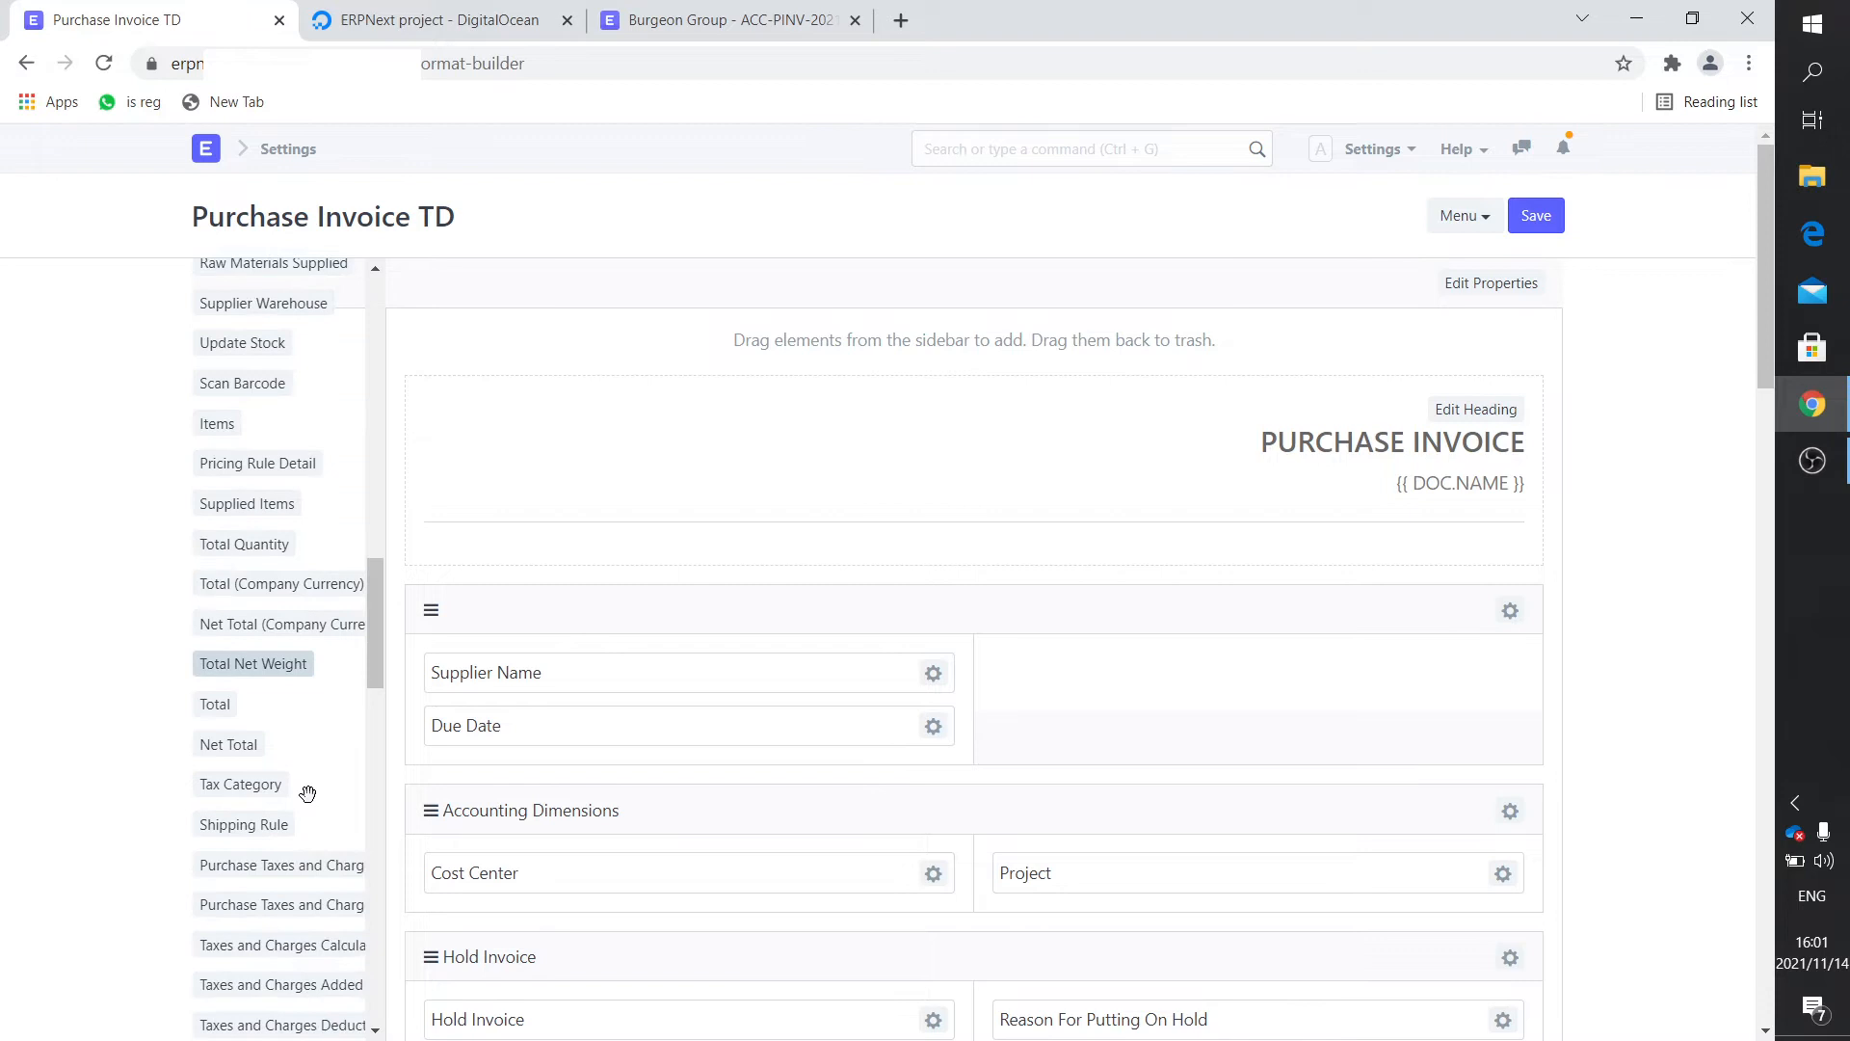
scroll(down, 3)
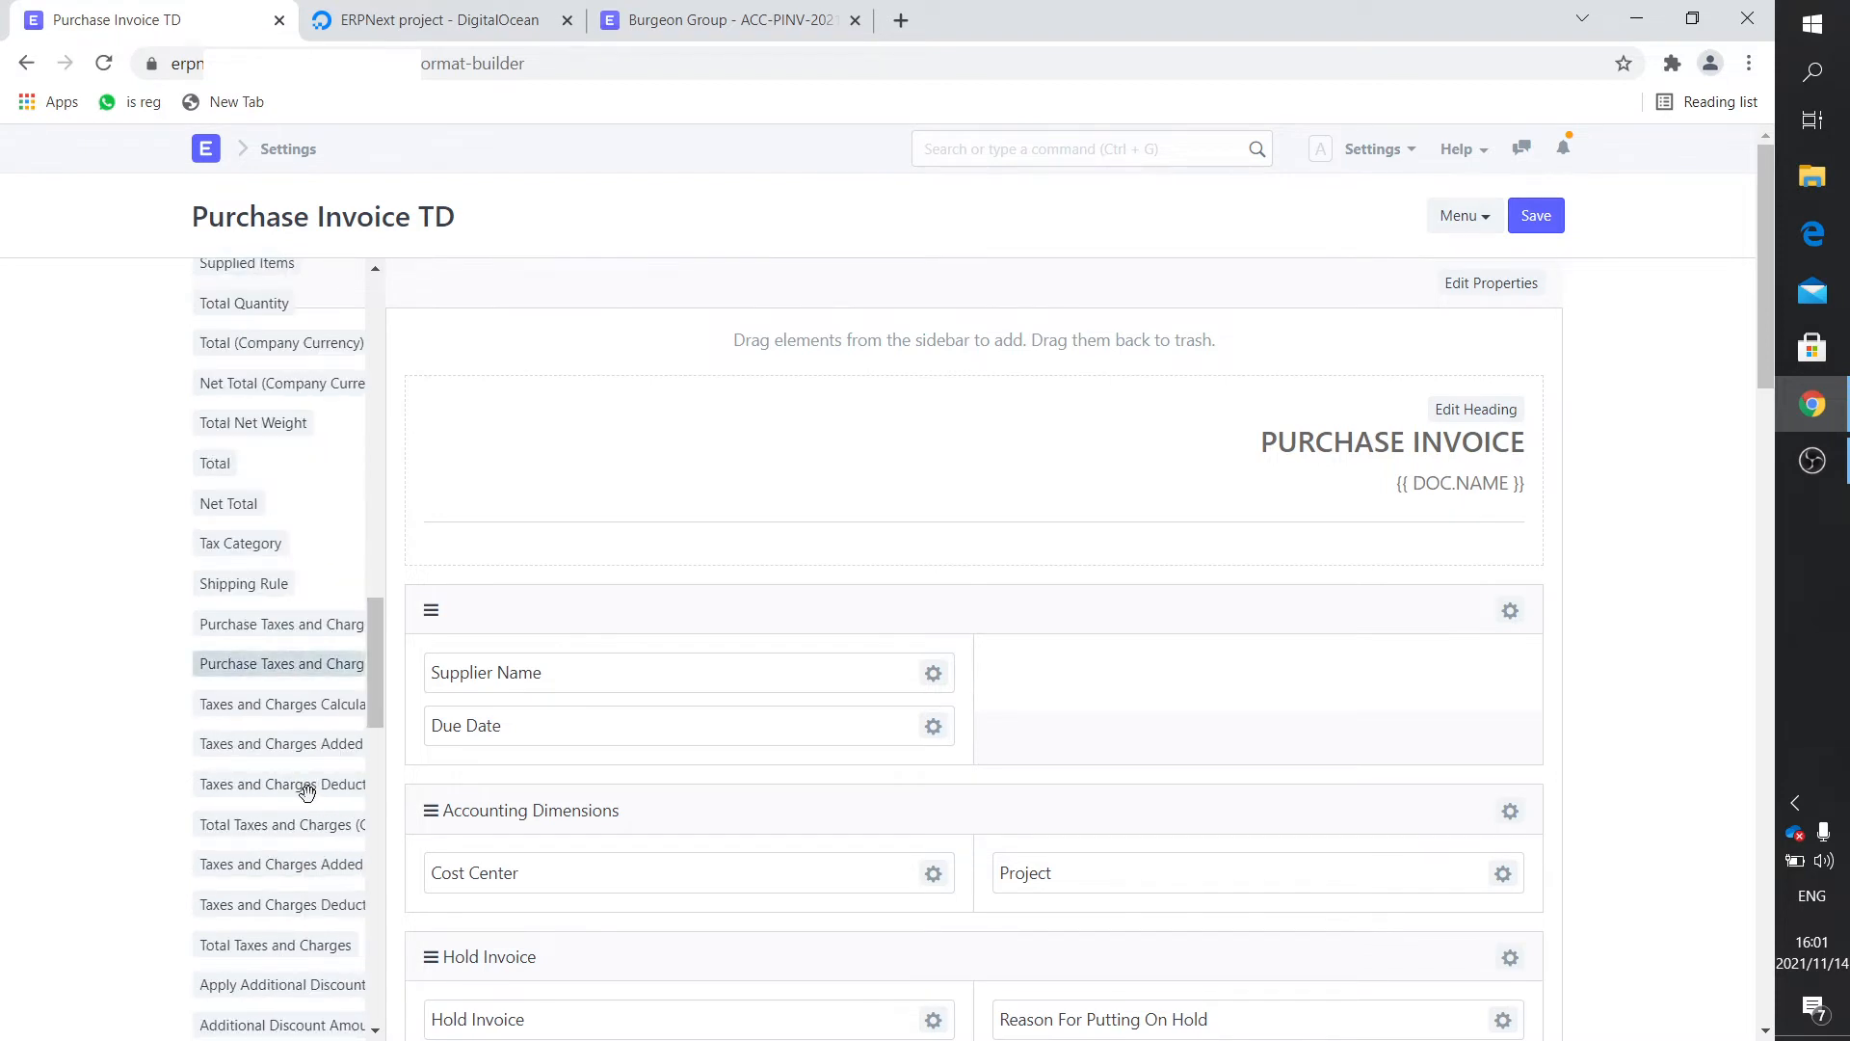
scroll(down, 3)
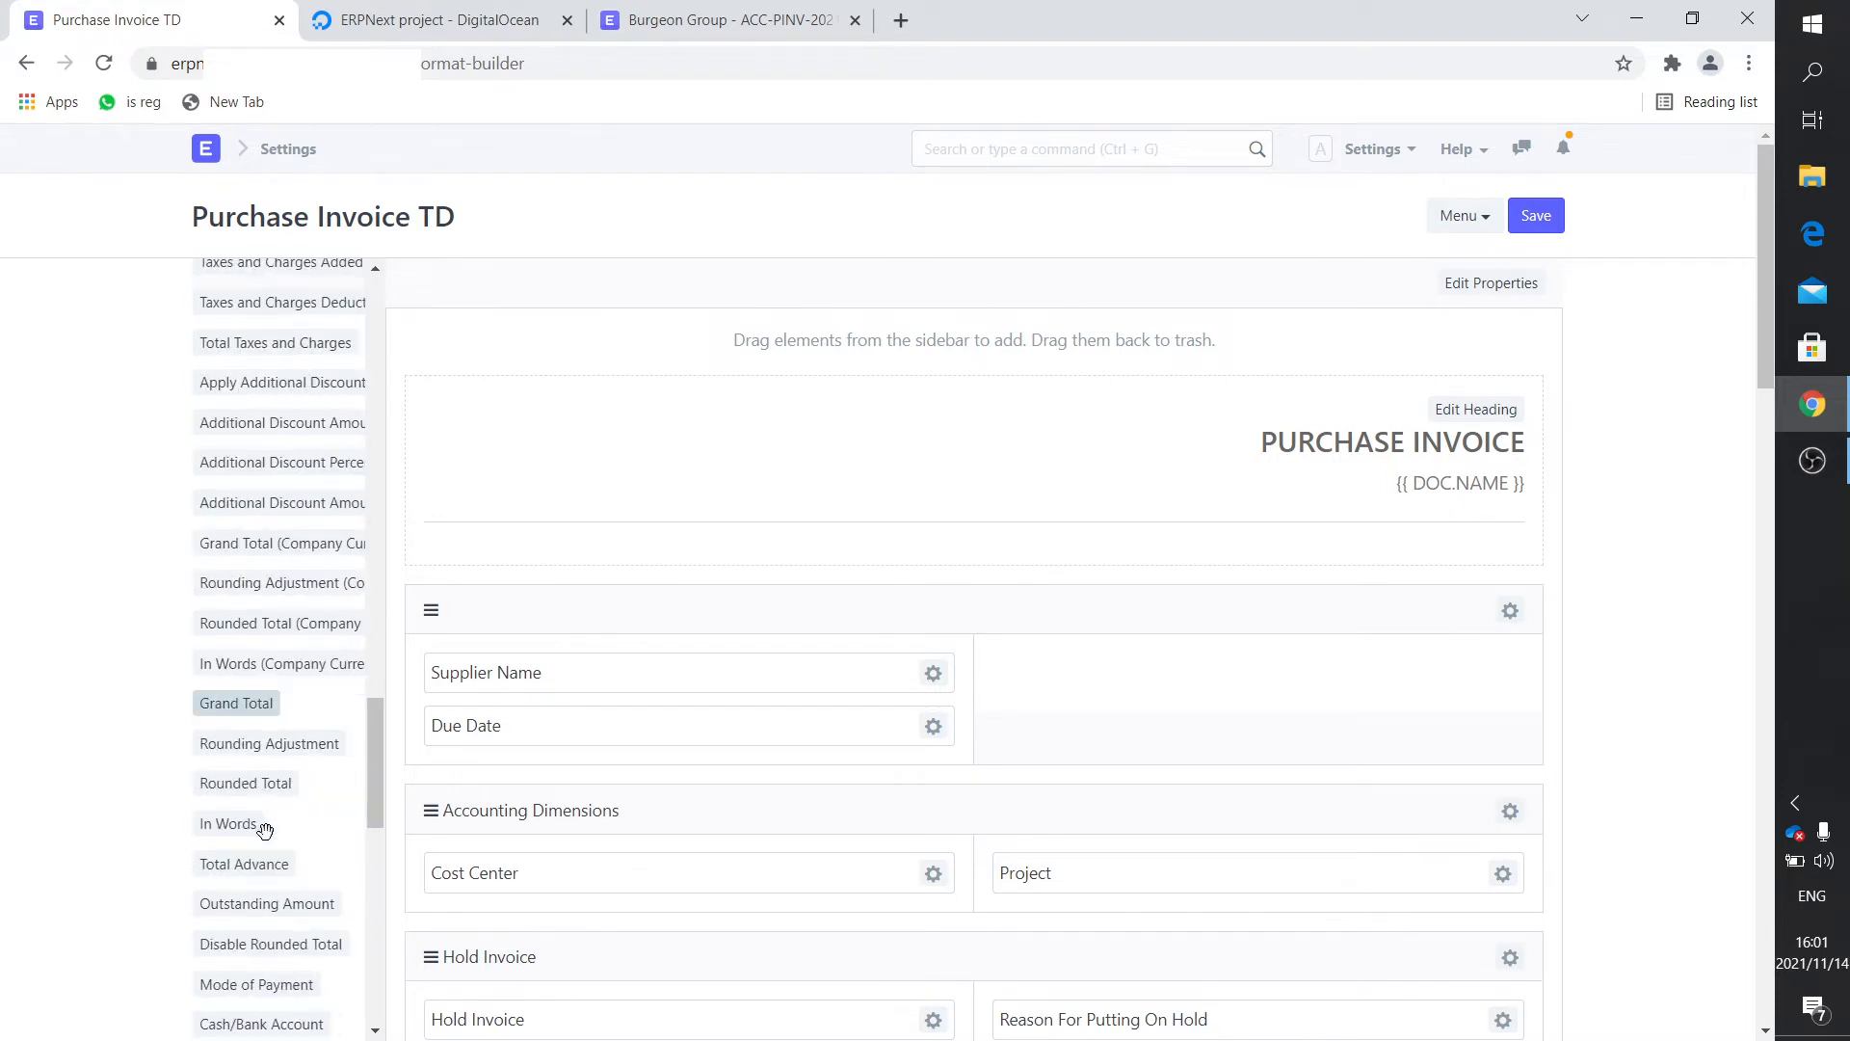
scroll(down, 3)
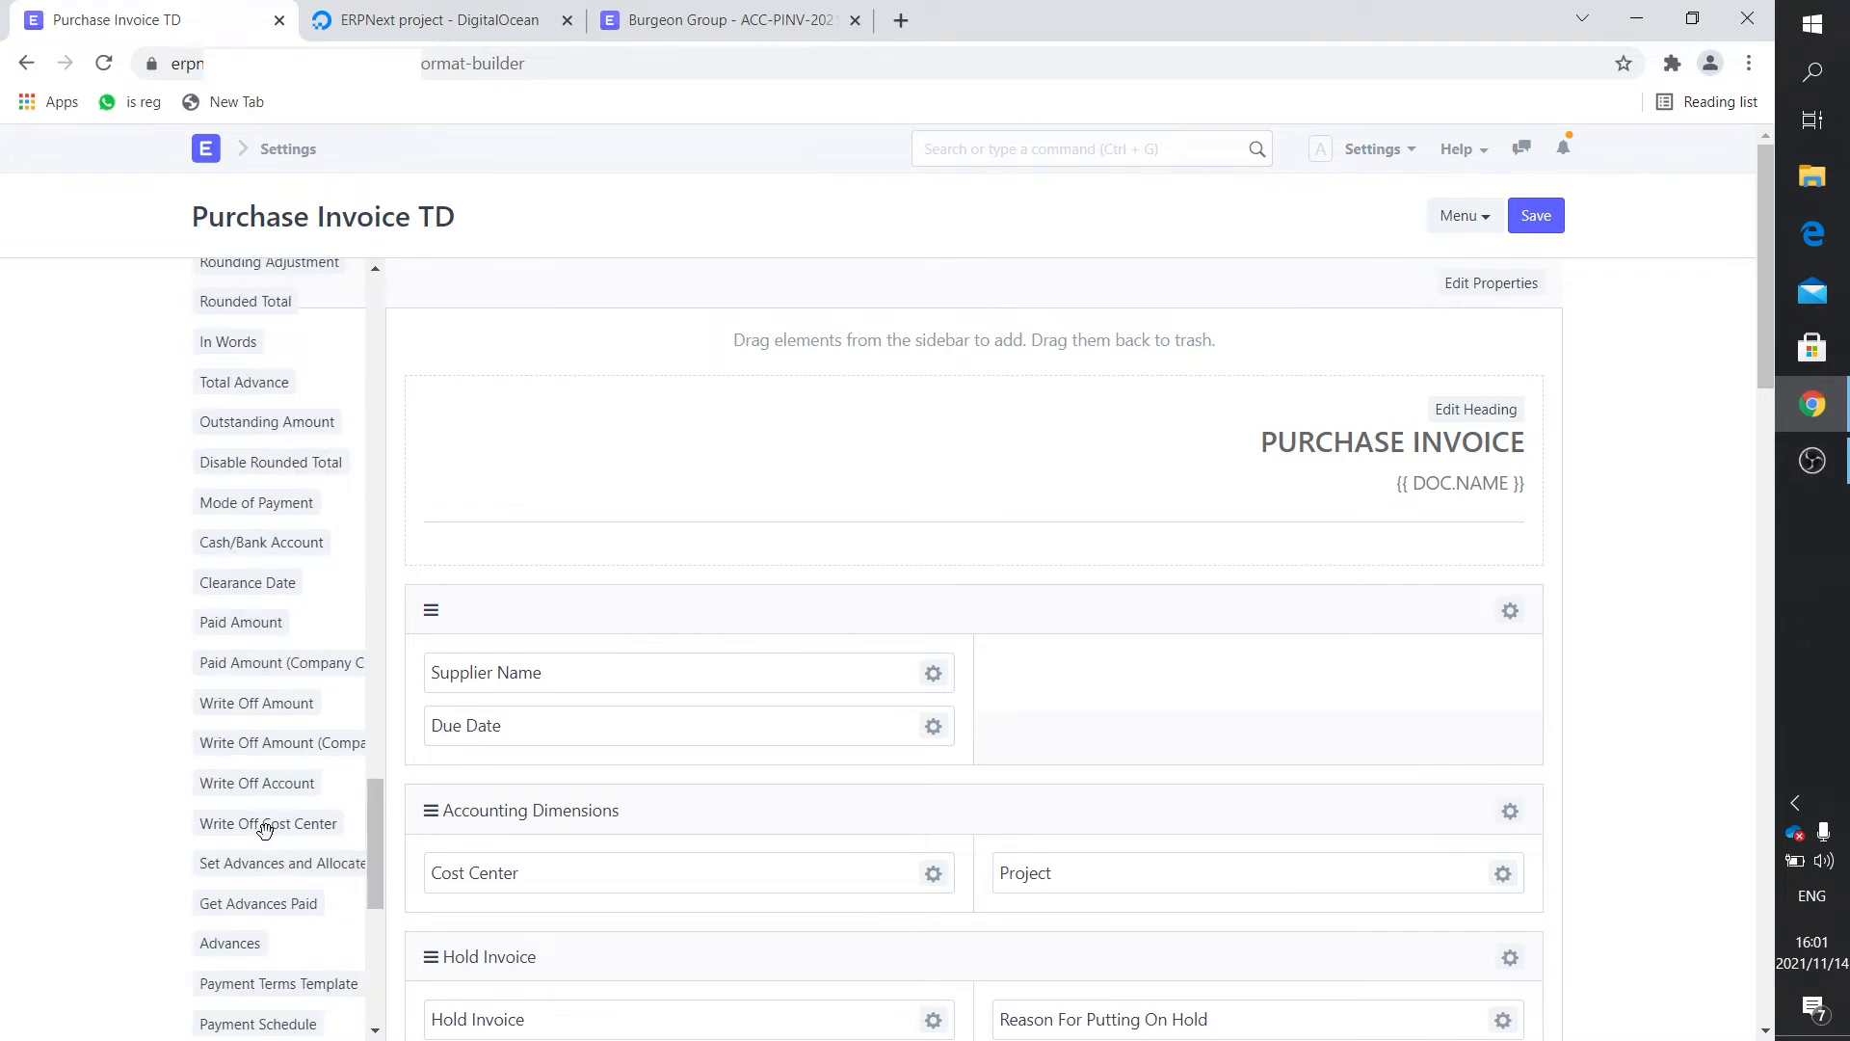
scroll(down, 3)
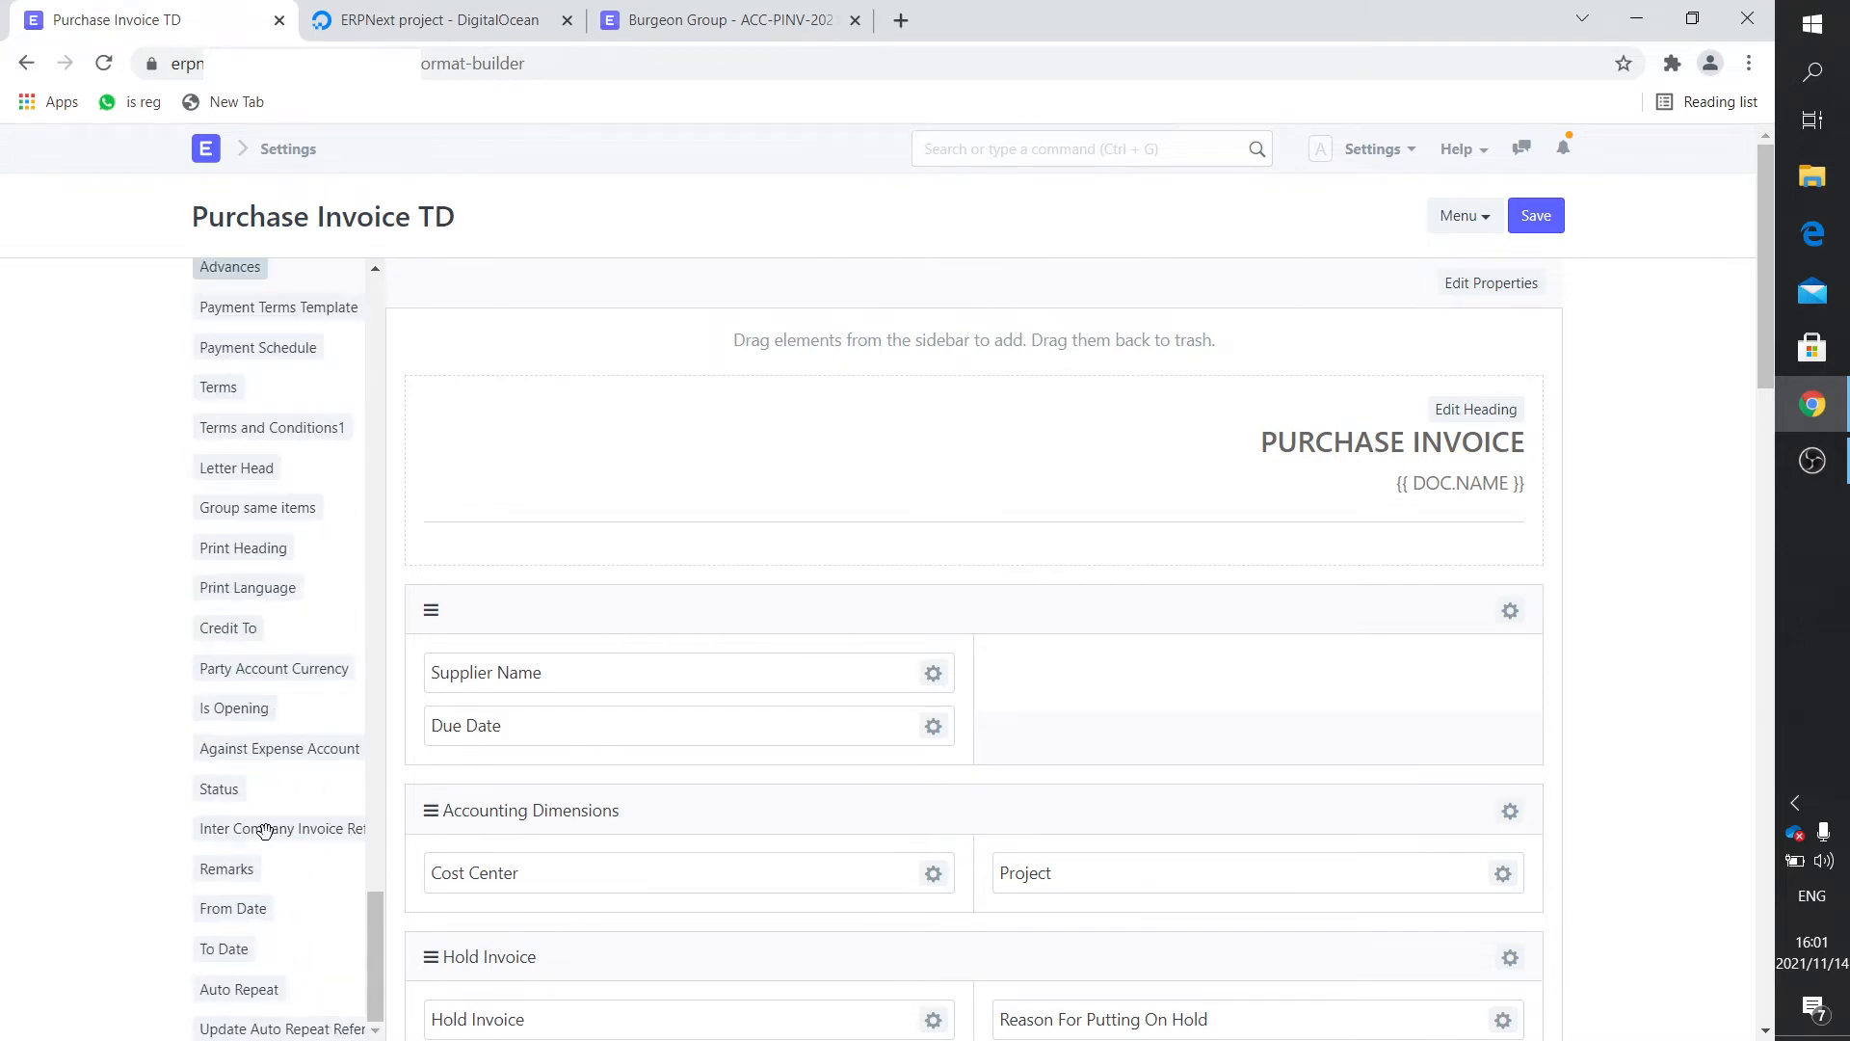
scroll(up, 3)
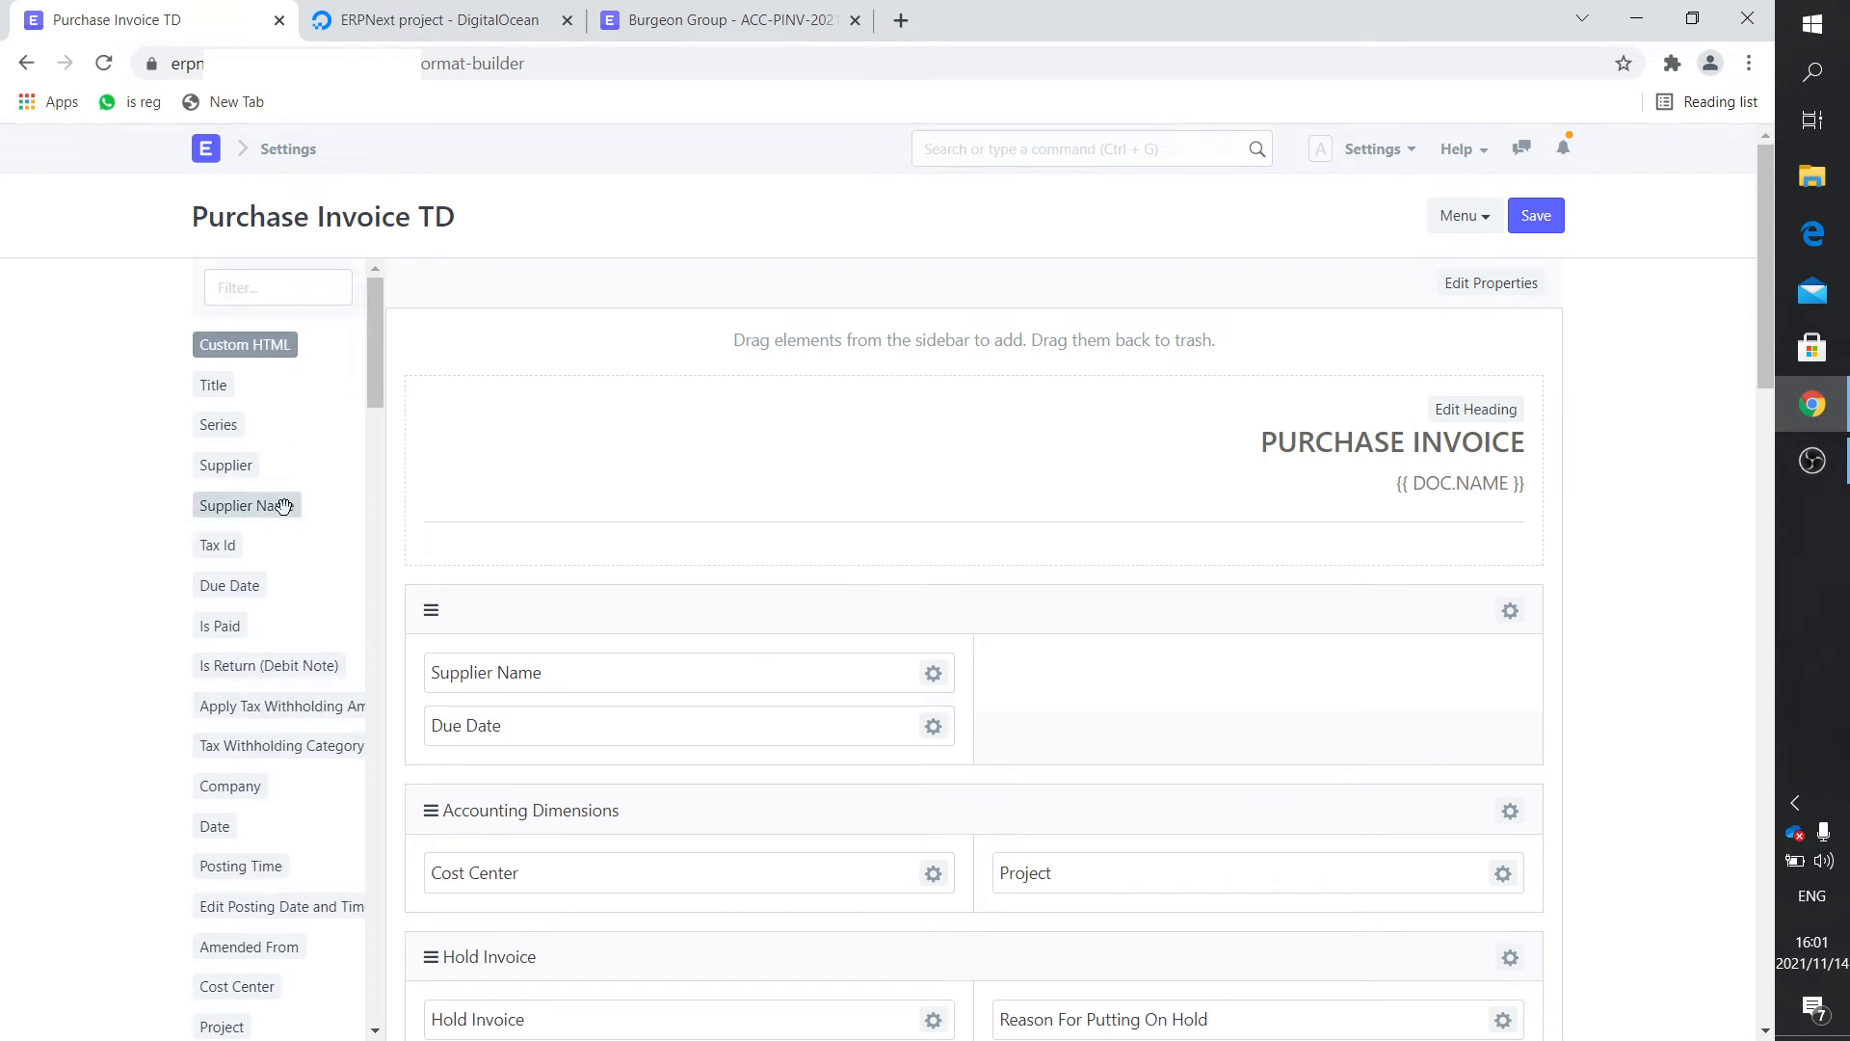
mouse_move(259, 826)
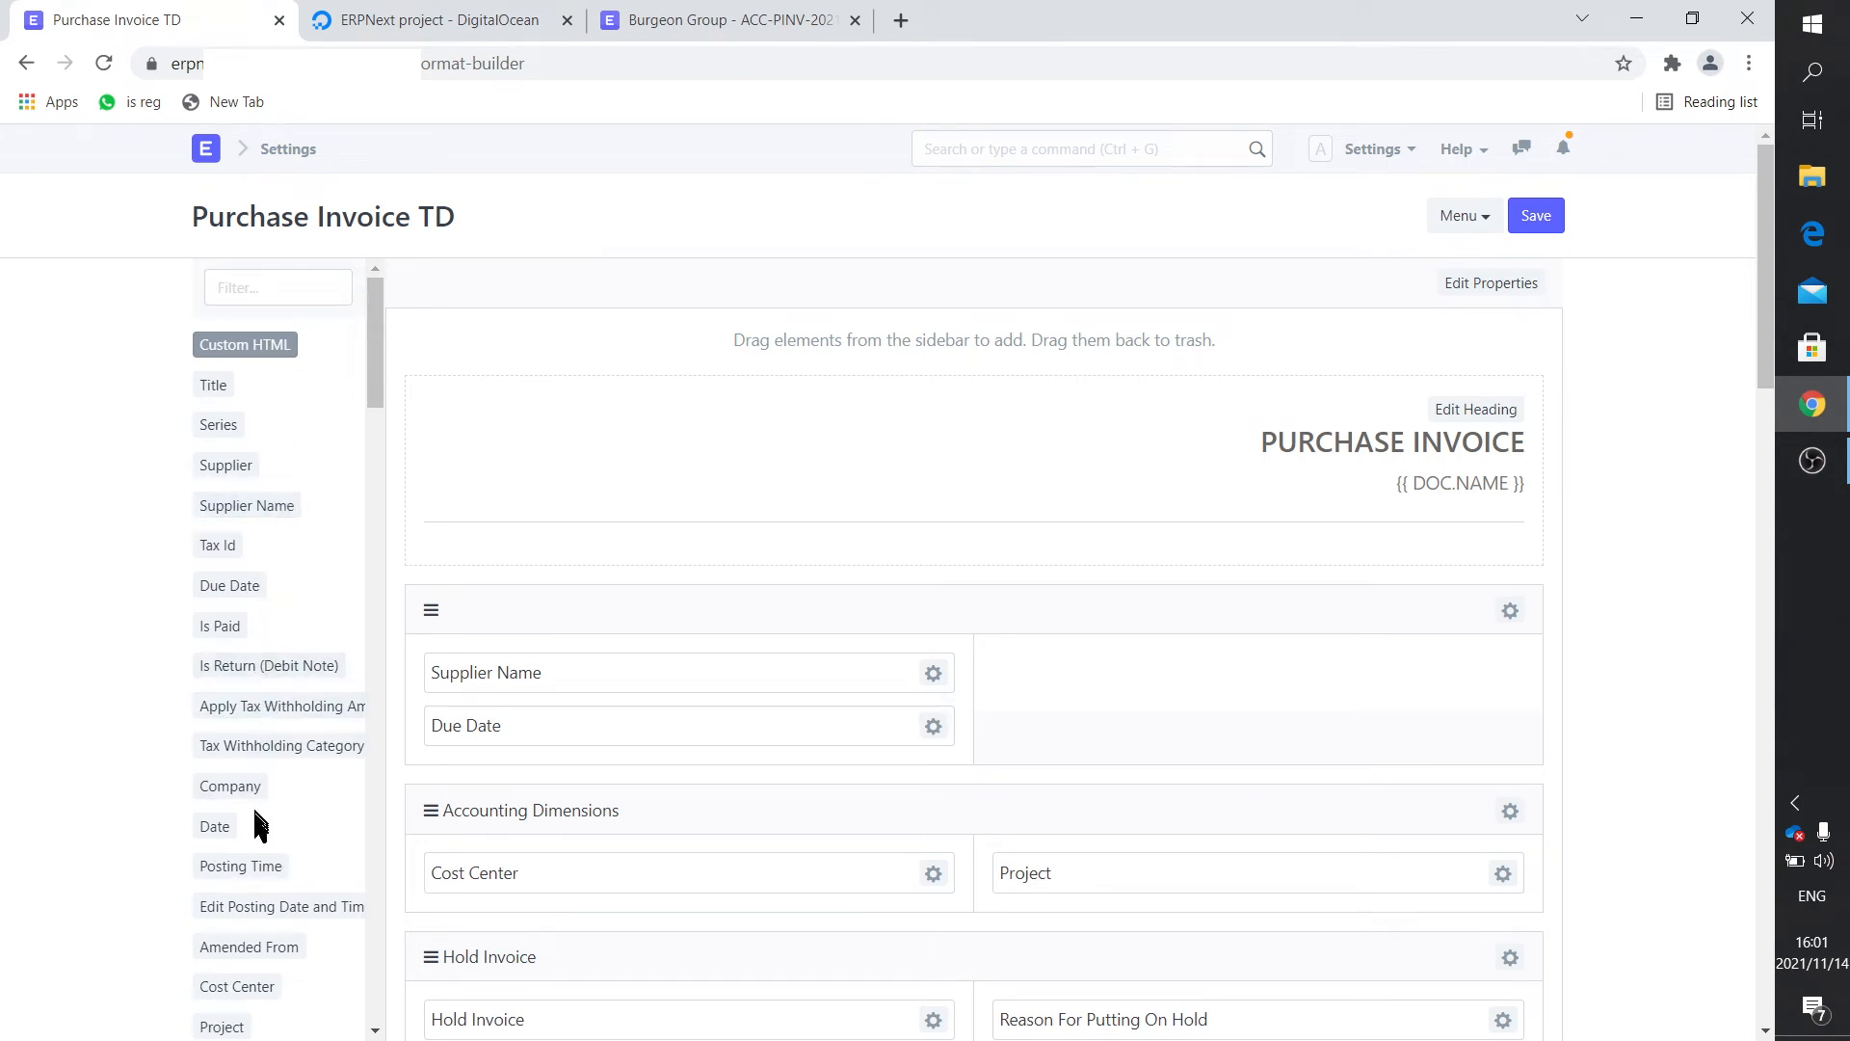
scroll(down, 3)
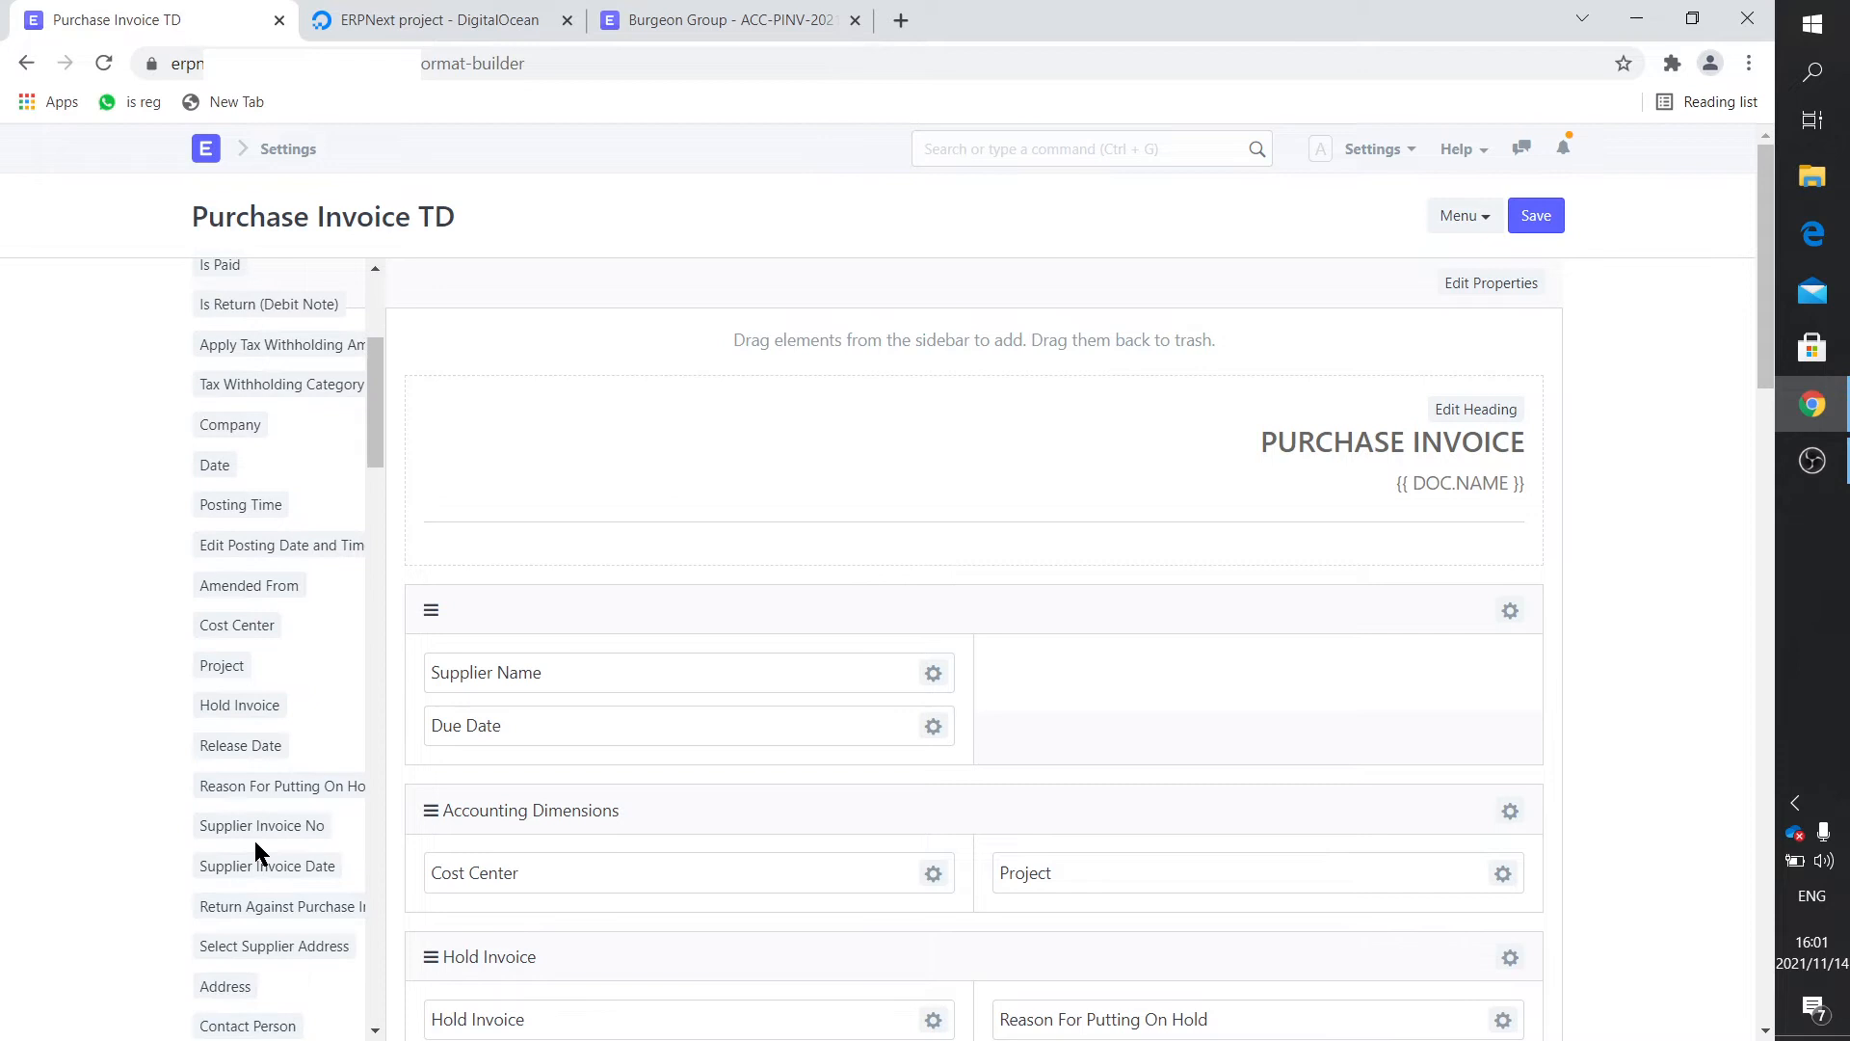
mouse_move(262, 825)
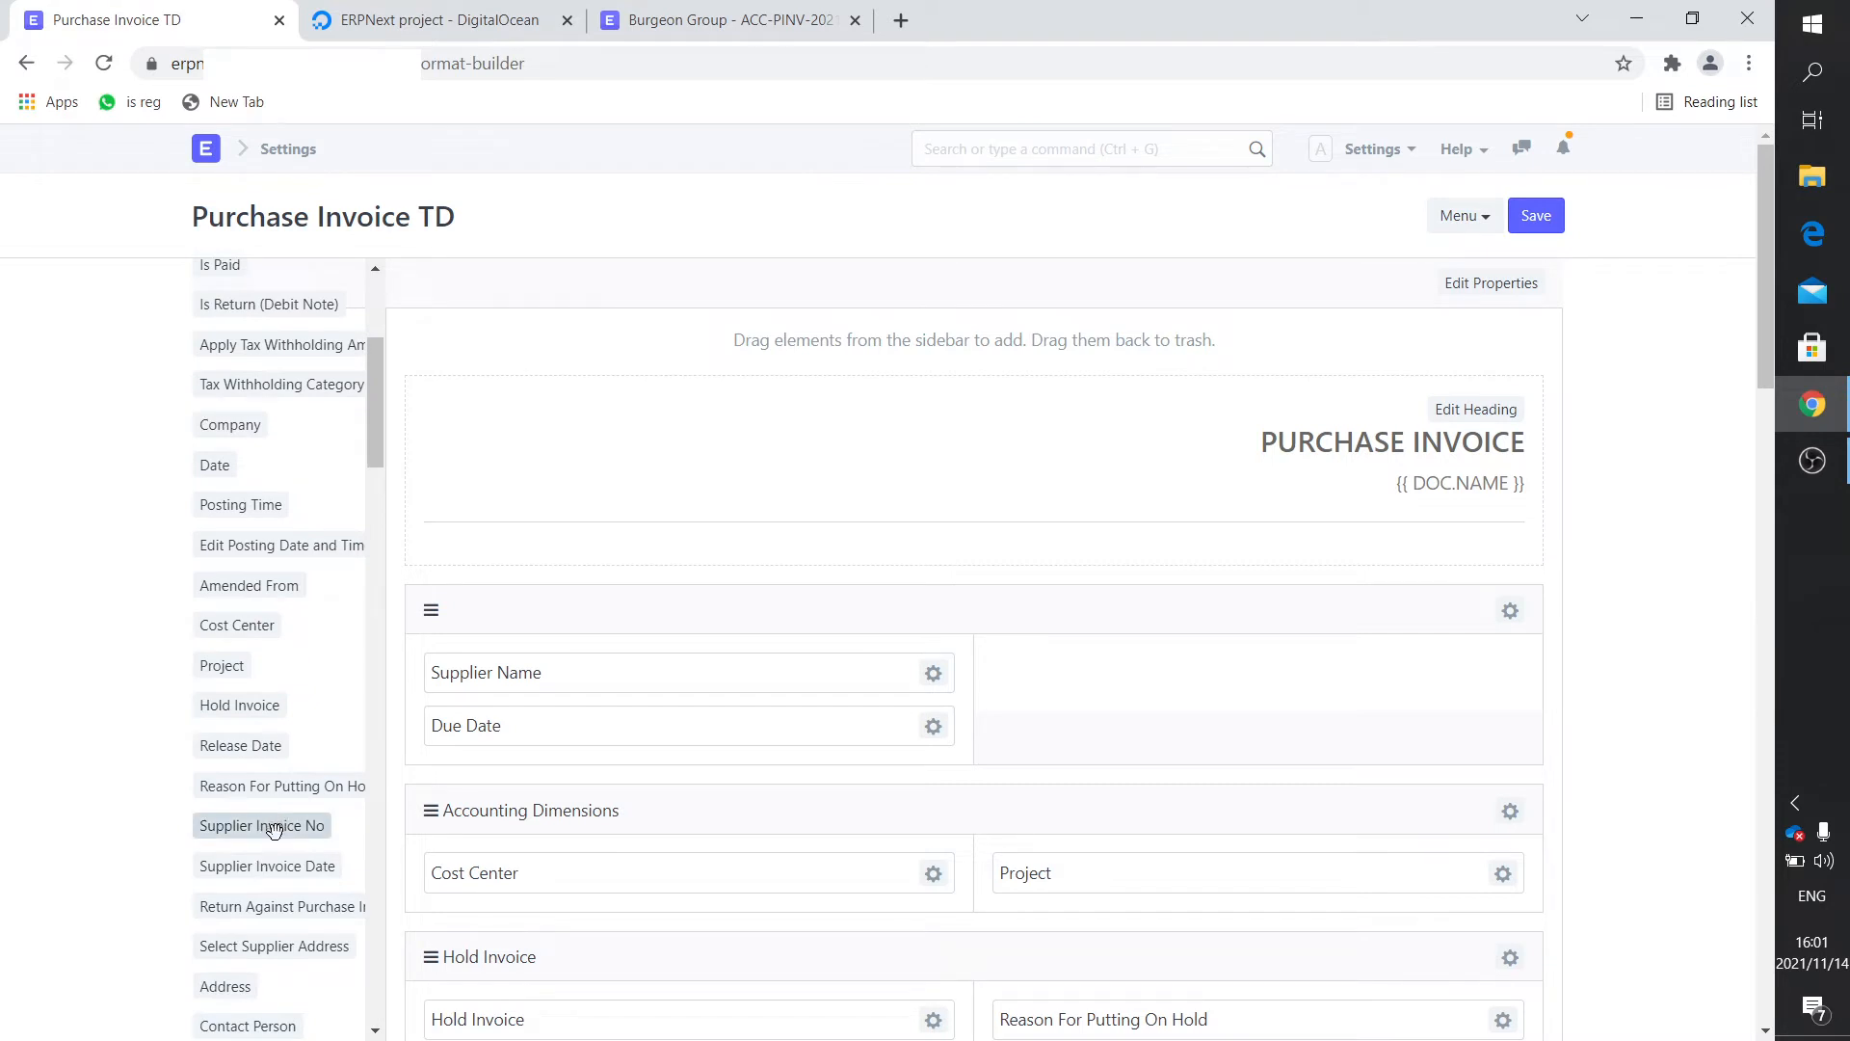
mouse_move(262, 825)
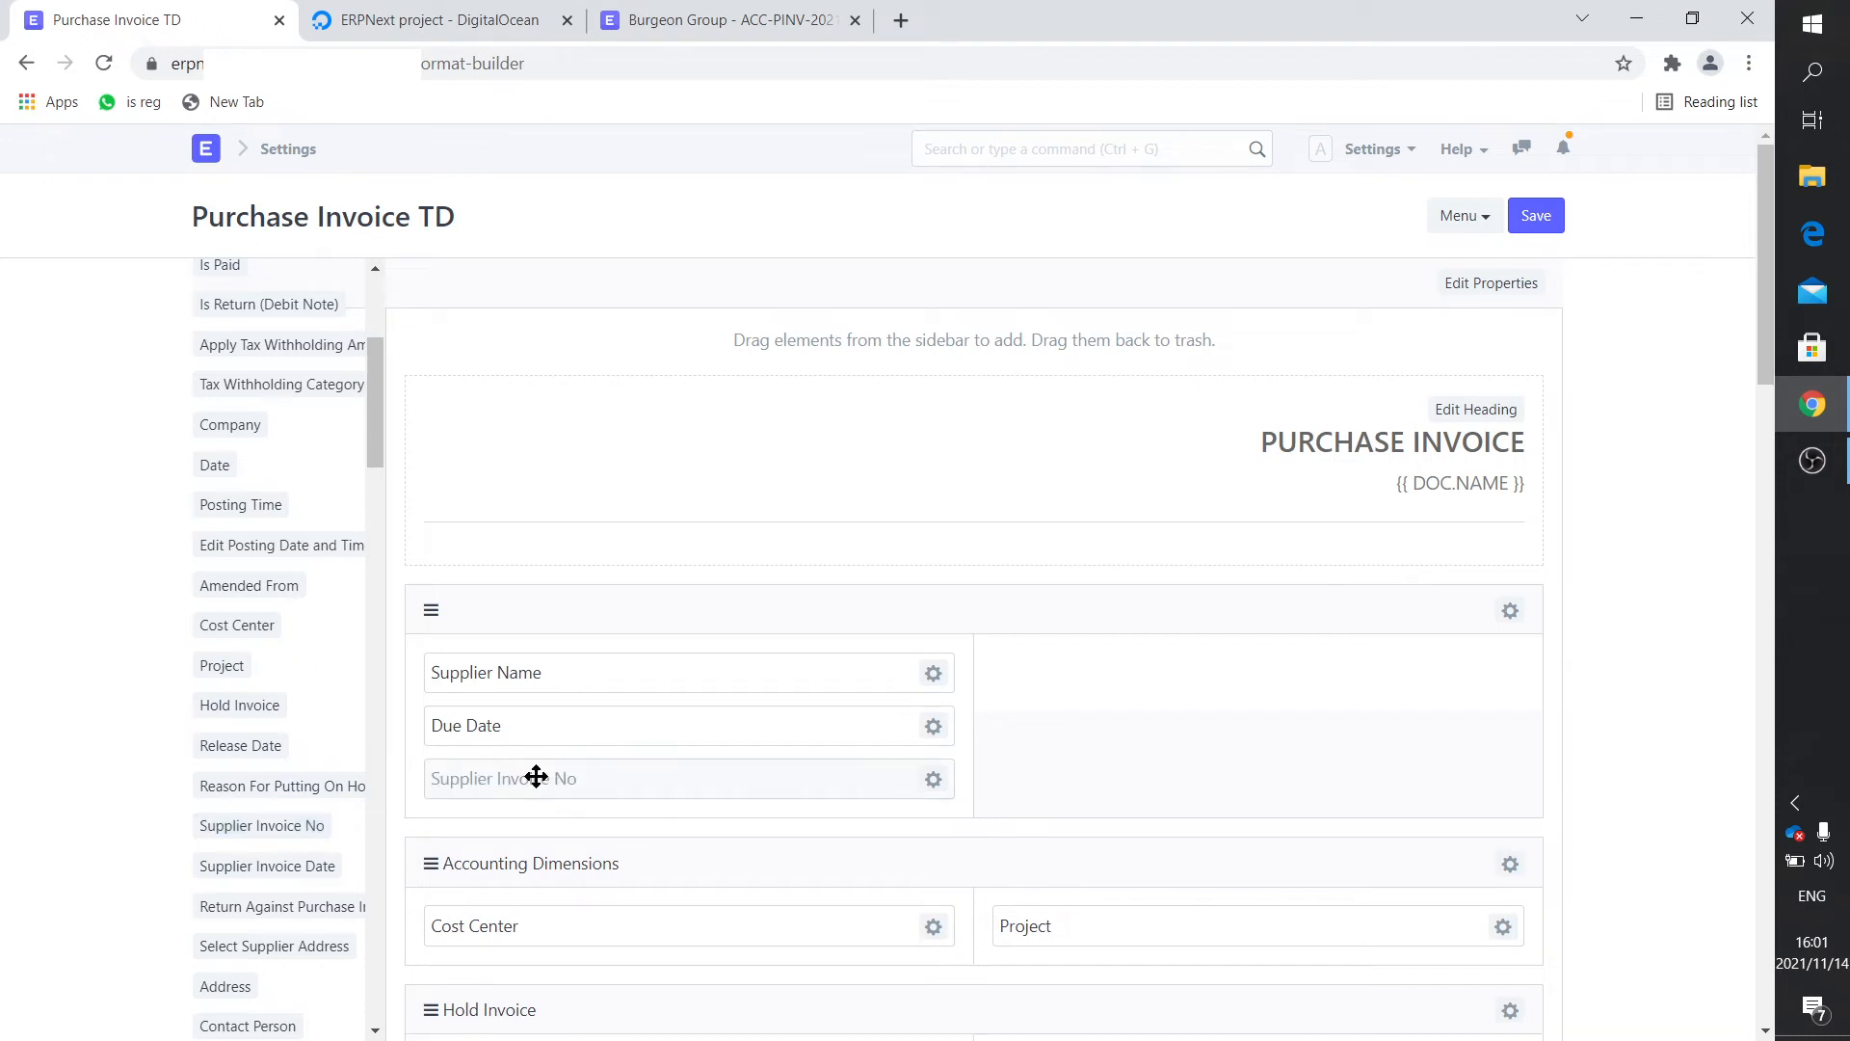
mouse_move(898, 866)
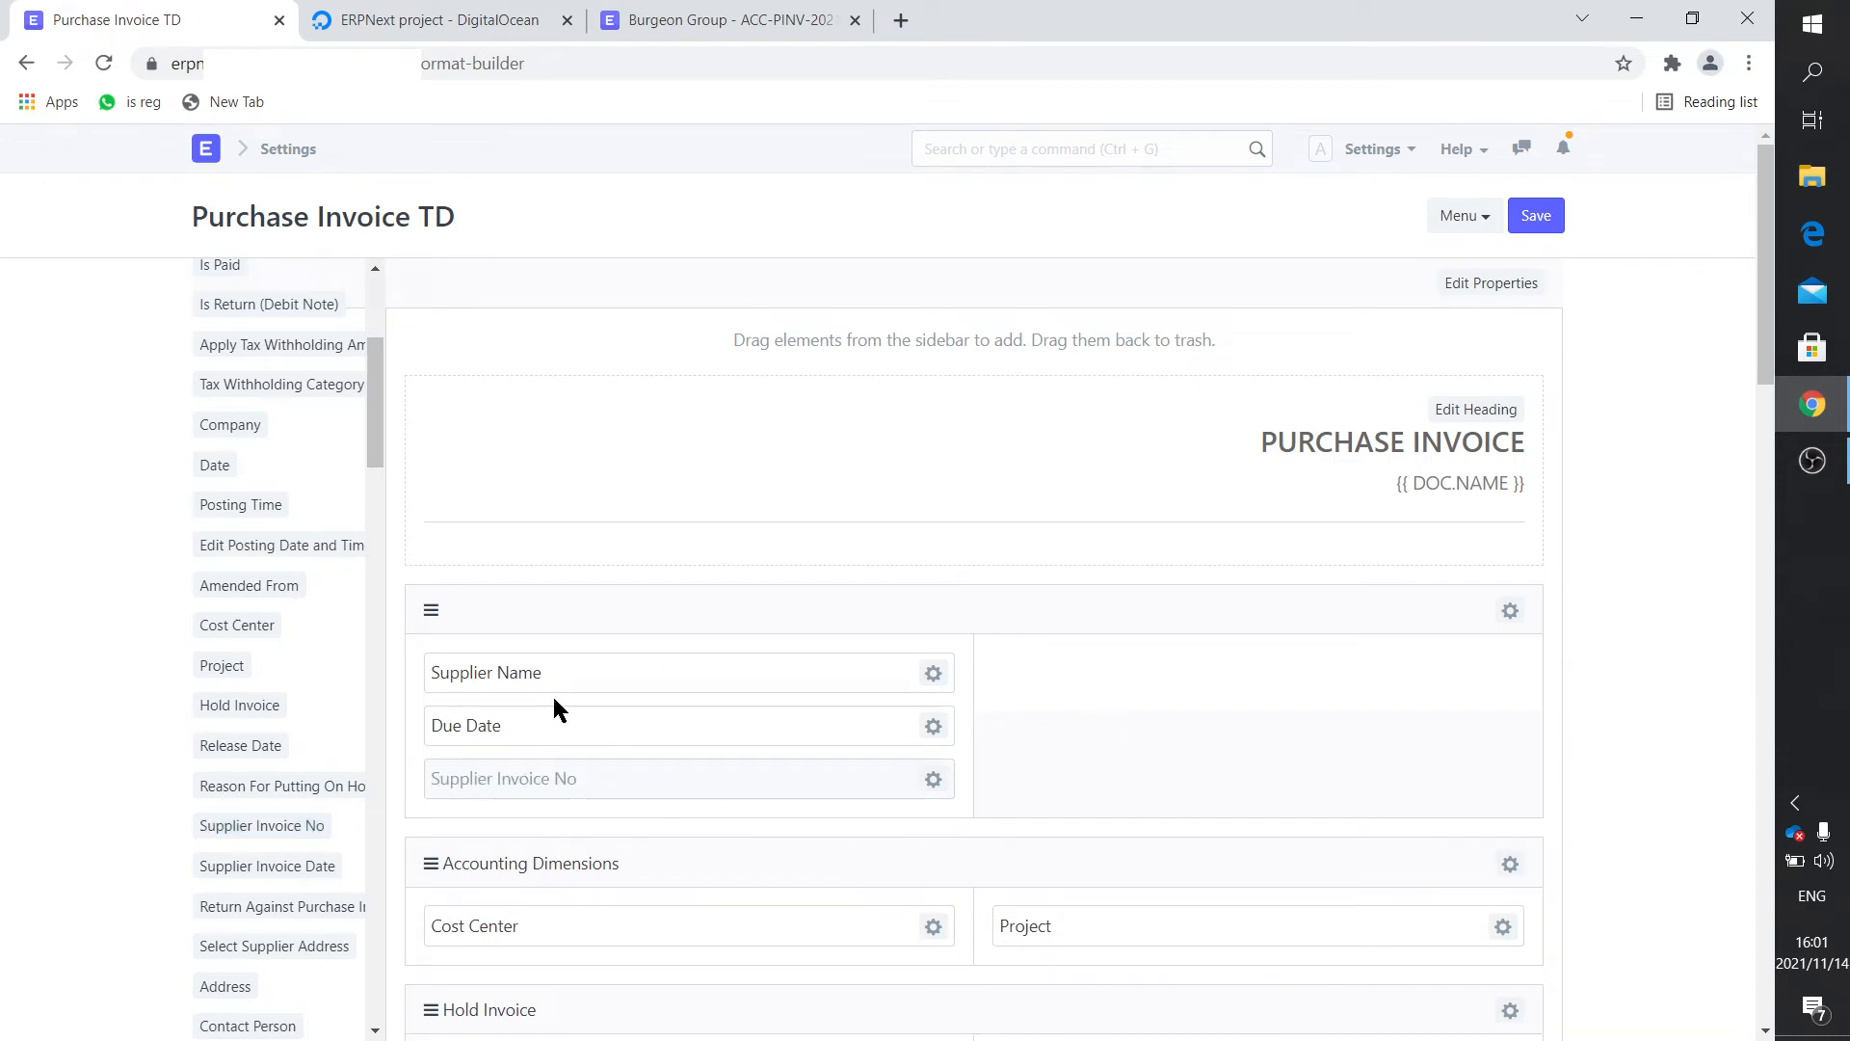
mouse_move(809, 730)
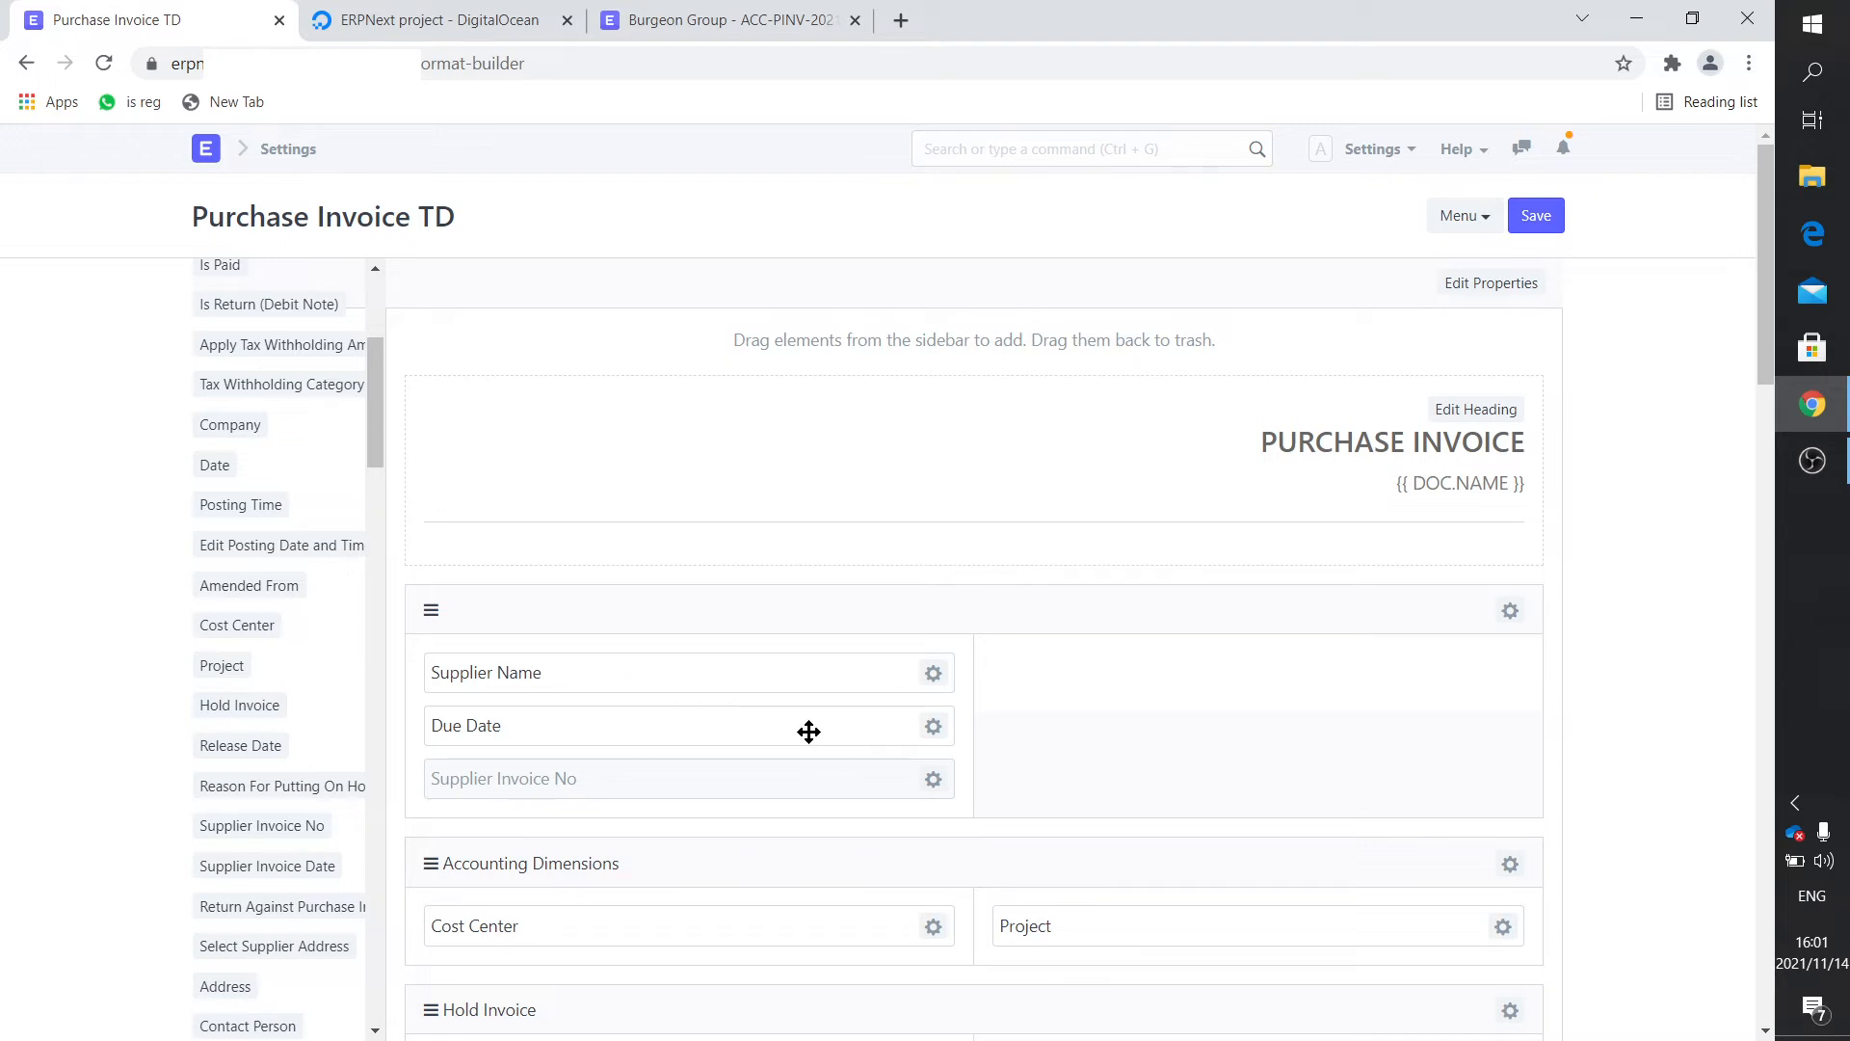
mouse_move(816, 759)
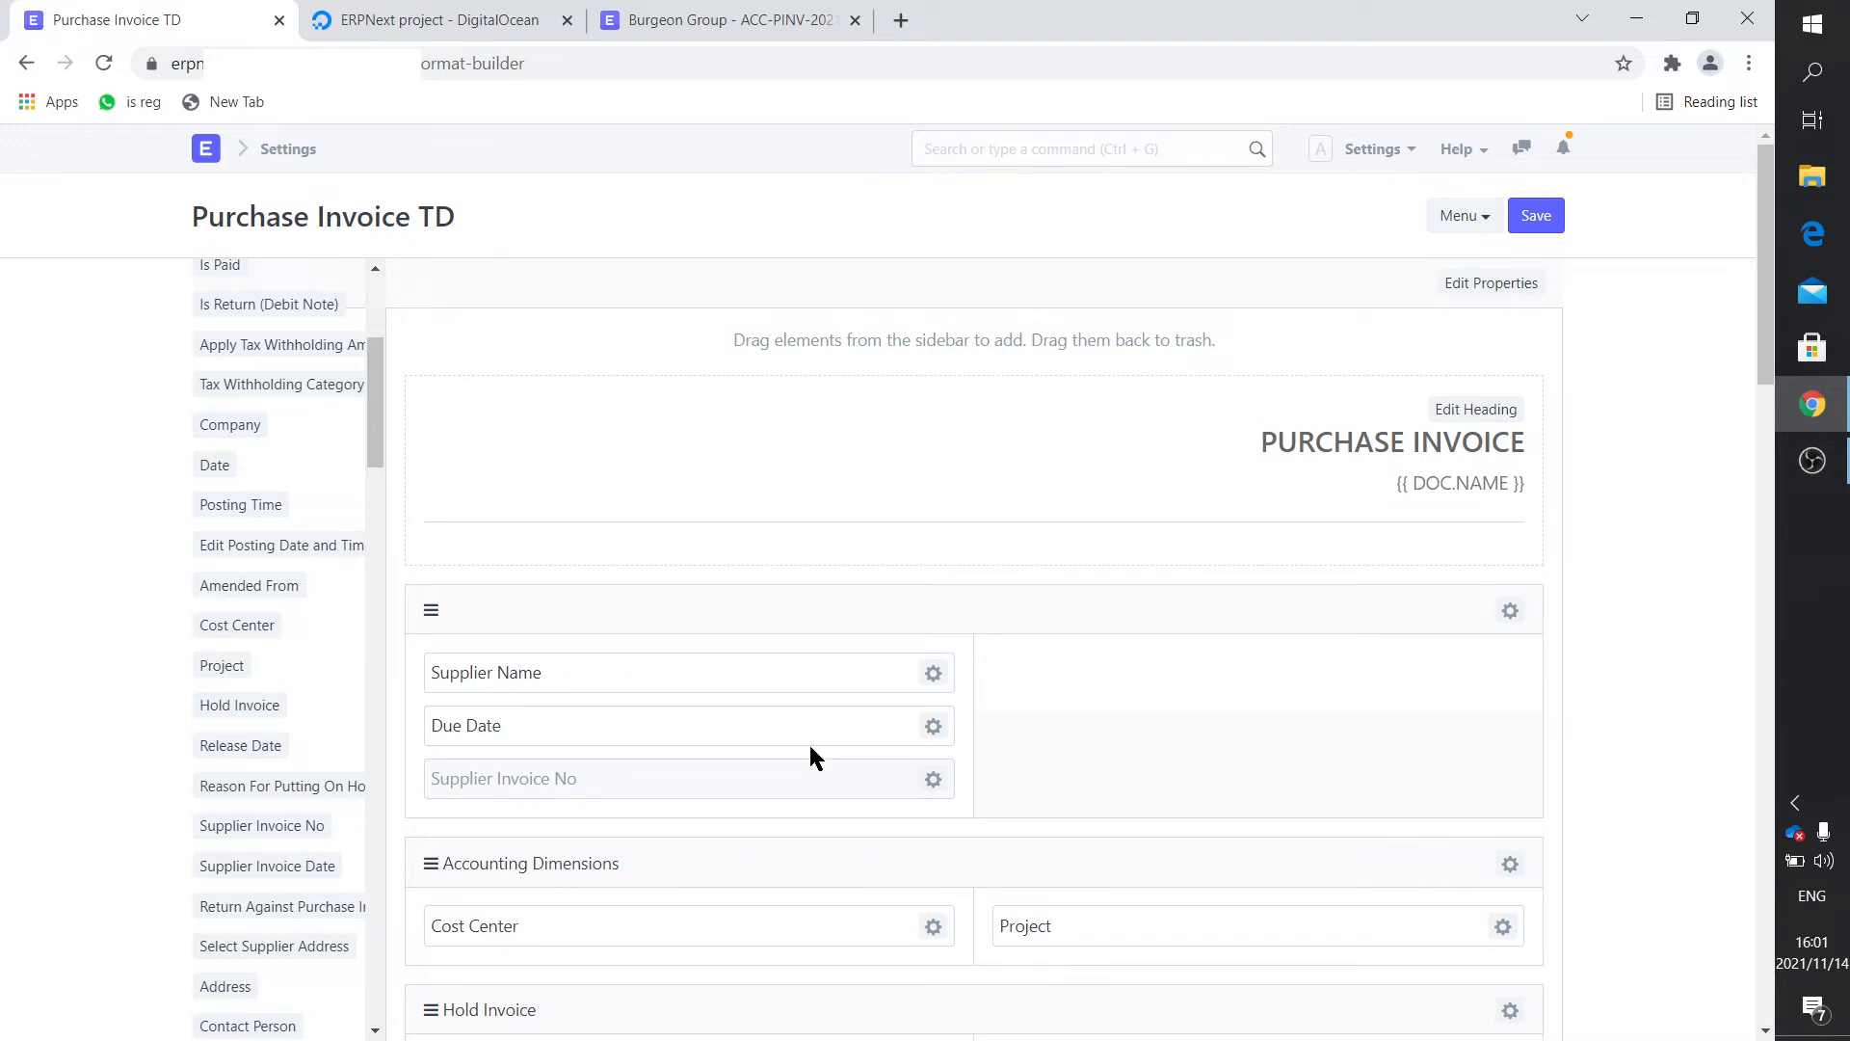
Scroll down to the Items (Table) row and open its Select Columns picker.
scroll(down, 3)
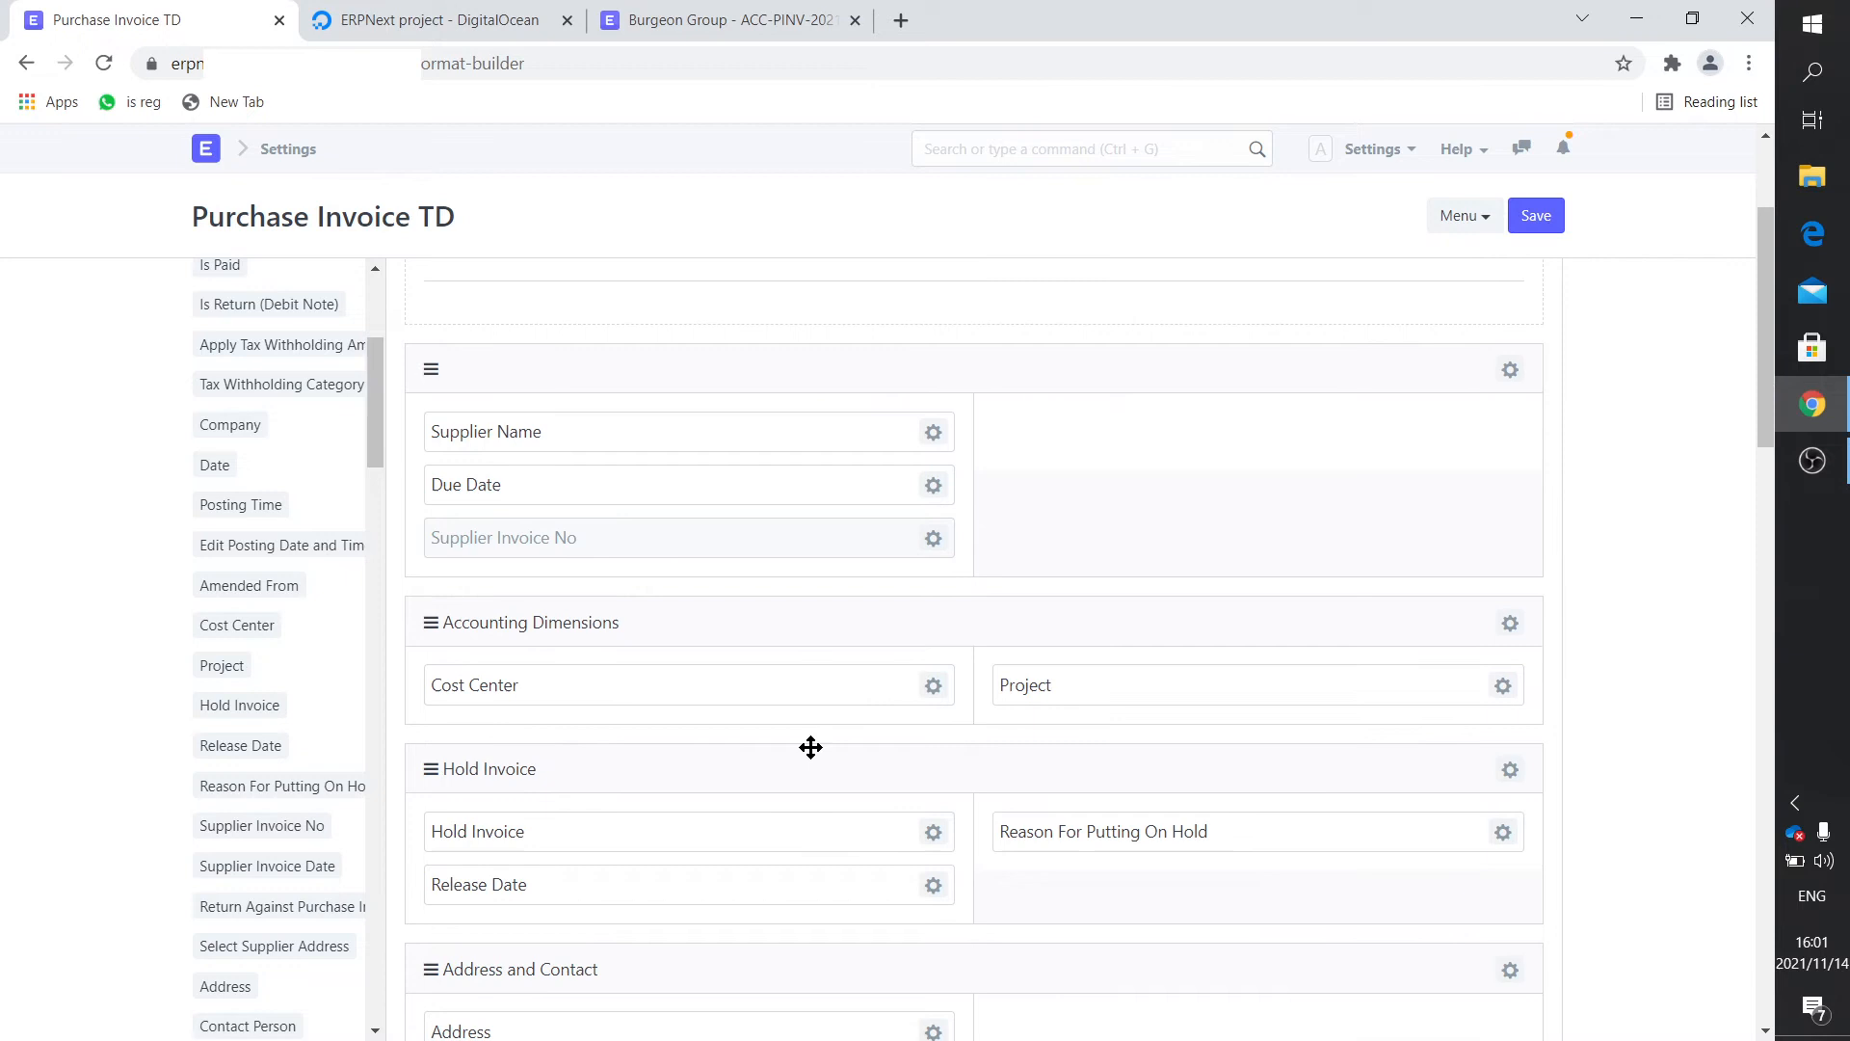
scroll(down, 3)
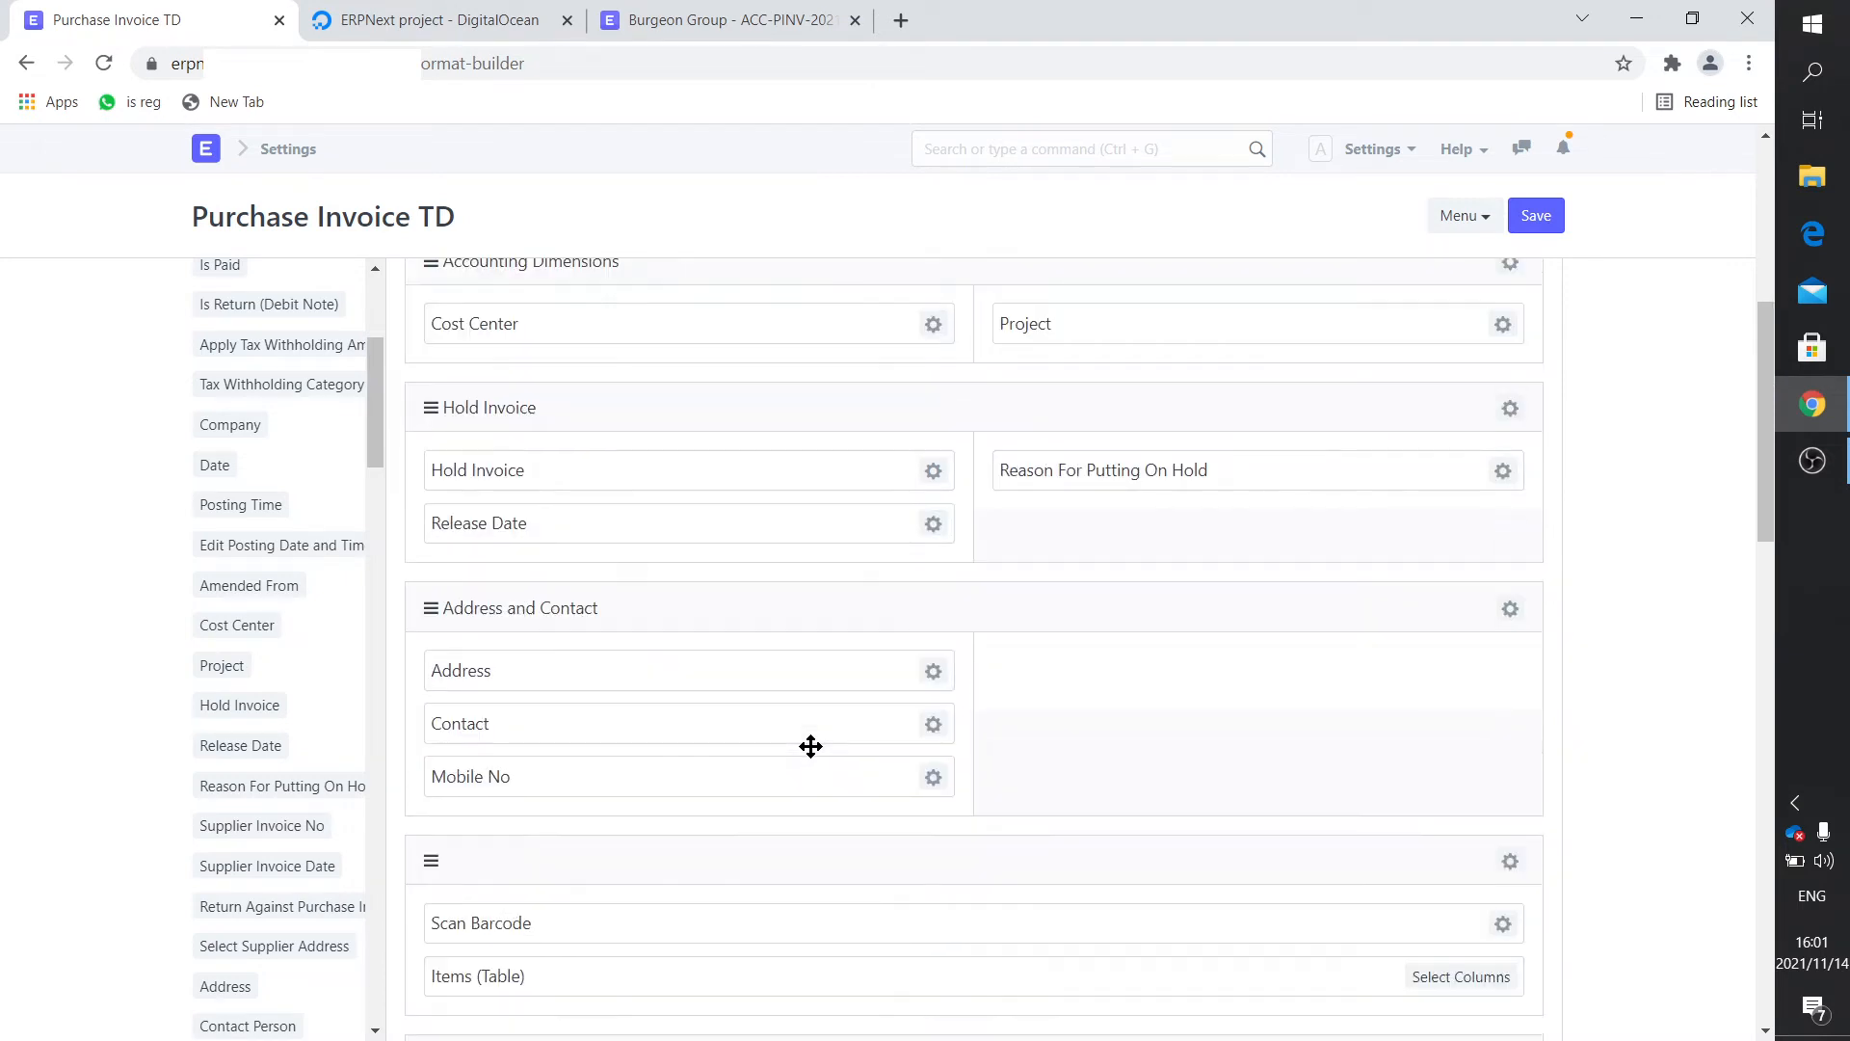
scroll(down, 3)
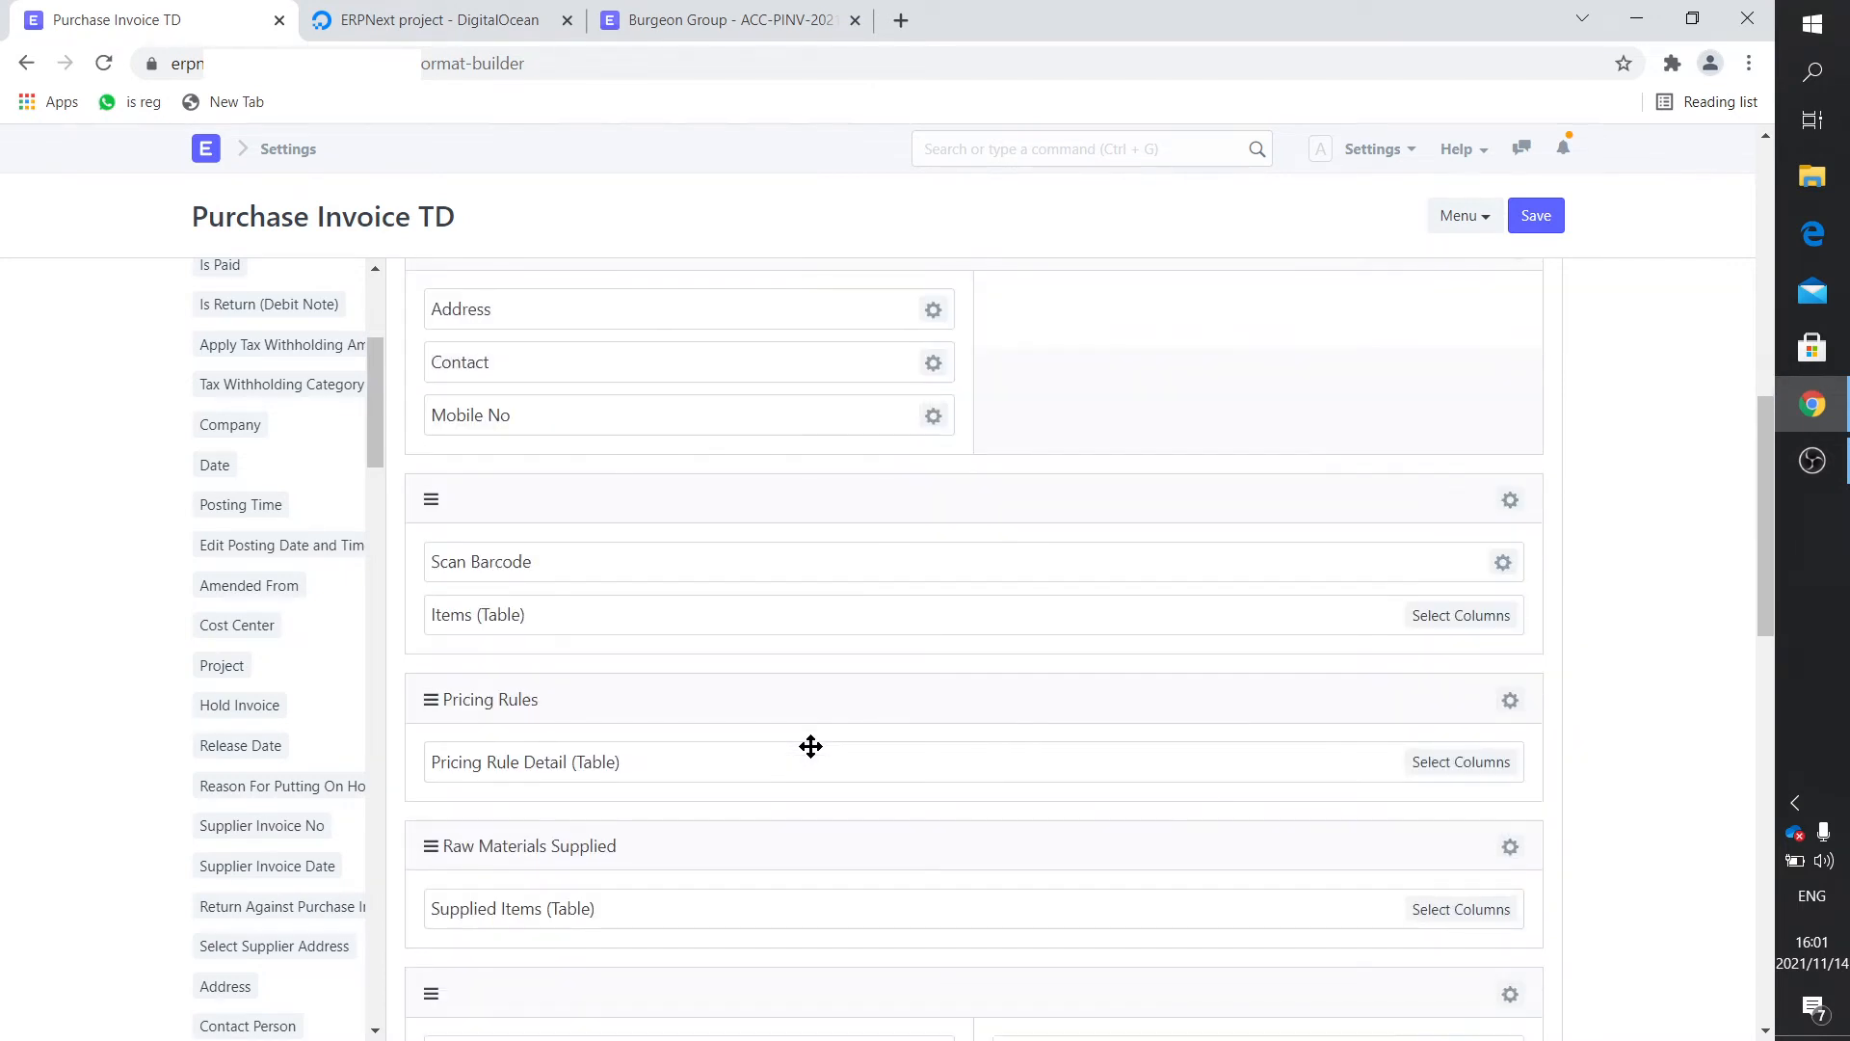
scroll(down, 3)
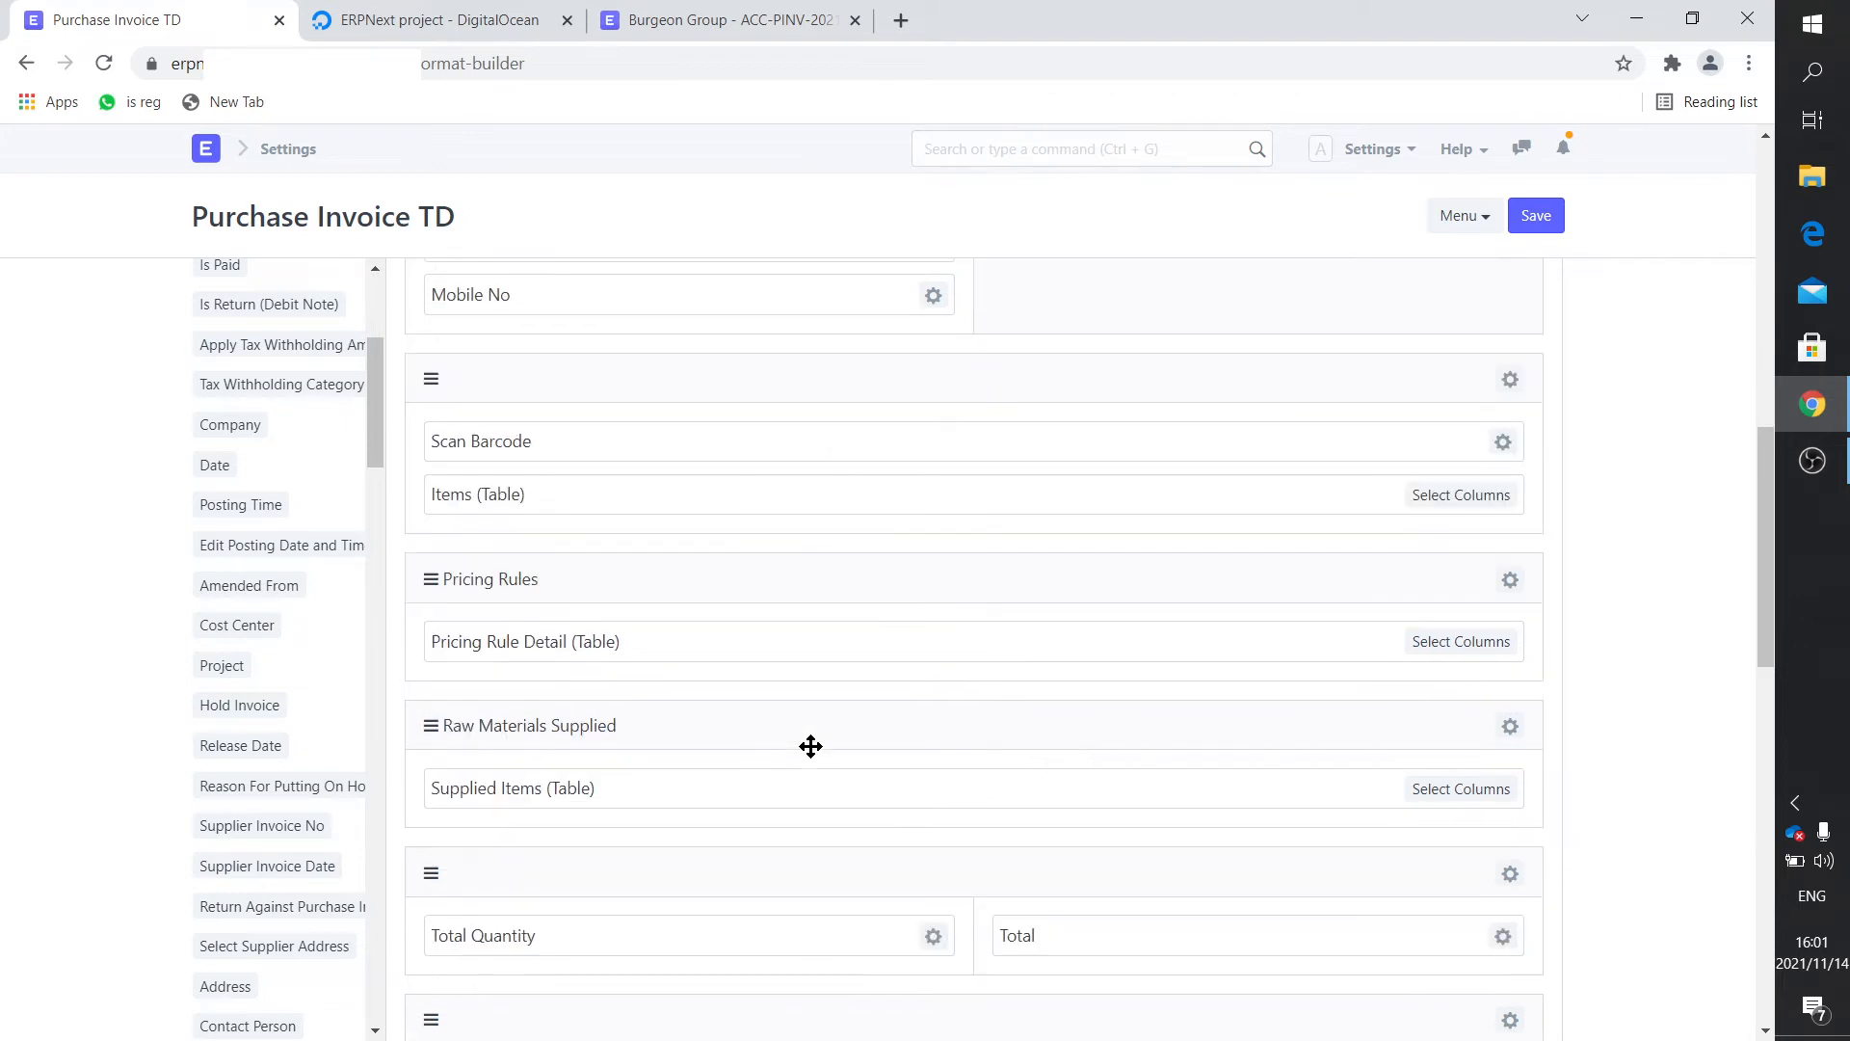
scroll(down, 3)
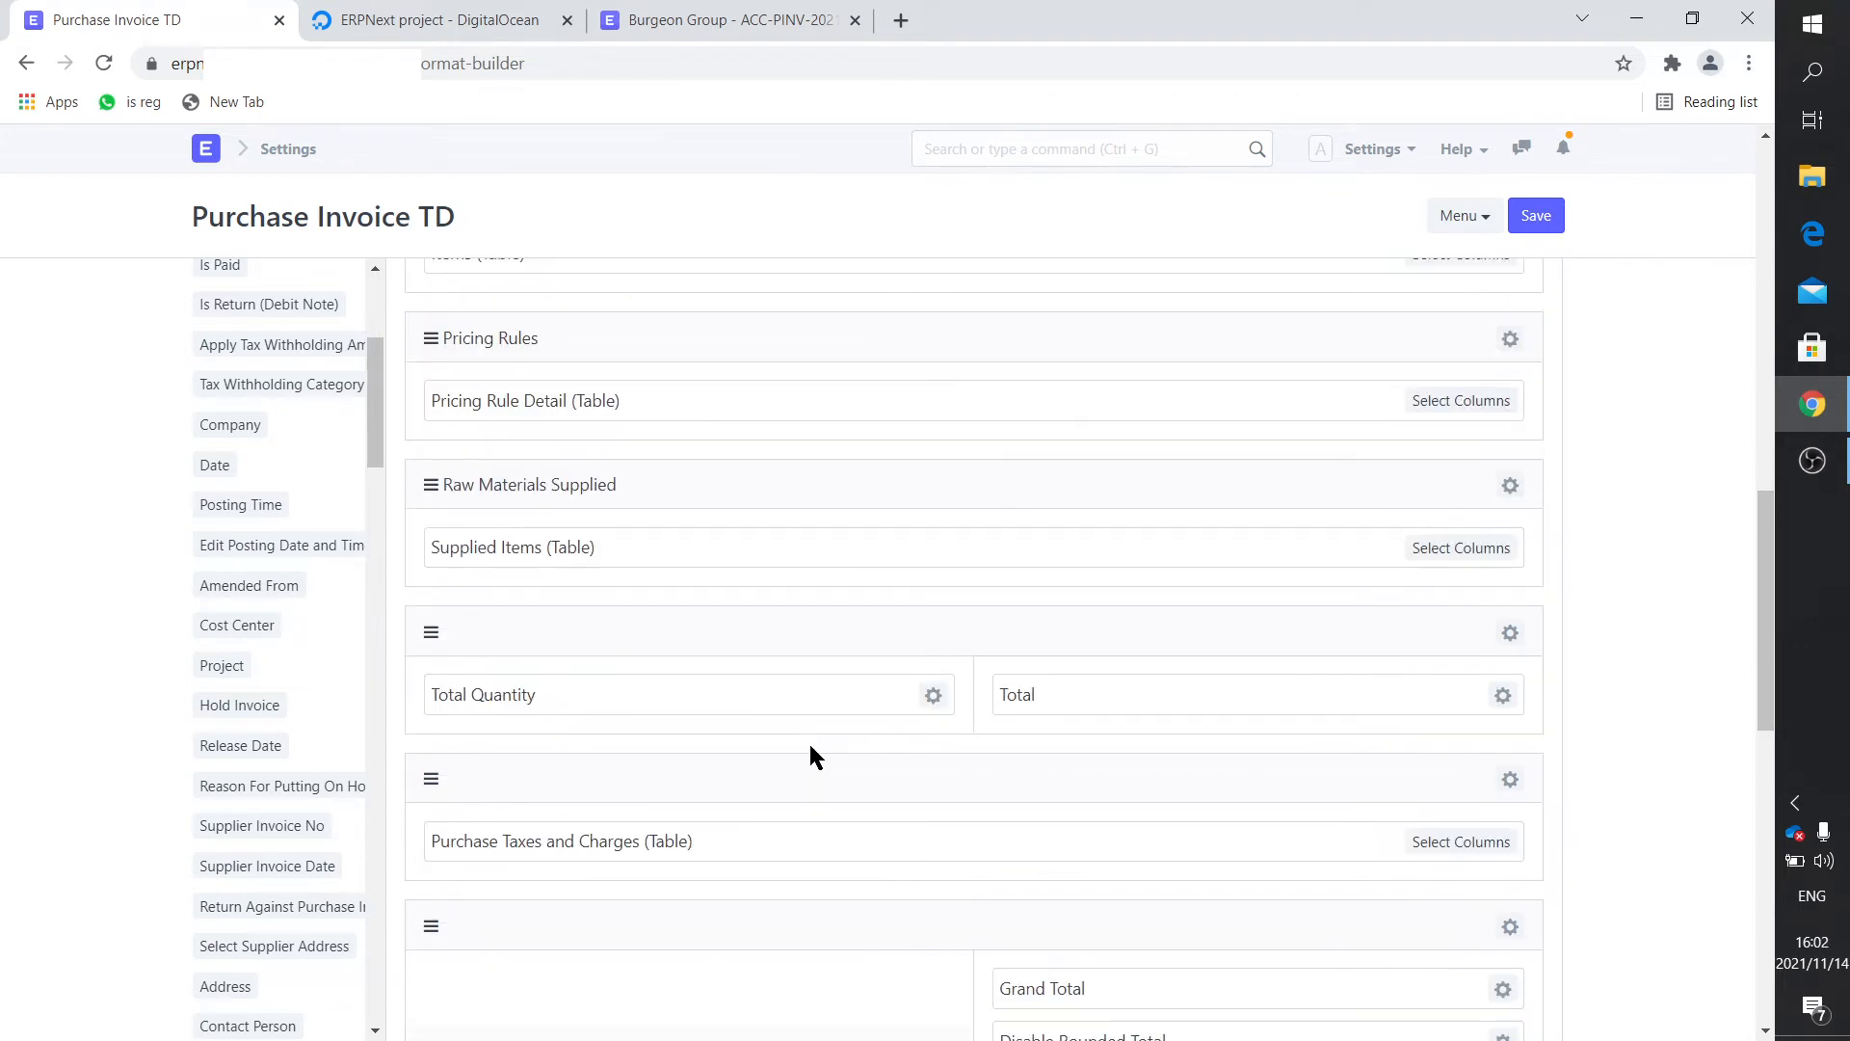
scroll(down, 3)
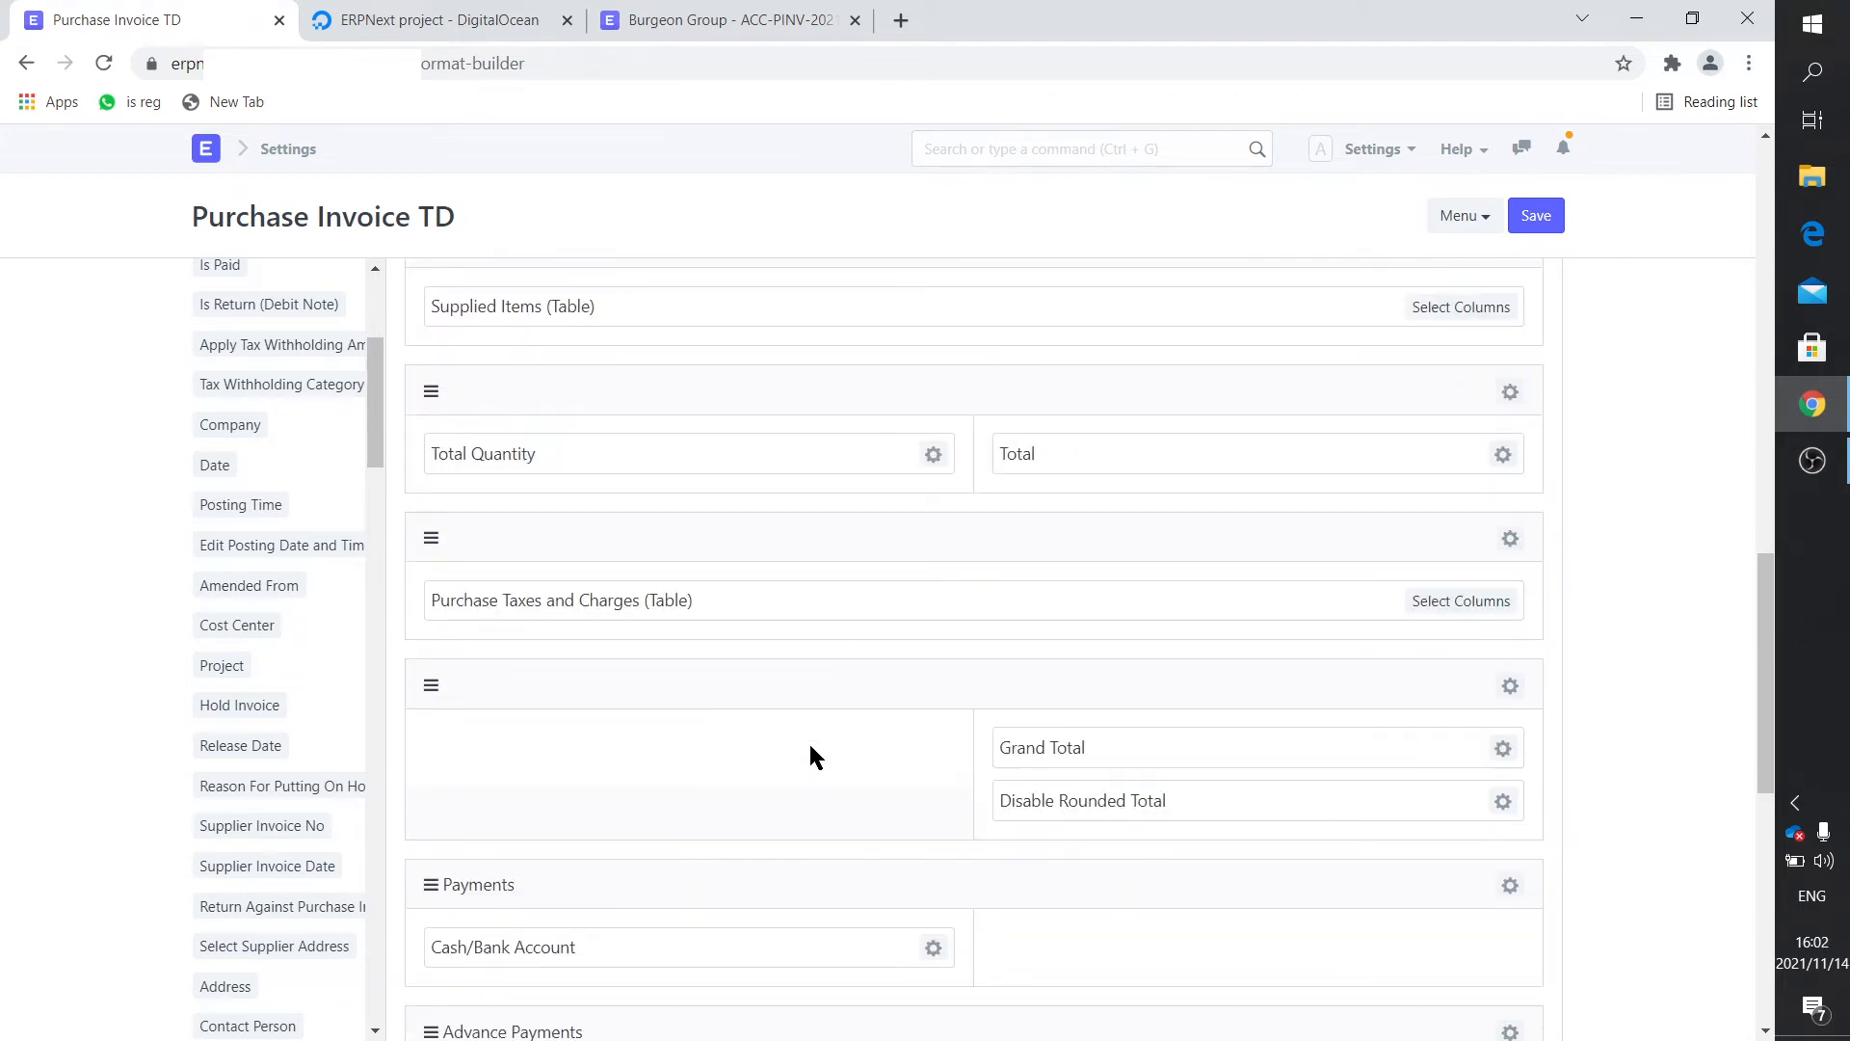
scroll(up, 3)
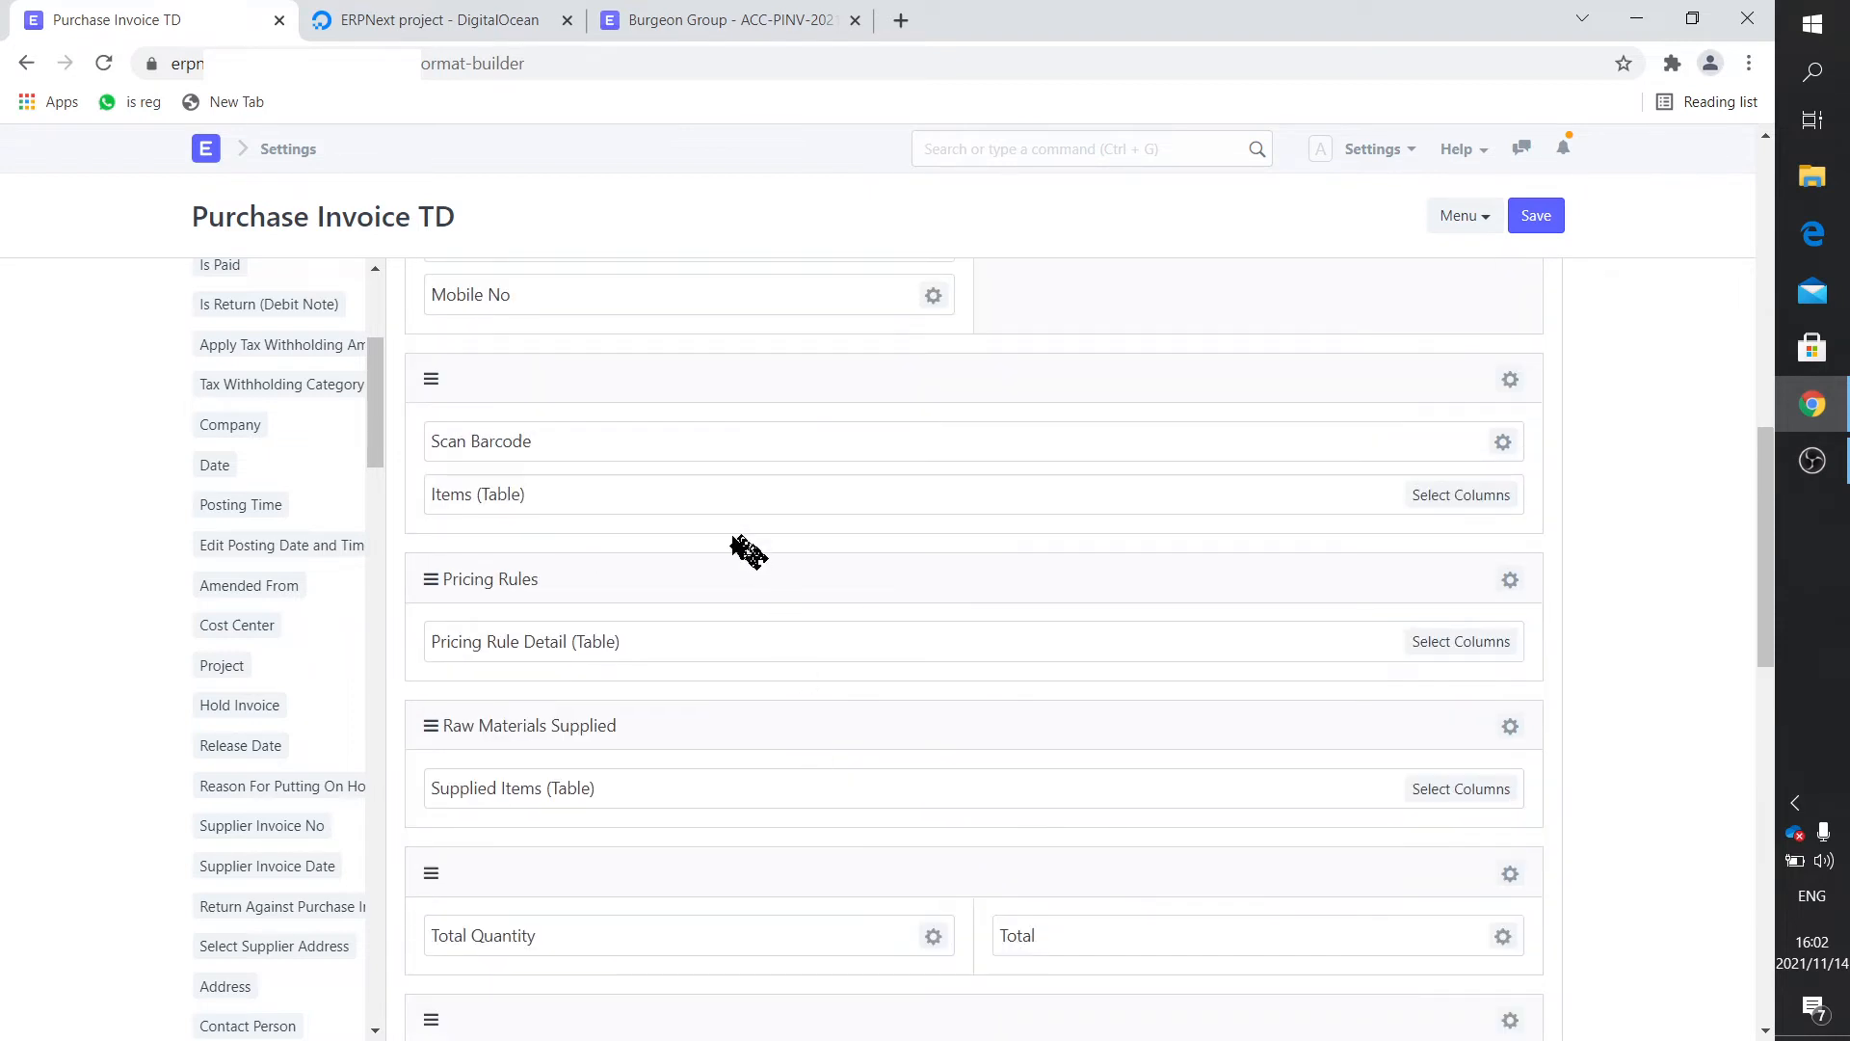
mouse_move(514, 493)
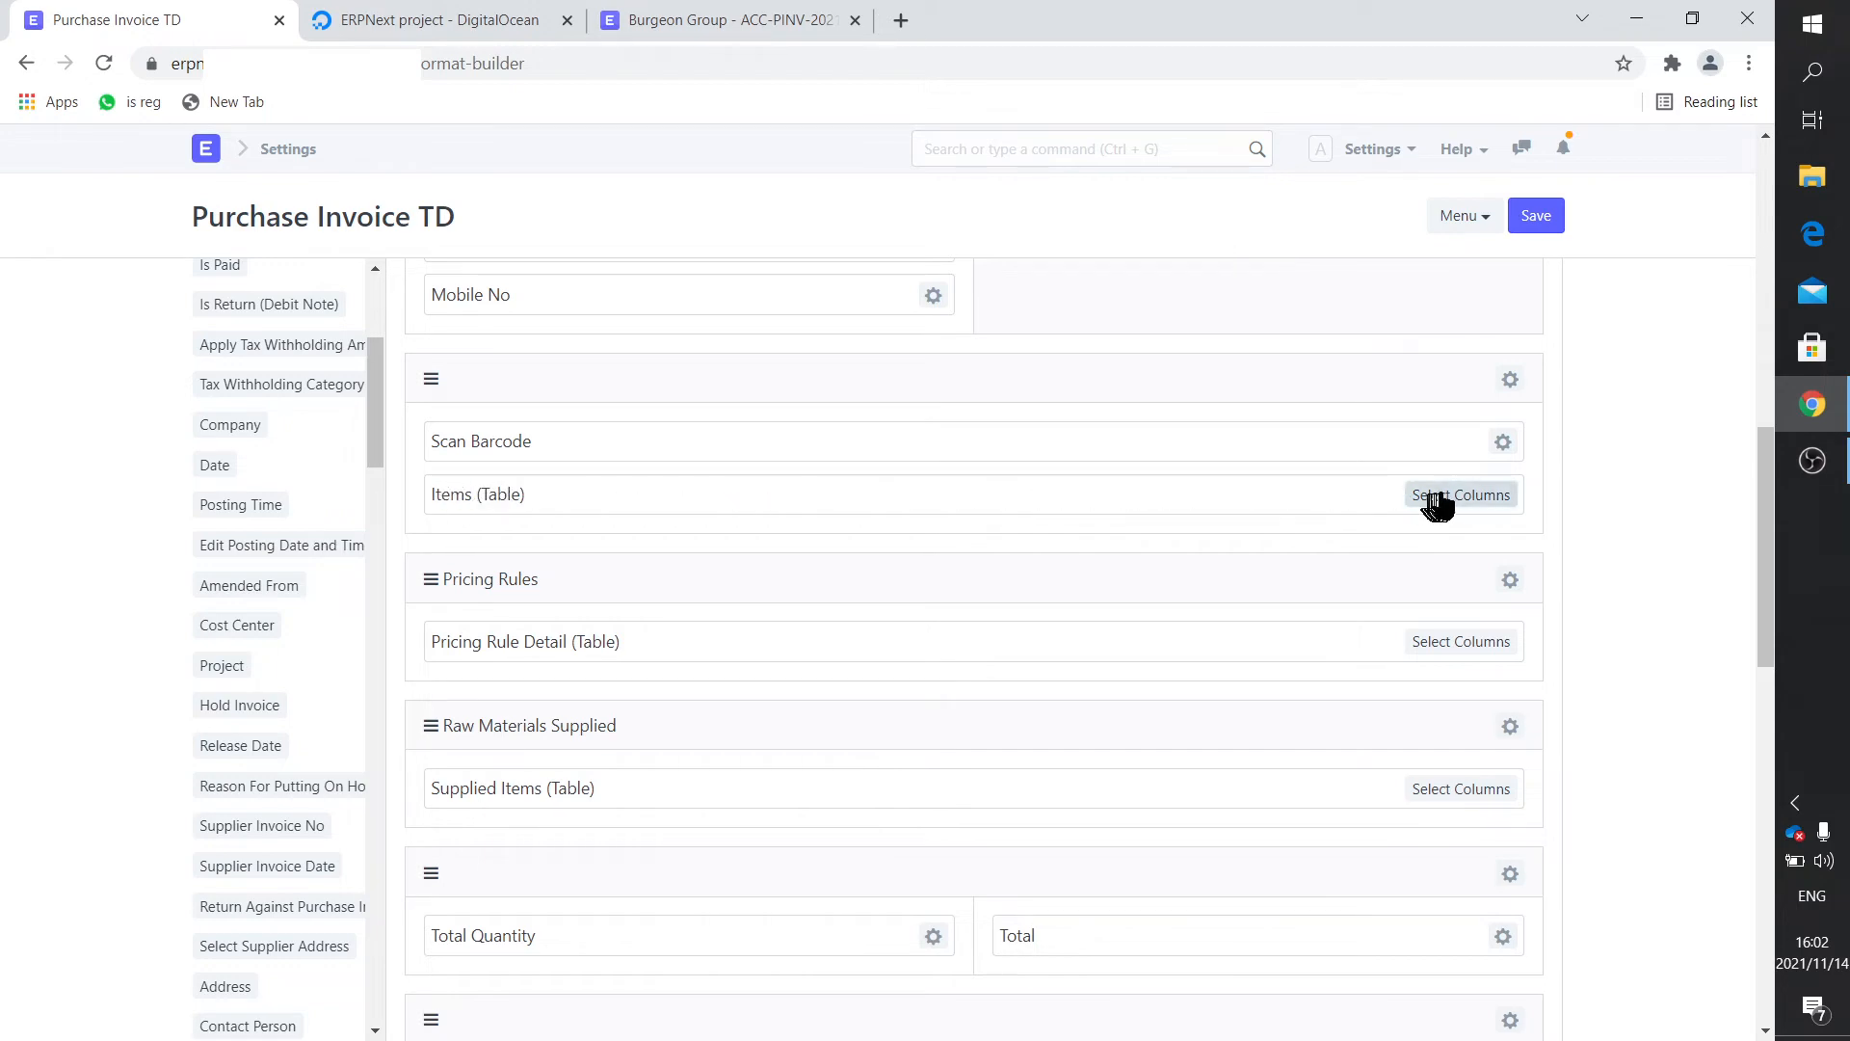
click(1461, 495)
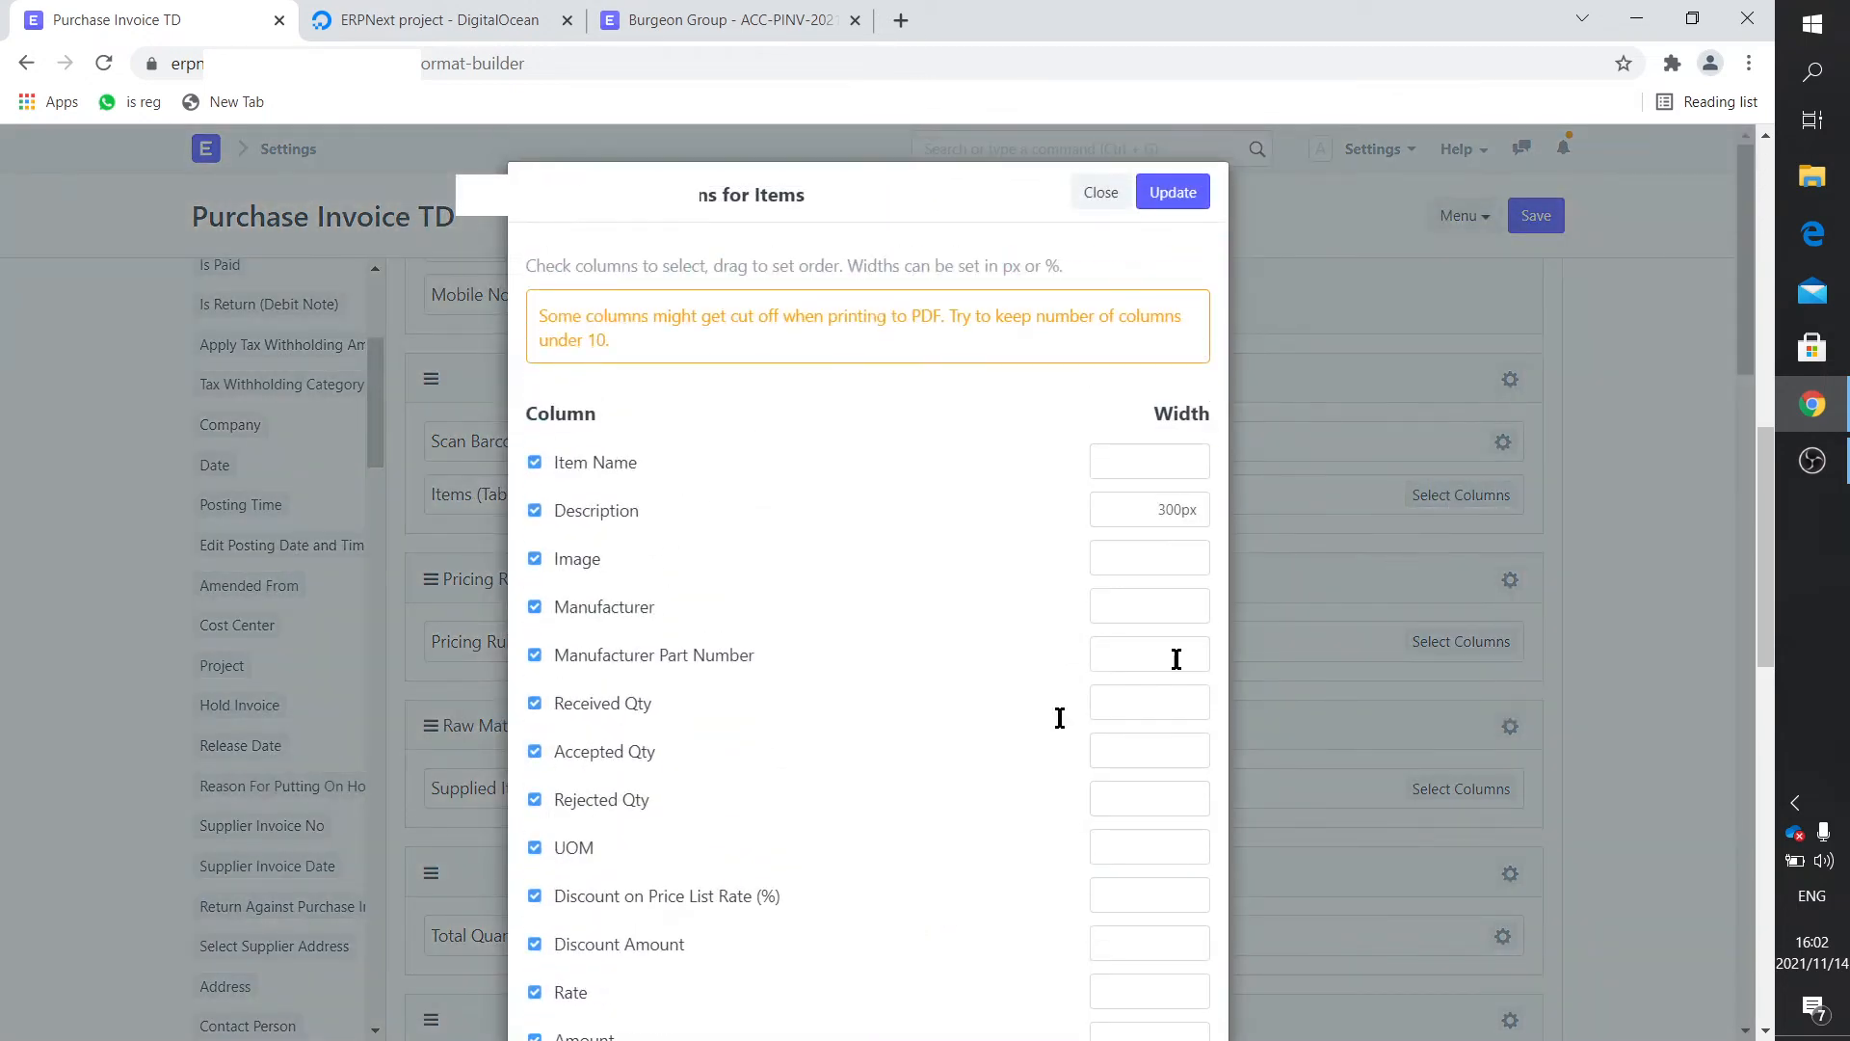
mouse_move(637, 605)
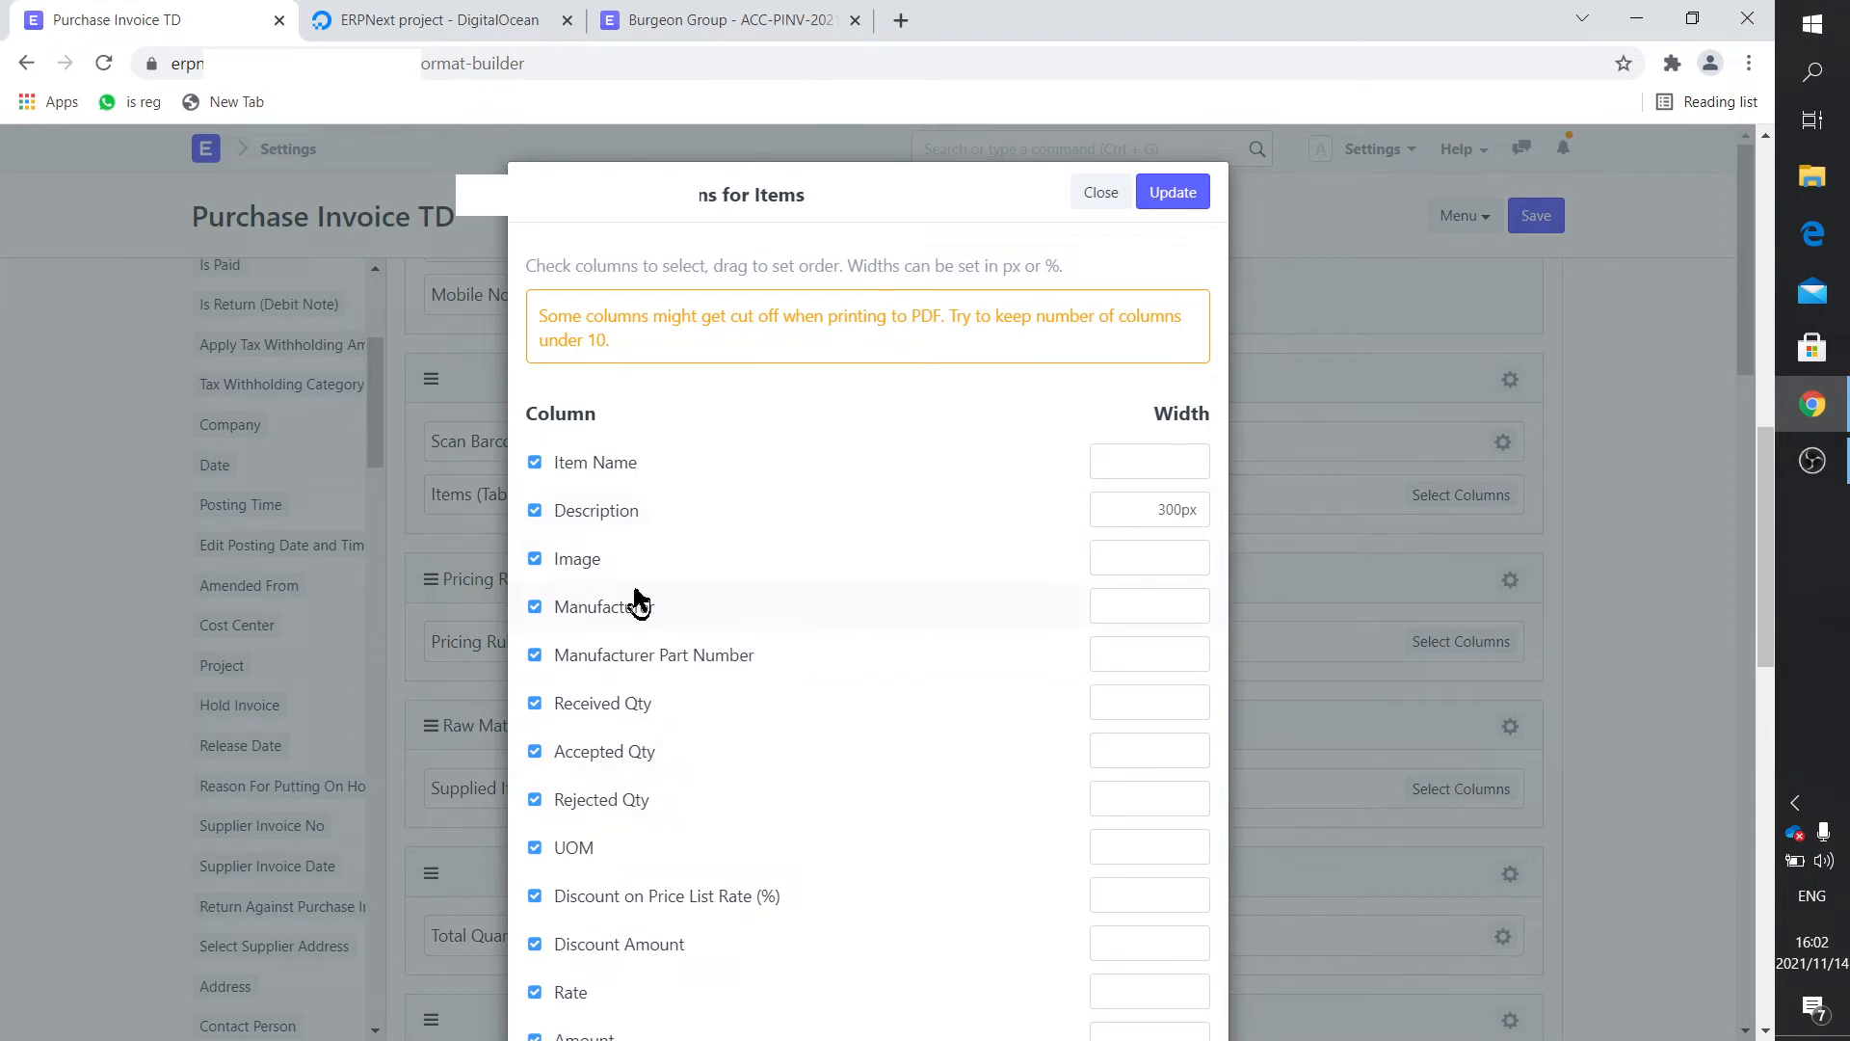
mouse_move(683, 573)
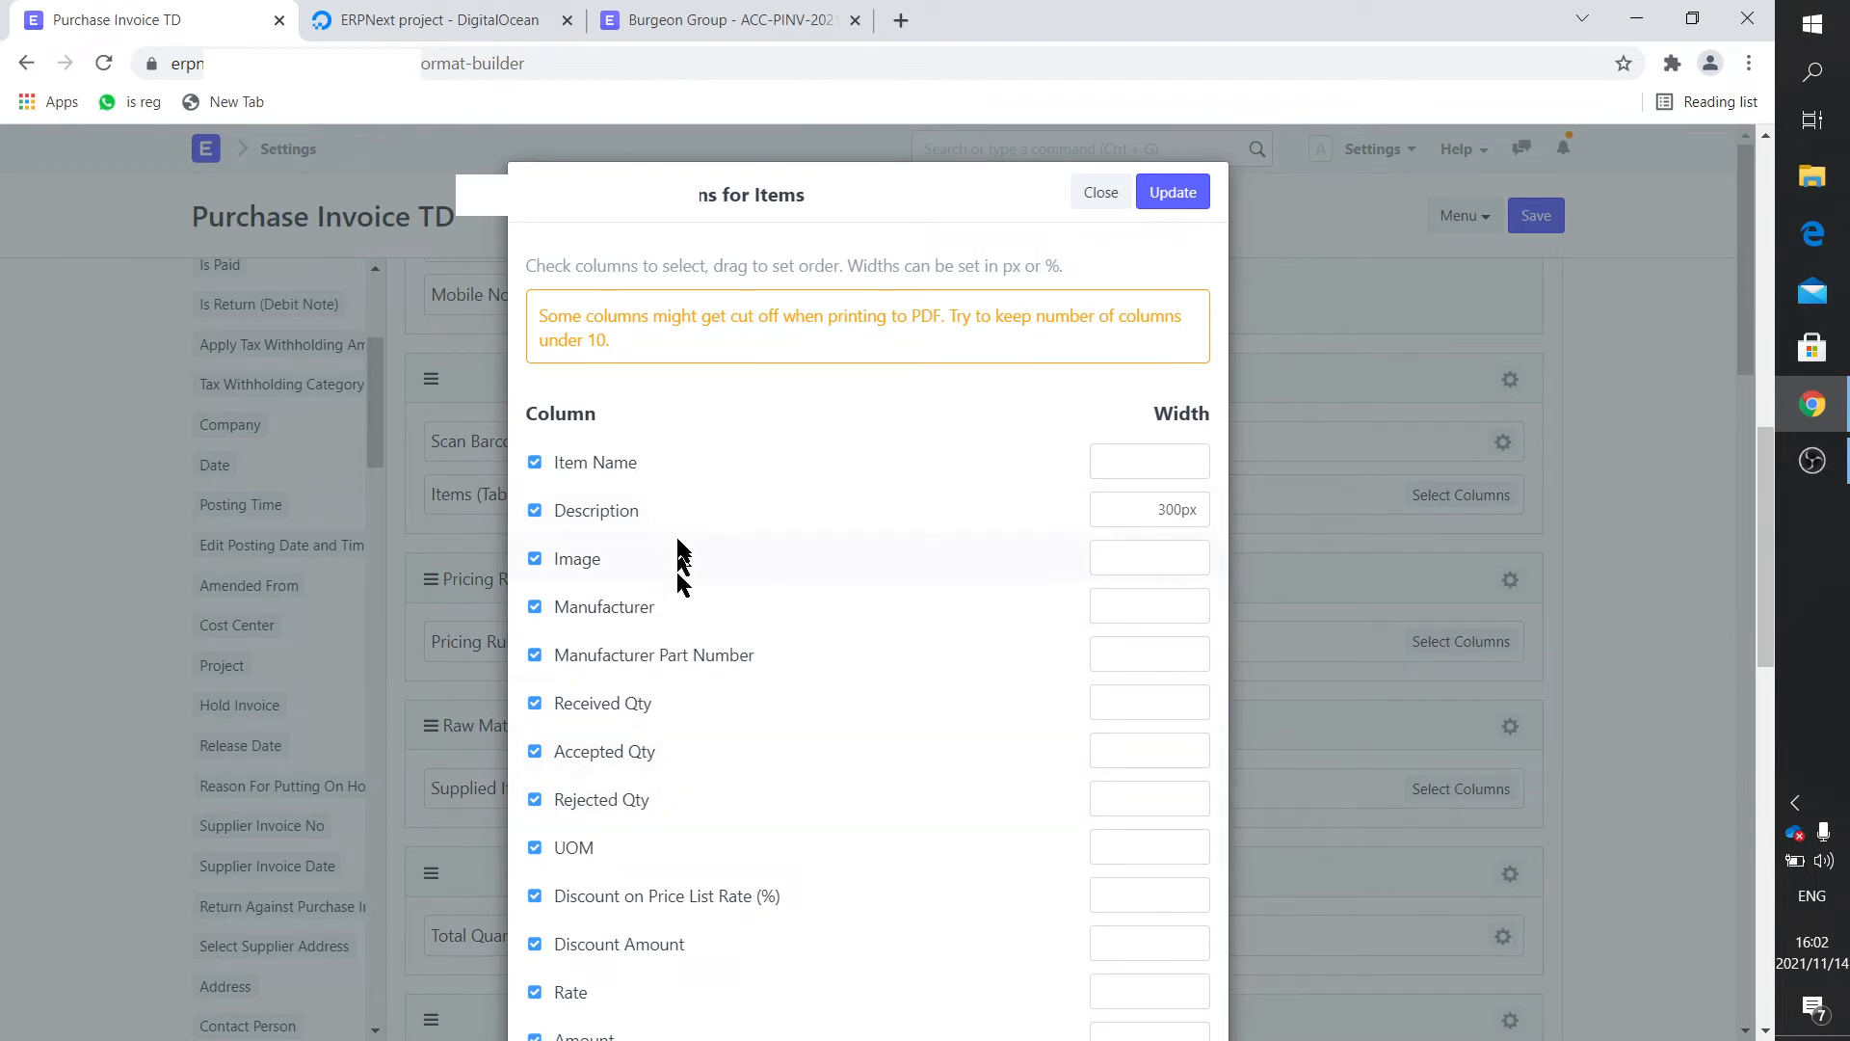
mouse_move(572, 874)
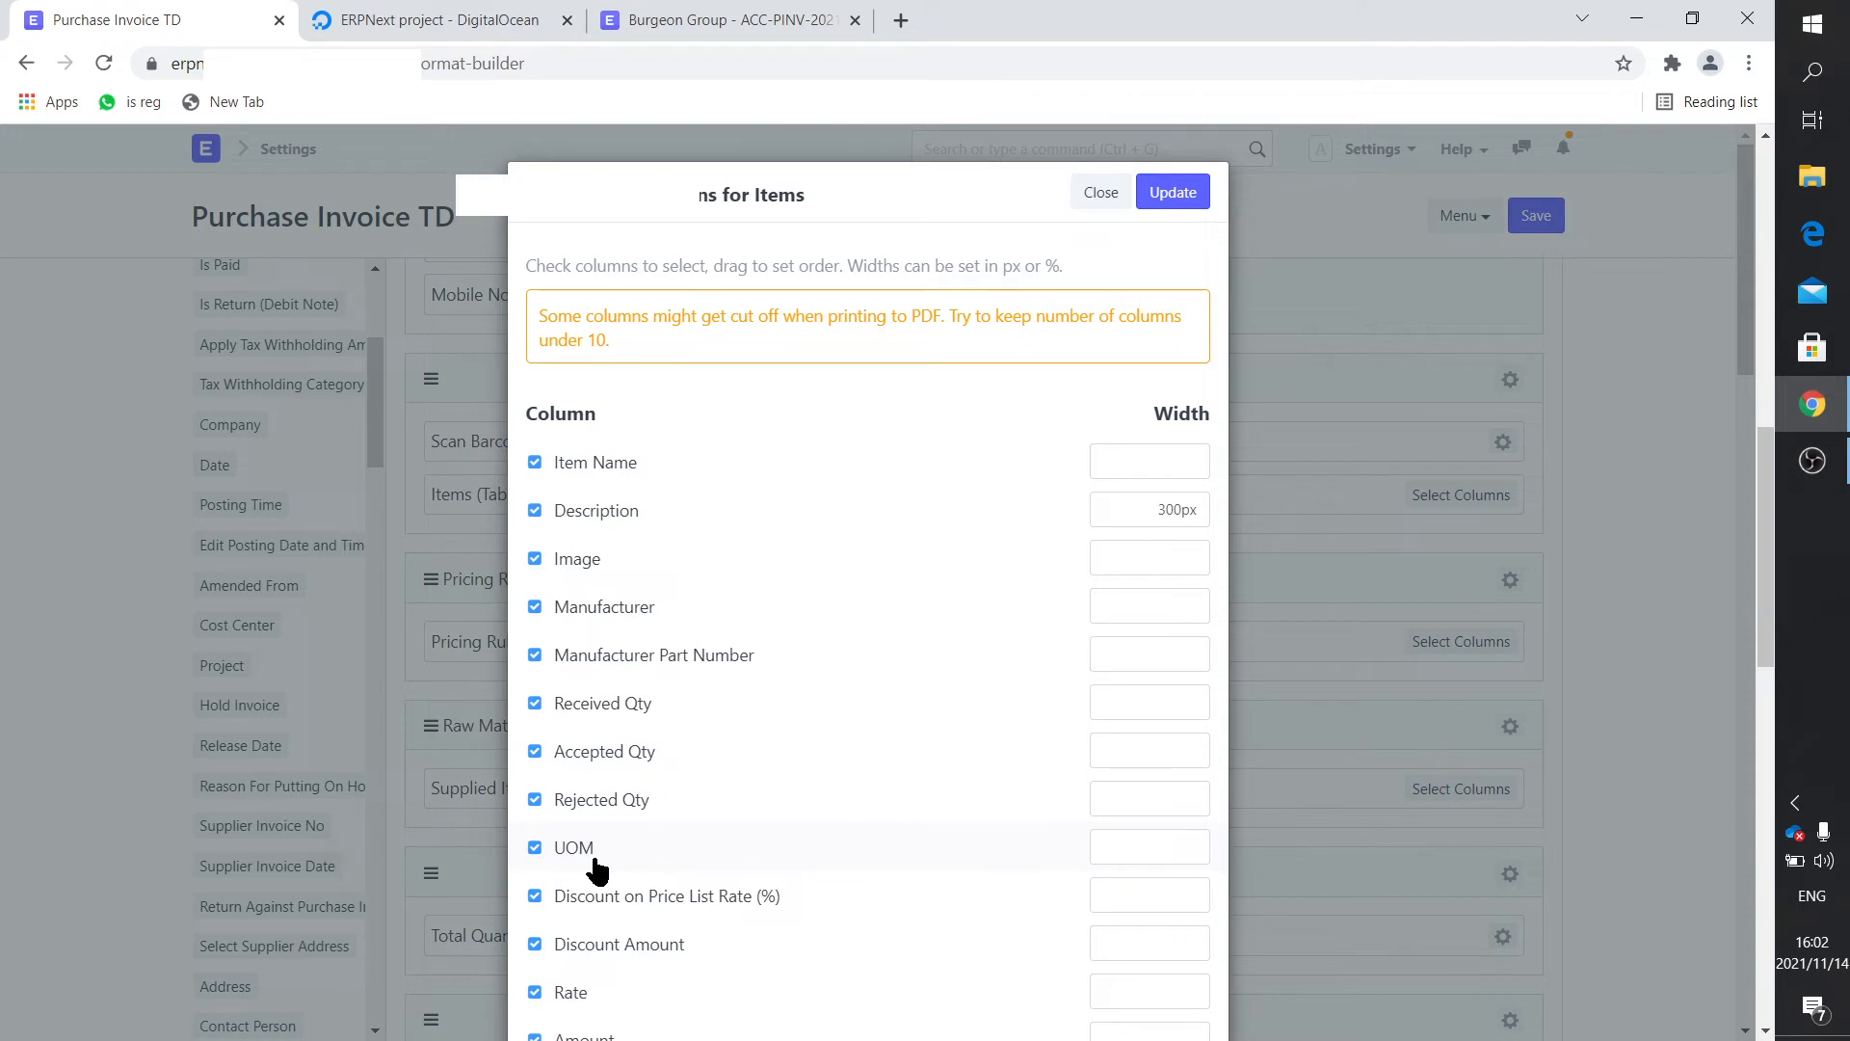
mouse_move(584, 855)
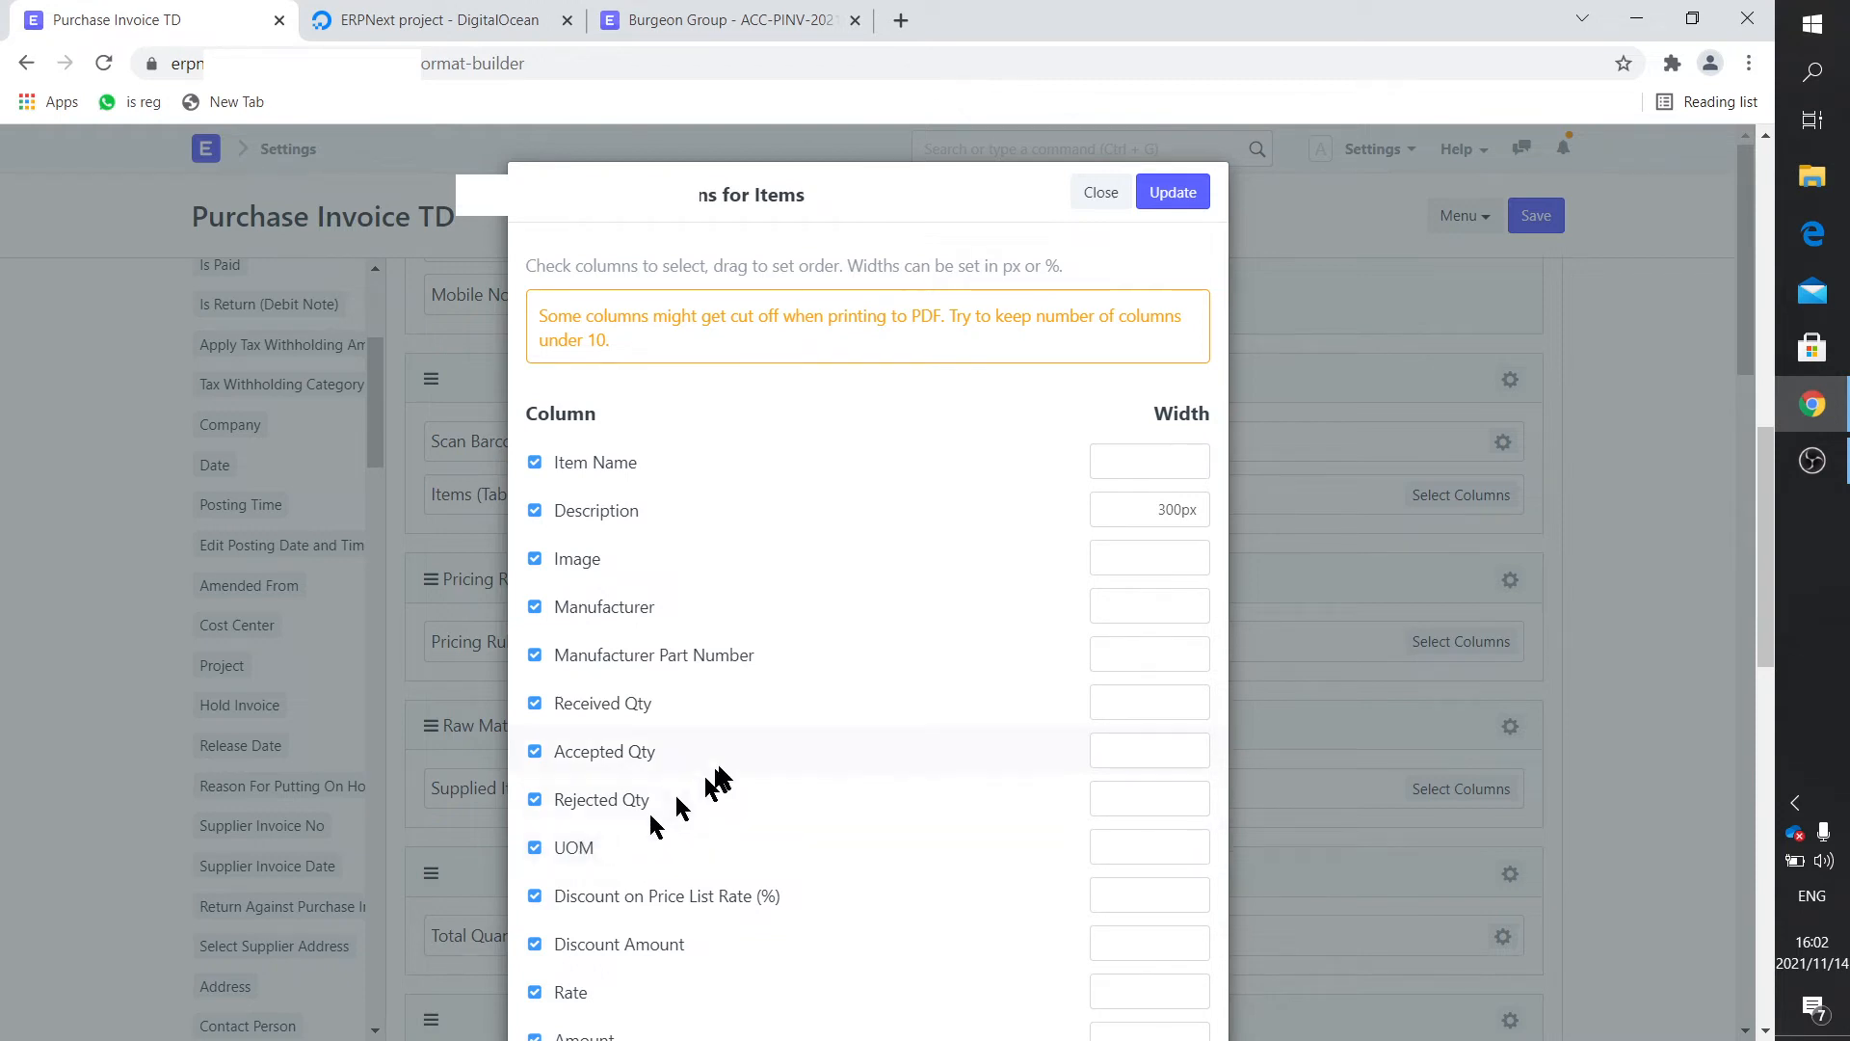
mouse_move(590, 606)
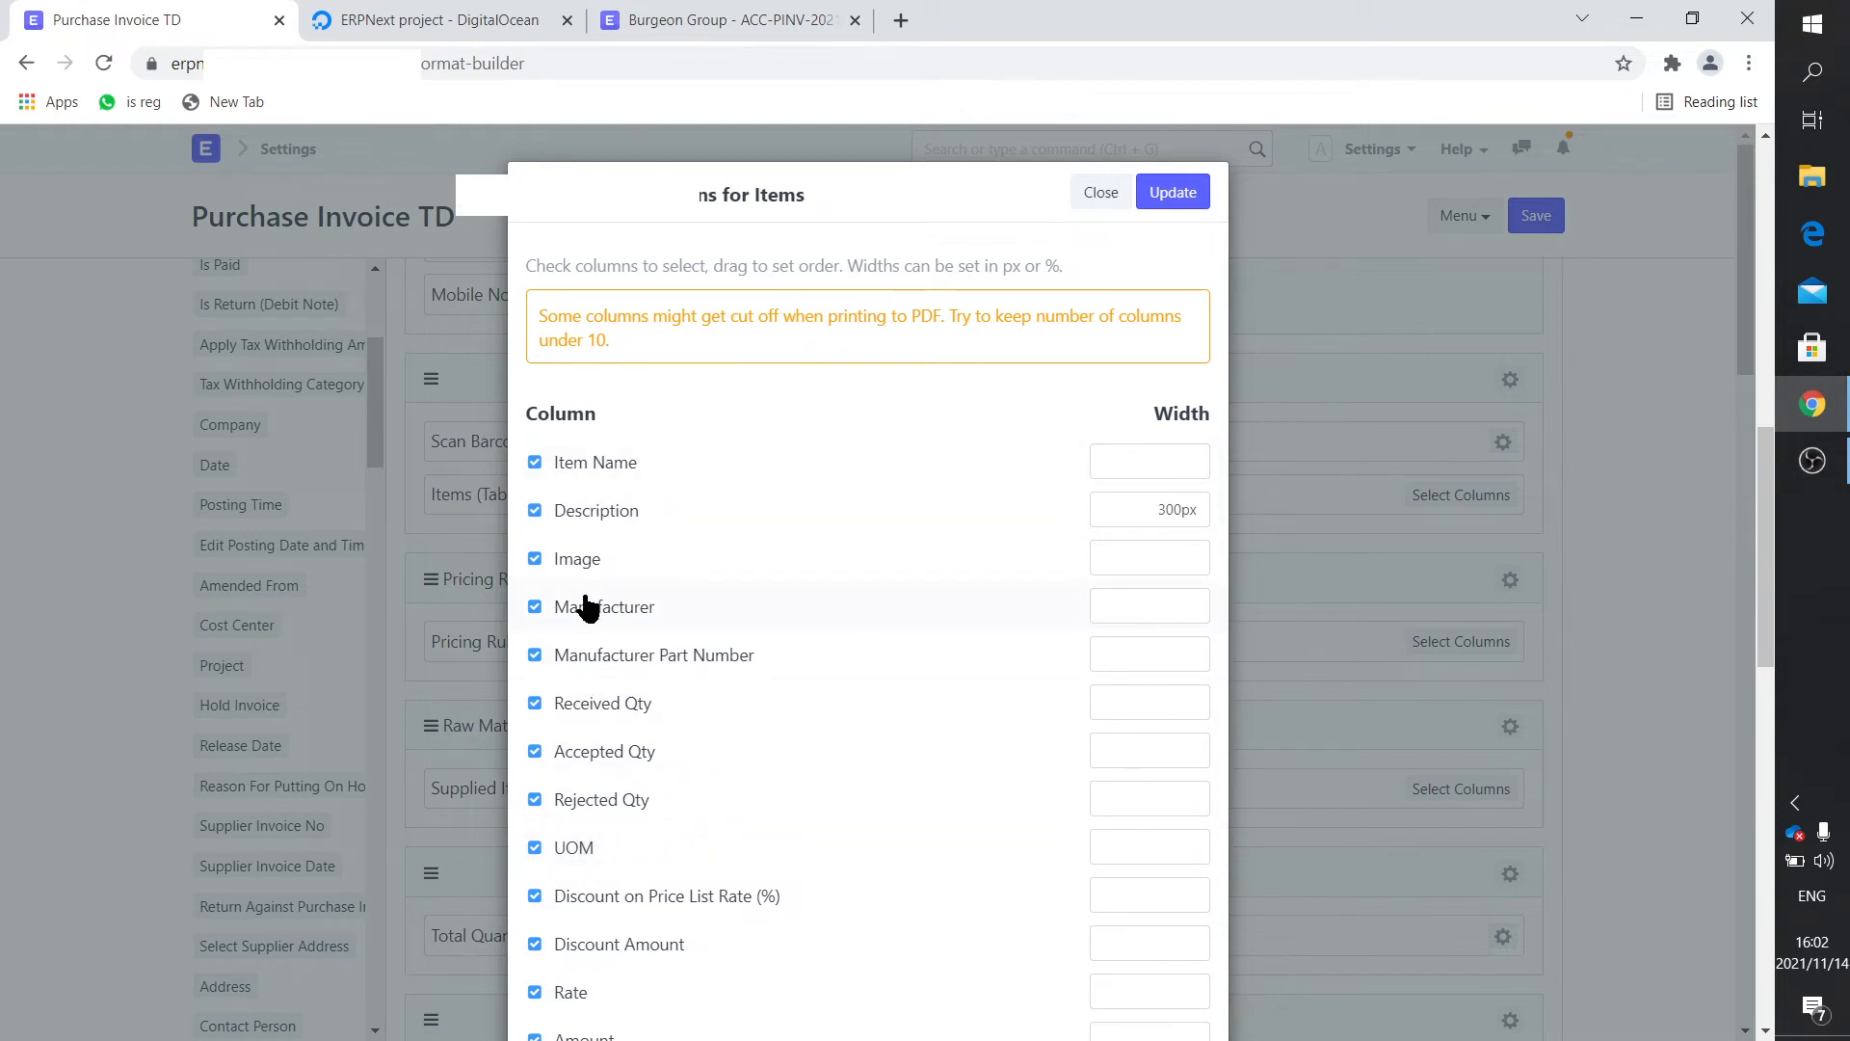
mouse_move(596, 543)
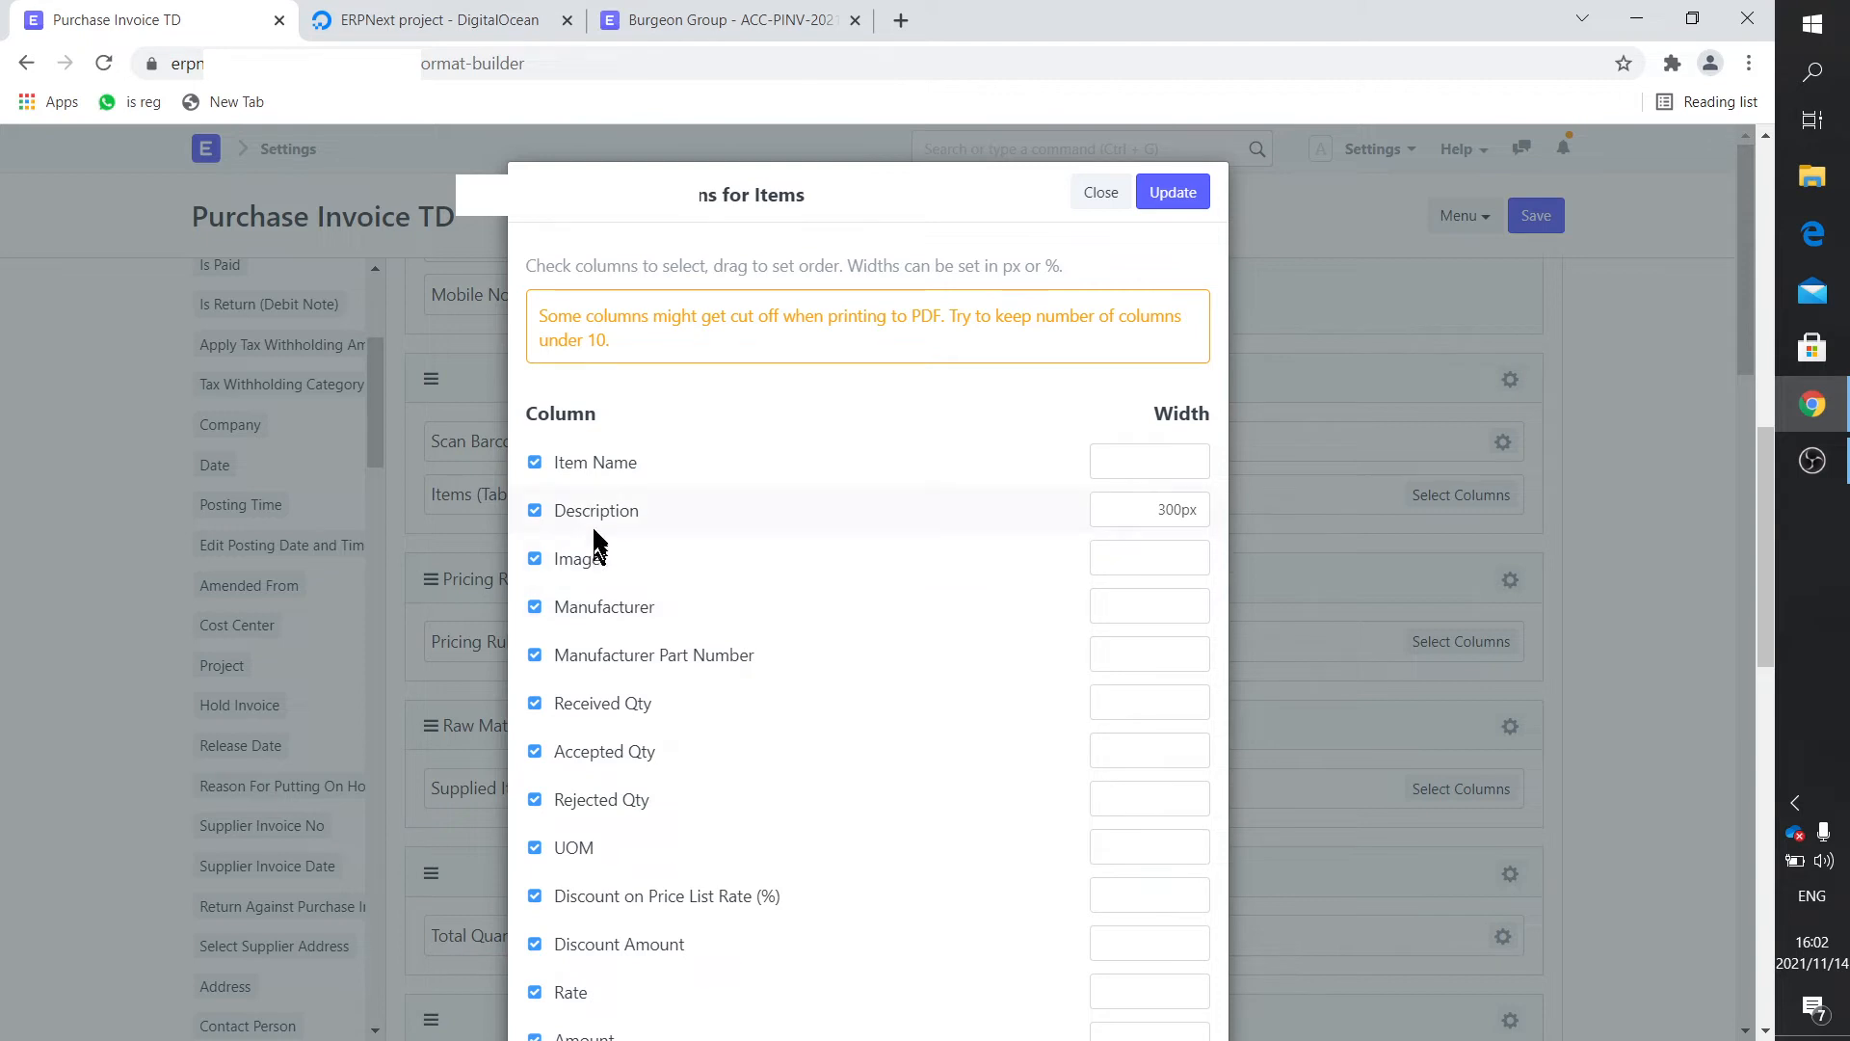
mouse_move(599, 527)
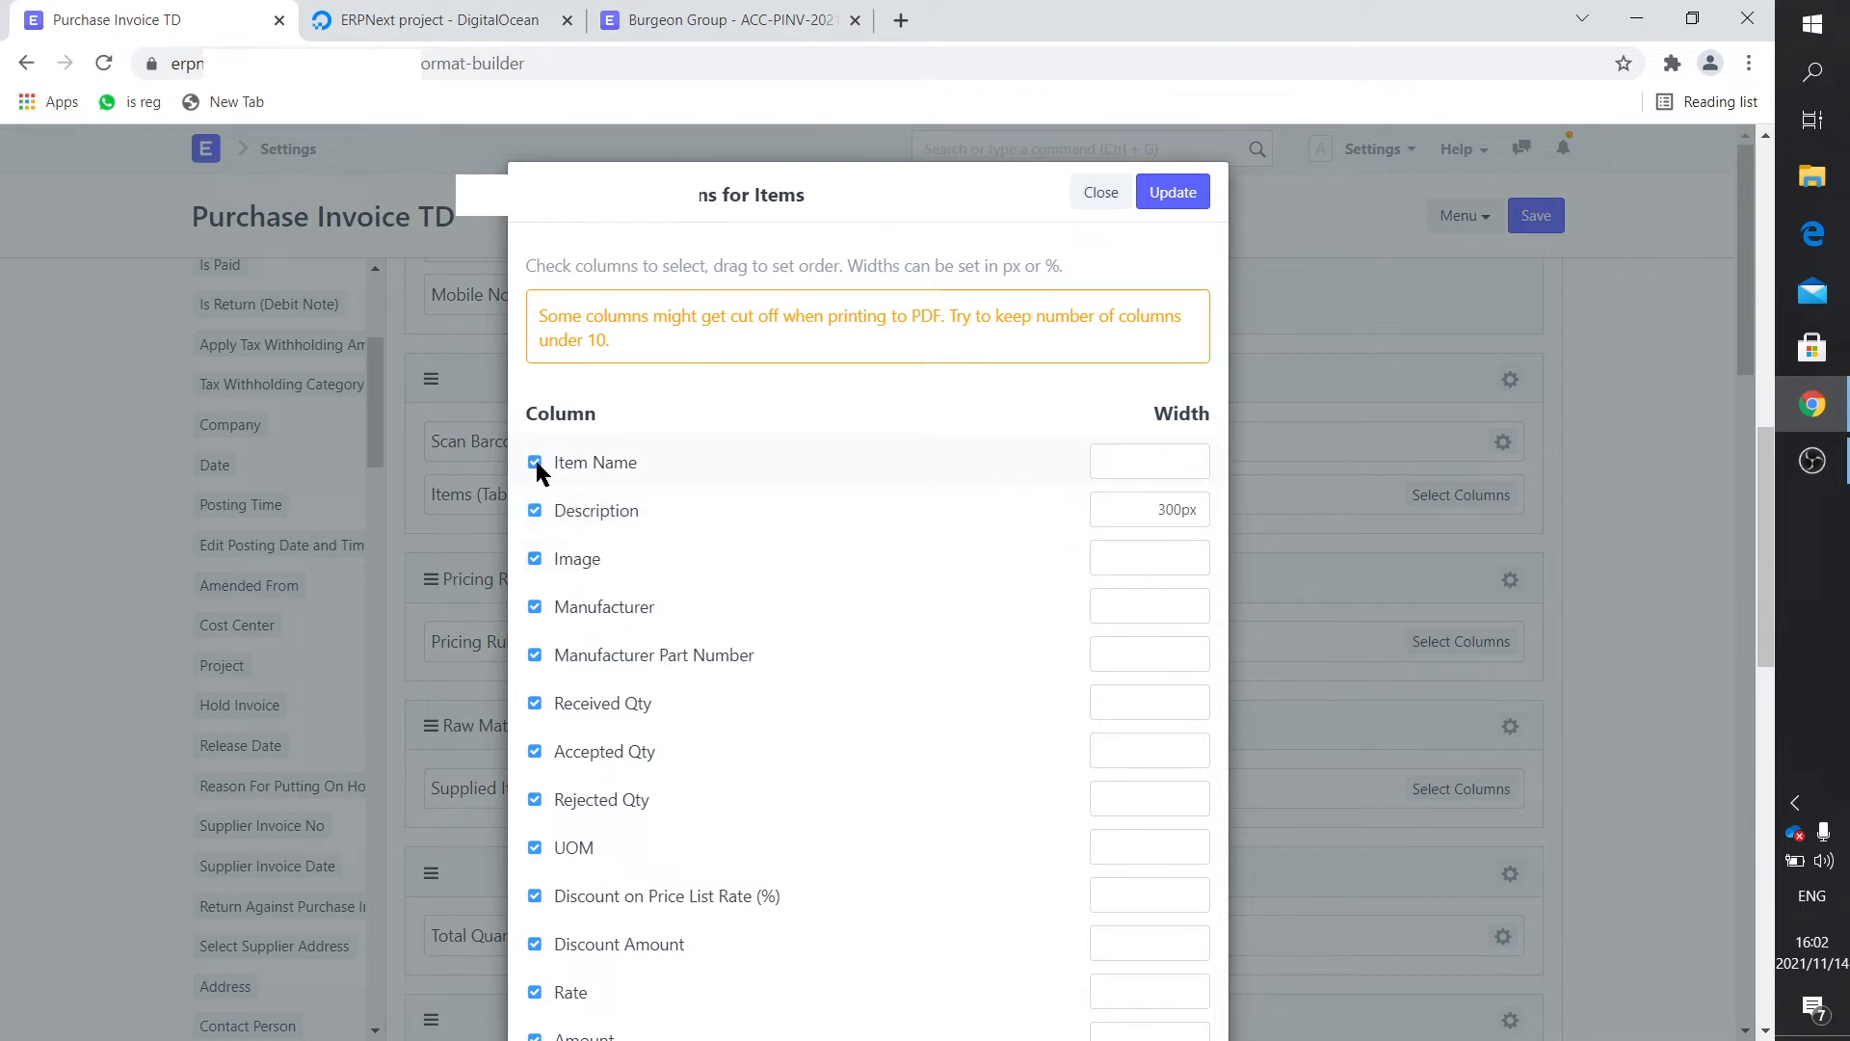
Uncheck the Item Name column in the Items column picker.
click(533, 462)
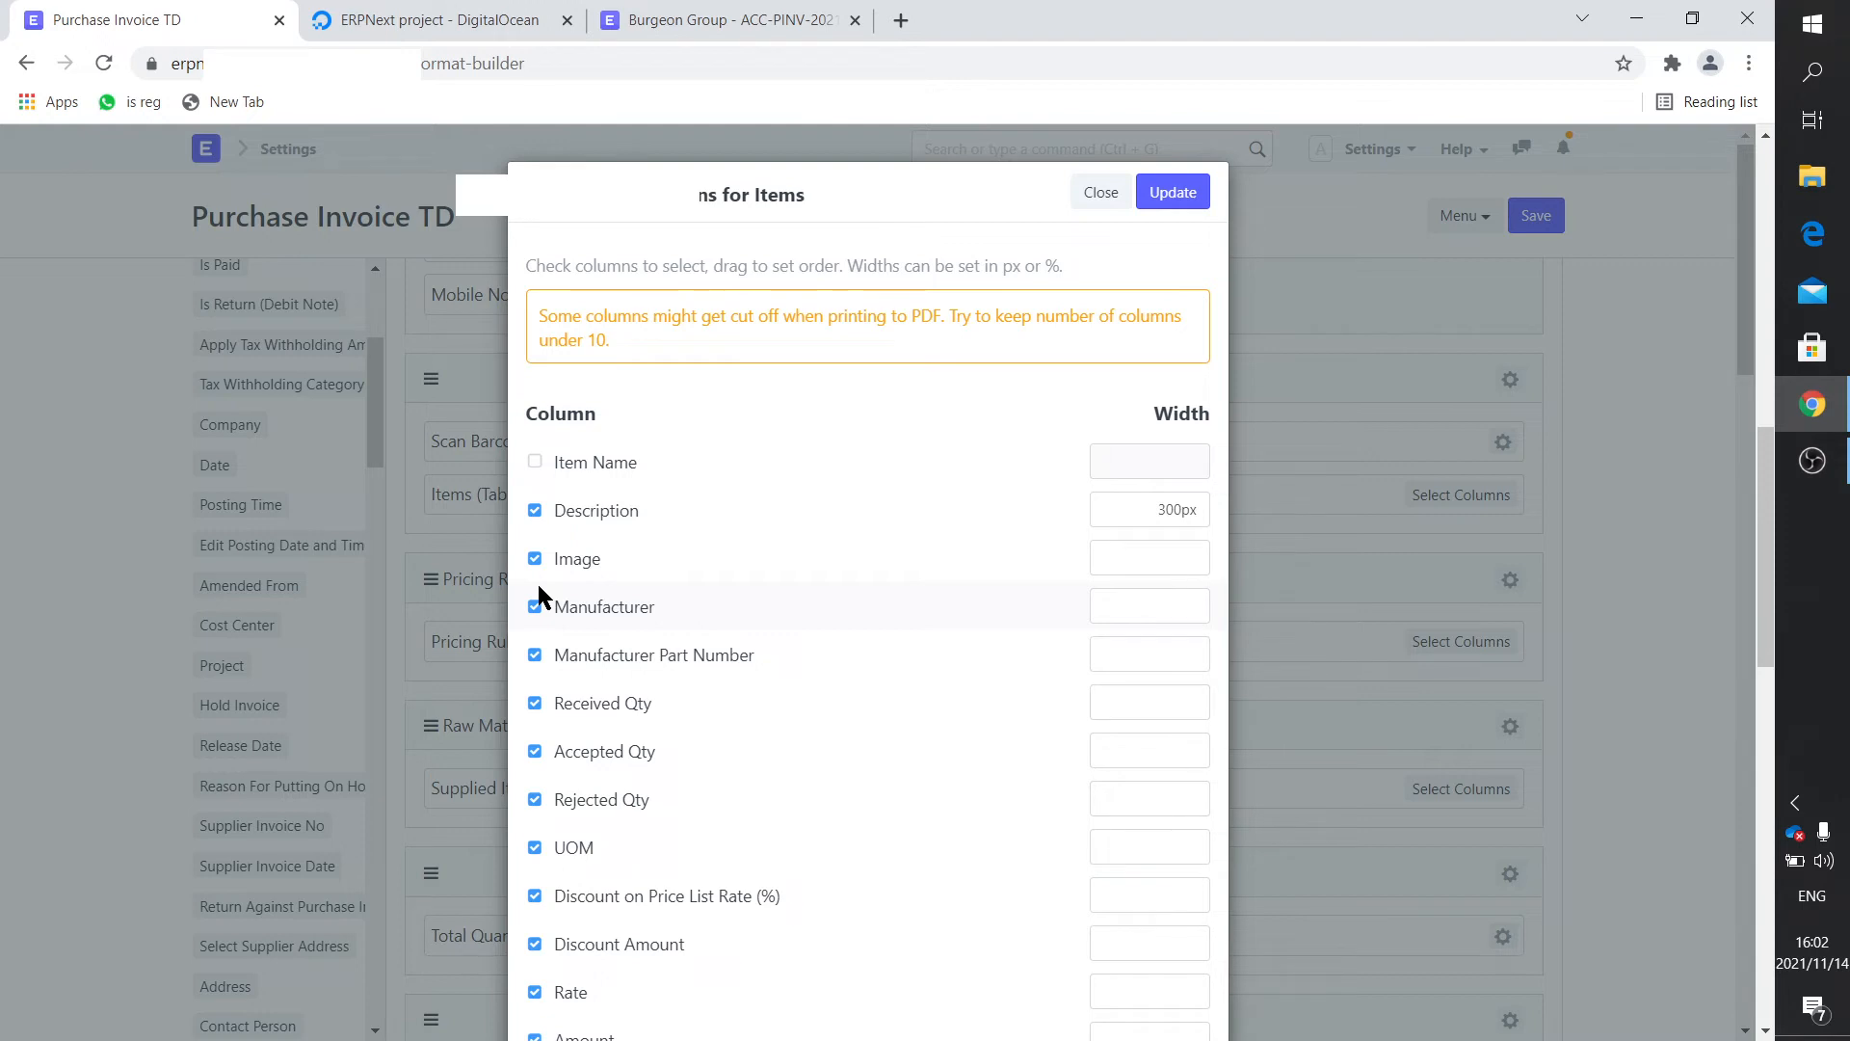
mouse_move(649, 826)
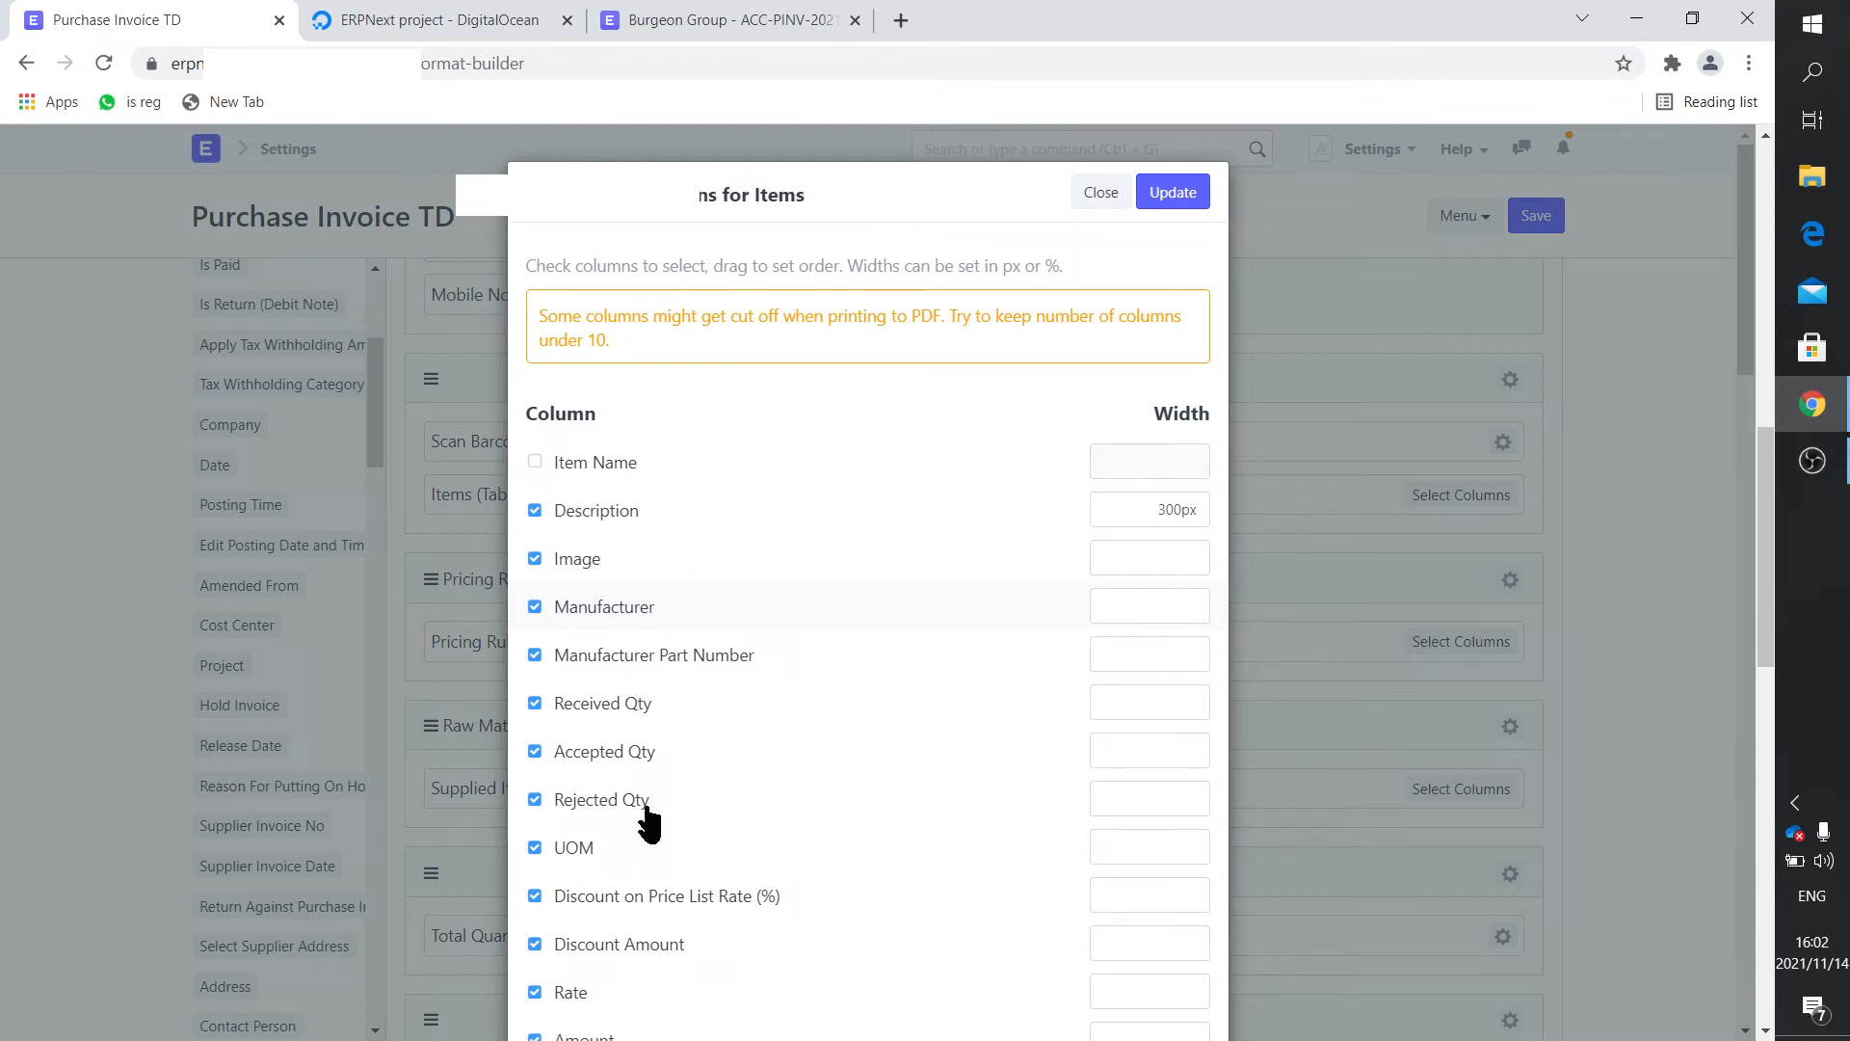
scroll(down, 3)
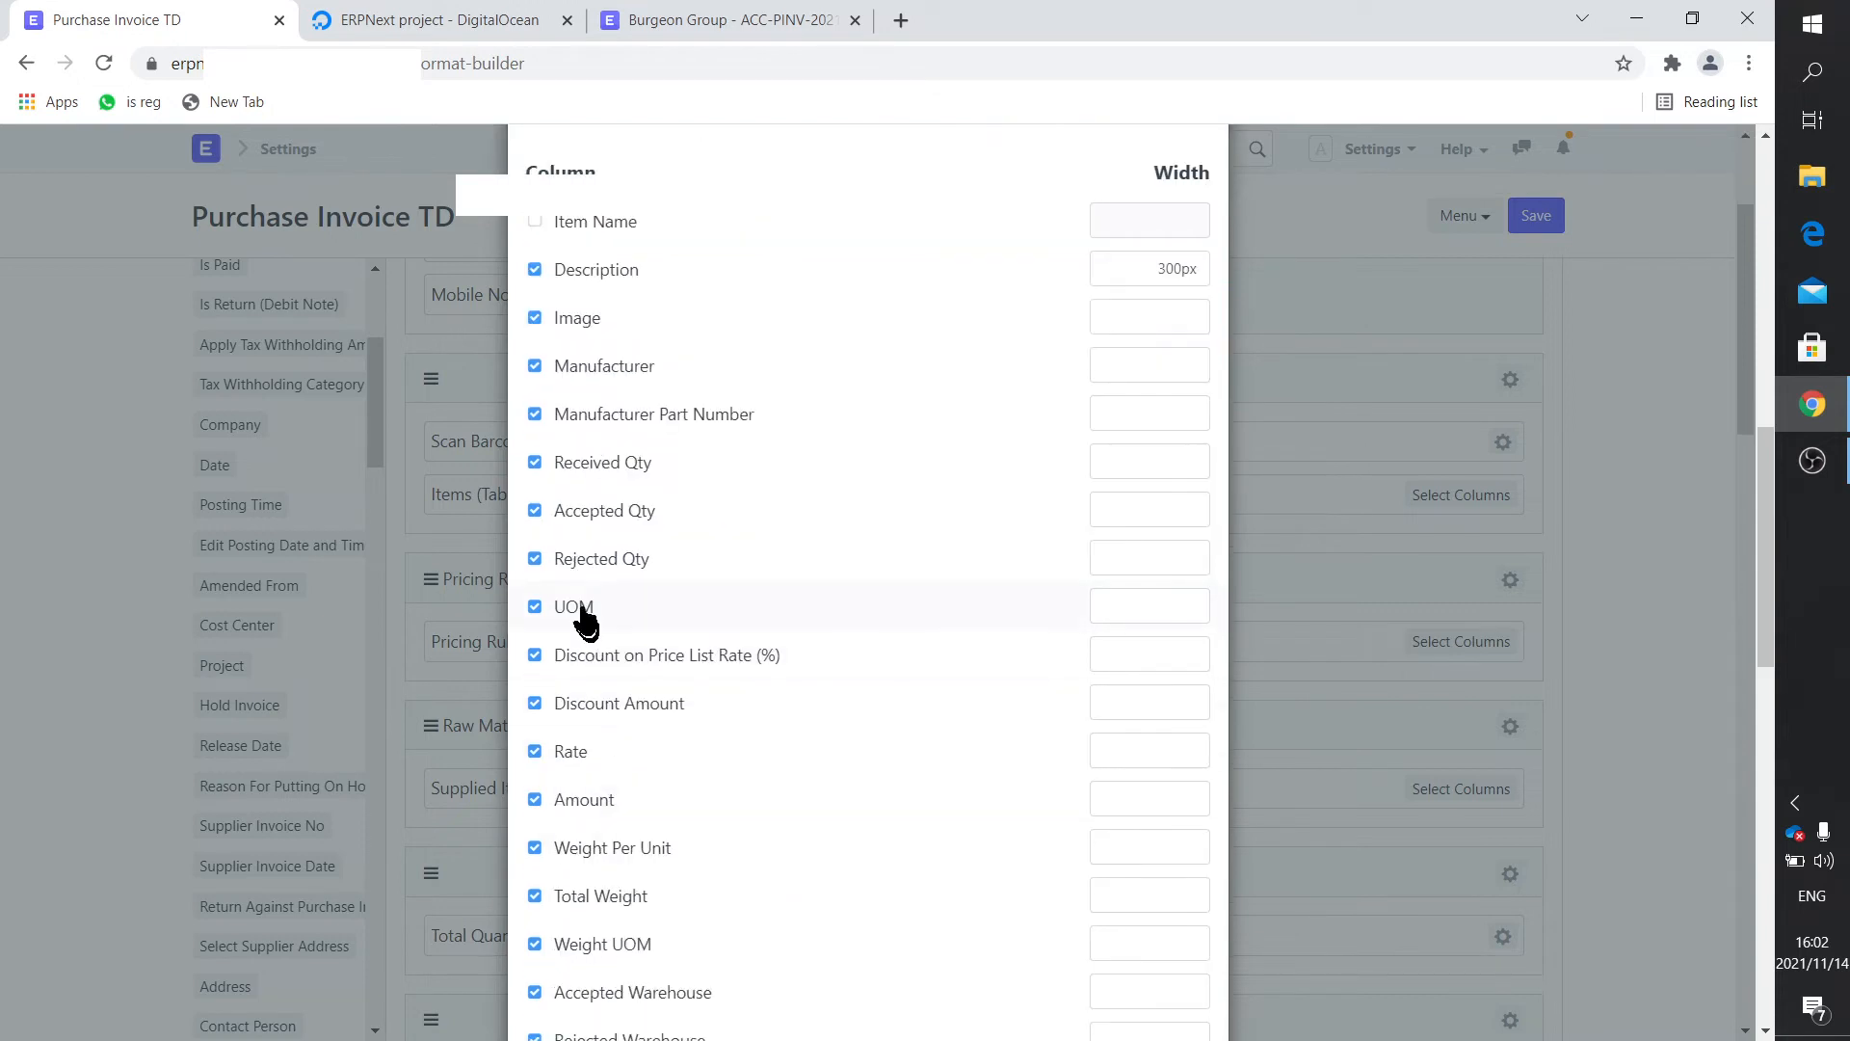
Untick the Asset Location and Asset Category columns, plus one earlier column.
scroll(down, 3)
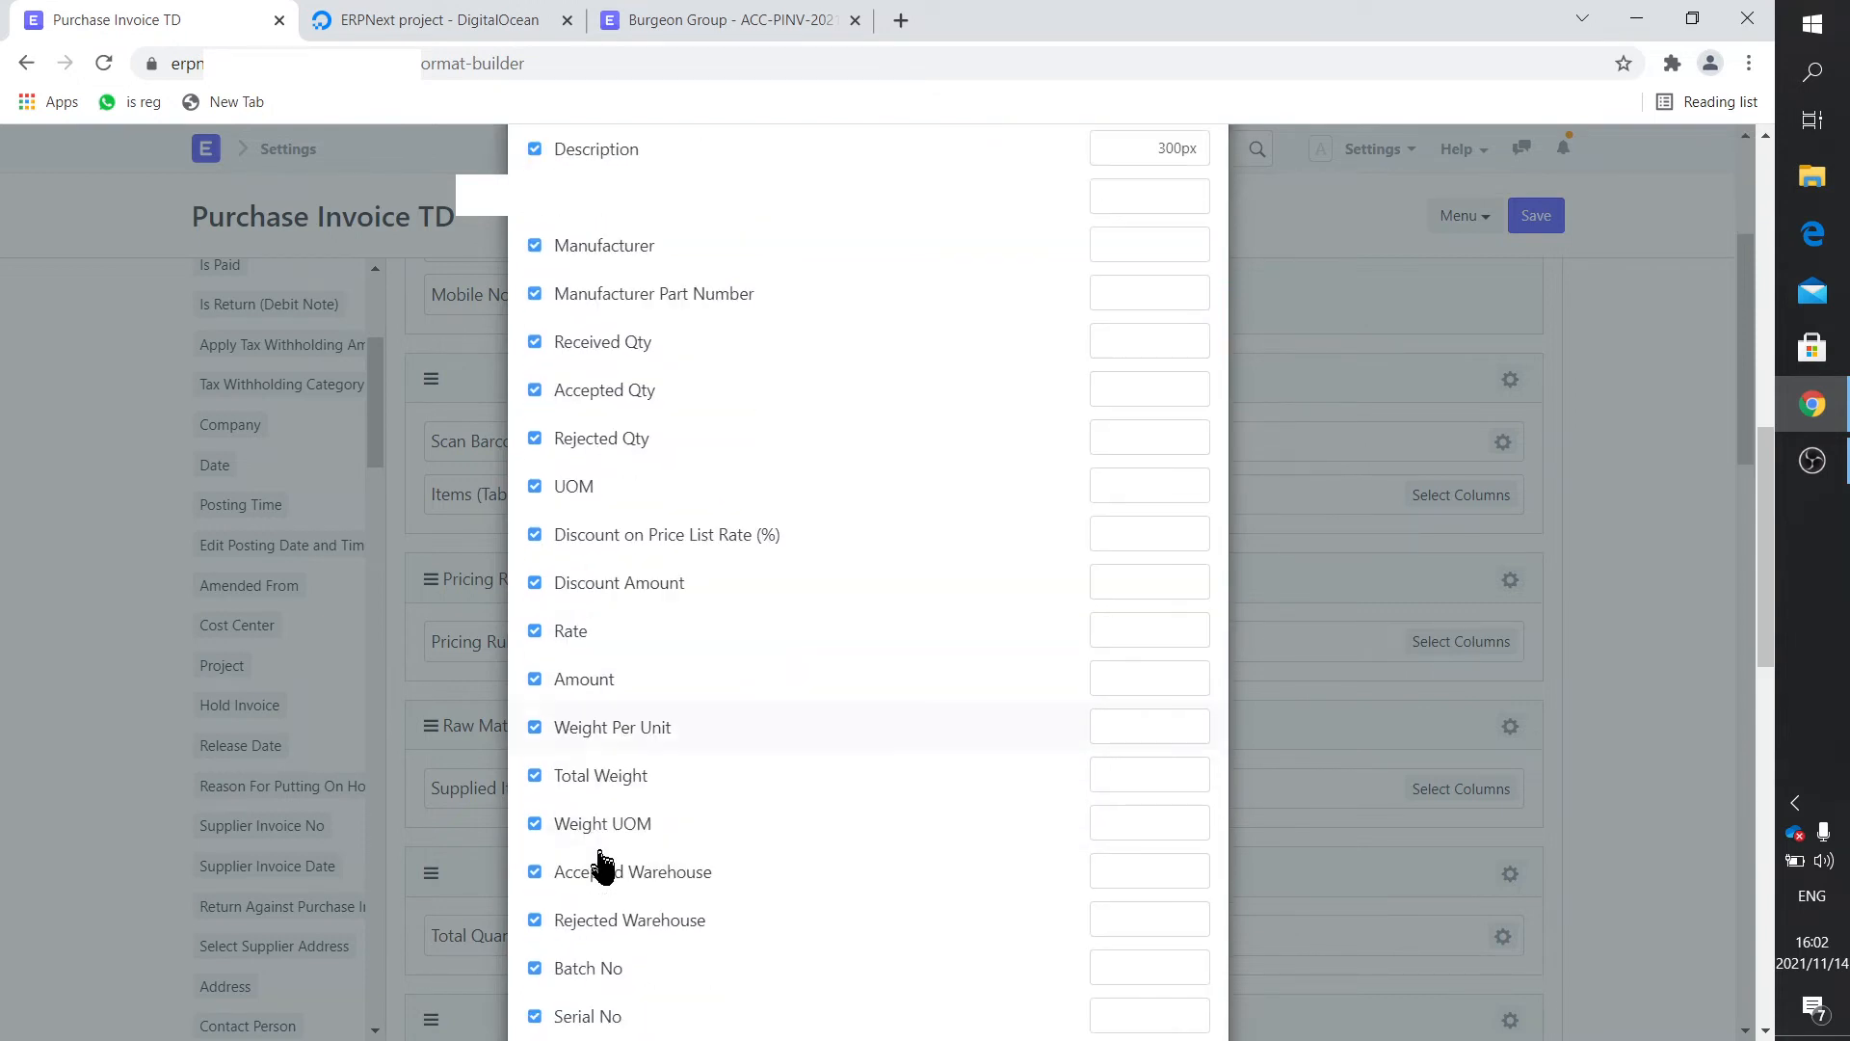
mouse_move(543, 775)
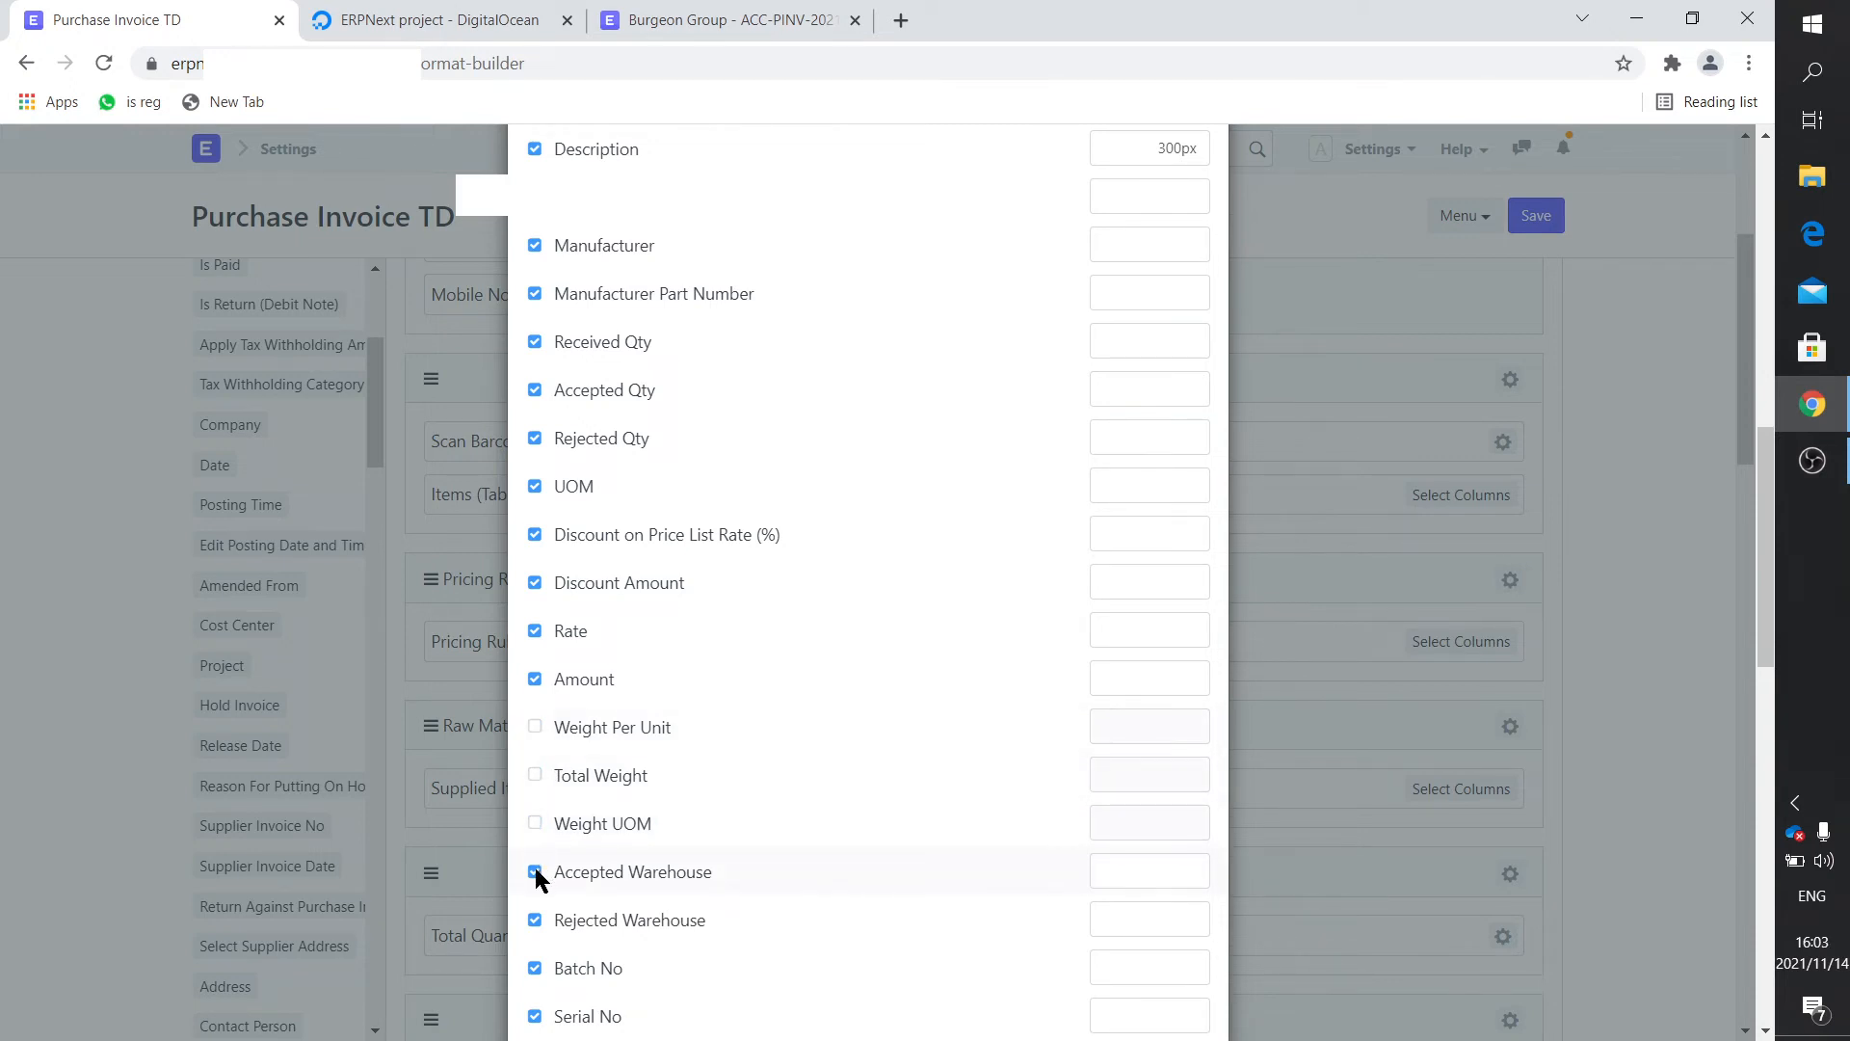
click(535, 872)
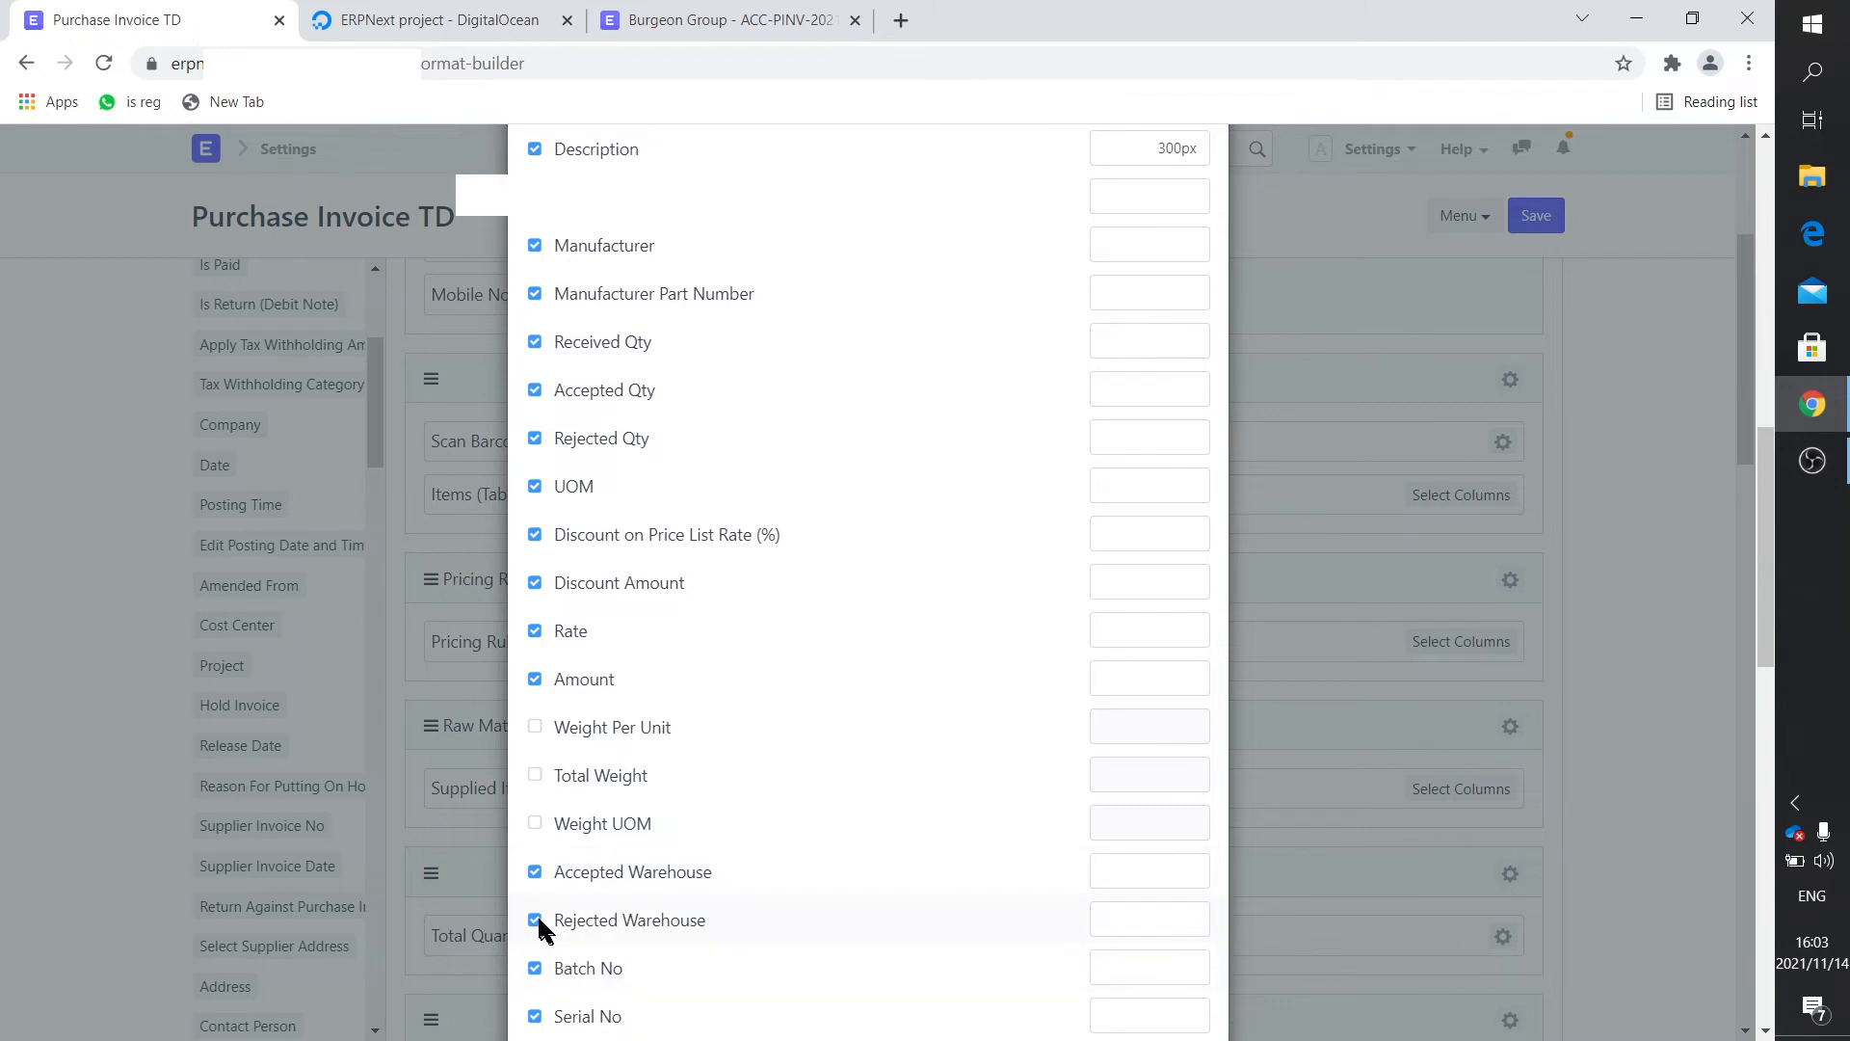
scroll(down, 3)
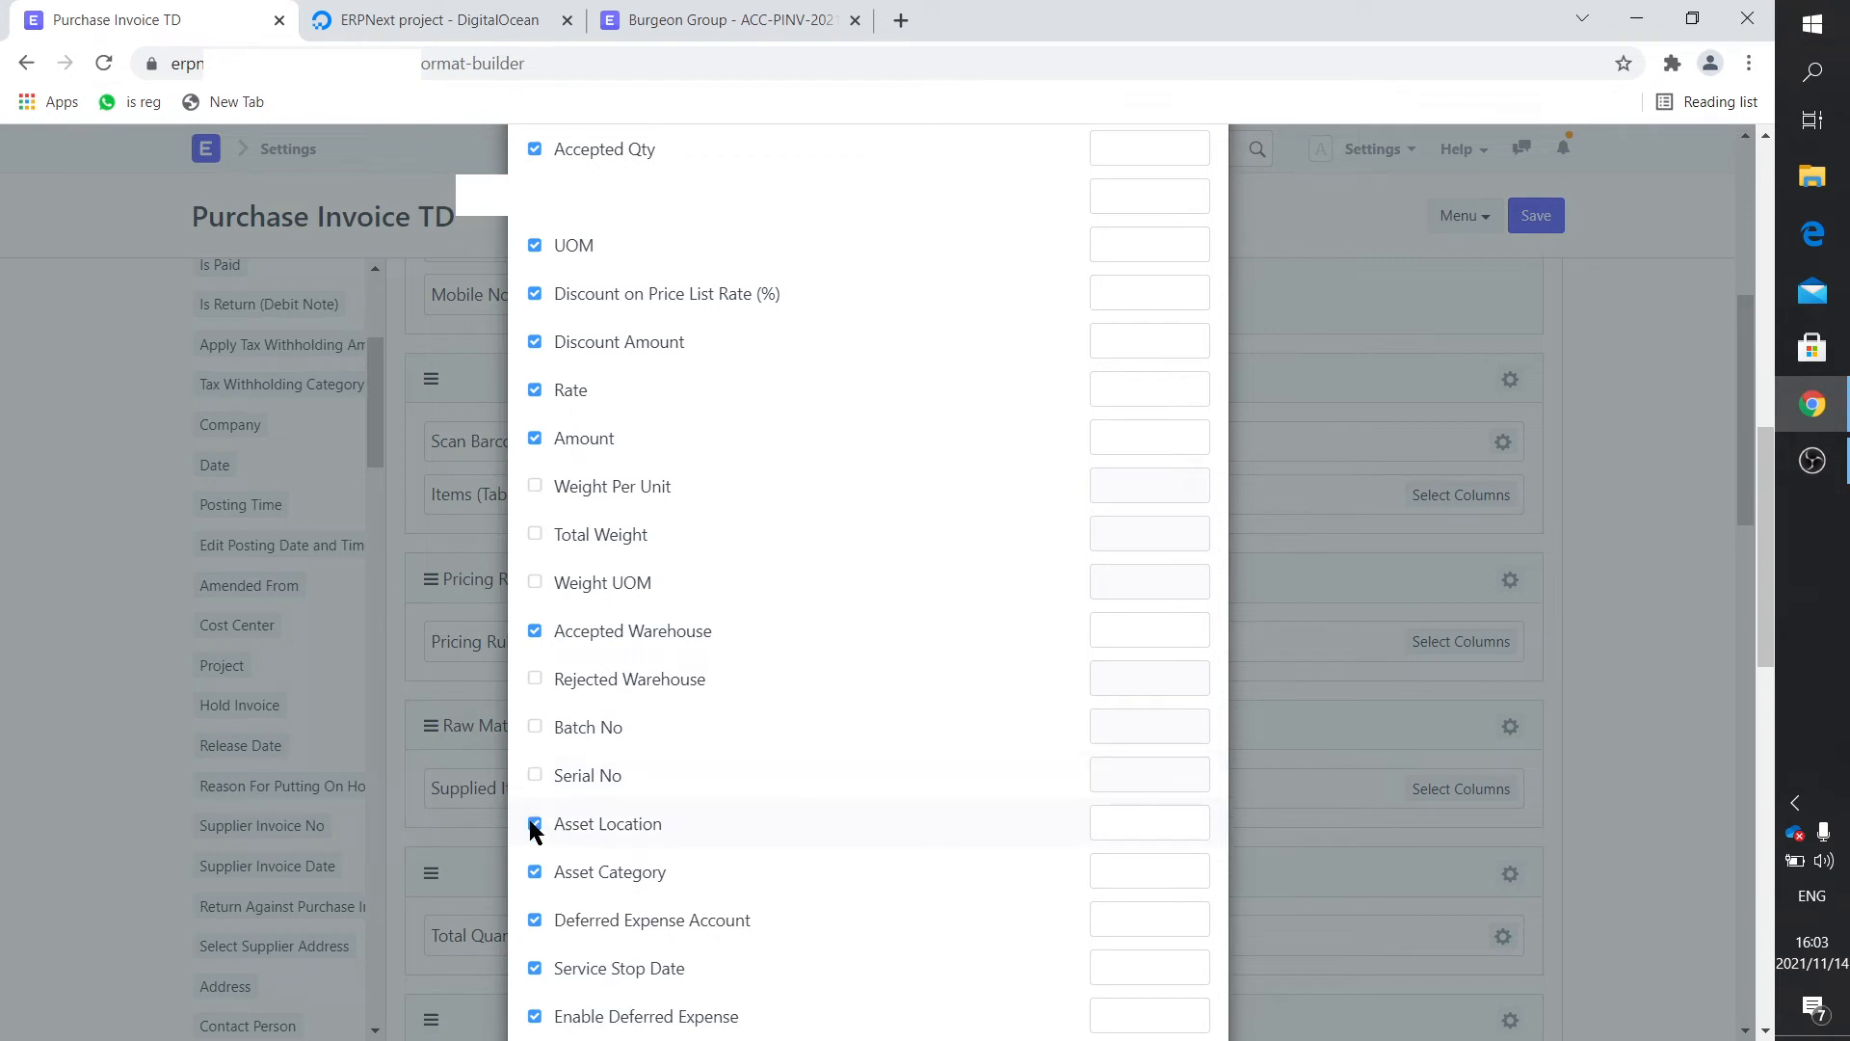
click(535, 824)
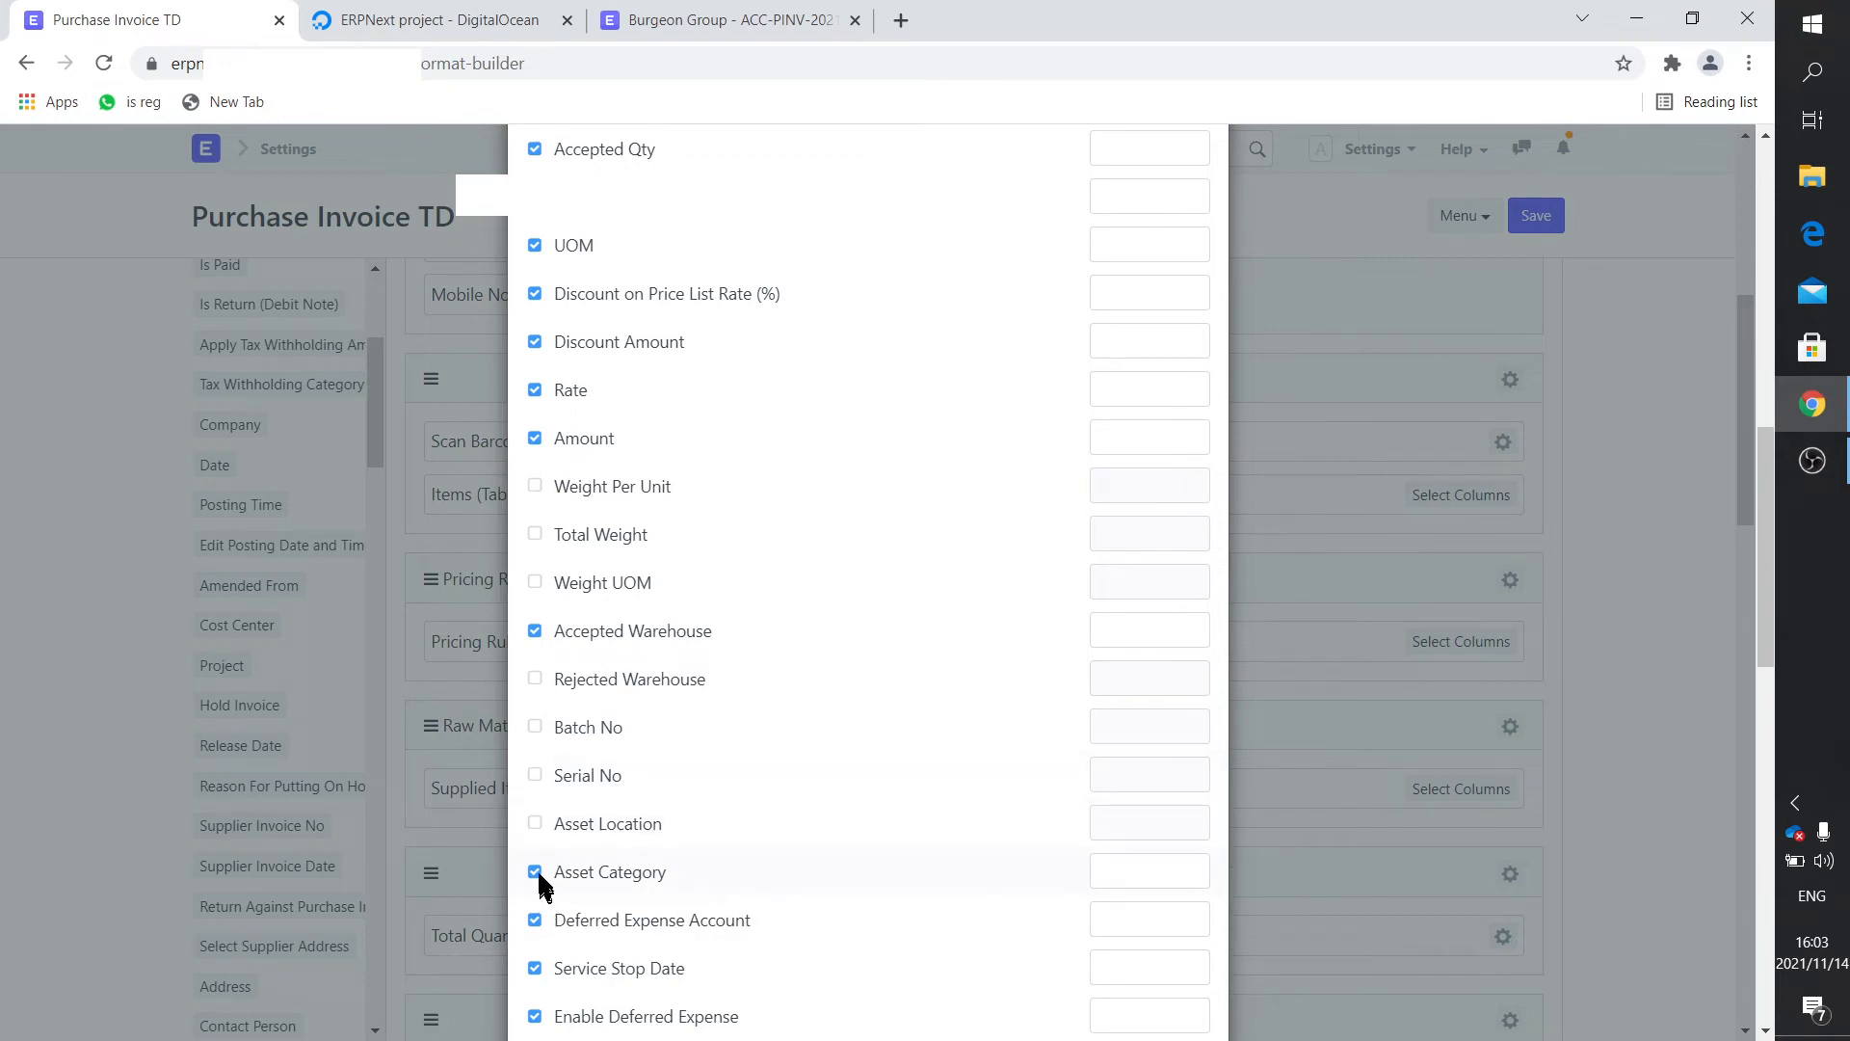
click(535, 873)
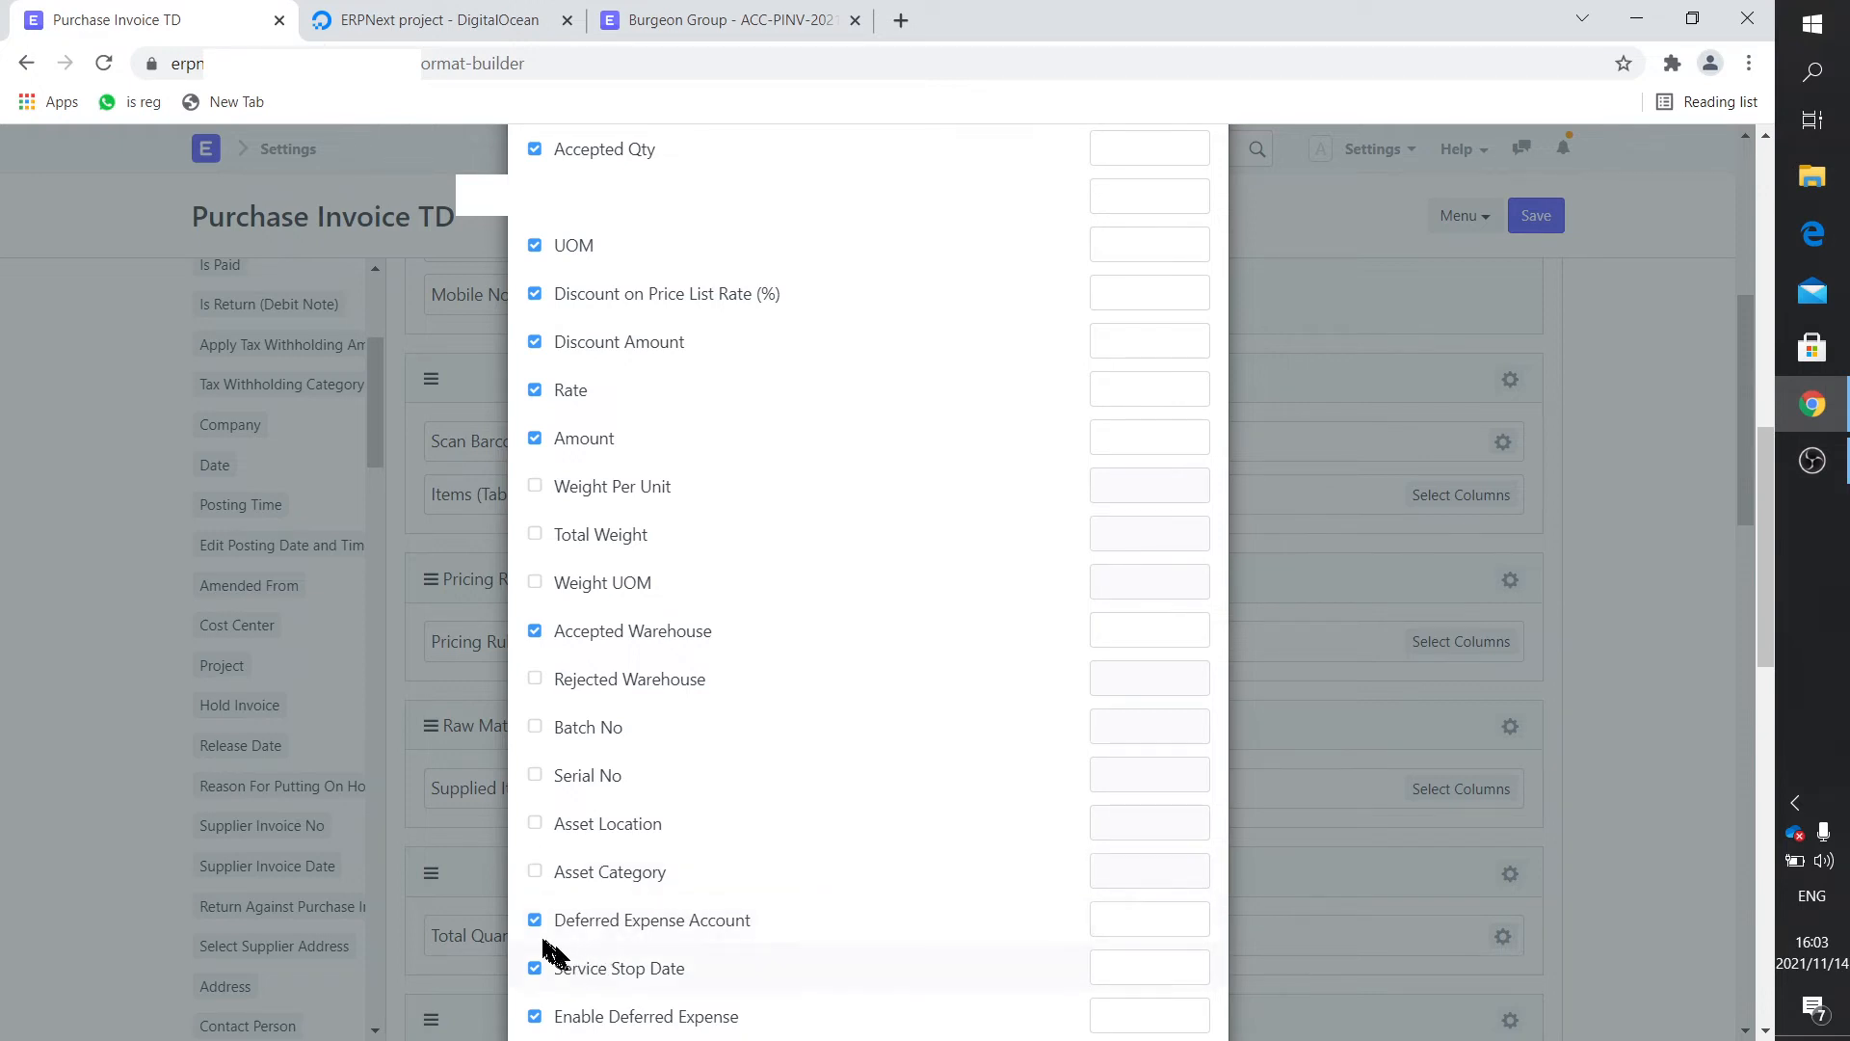
Untick Service Stop Date and Enable Deferred Expense, save the format, and return to the invoice.
scroll(down, 3)
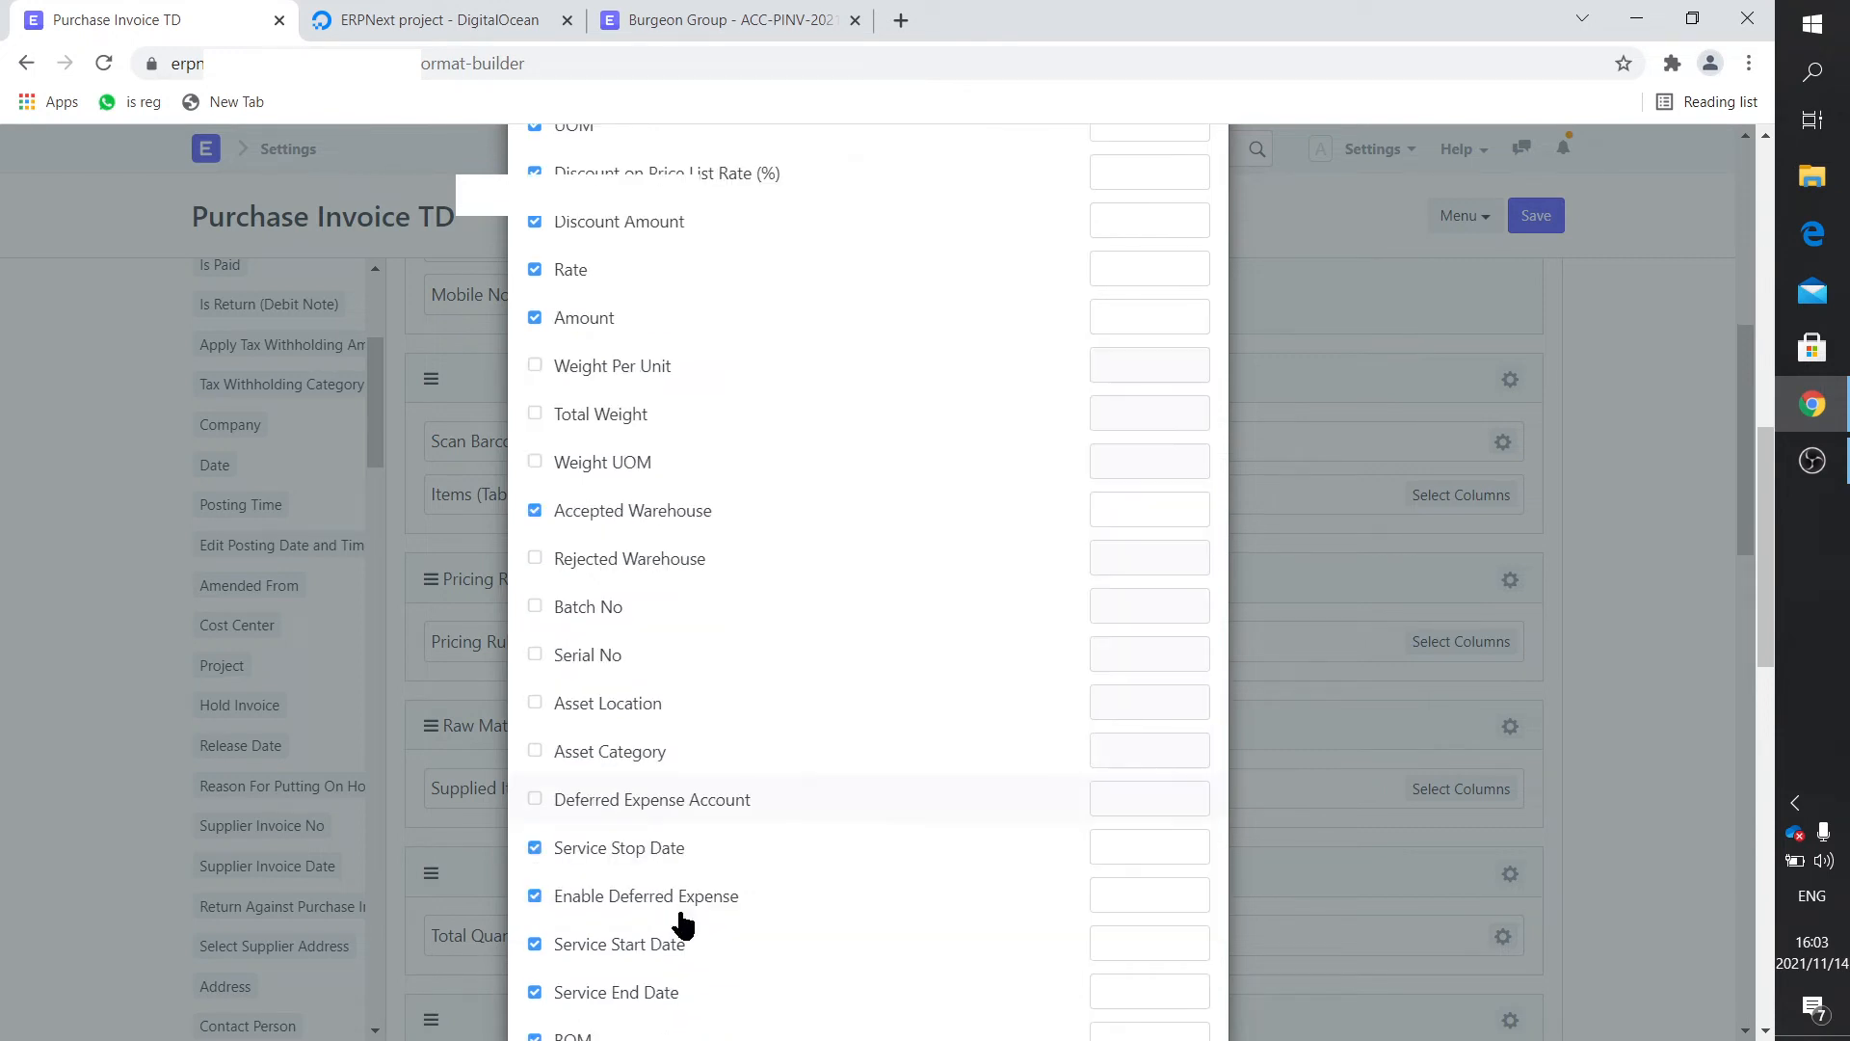
click(535, 847)
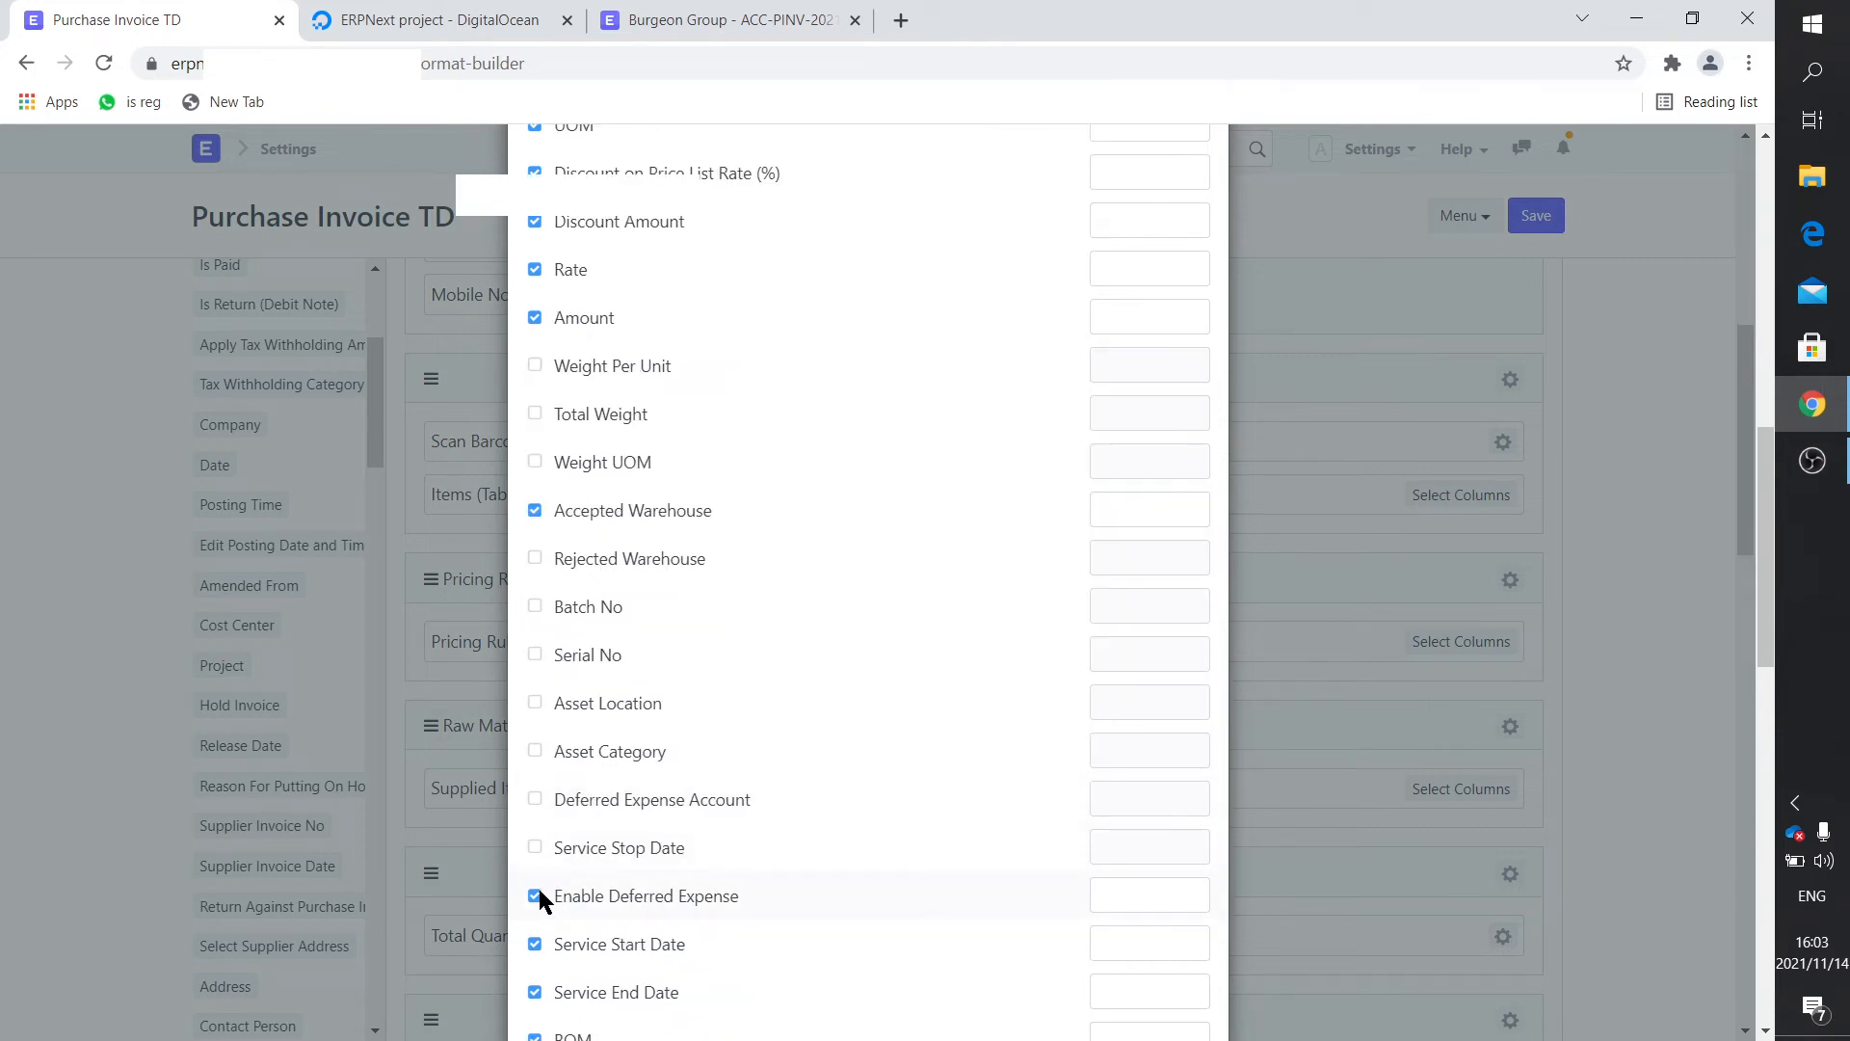
click(535, 896)
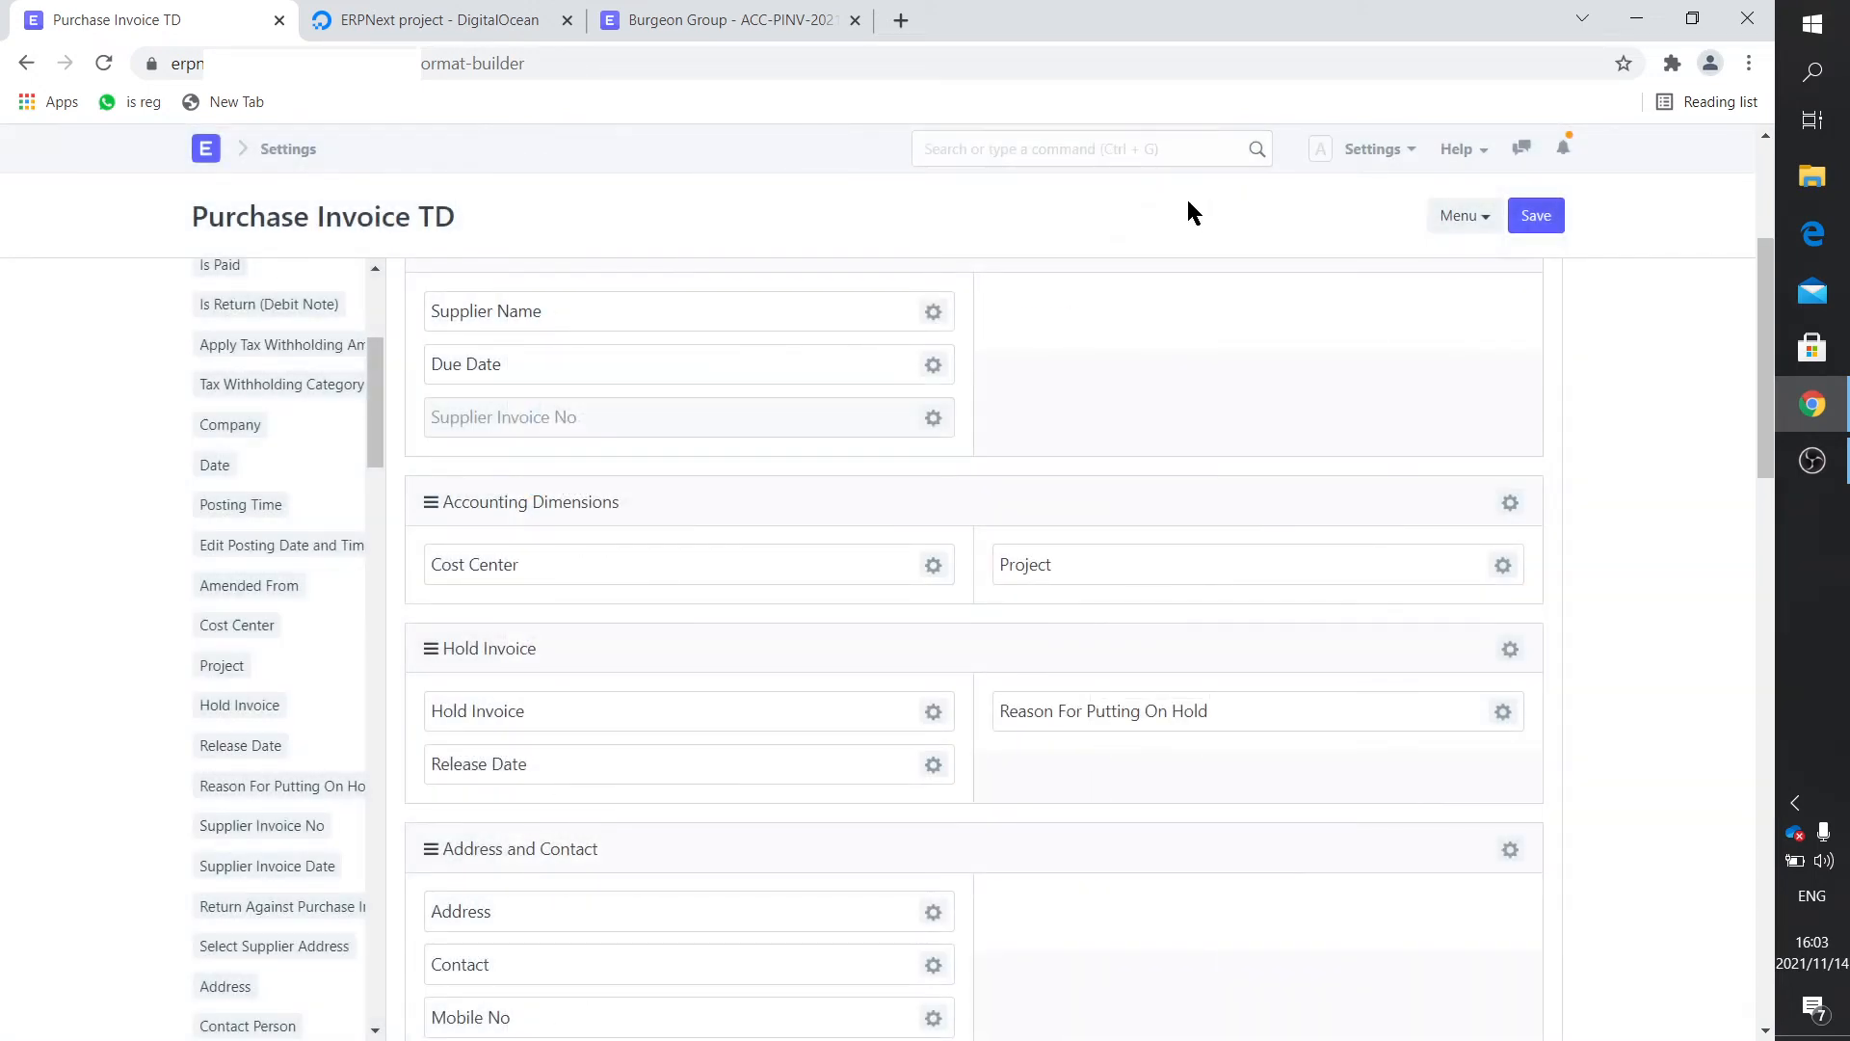
click(1536, 215)
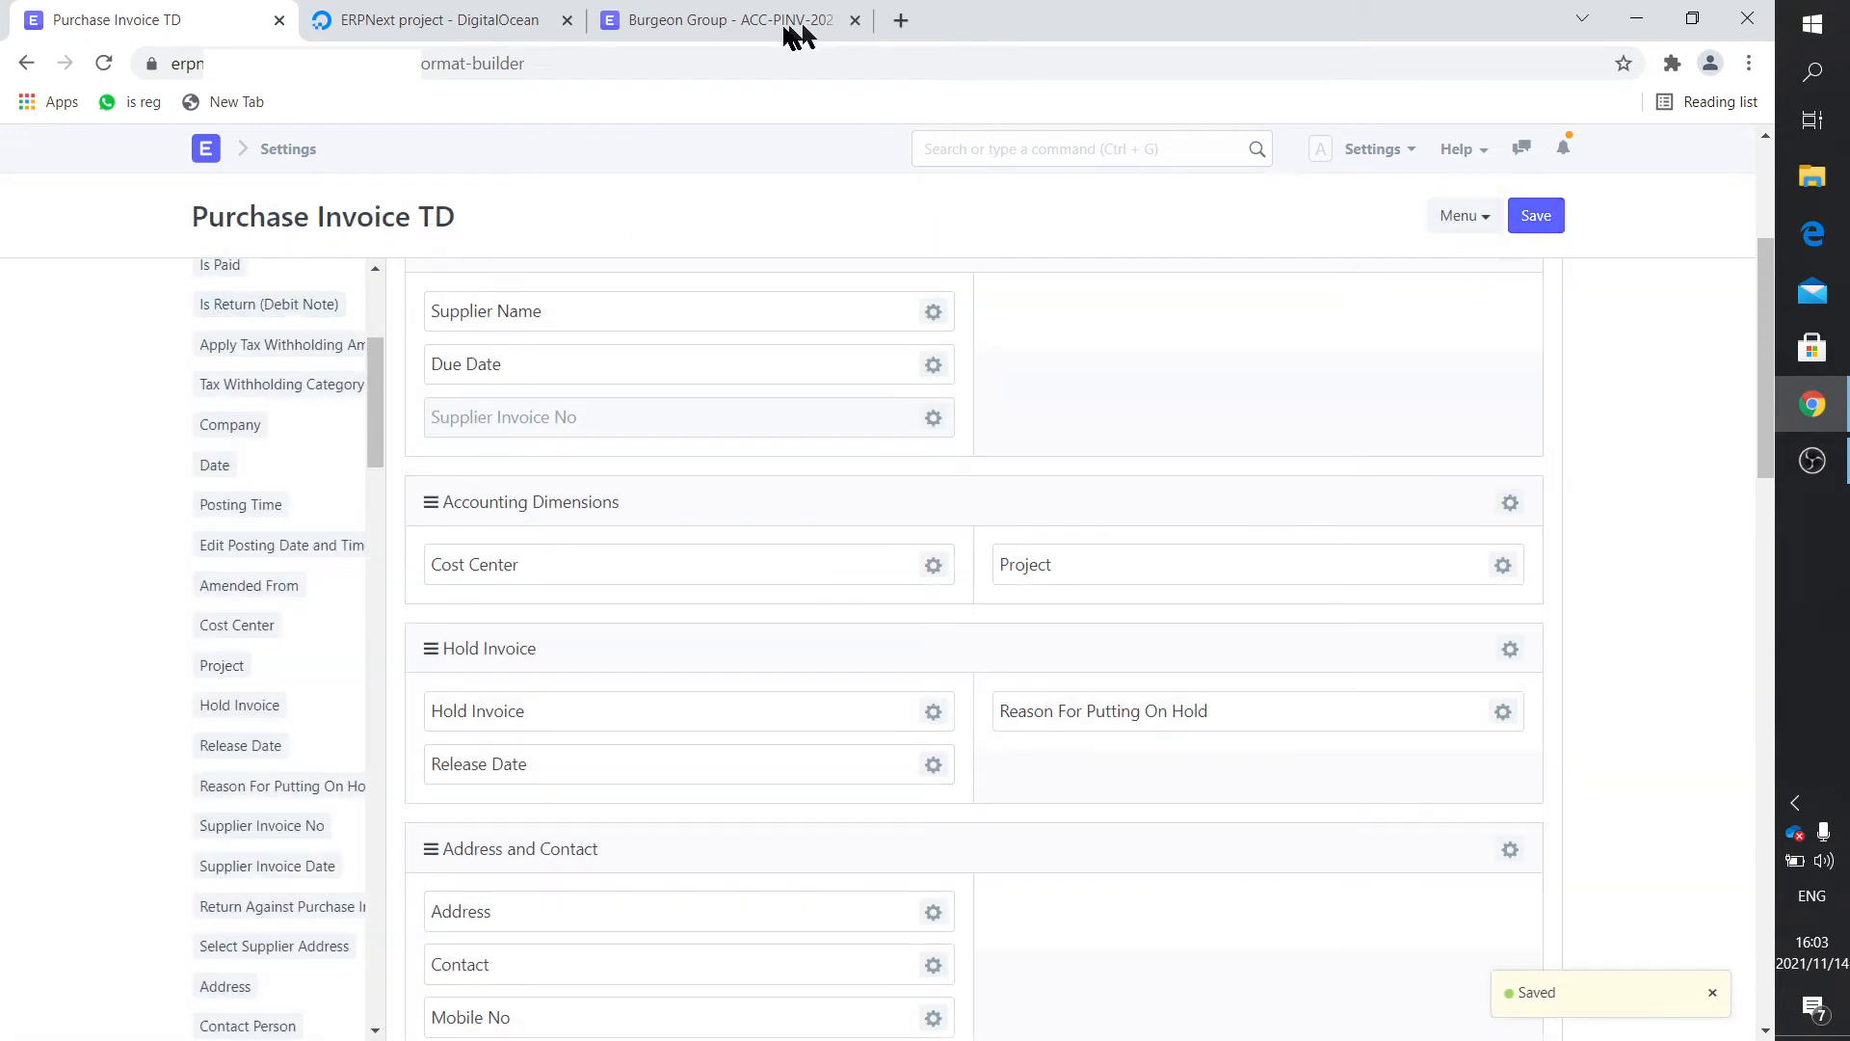
click(726, 20)
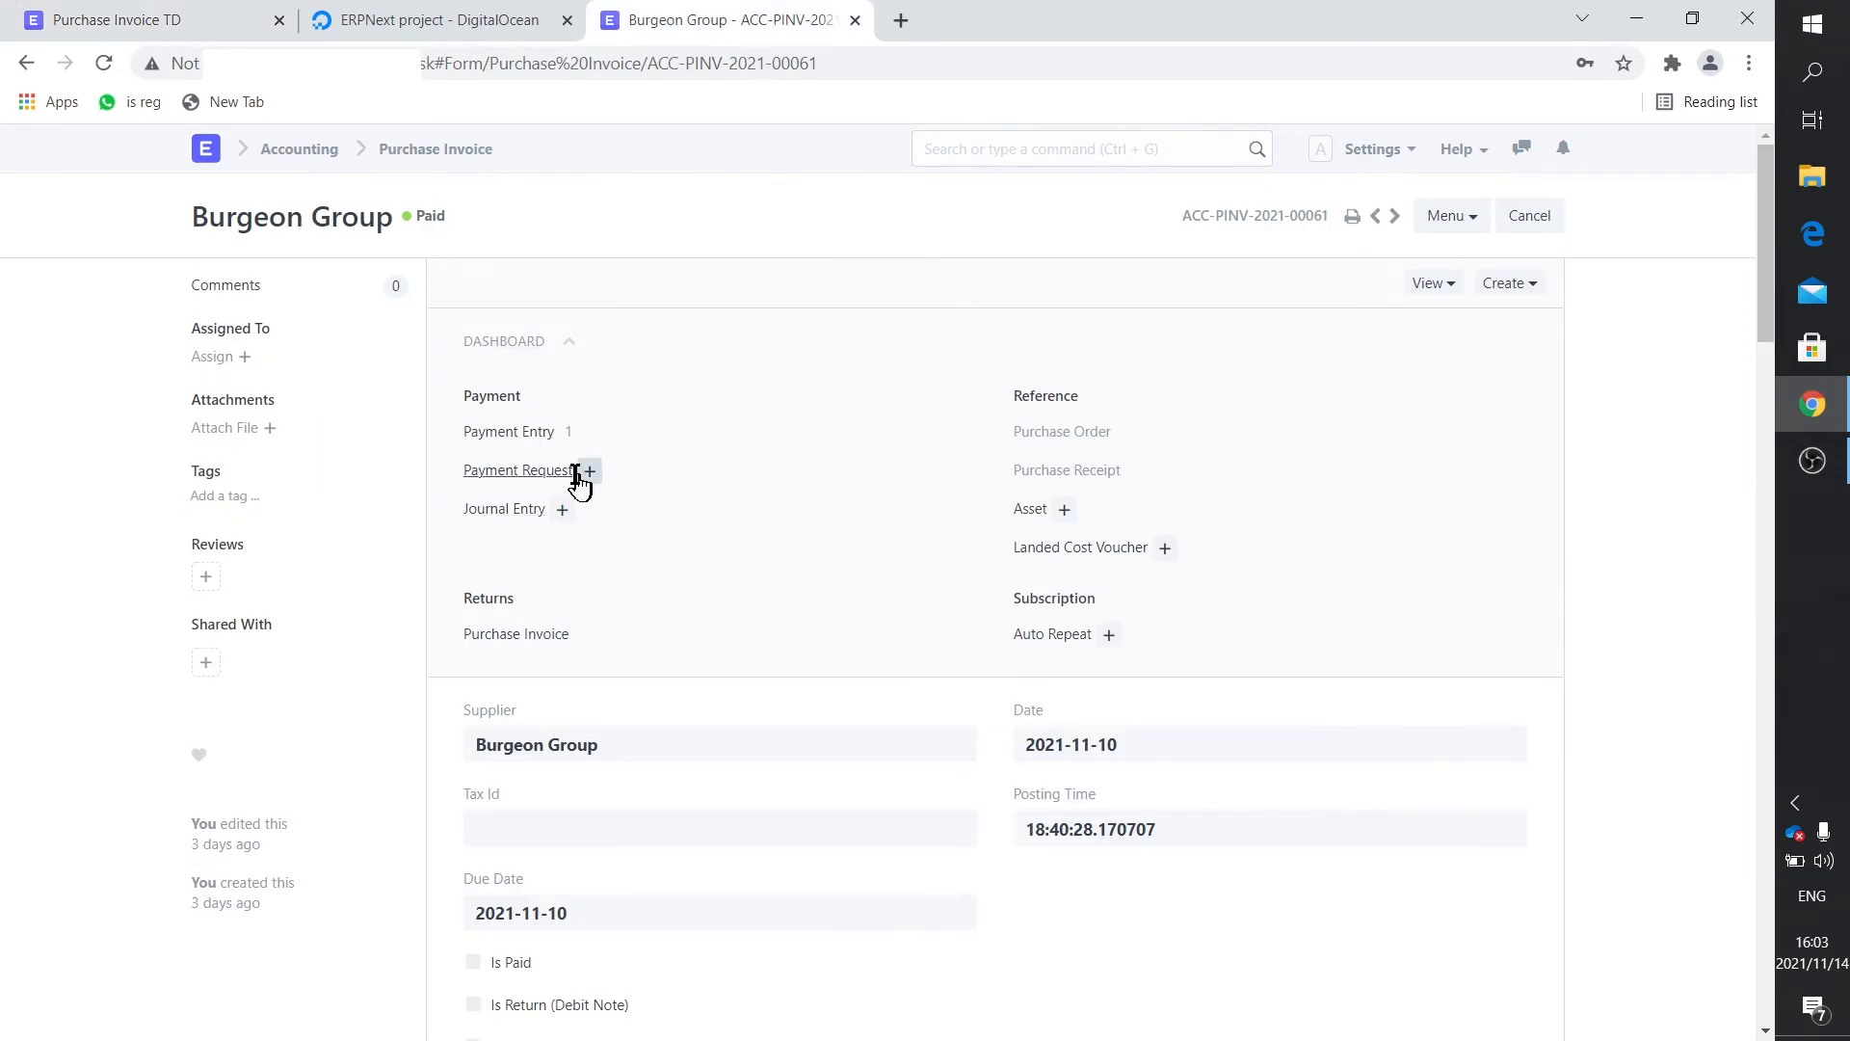
mouse_move(1357, 227)
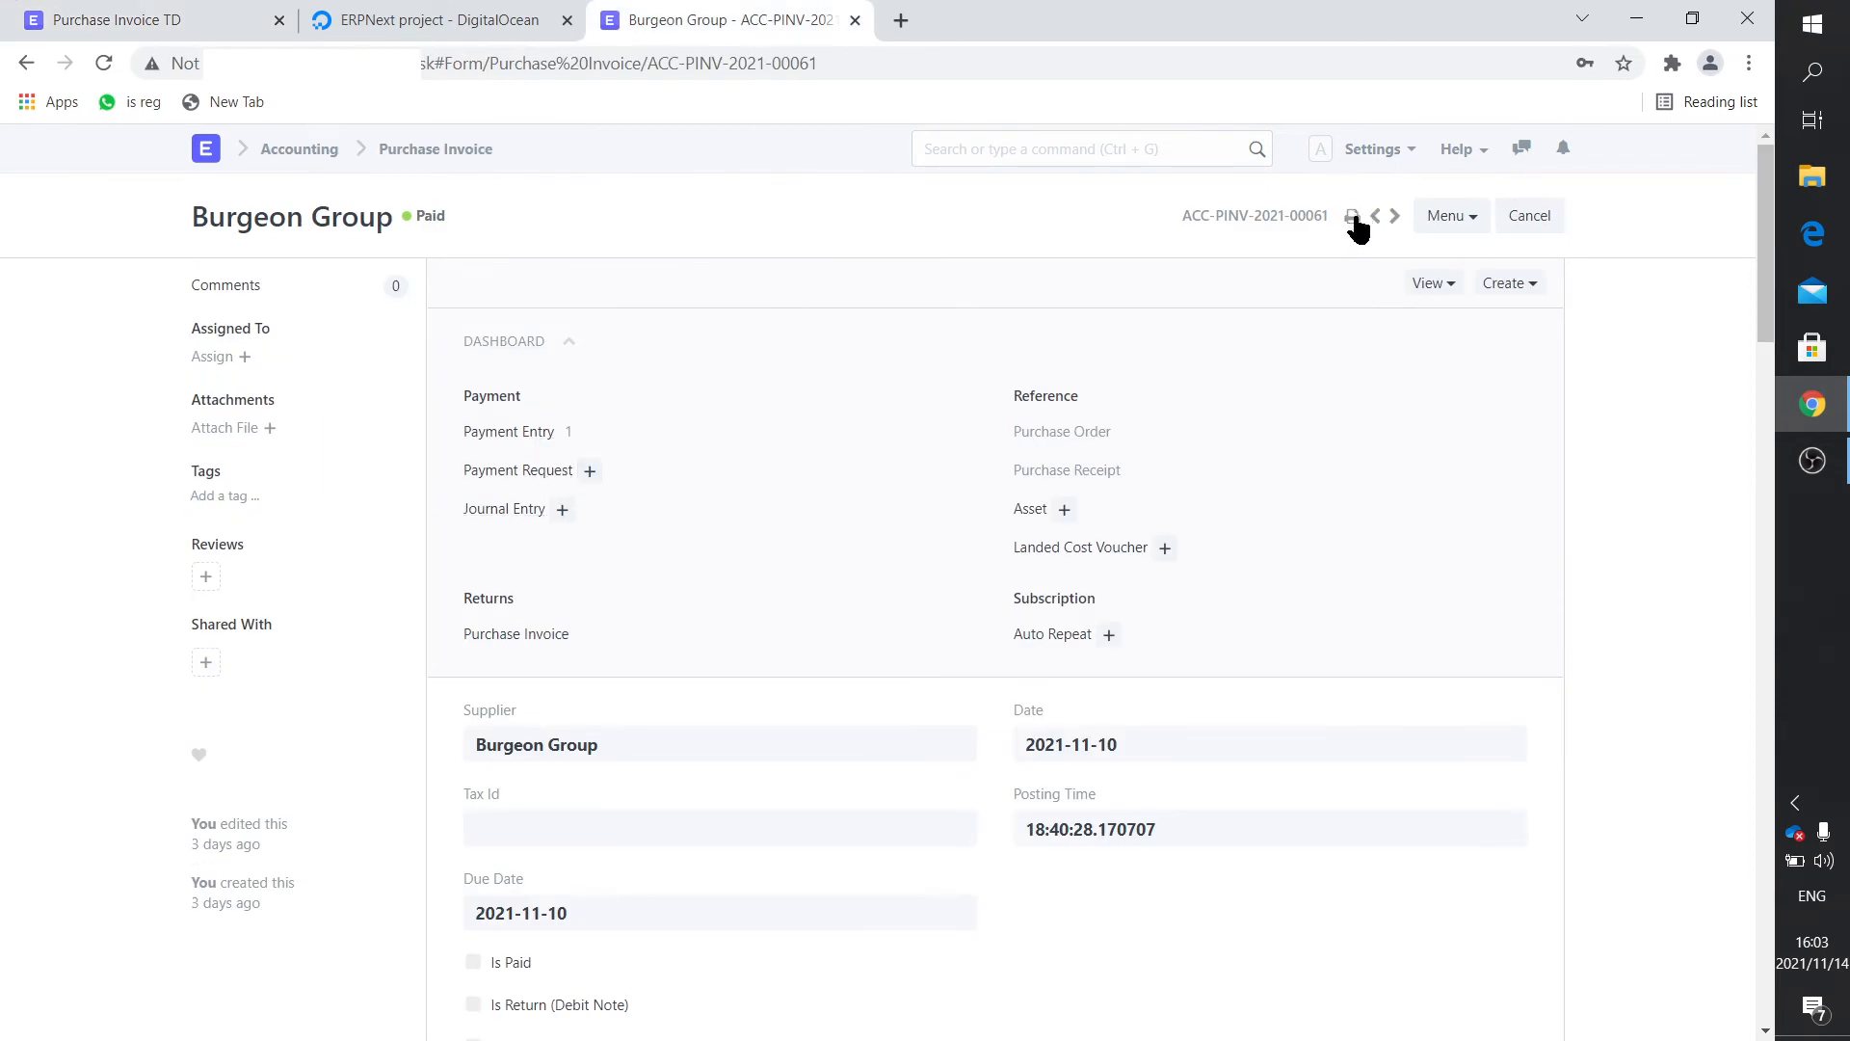
Preview the invoice in Purchase Invoice TD, then open Burgeon Group payment entry ACC-PAY-2021-00059.
click(1368, 215)
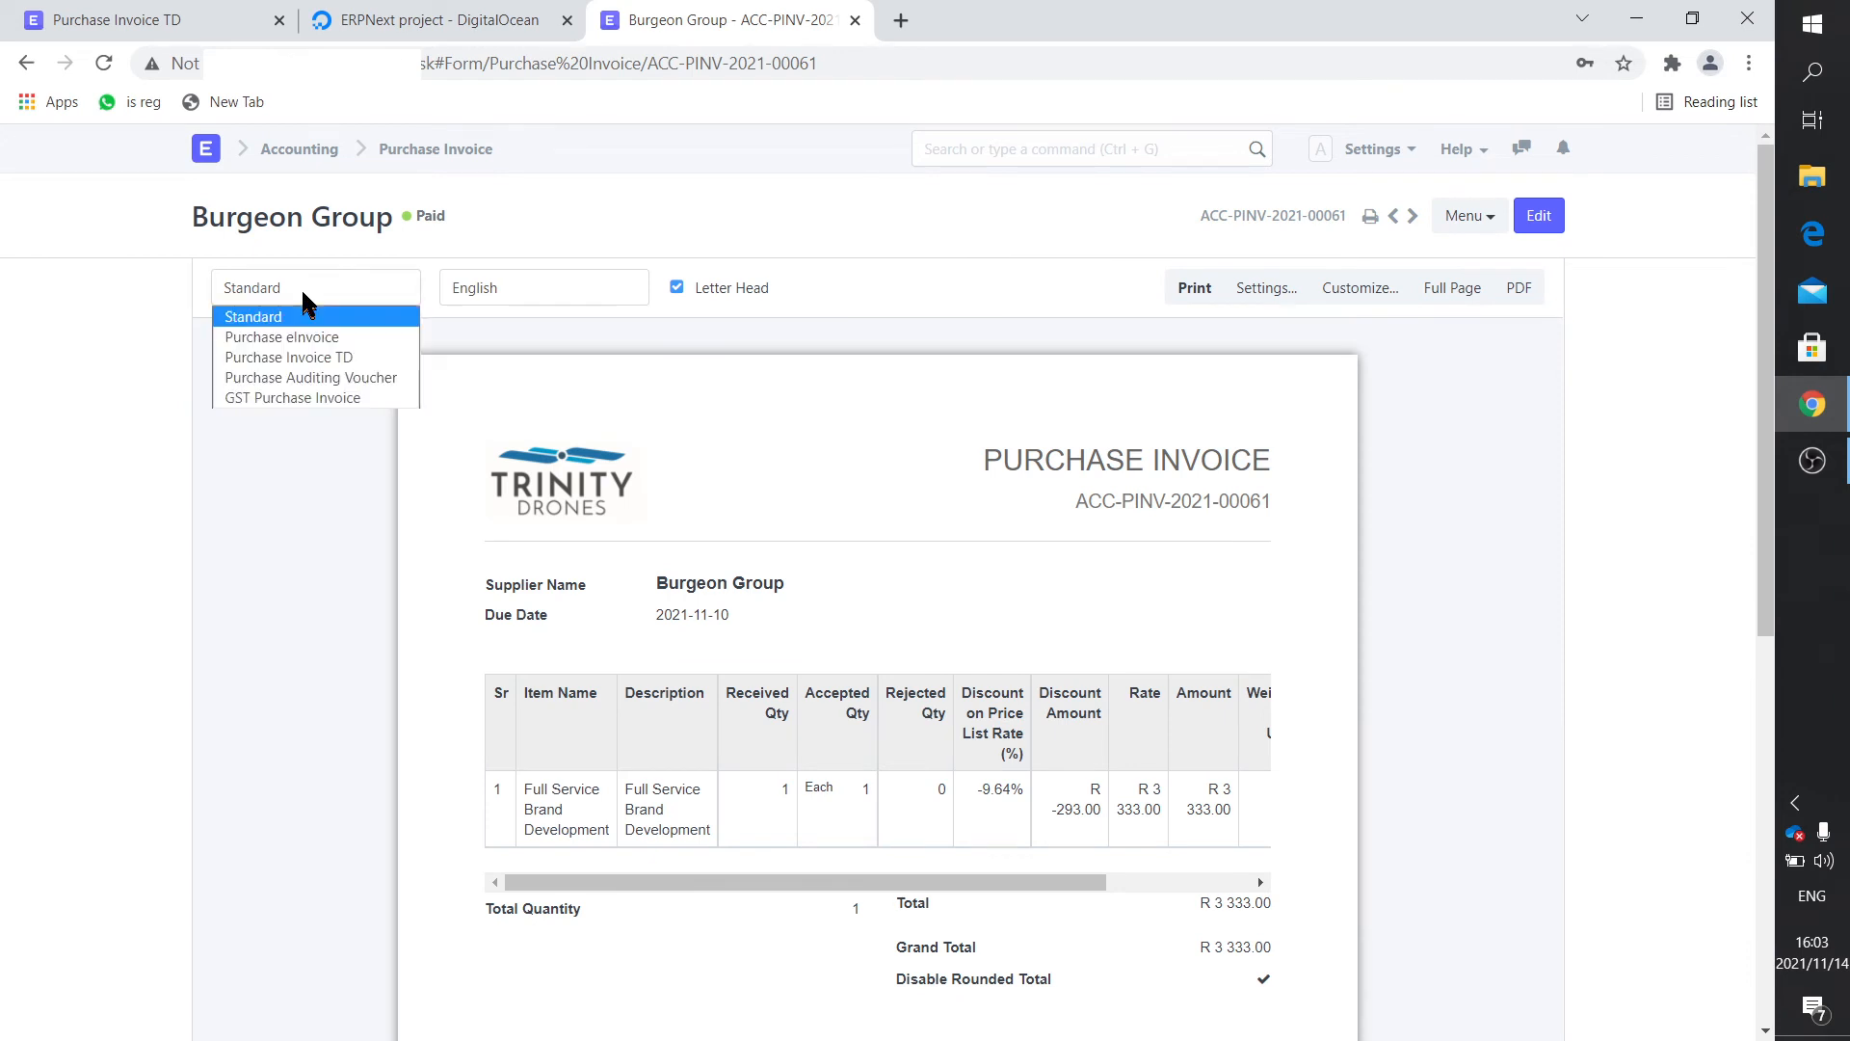
click(288, 356)
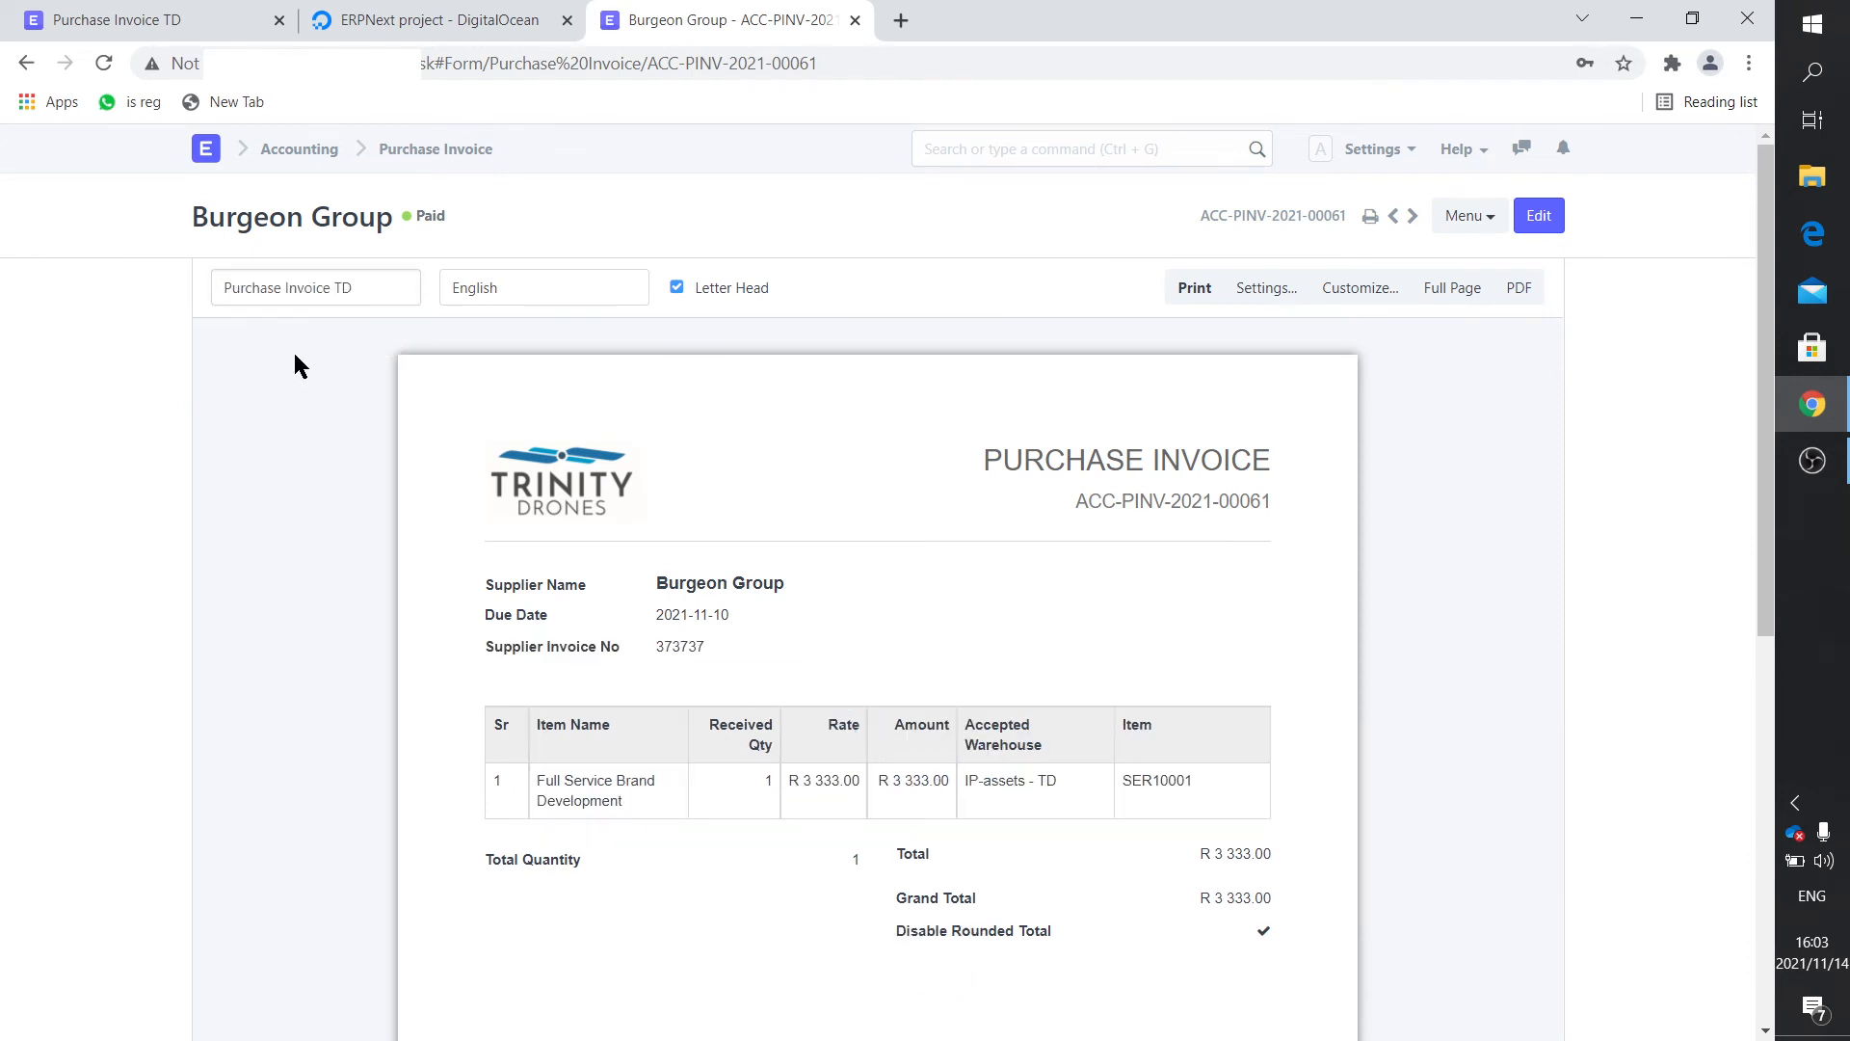
mouse_move(743, 820)
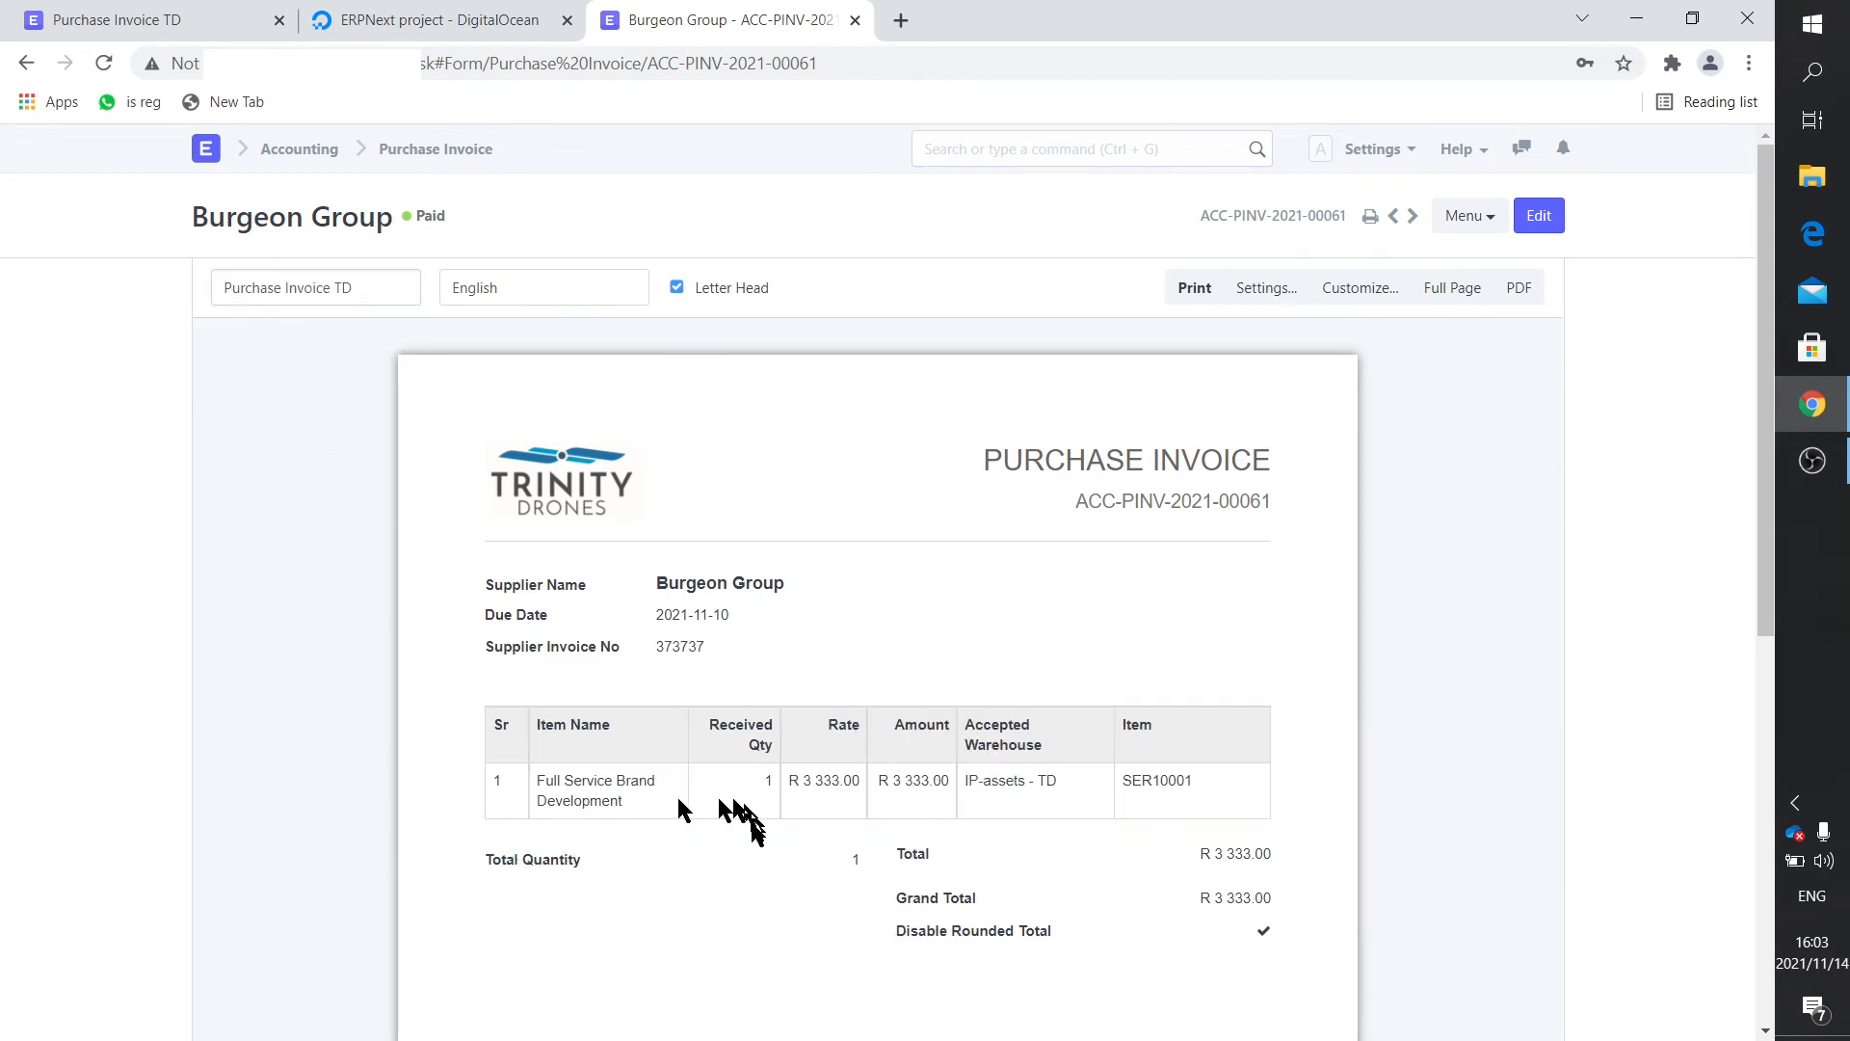
mouse_move(732, 784)
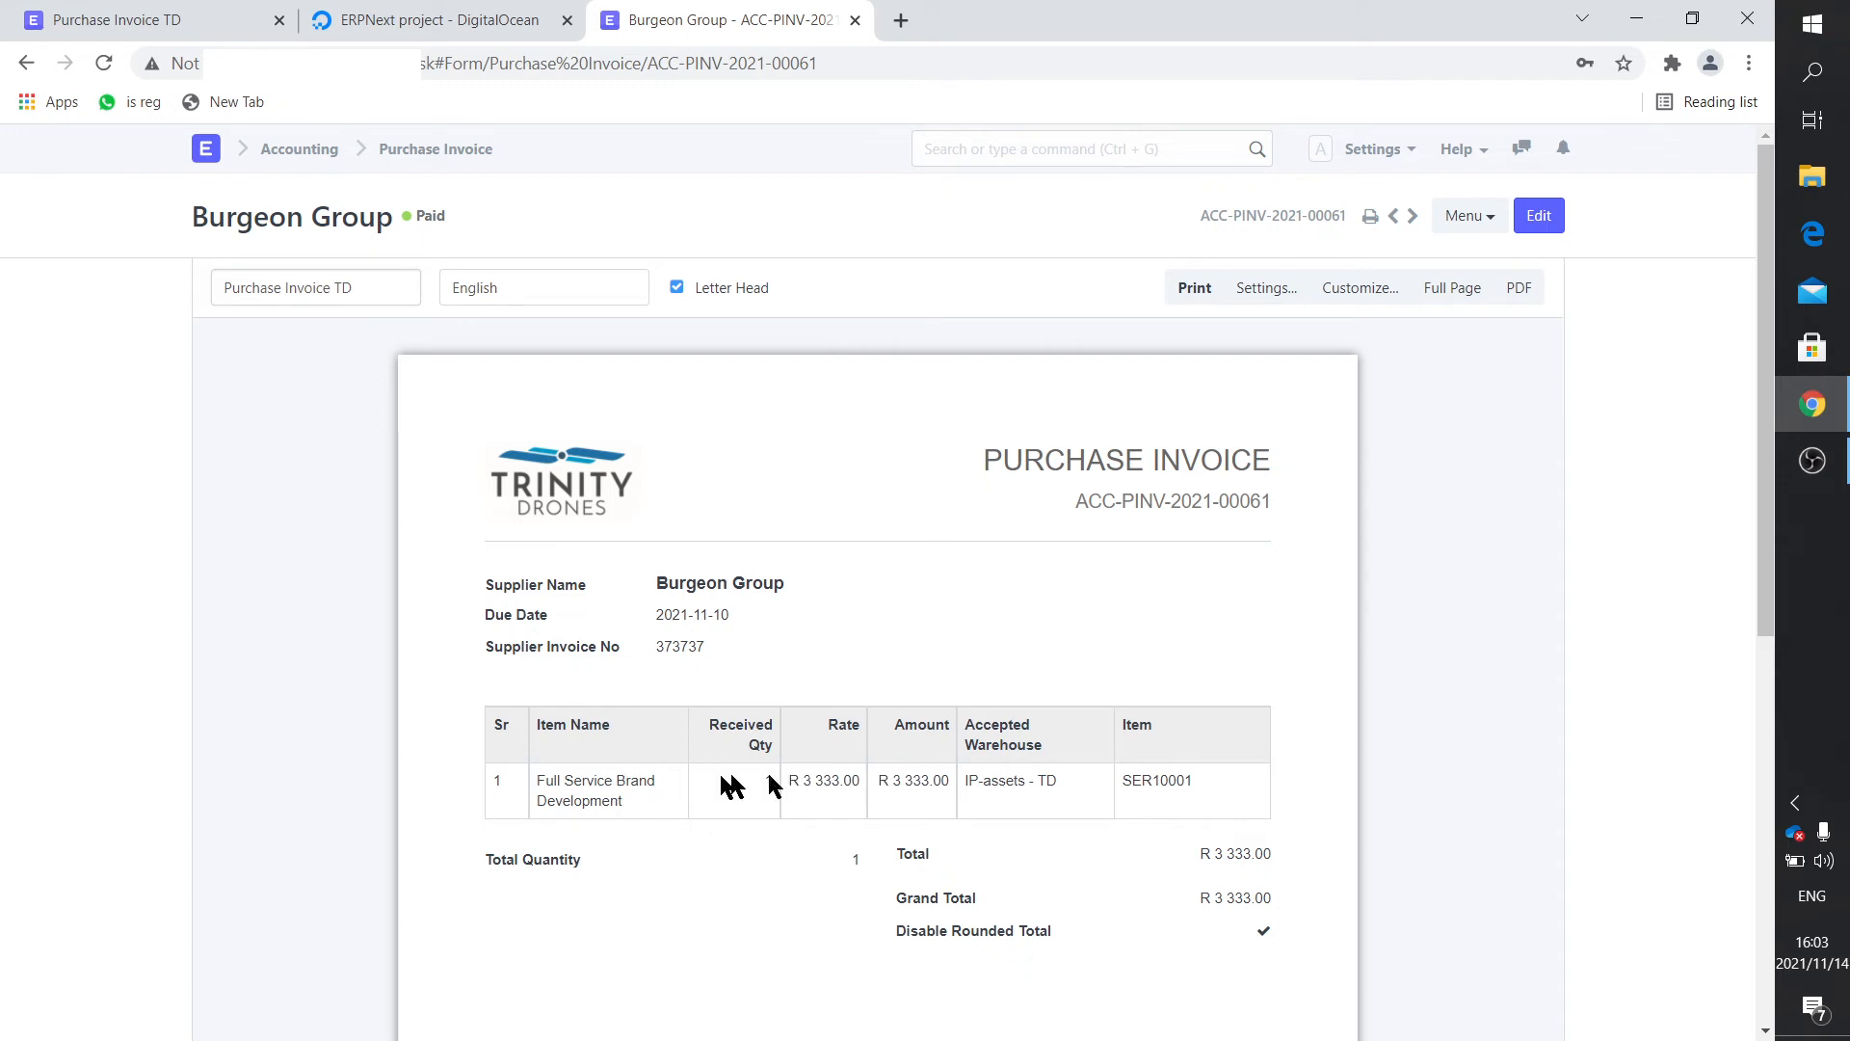
mouse_move(1113, 833)
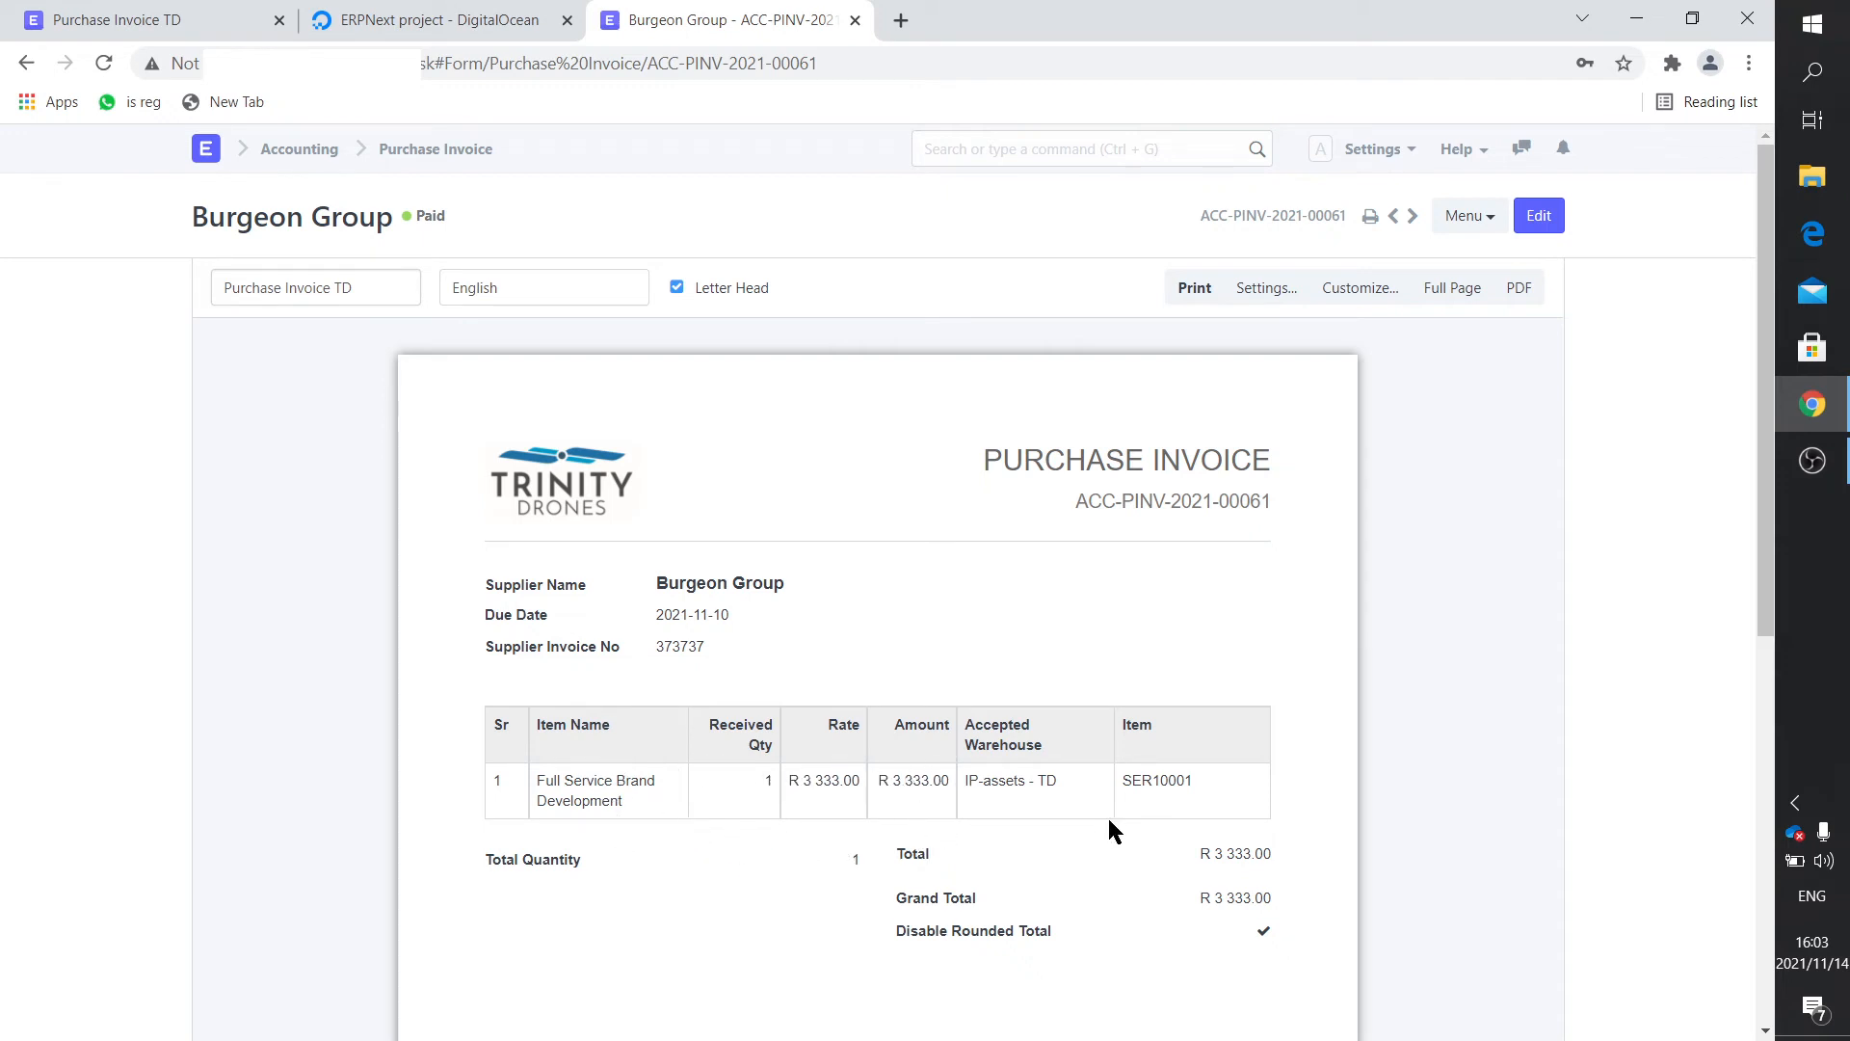
mouse_move(708, 653)
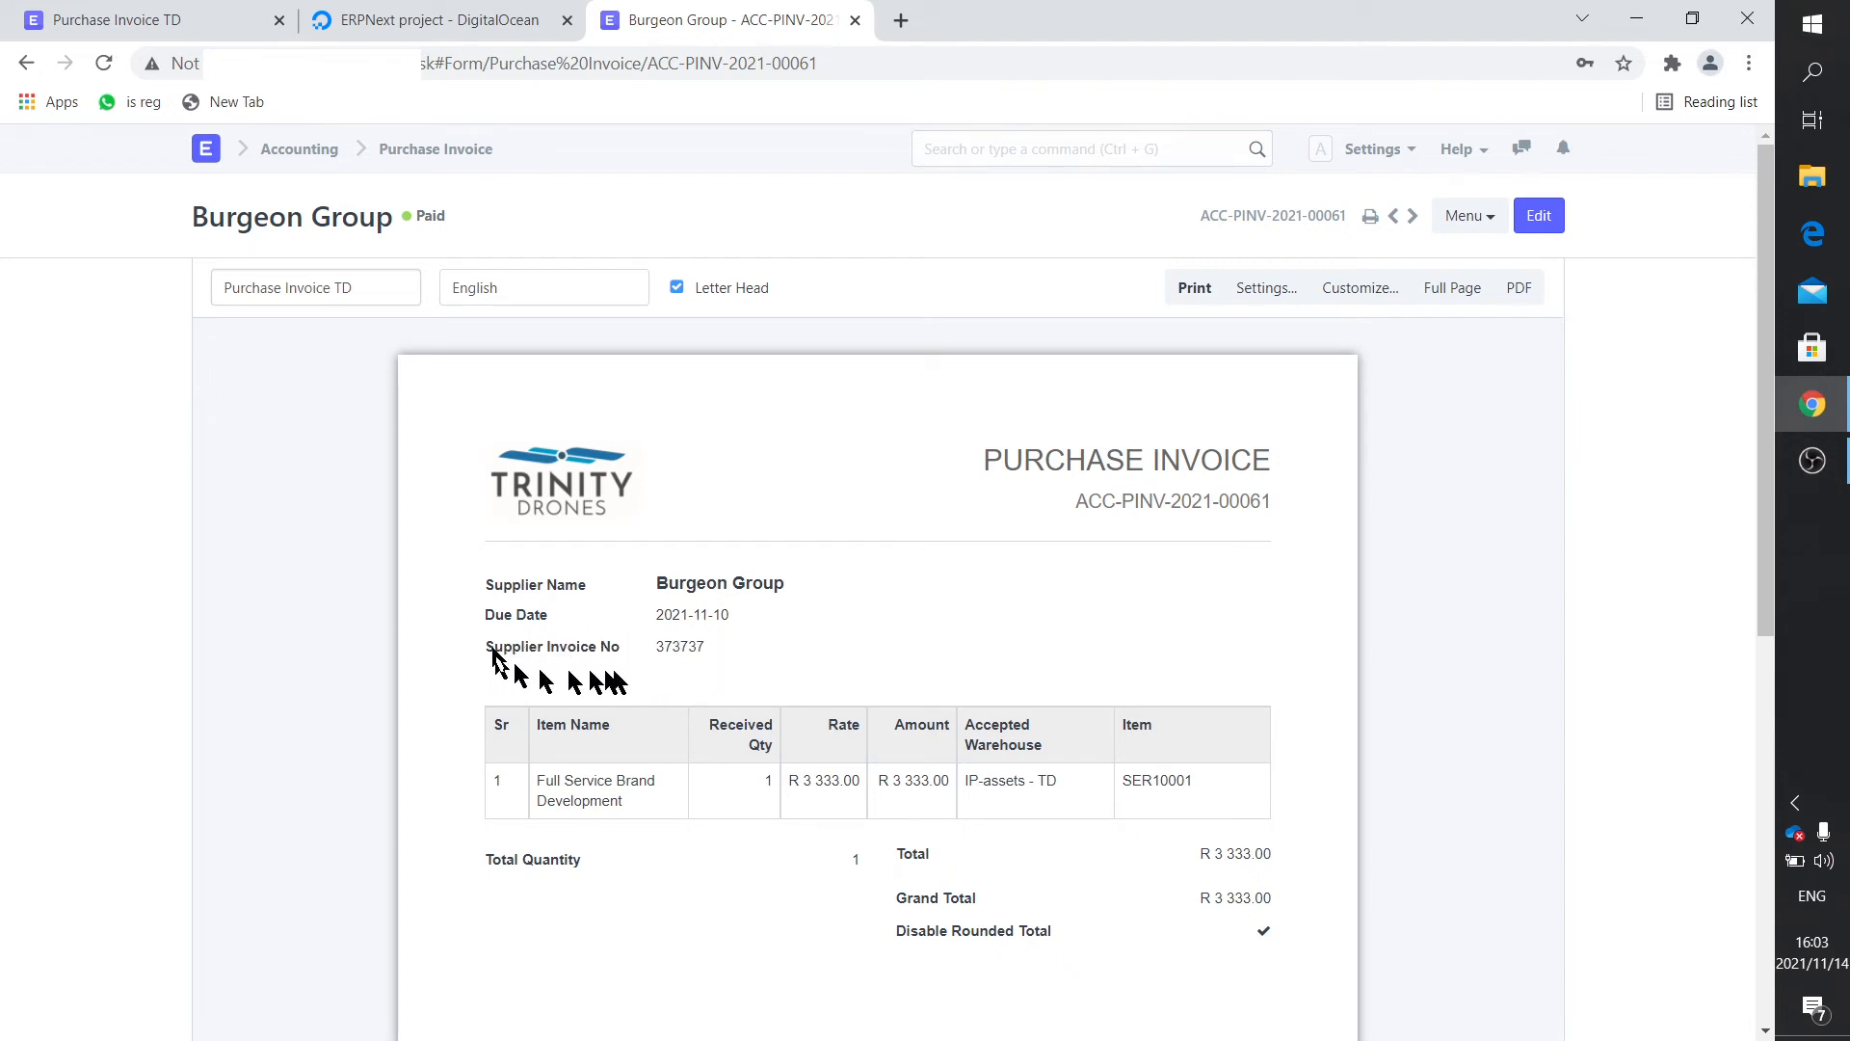
mouse_move(704, 677)
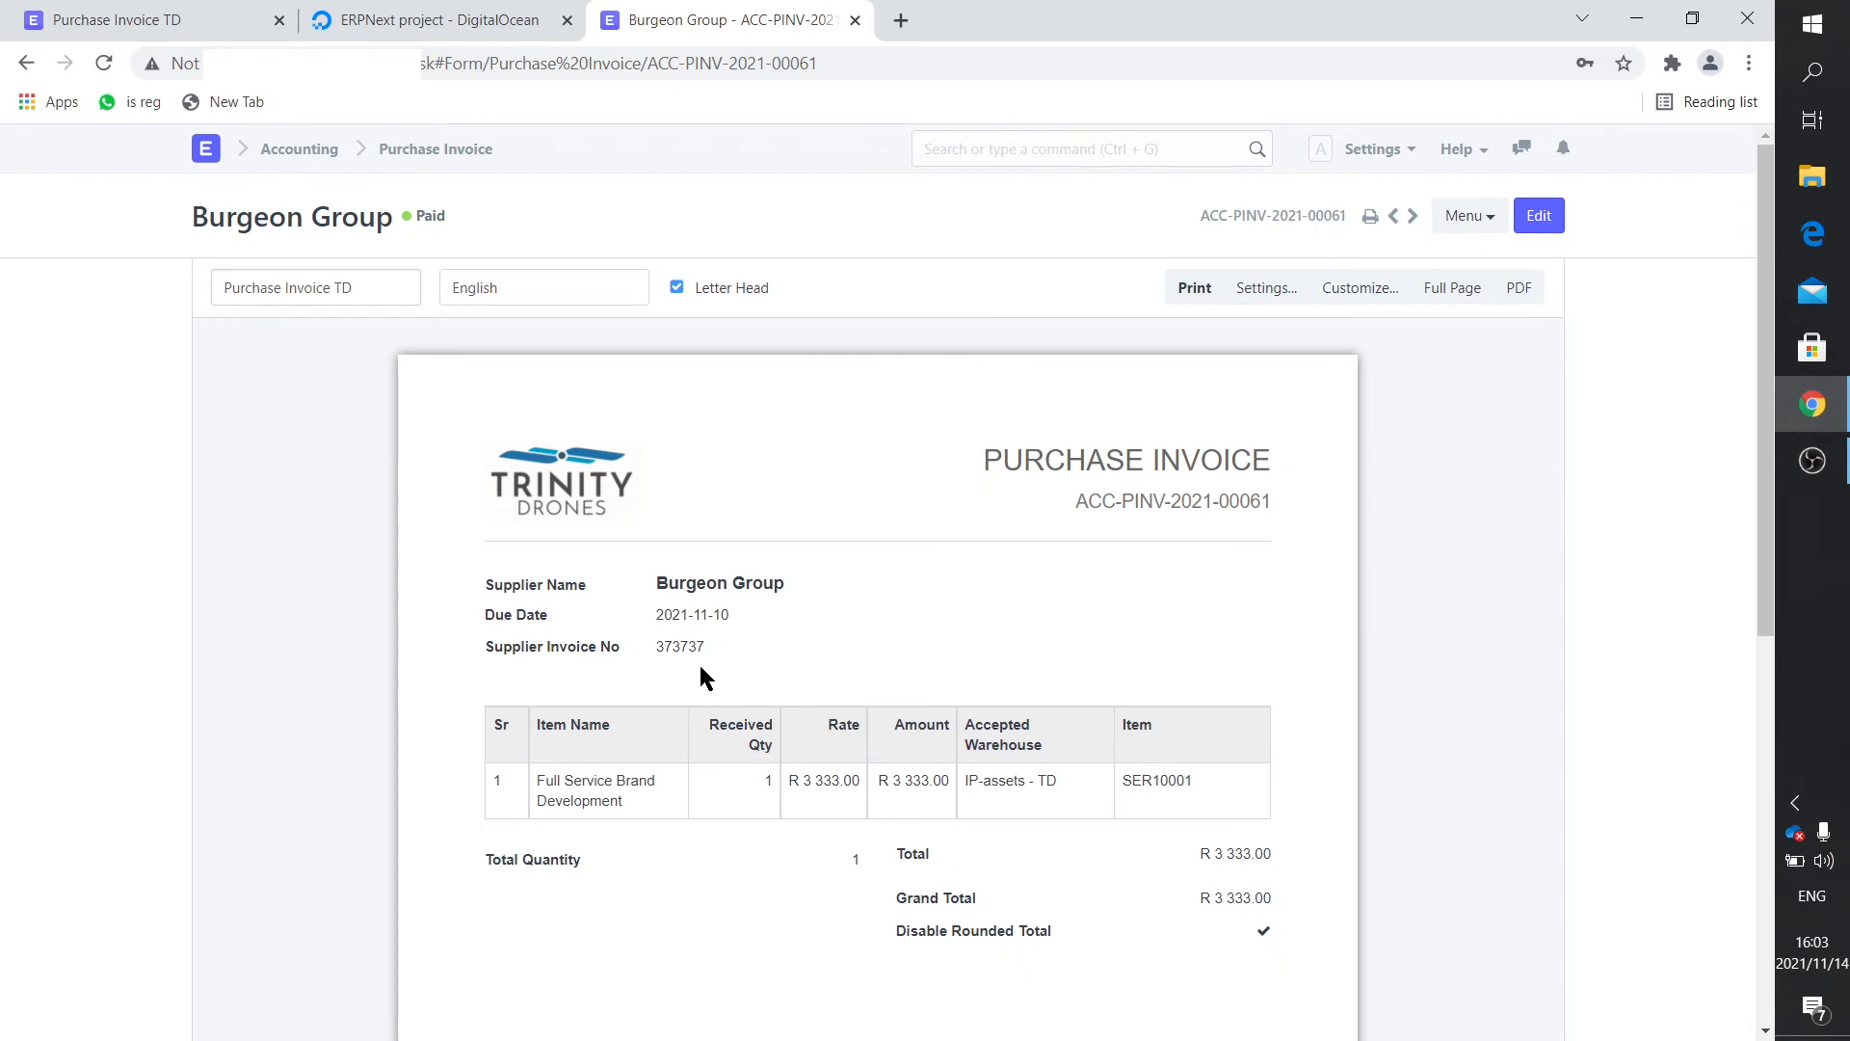
mouse_move(1366, 417)
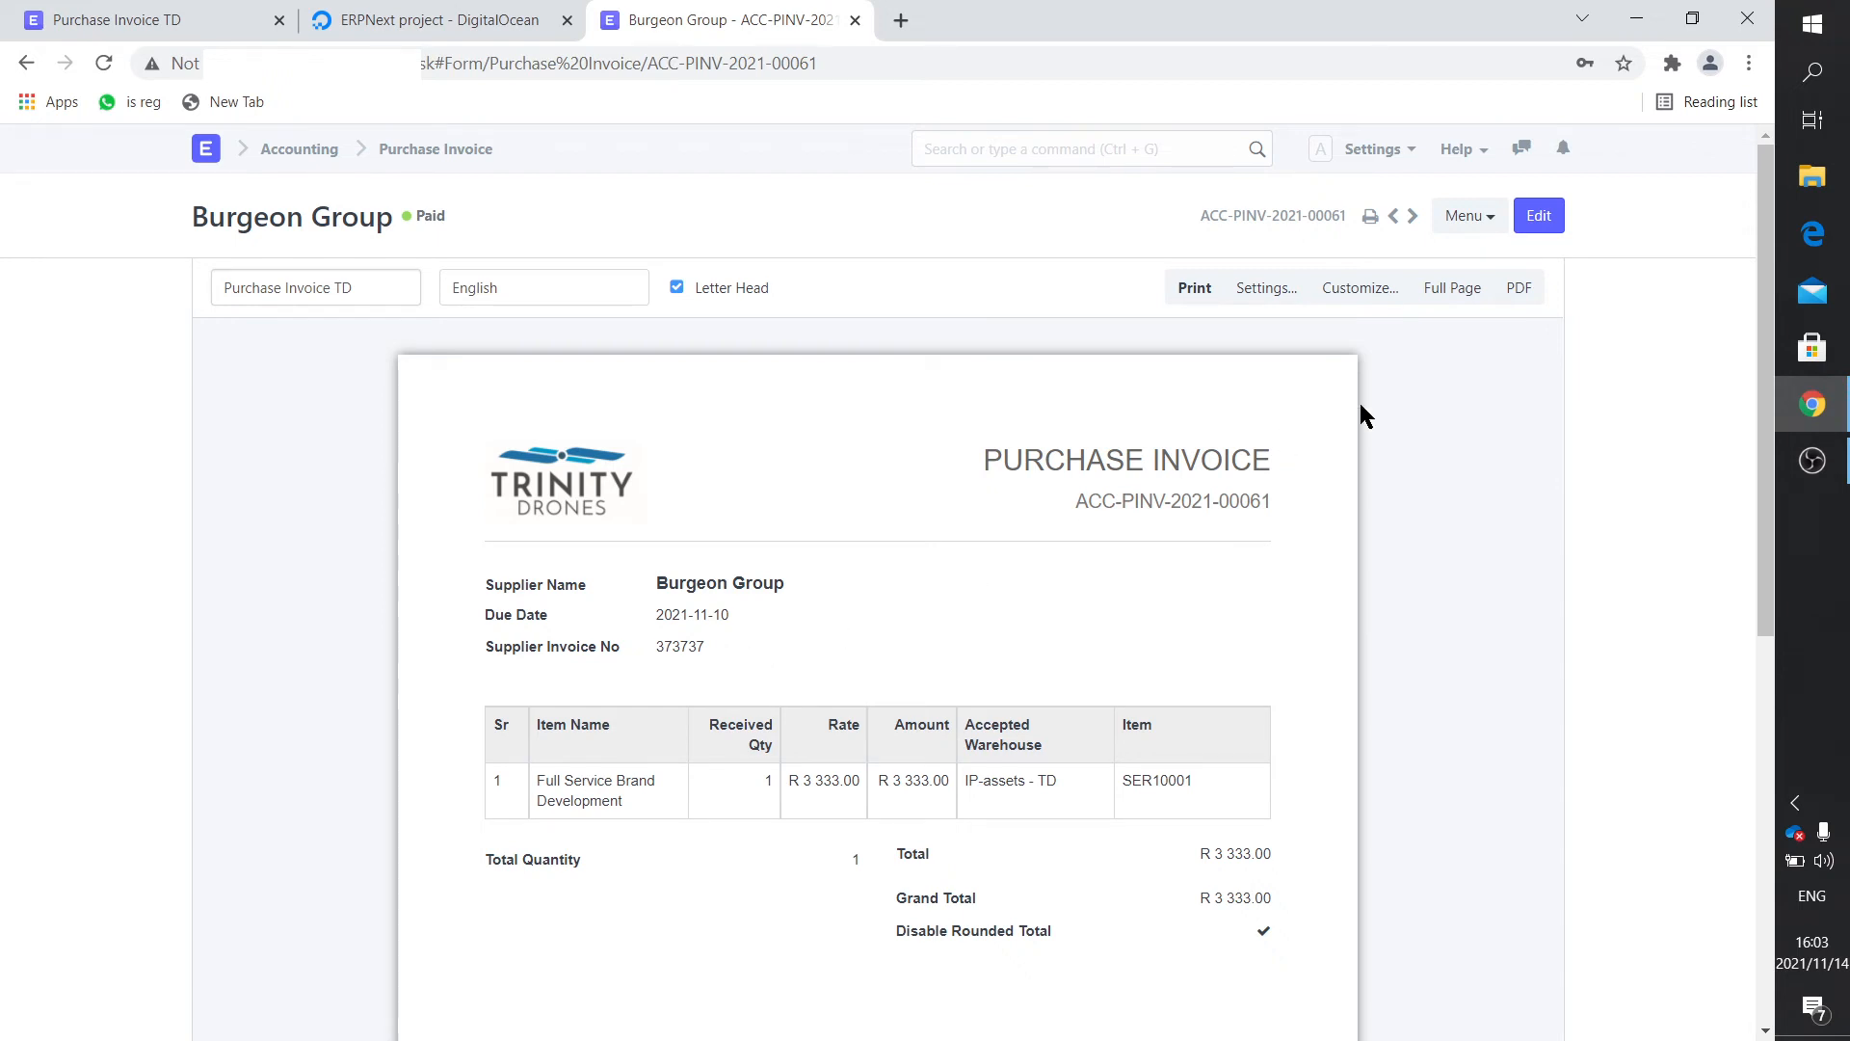
mouse_move(1284, 351)
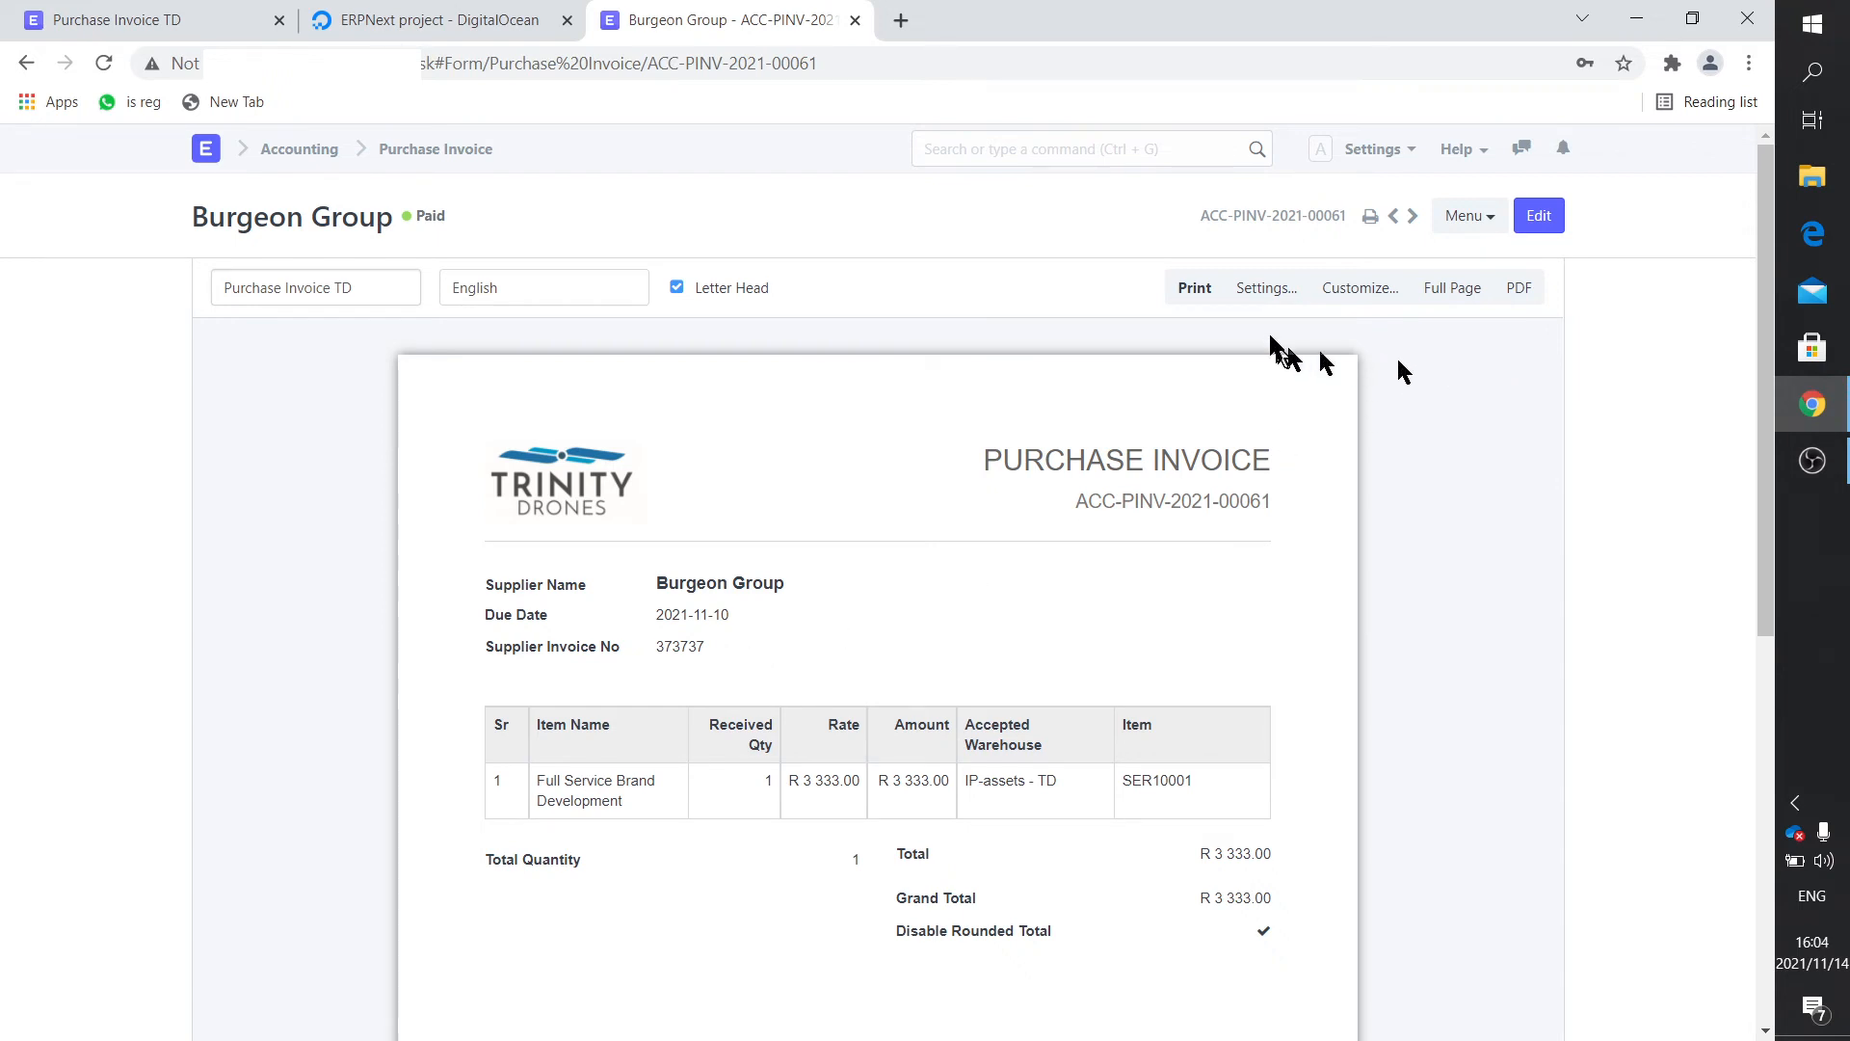
mouse_move(1371, 216)
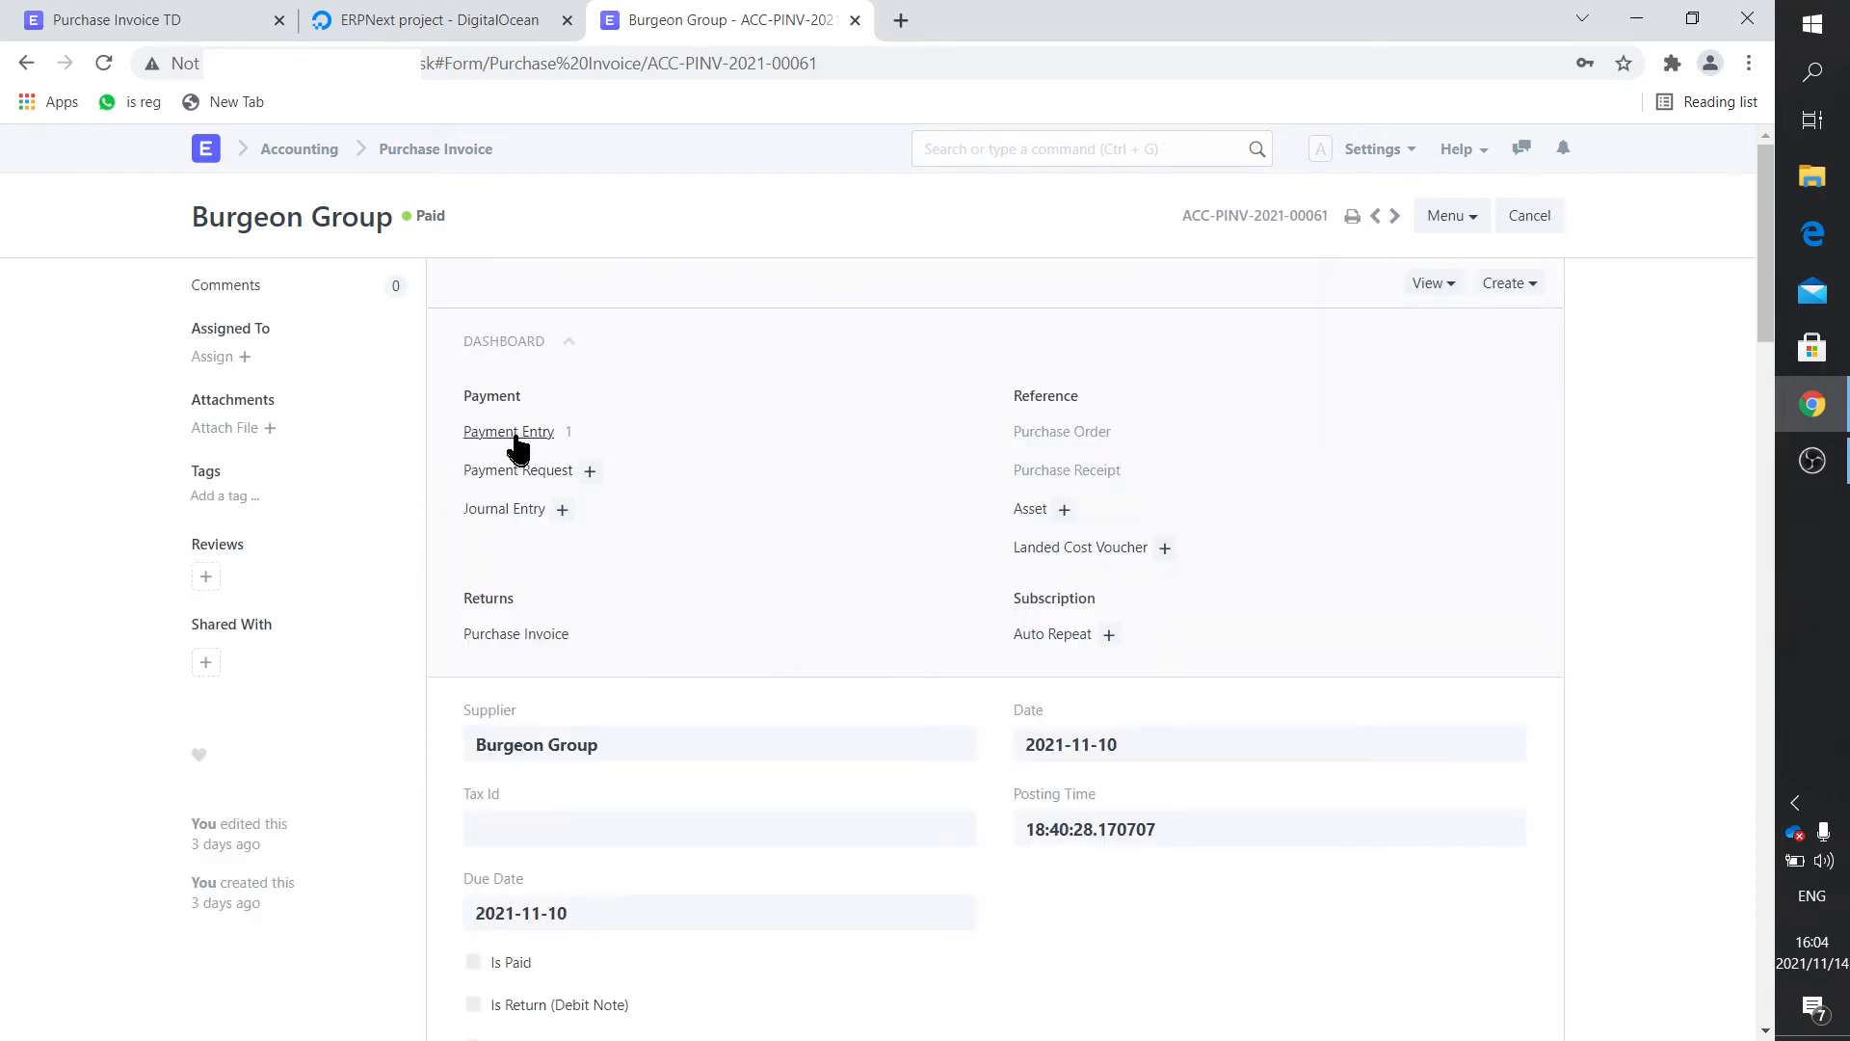
click(509, 431)
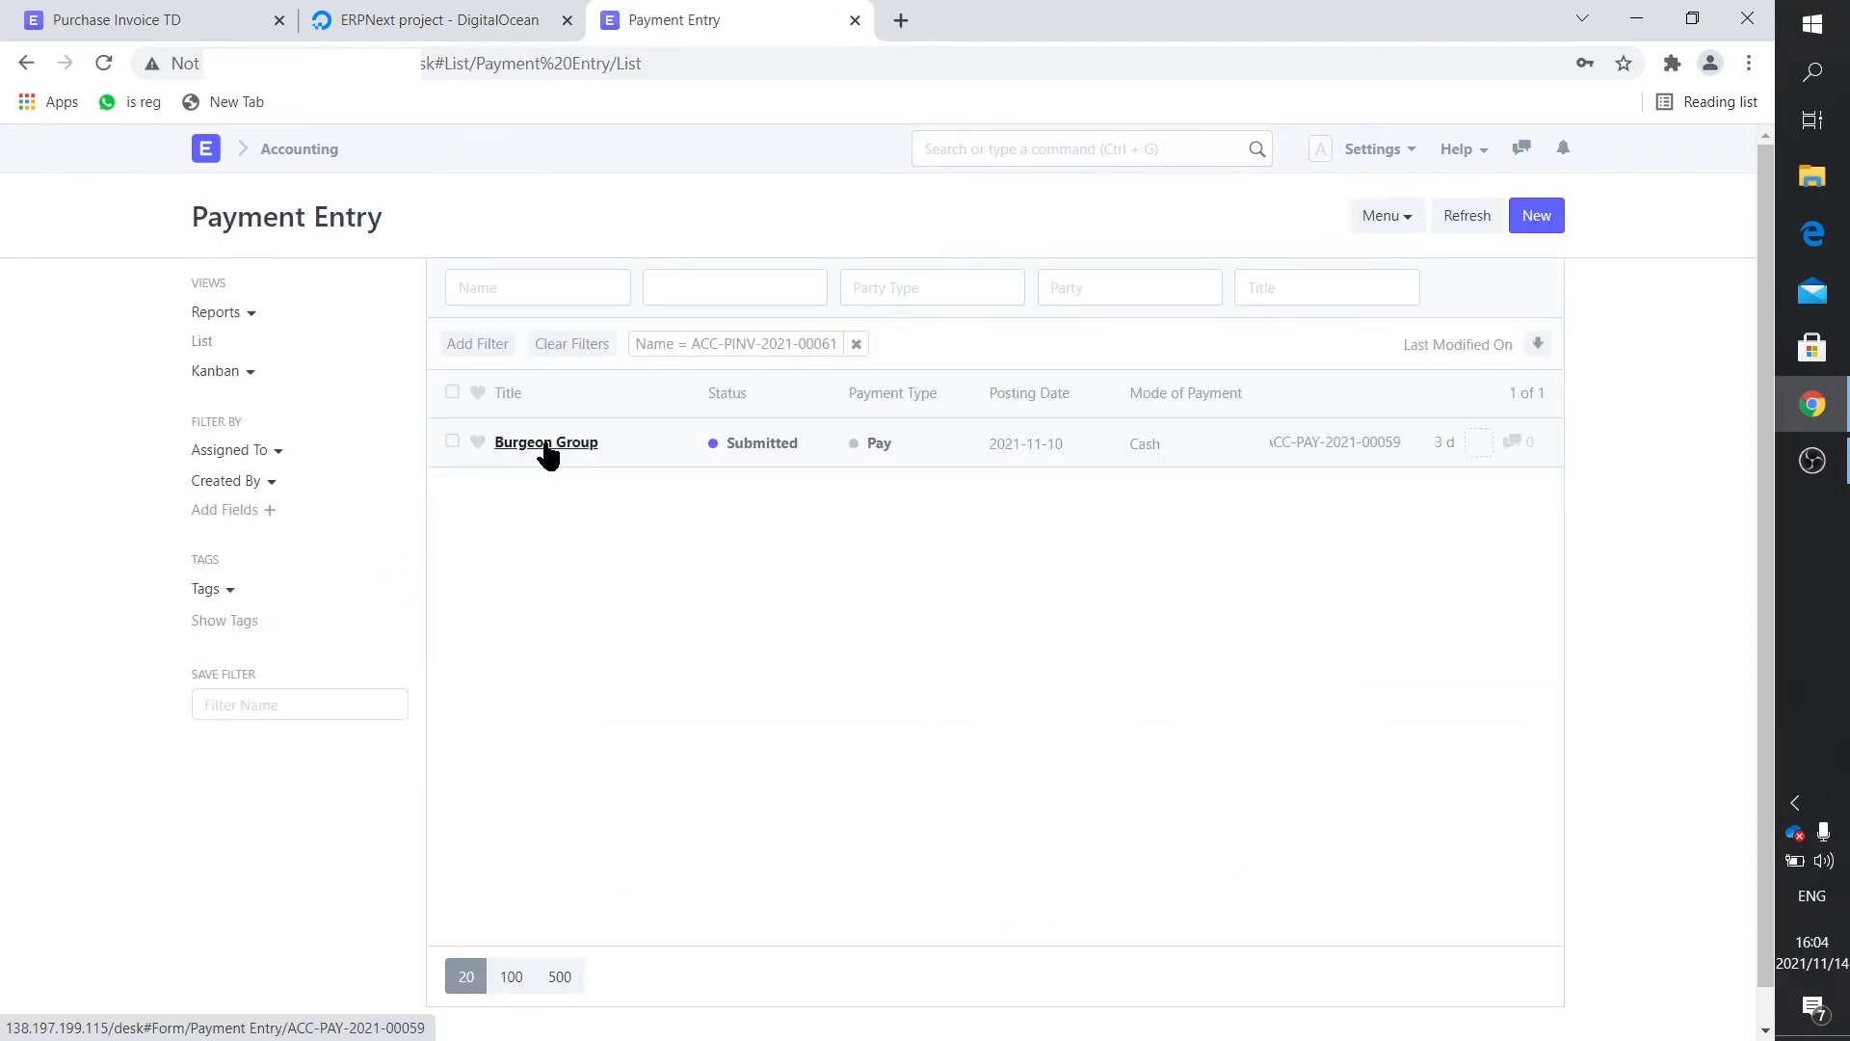
click(547, 442)
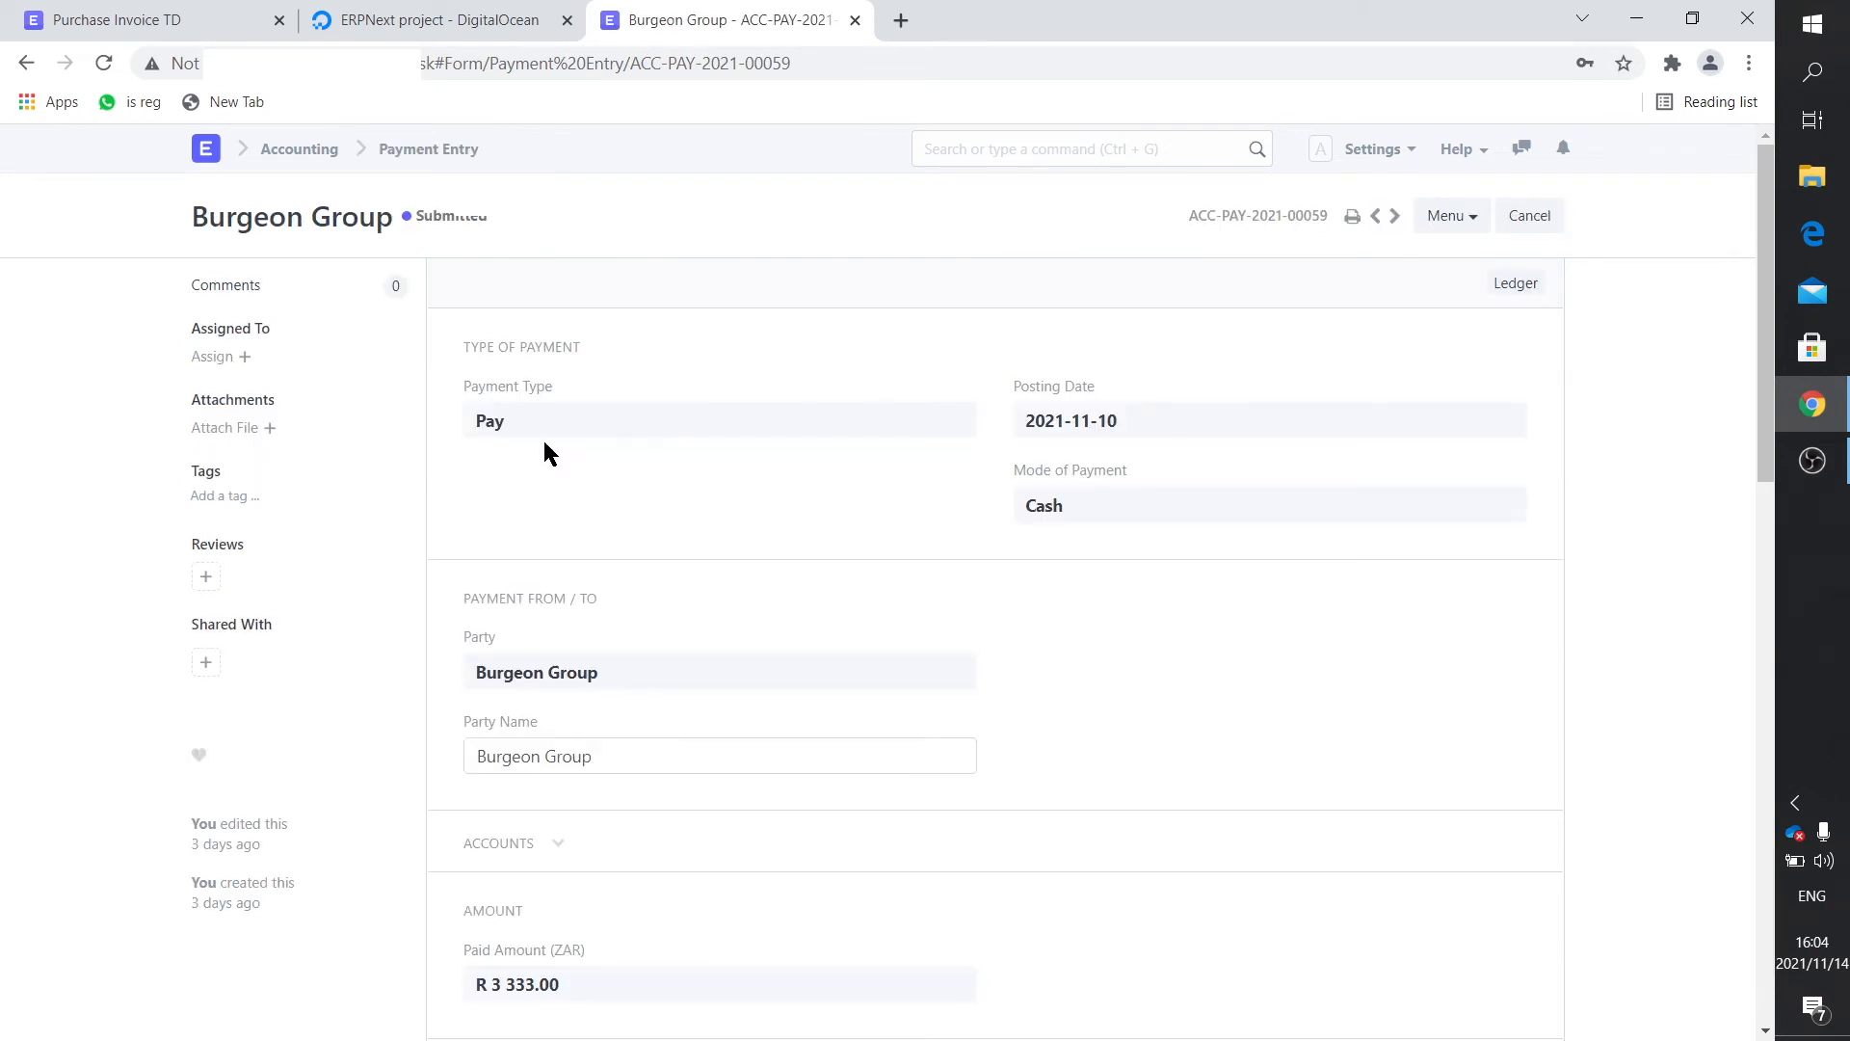
mouse_move(1416, 330)
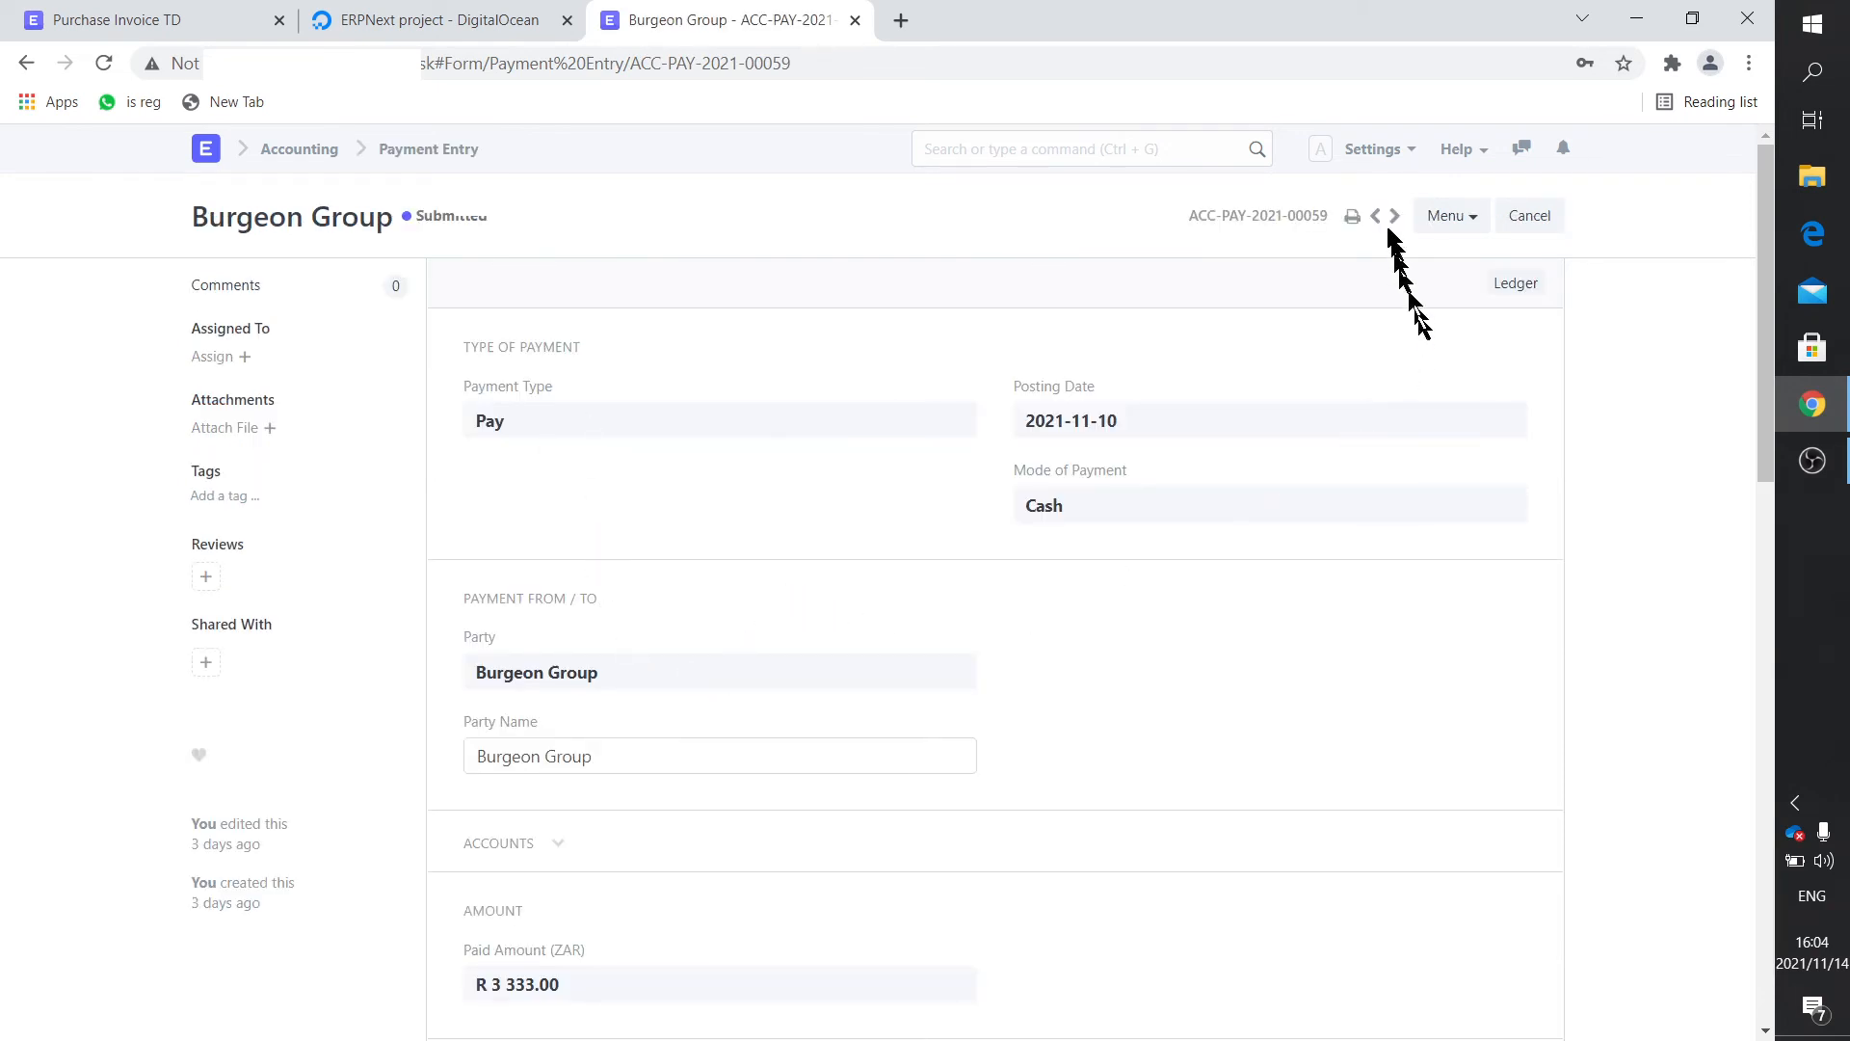
Open the print preview of payment entry ACC-PAY-2021-00059 to check Account Paid From.
click(1371, 216)
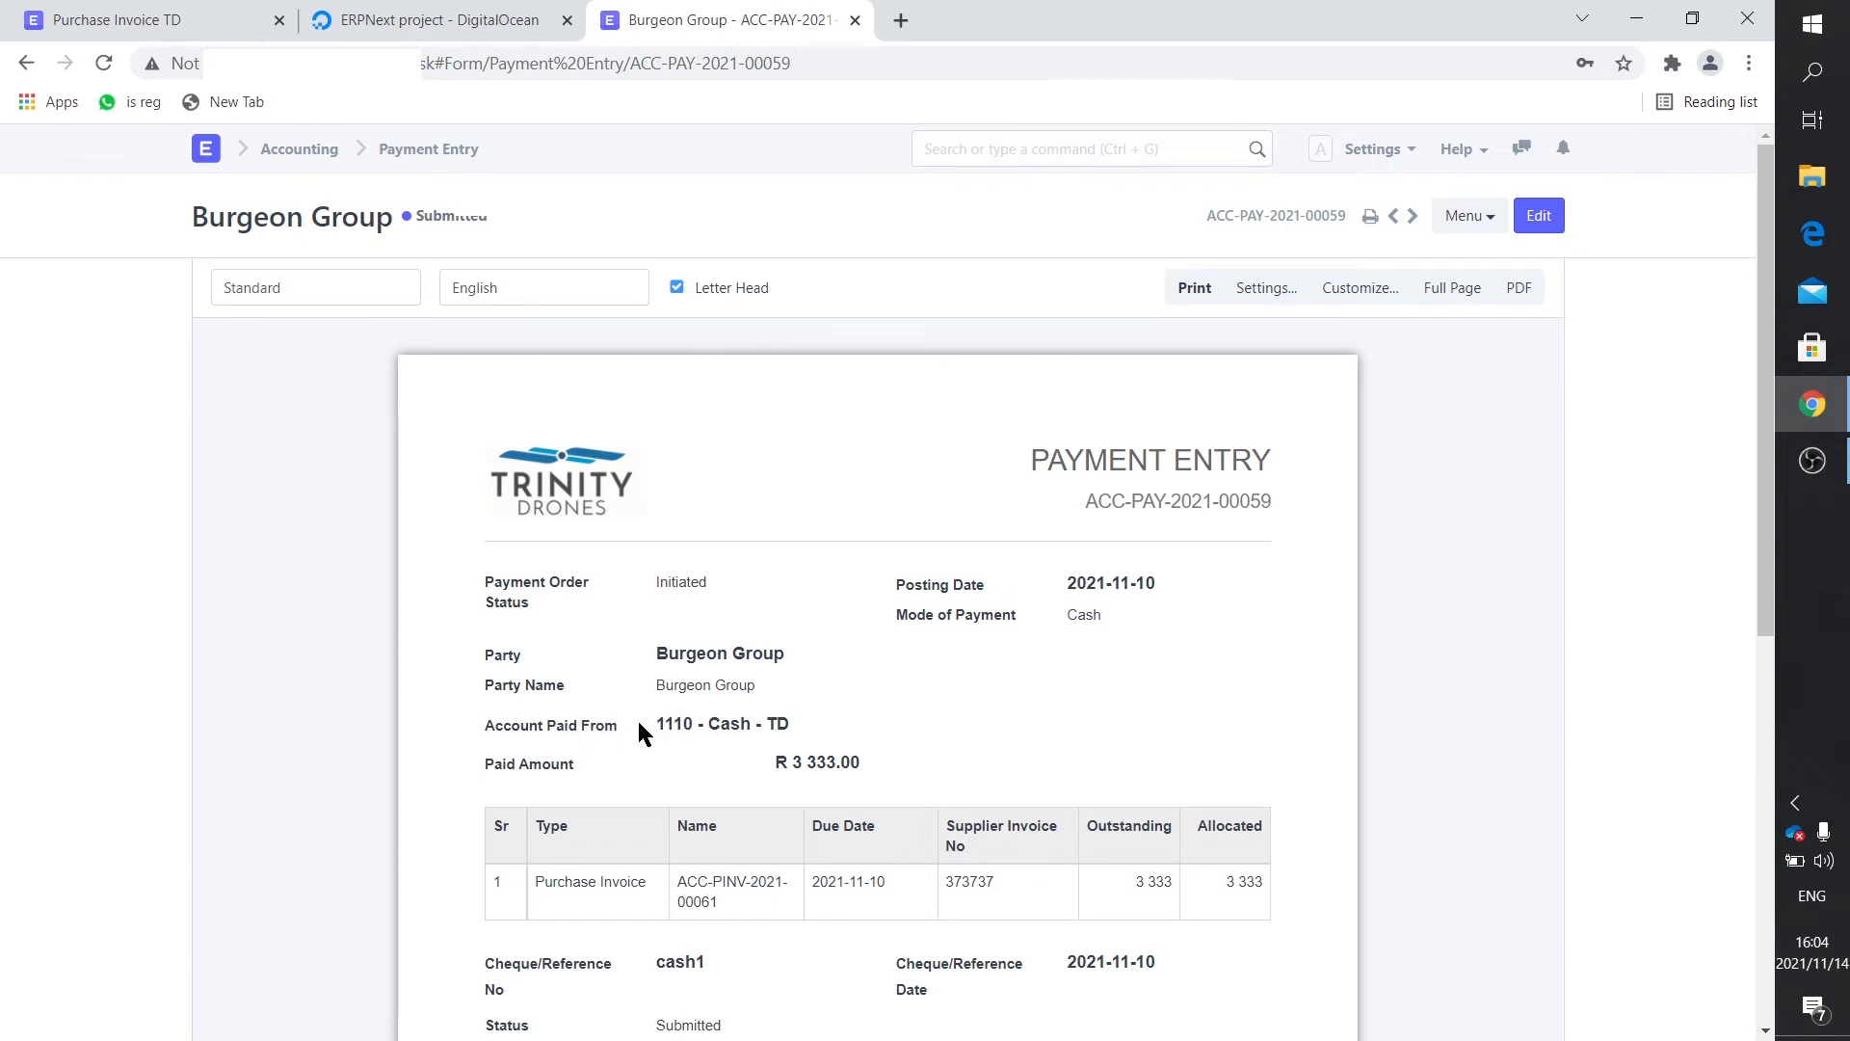
mouse_move(677, 737)
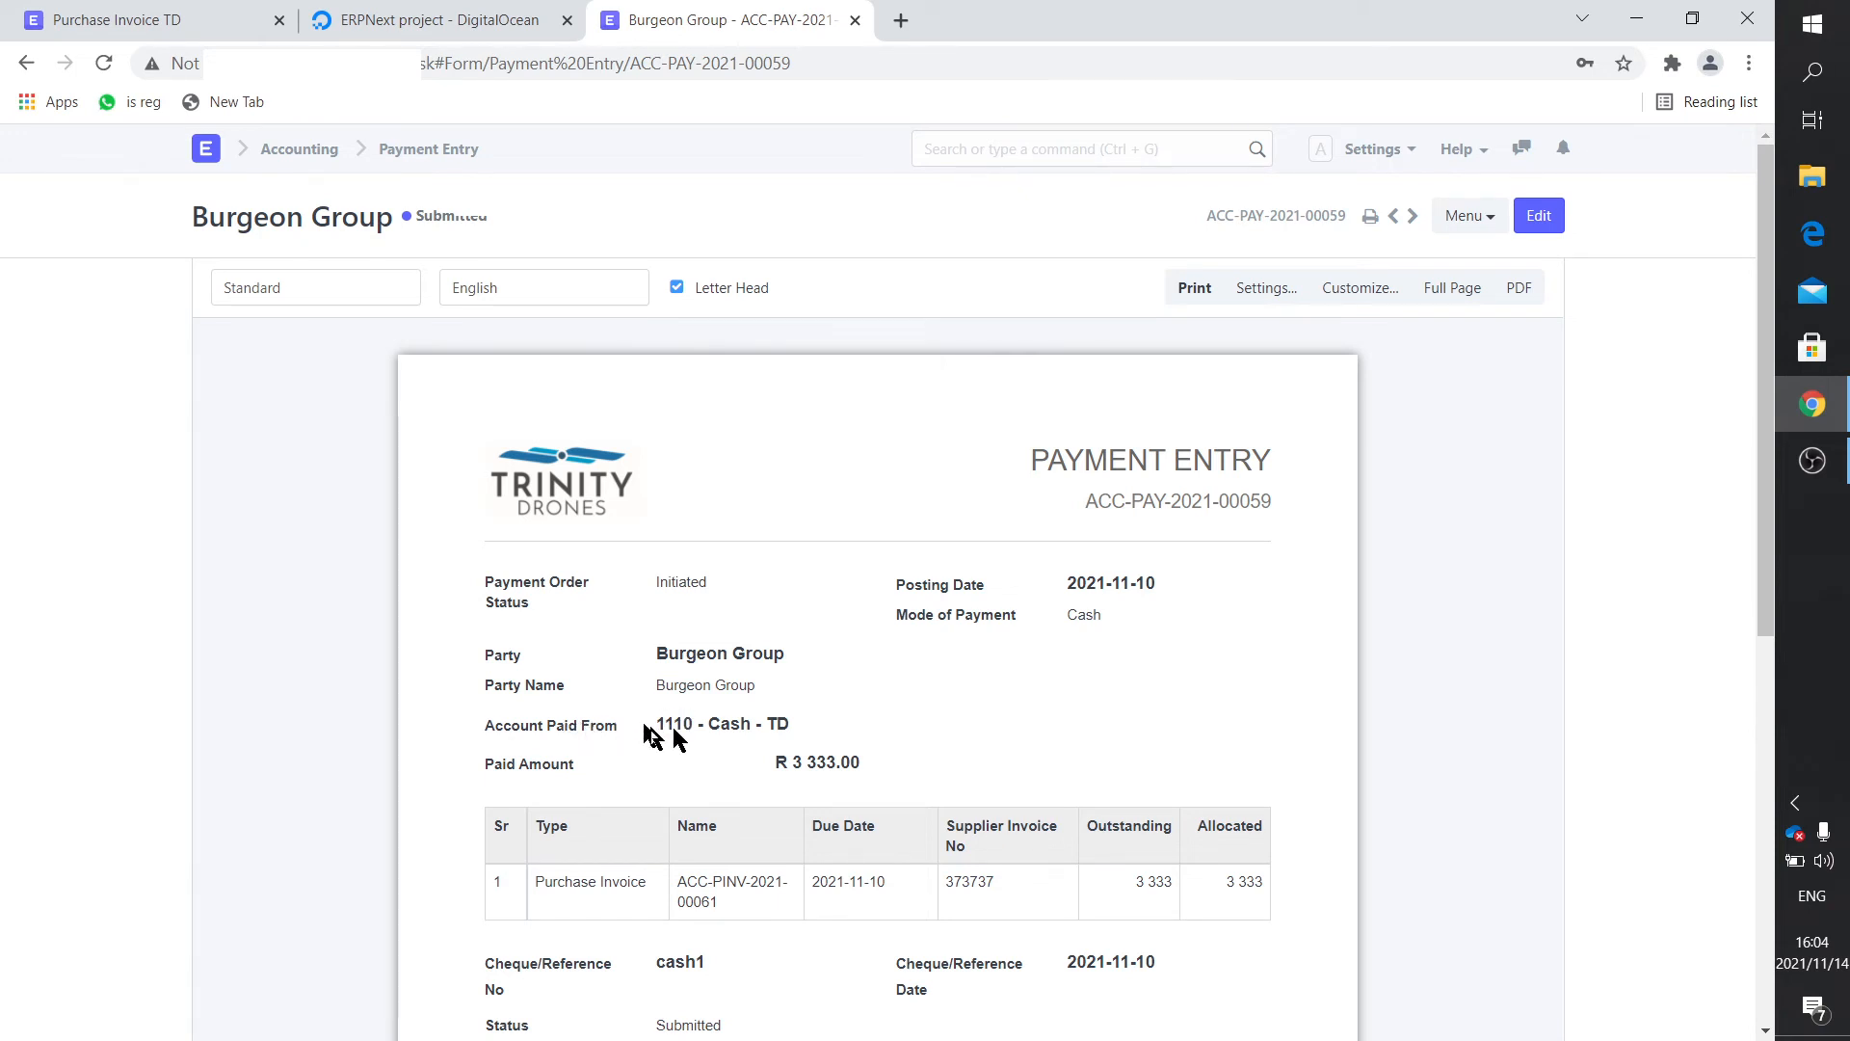
mouse_move(1253, 414)
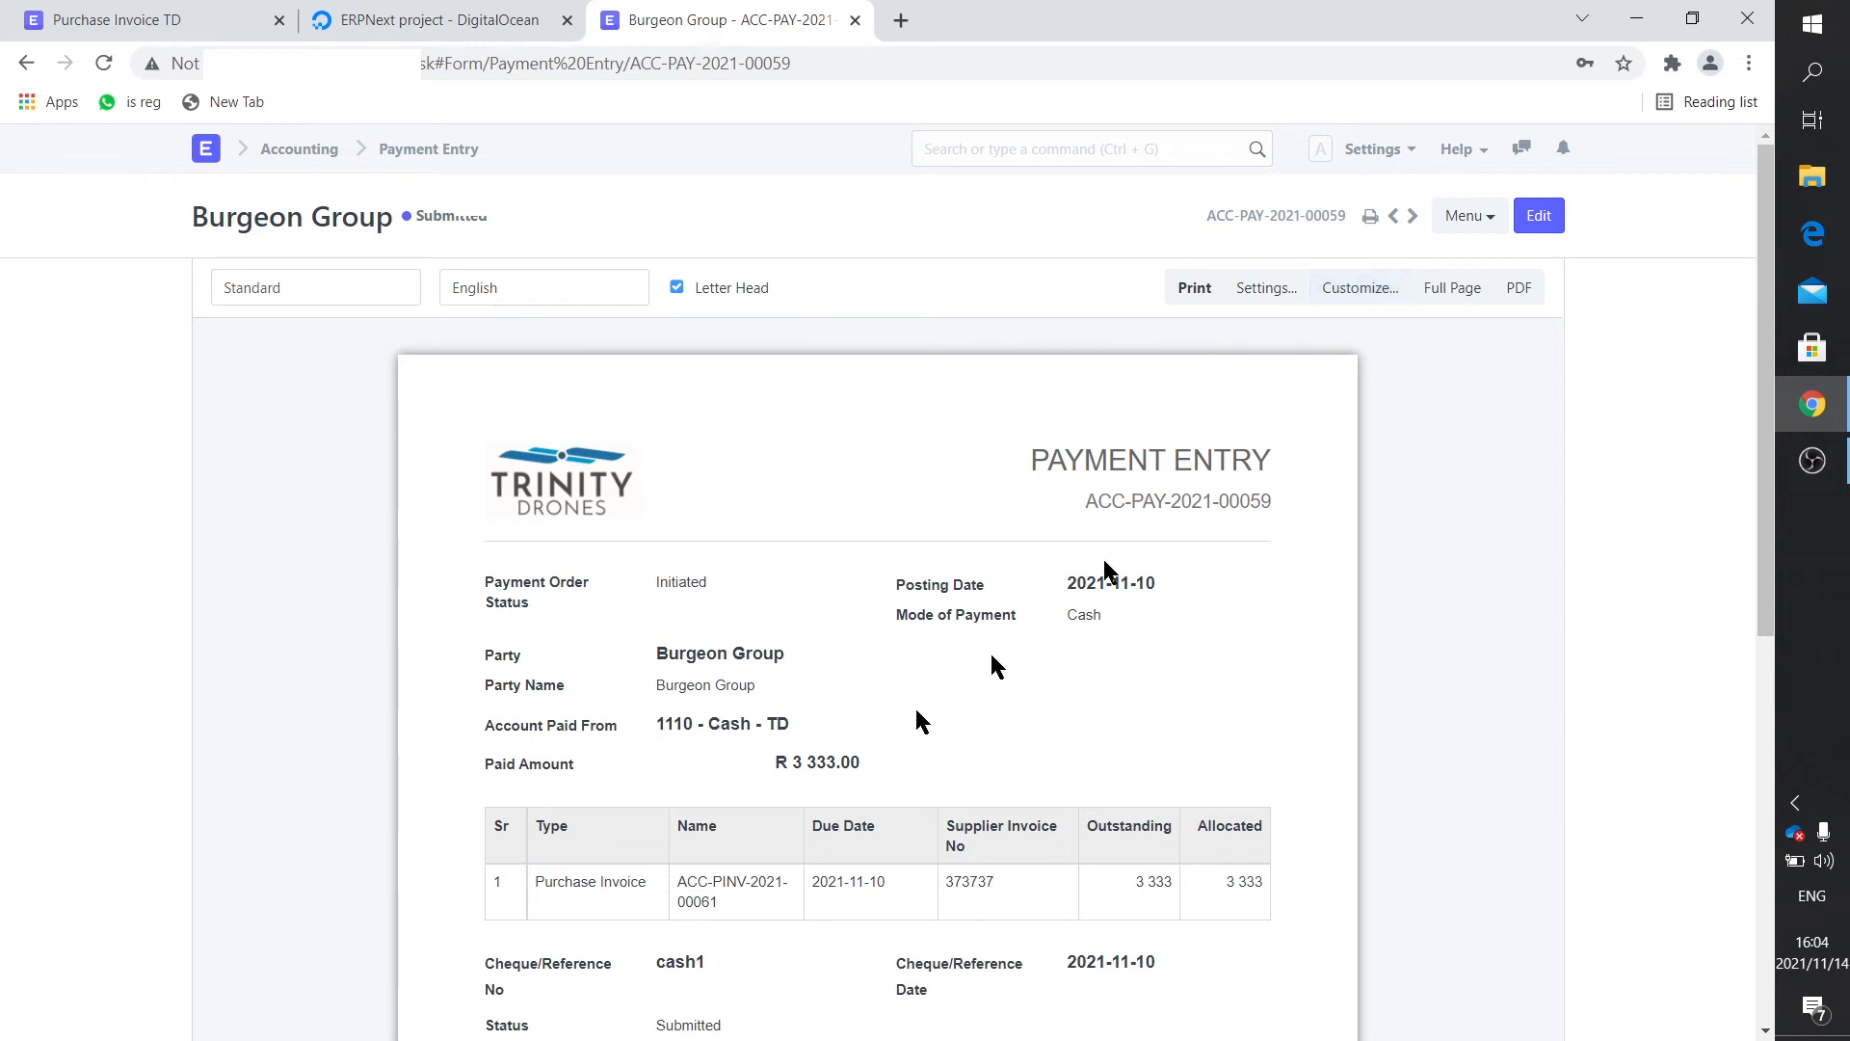
mouse_move(537, 741)
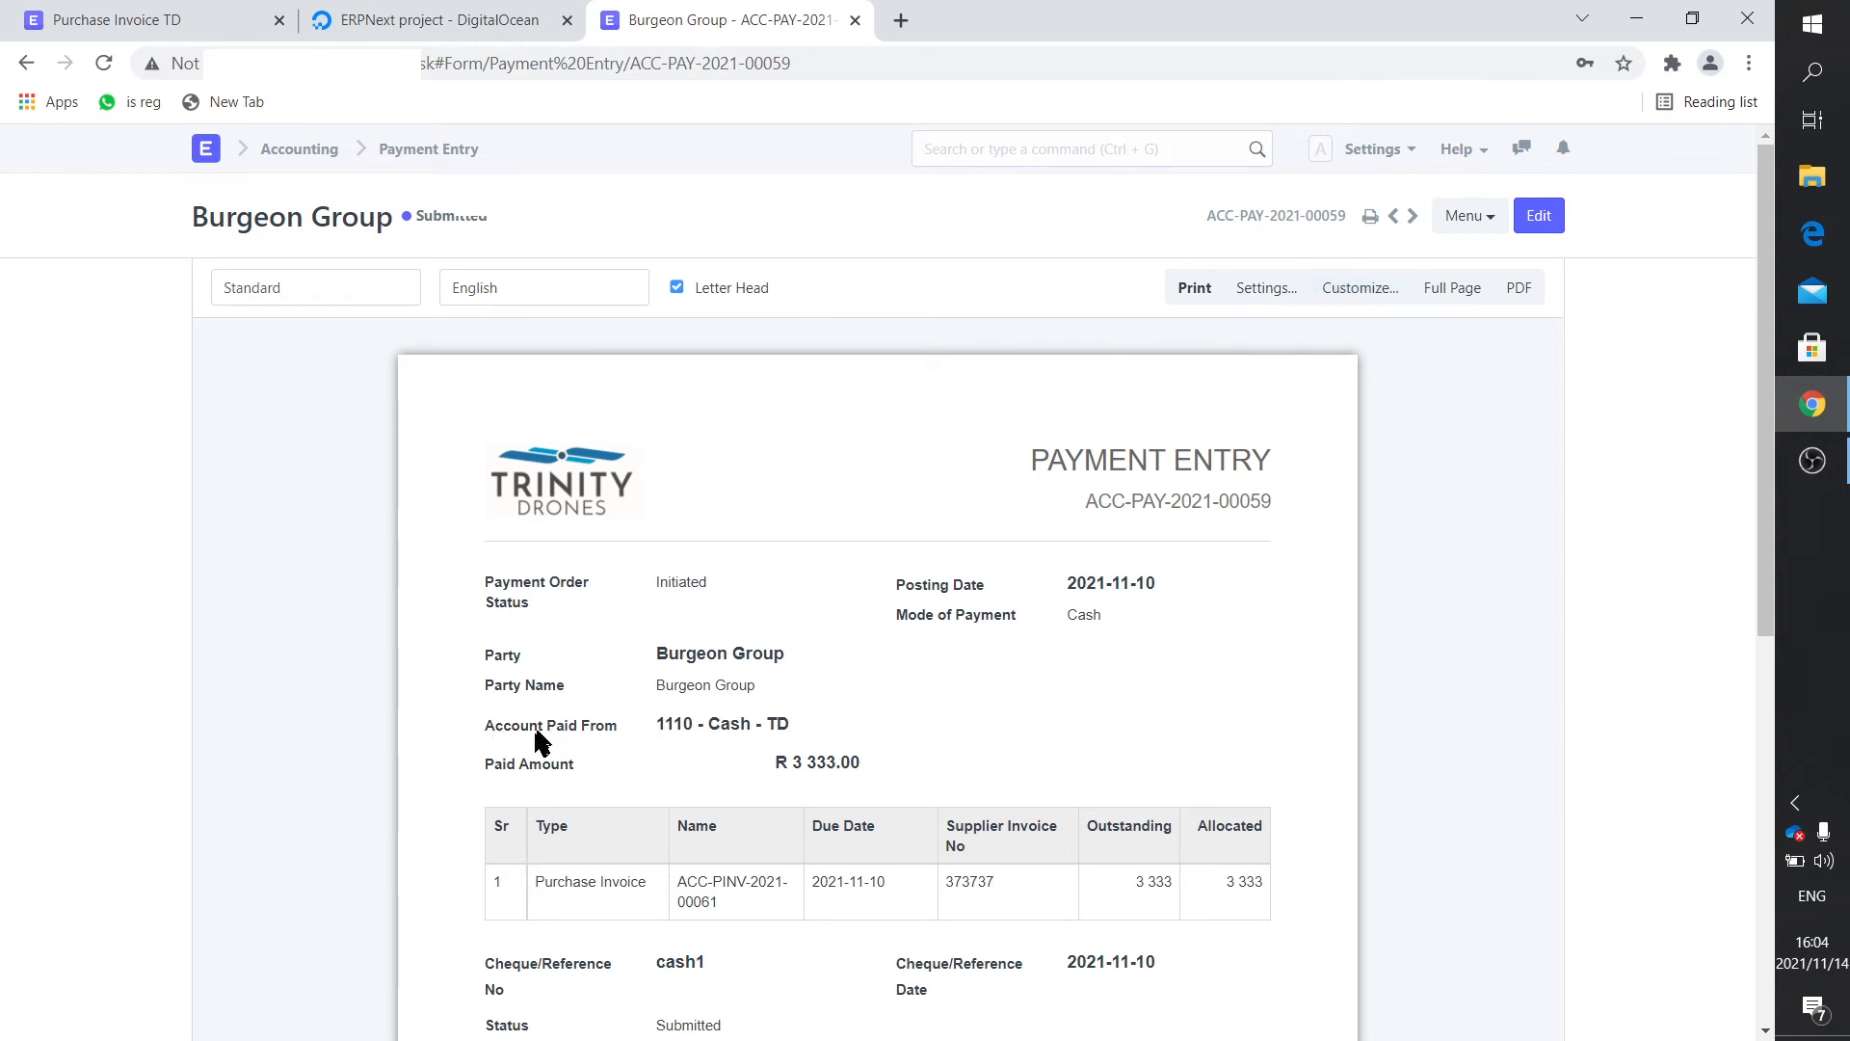
mouse_move(579, 745)
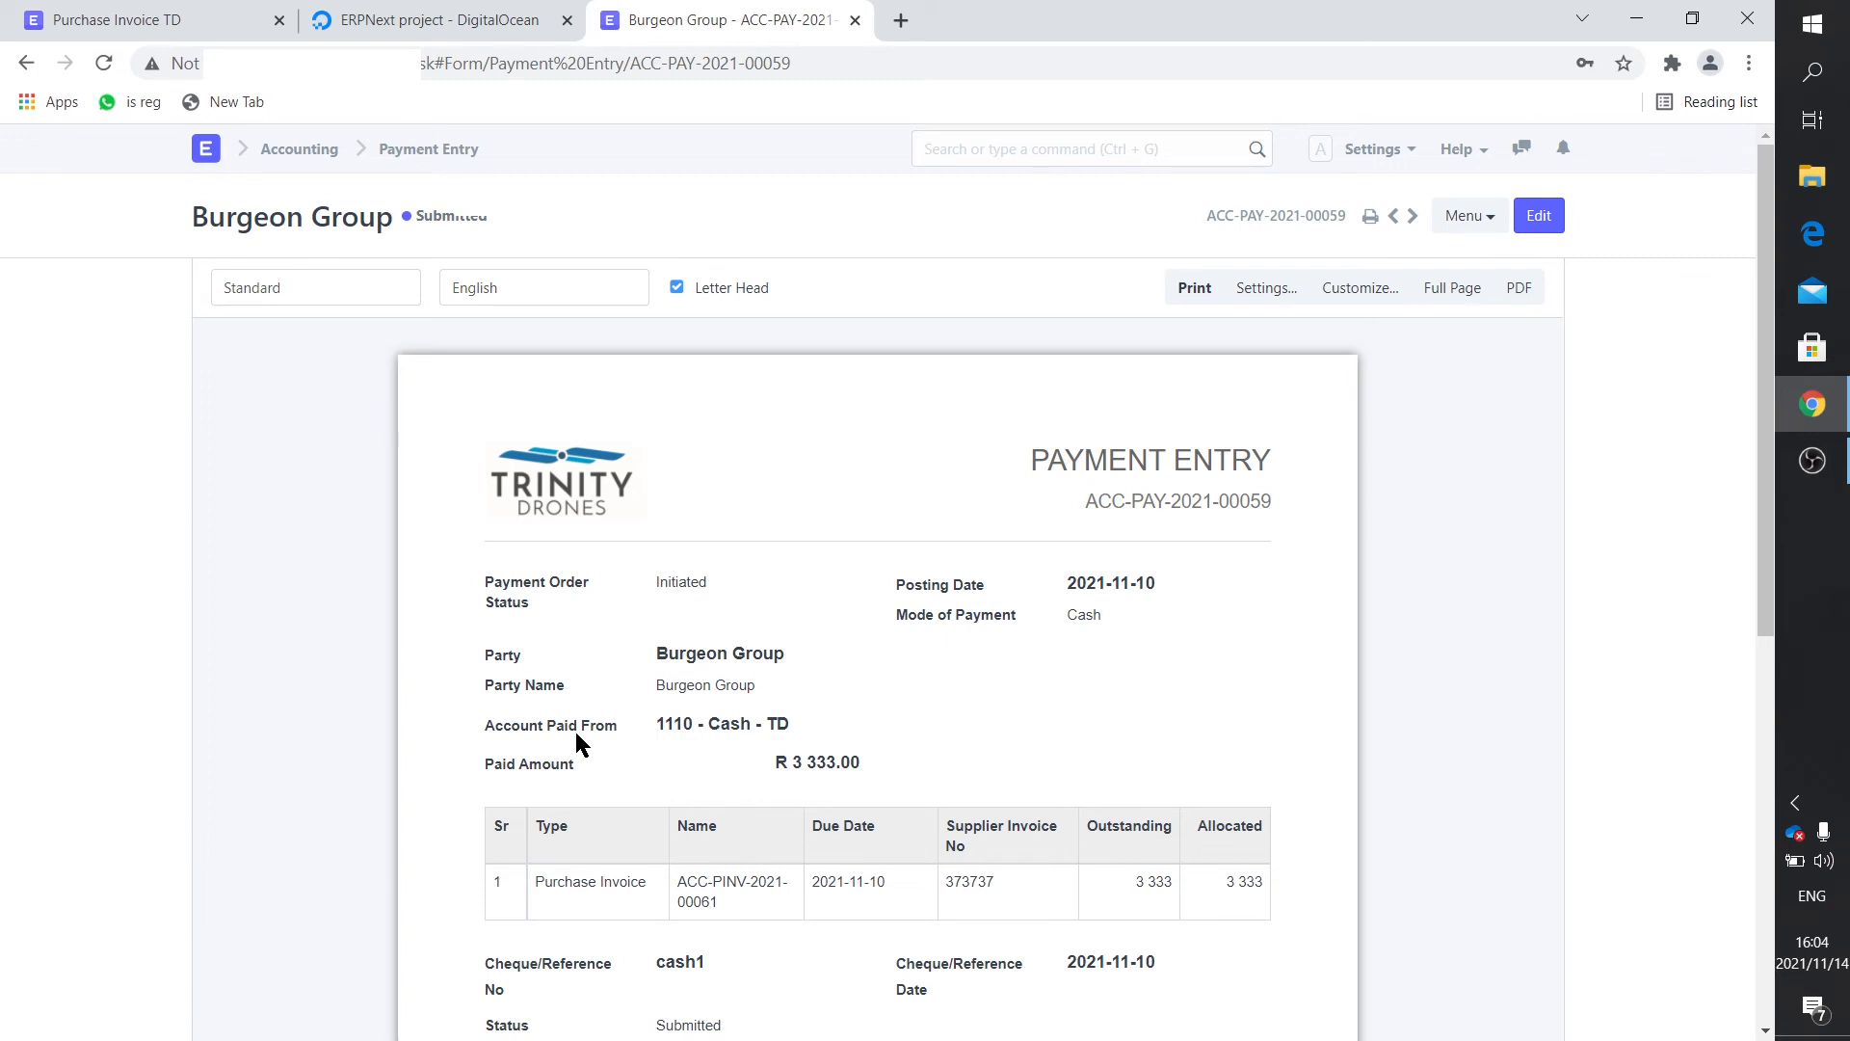
mouse_move(1103, 661)
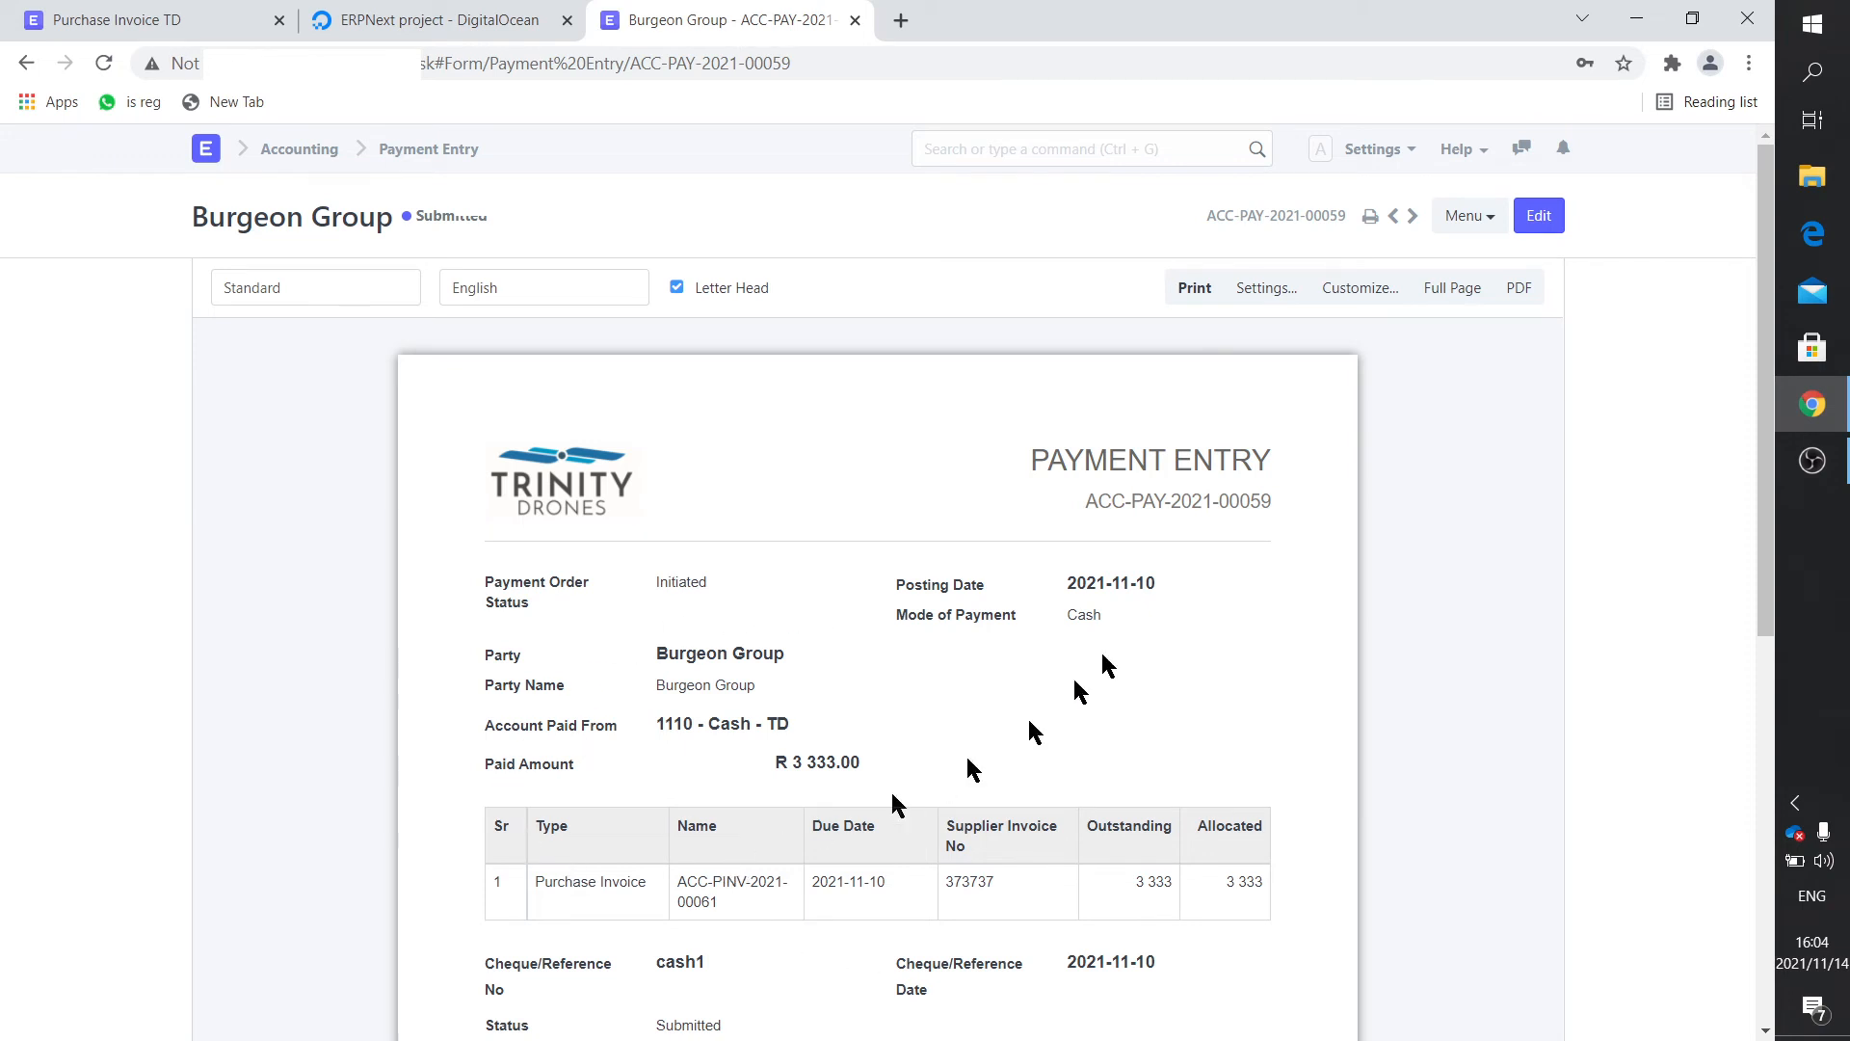
mouse_move(1371, 224)
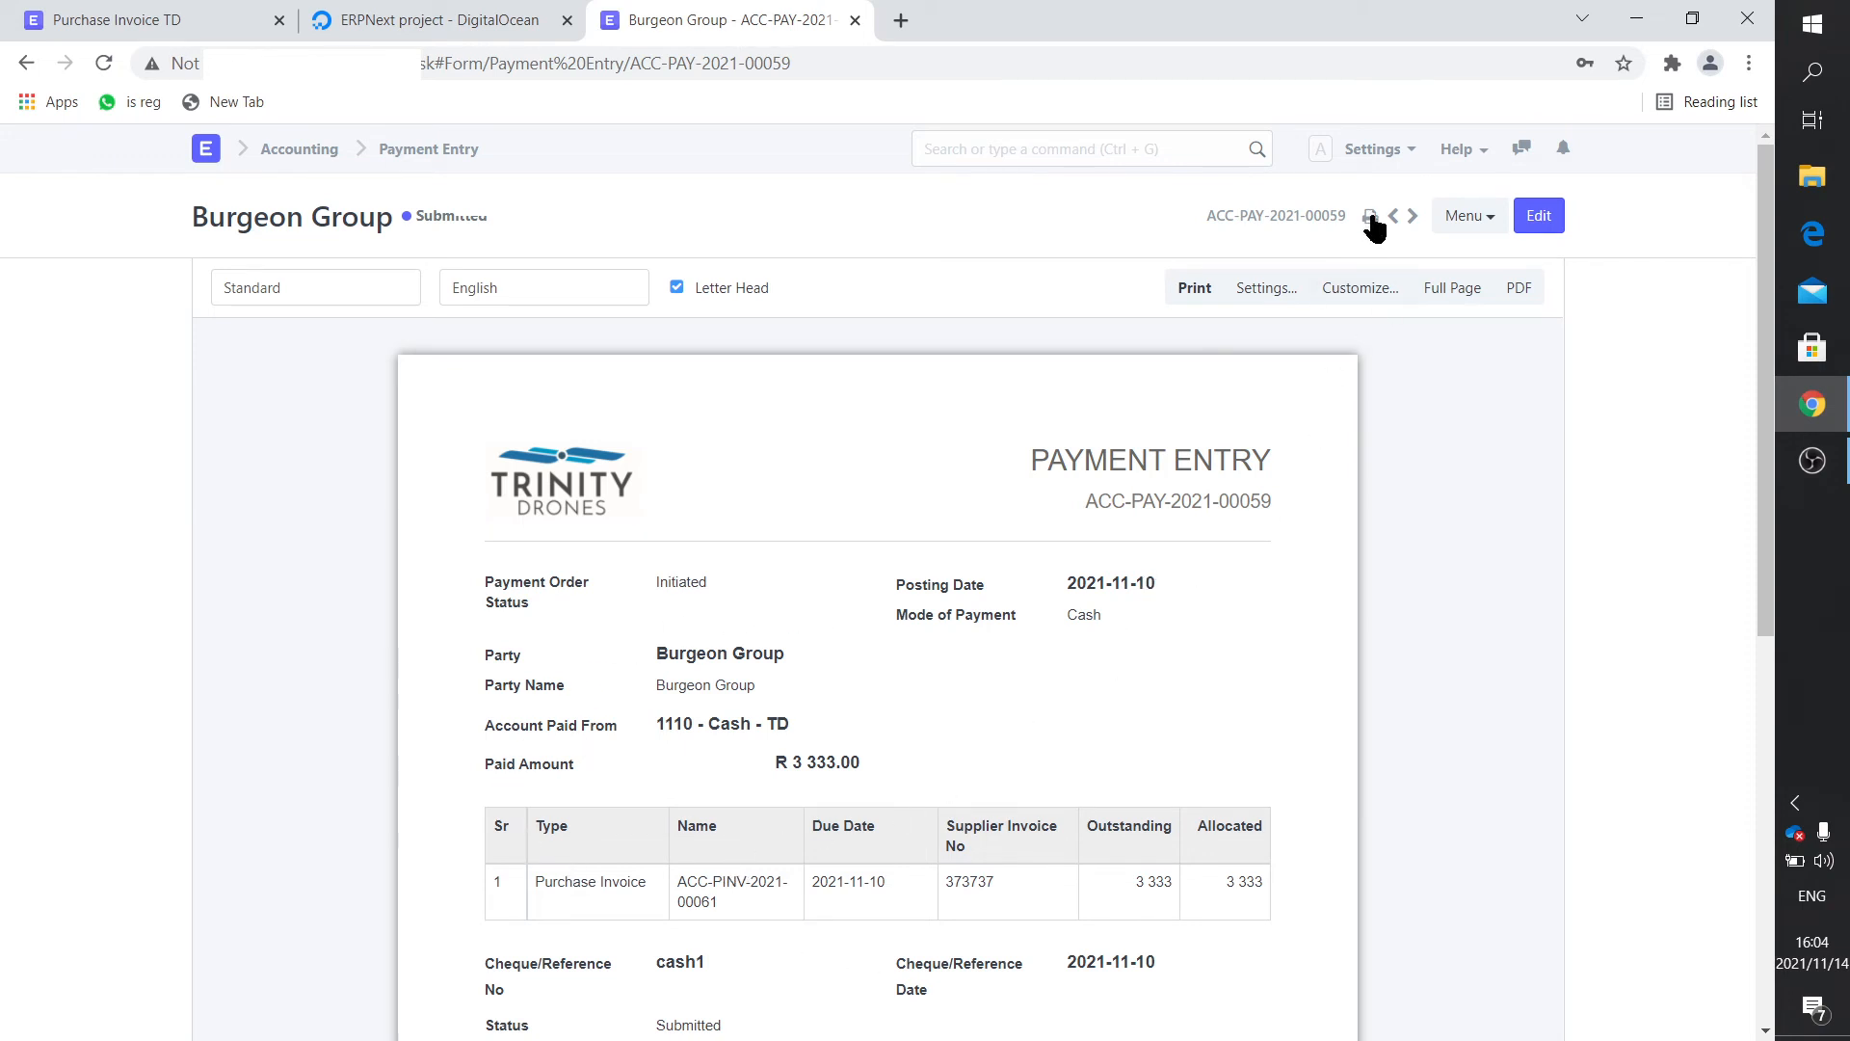
Leave the print preview and search 'customize' to open Customize Form for Payment Entry.
click(1536, 215)
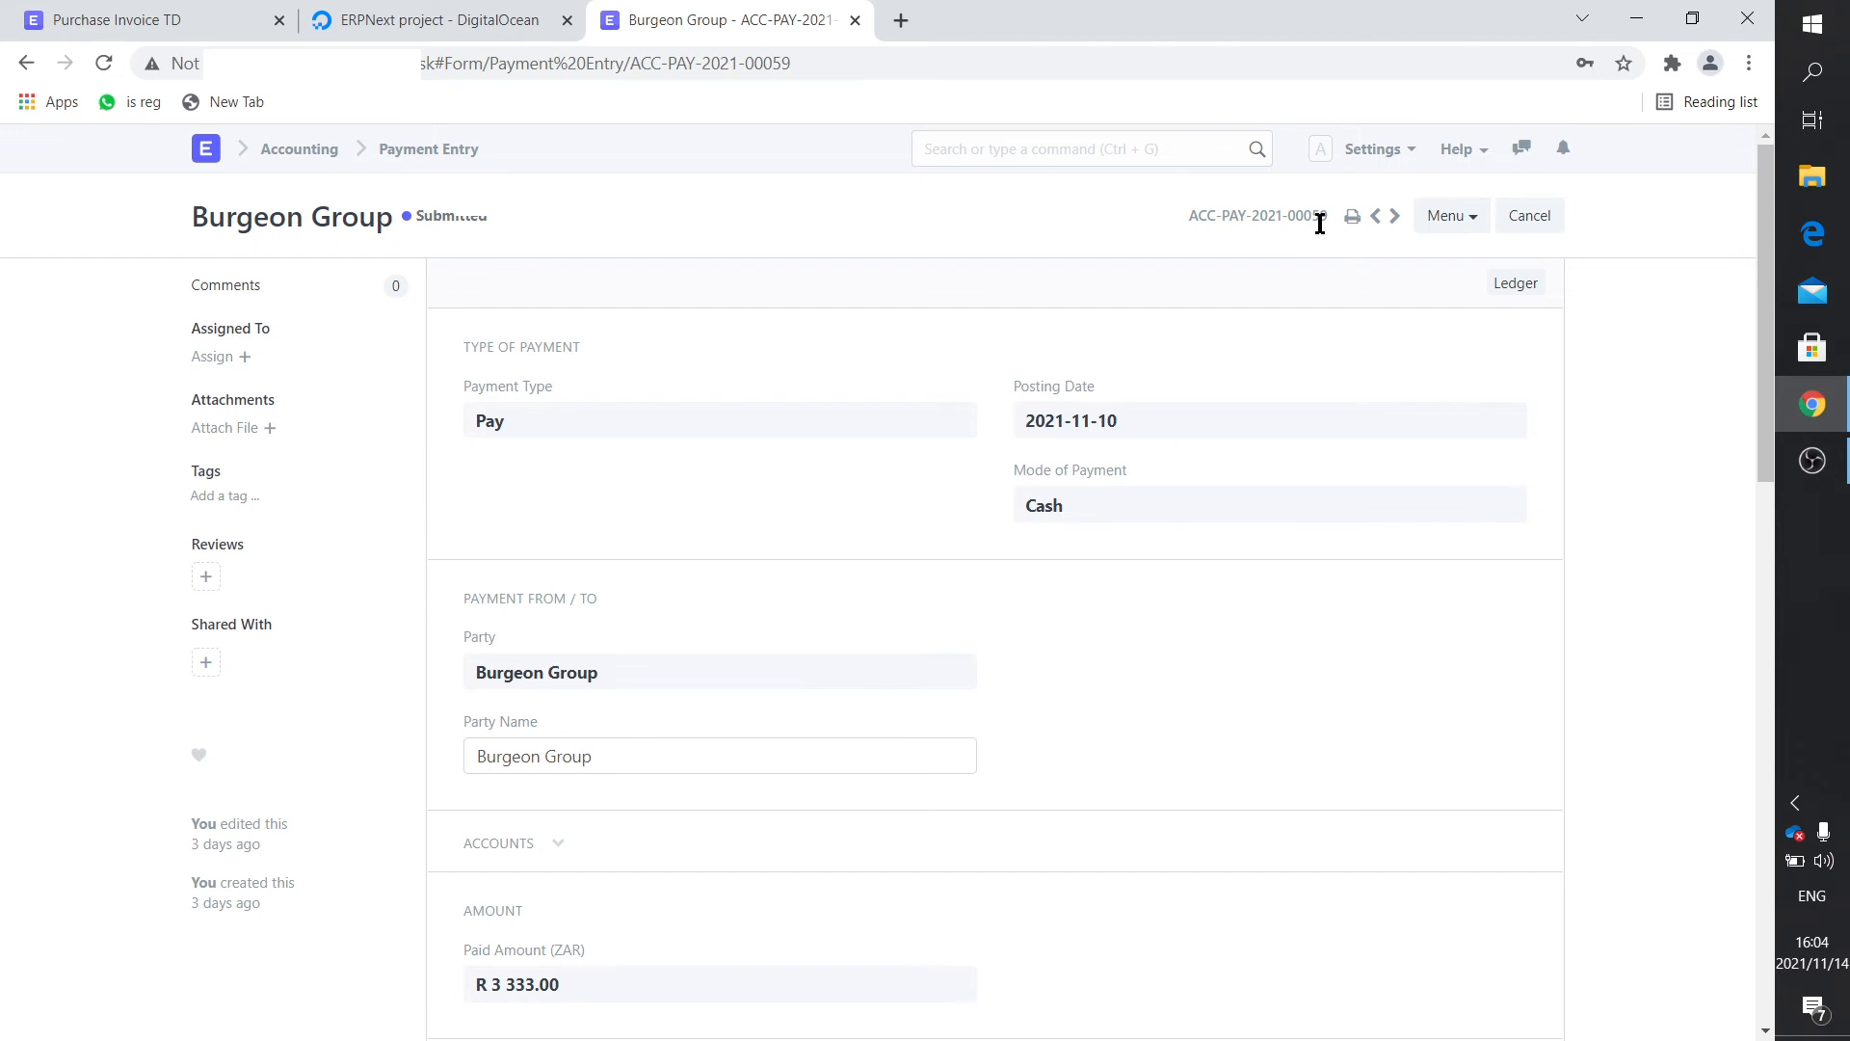
click(1086, 148)
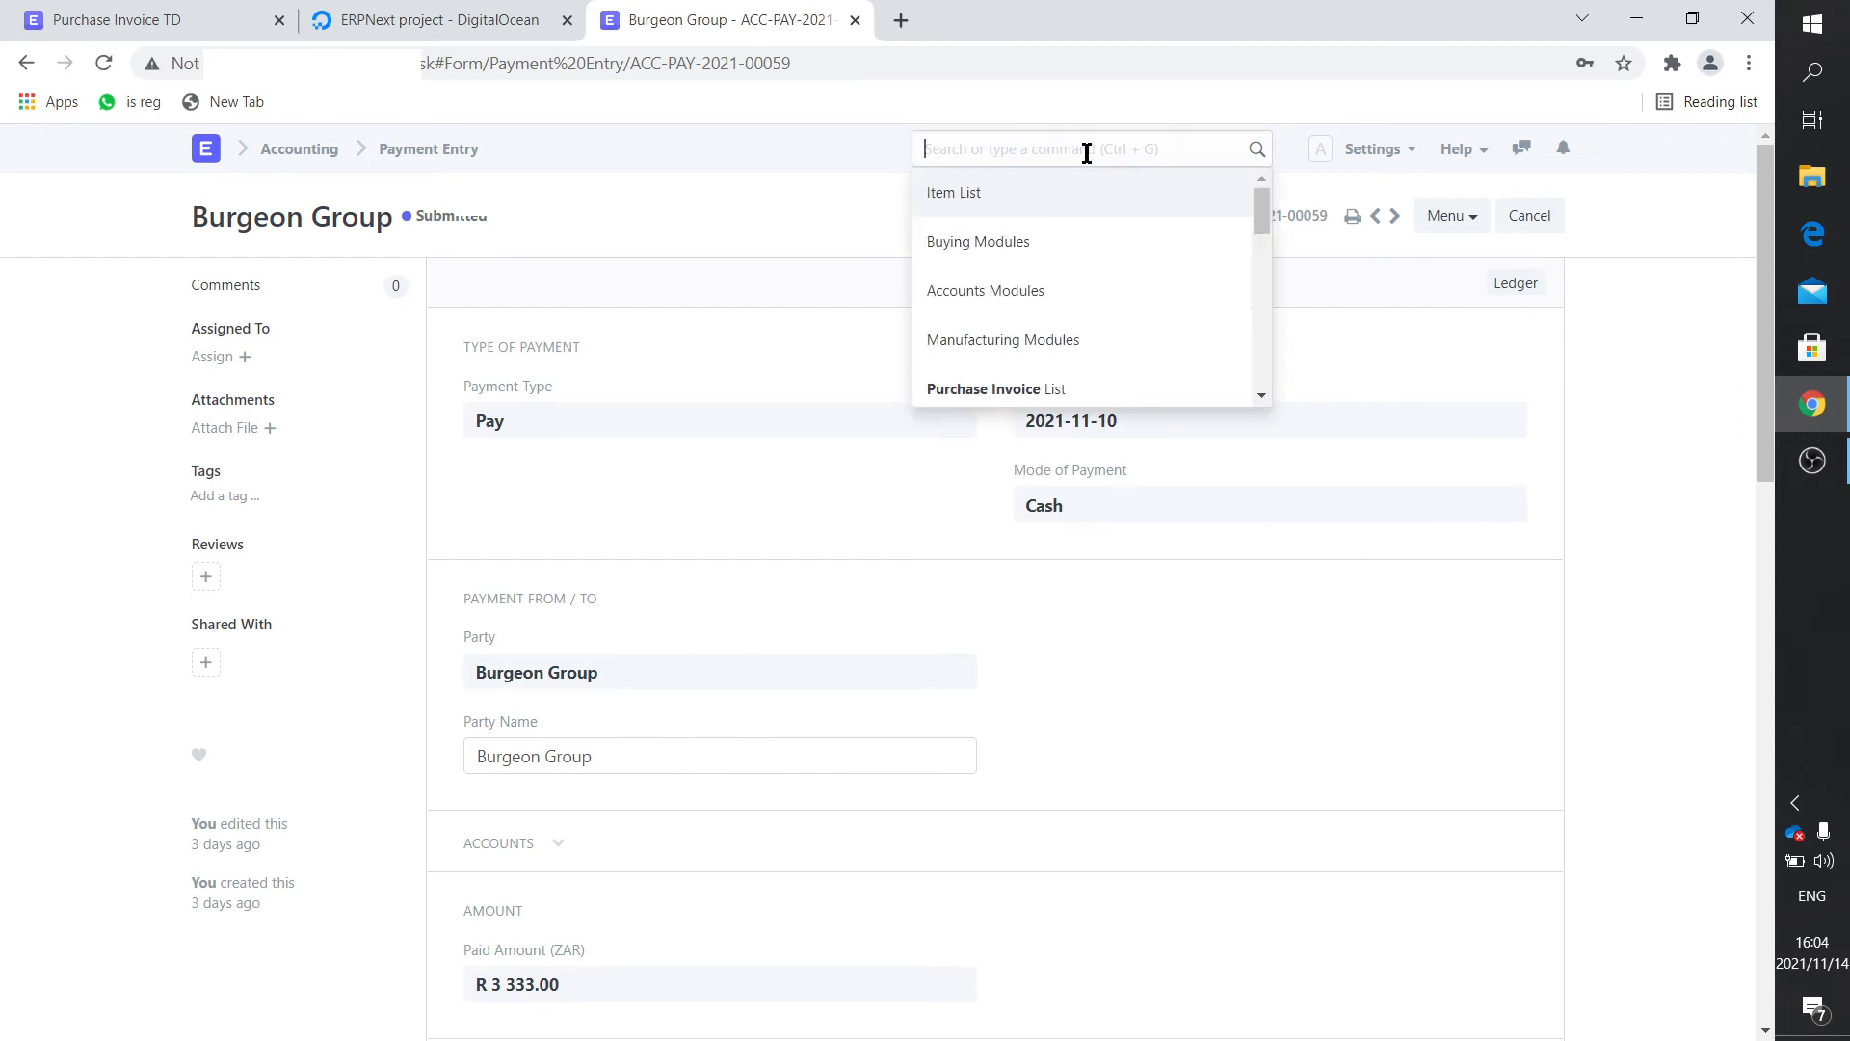
text(custom)
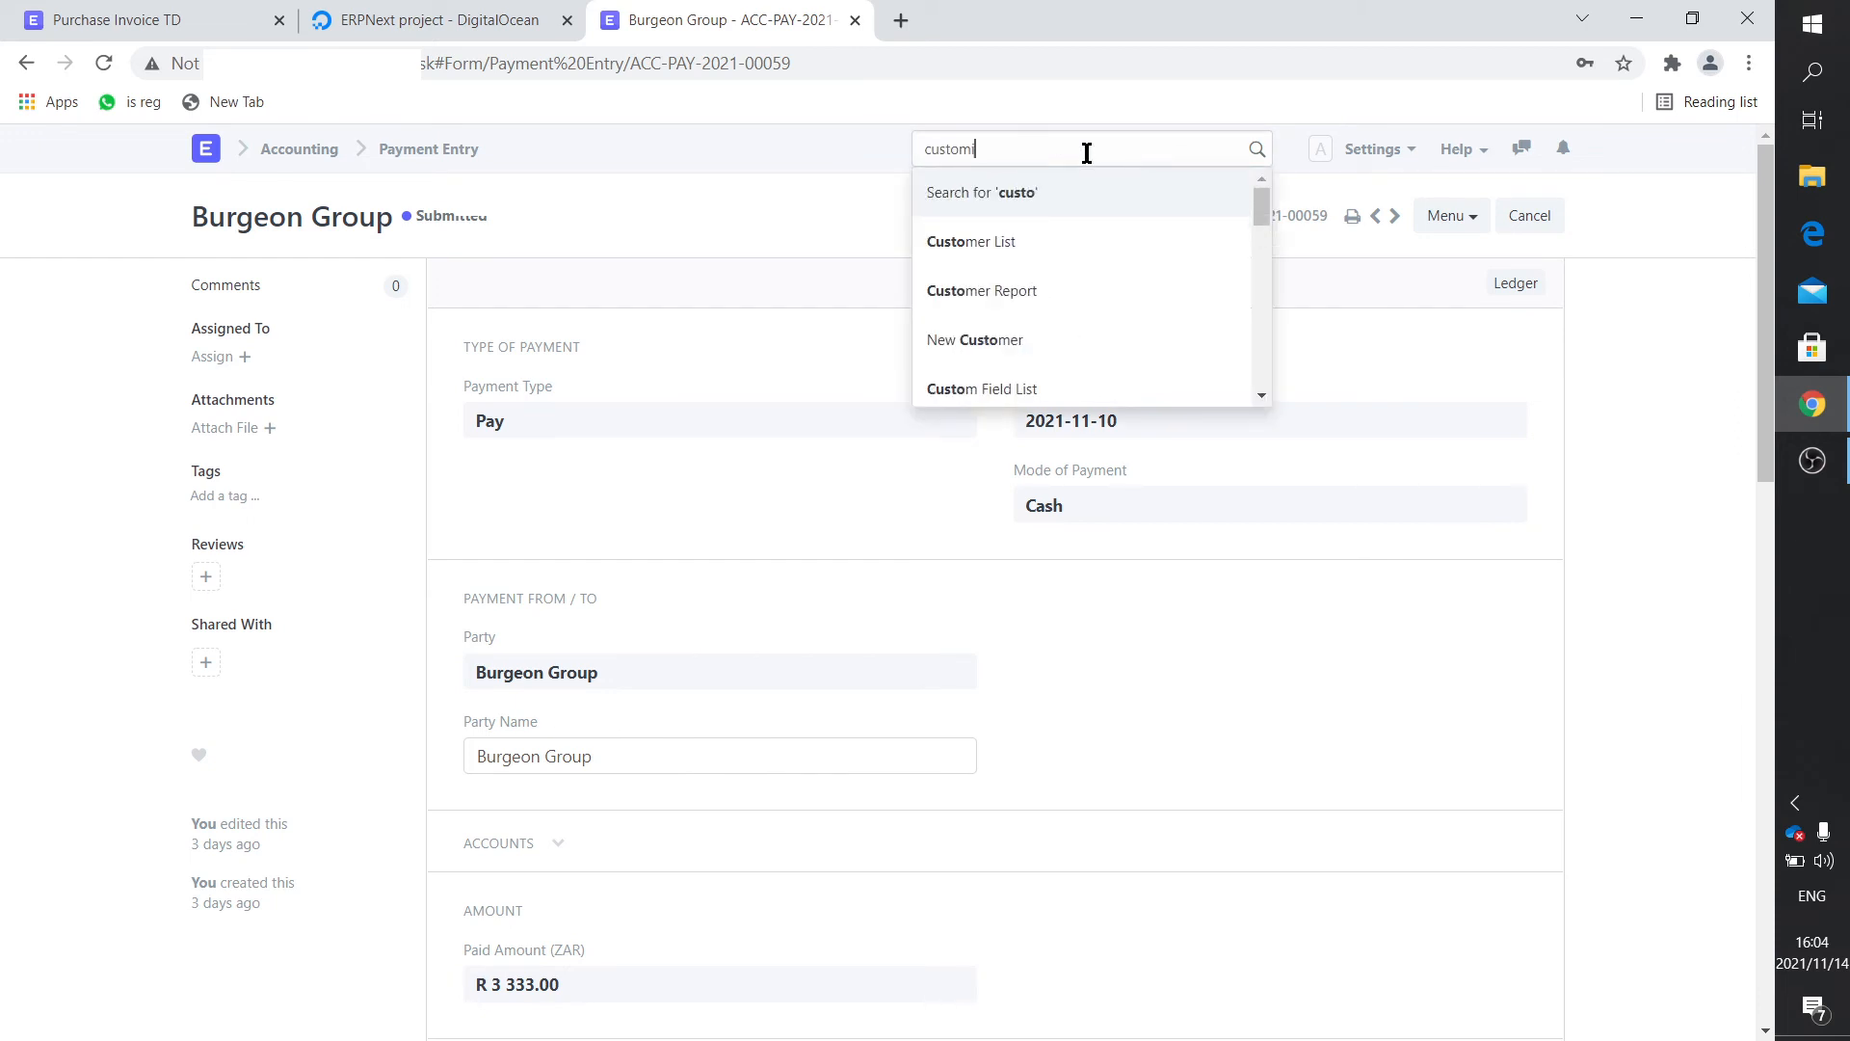
text(ize)
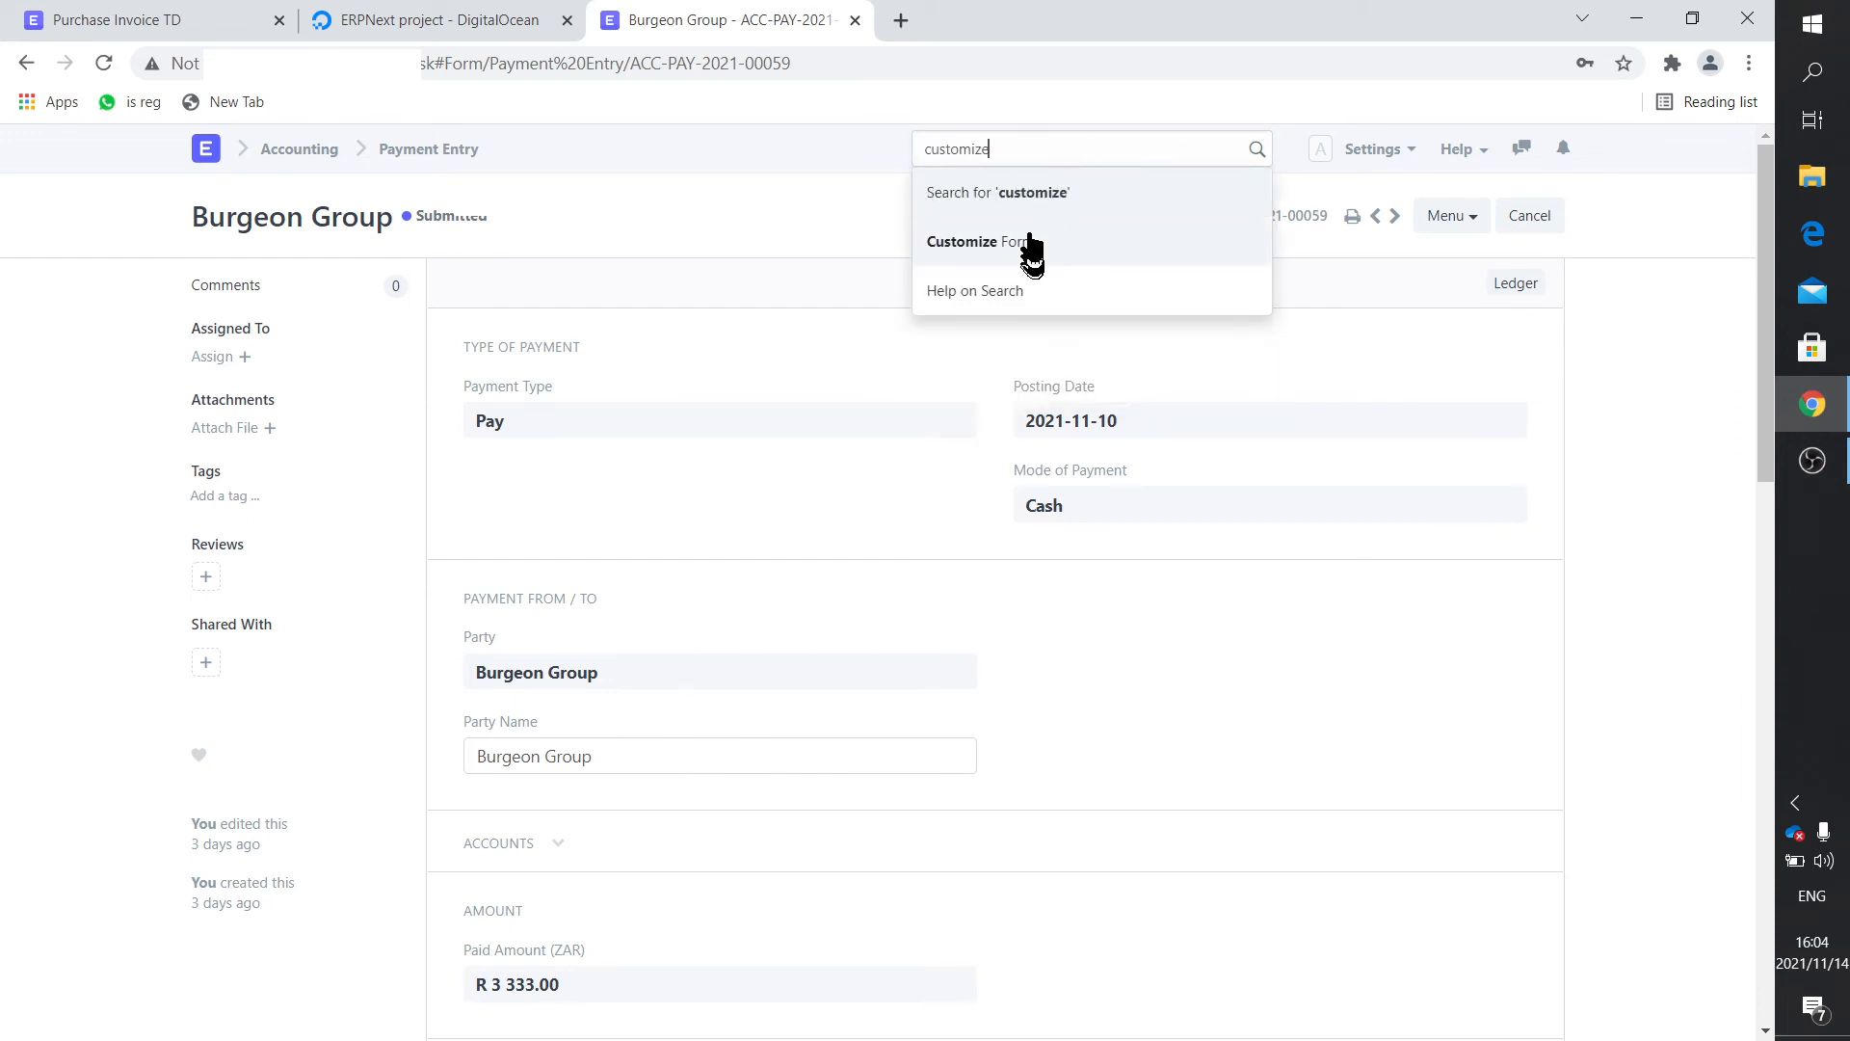
click(976, 241)
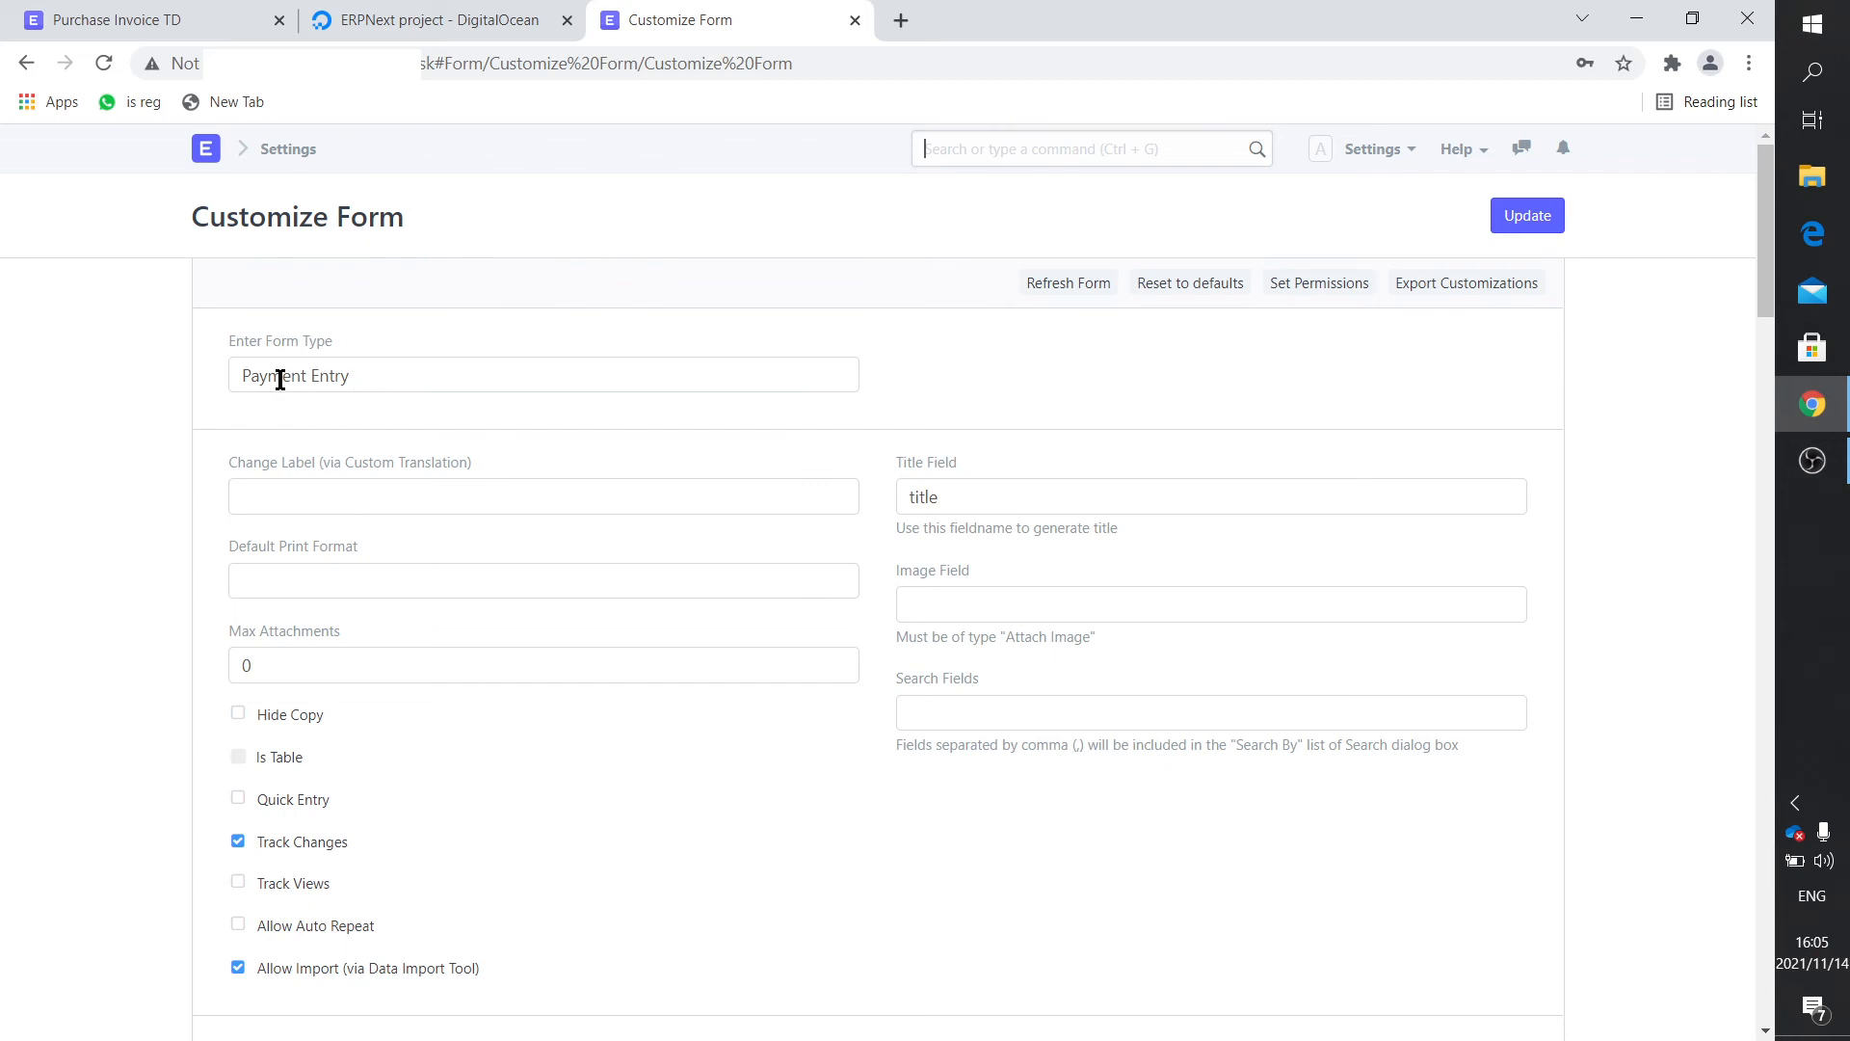
Scroll the Payment Entry fields table down to row 20, Account Paid From.
scroll(down, 3)
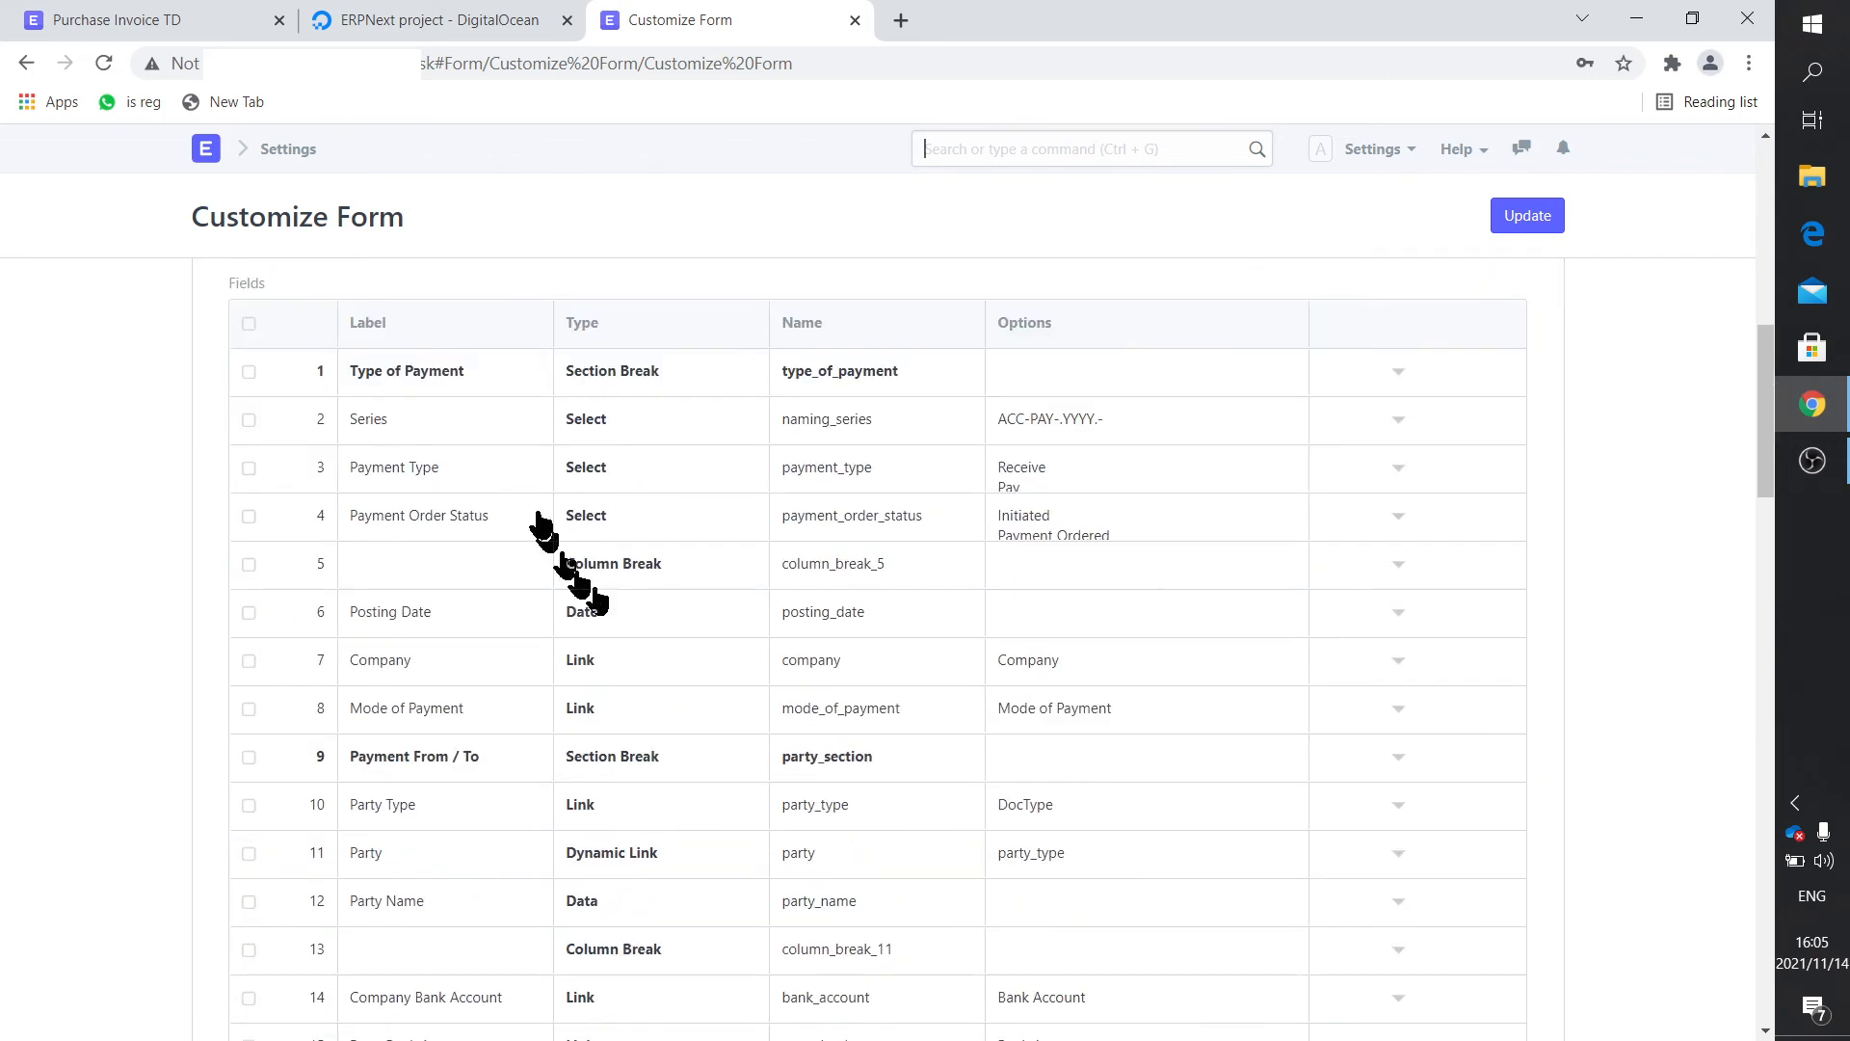
mouse_move(837, 448)
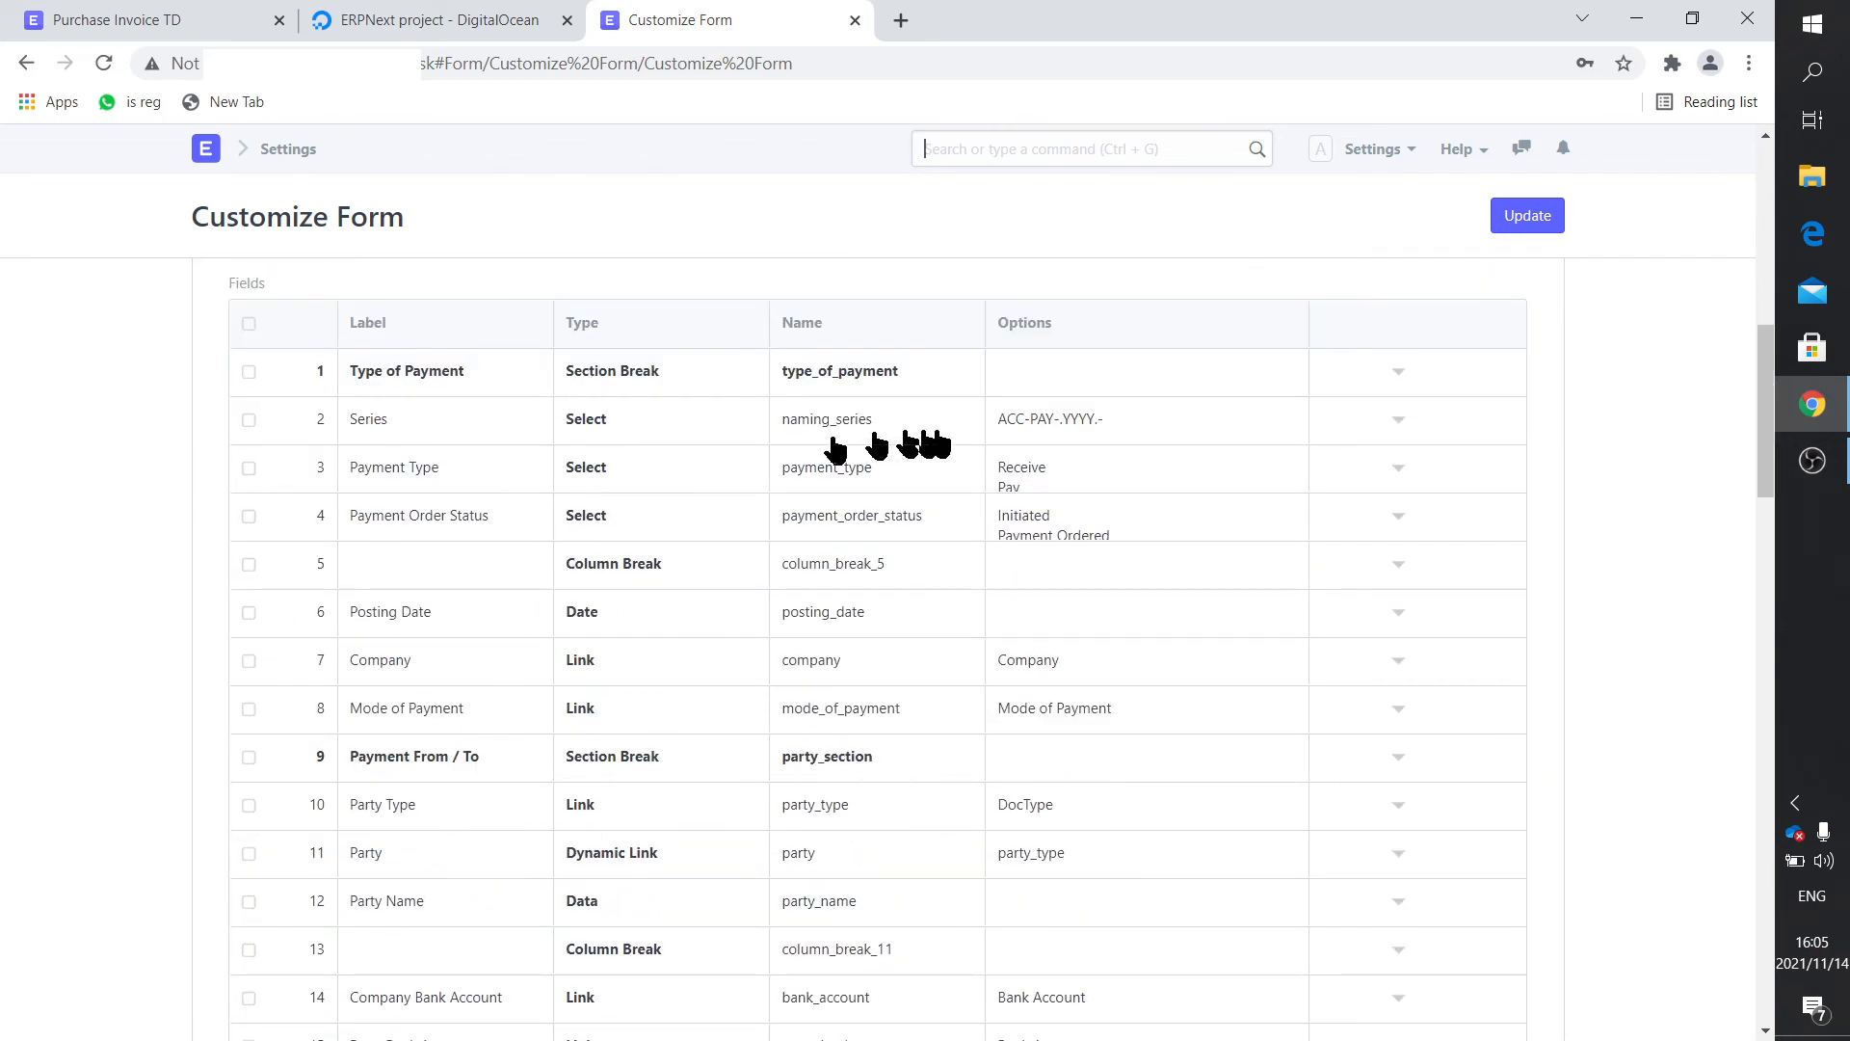
mouse_move(808, 637)
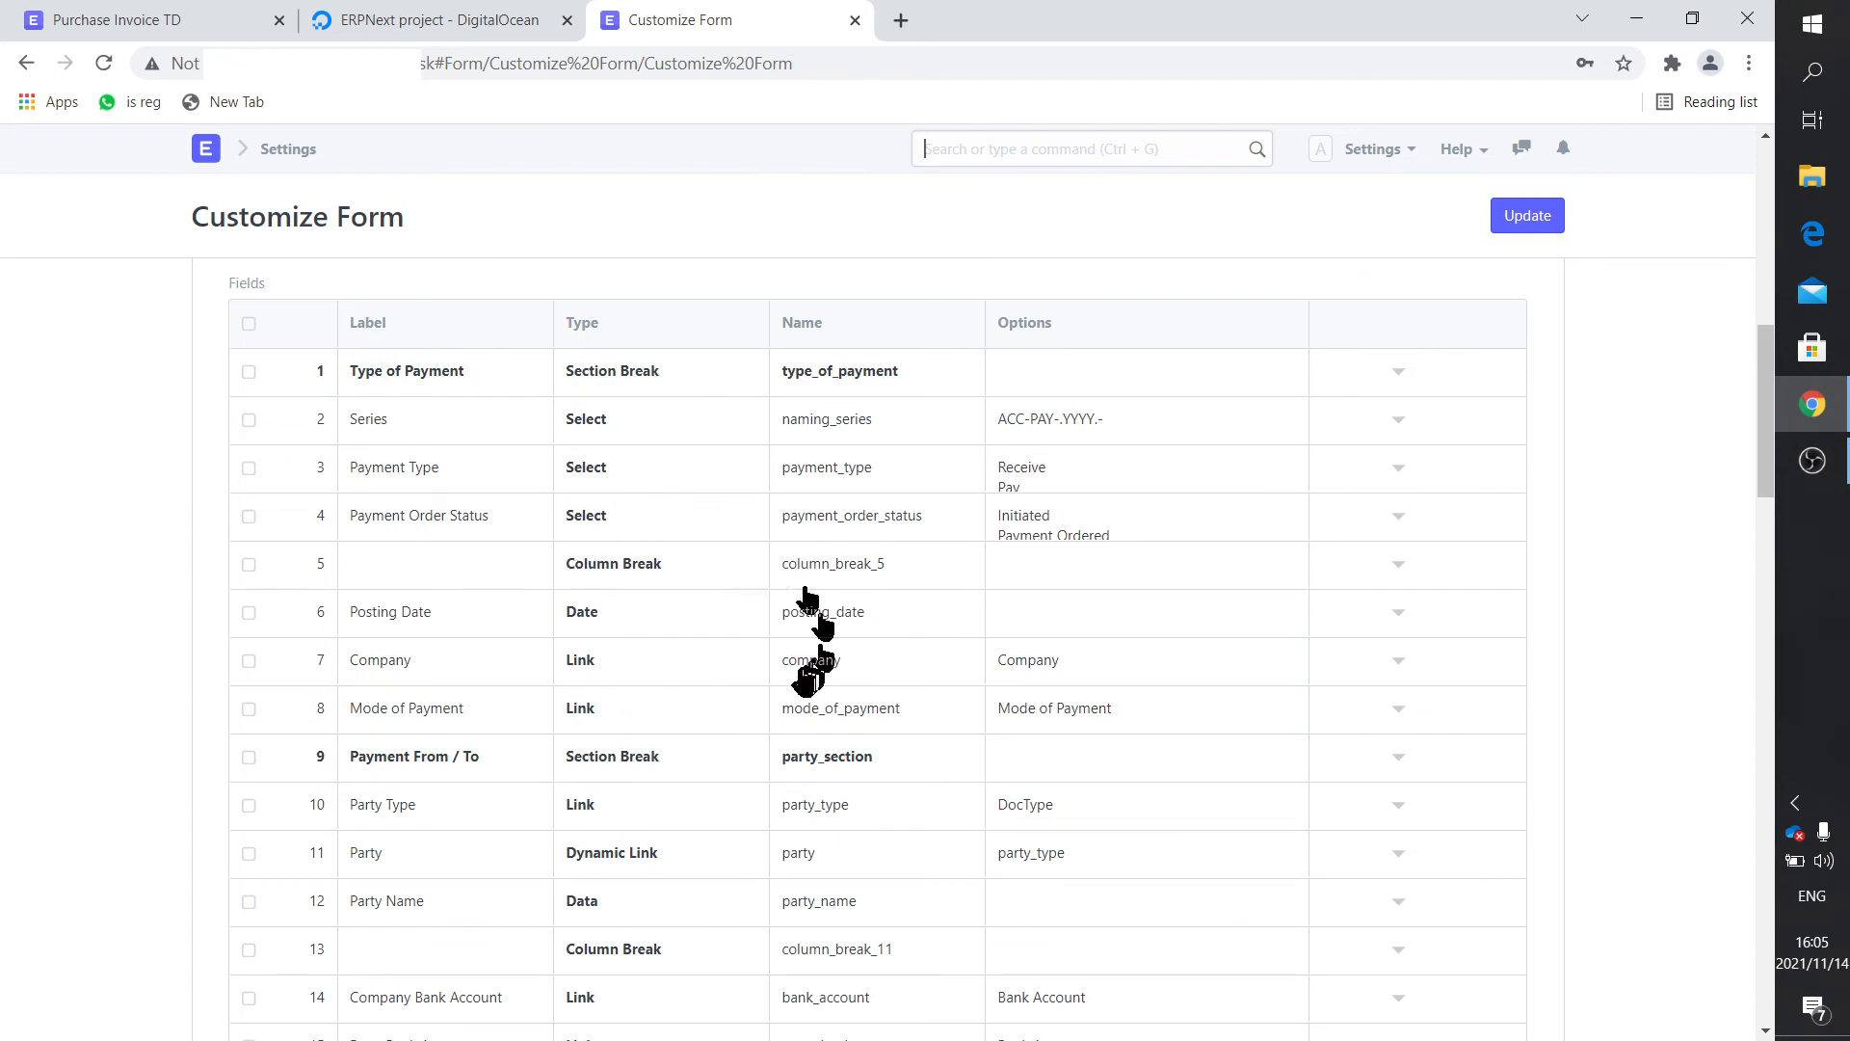
scroll(down, 3)
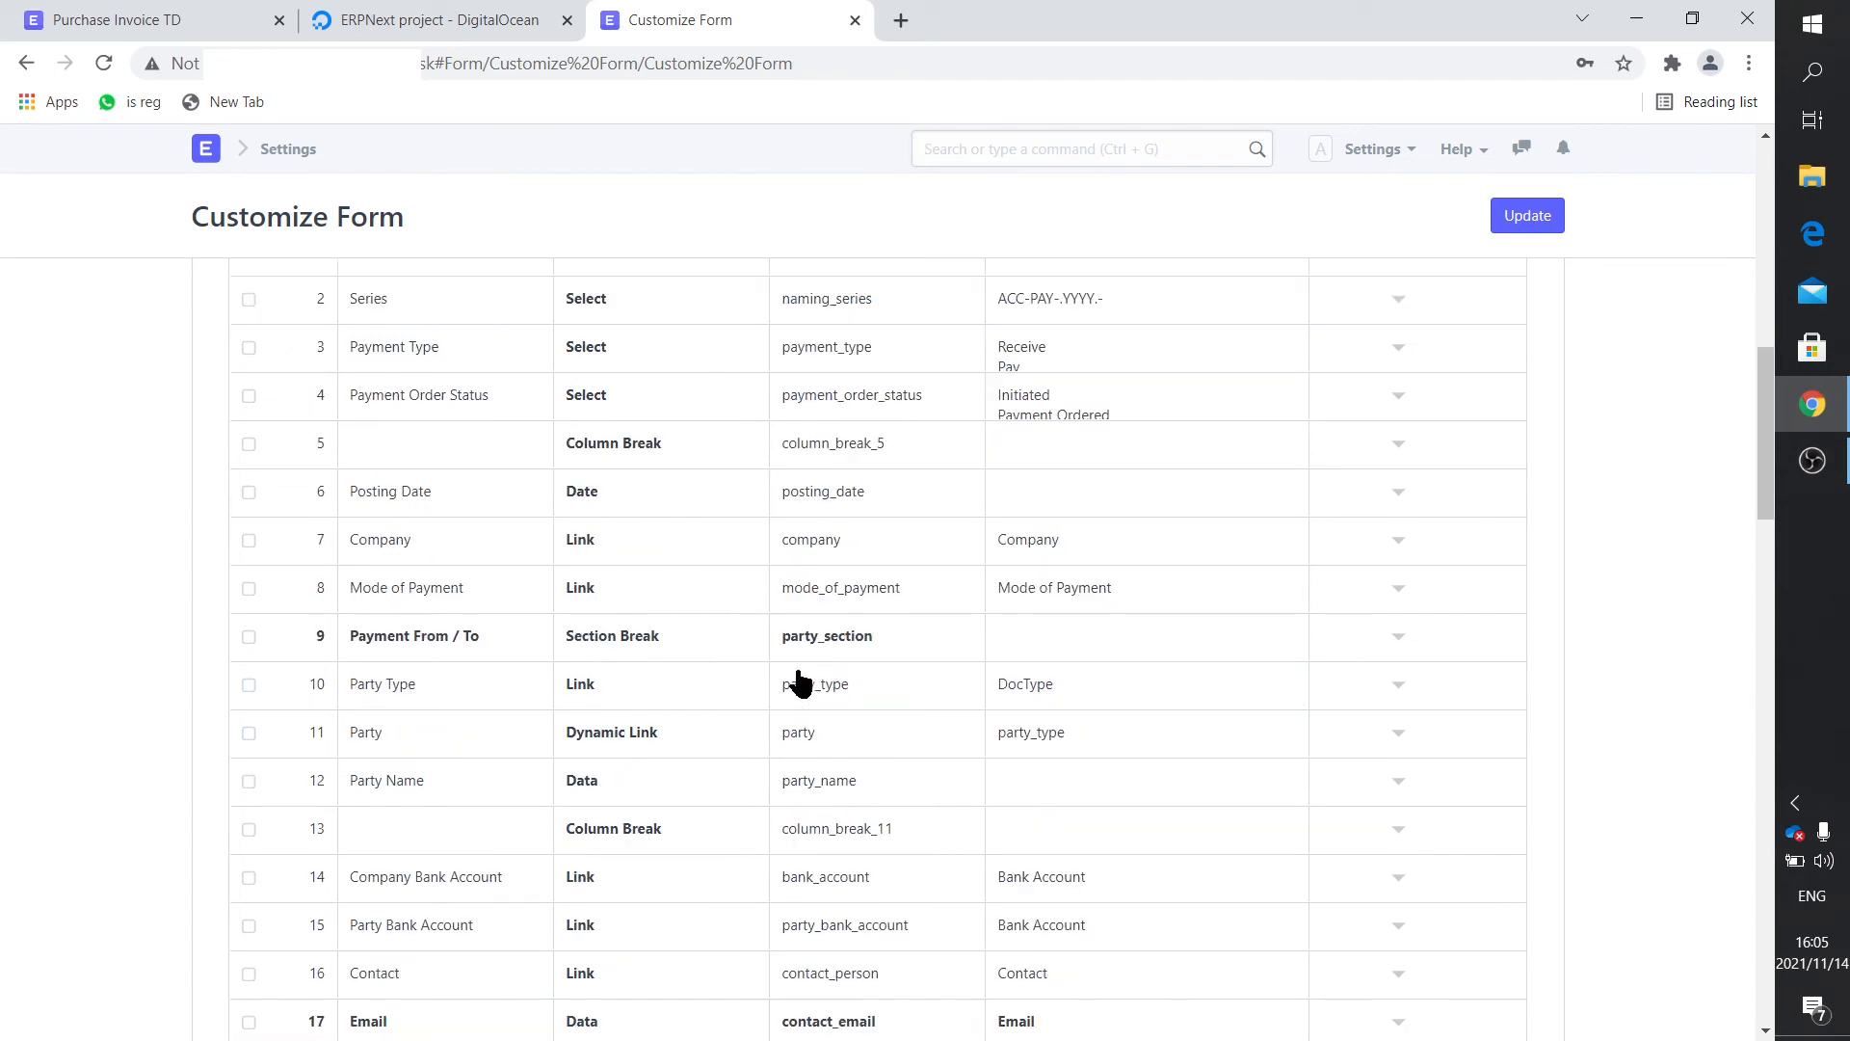
scroll(down, 3)
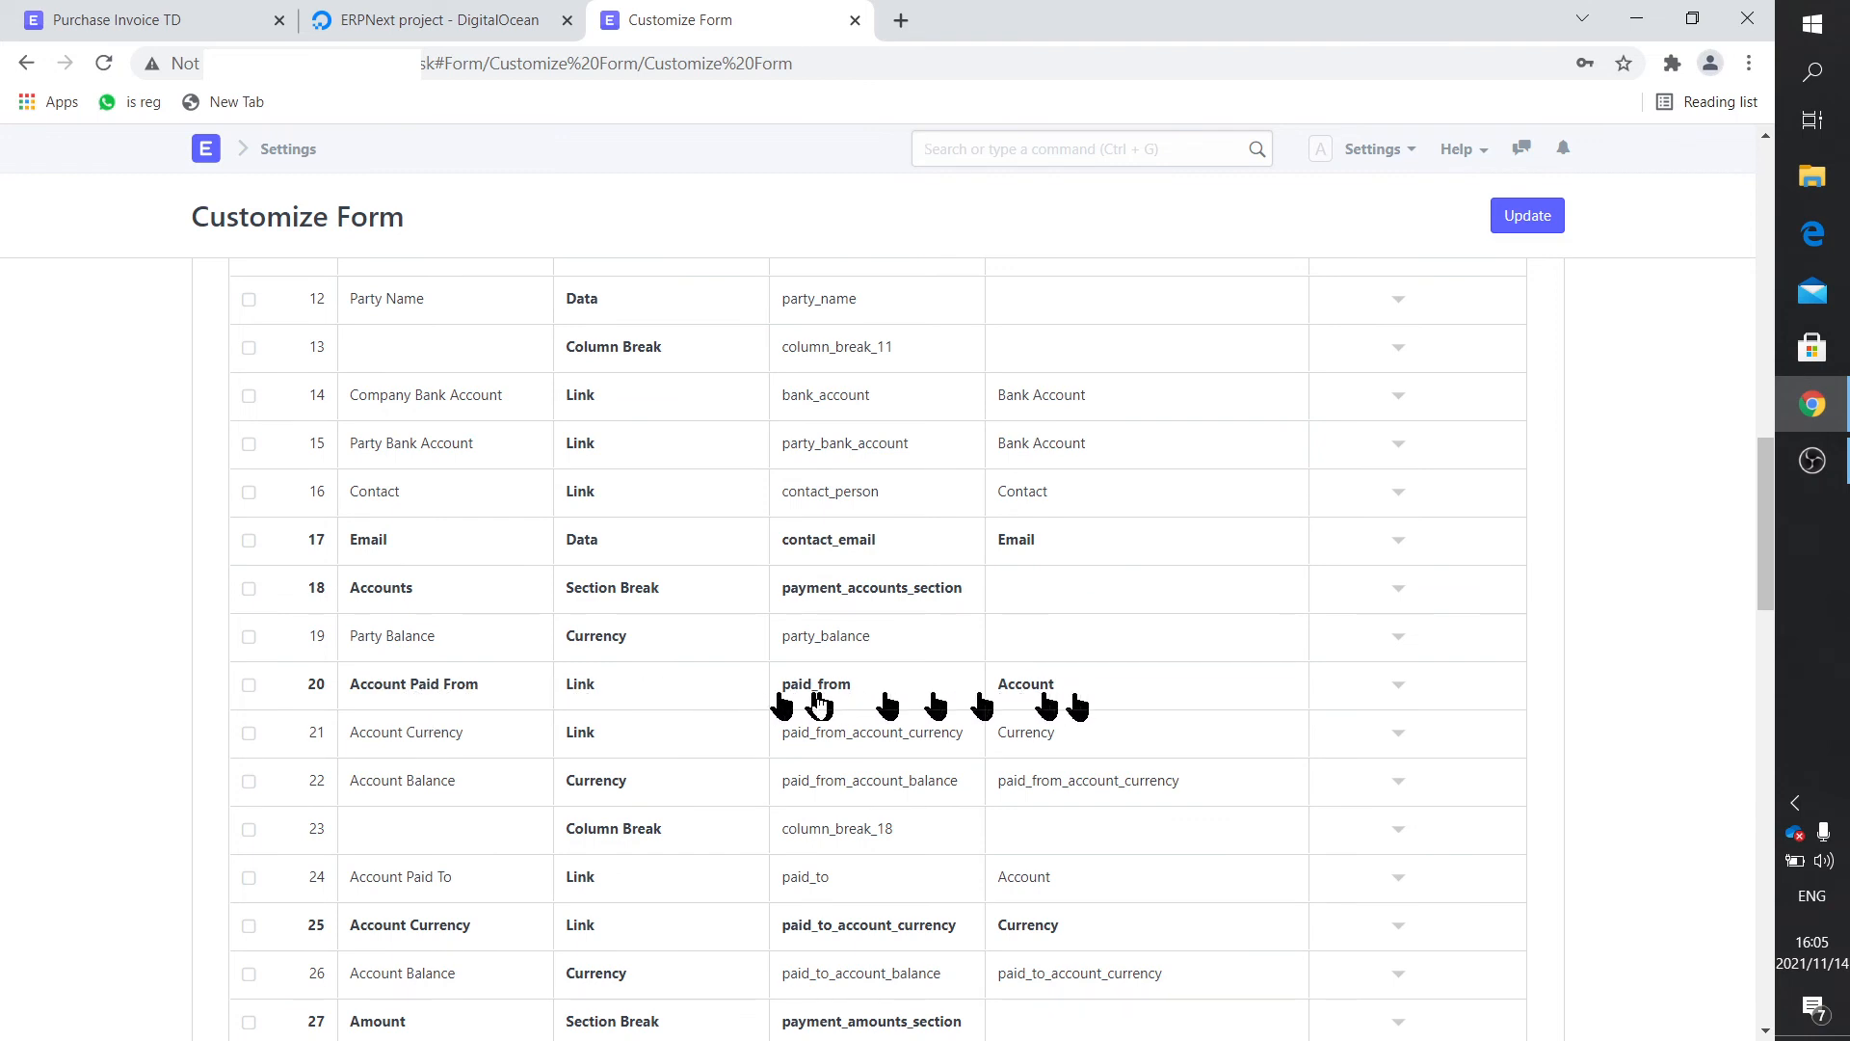
mouse_move(888, 694)
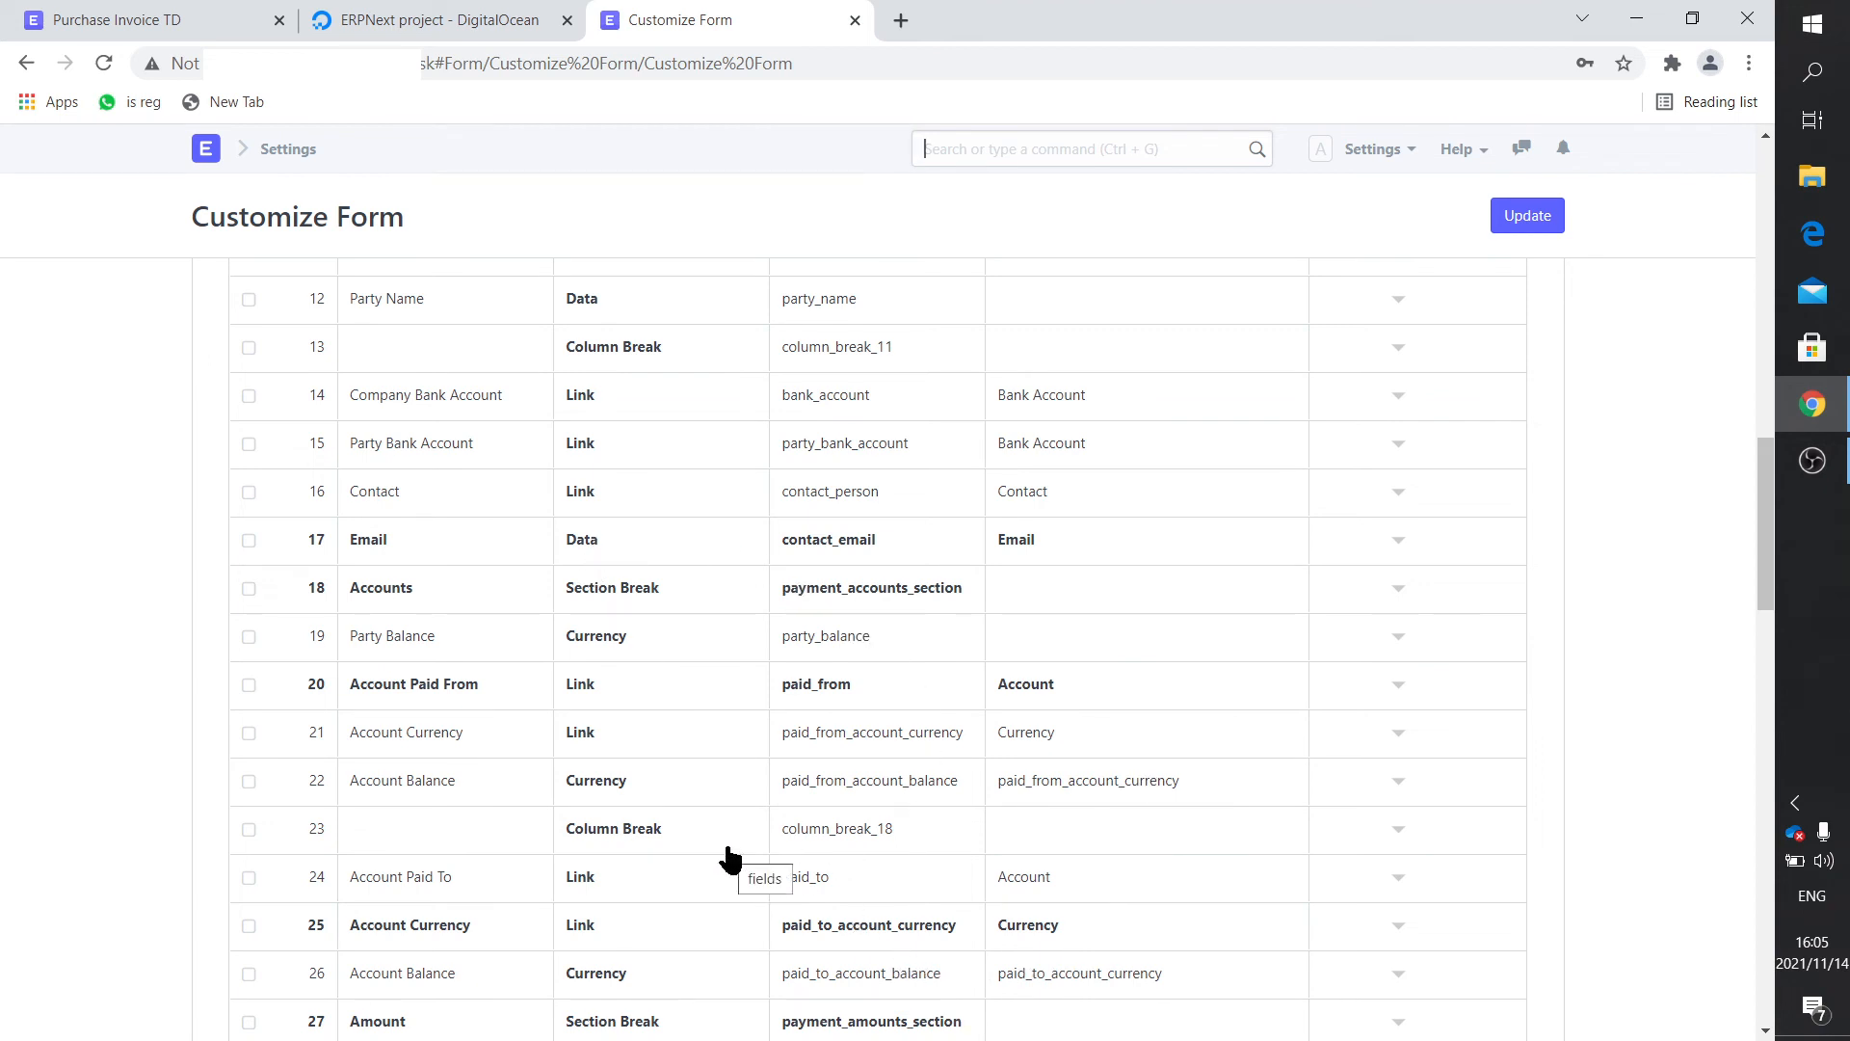
mouse_move(573, 734)
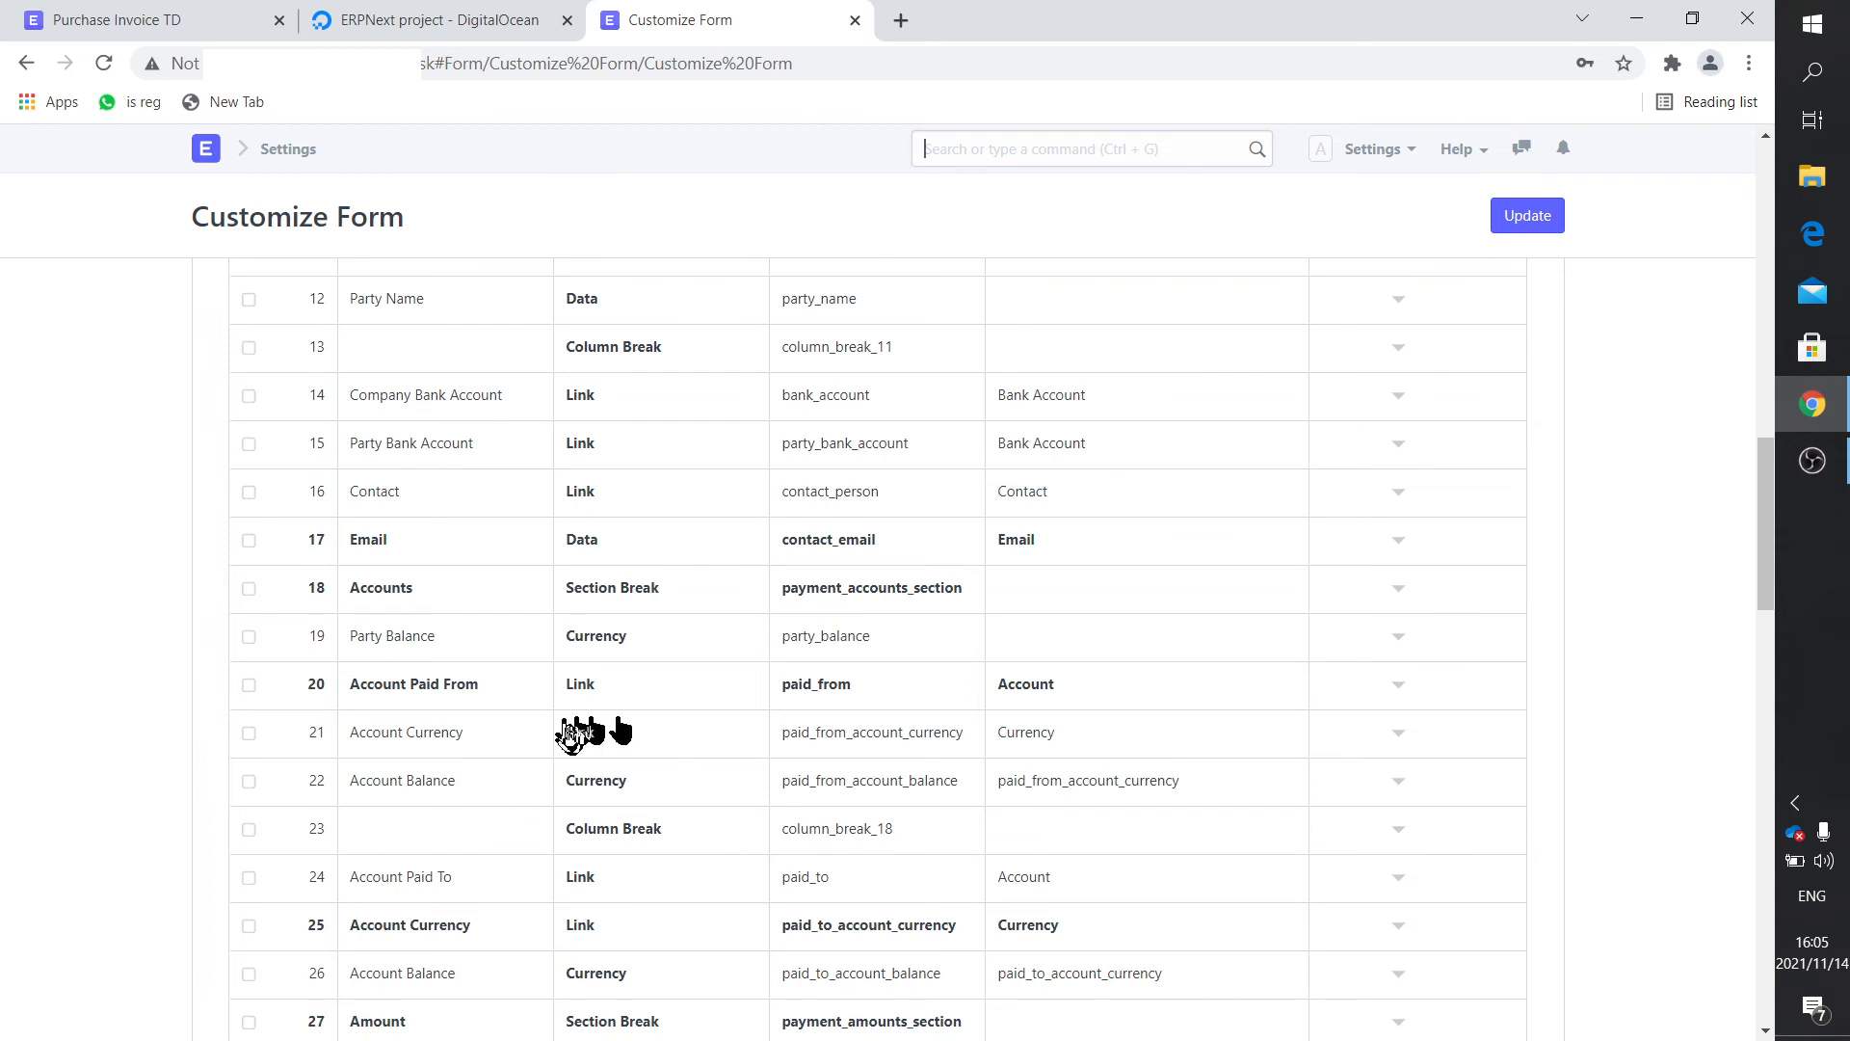
mouse_move(838, 721)
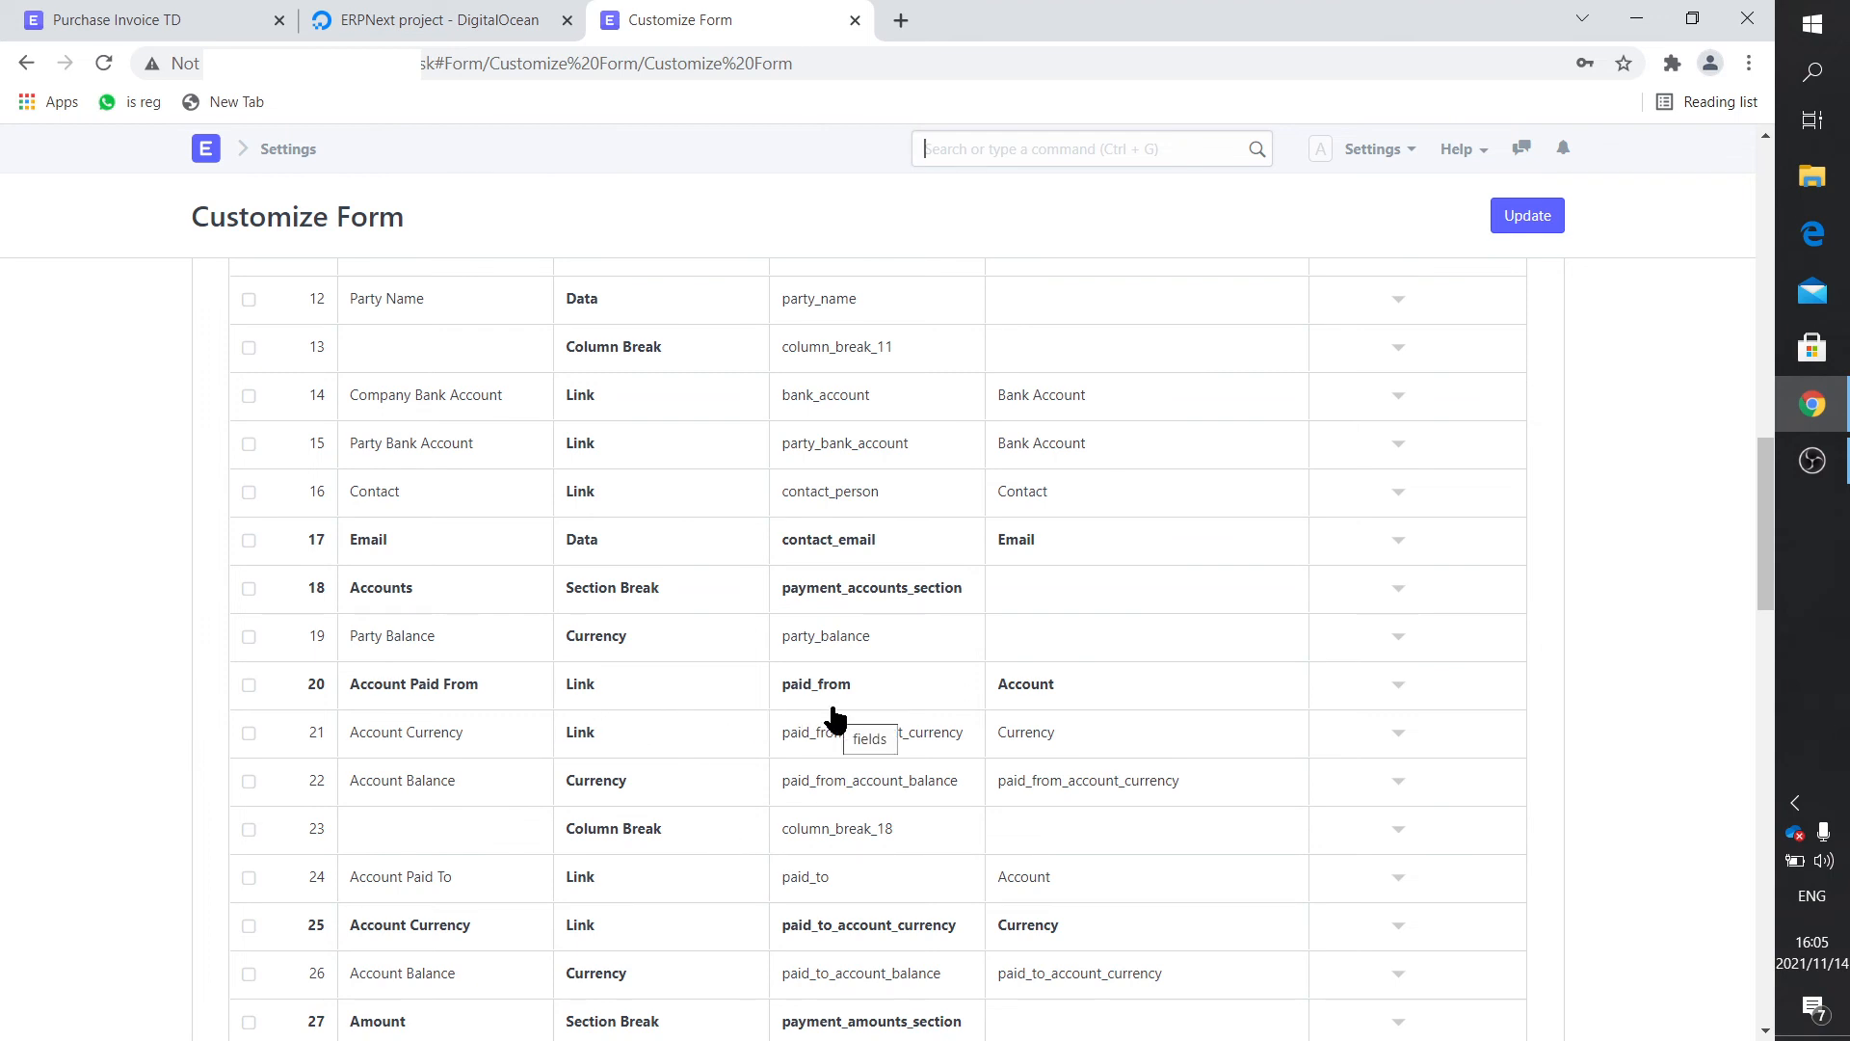
mouse_move(472, 695)
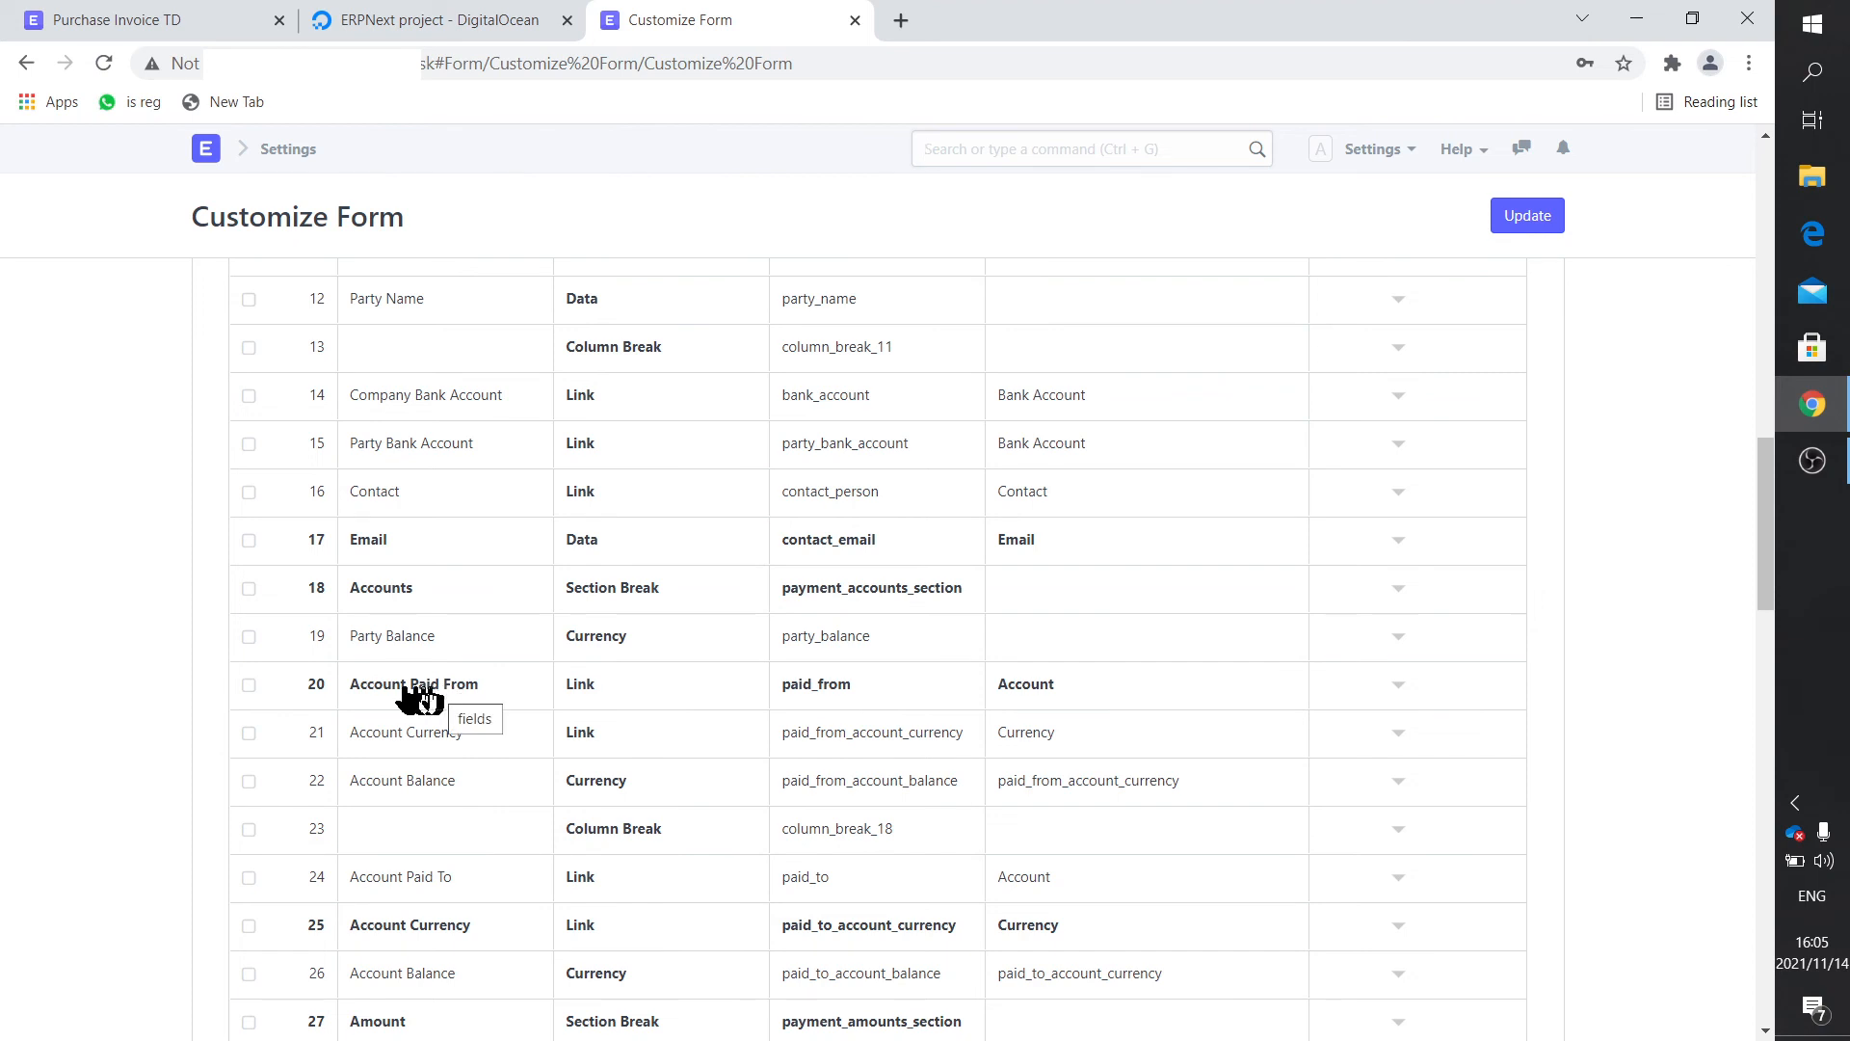
mouse_move(414, 696)
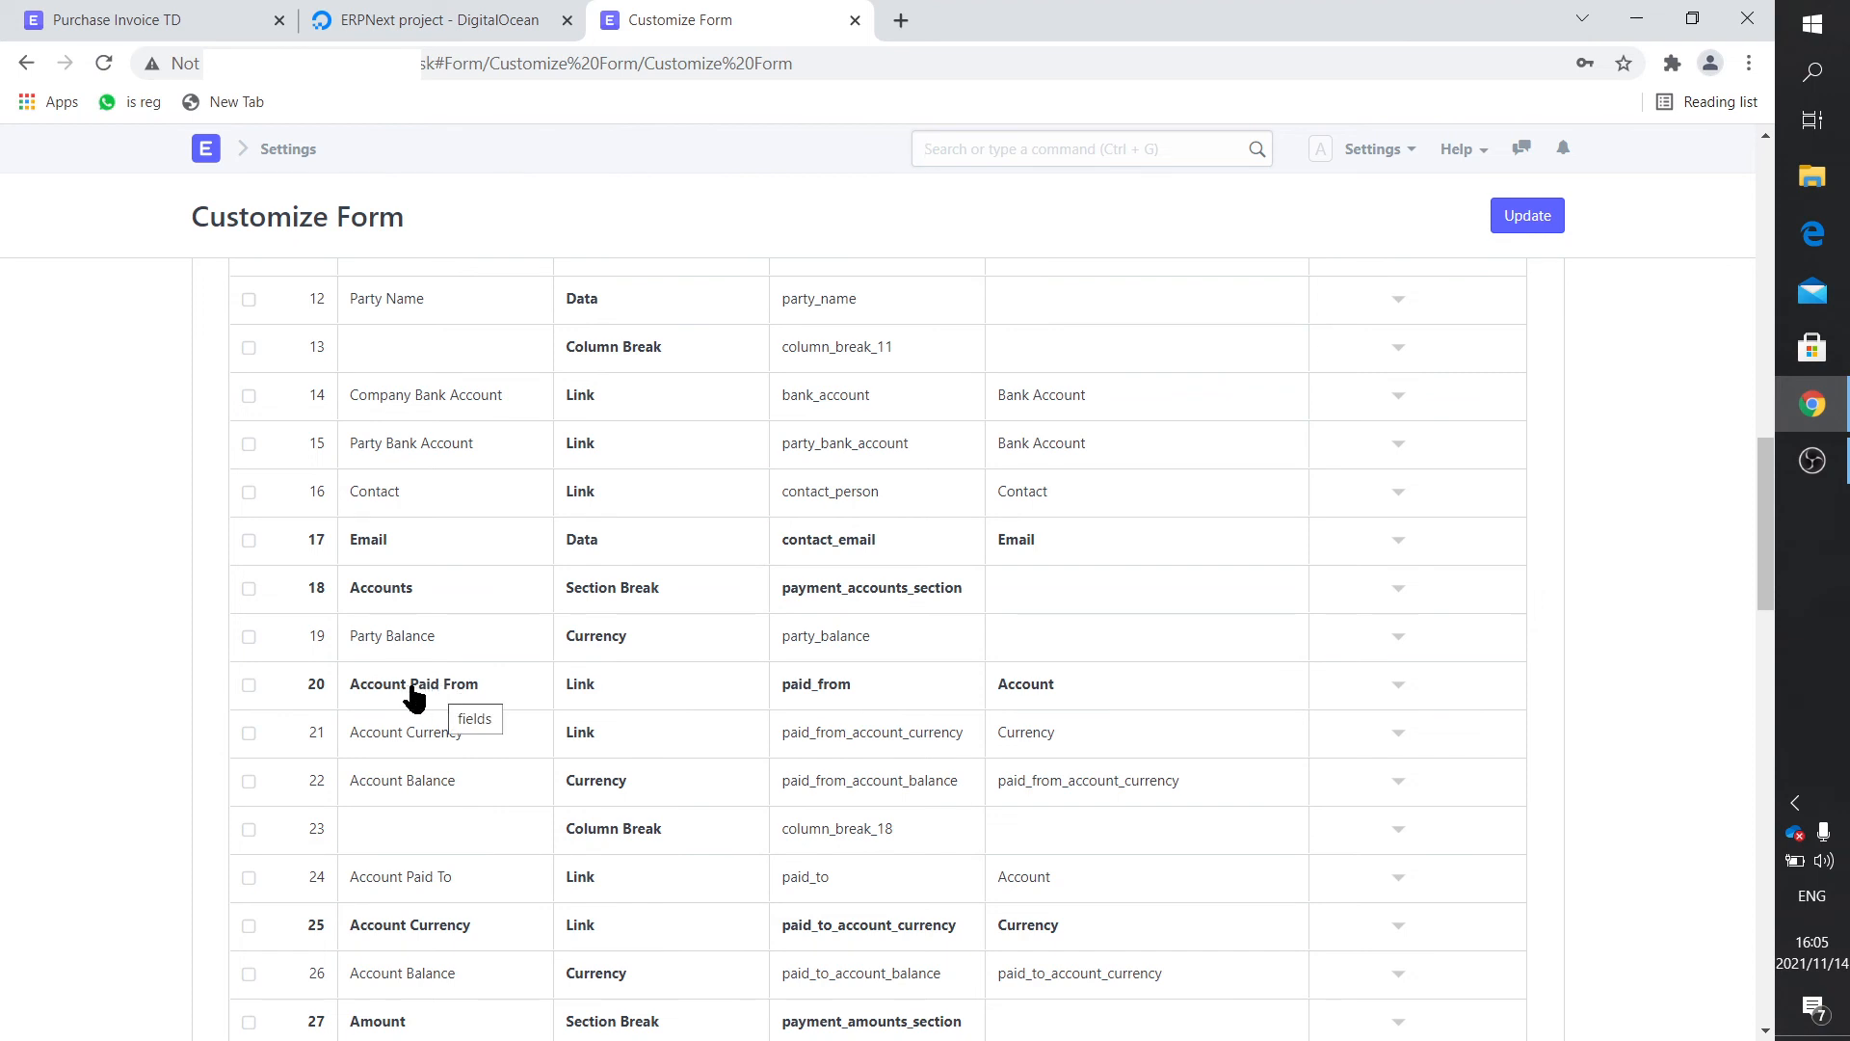
mouse_move(1400, 696)
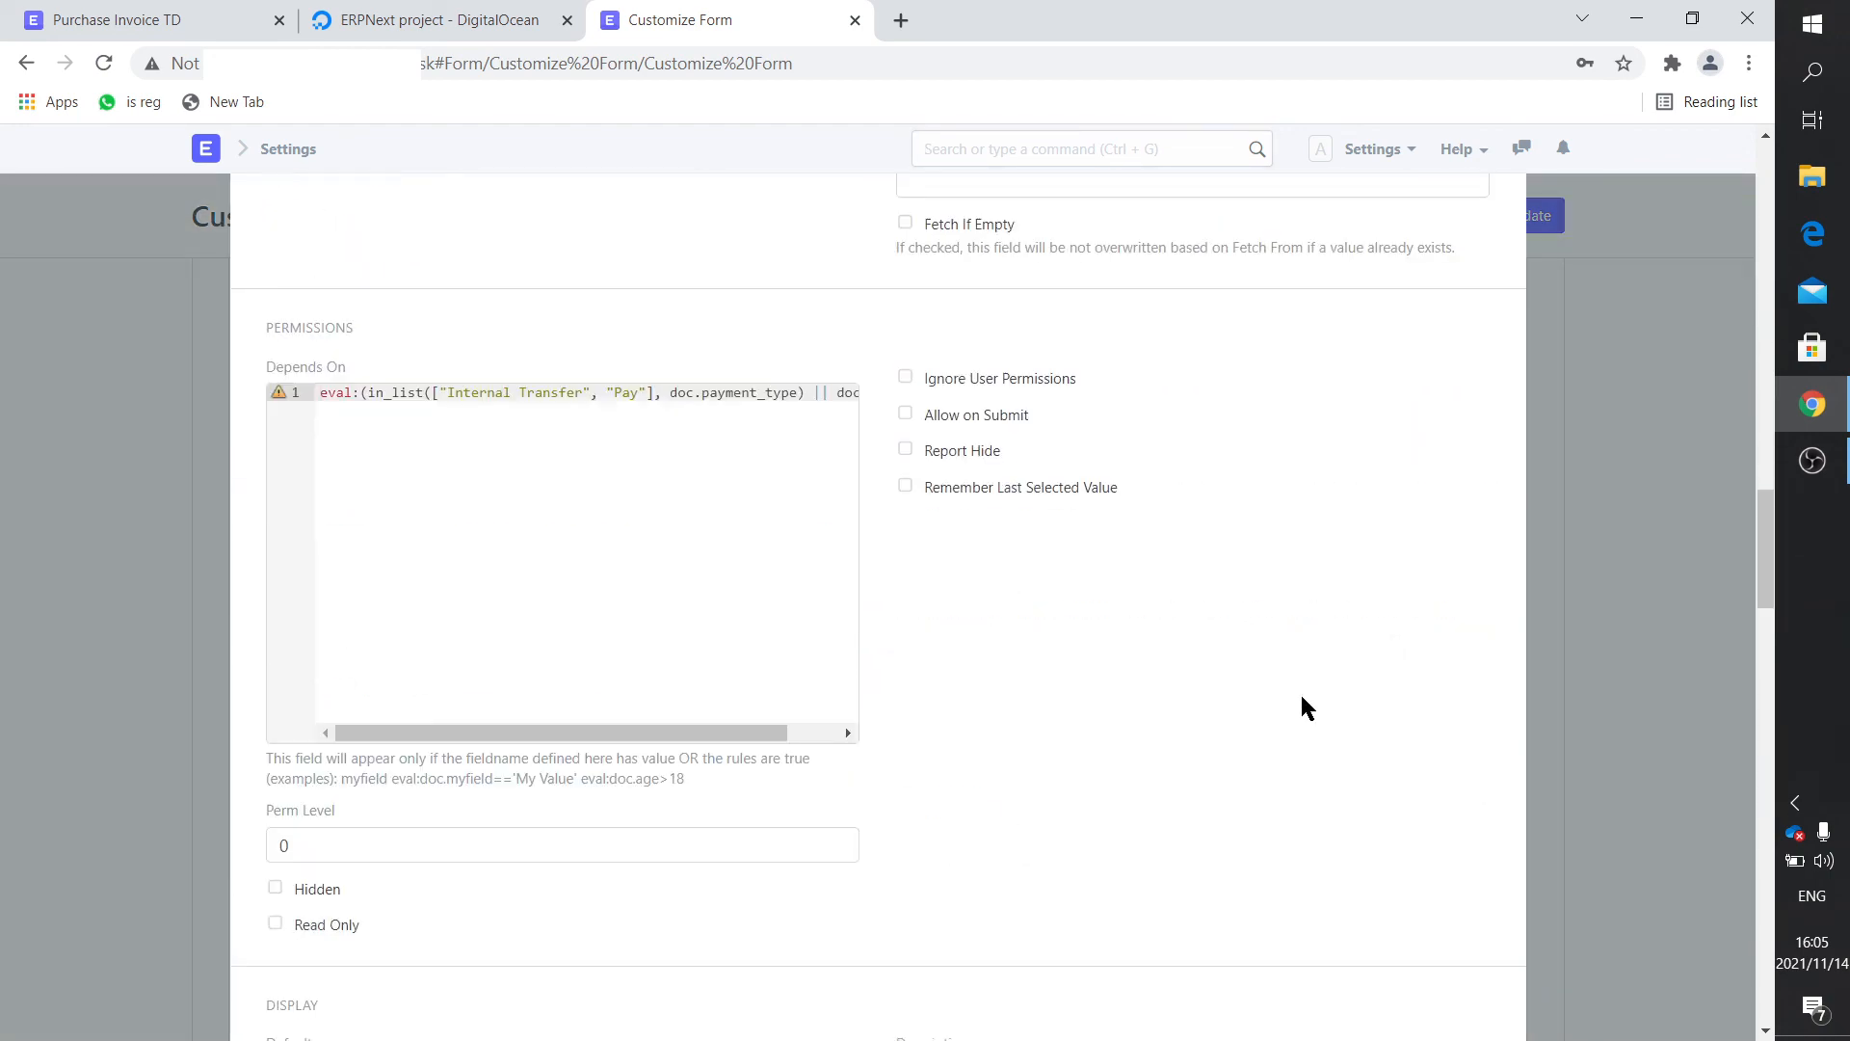
Scroll through Account Paid From's settings to confirm Print Hide is unchecked.
scroll(down, 3)
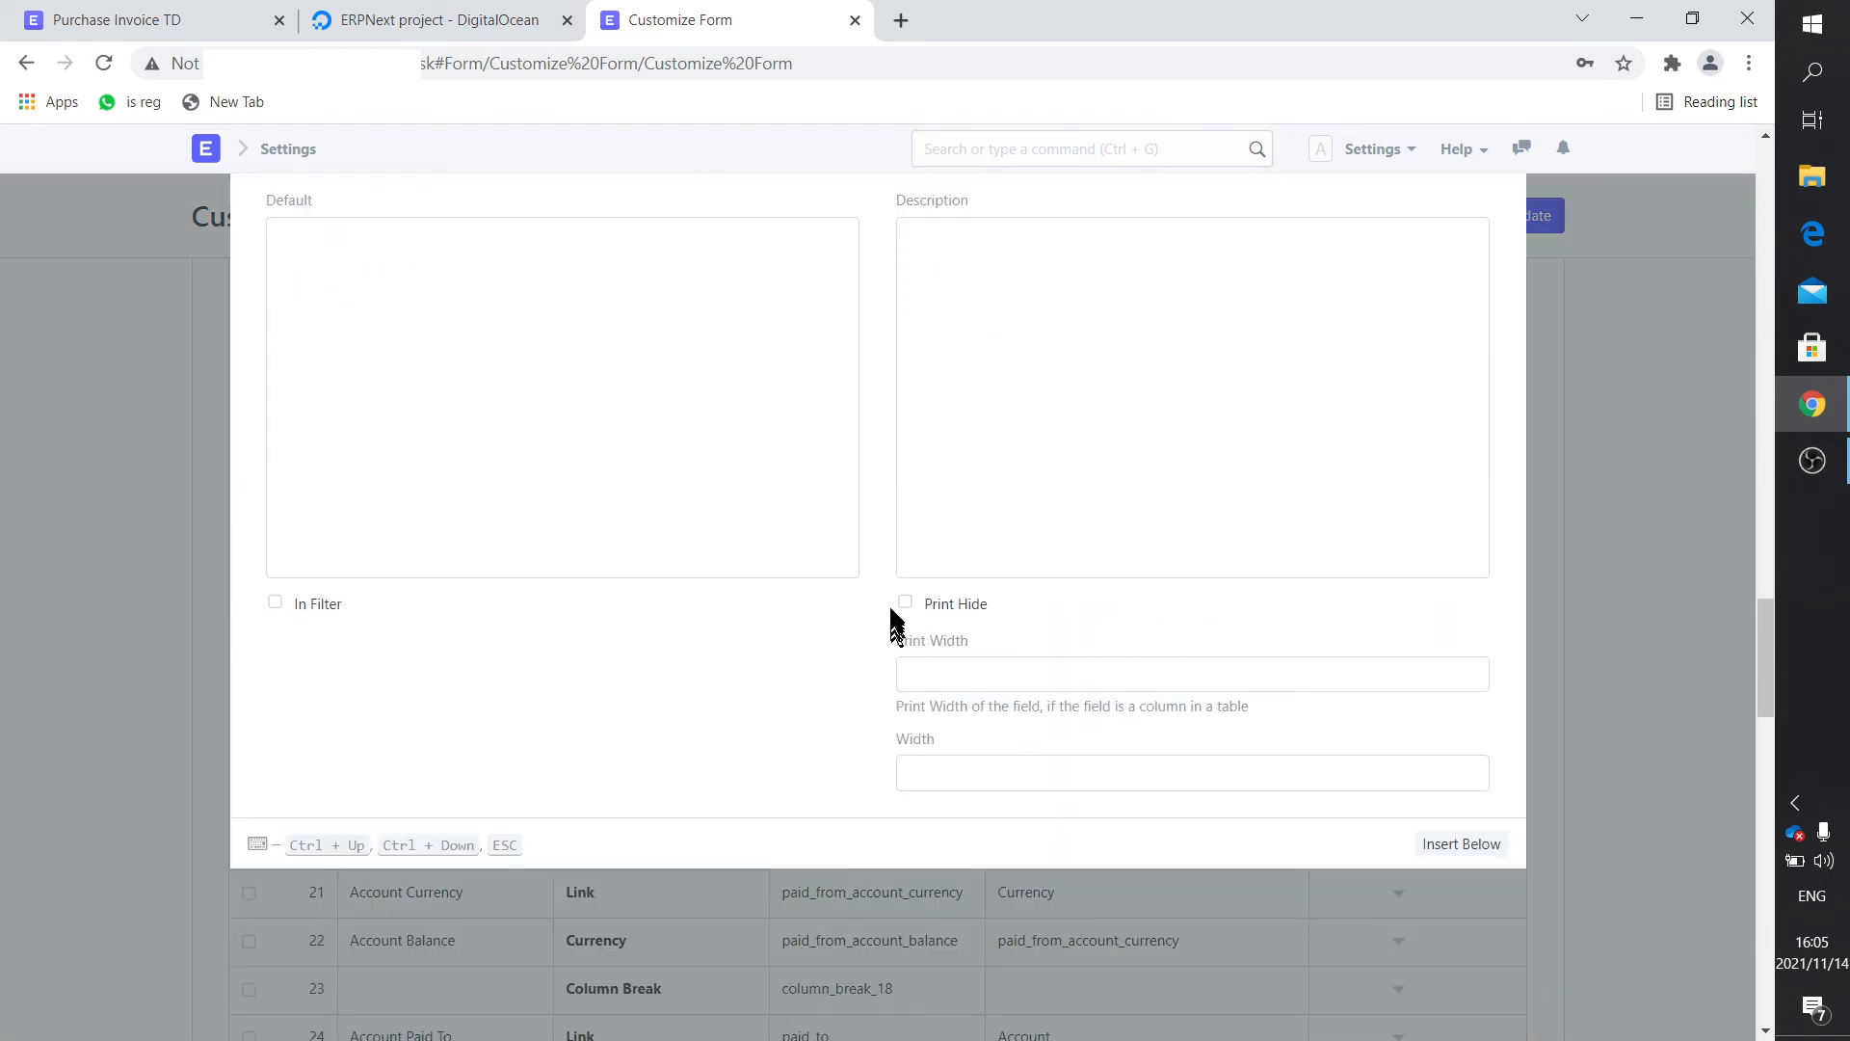
mouse_move(956, 603)
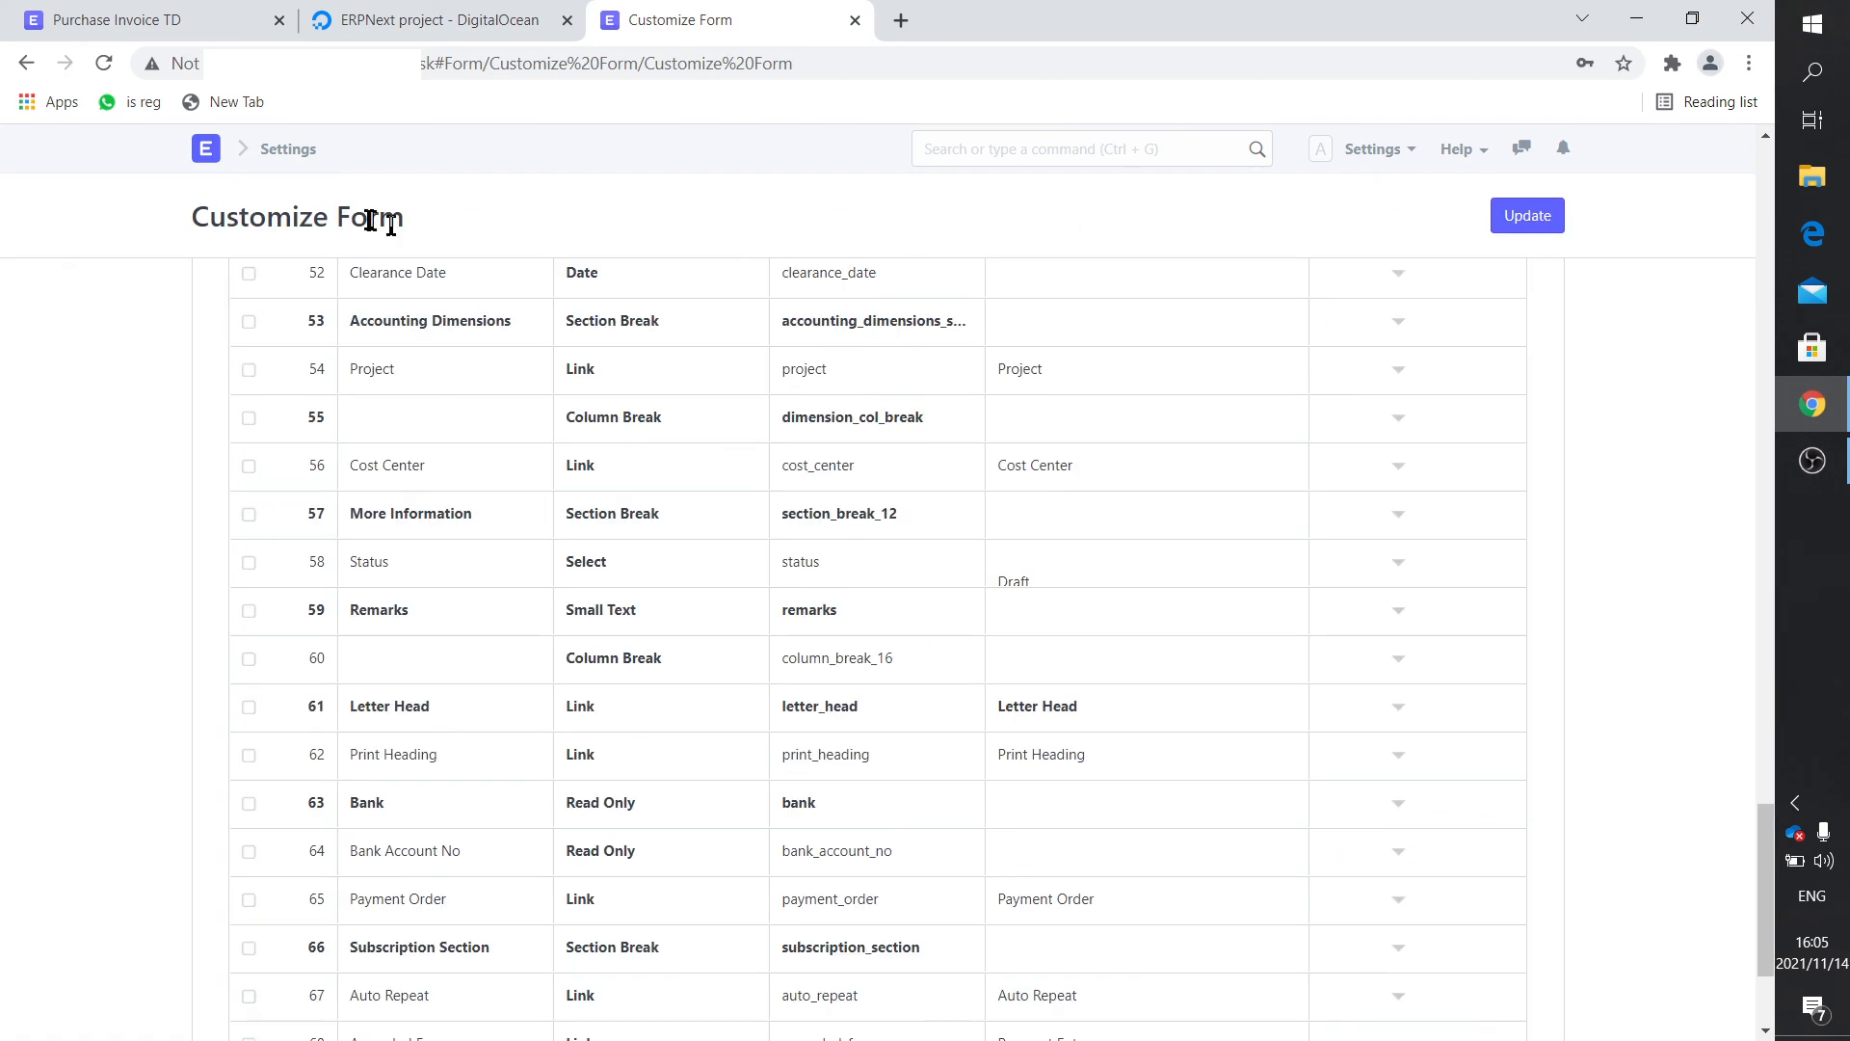
Open ACC-PAY-2021-00059 from purchase invoice ACC-PINV-2021-00061's Payment Entry dashboard link.
click(215, 147)
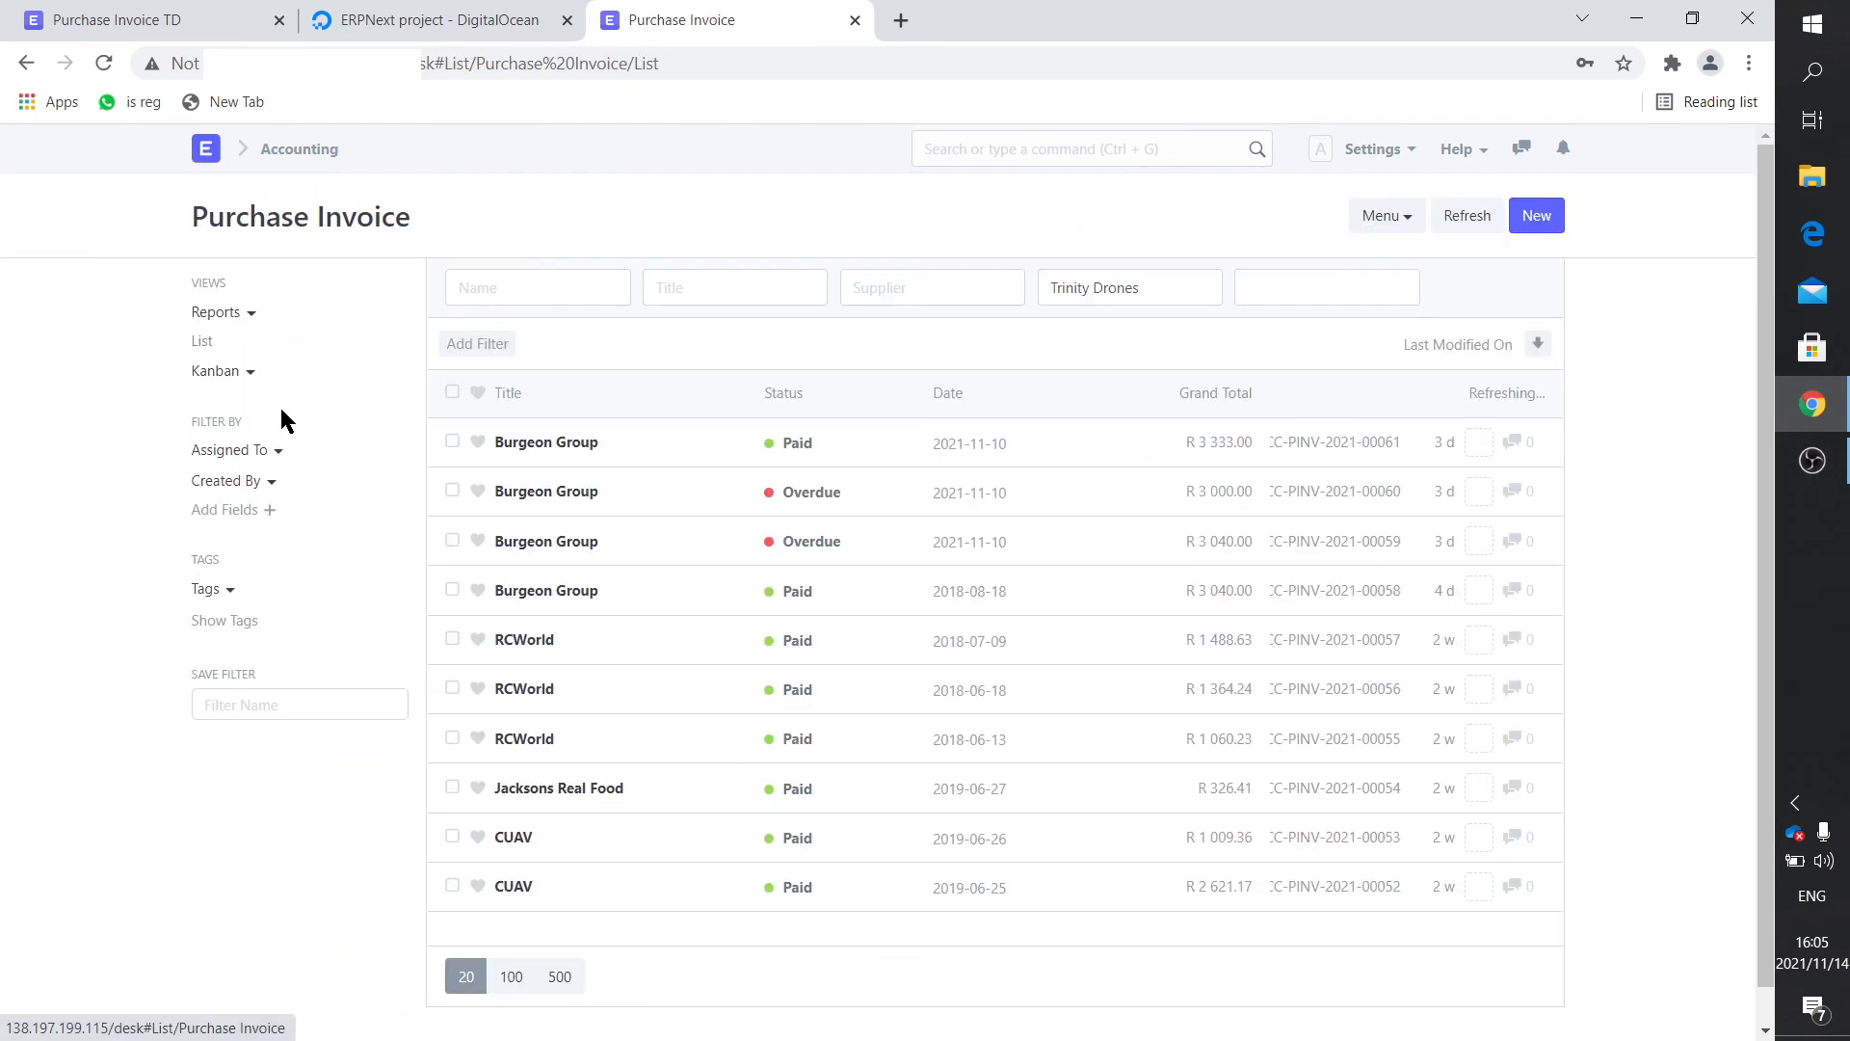
click(545, 441)
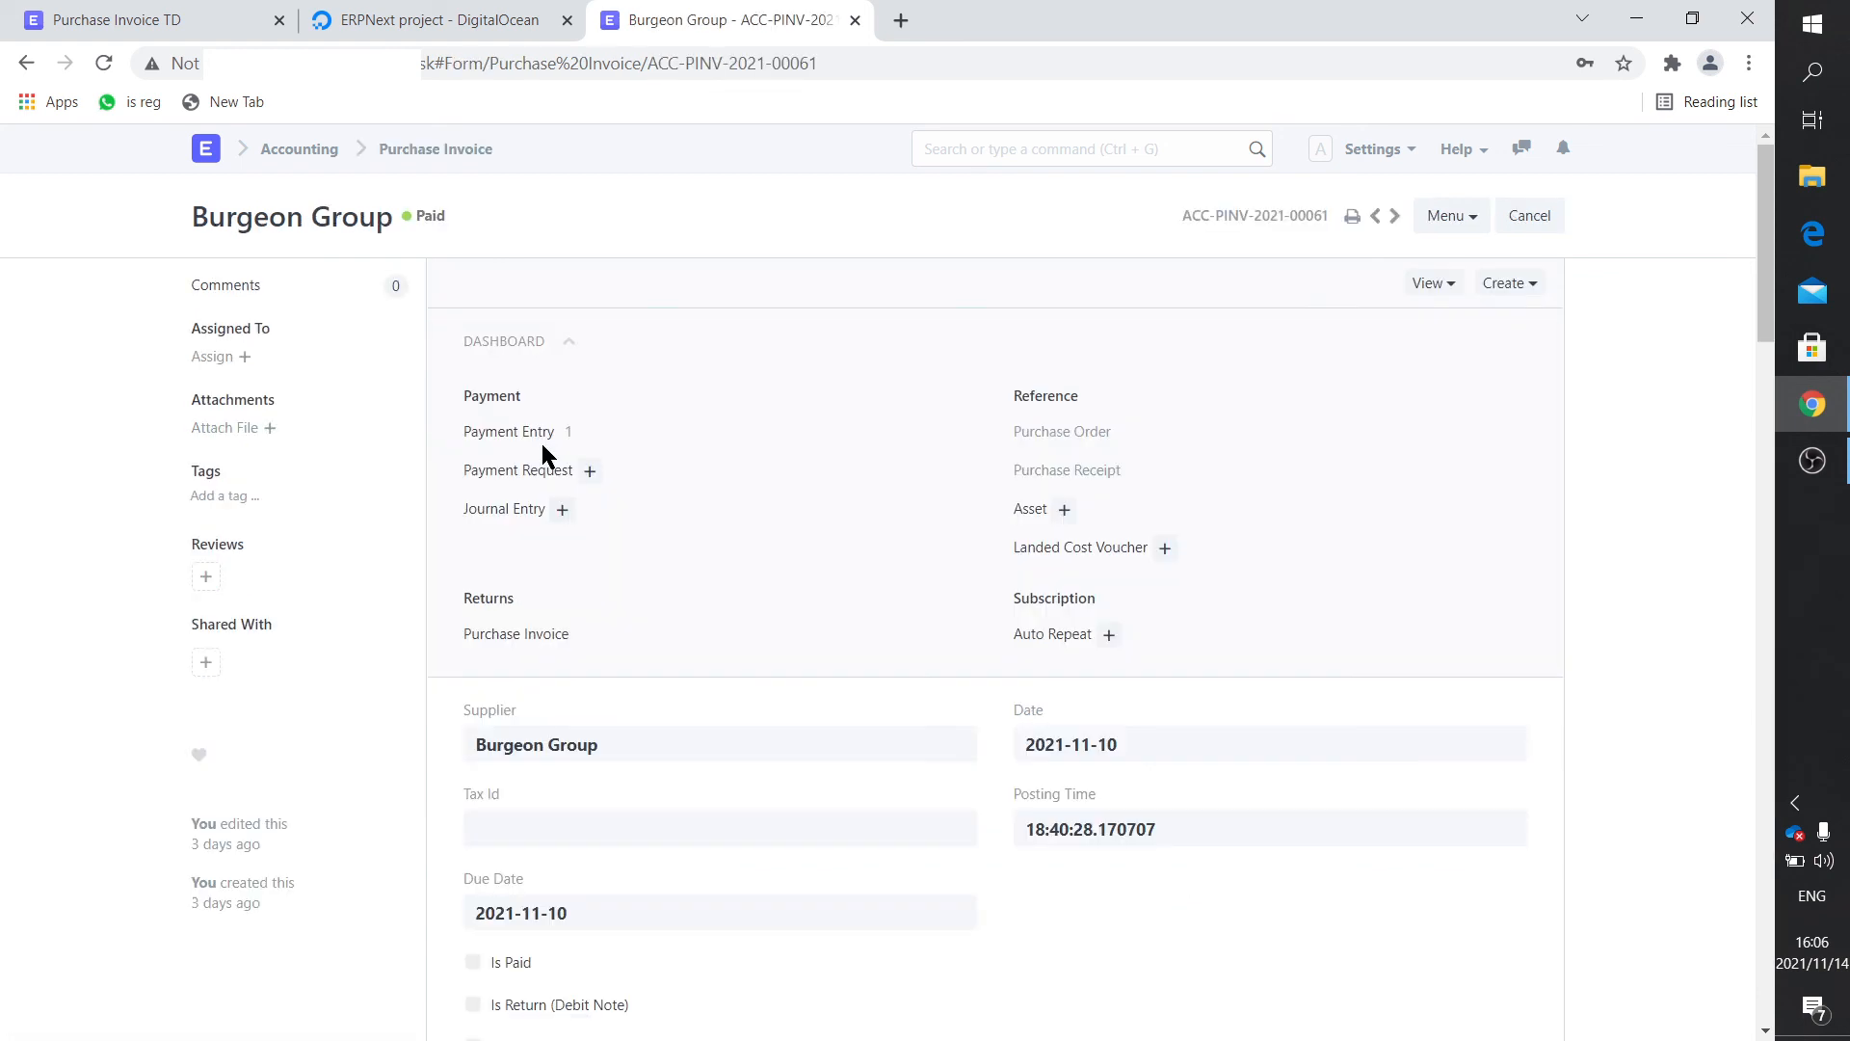
click(509, 430)
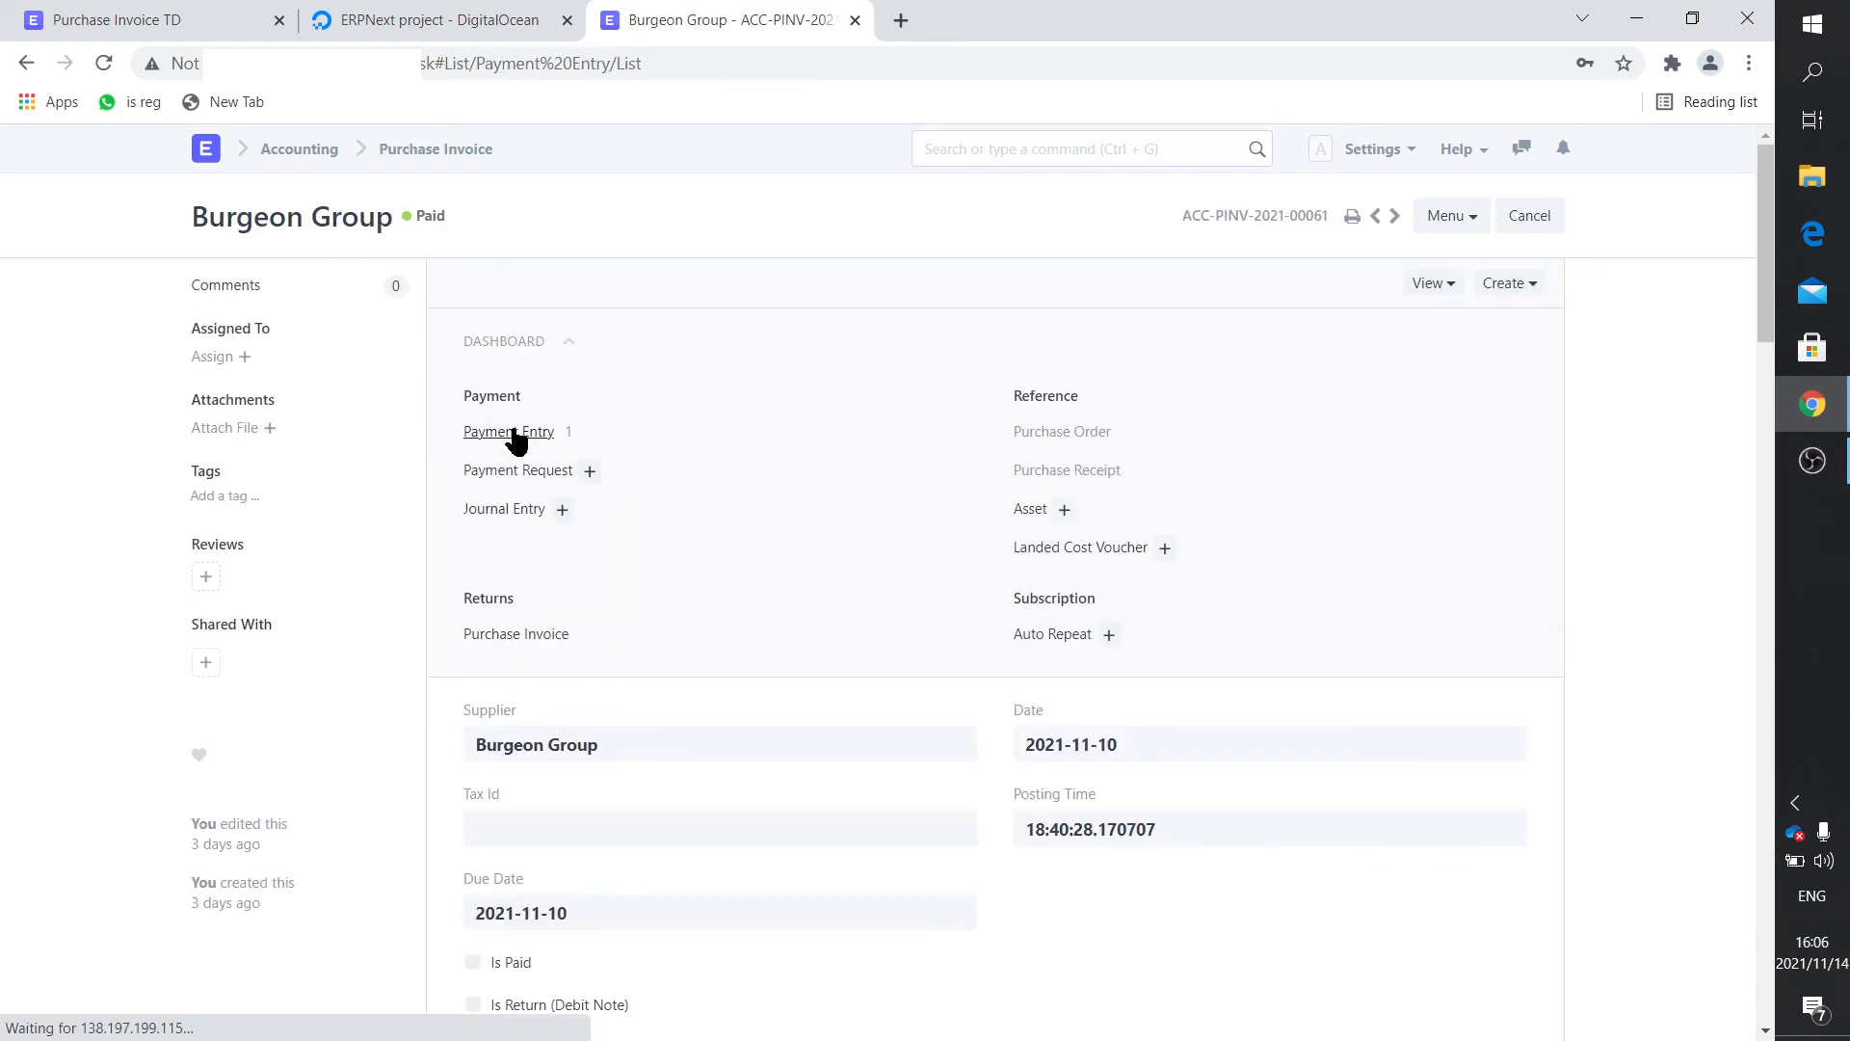
click(508, 431)
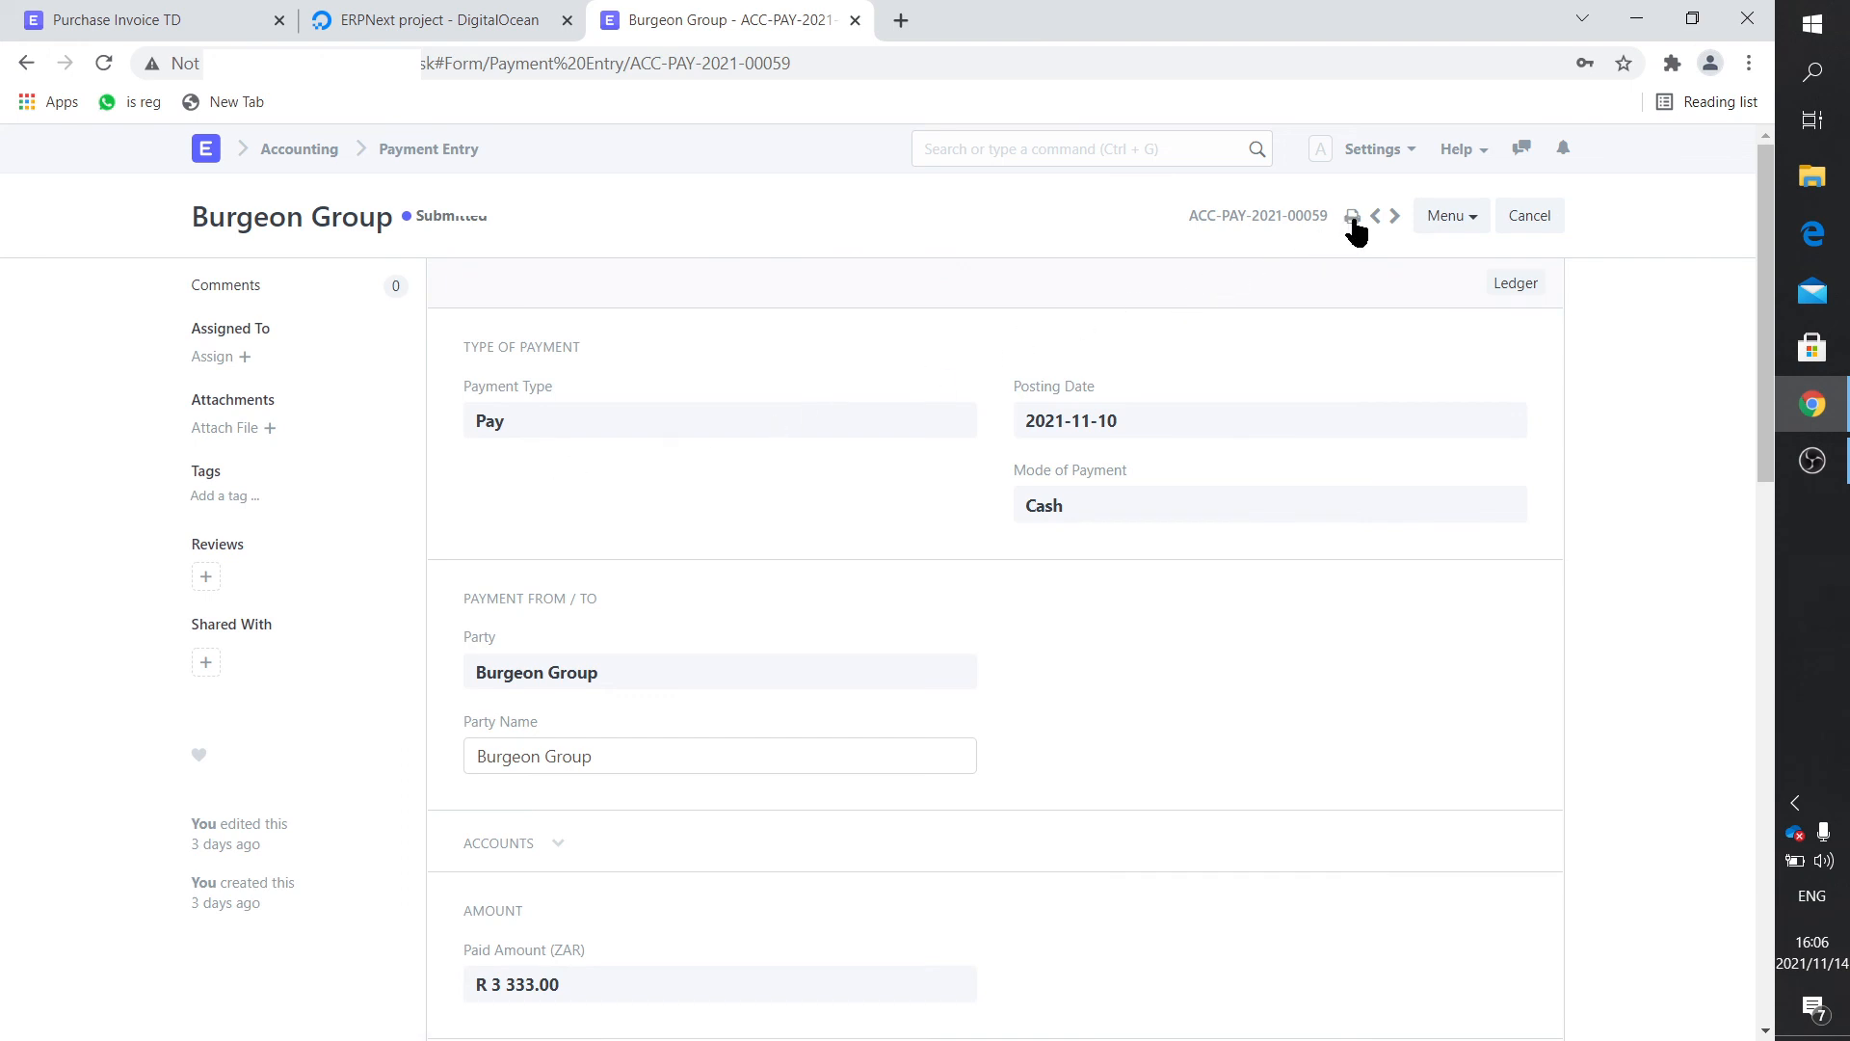
Preview the printout, confirming Account Paid From shows 1110 - Cash - TD.
click(1353, 216)
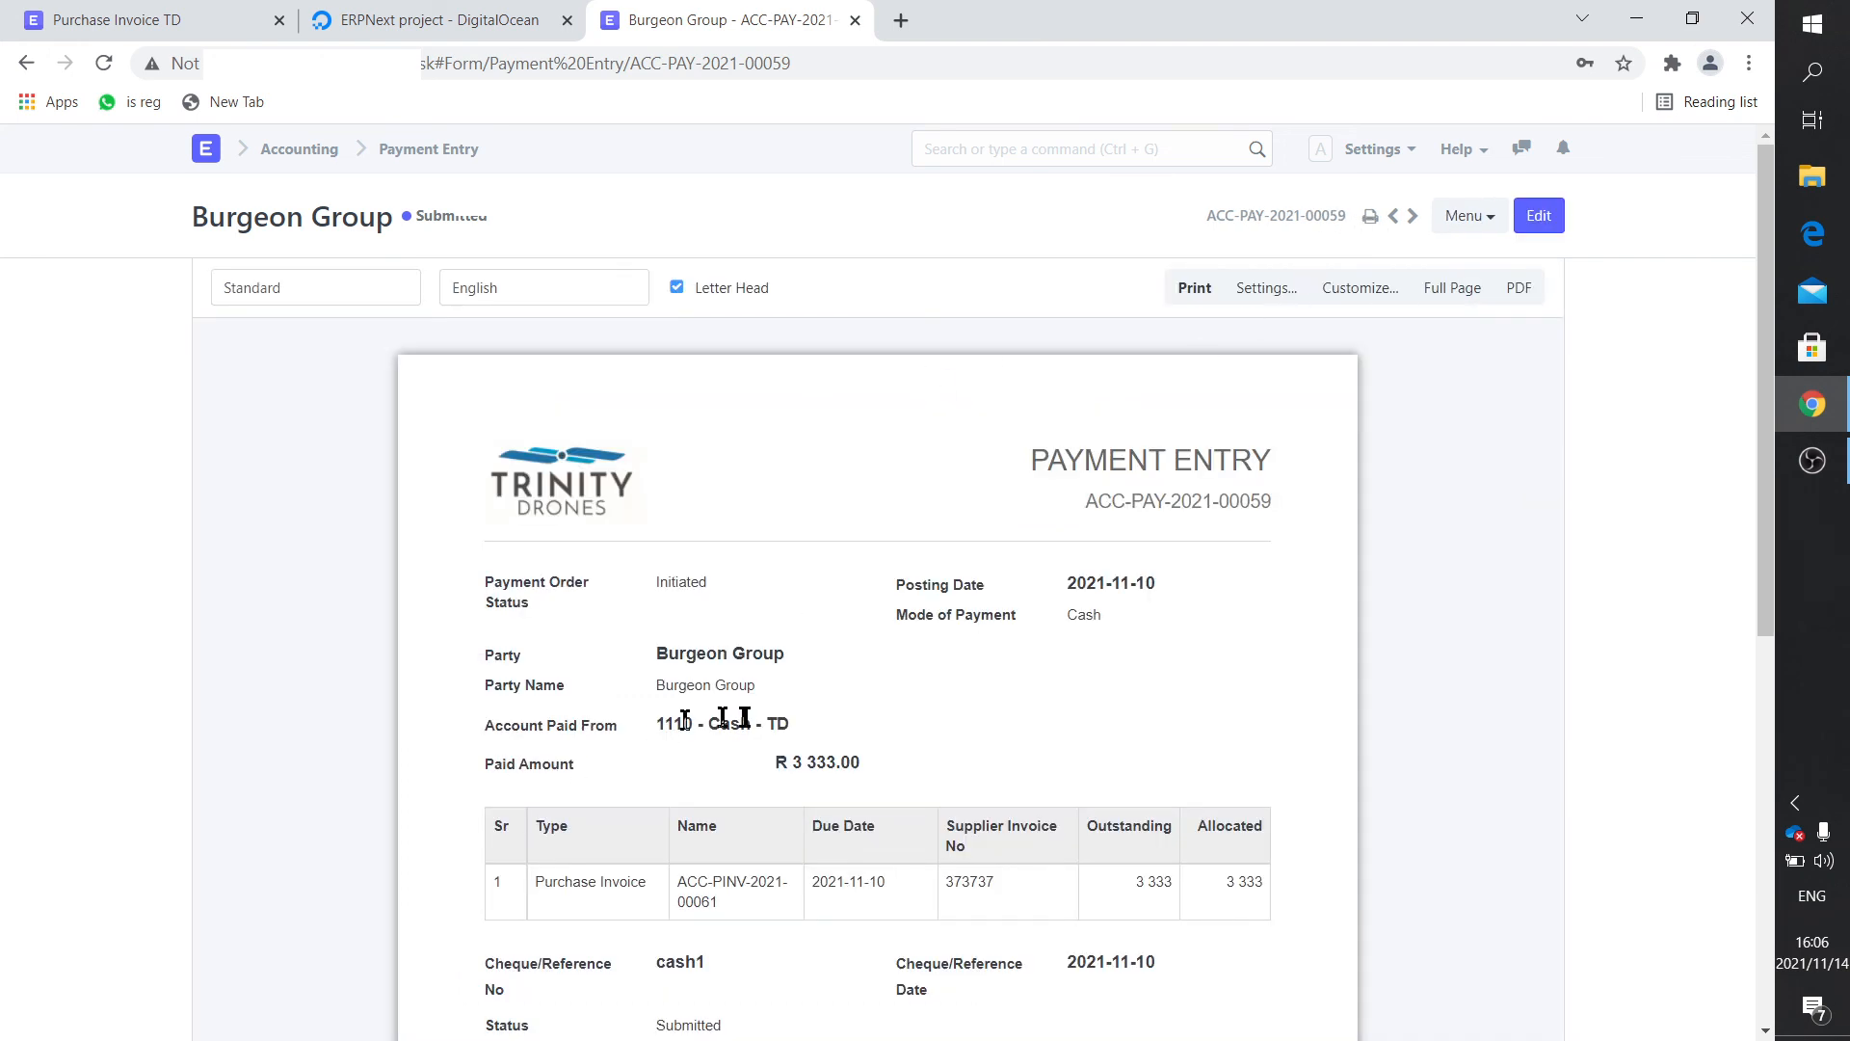
mouse_move(637, 735)
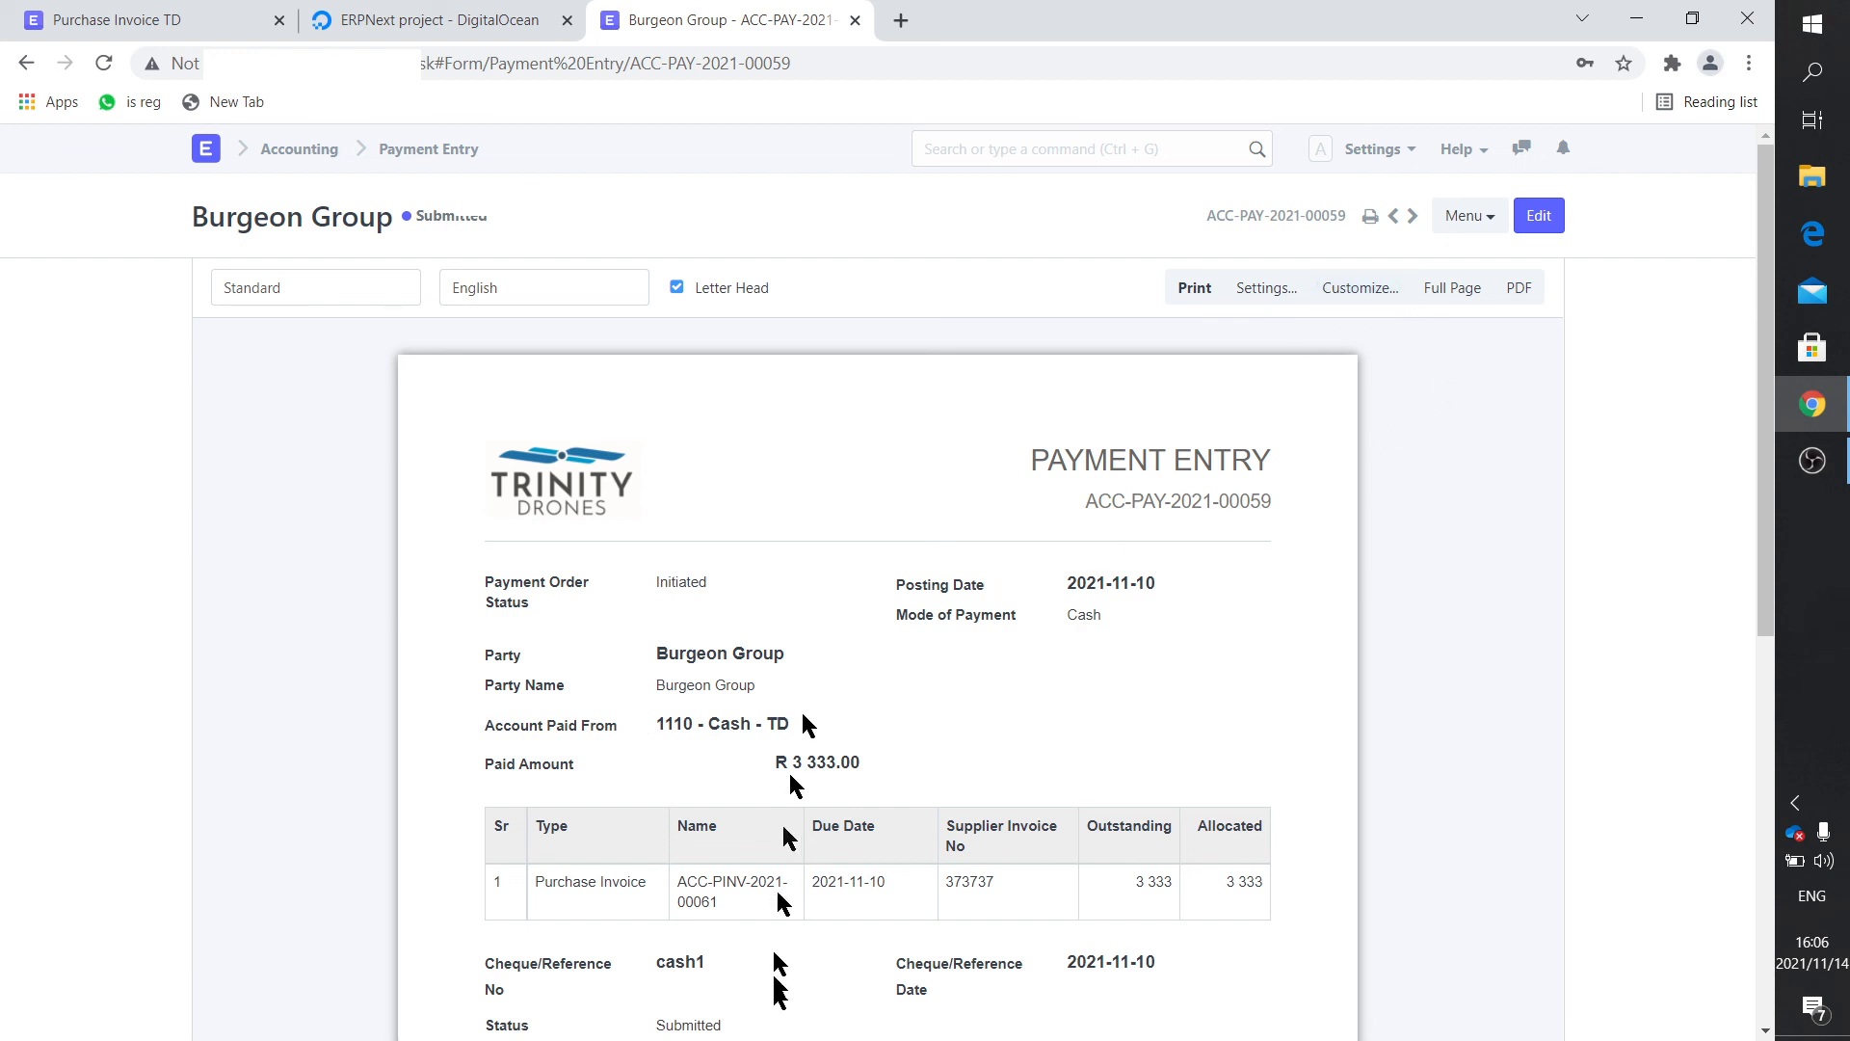
mouse_move(775, 974)
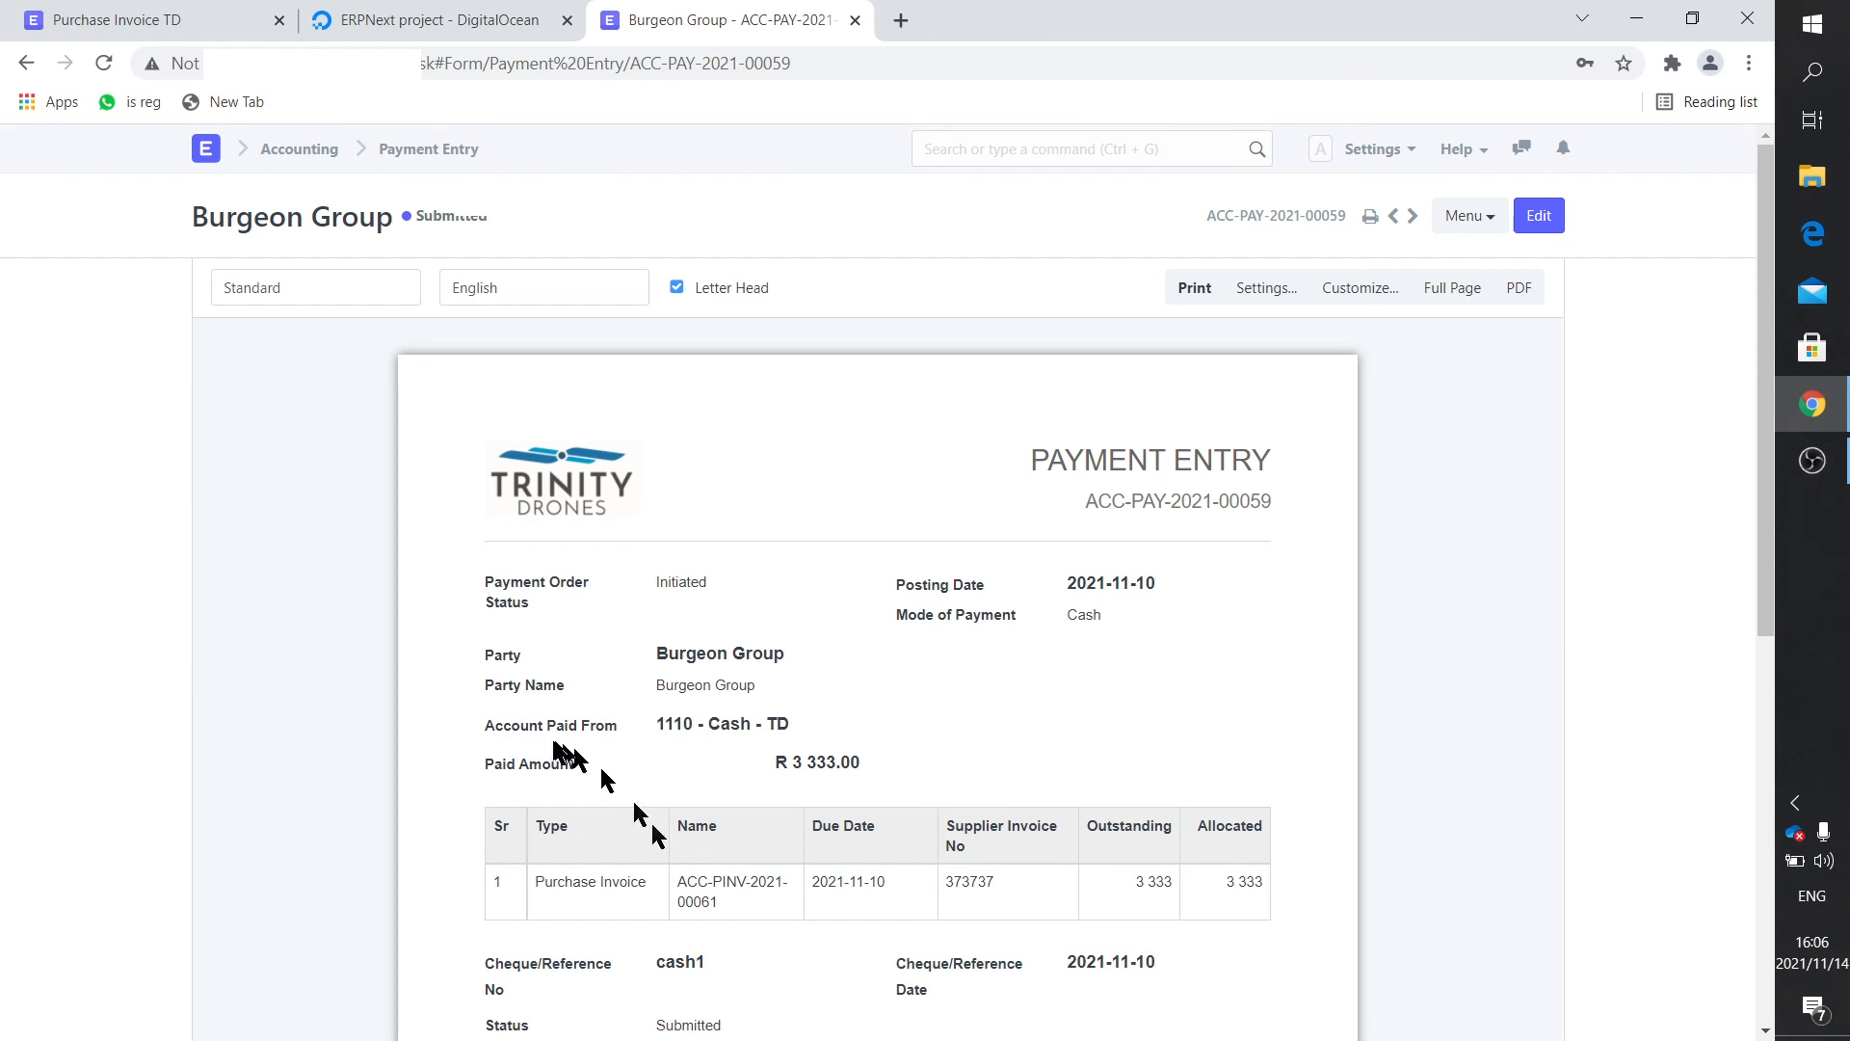
mouse_move(493, 741)
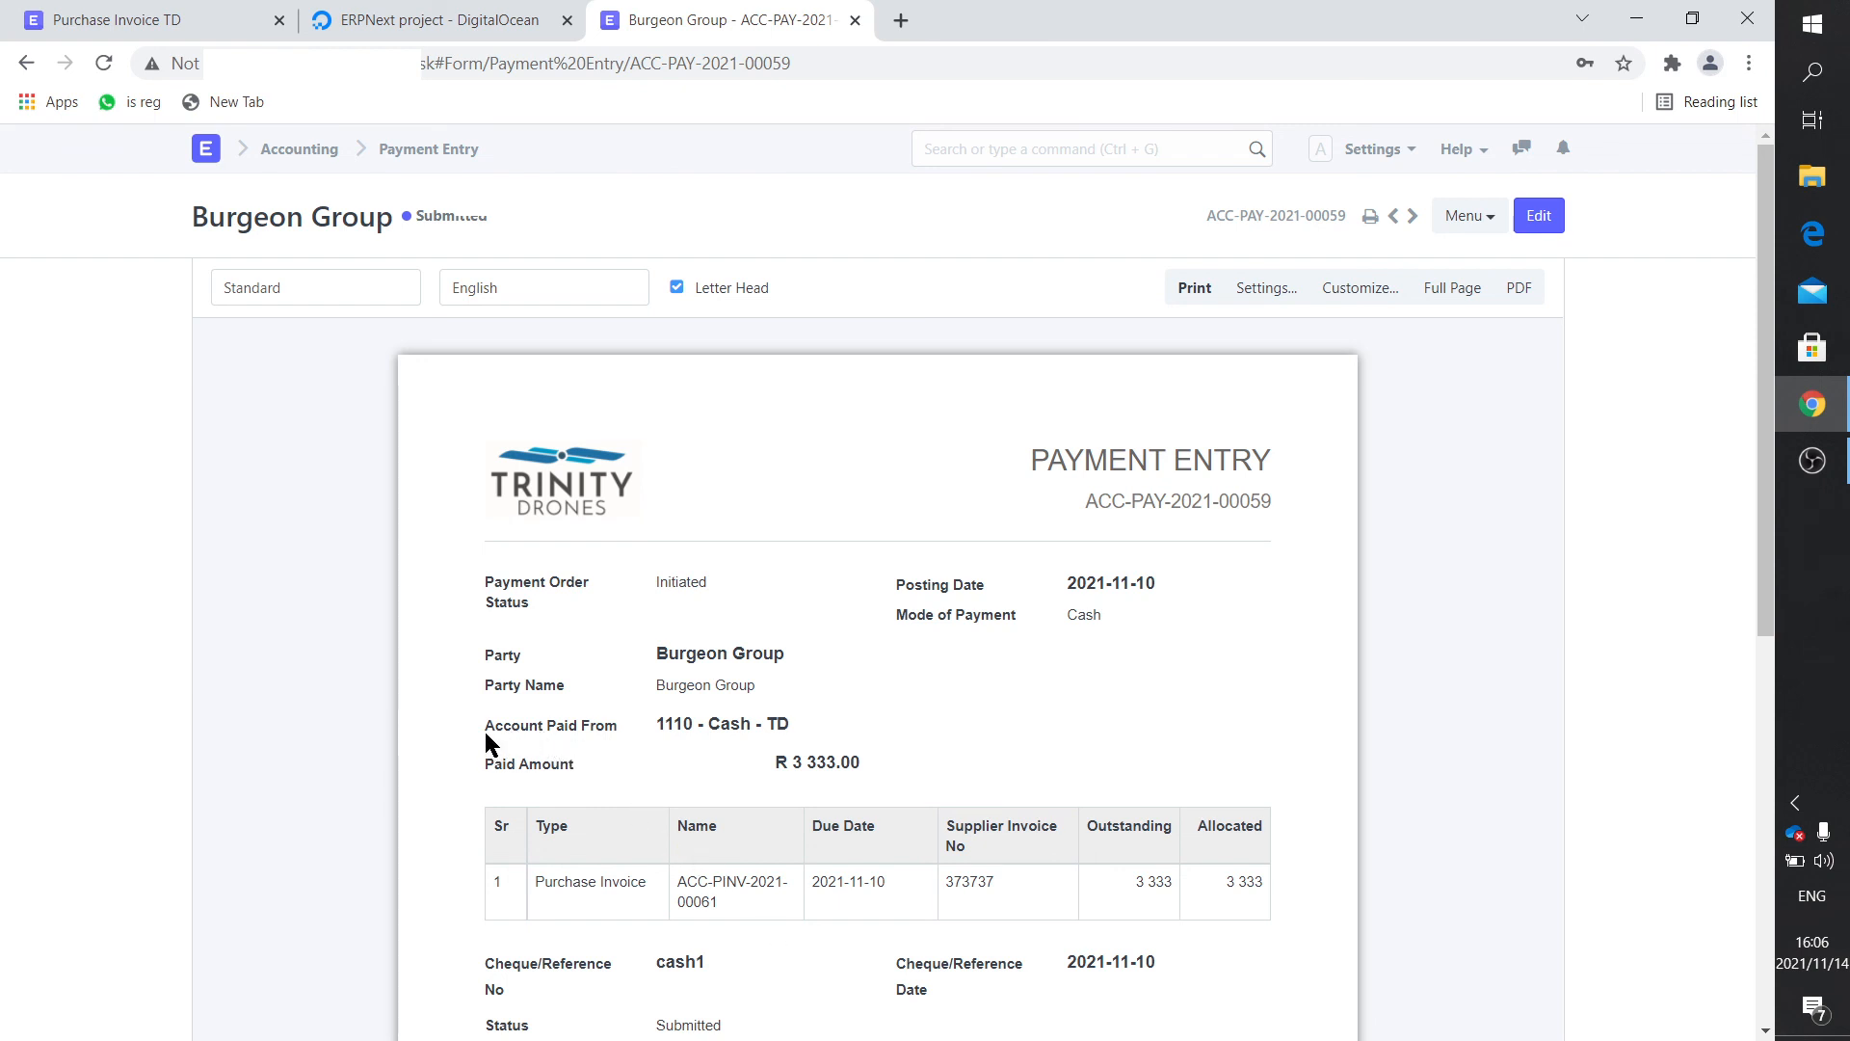
mouse_move(738, 720)
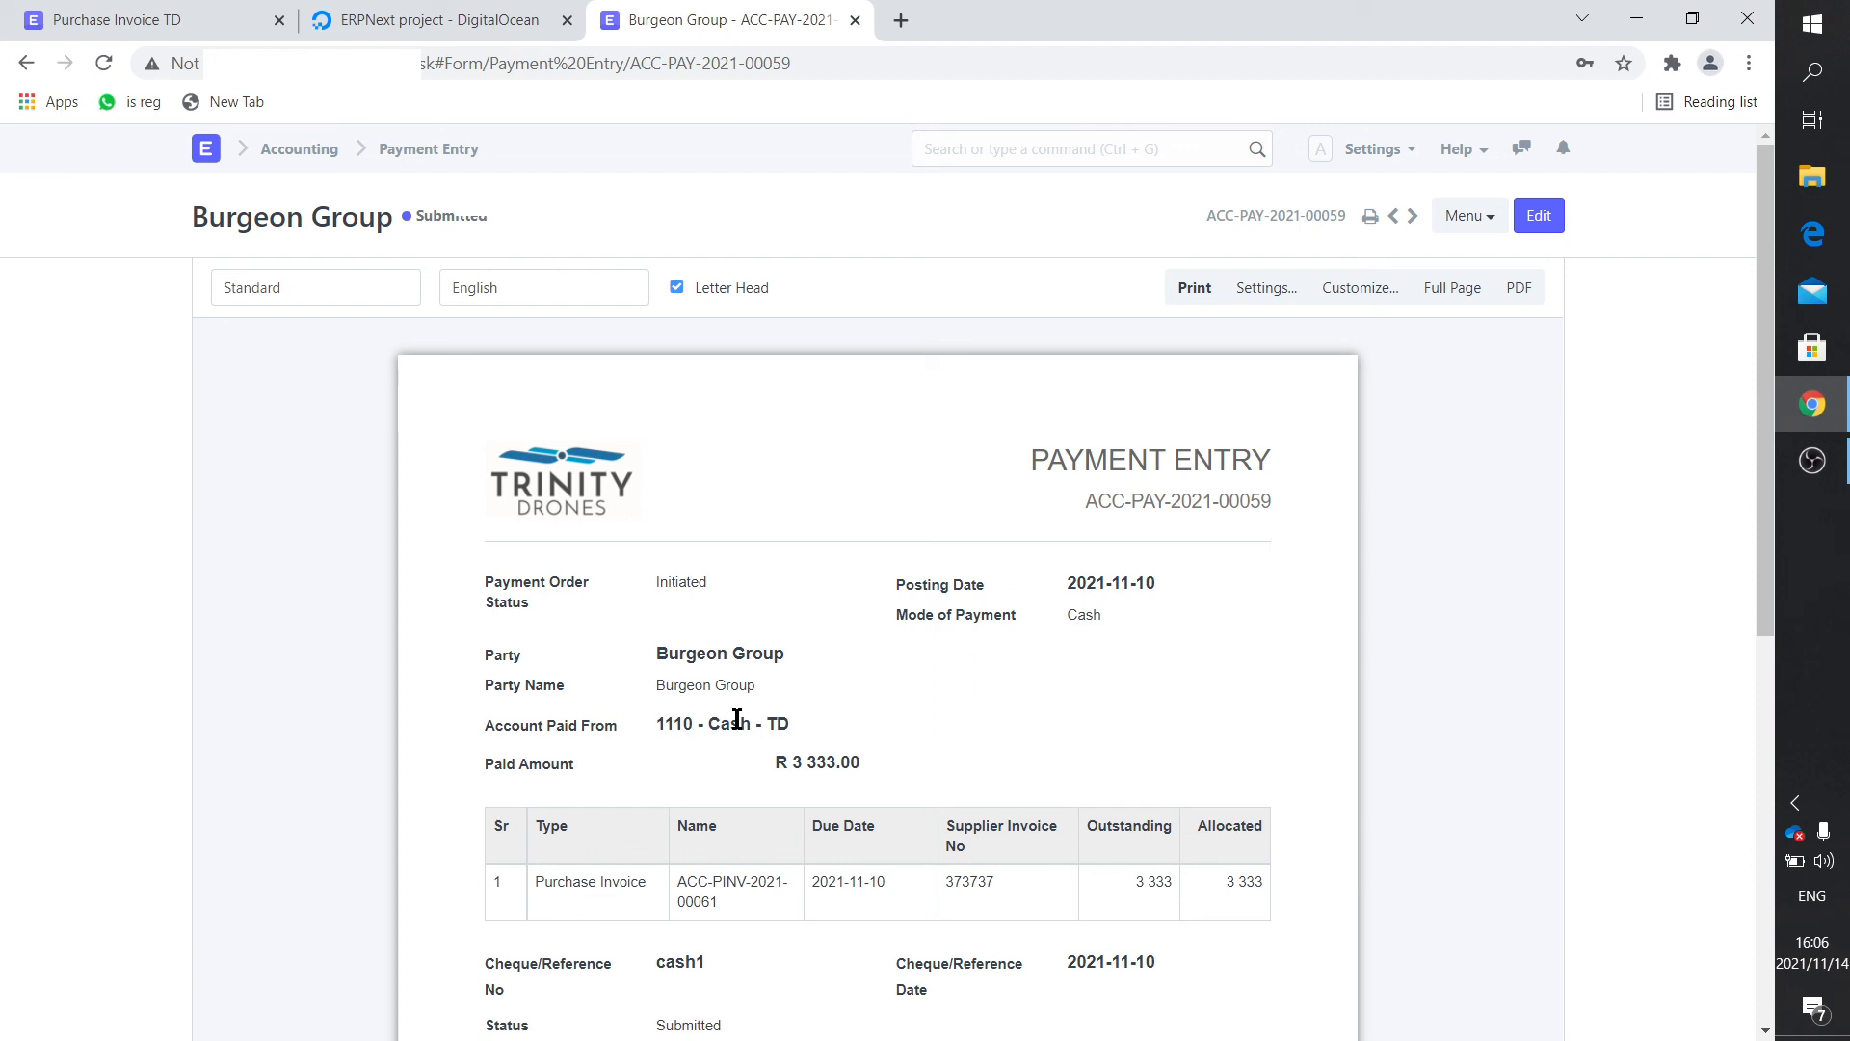
mouse_move(759, 756)
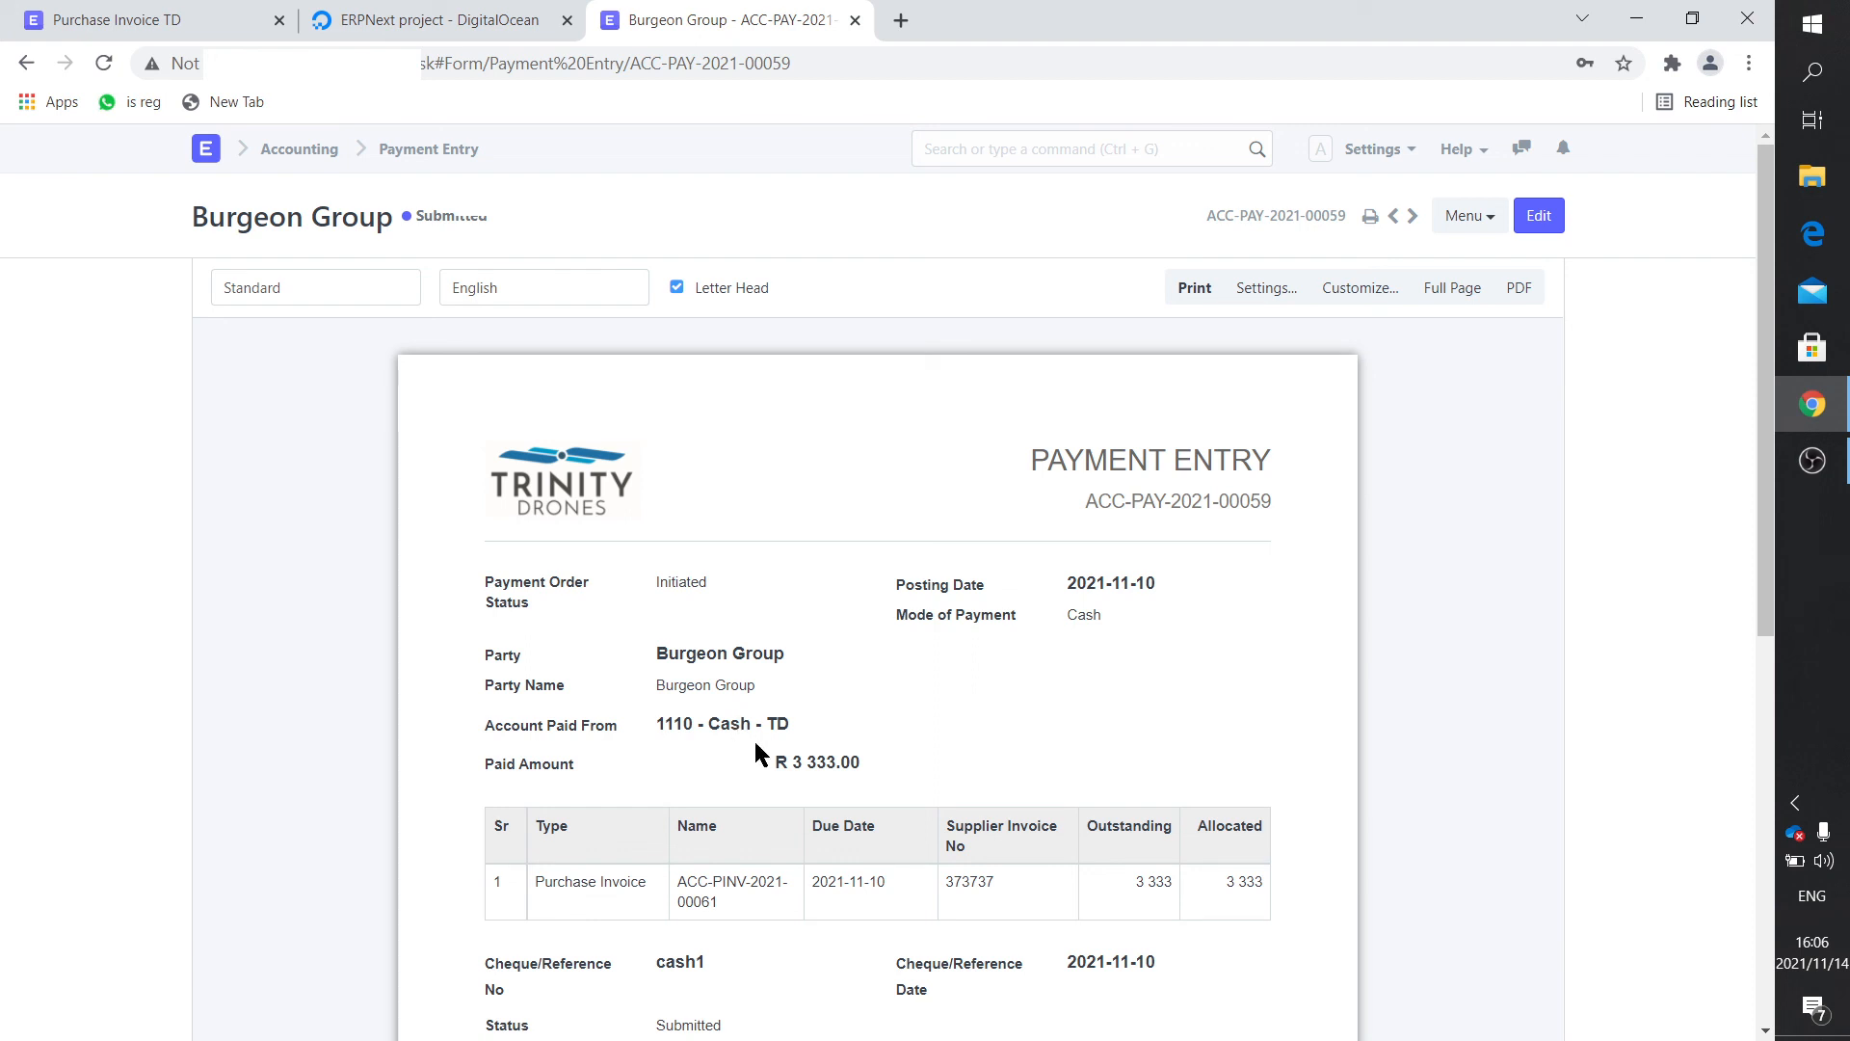
mouse_move(763, 732)
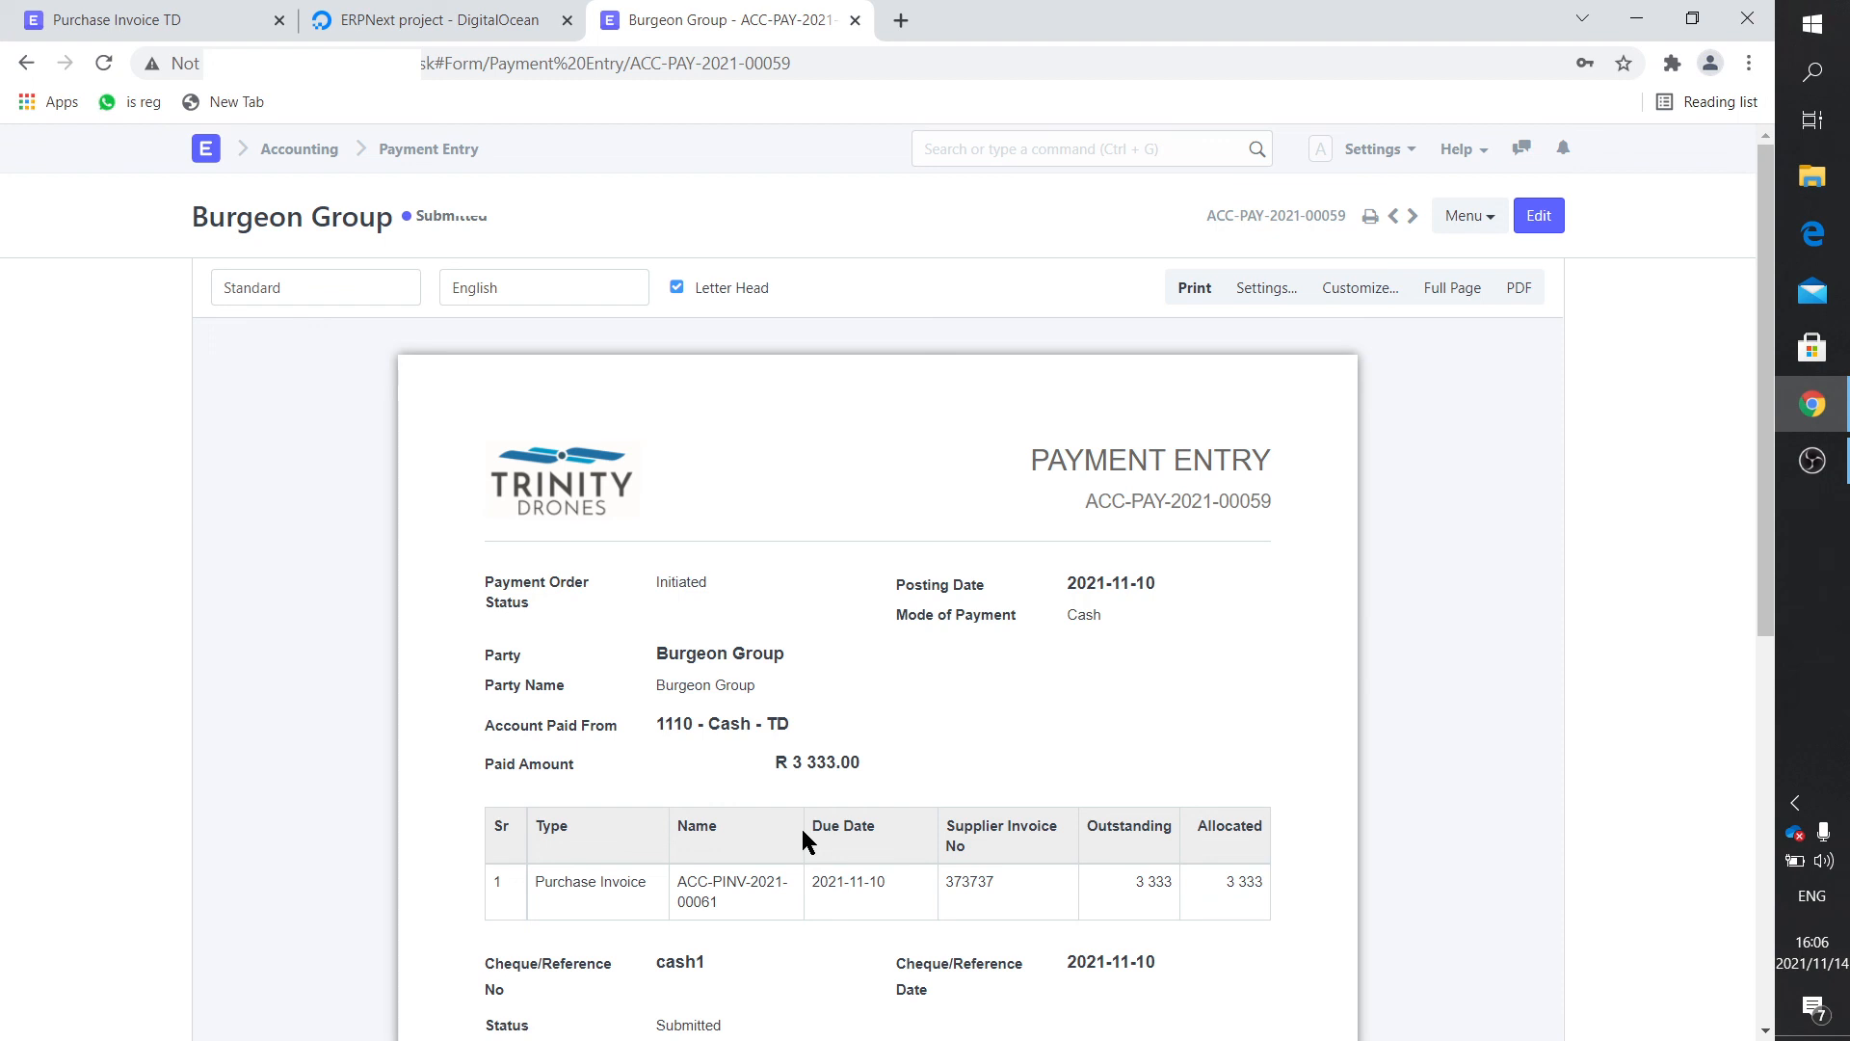
mouse_move(1341, 329)
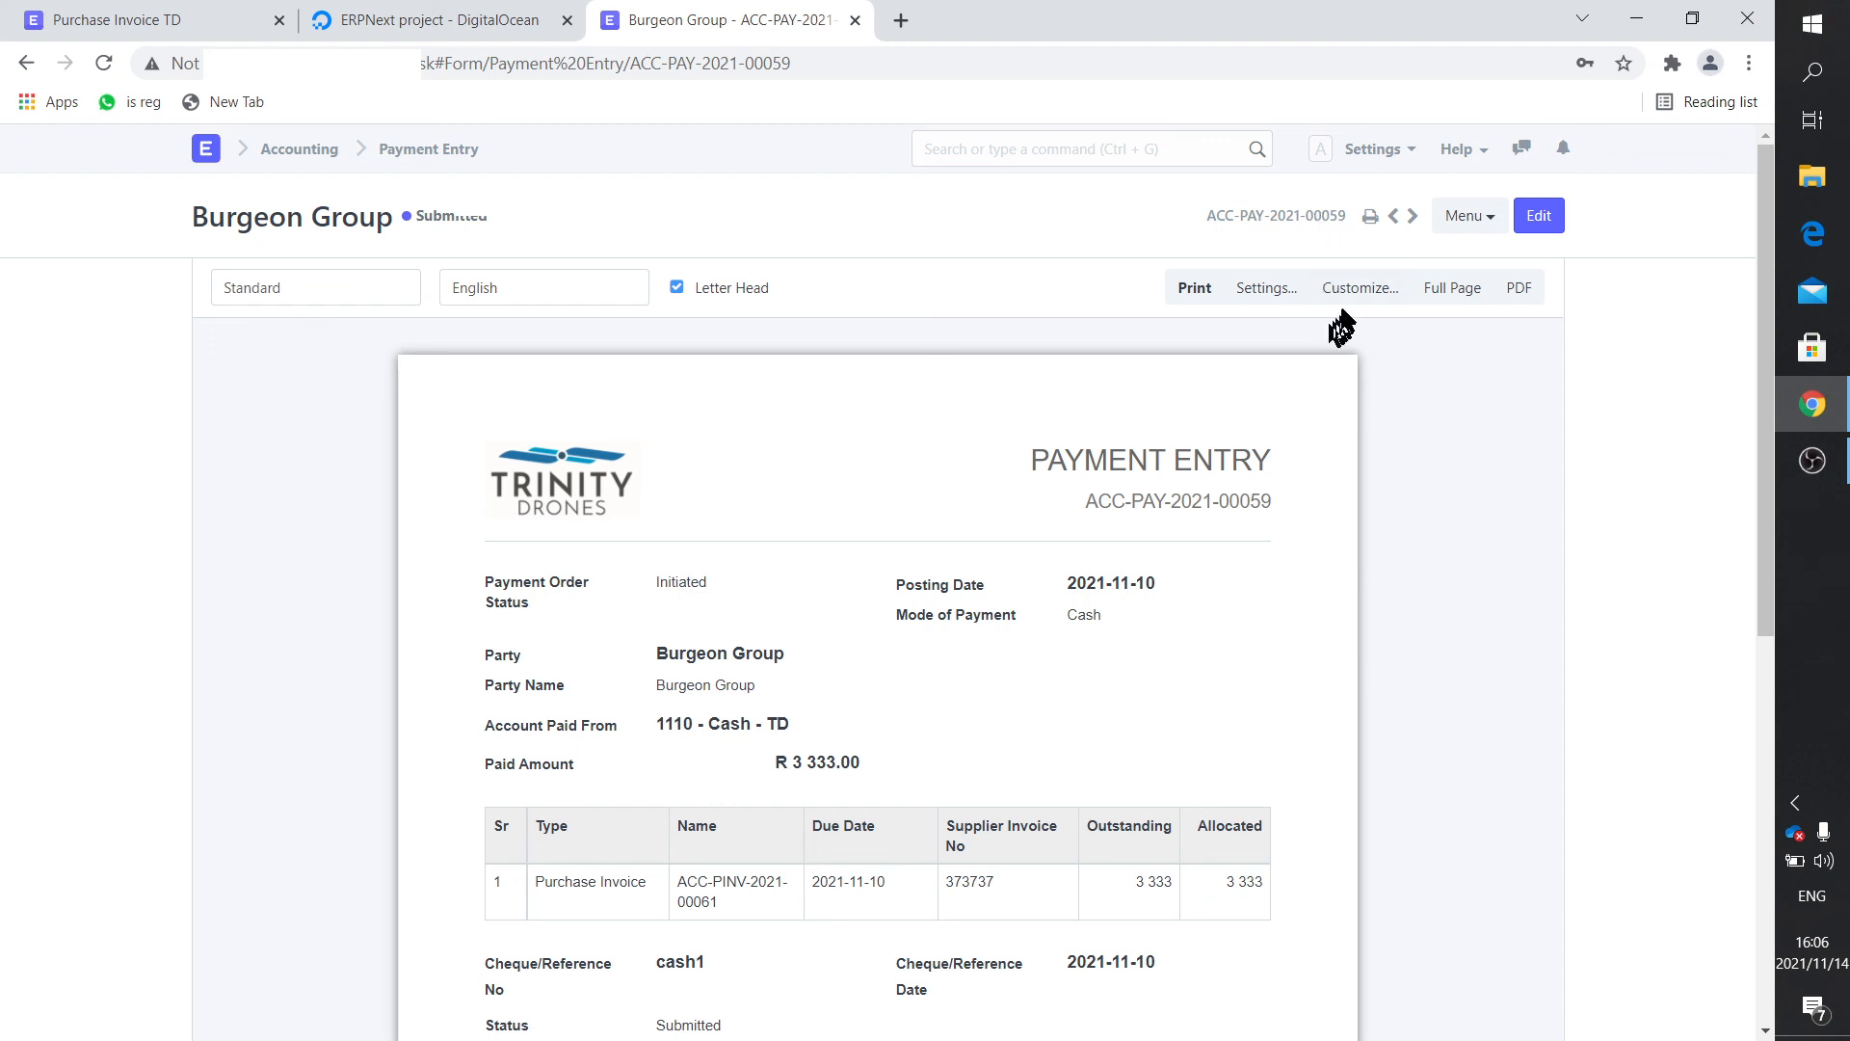
mouse_move(1200, 490)
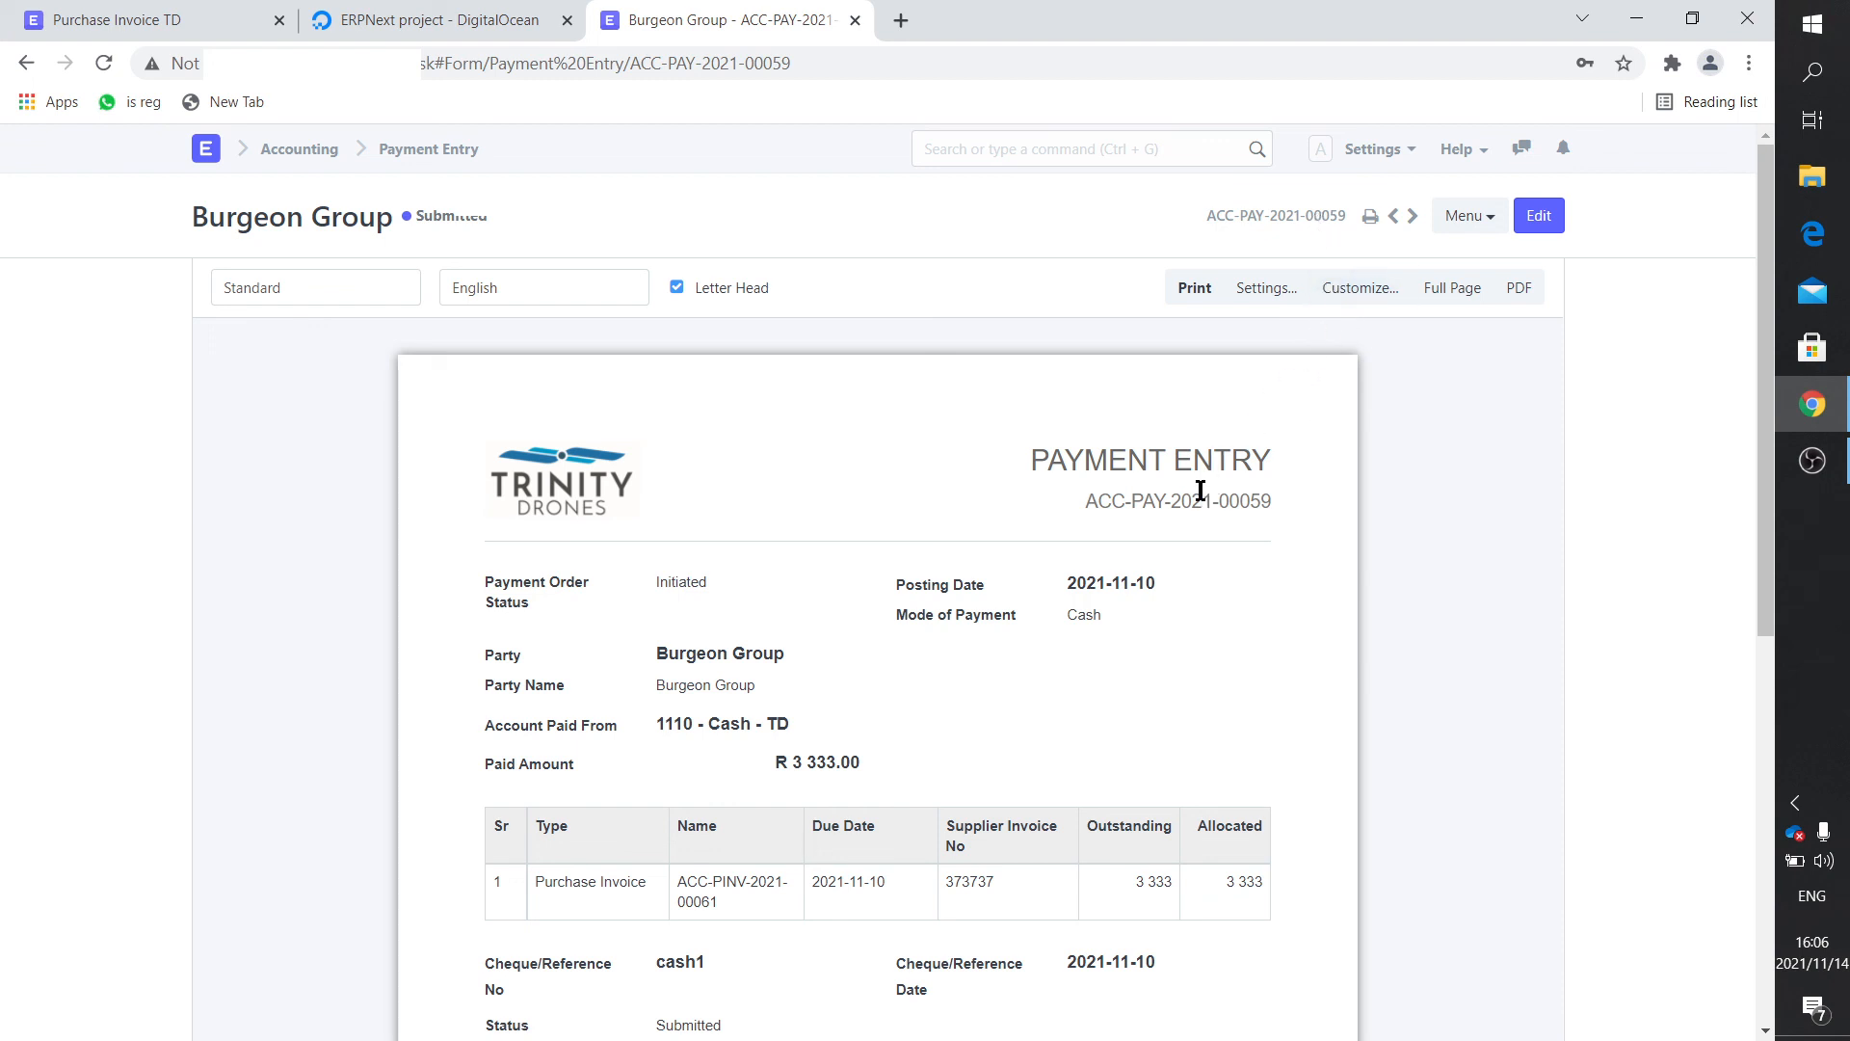